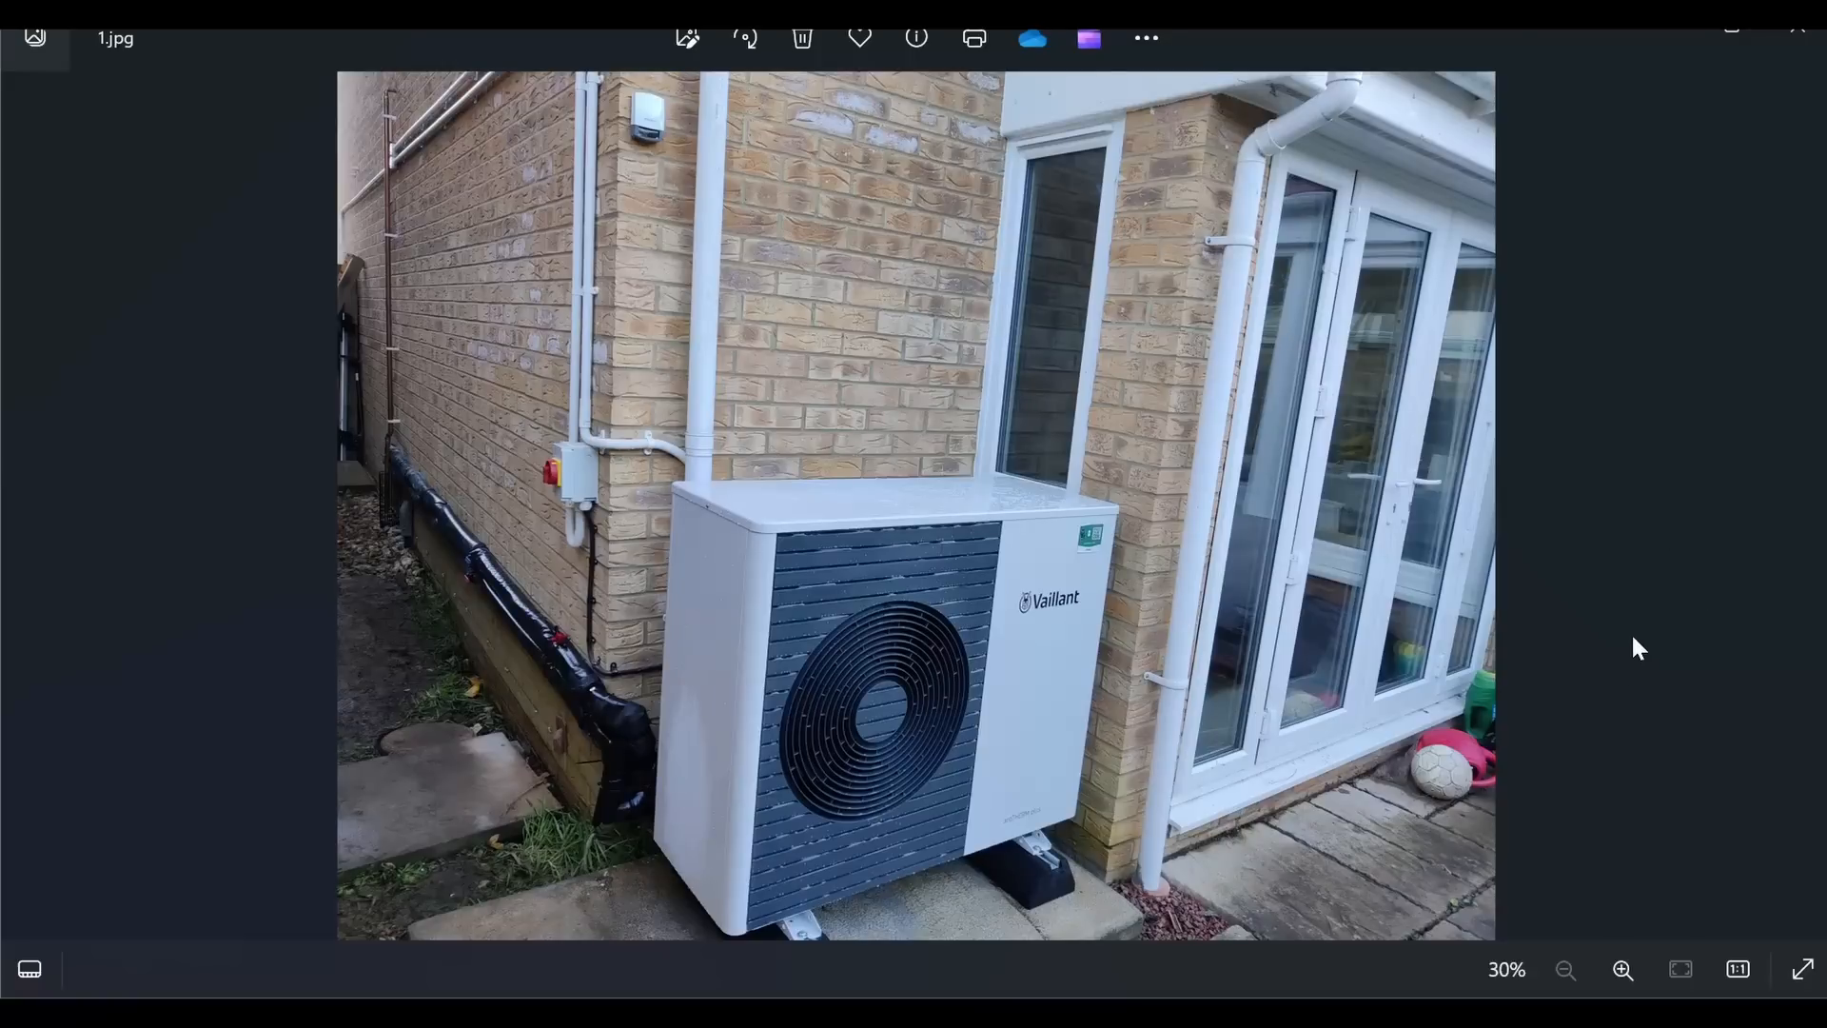
mouse_move(1701, 650)
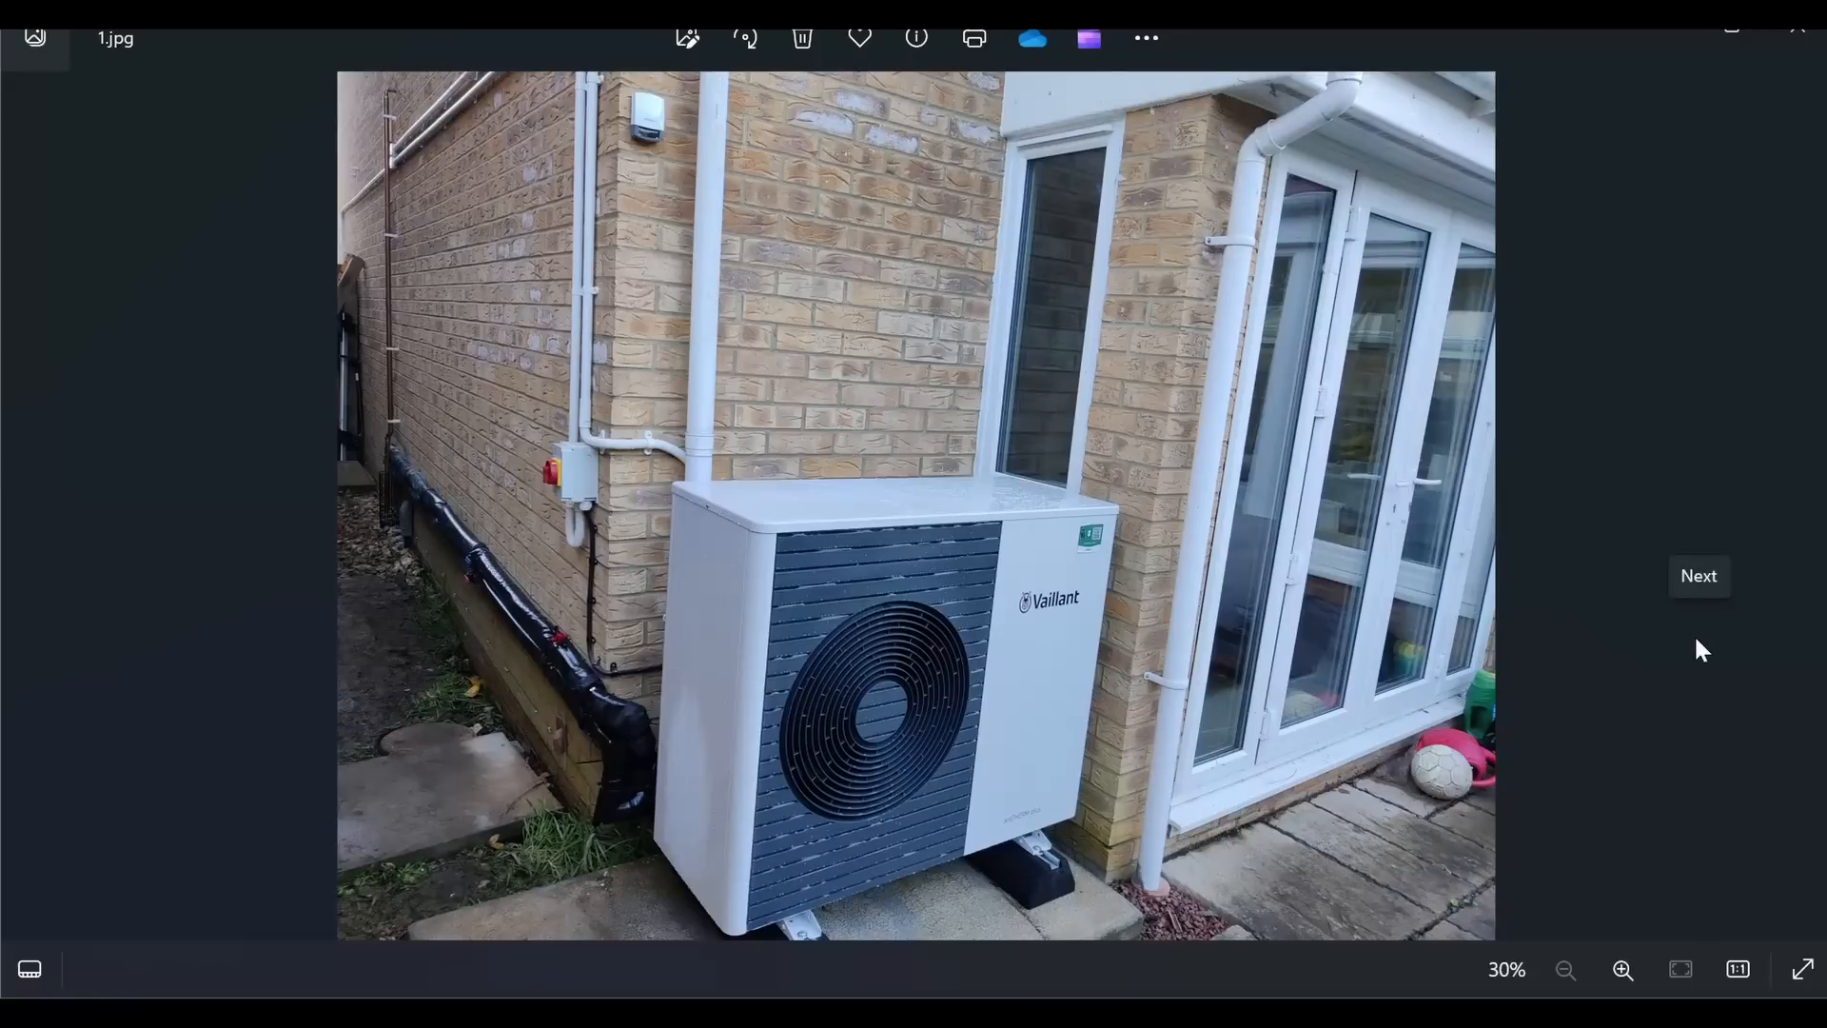
mouse_move(1639, 704)
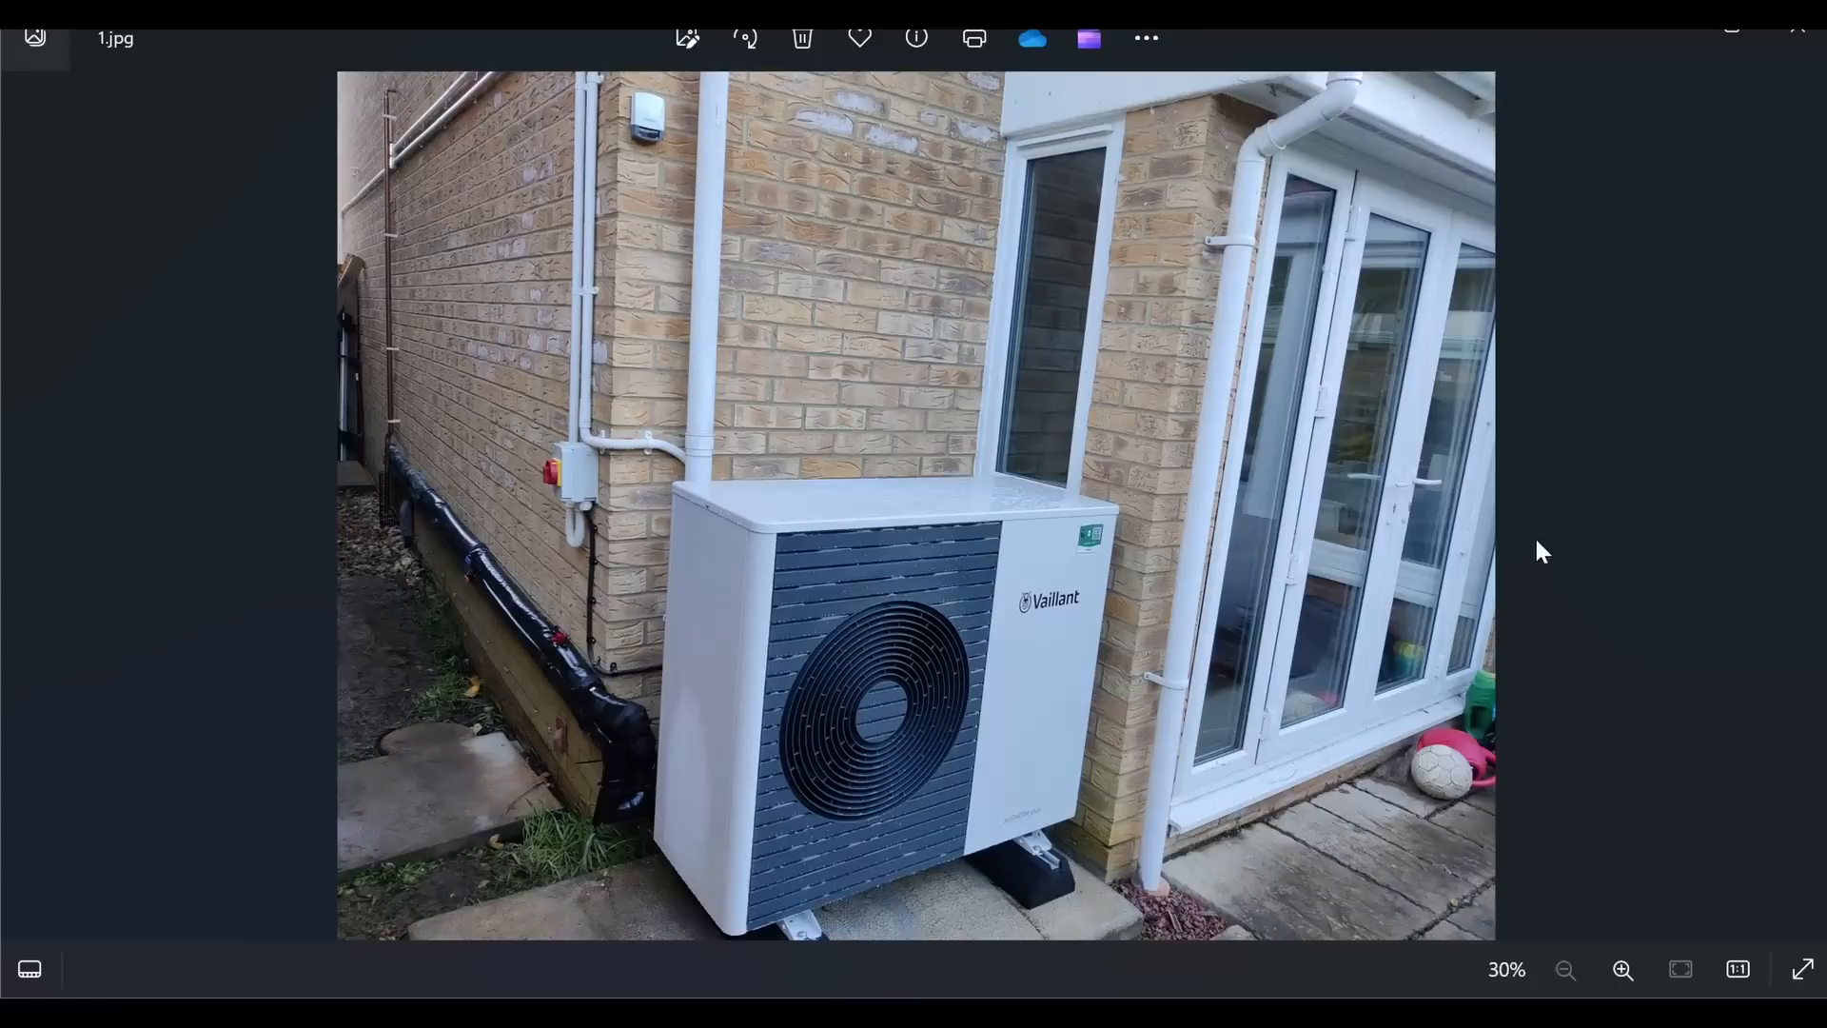
mouse_move(1805, 509)
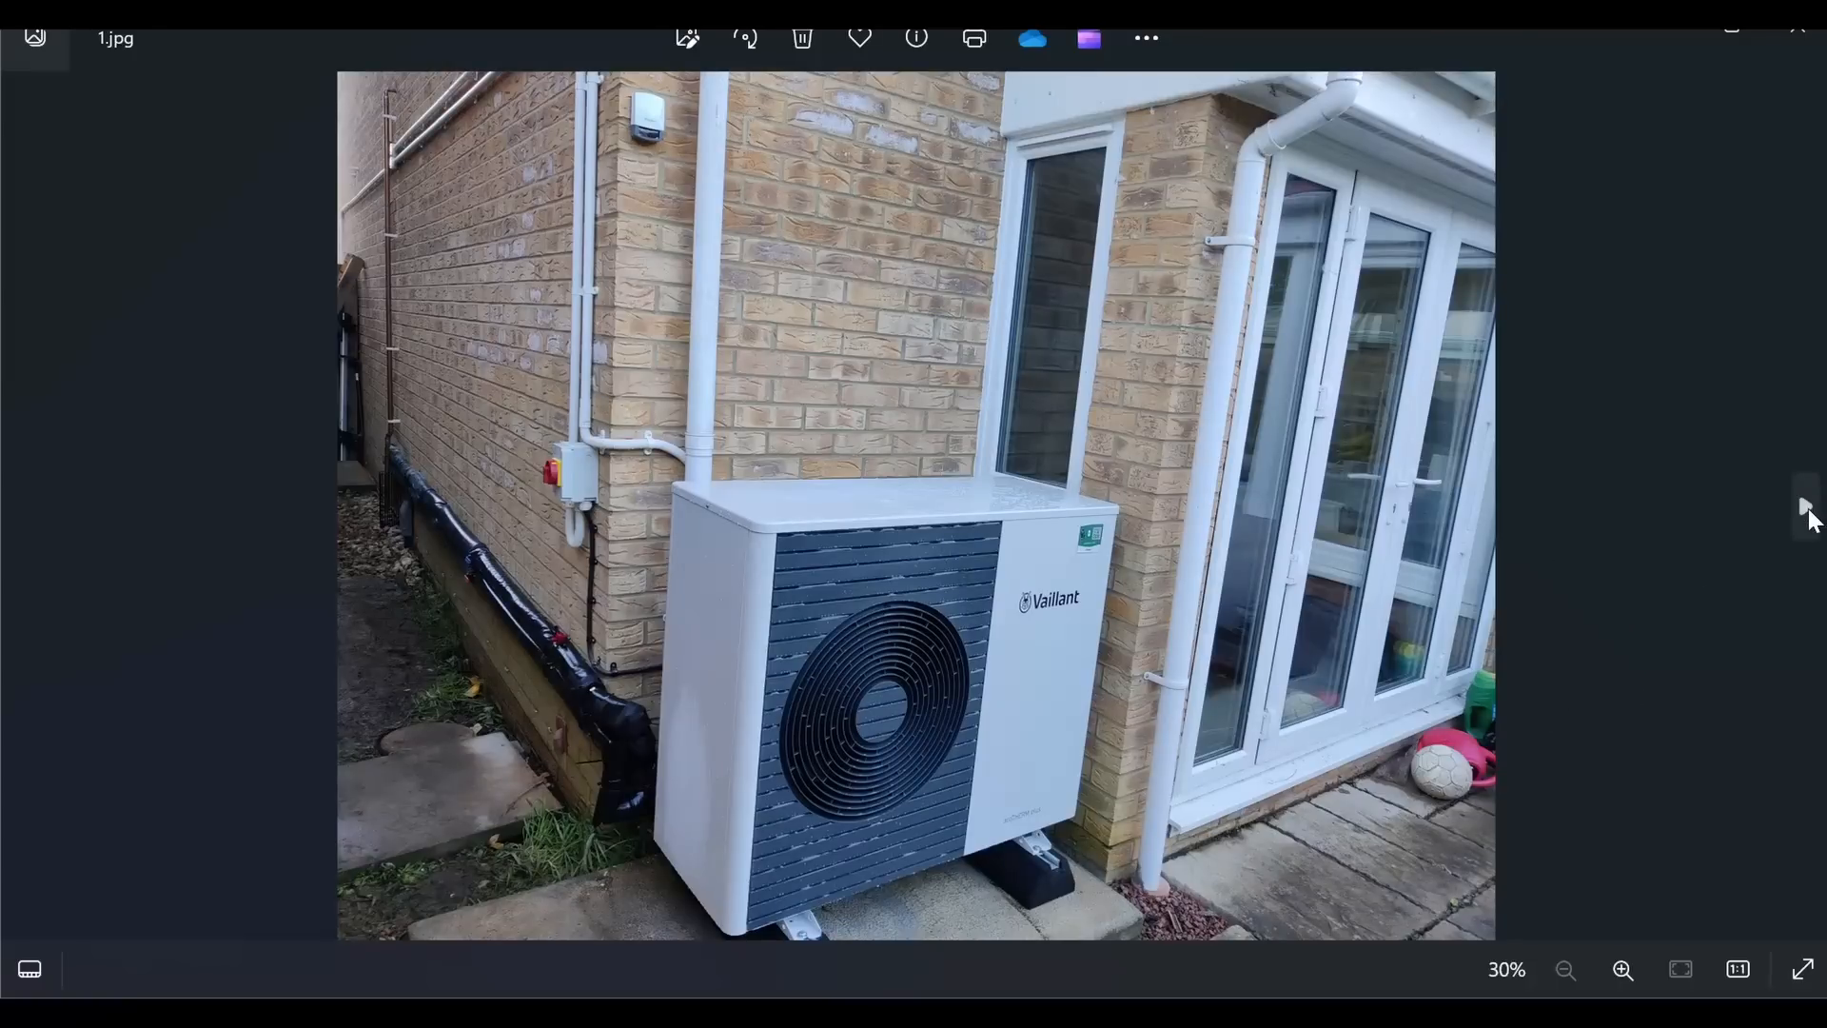
mouse_move(1804, 509)
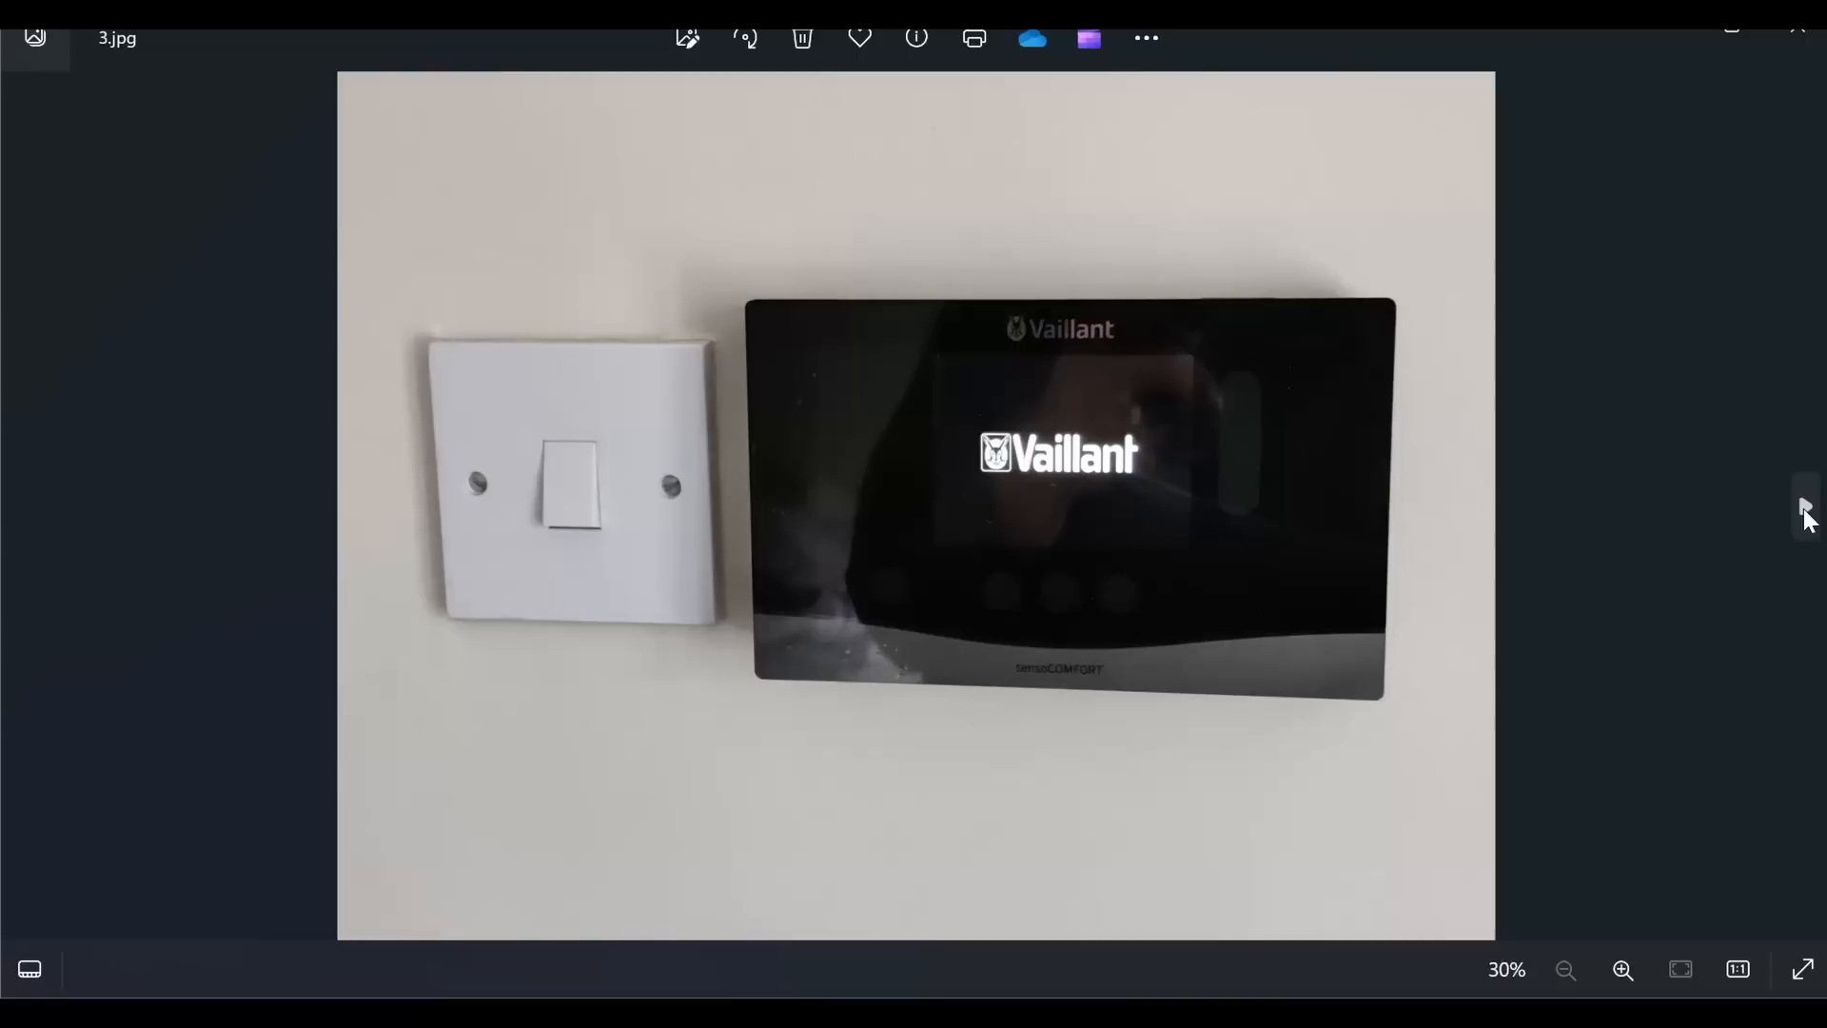
mouse_move(1284, 579)
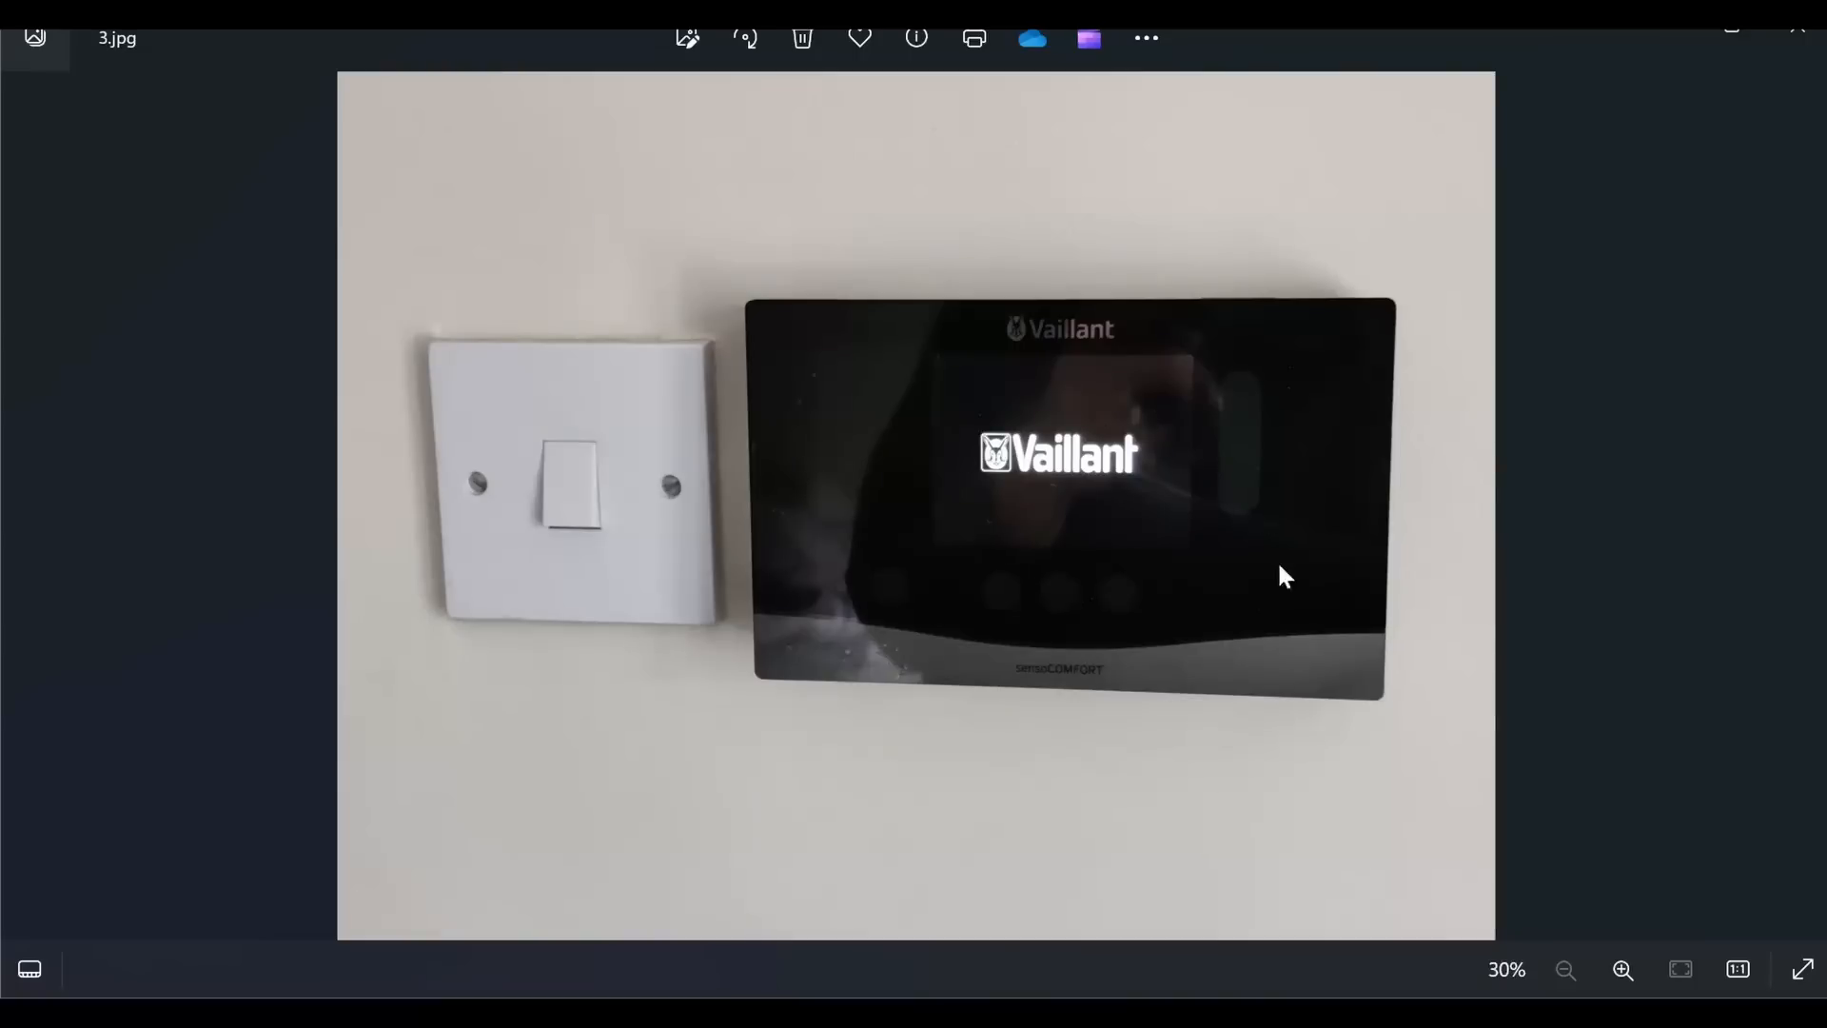
mouse_move(1804, 513)
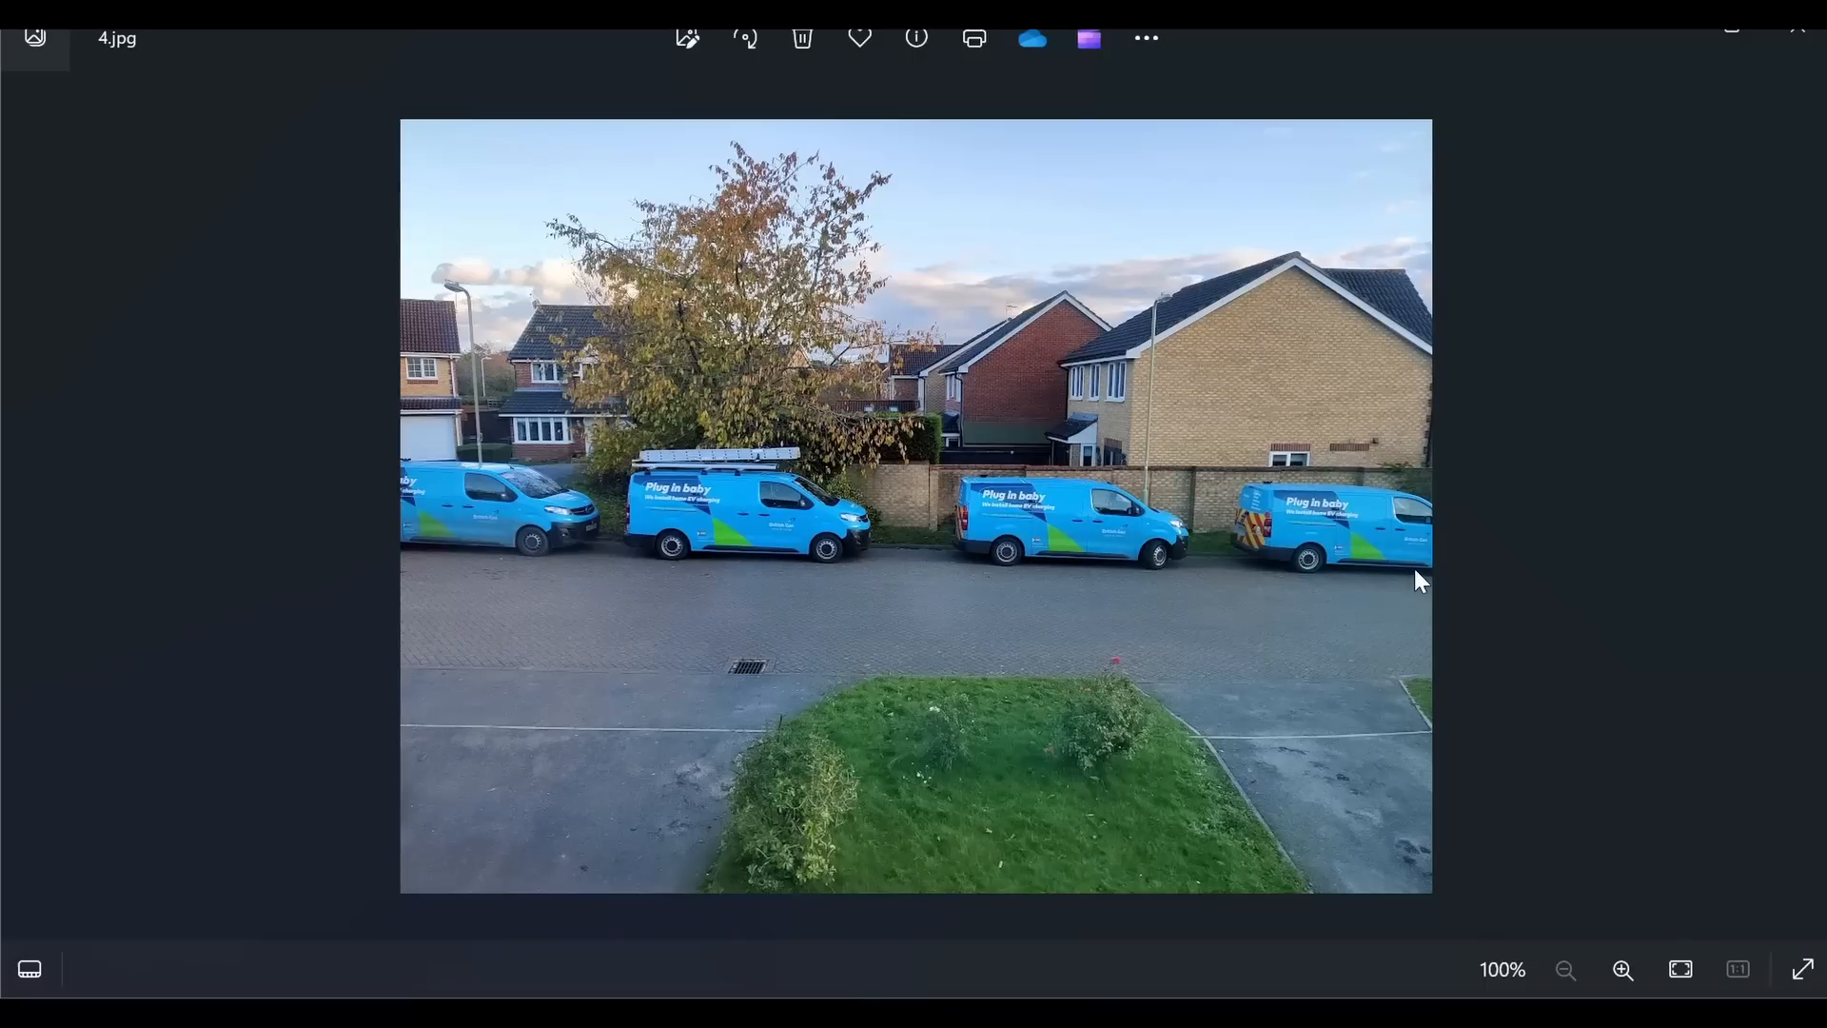
mouse_move(300, 571)
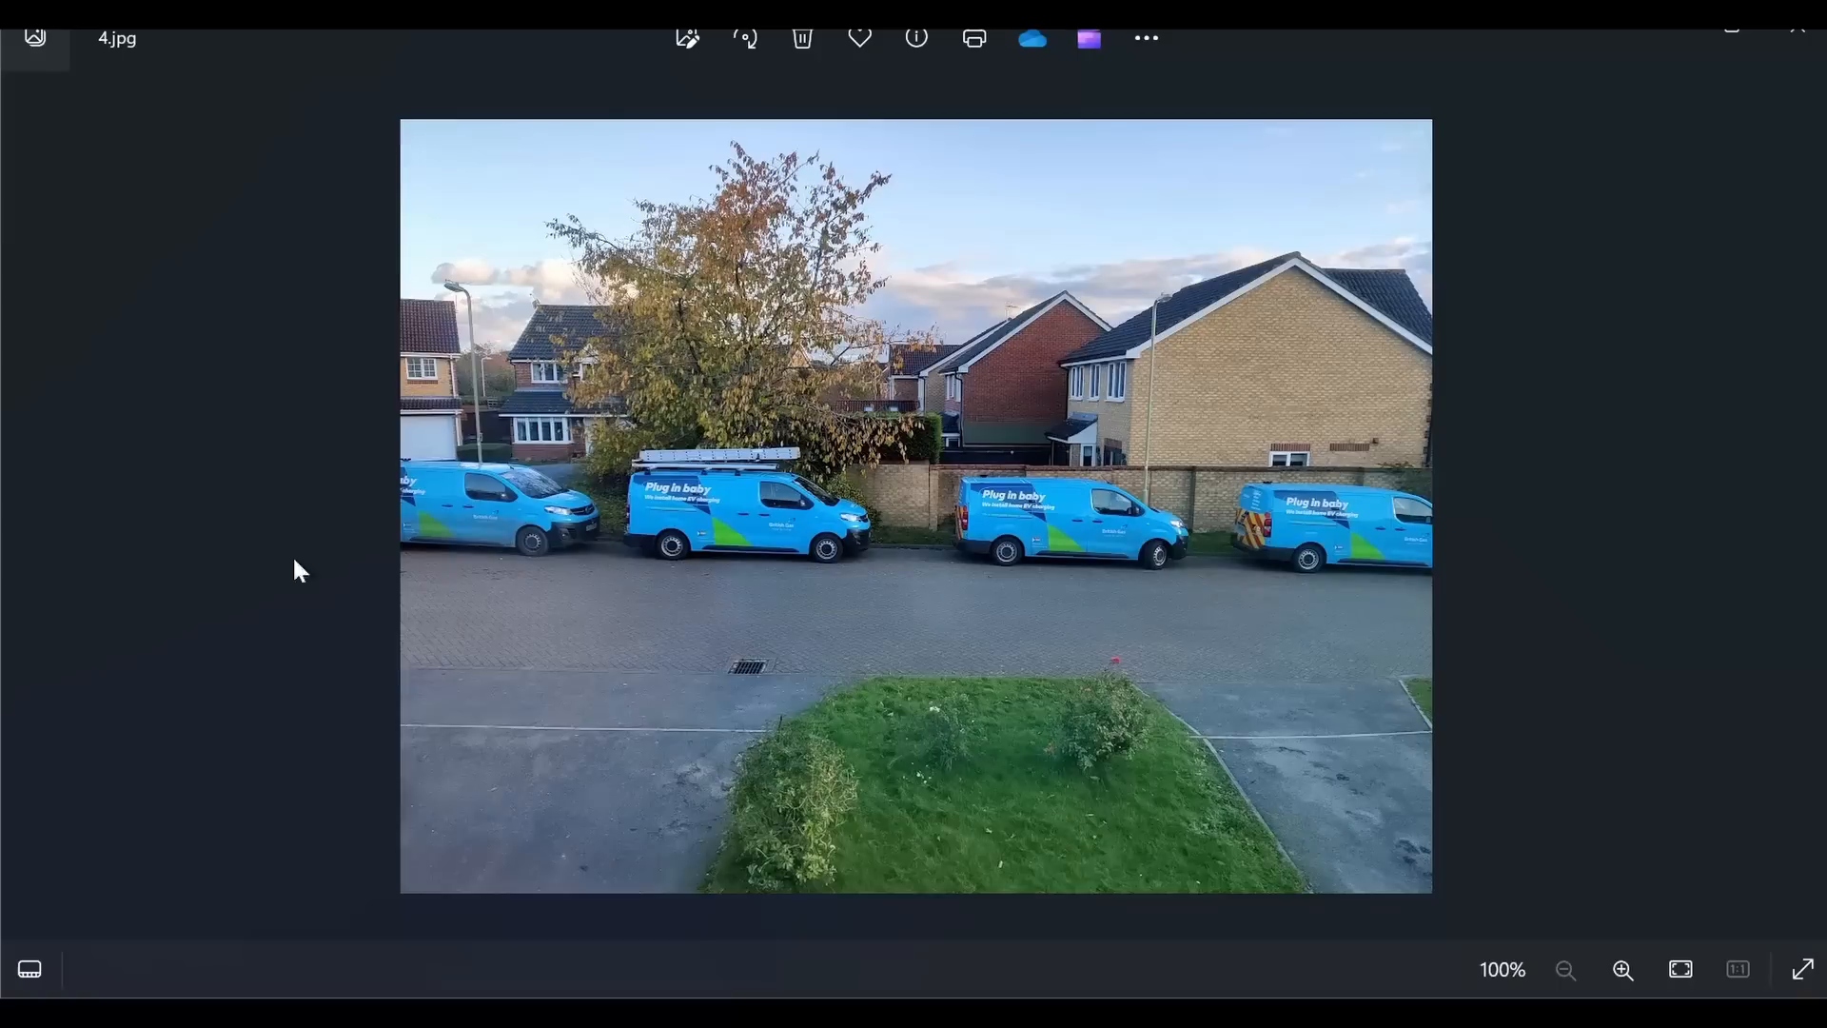
mouse_move(1760, 559)
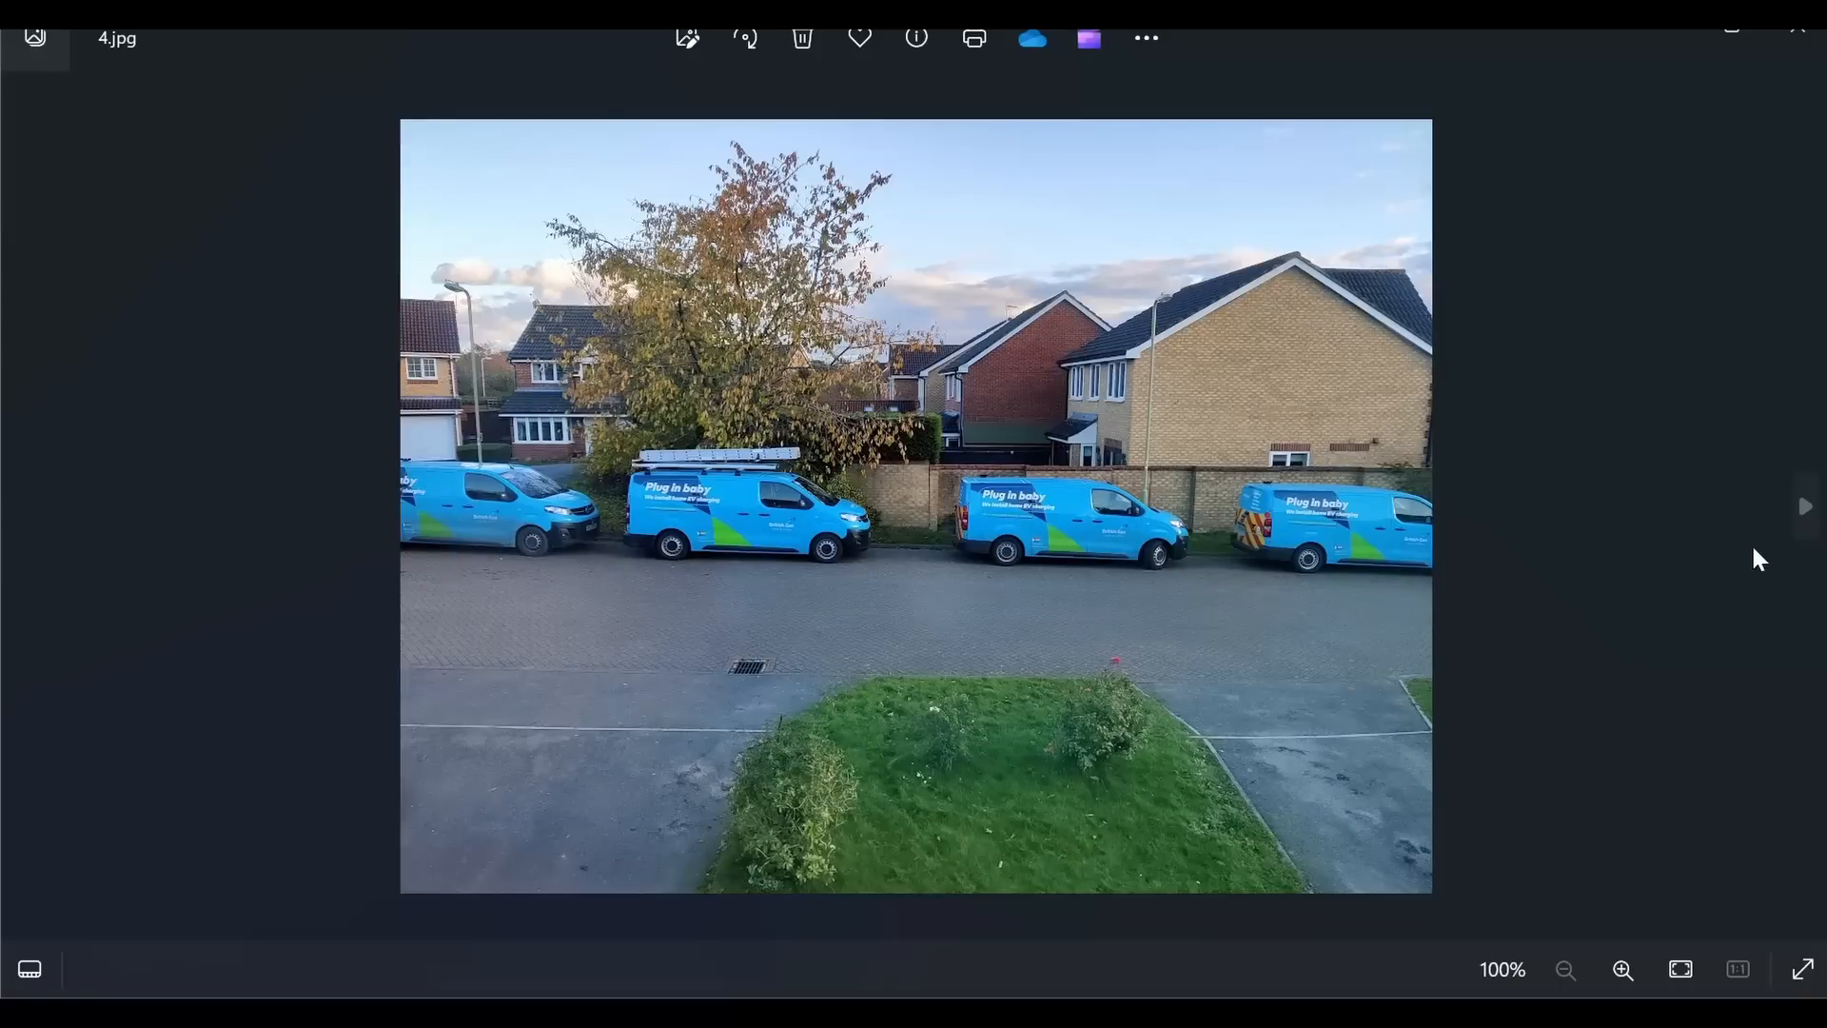
mouse_move(1804, 512)
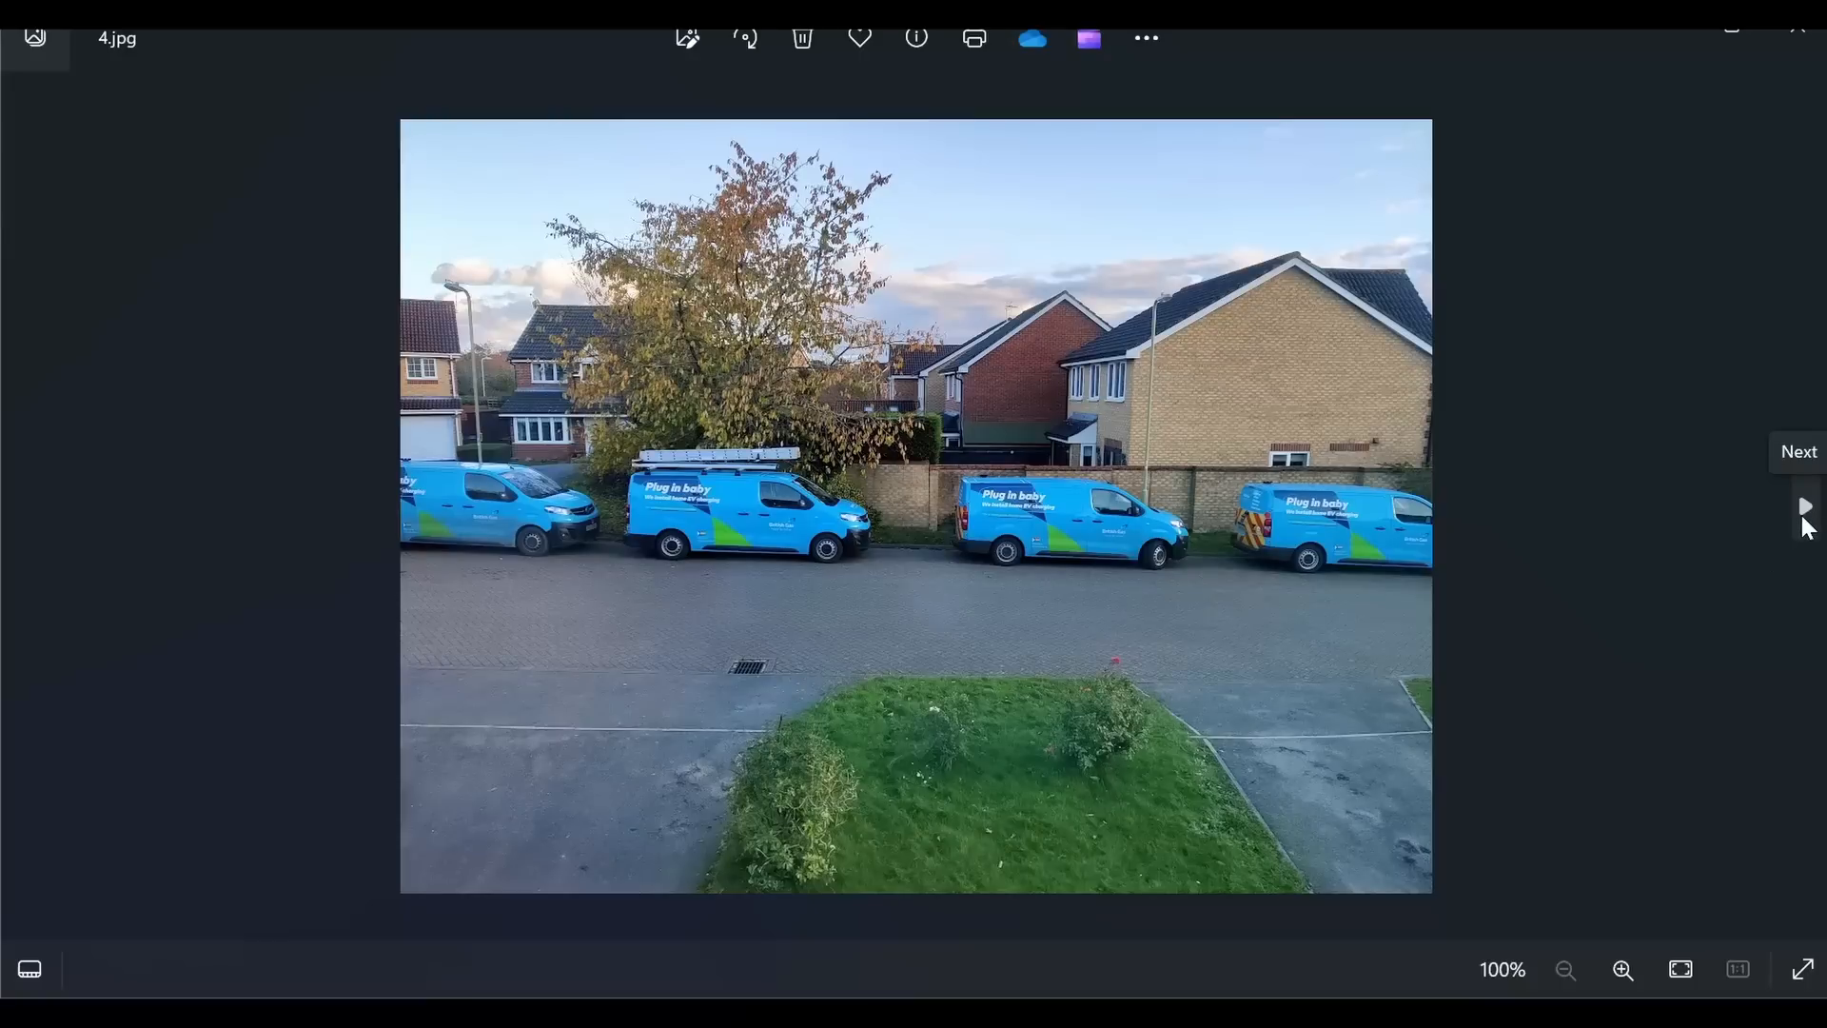
- Advance to the photo of copper pipes under the lifted floor panel
click(1804, 504)
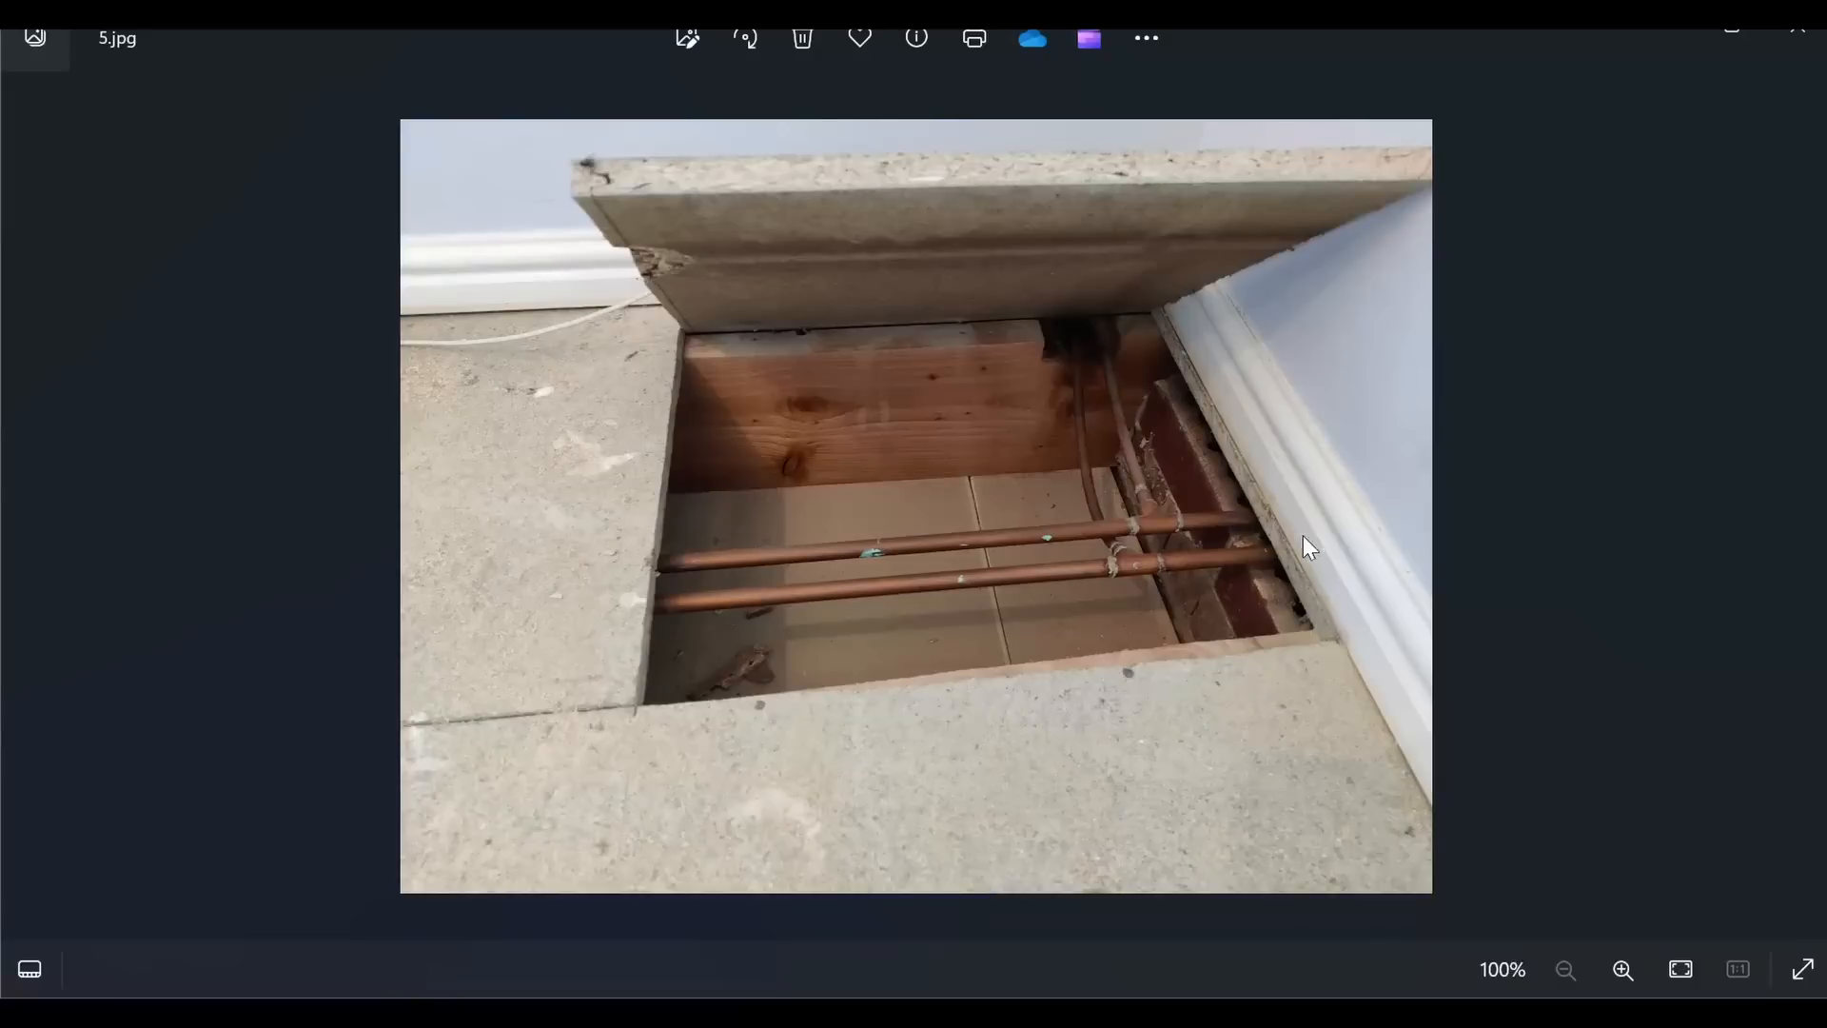
mouse_move(1278, 560)
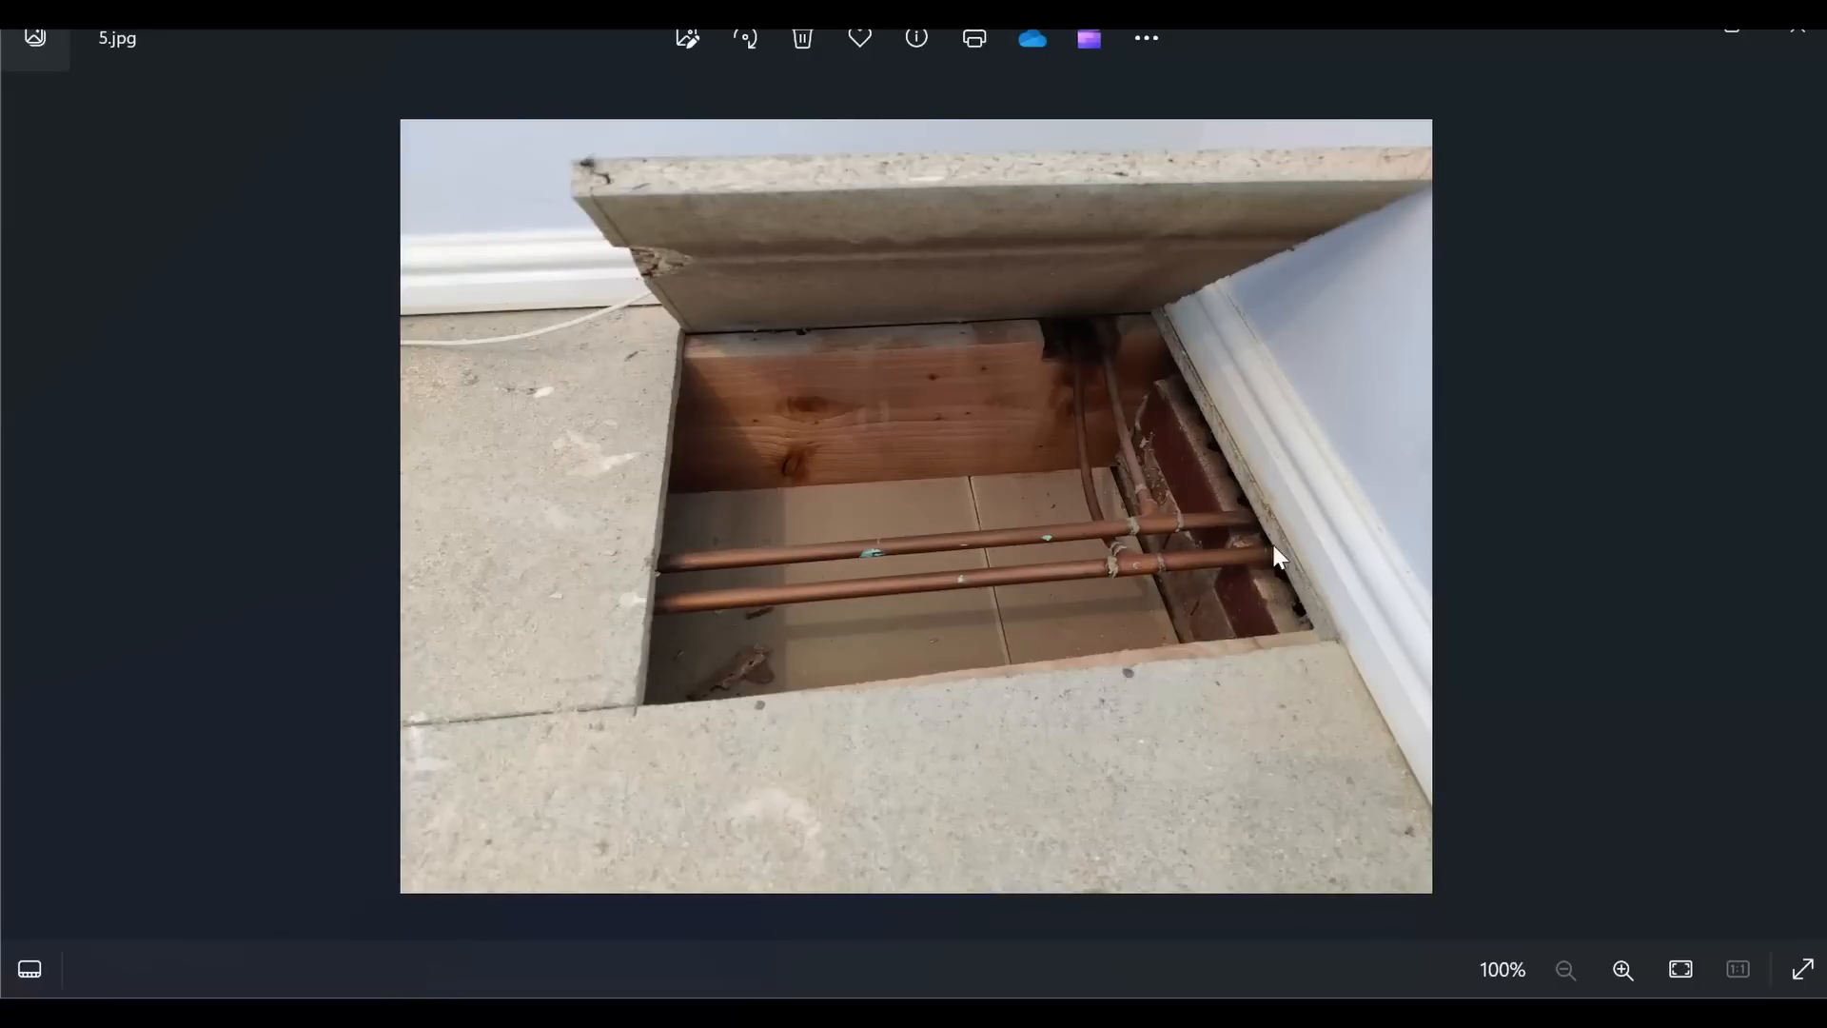
mouse_move(653, 437)
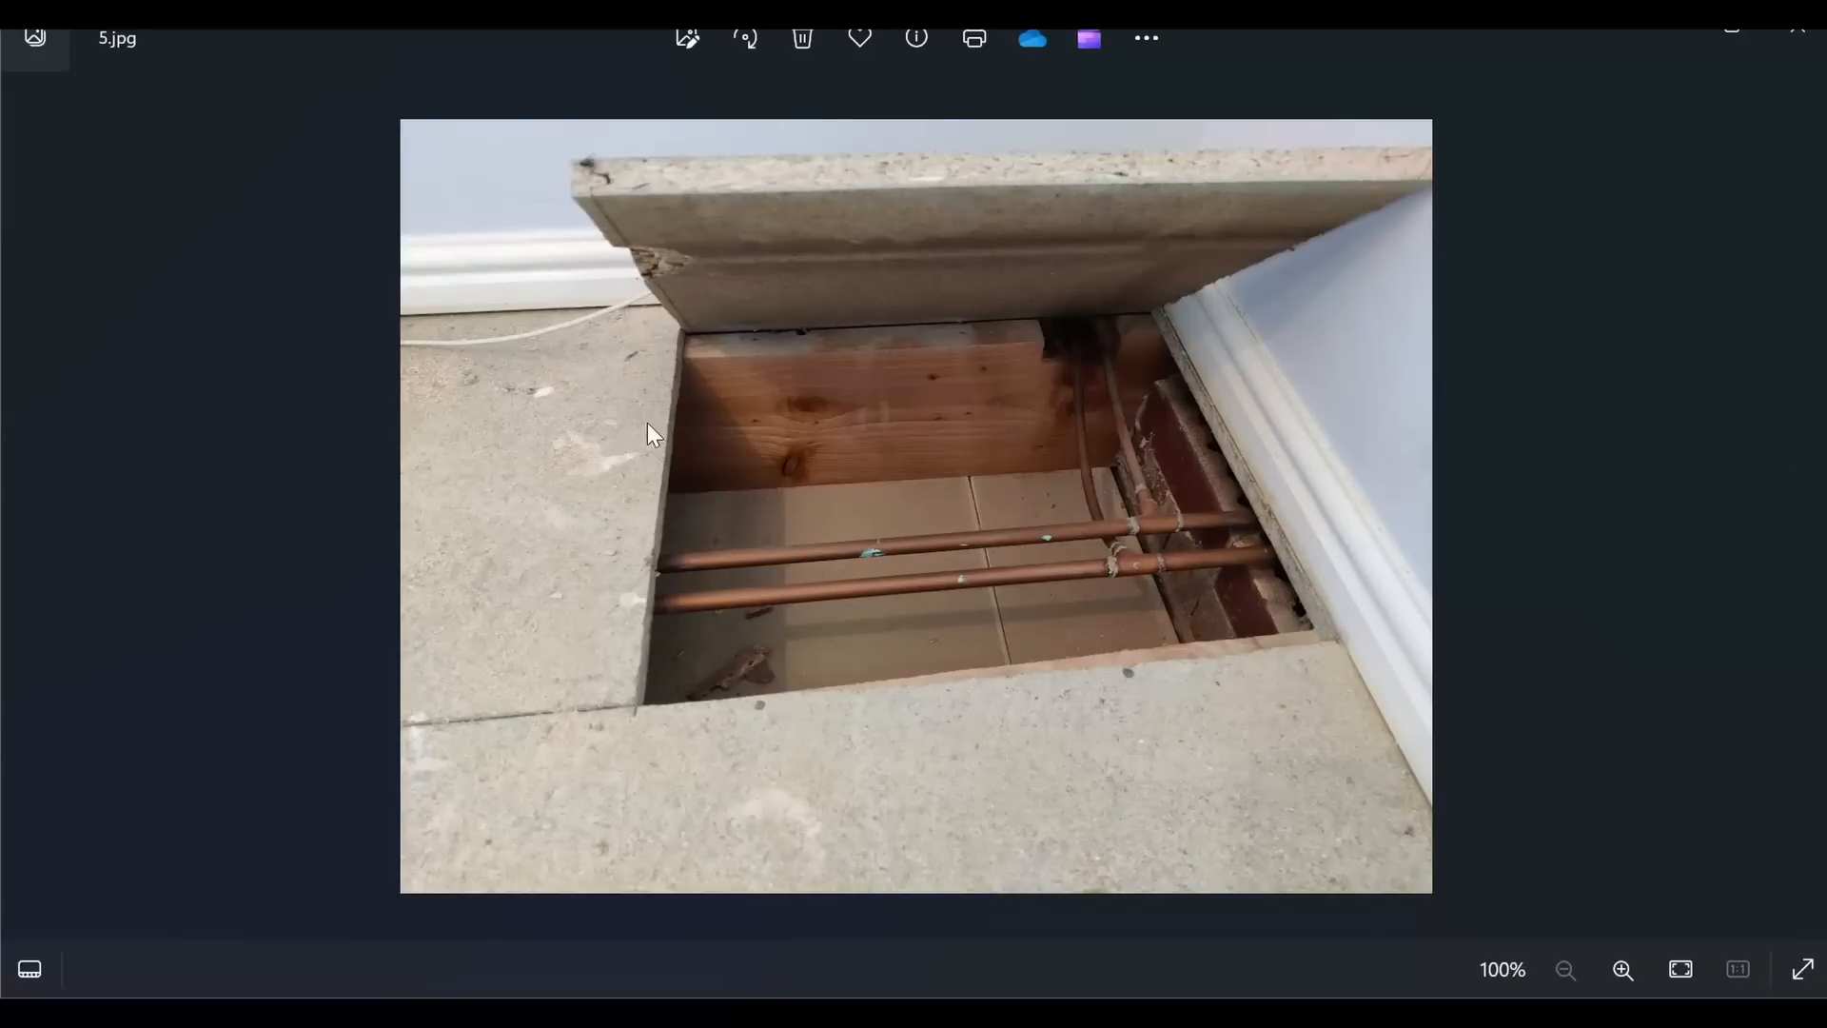
mouse_move(1081, 390)
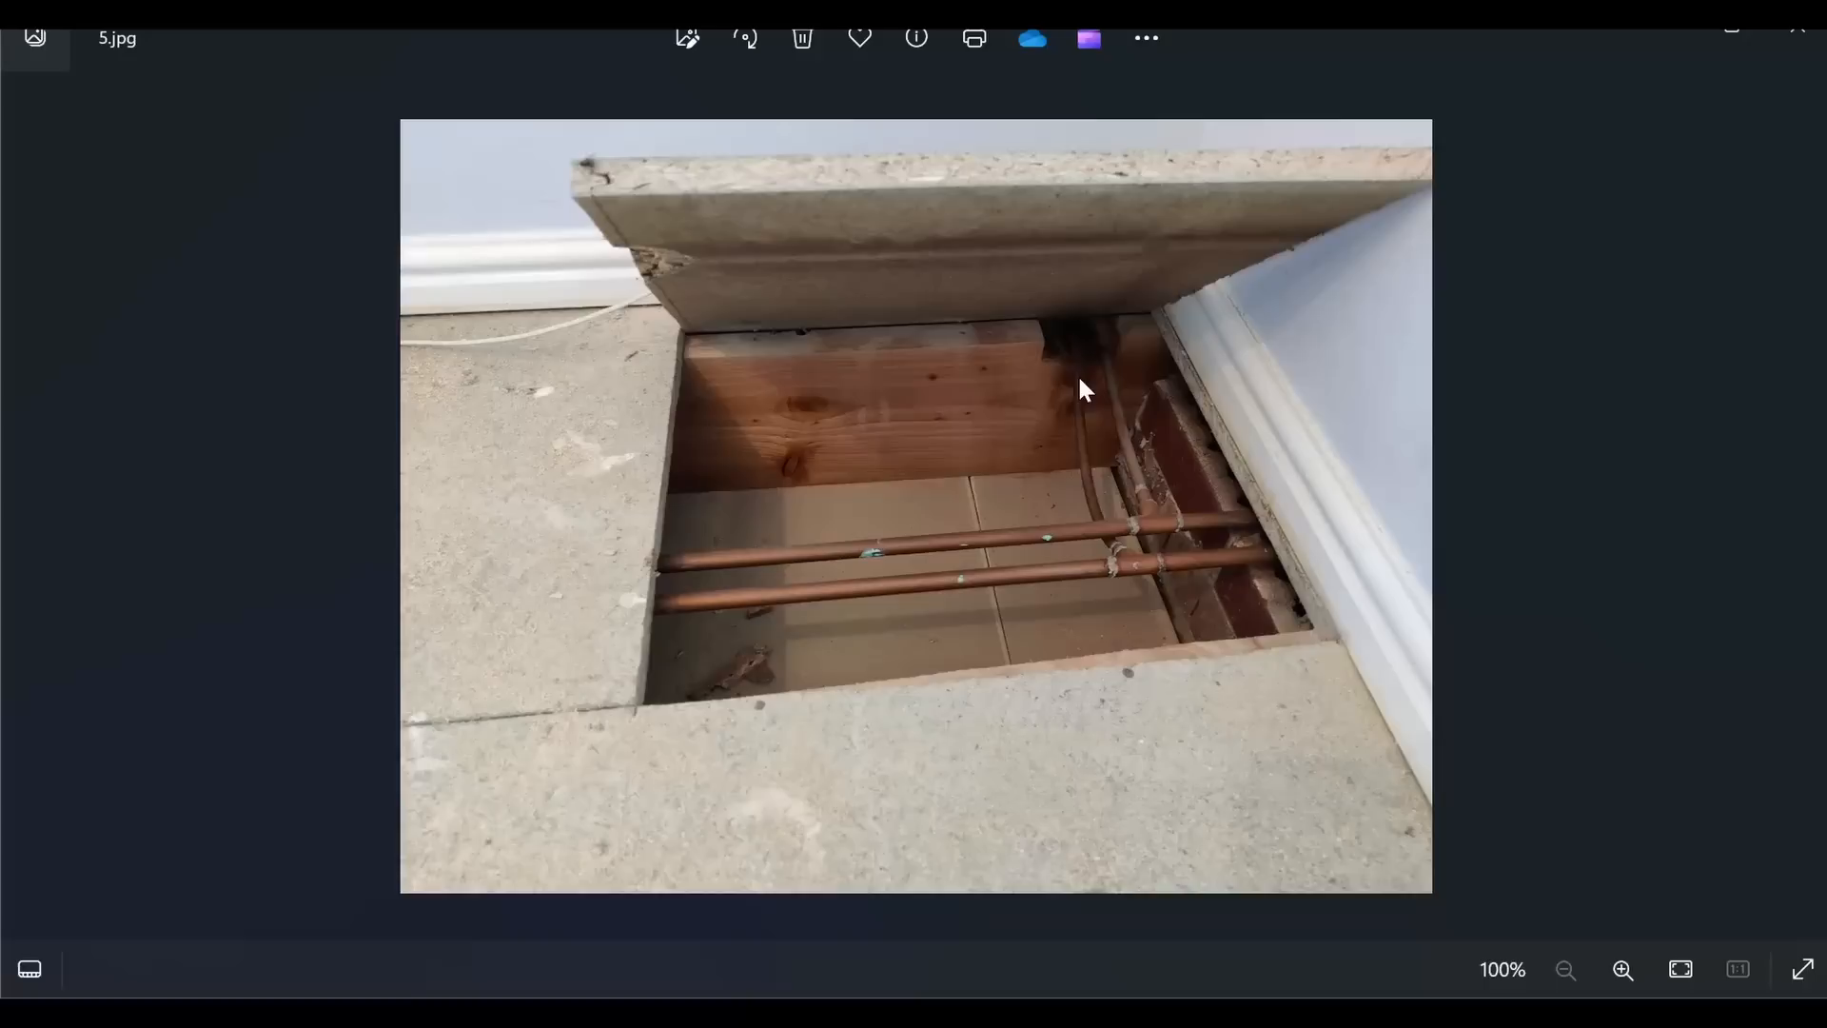
mouse_move(1111, 365)
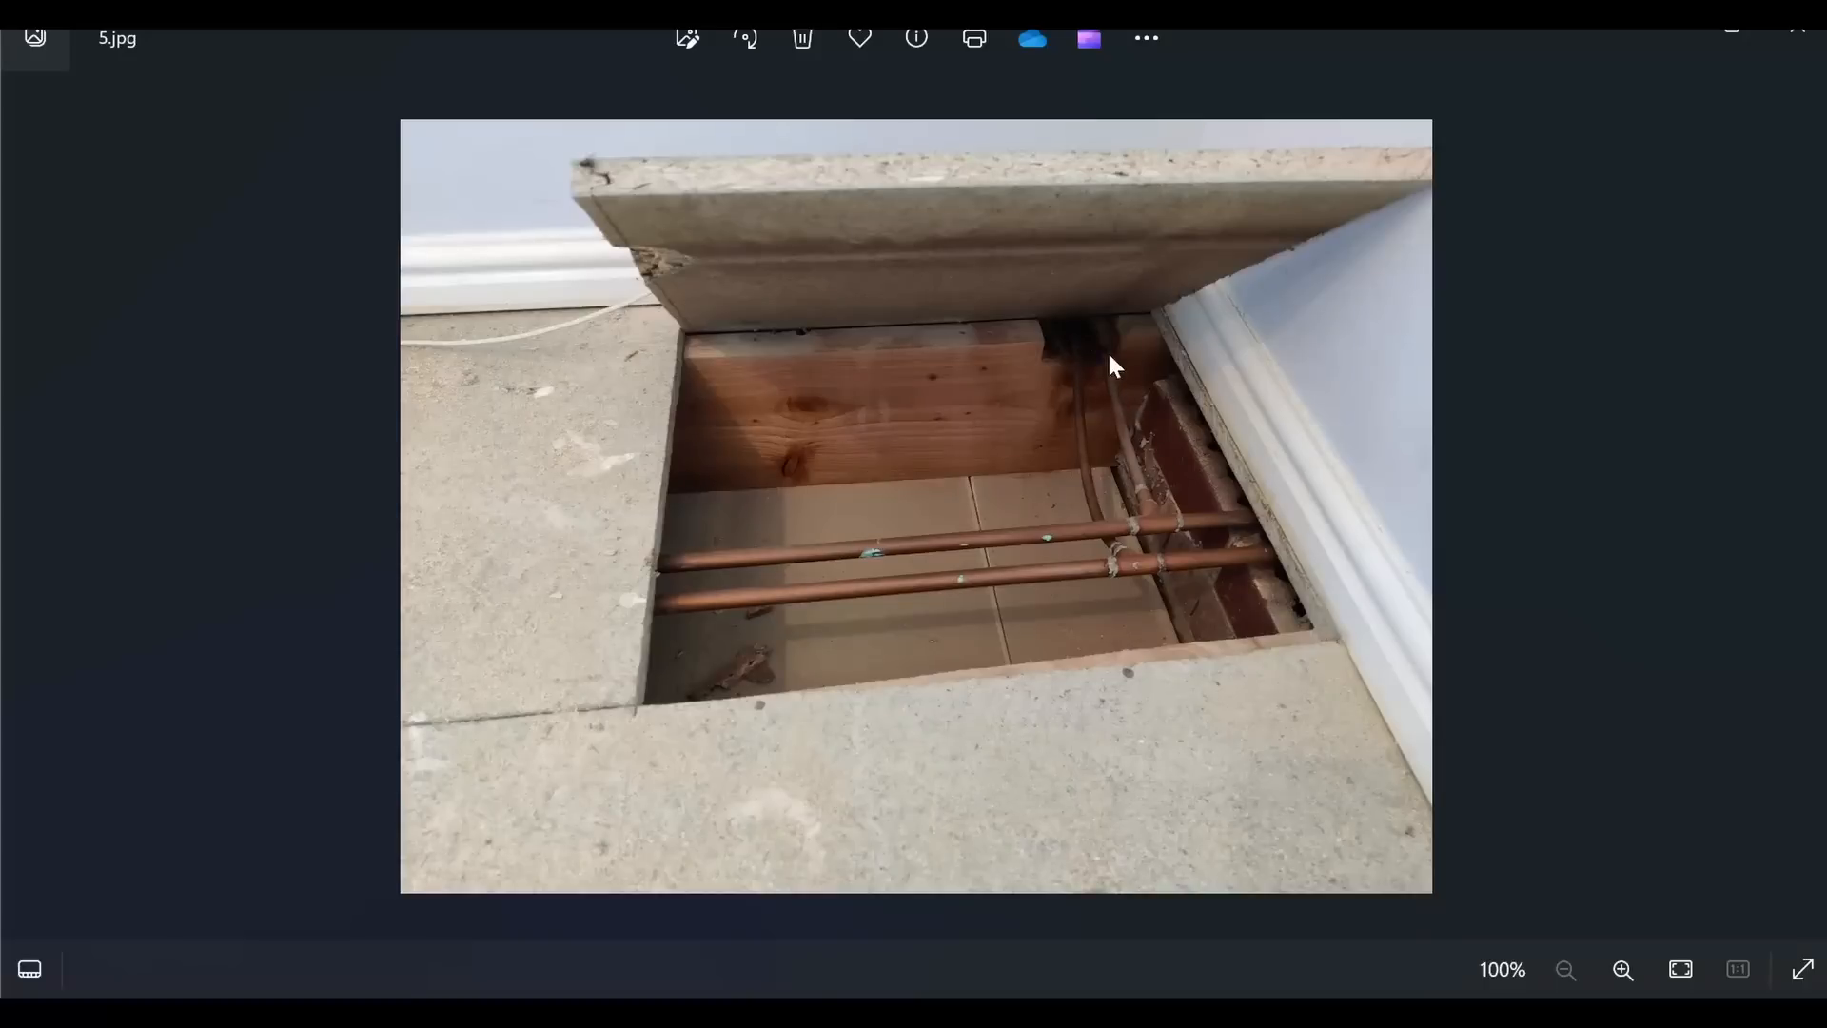
mouse_move(1065, 559)
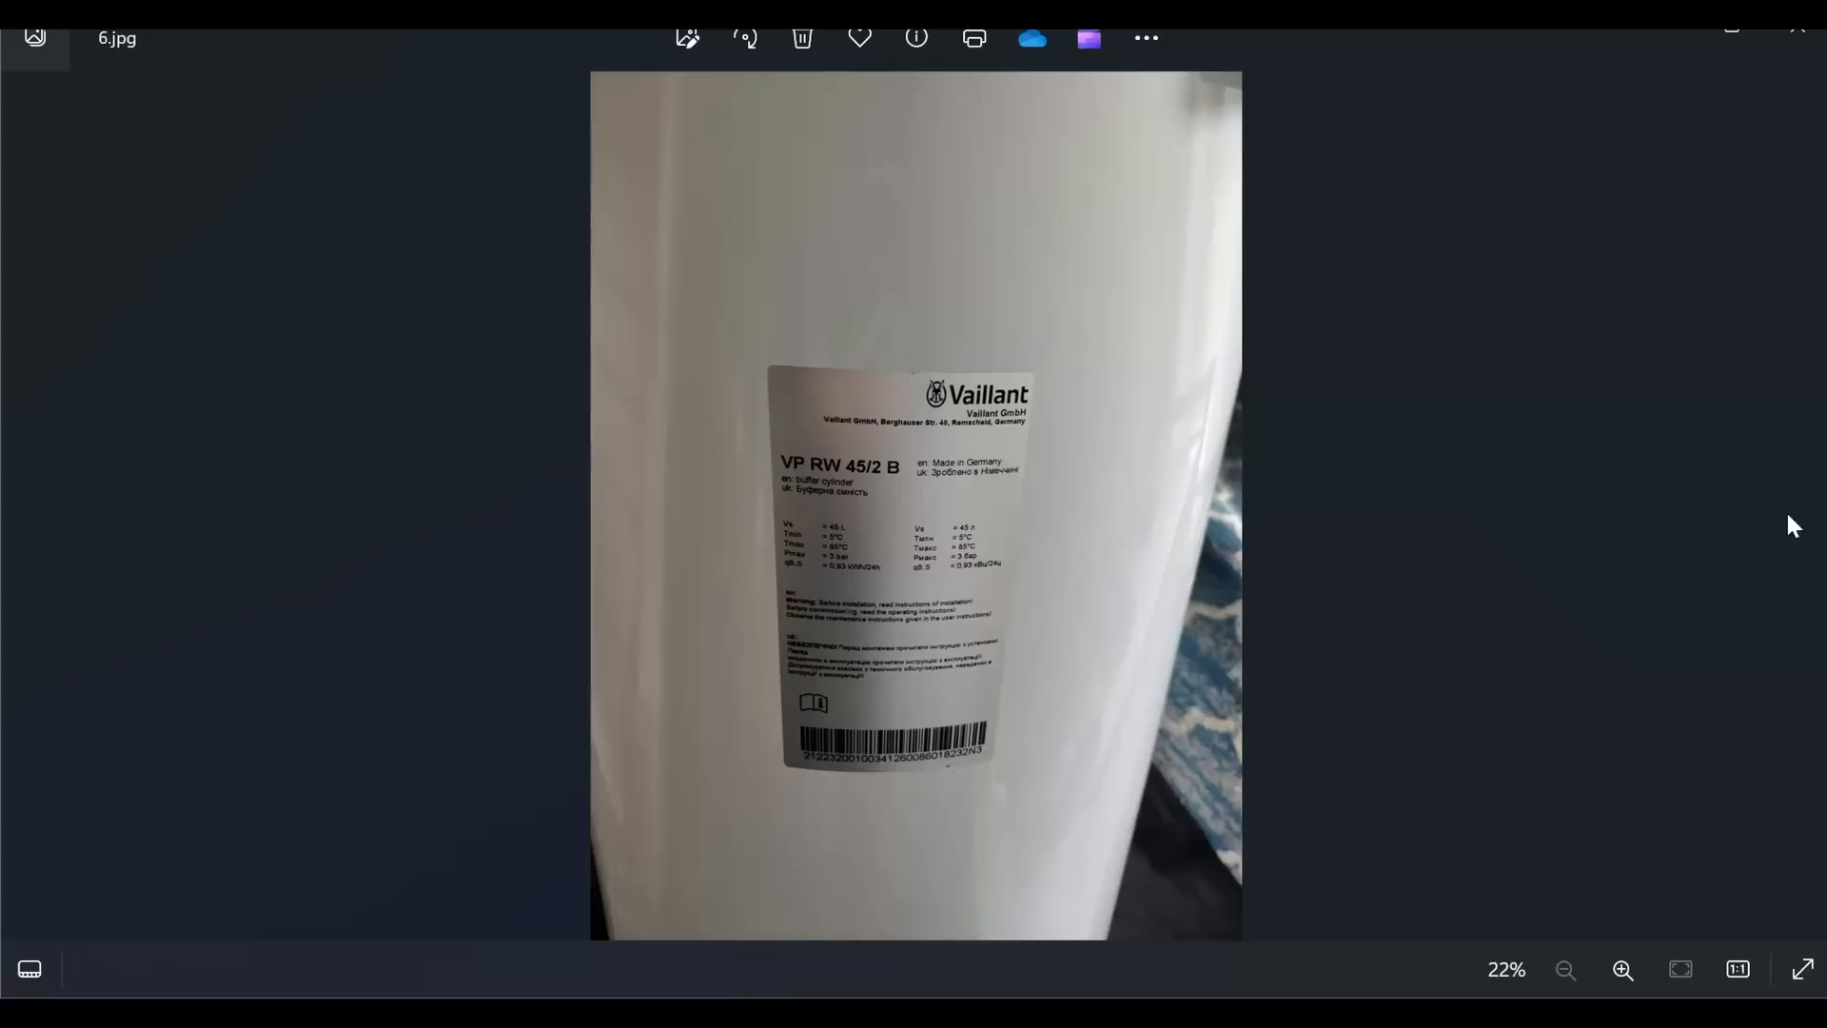
mouse_move(858, 810)
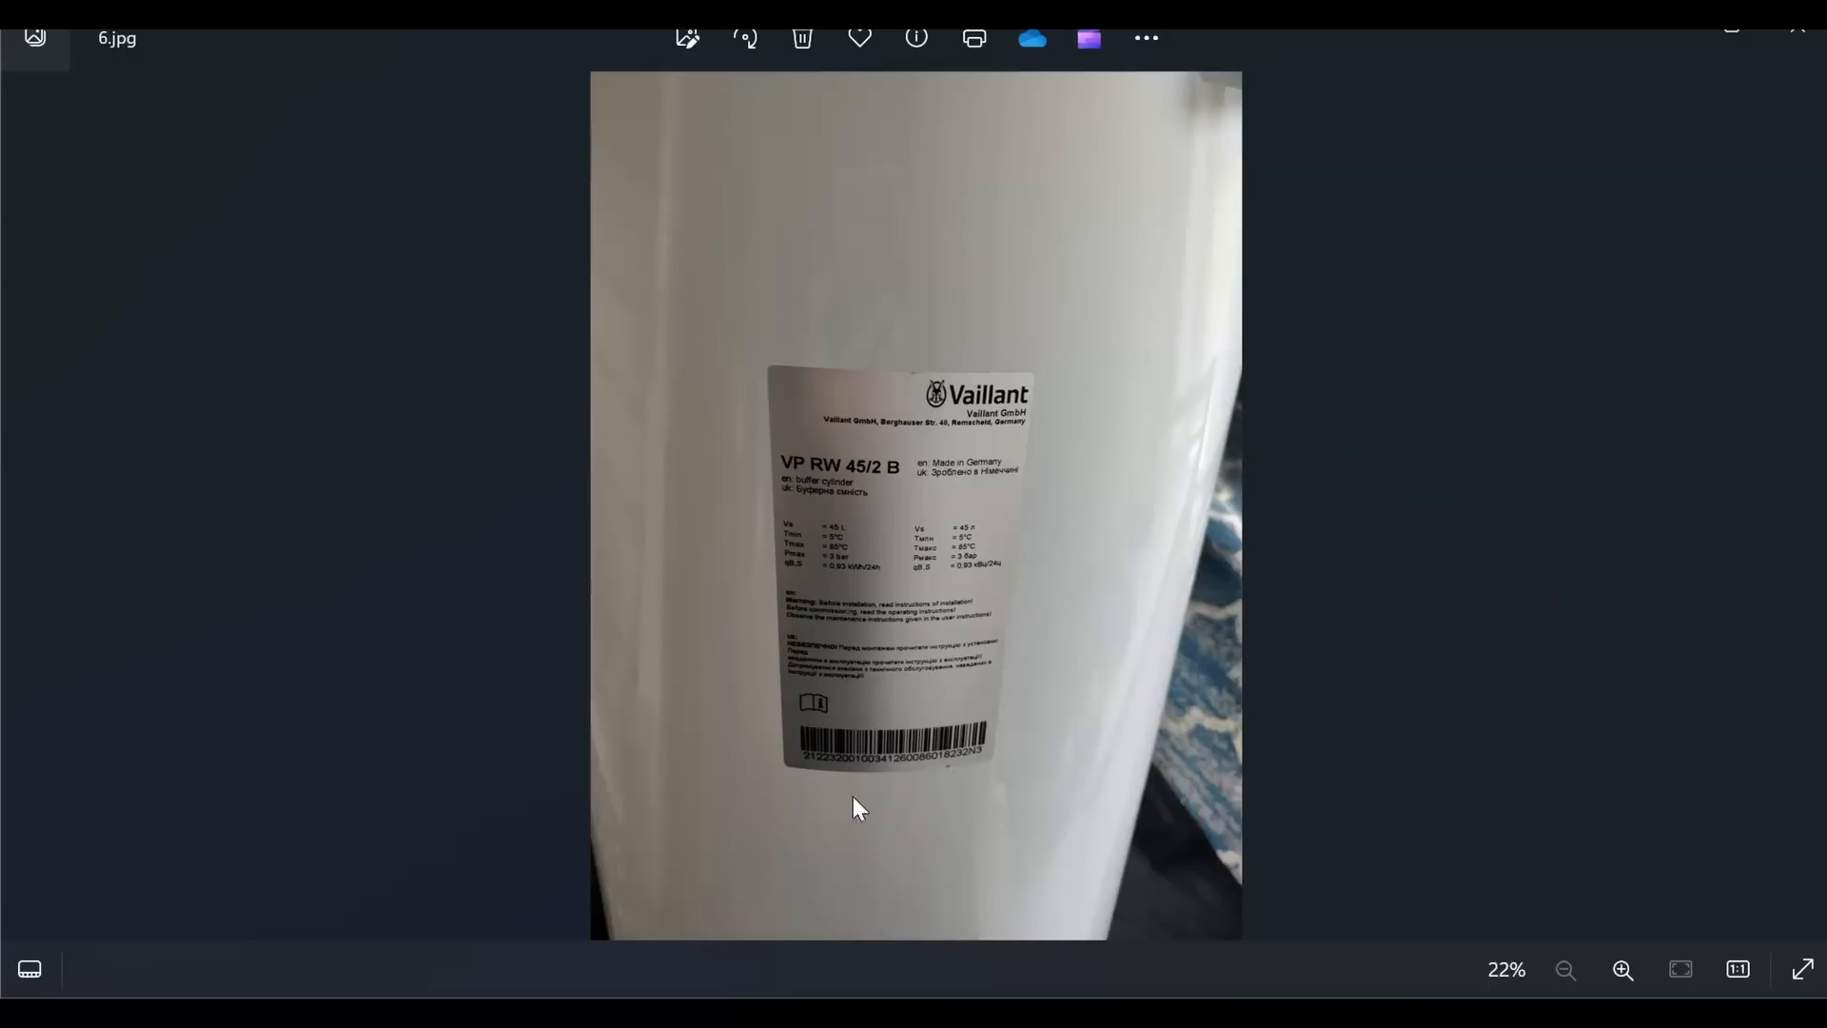
mouse_move(991, 588)
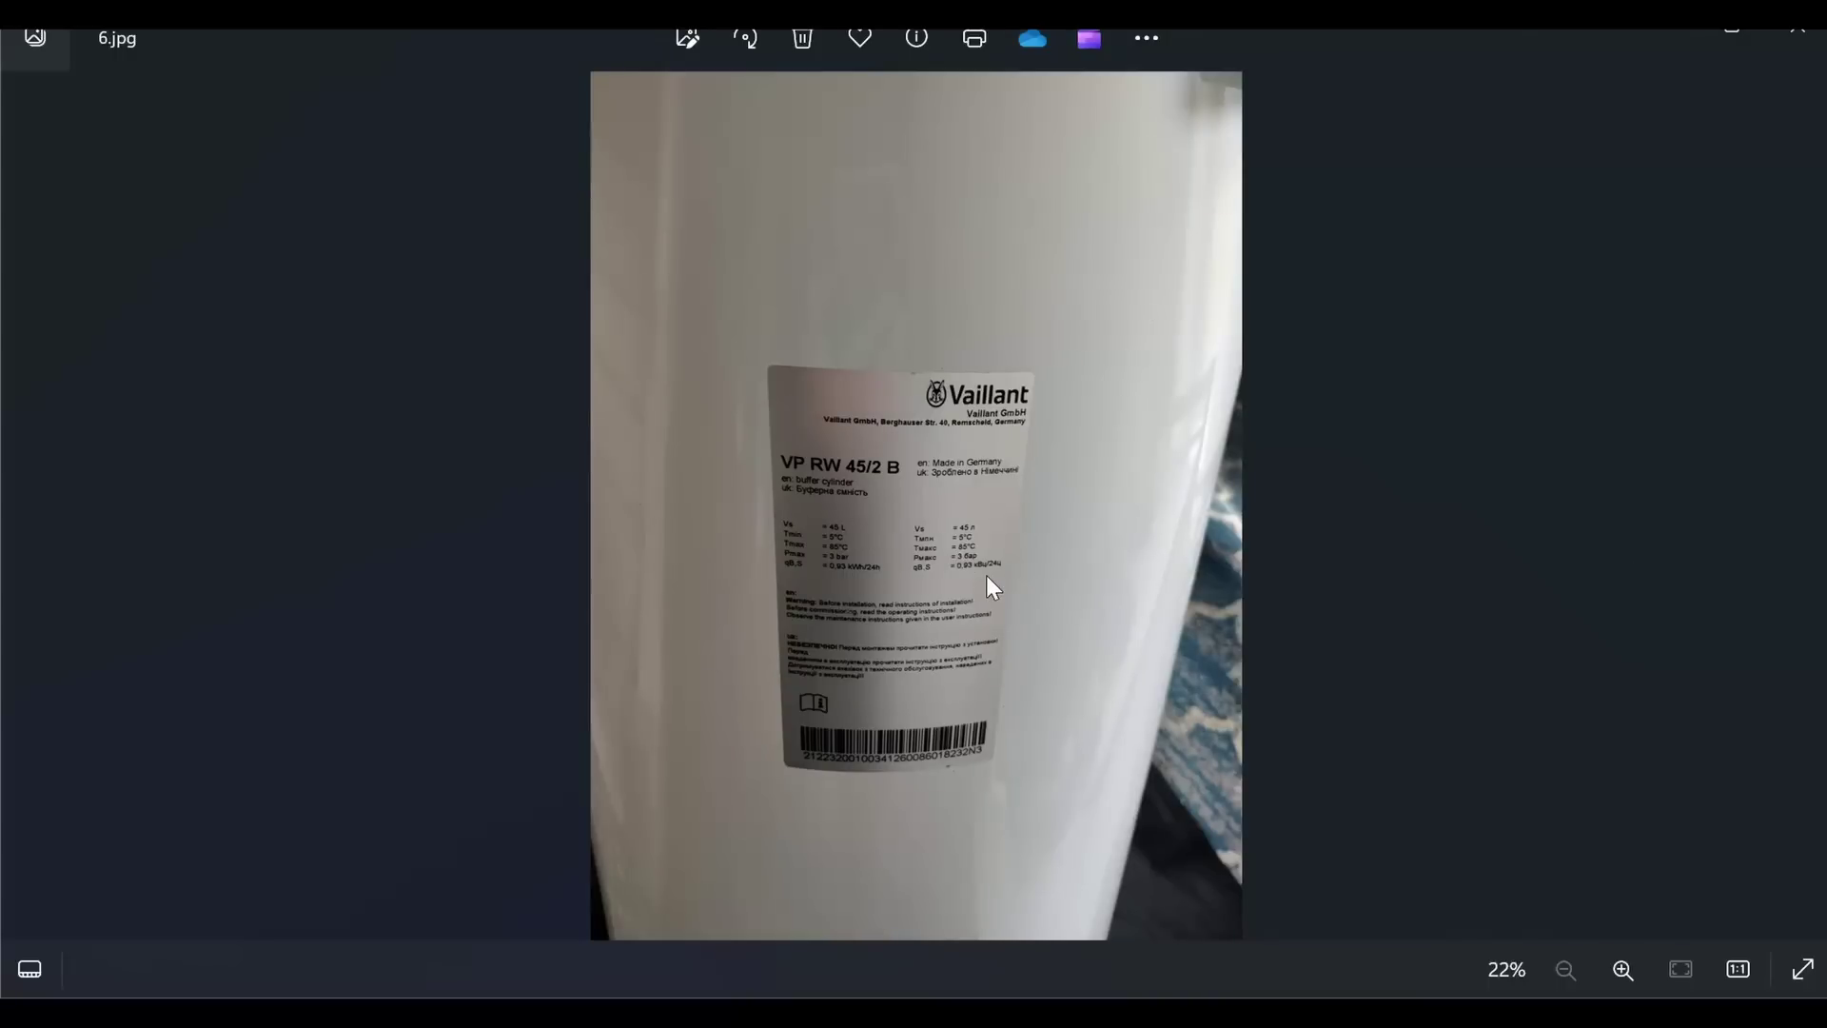
mouse_move(1808, 530)
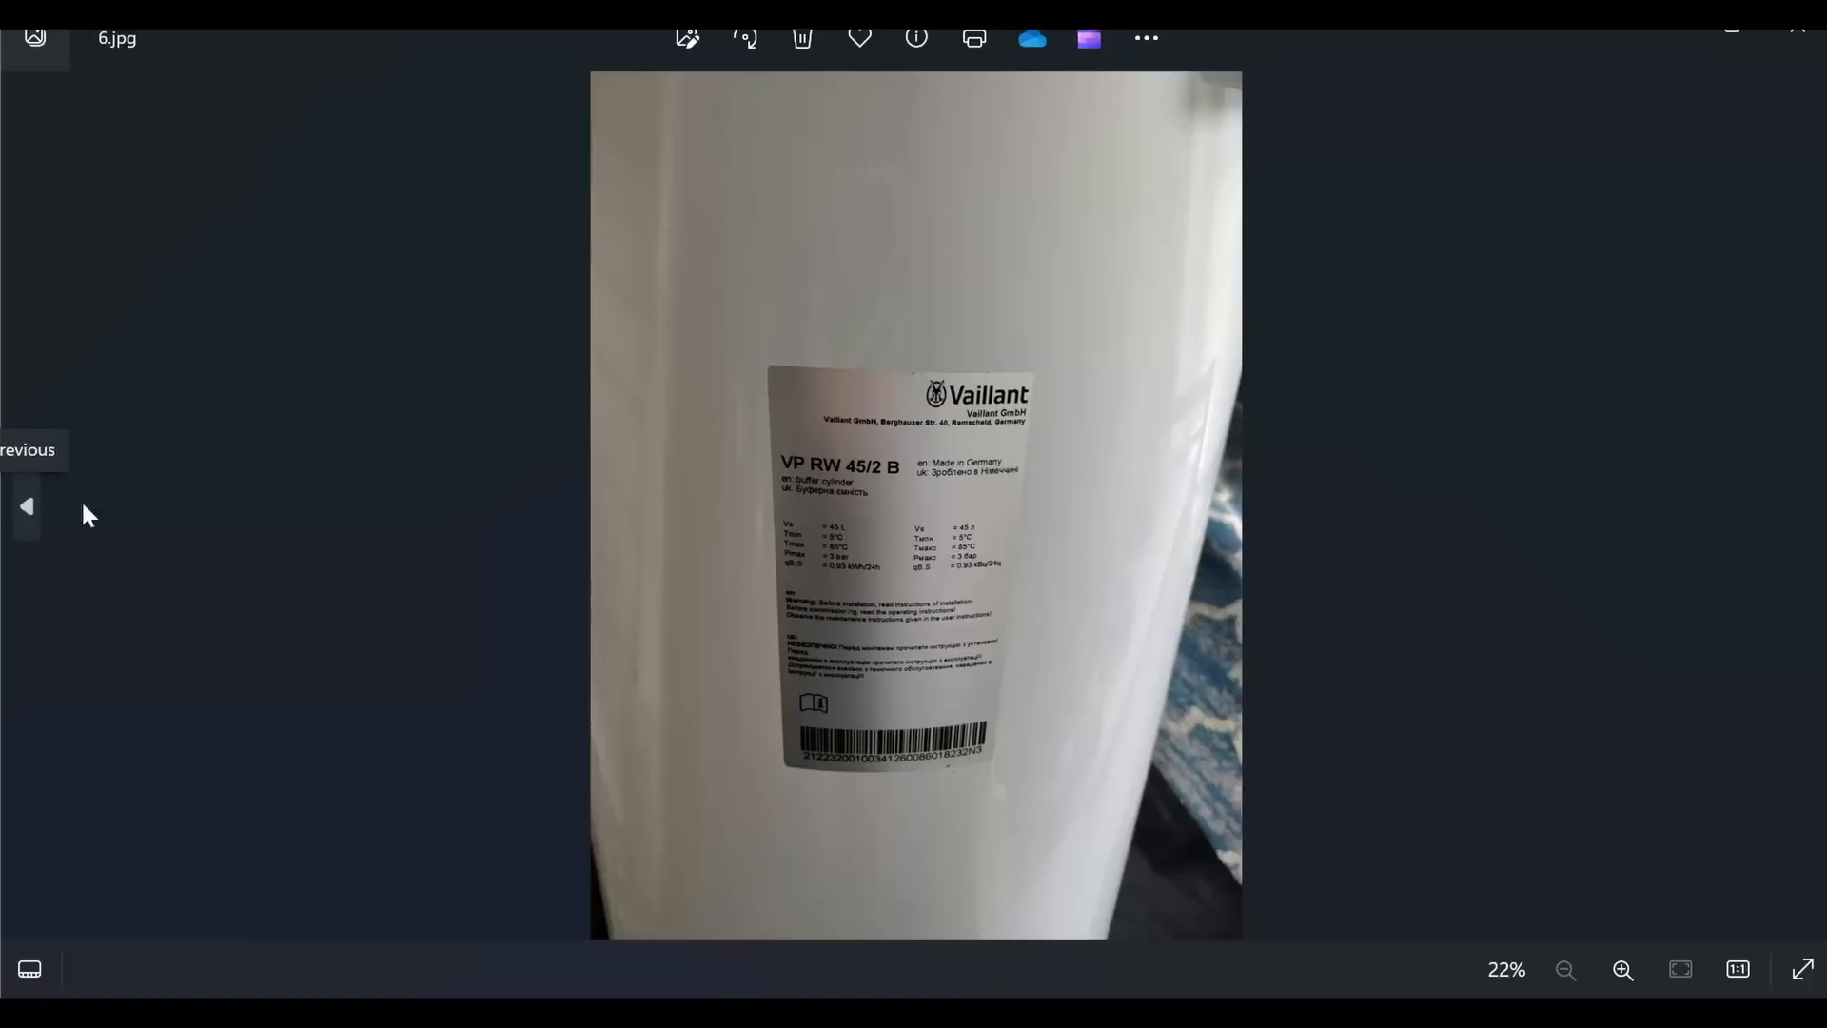
mouse_move(1672, 35)
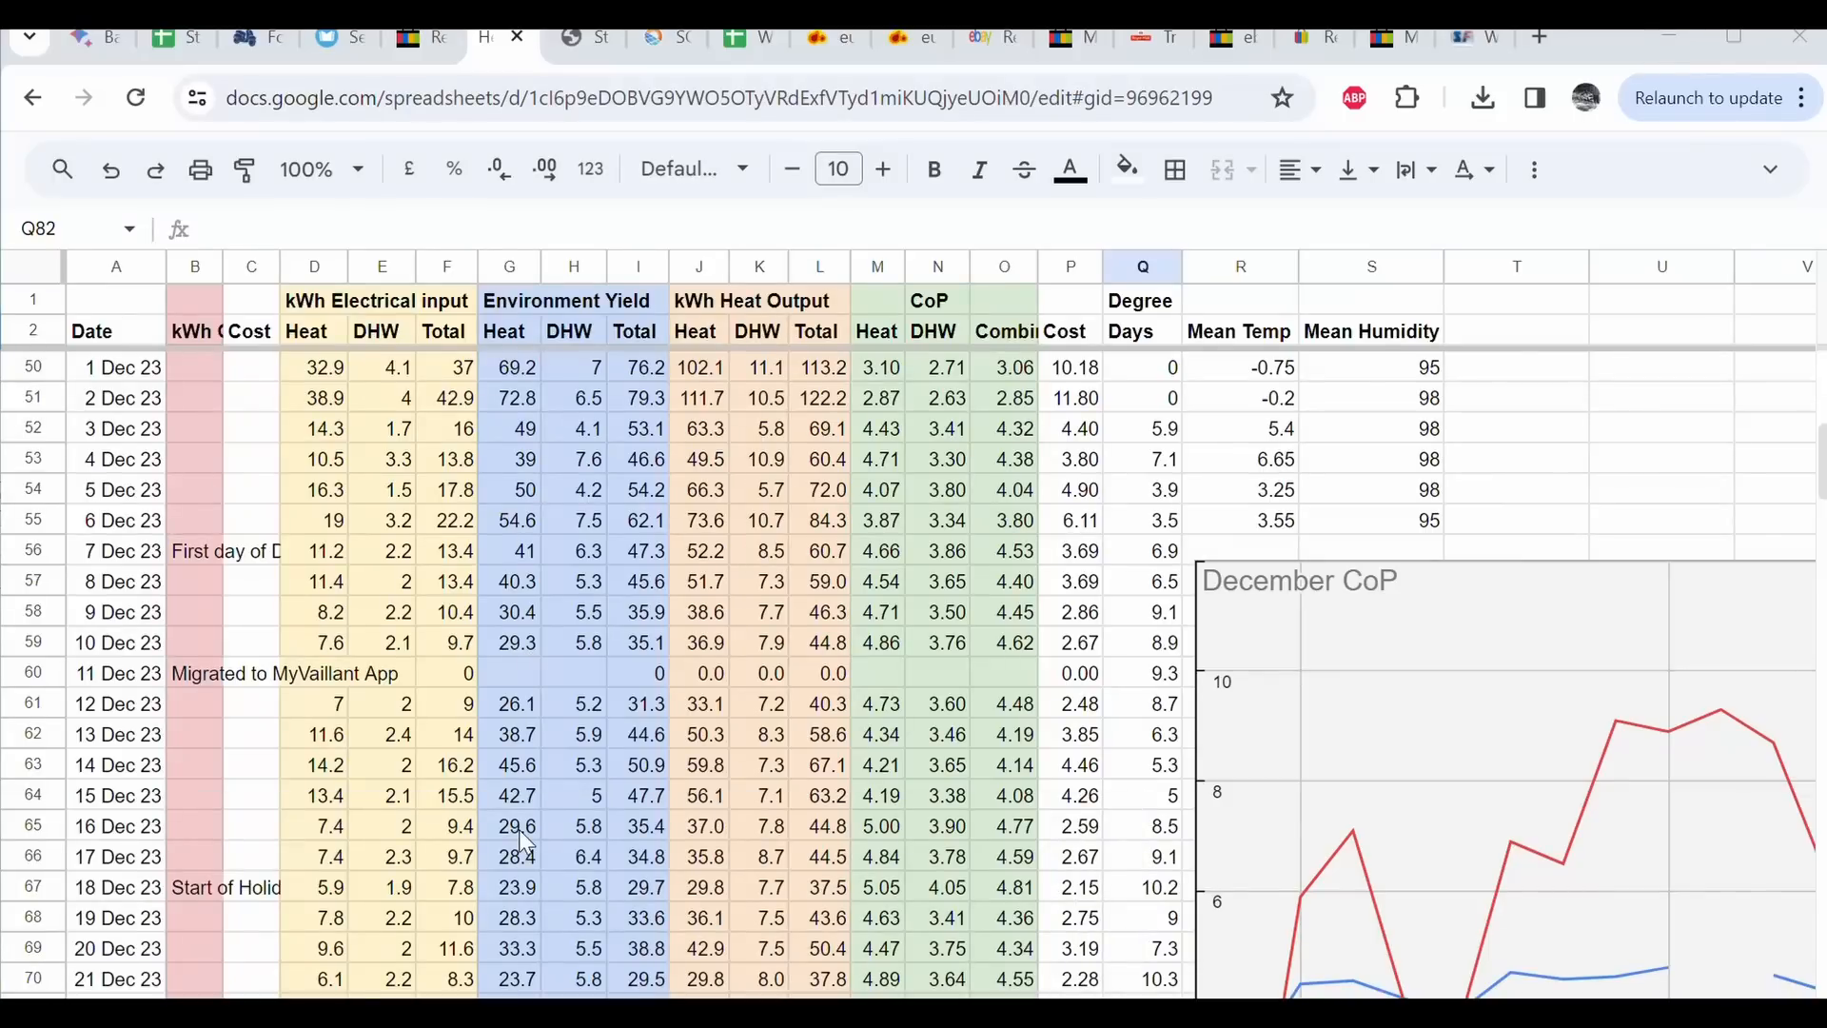
mouse_move(239, 455)
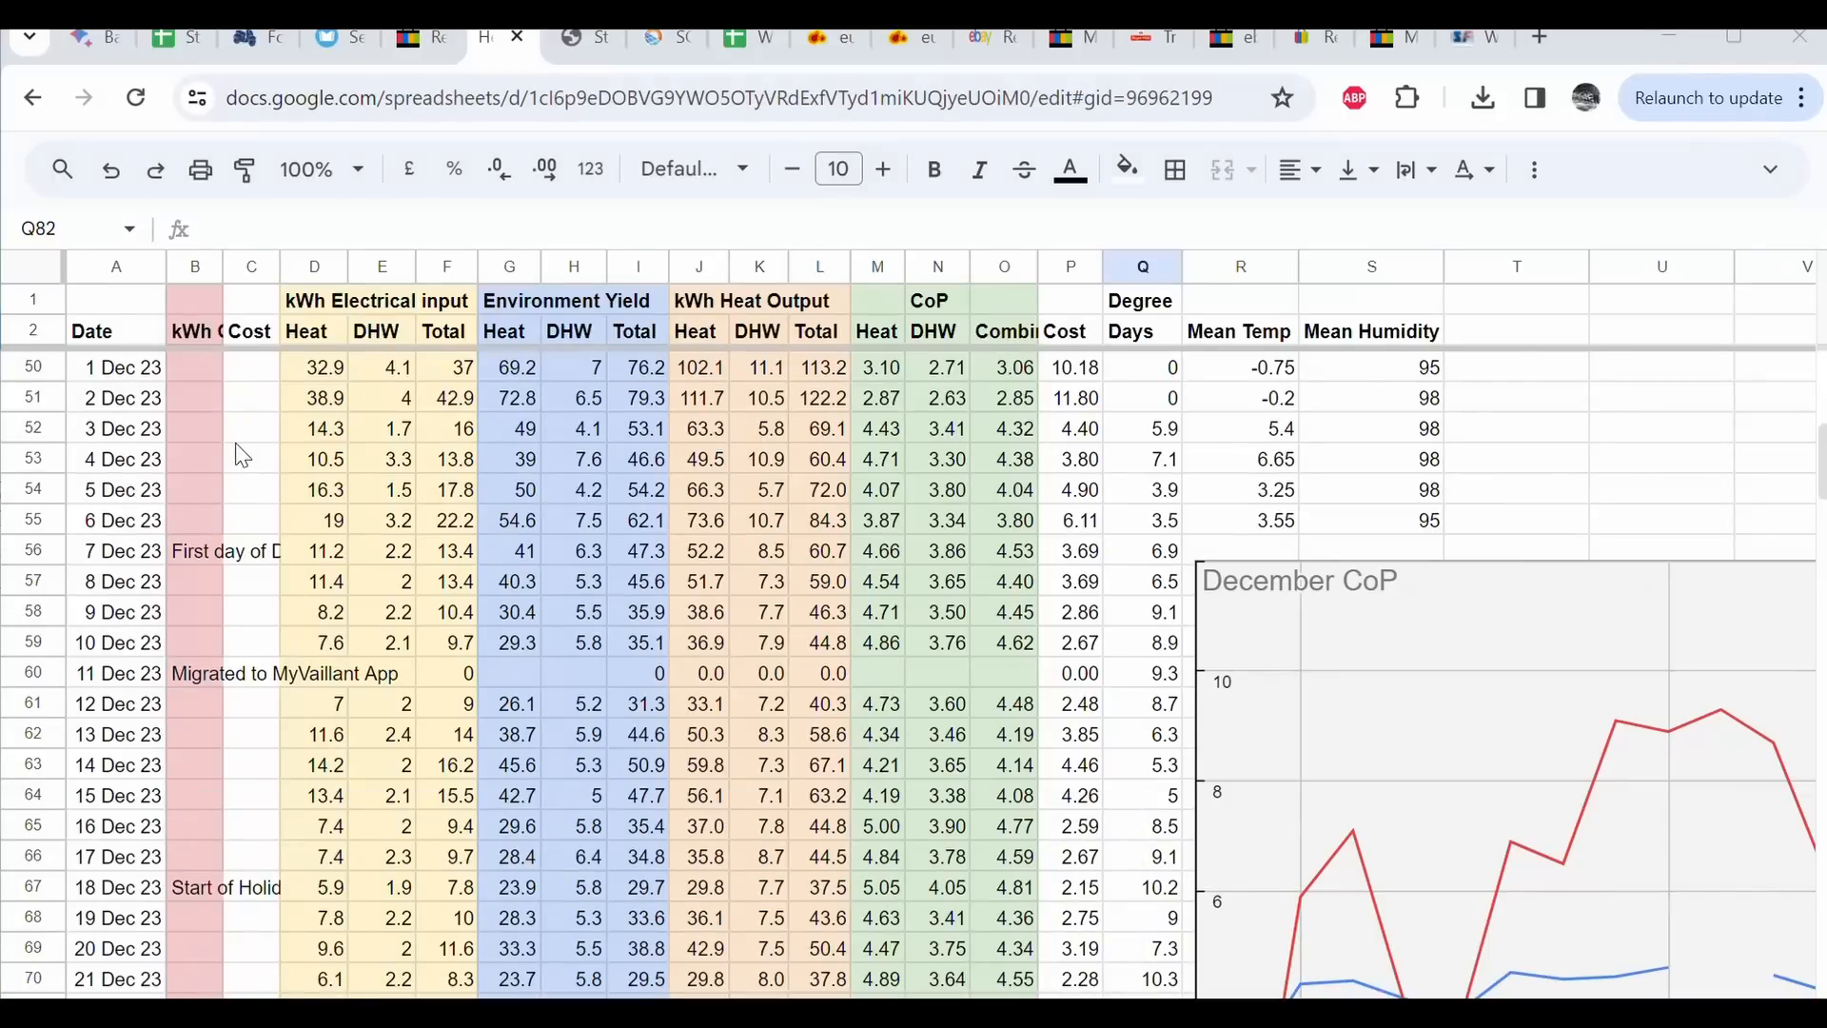
mouse_move(277, 485)
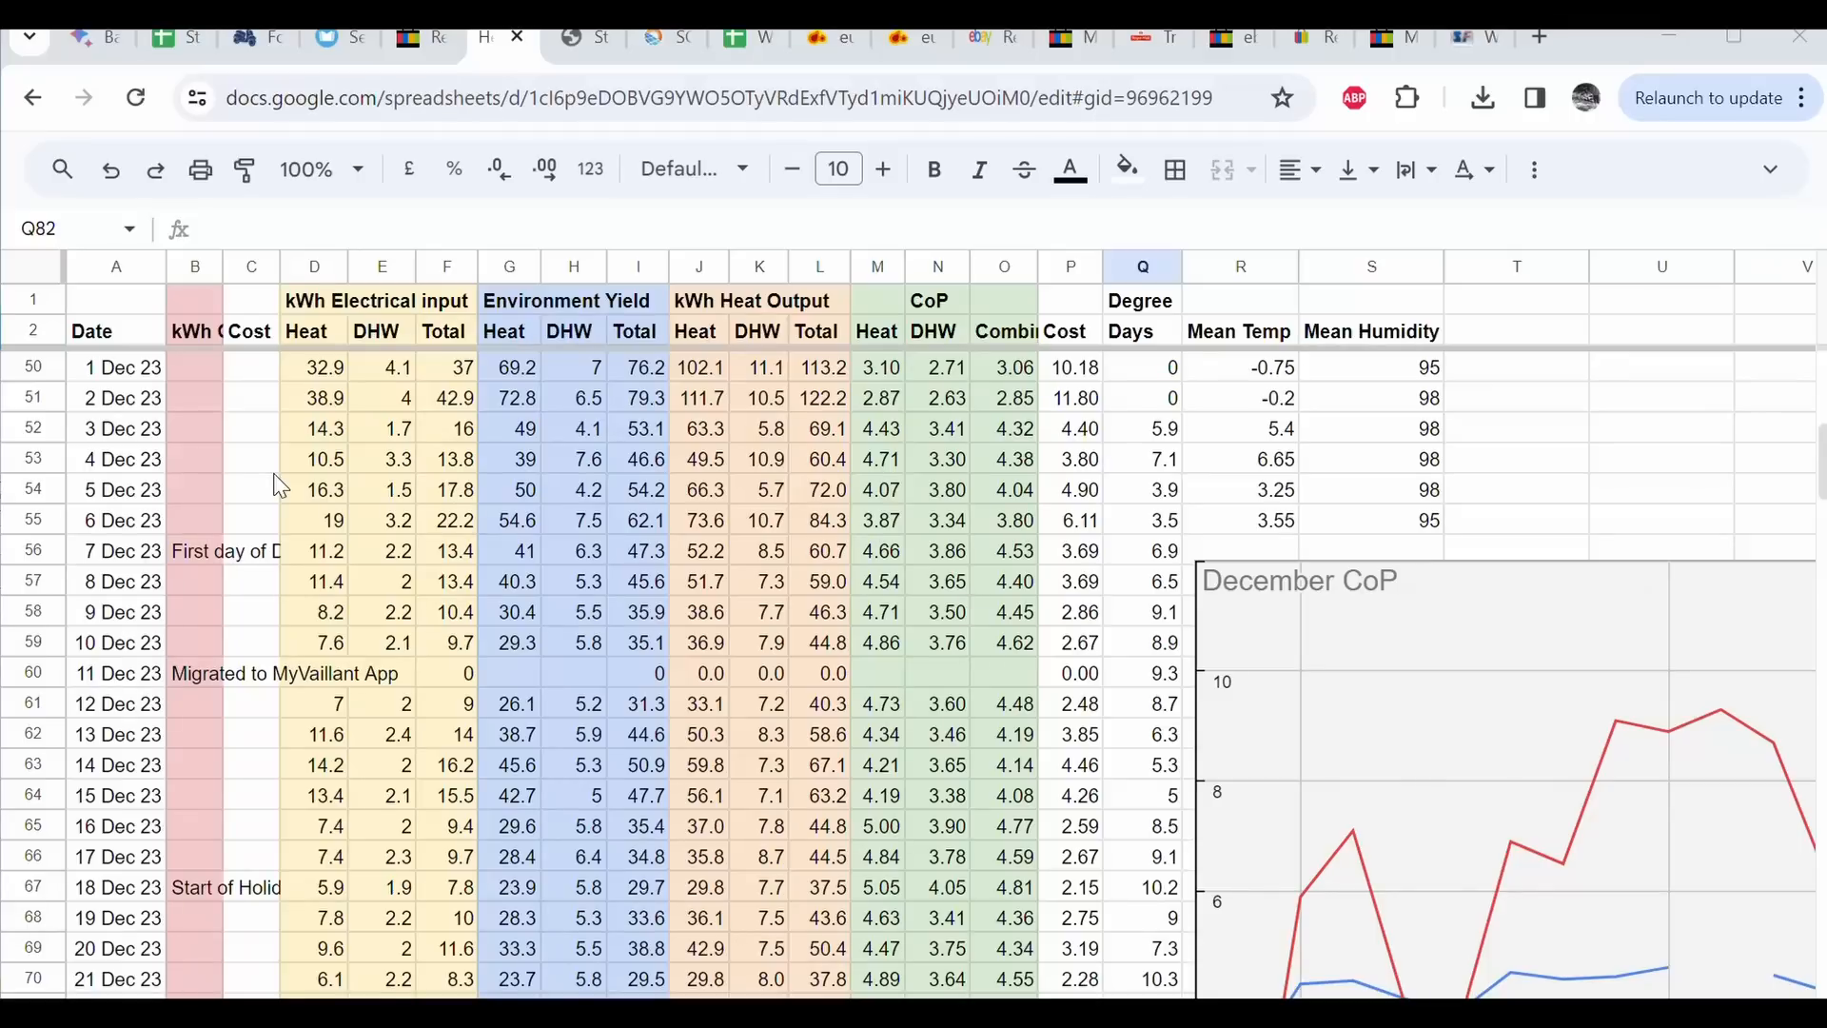
mouse_move(203, 707)
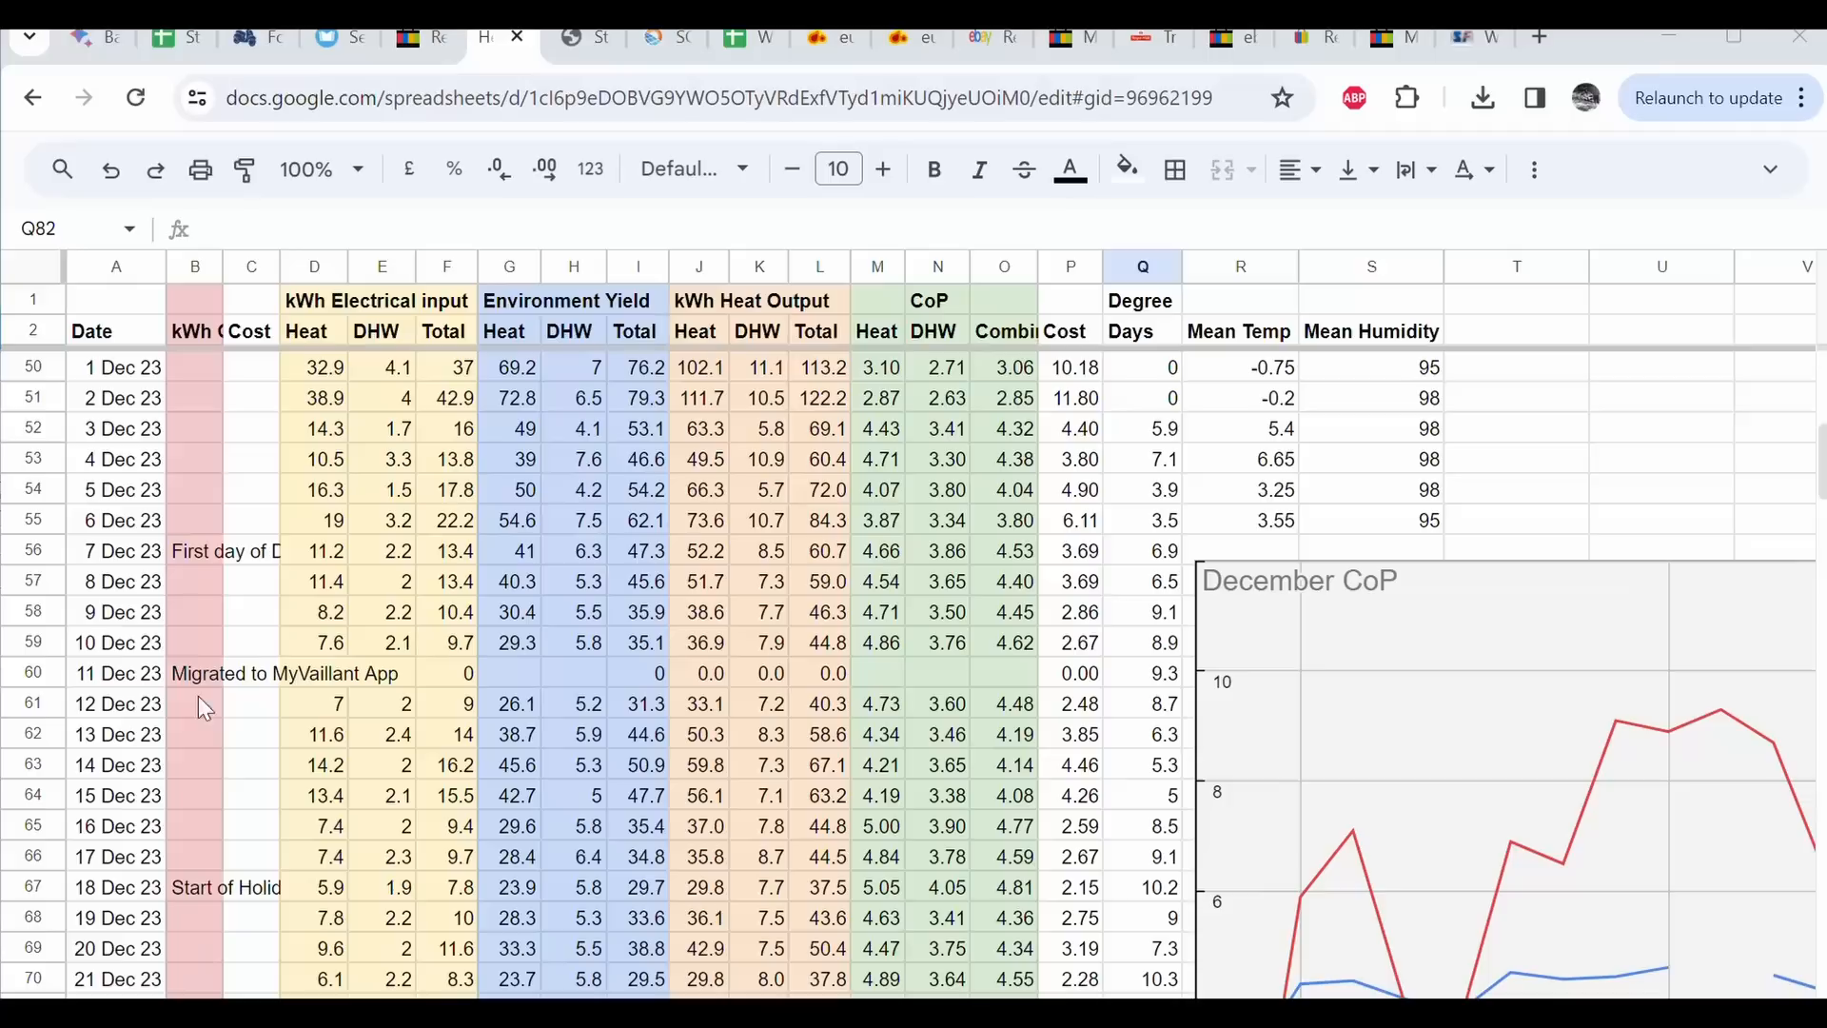
mouse_move(317, 879)
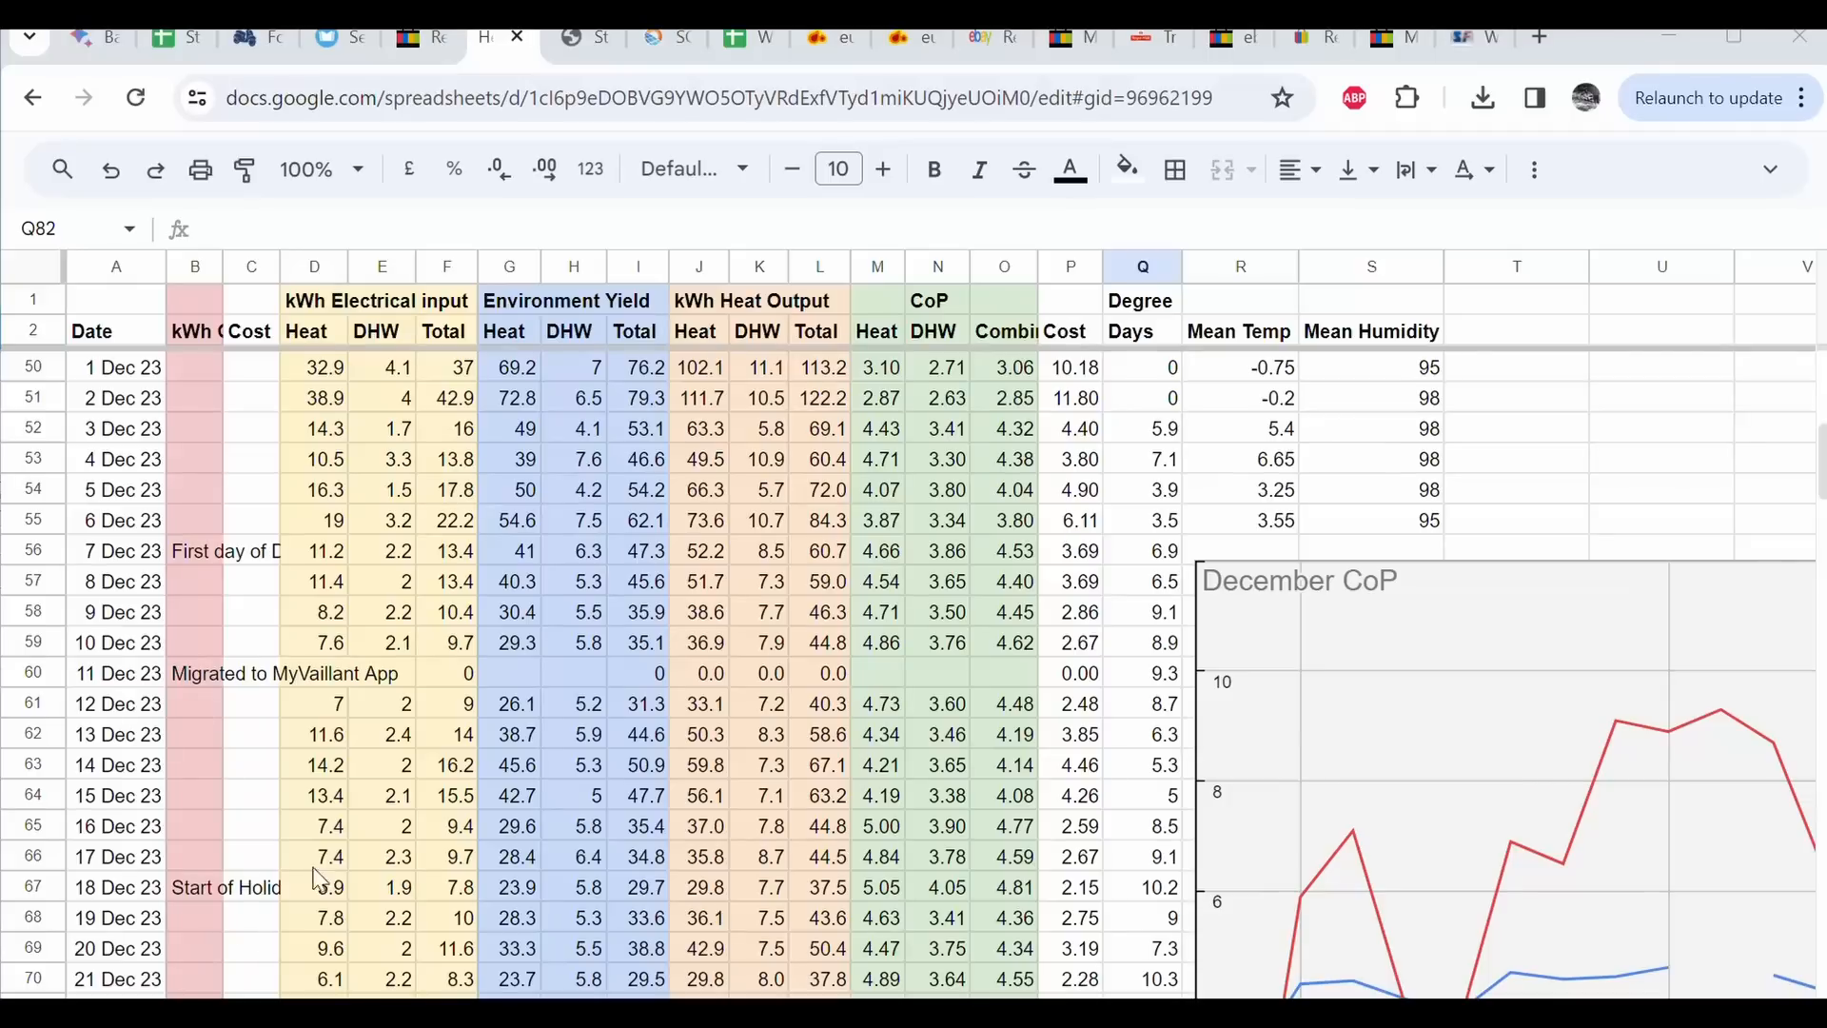
mouse_move(920, 518)
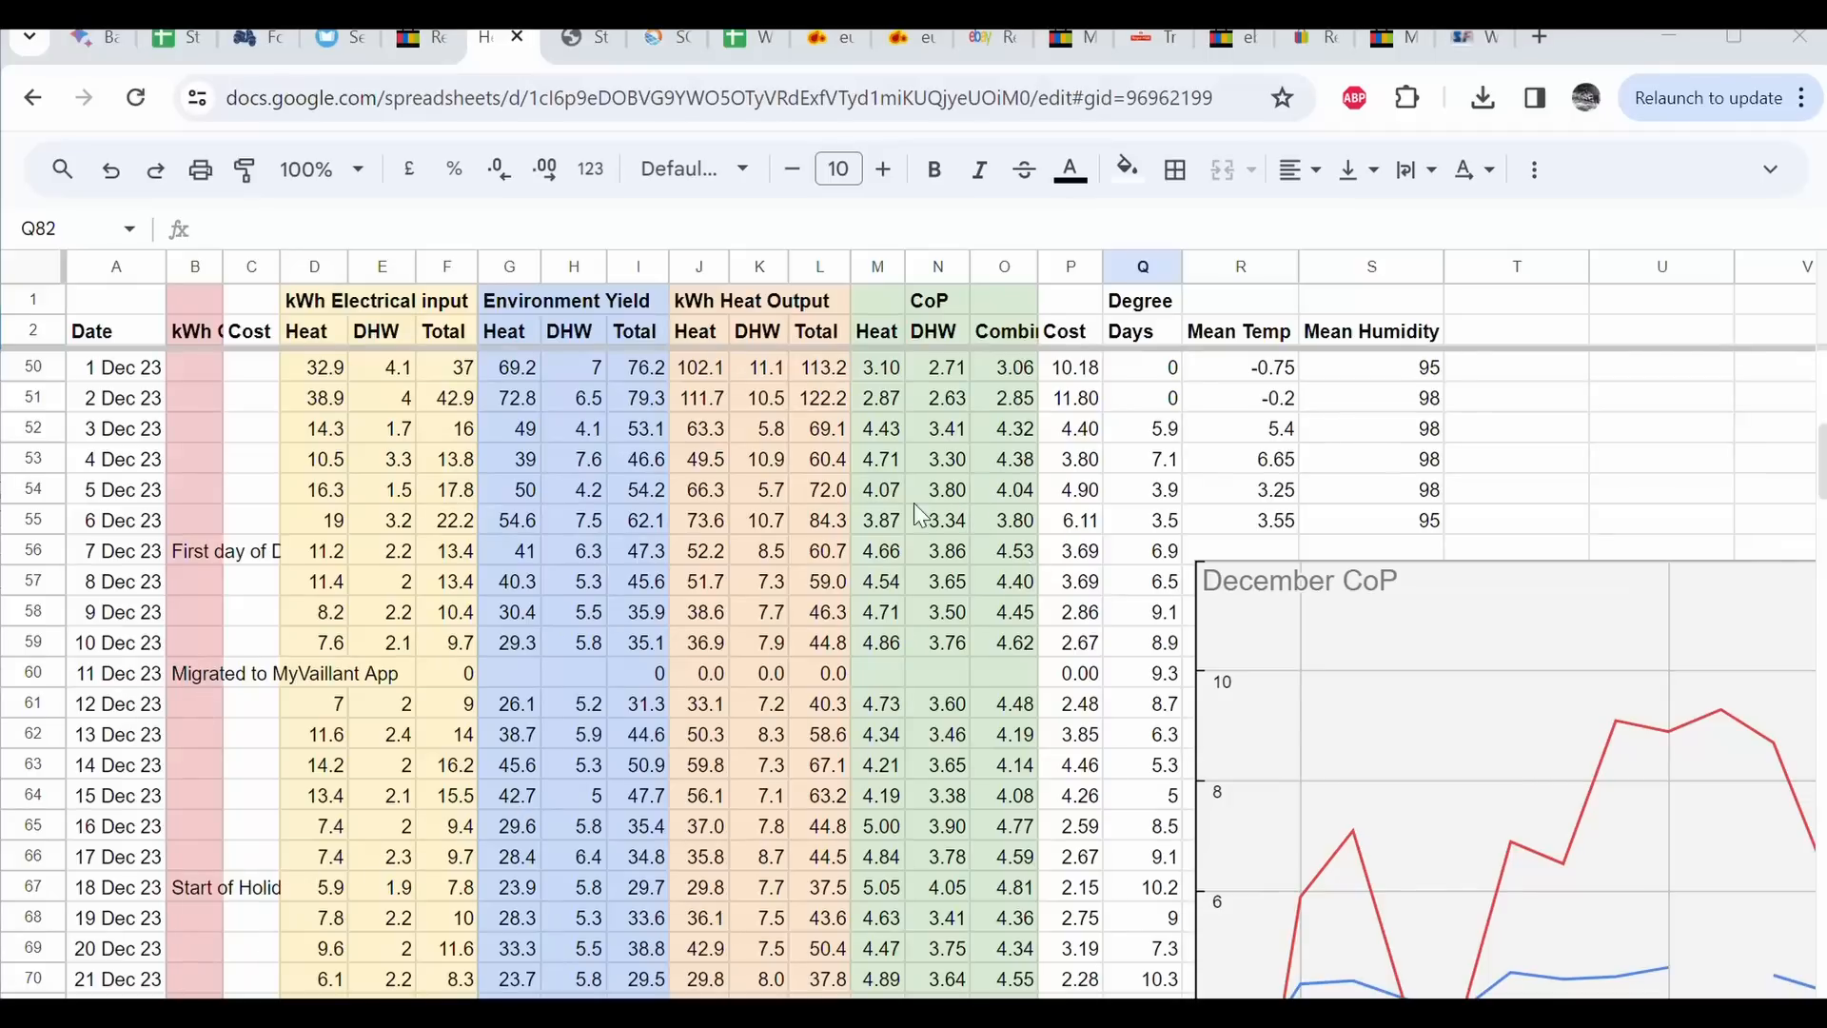
mouse_move(198, 338)
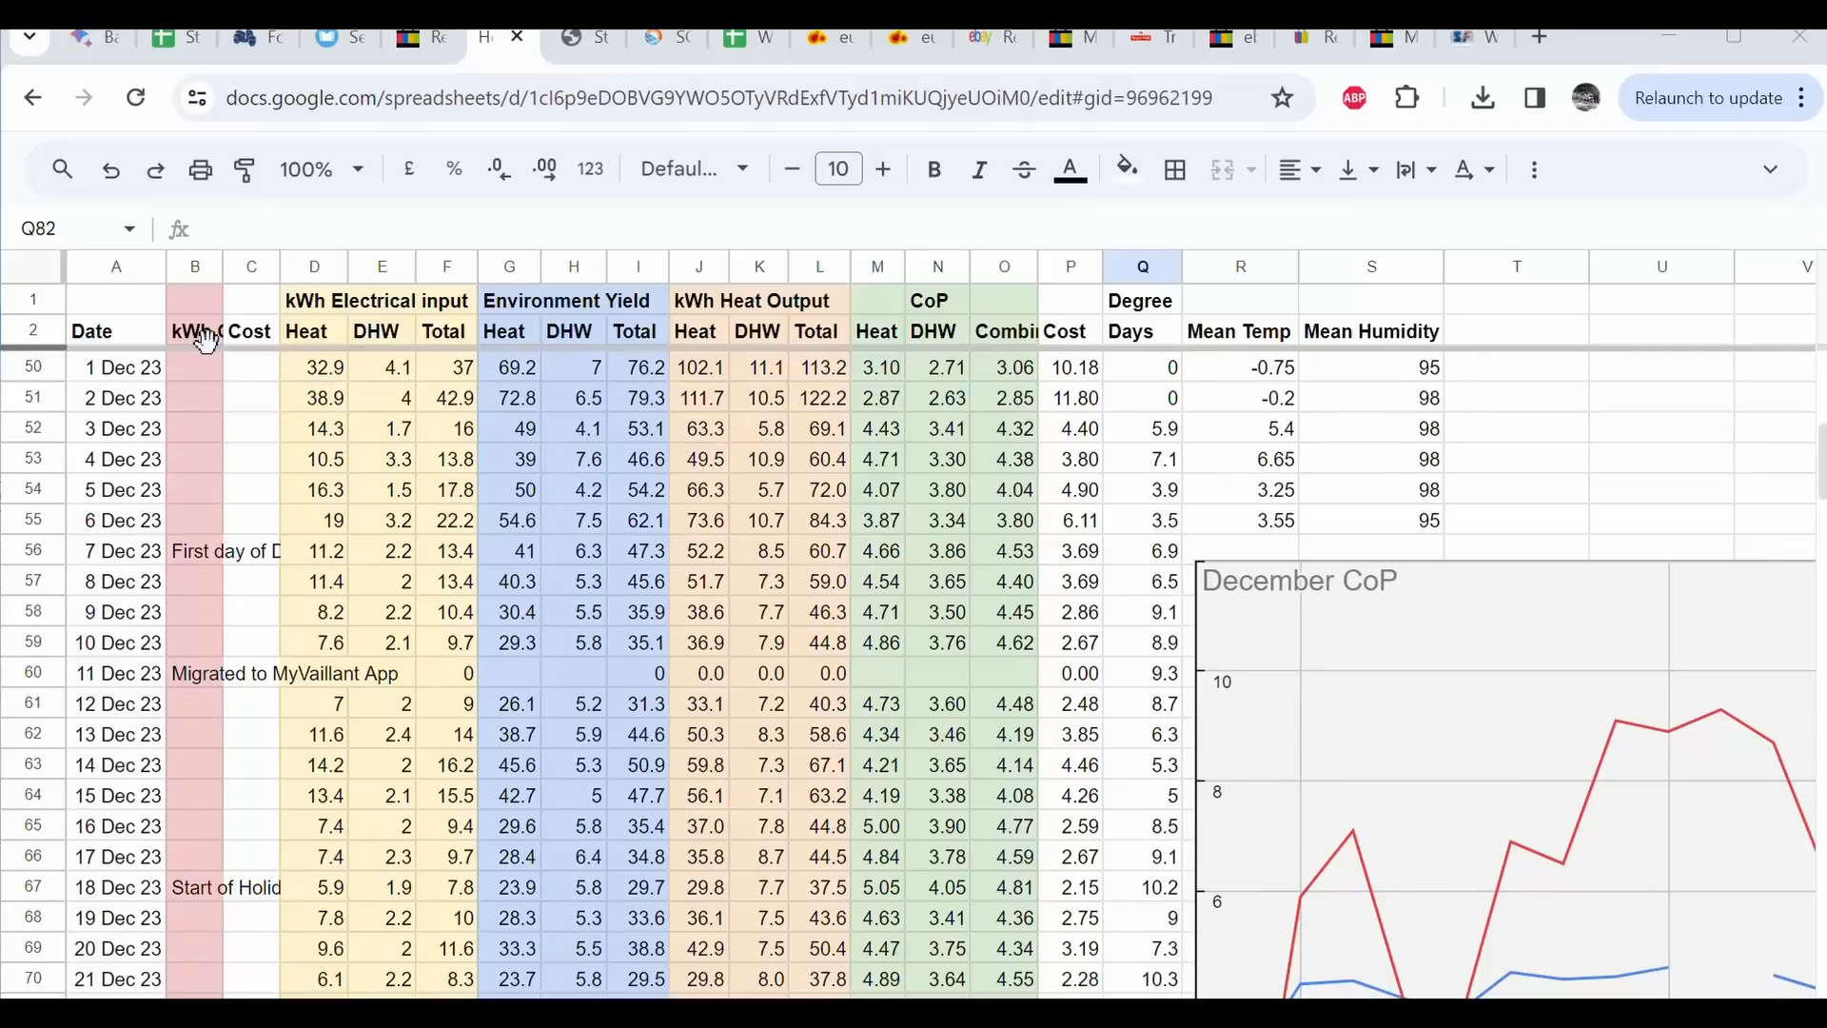
mouse_move(879, 596)
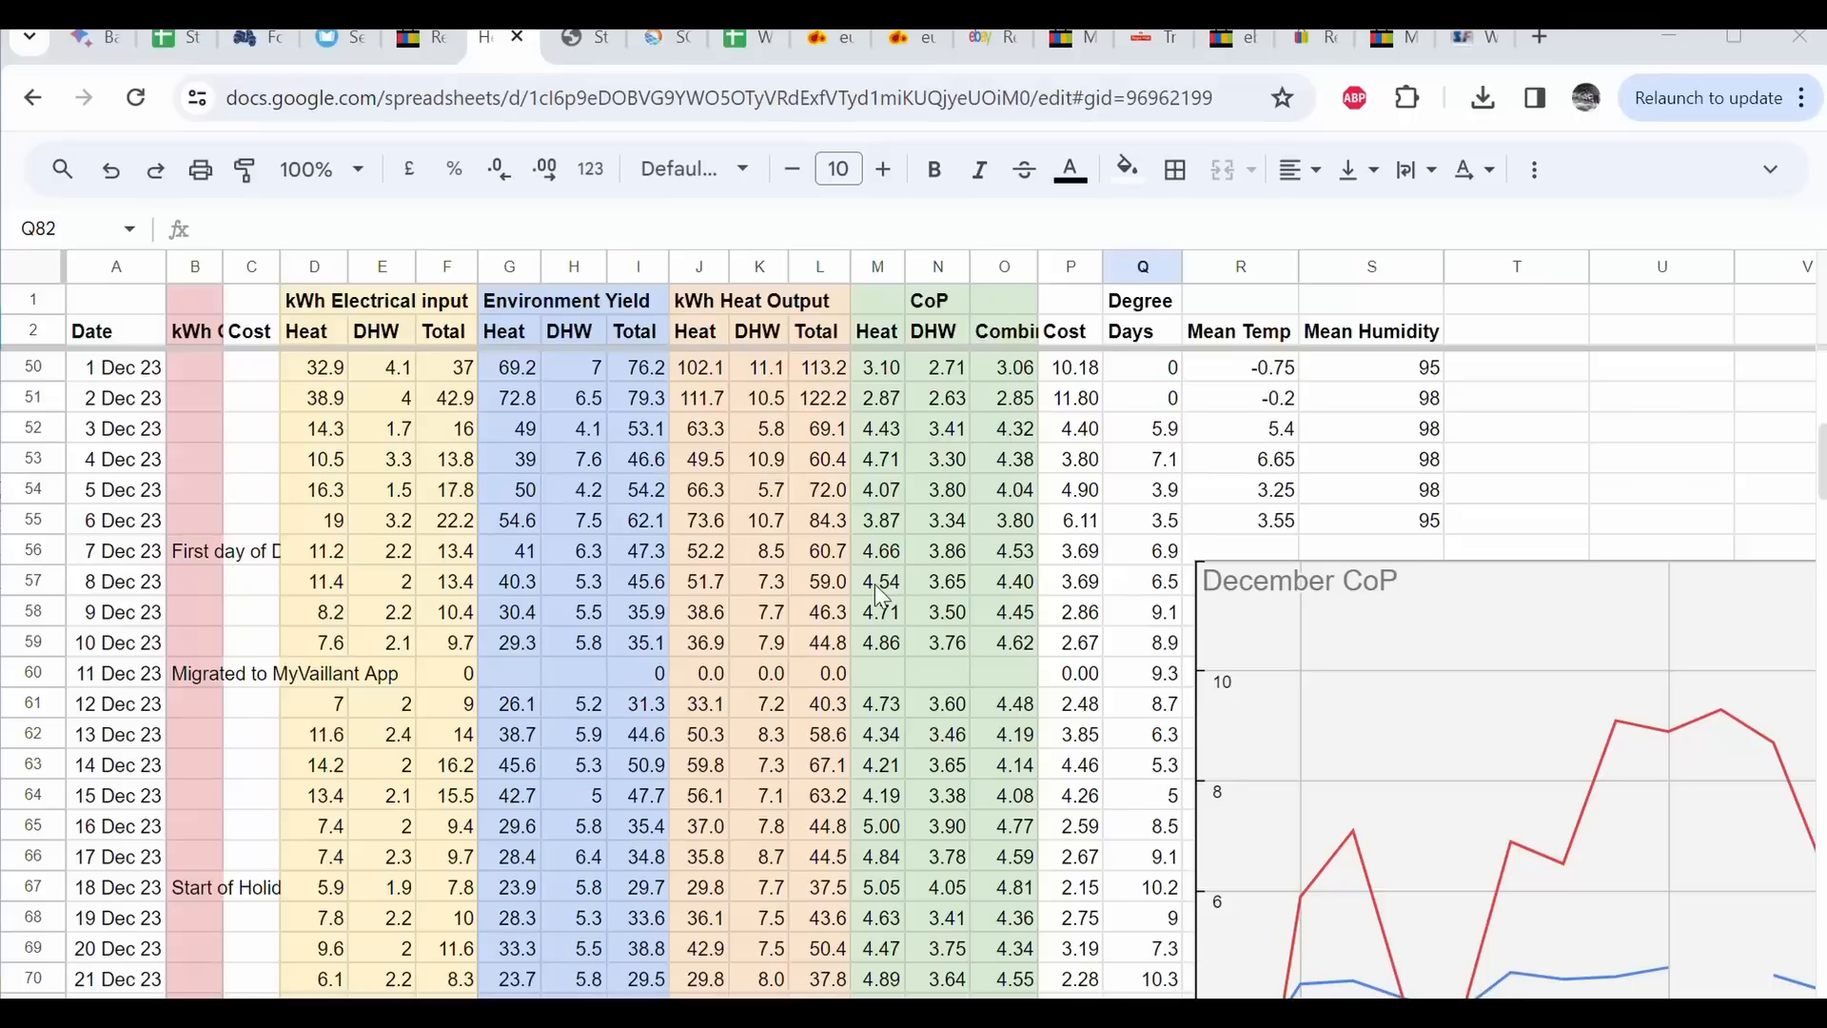
mouse_move(198, 341)
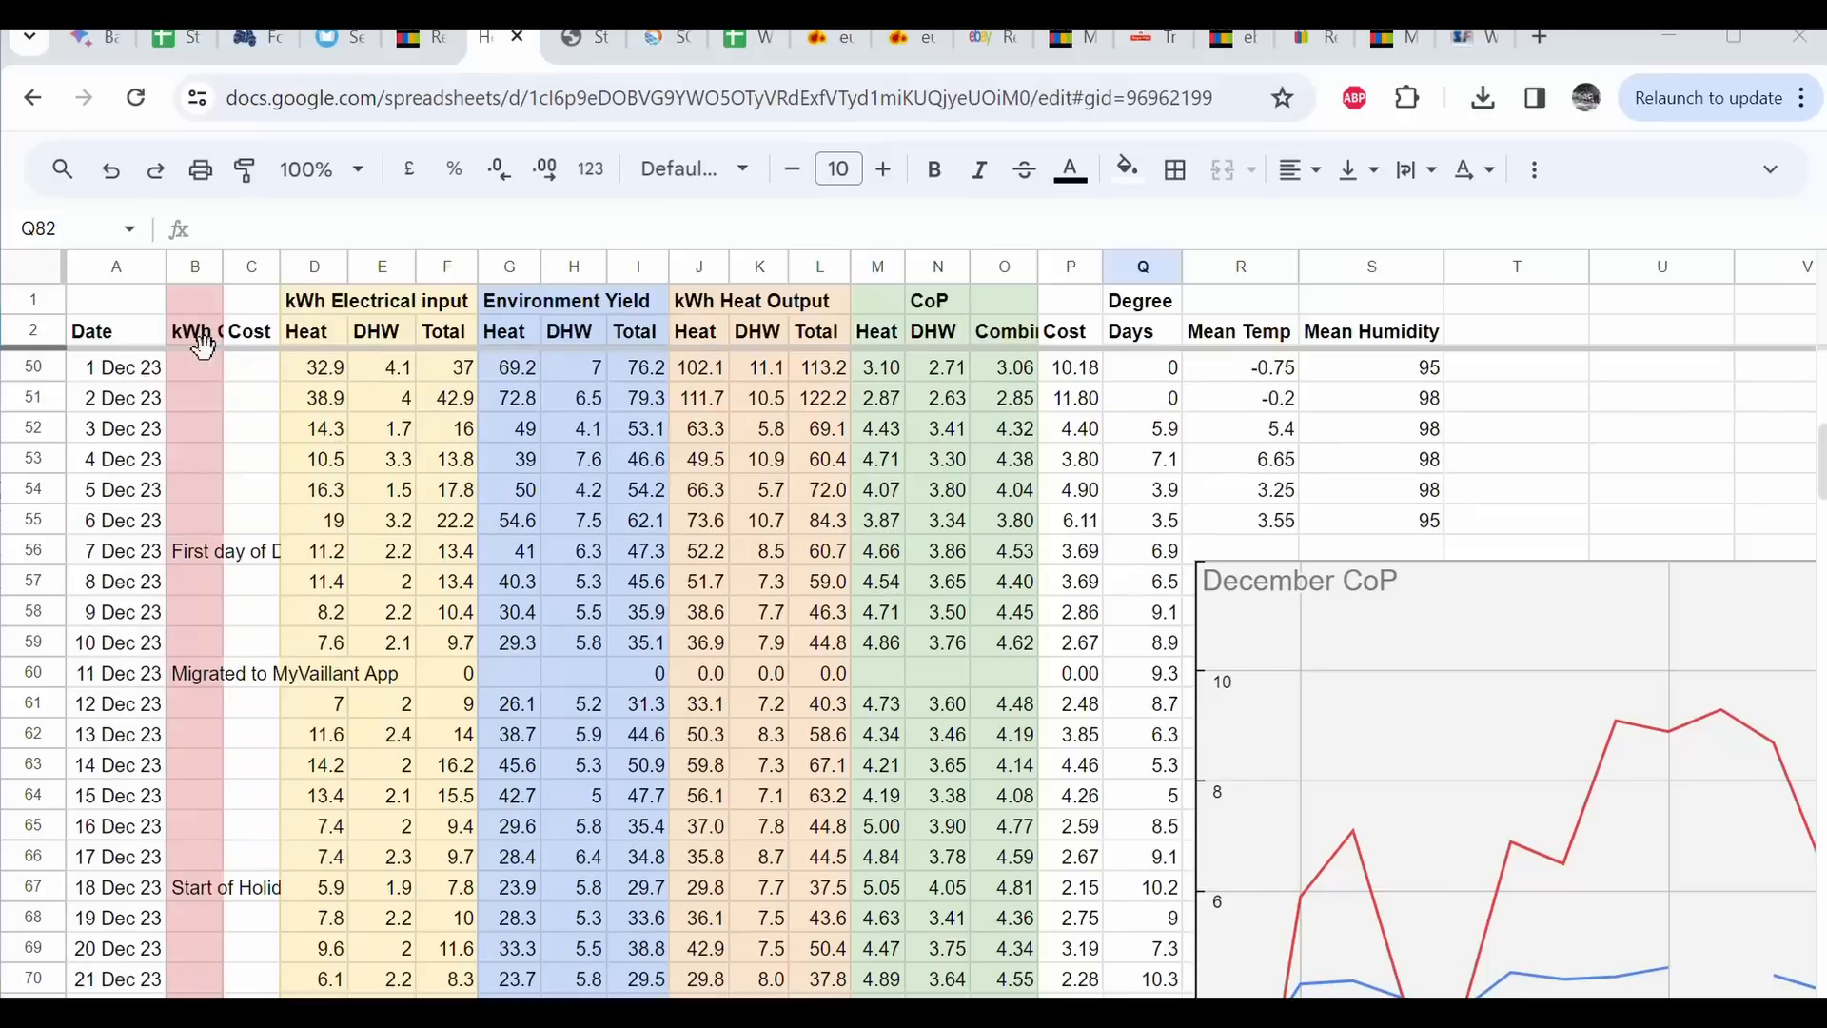
mouse_move(113, 991)
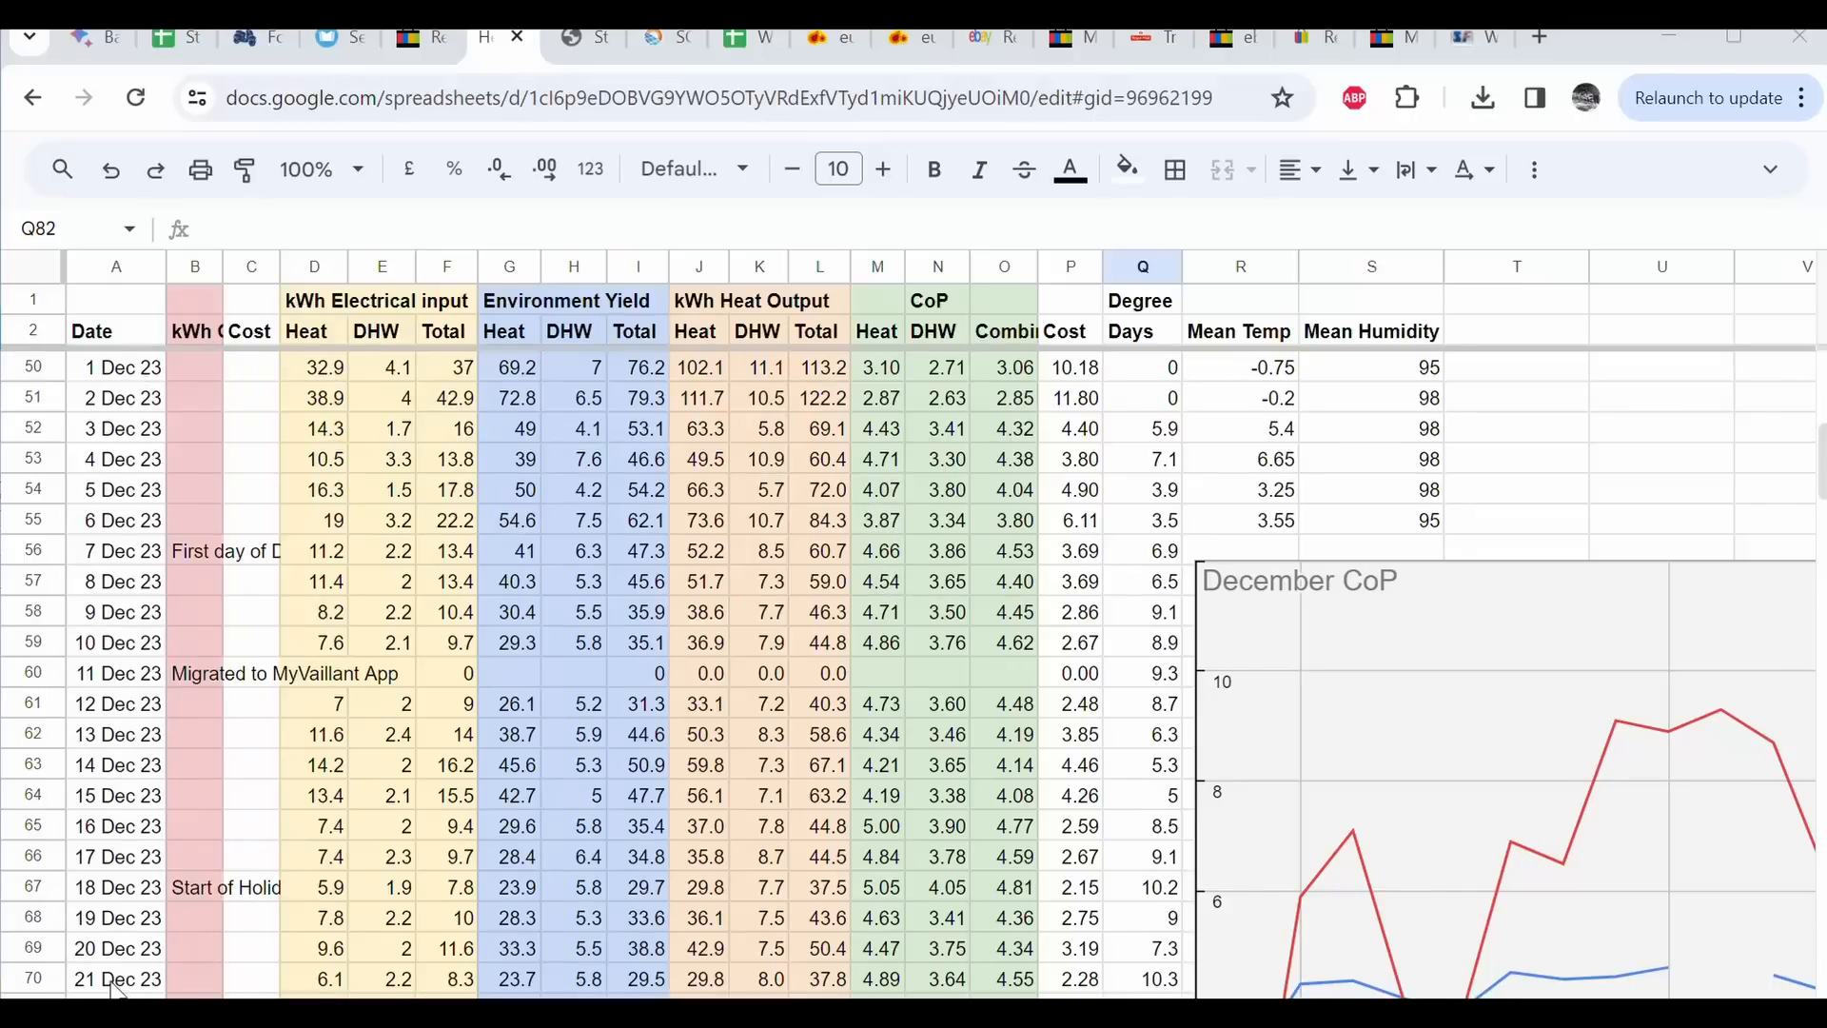
mouse_move(201, 494)
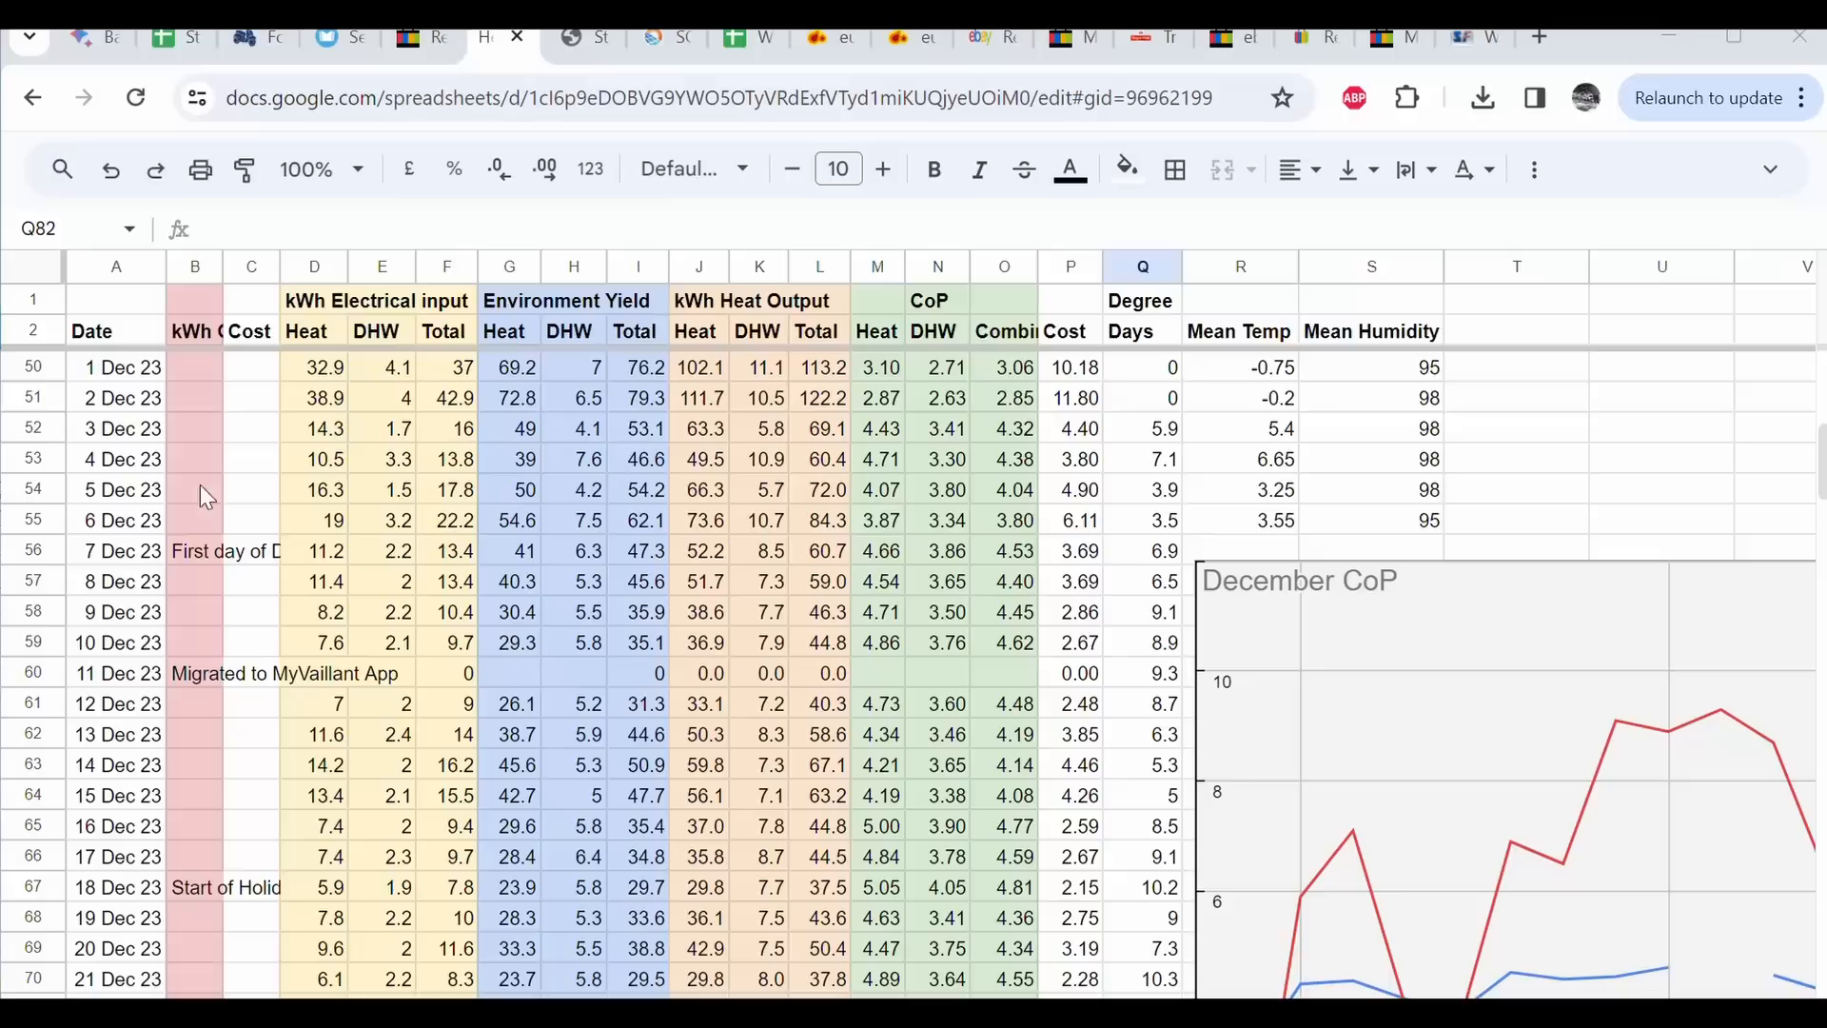
mouse_move(312, 878)
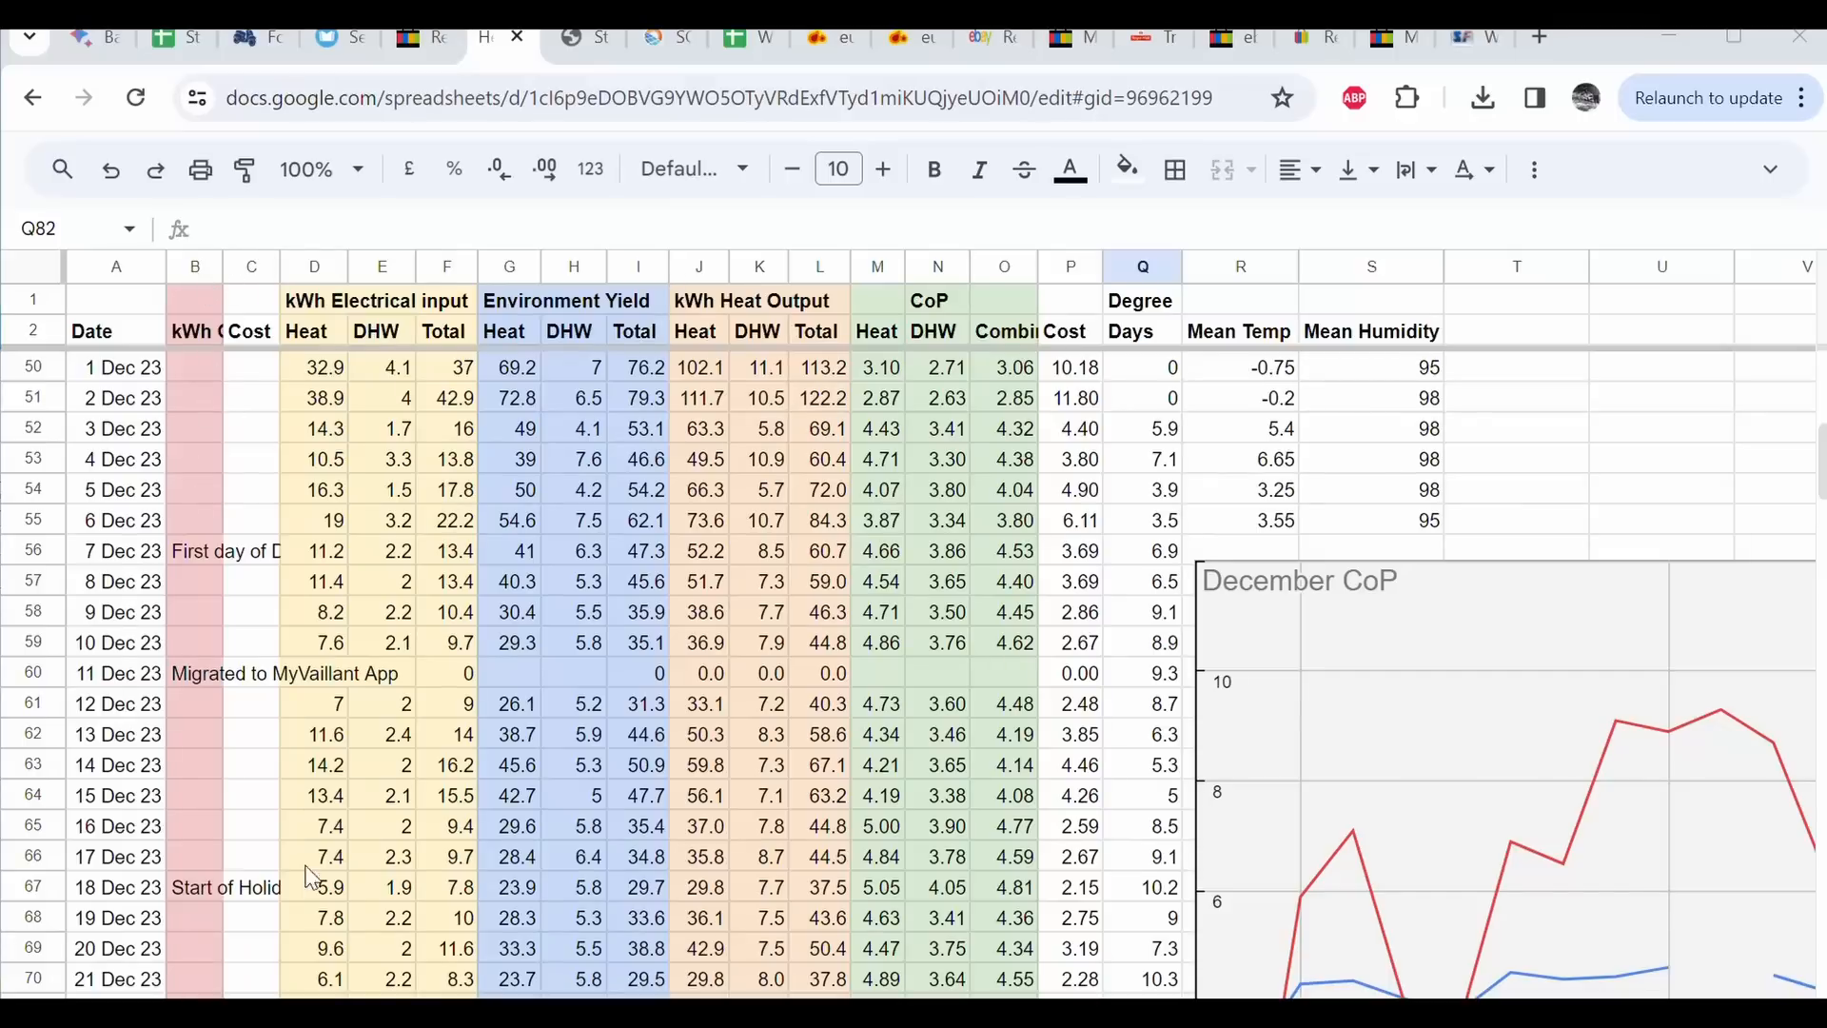
scroll(up, 3)
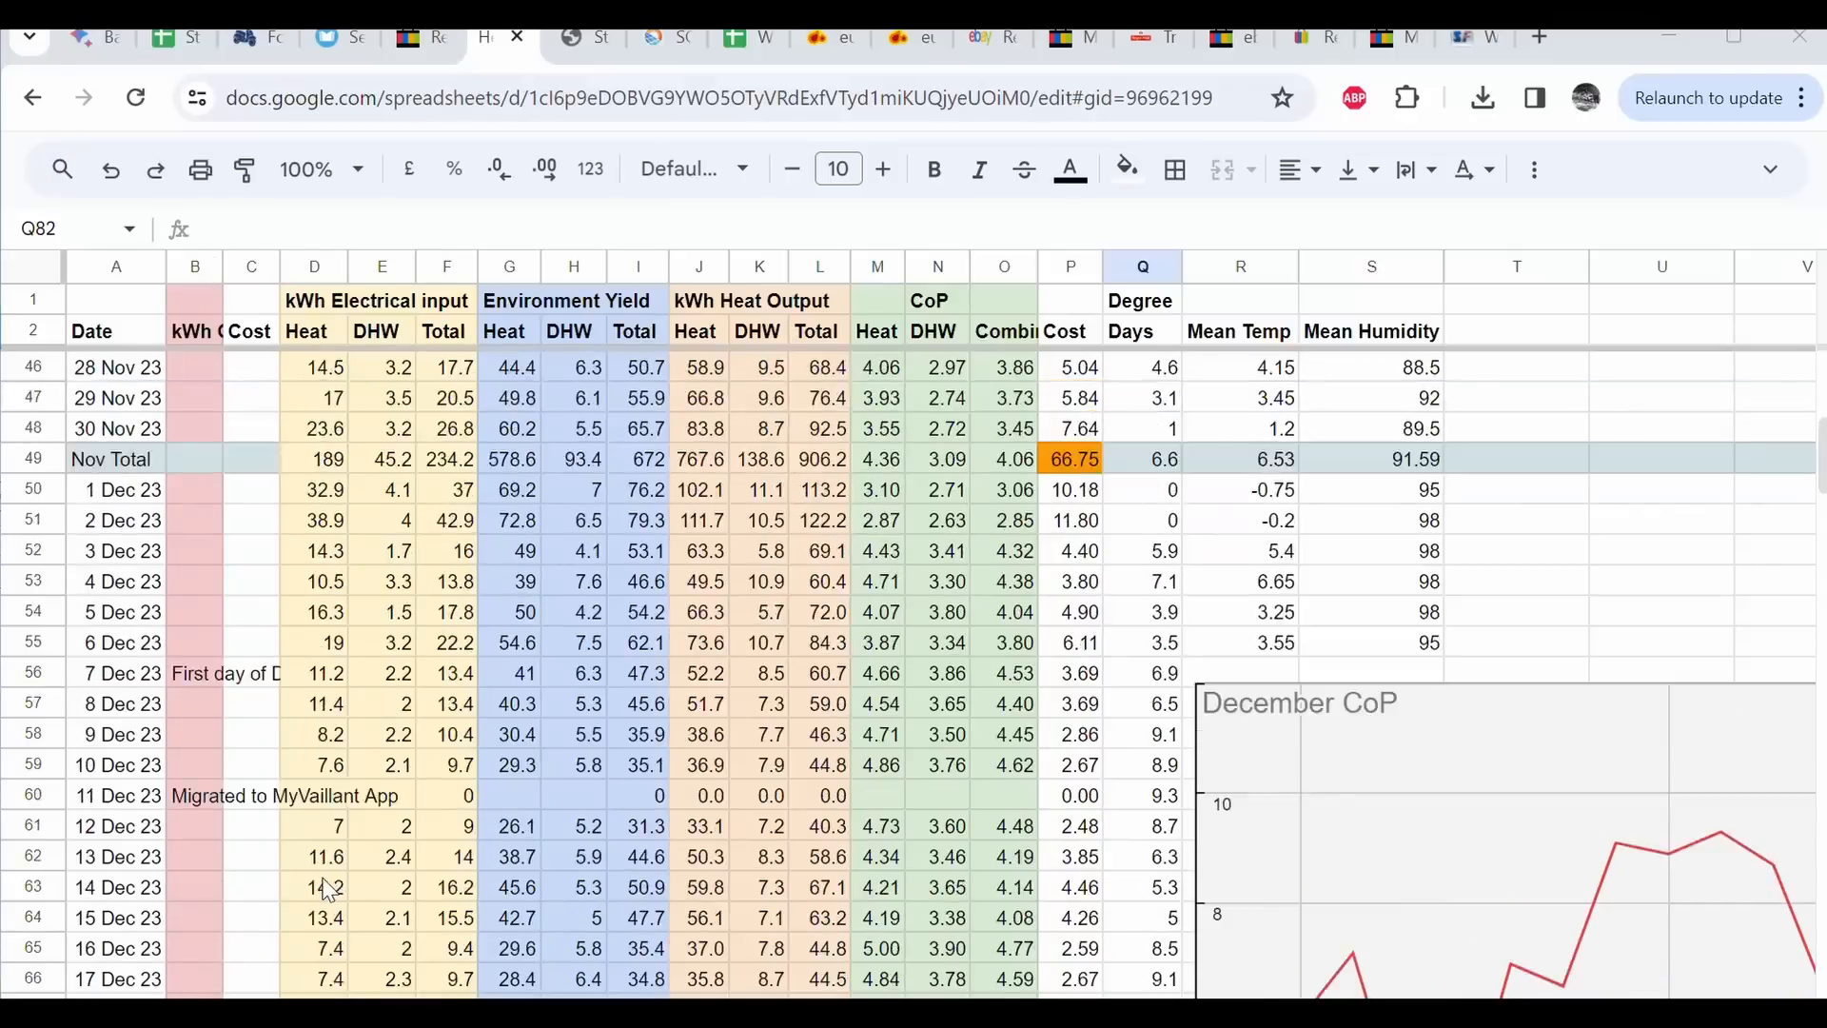
scroll(up, 3)
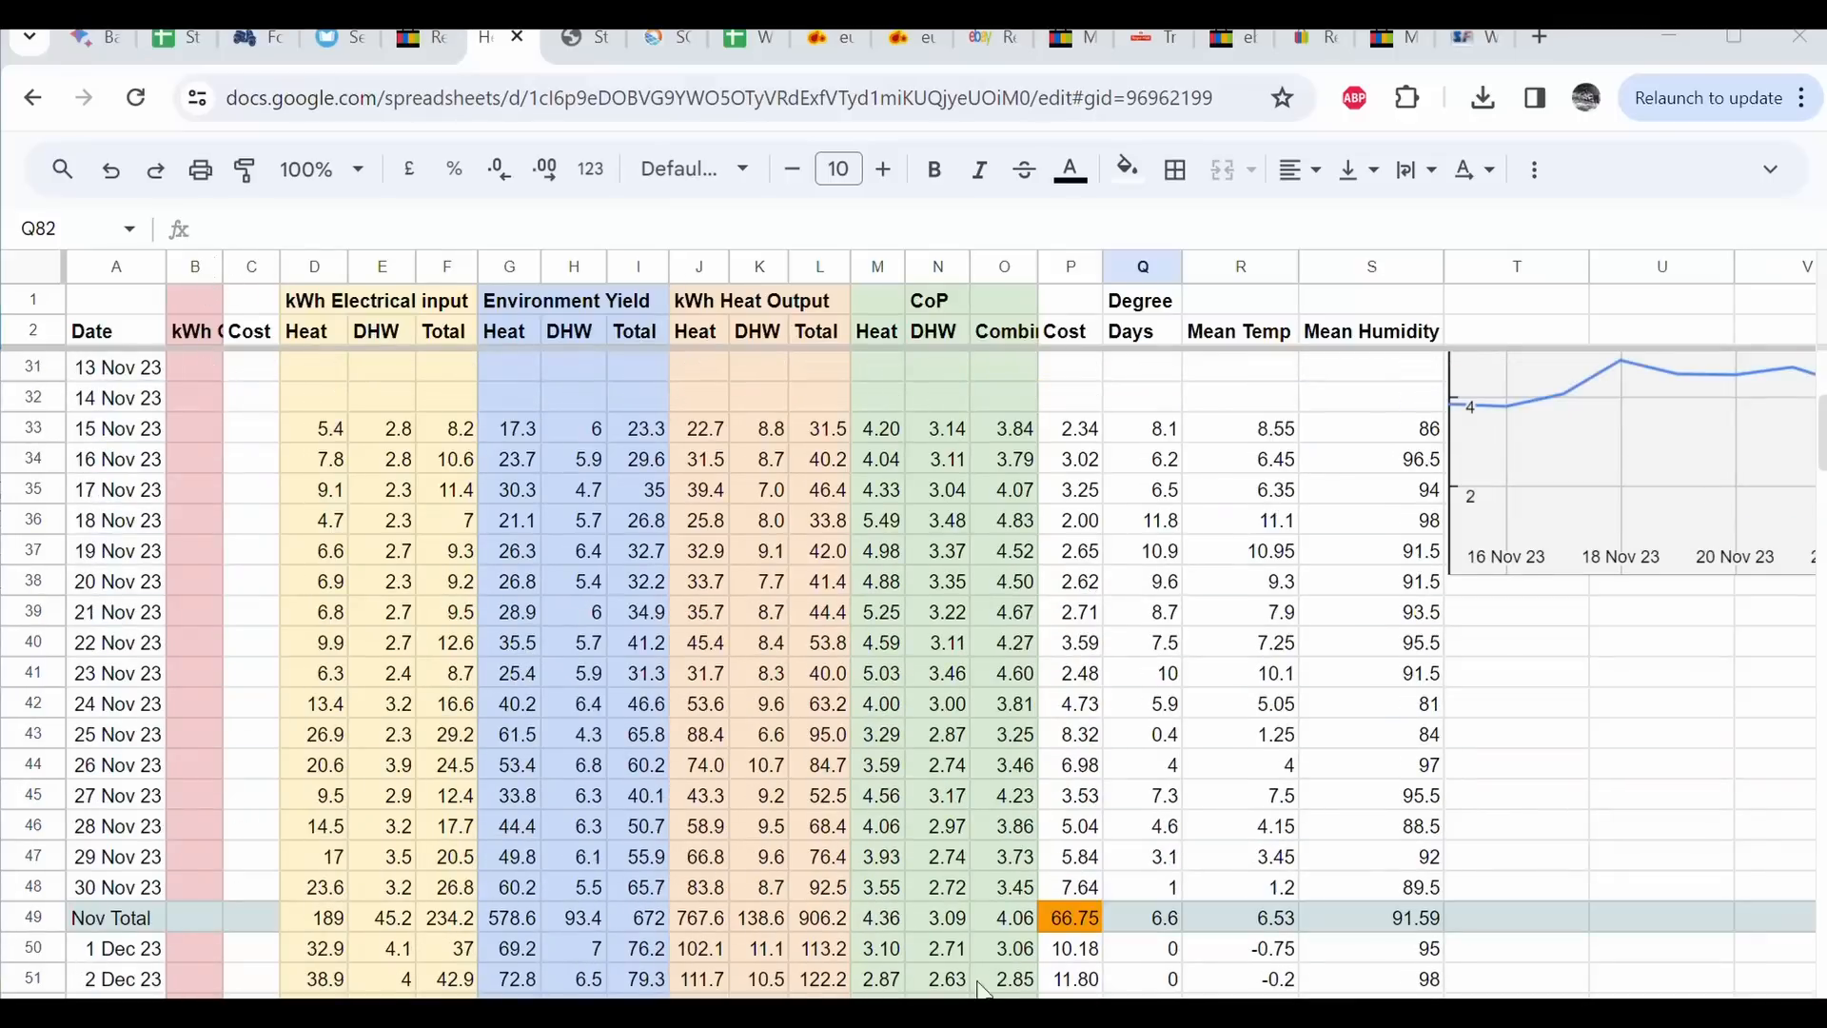
click(878, 917)
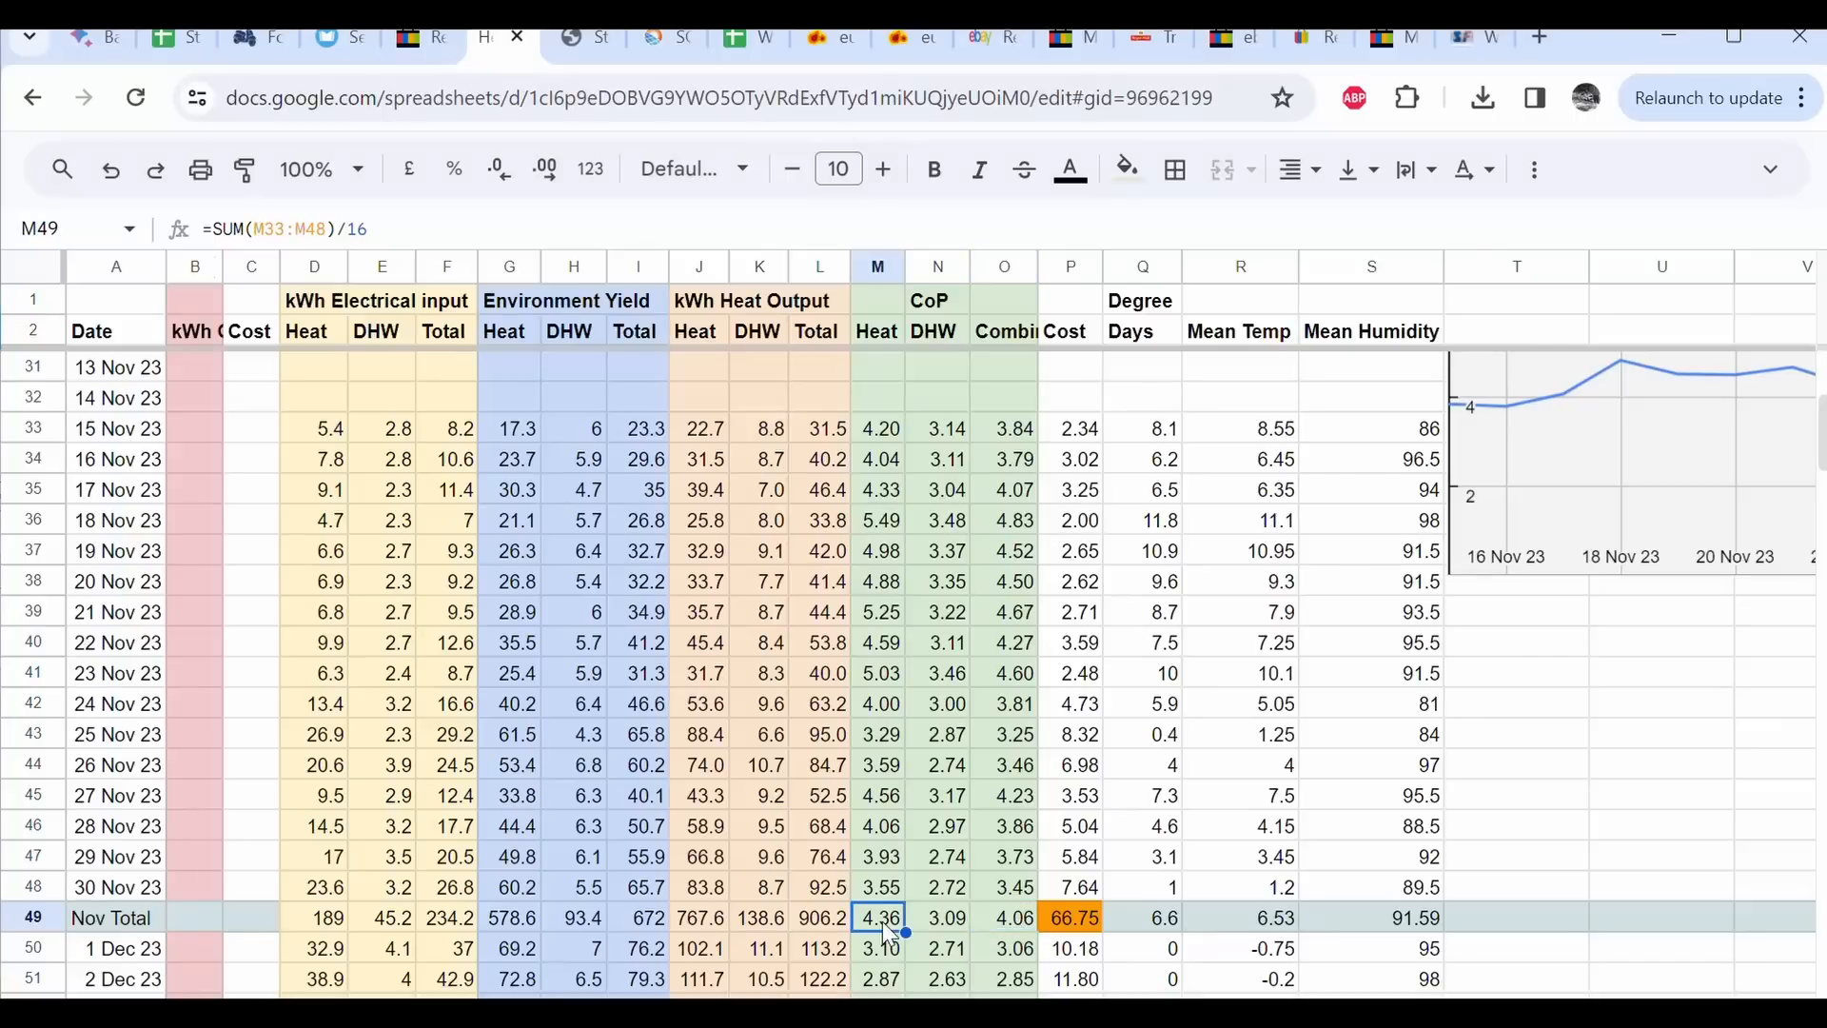
click(34, 918)
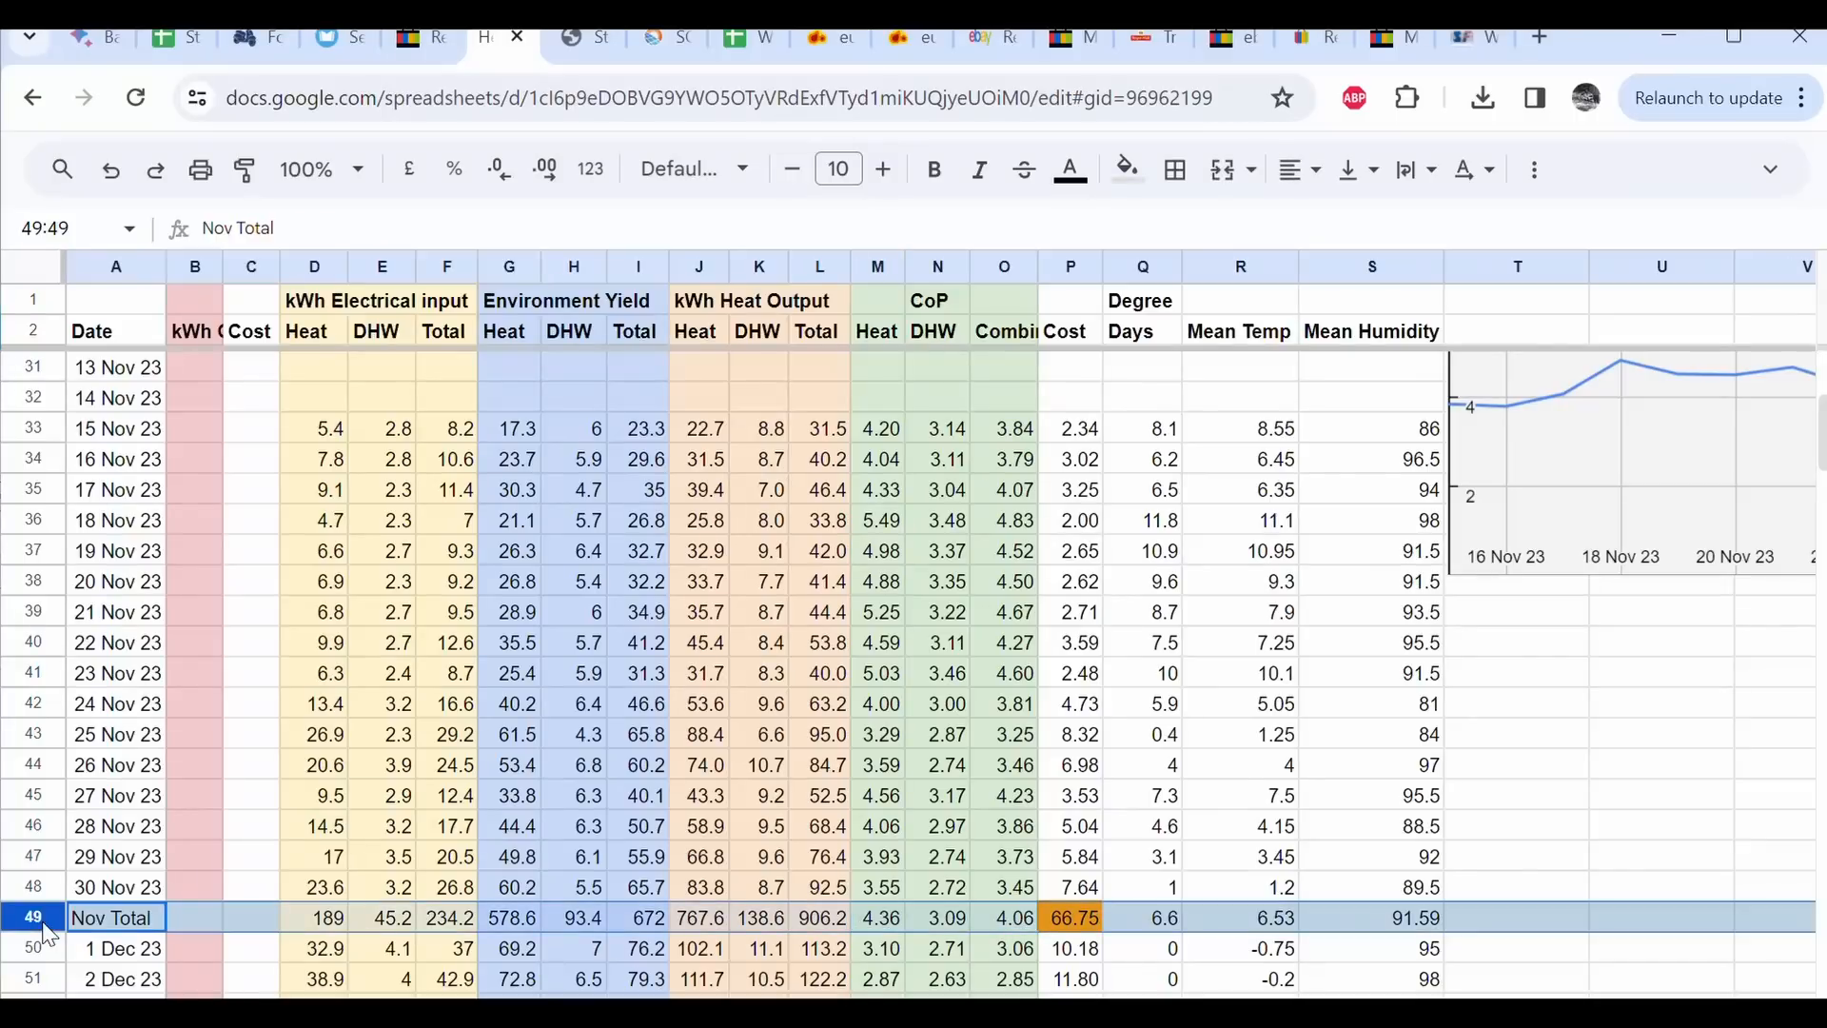
mouse_move(979, 926)
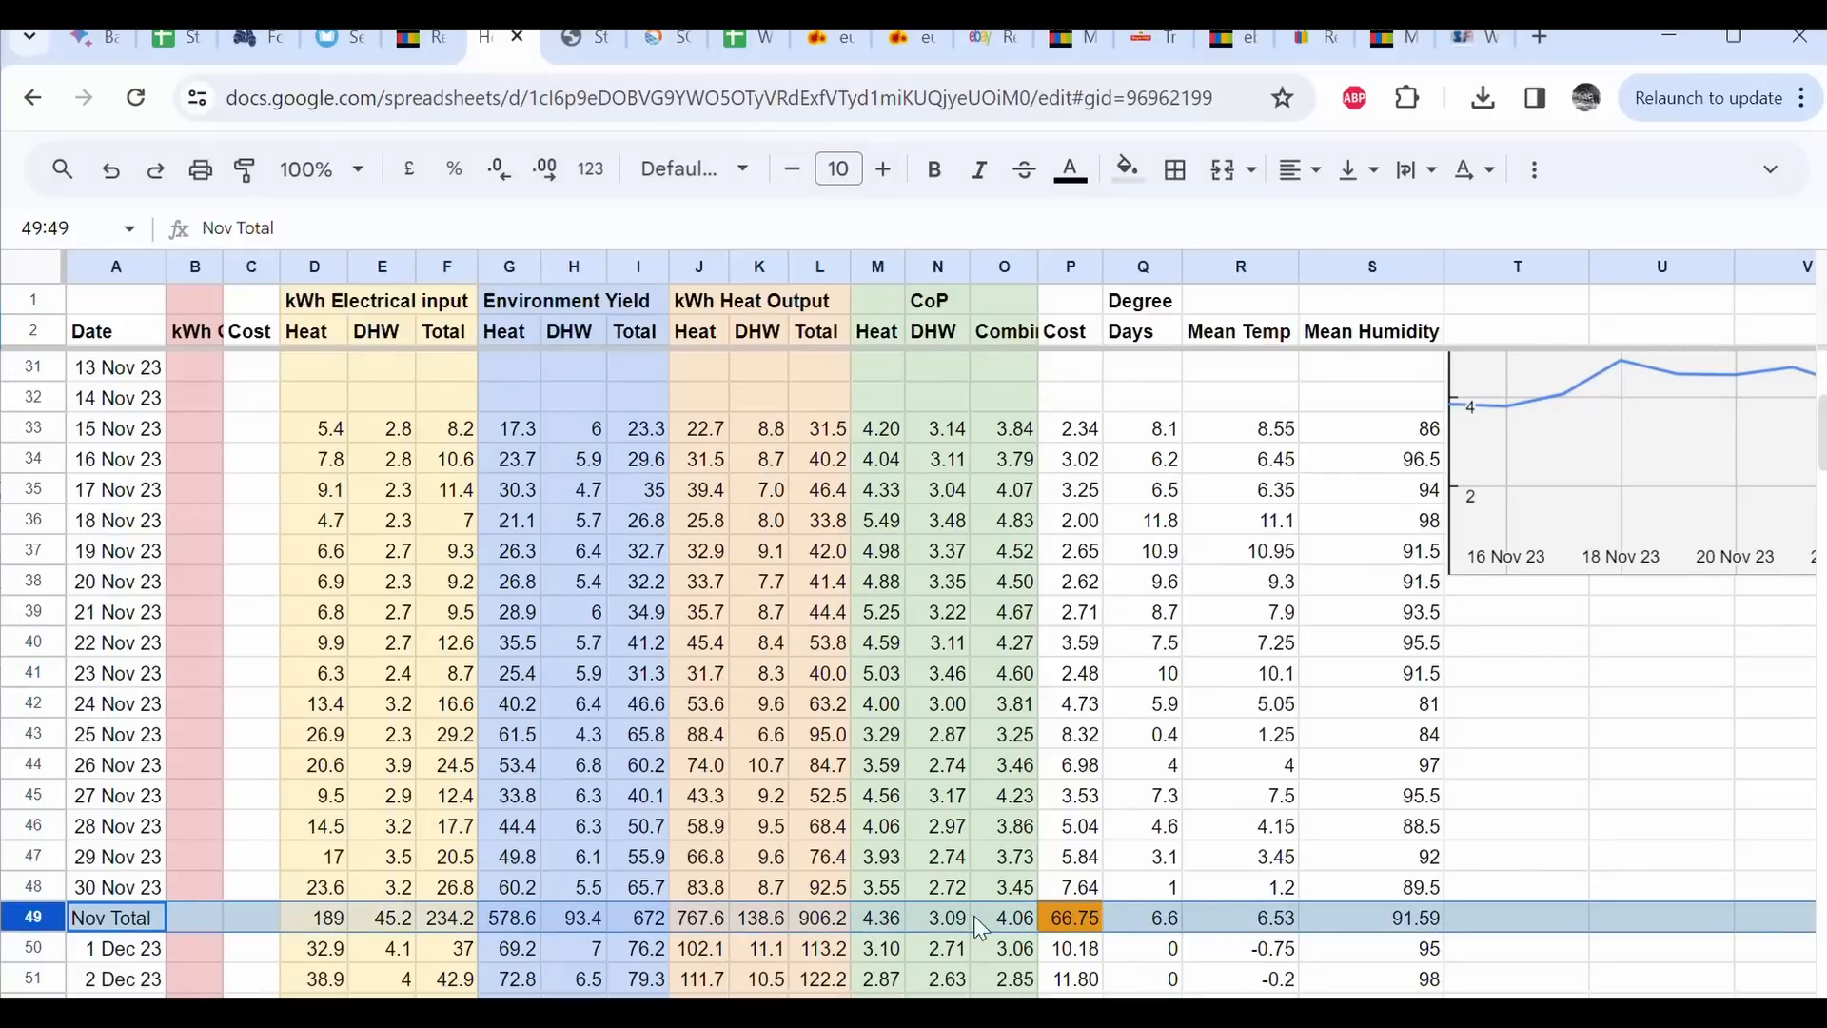
mouse_move(933, 920)
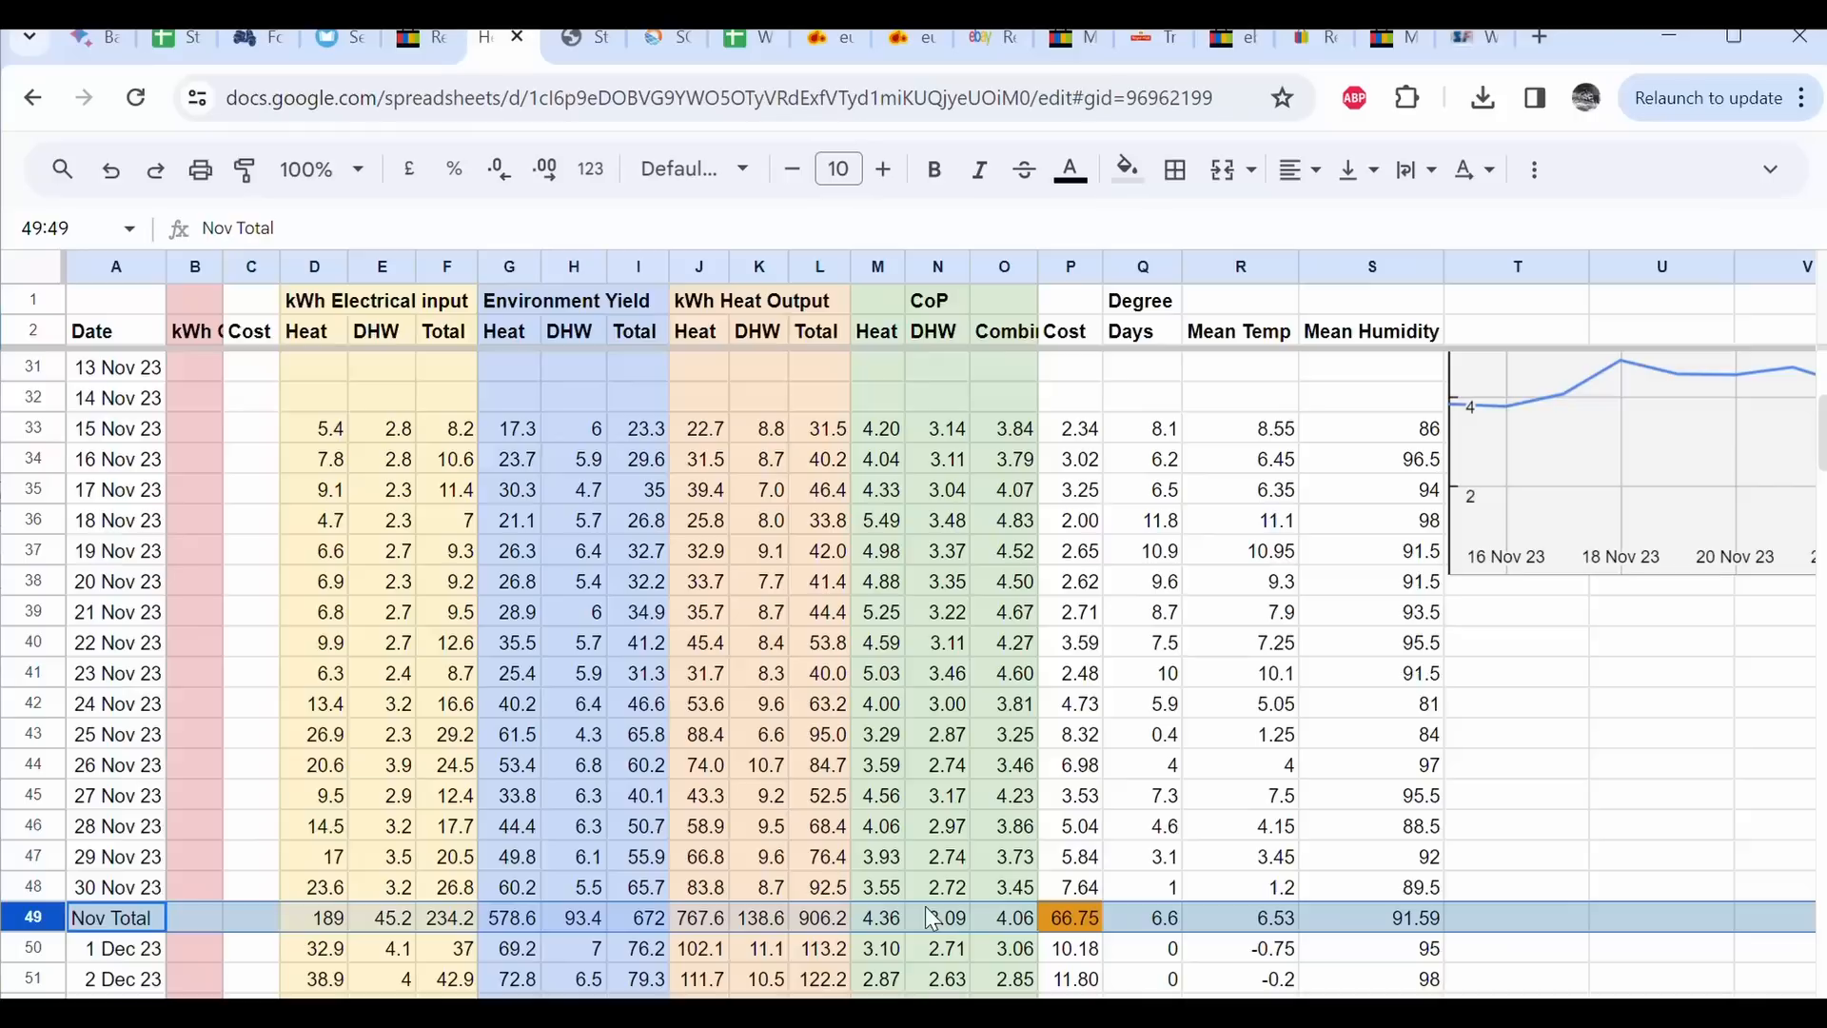
mouse_move(1025, 933)
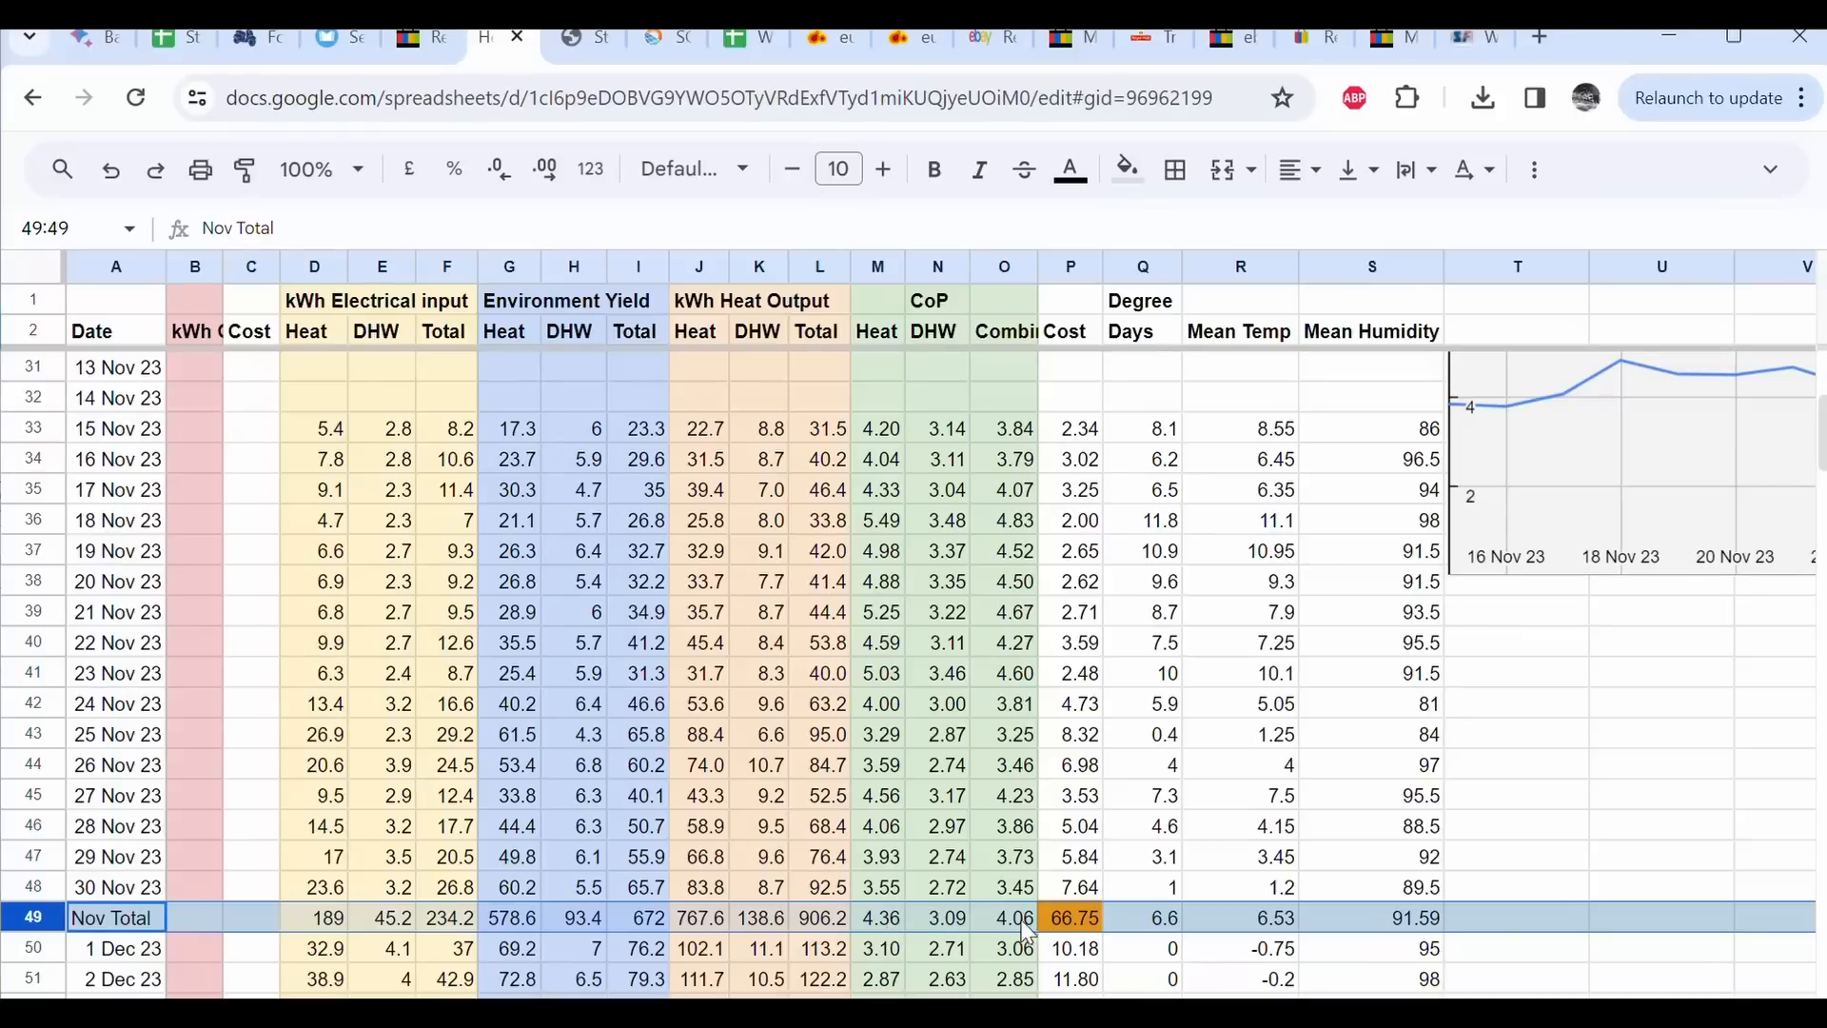
mouse_move(985, 455)
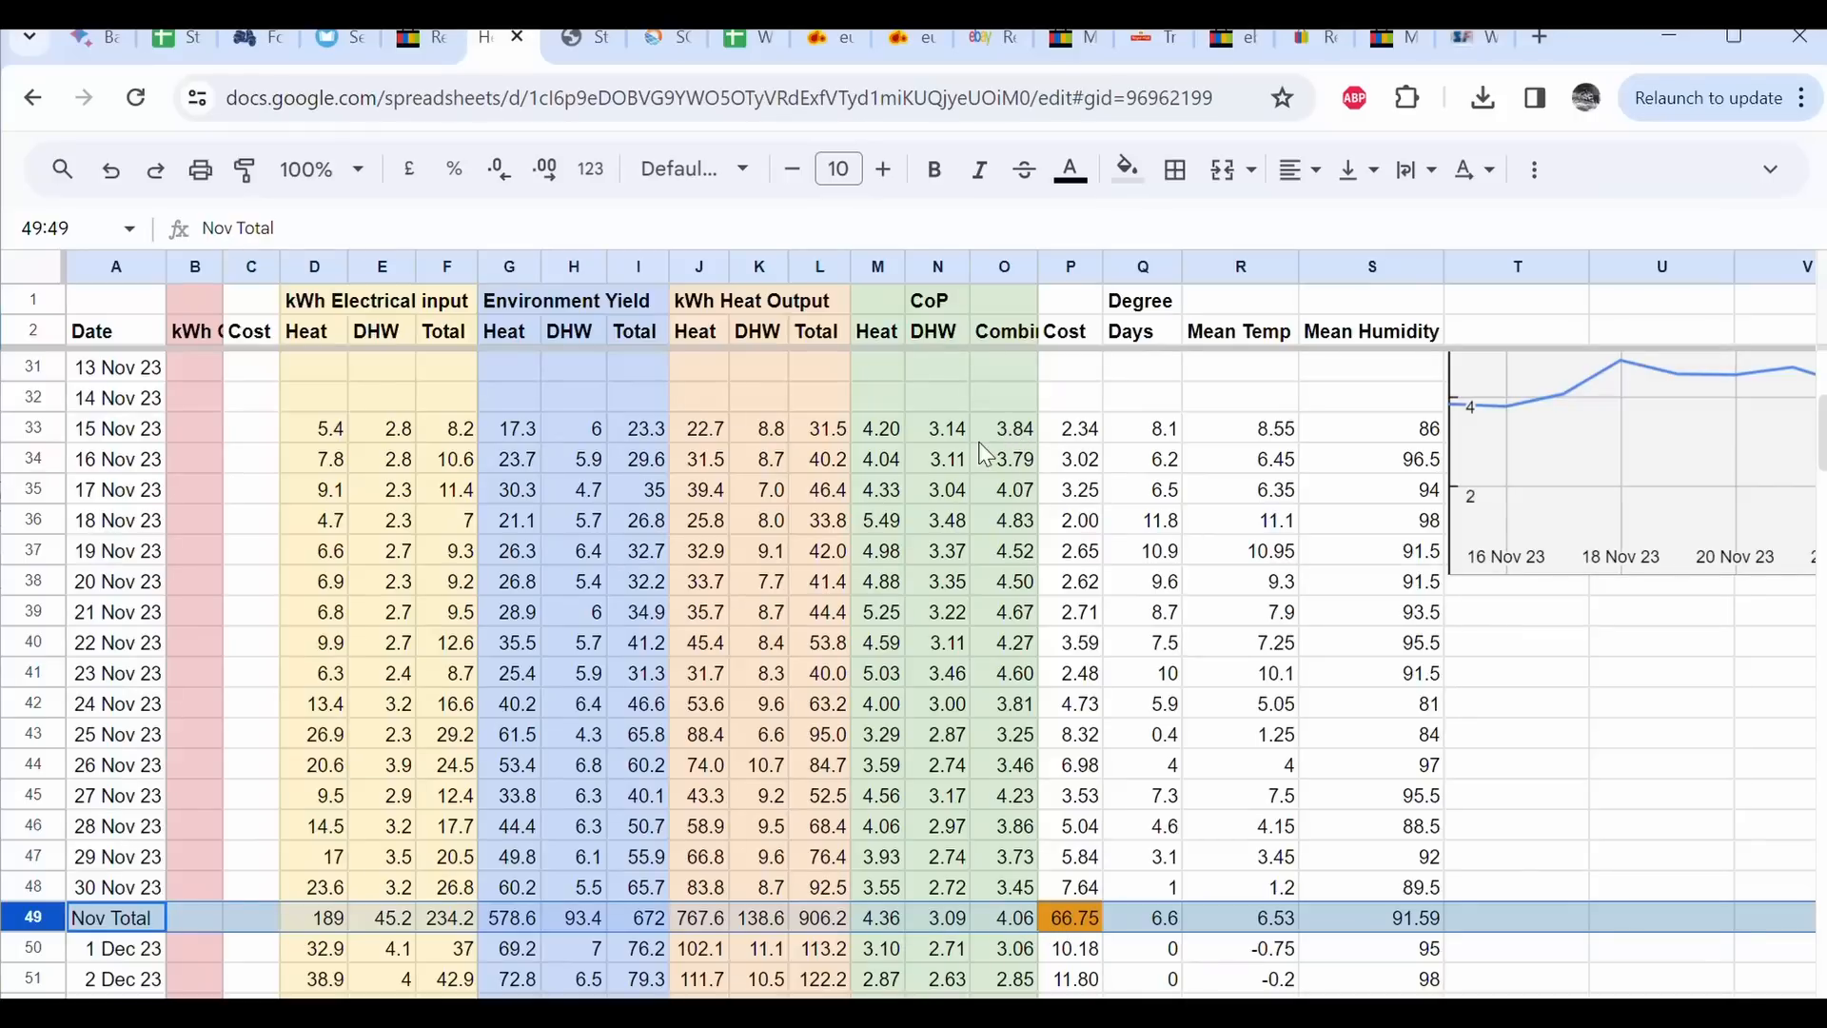
click(1004, 427)
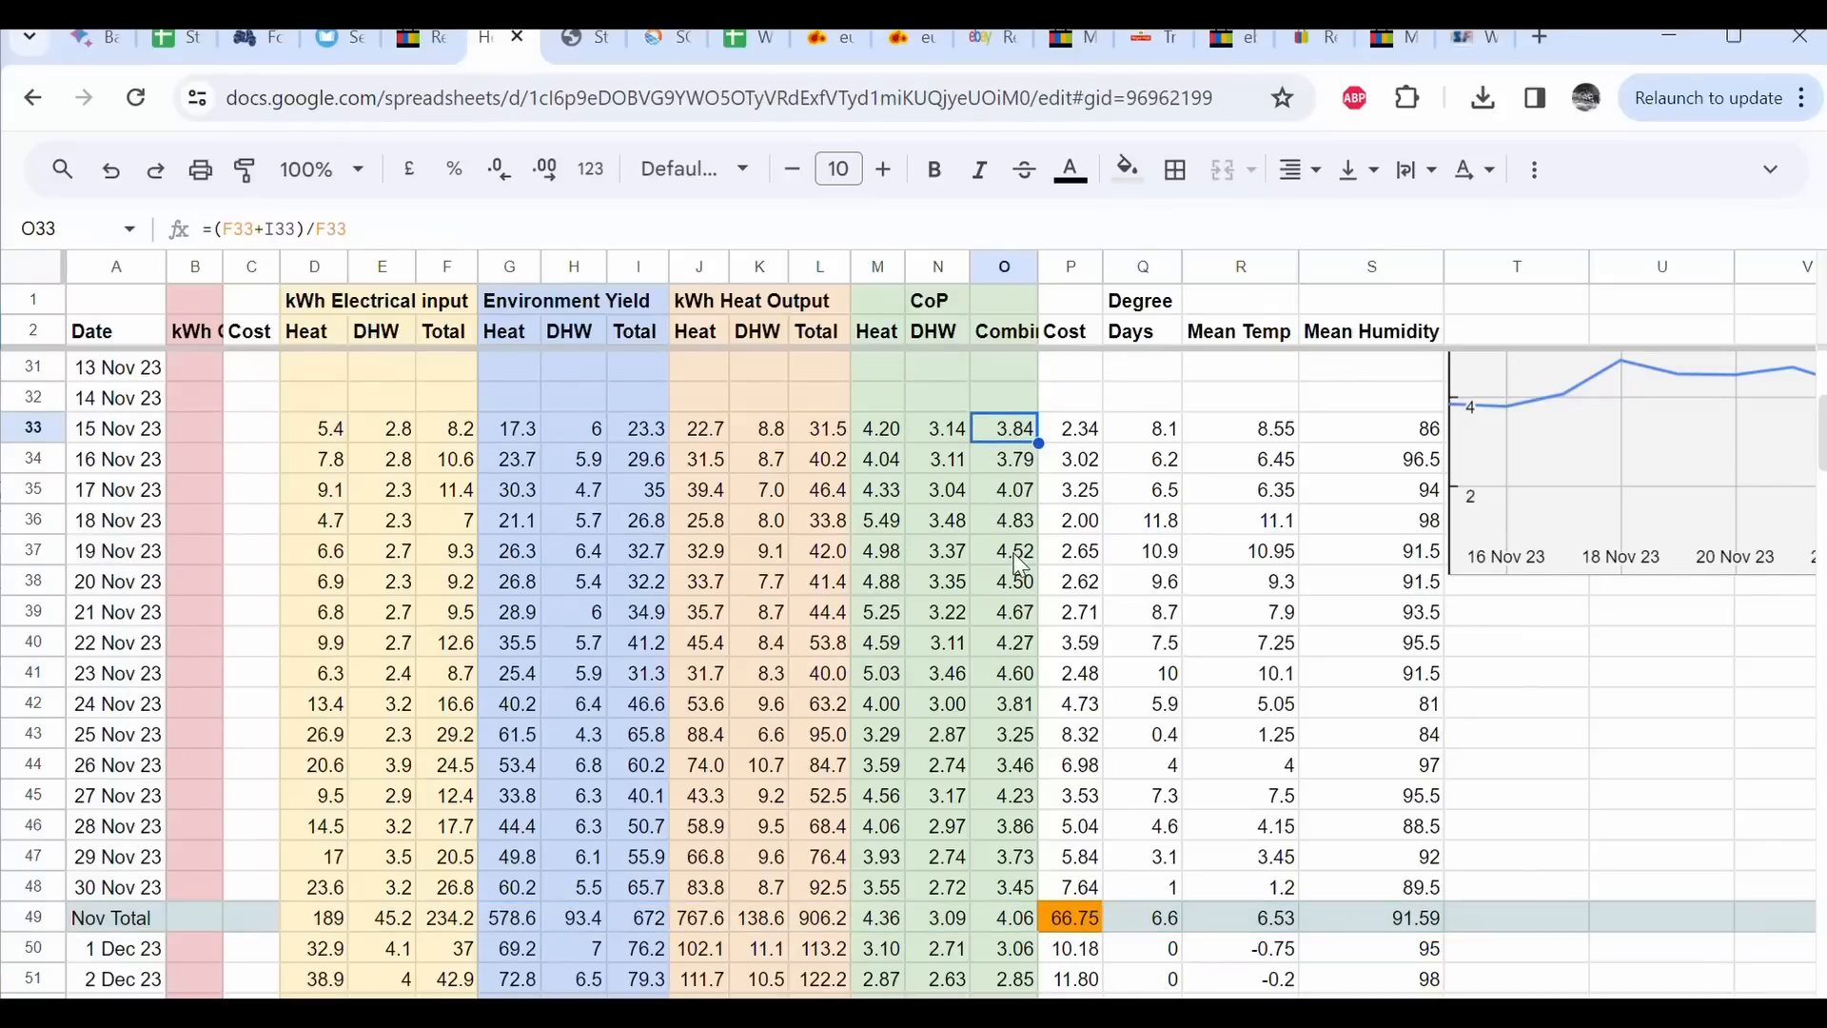
click(1002, 550)
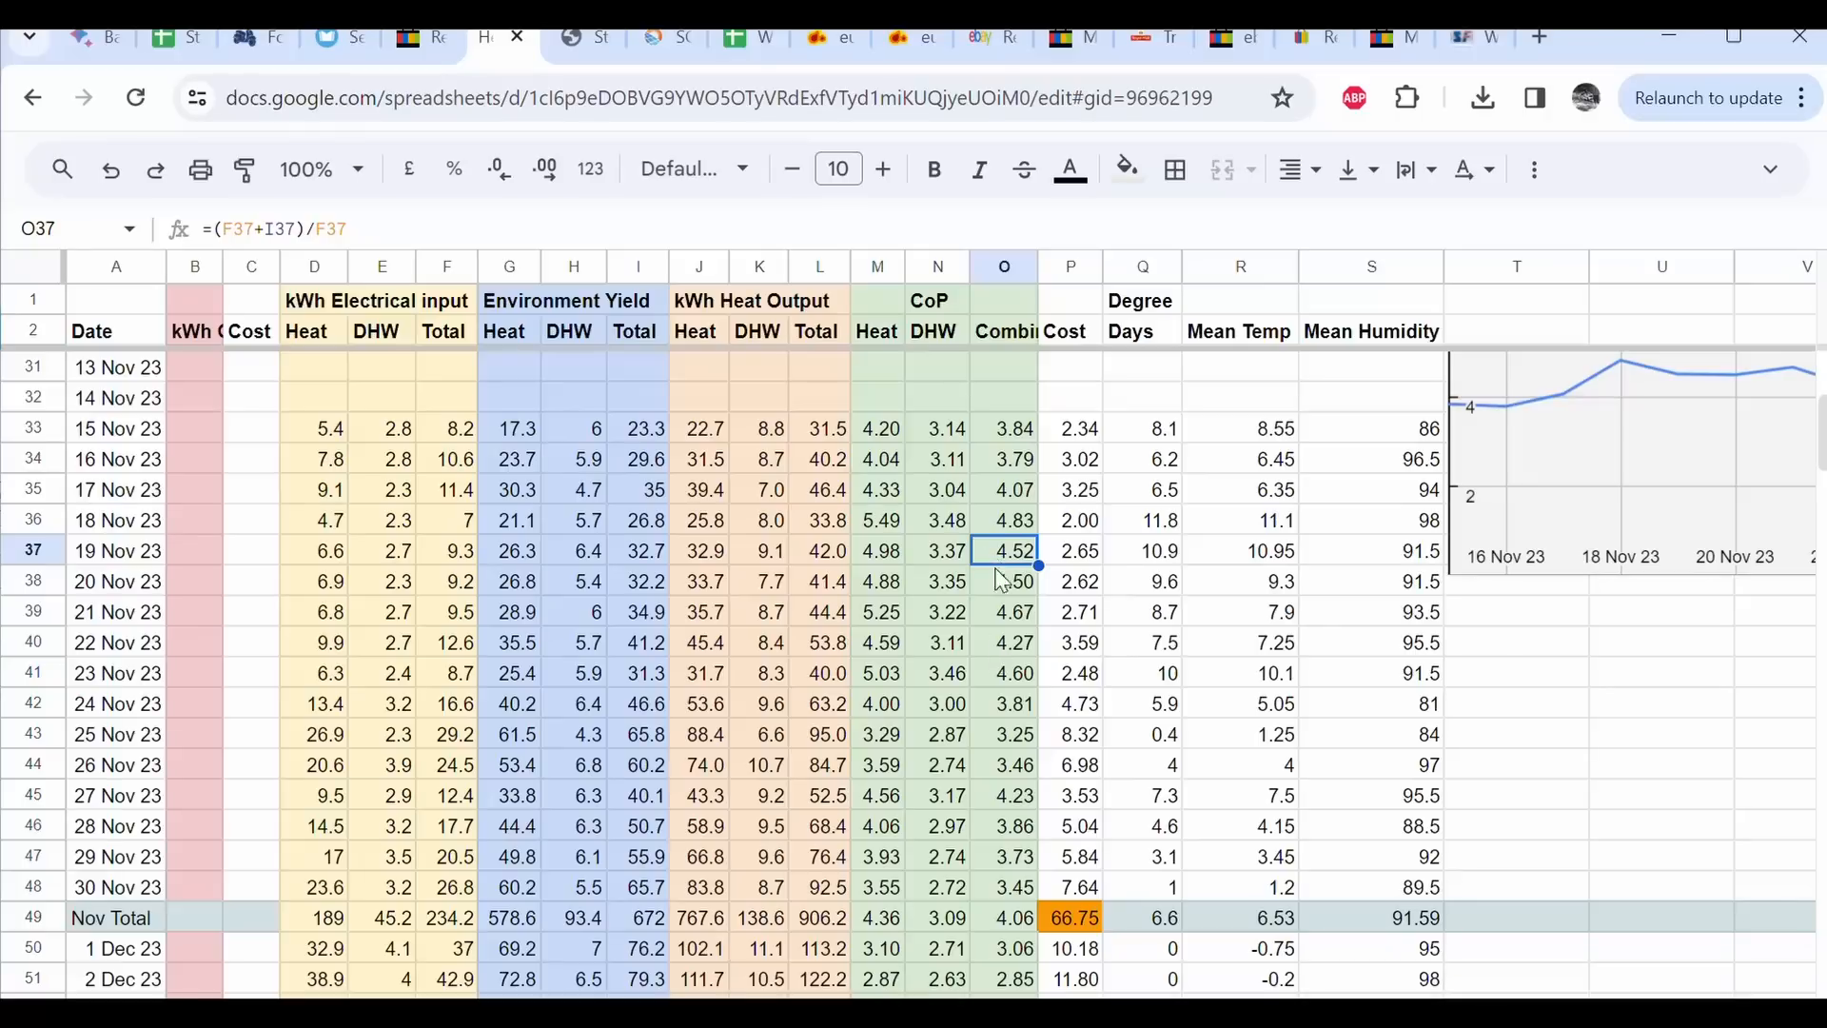
mouse_move(886, 556)
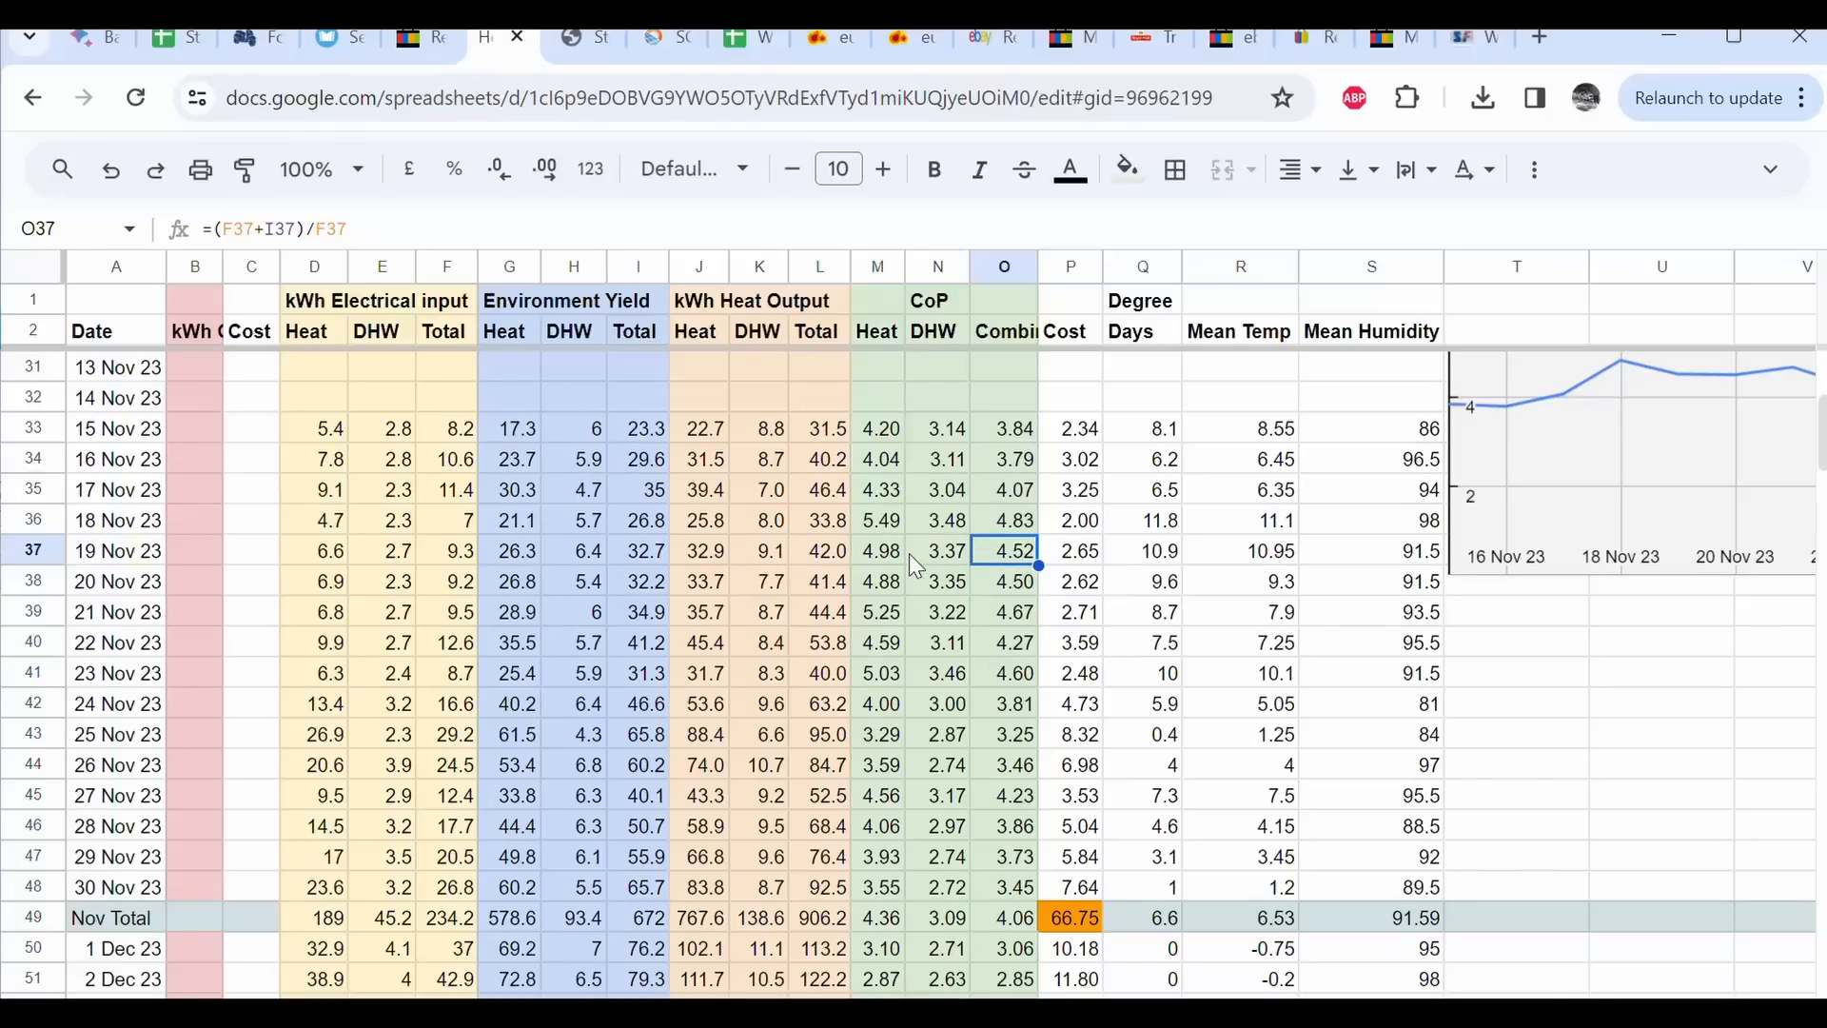
click(877, 550)
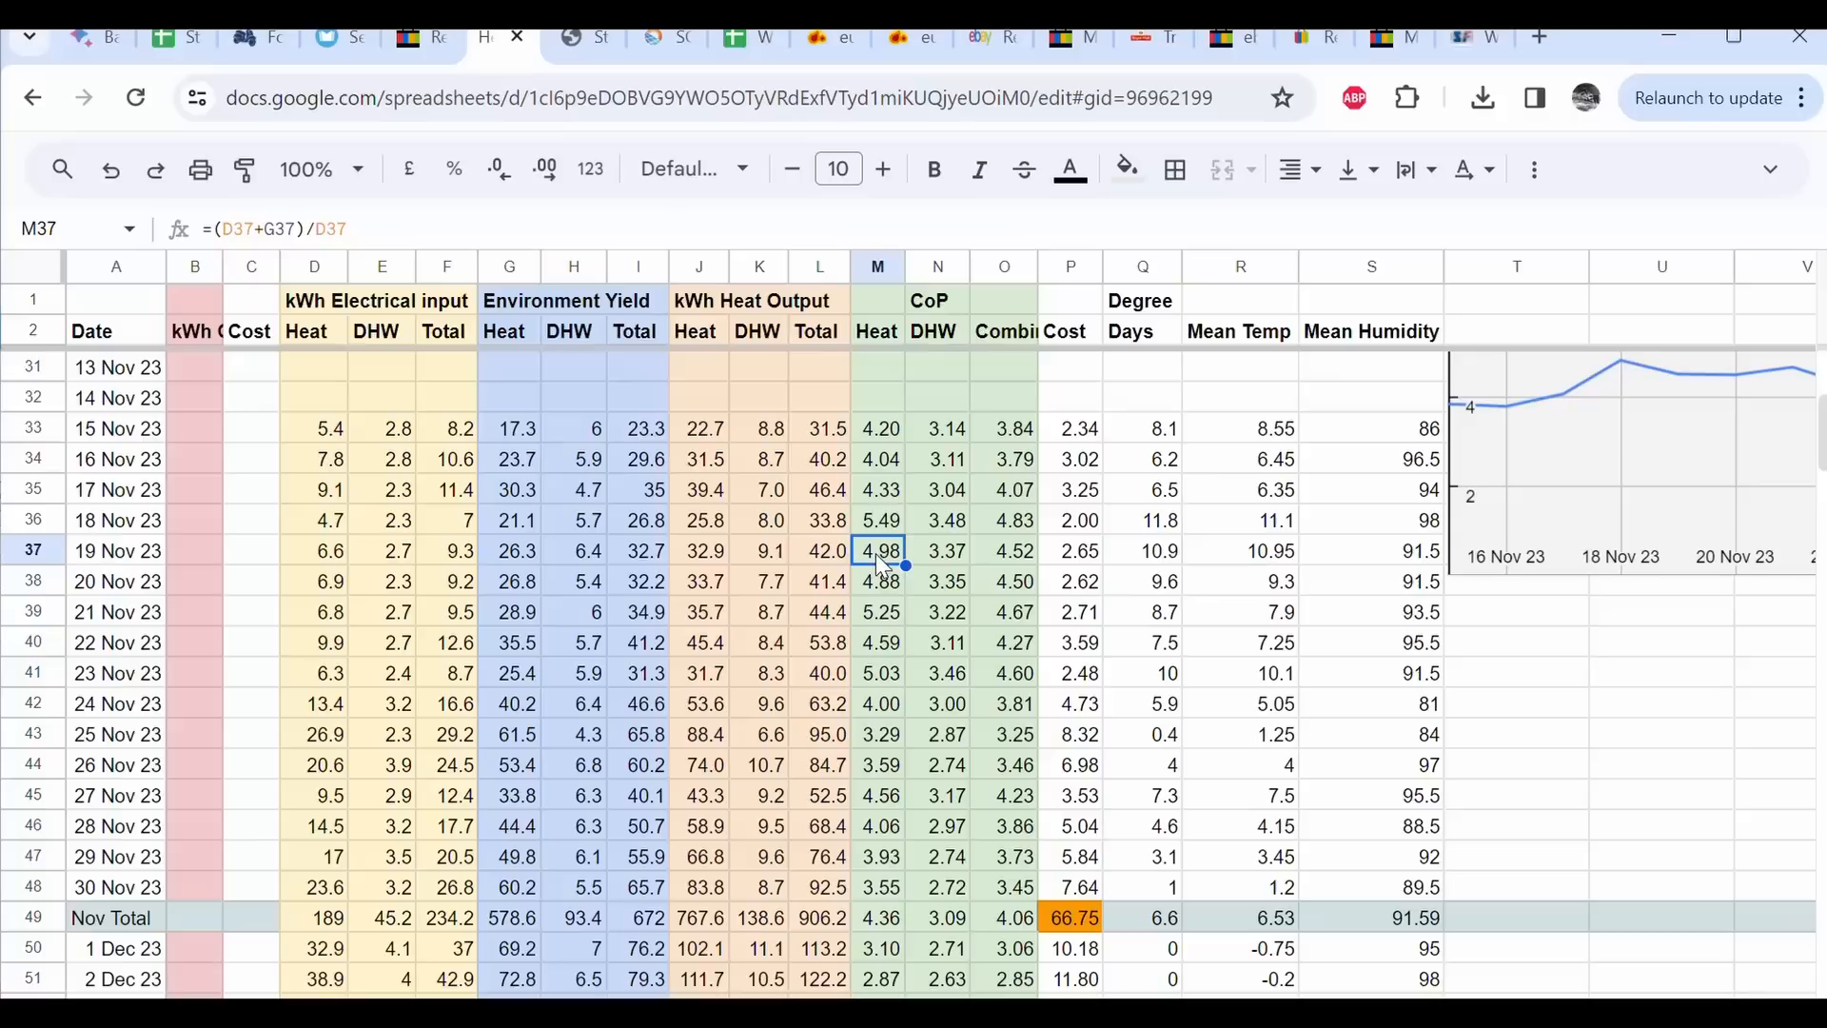
click(936, 550)
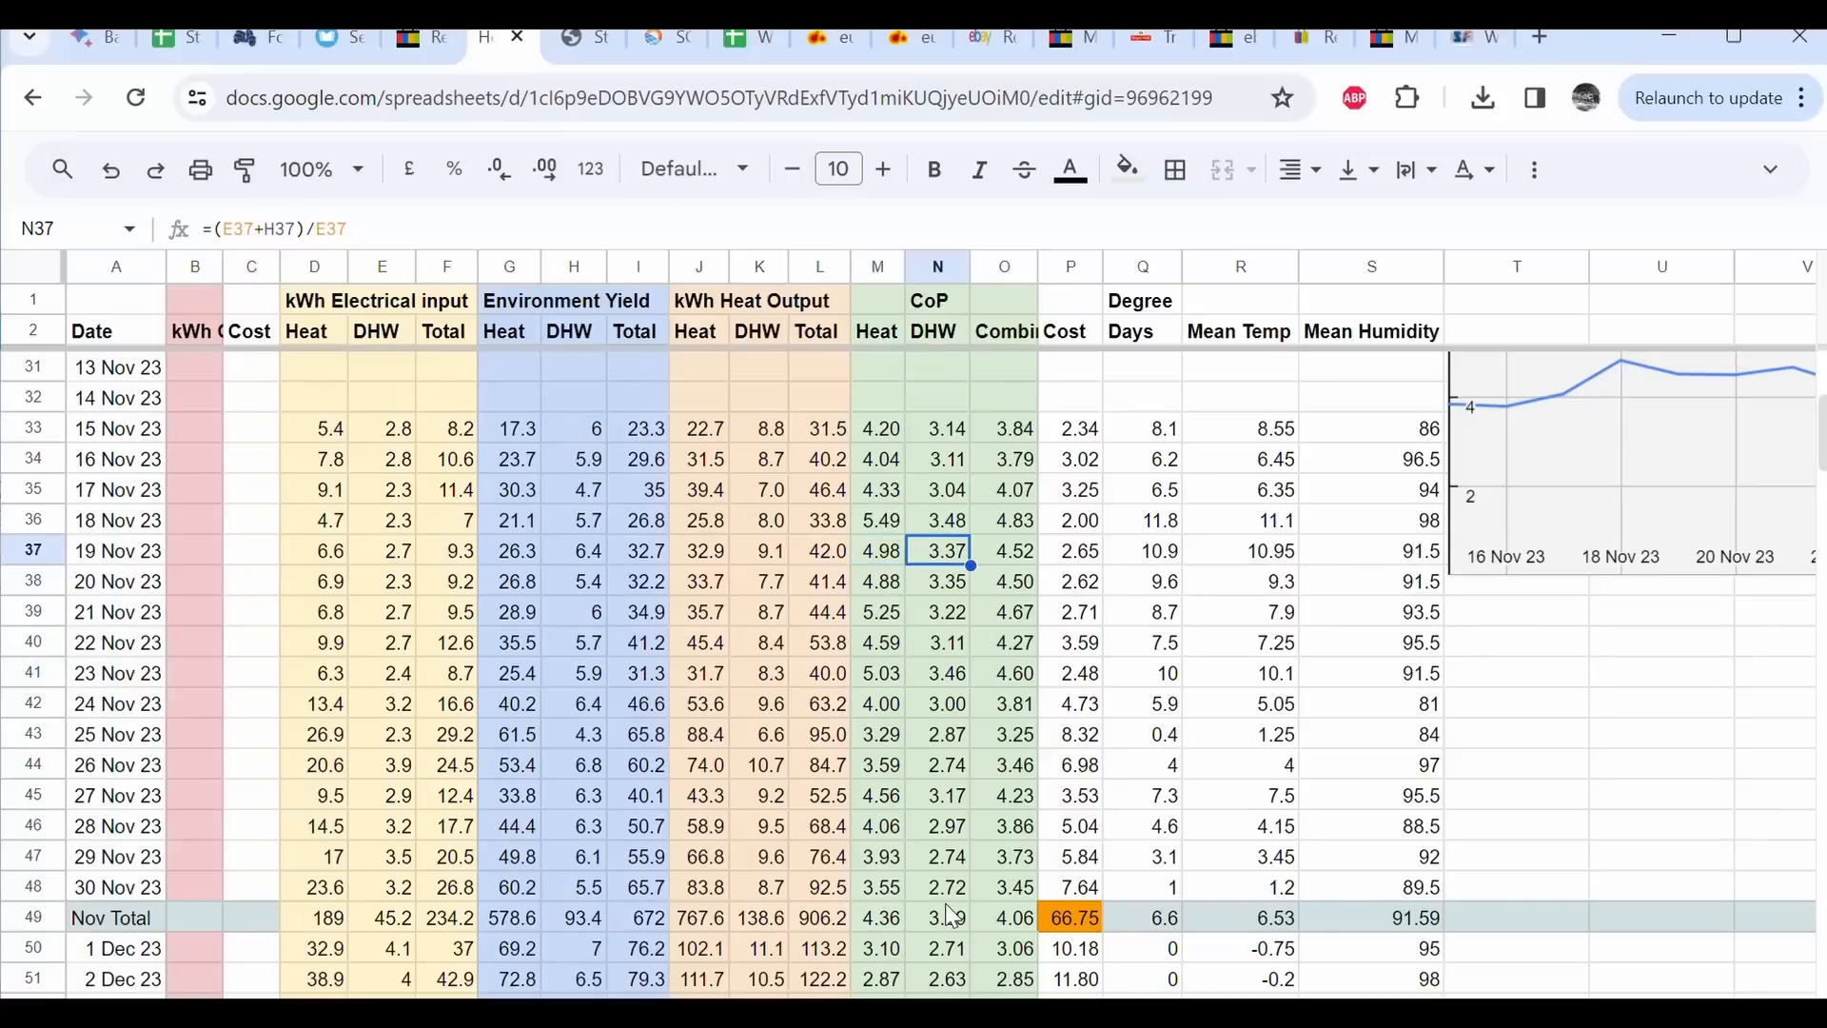
click(1005, 917)
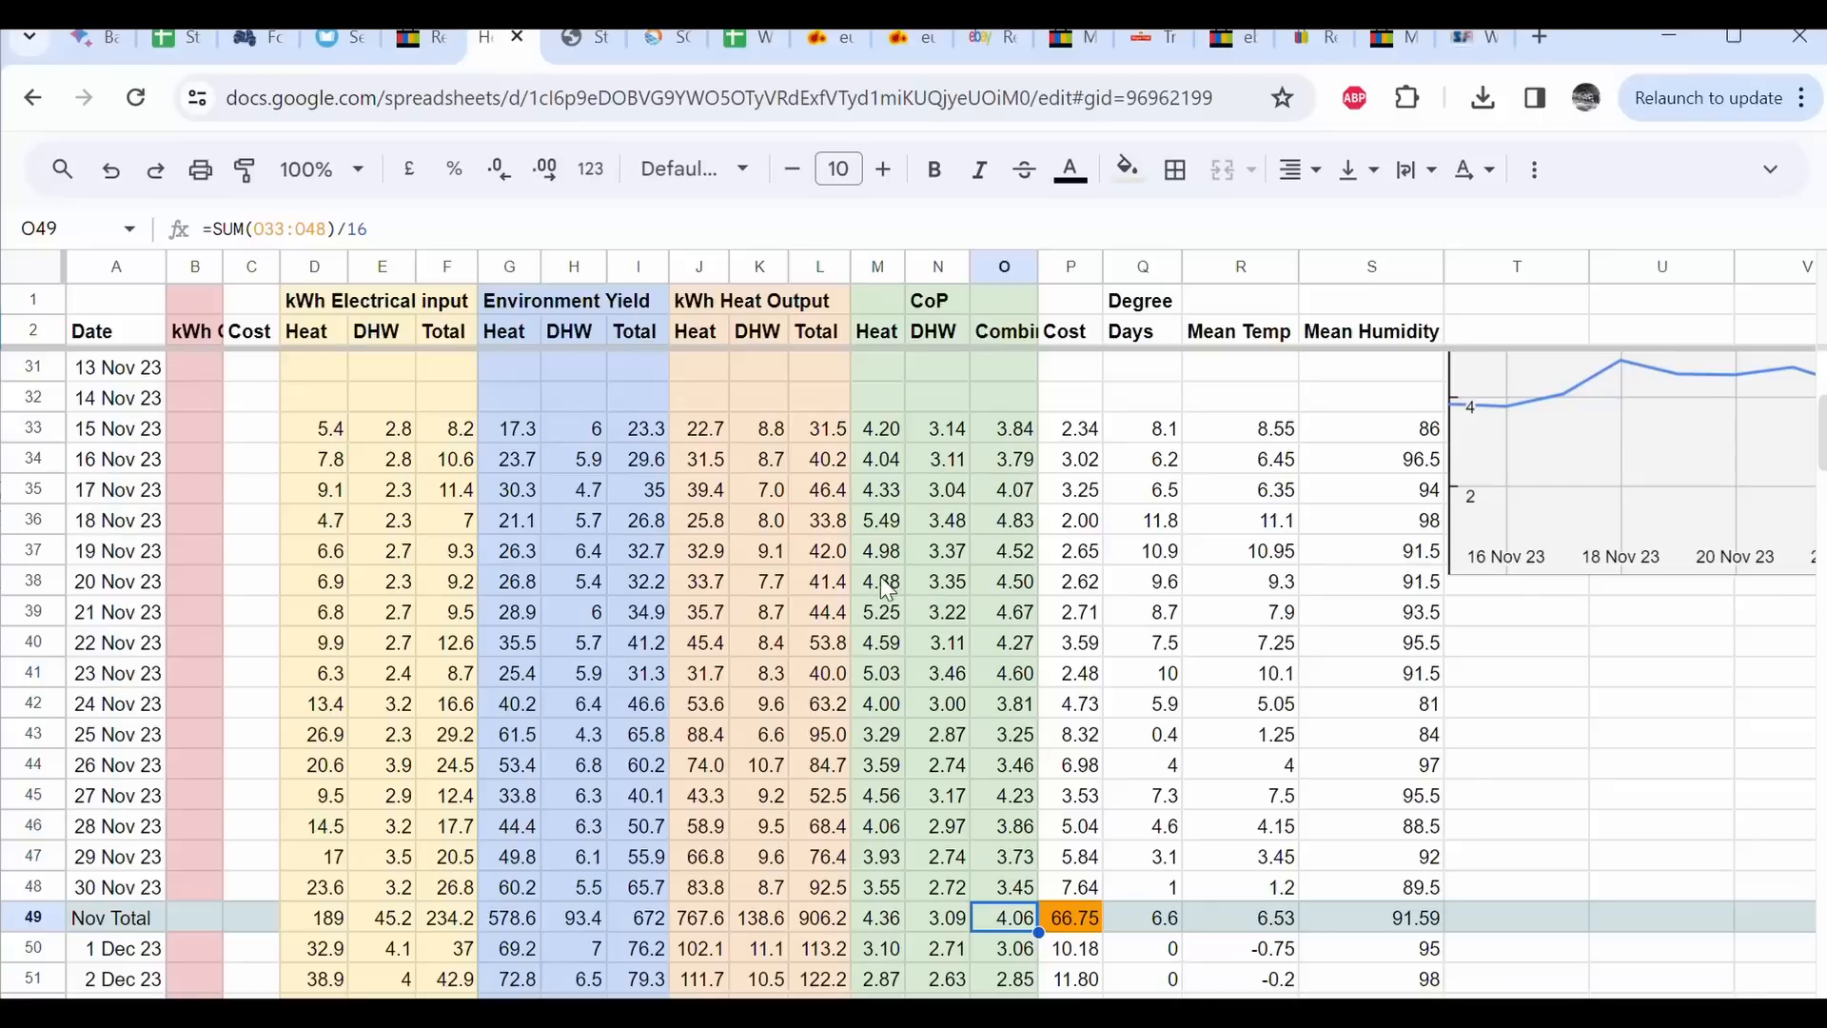
mouse_move(926, 594)
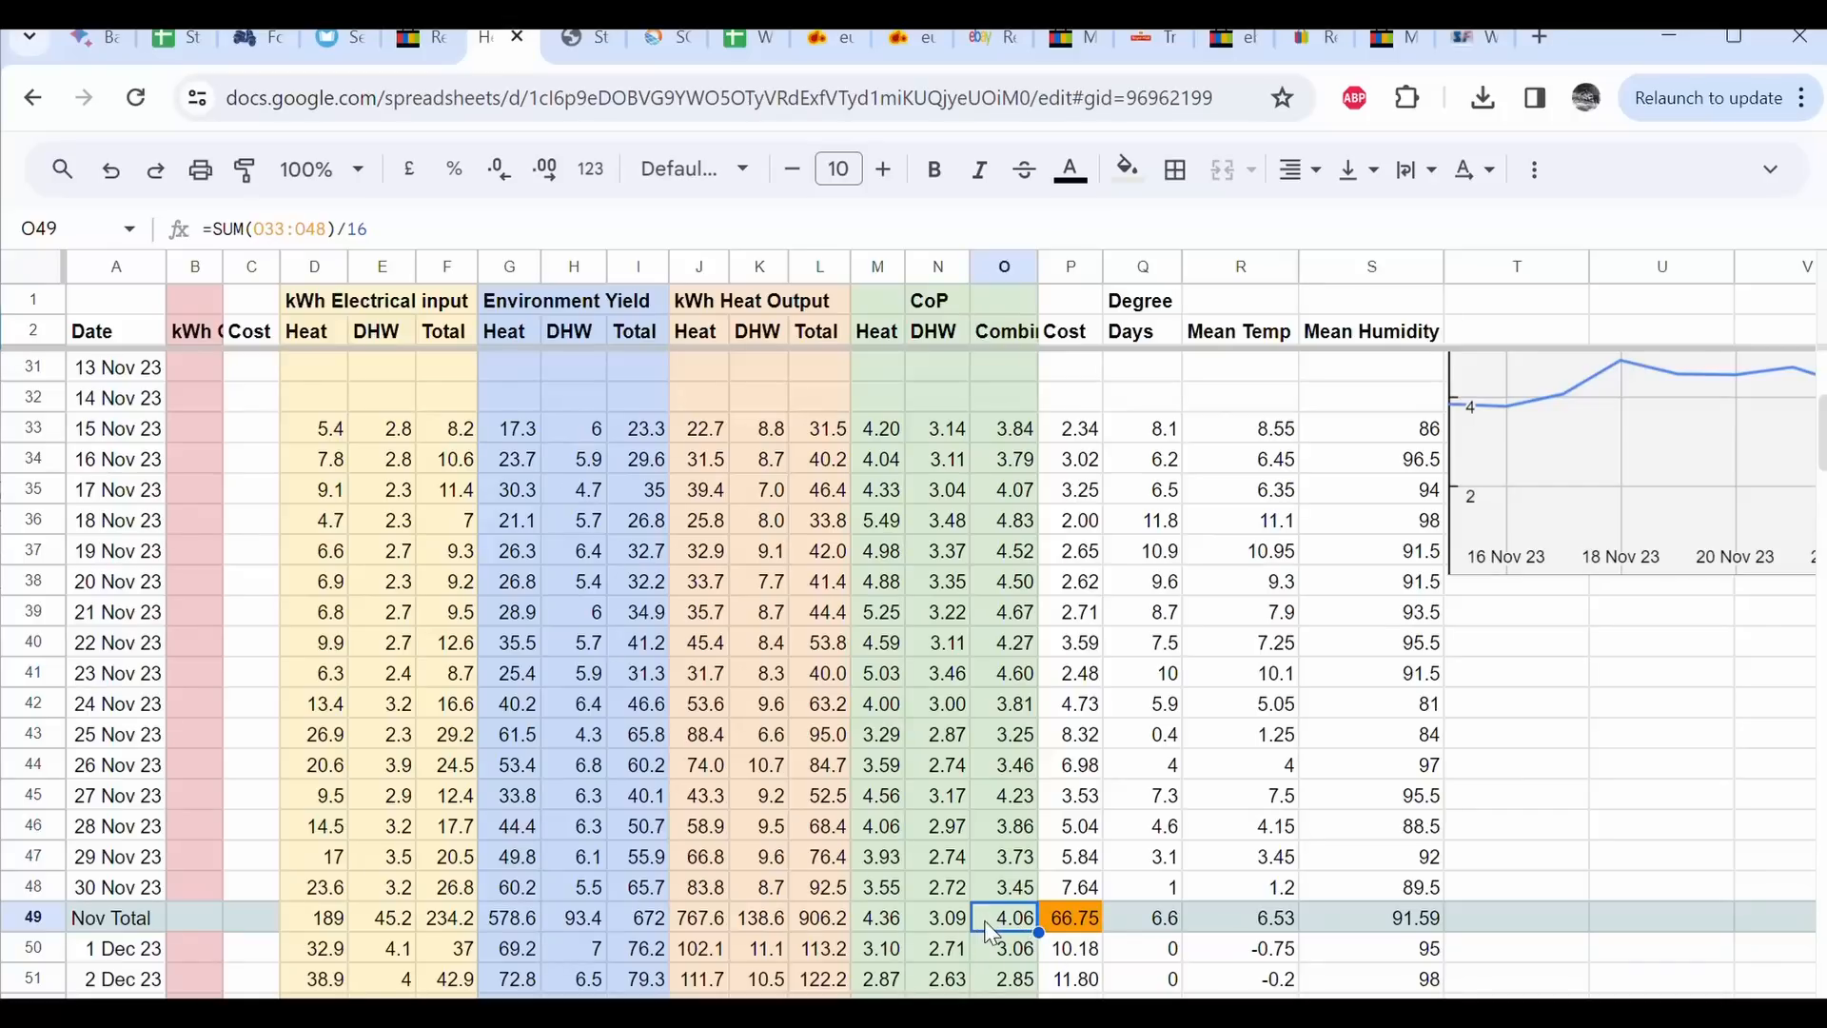
mouse_move(259, 941)
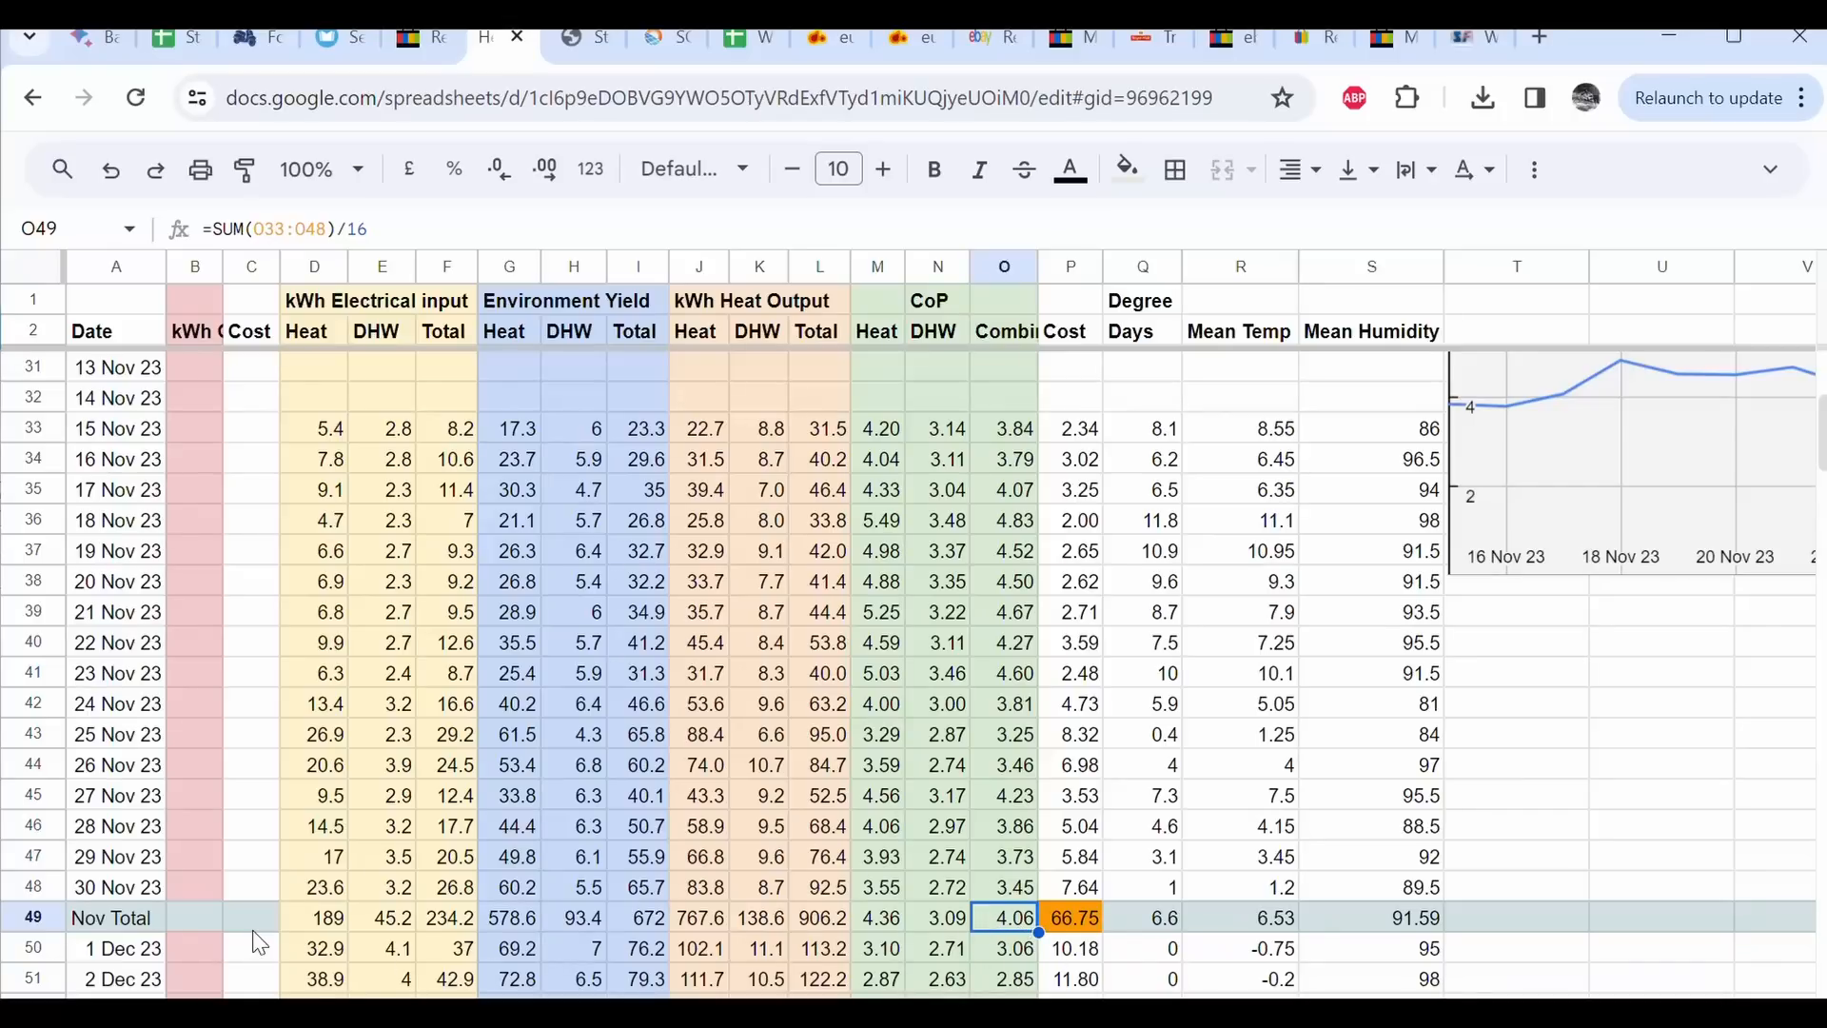
scroll(up, 3)
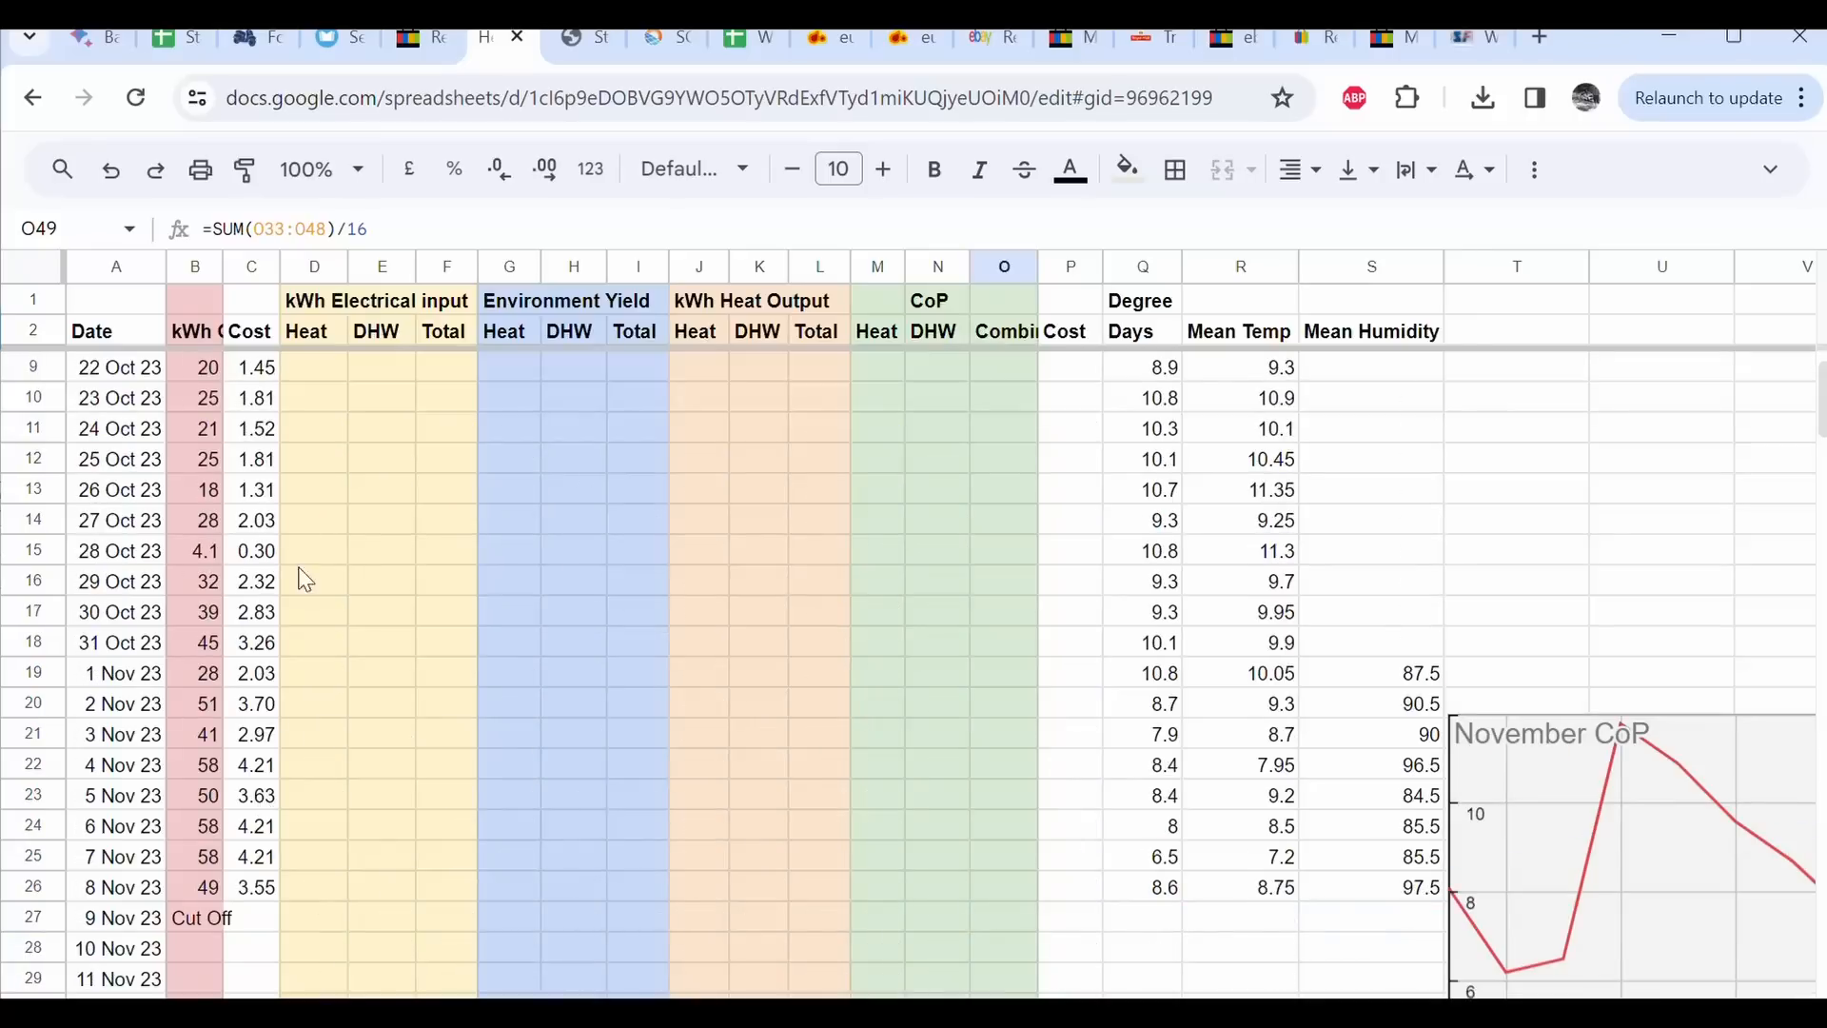
scroll(up, 3)
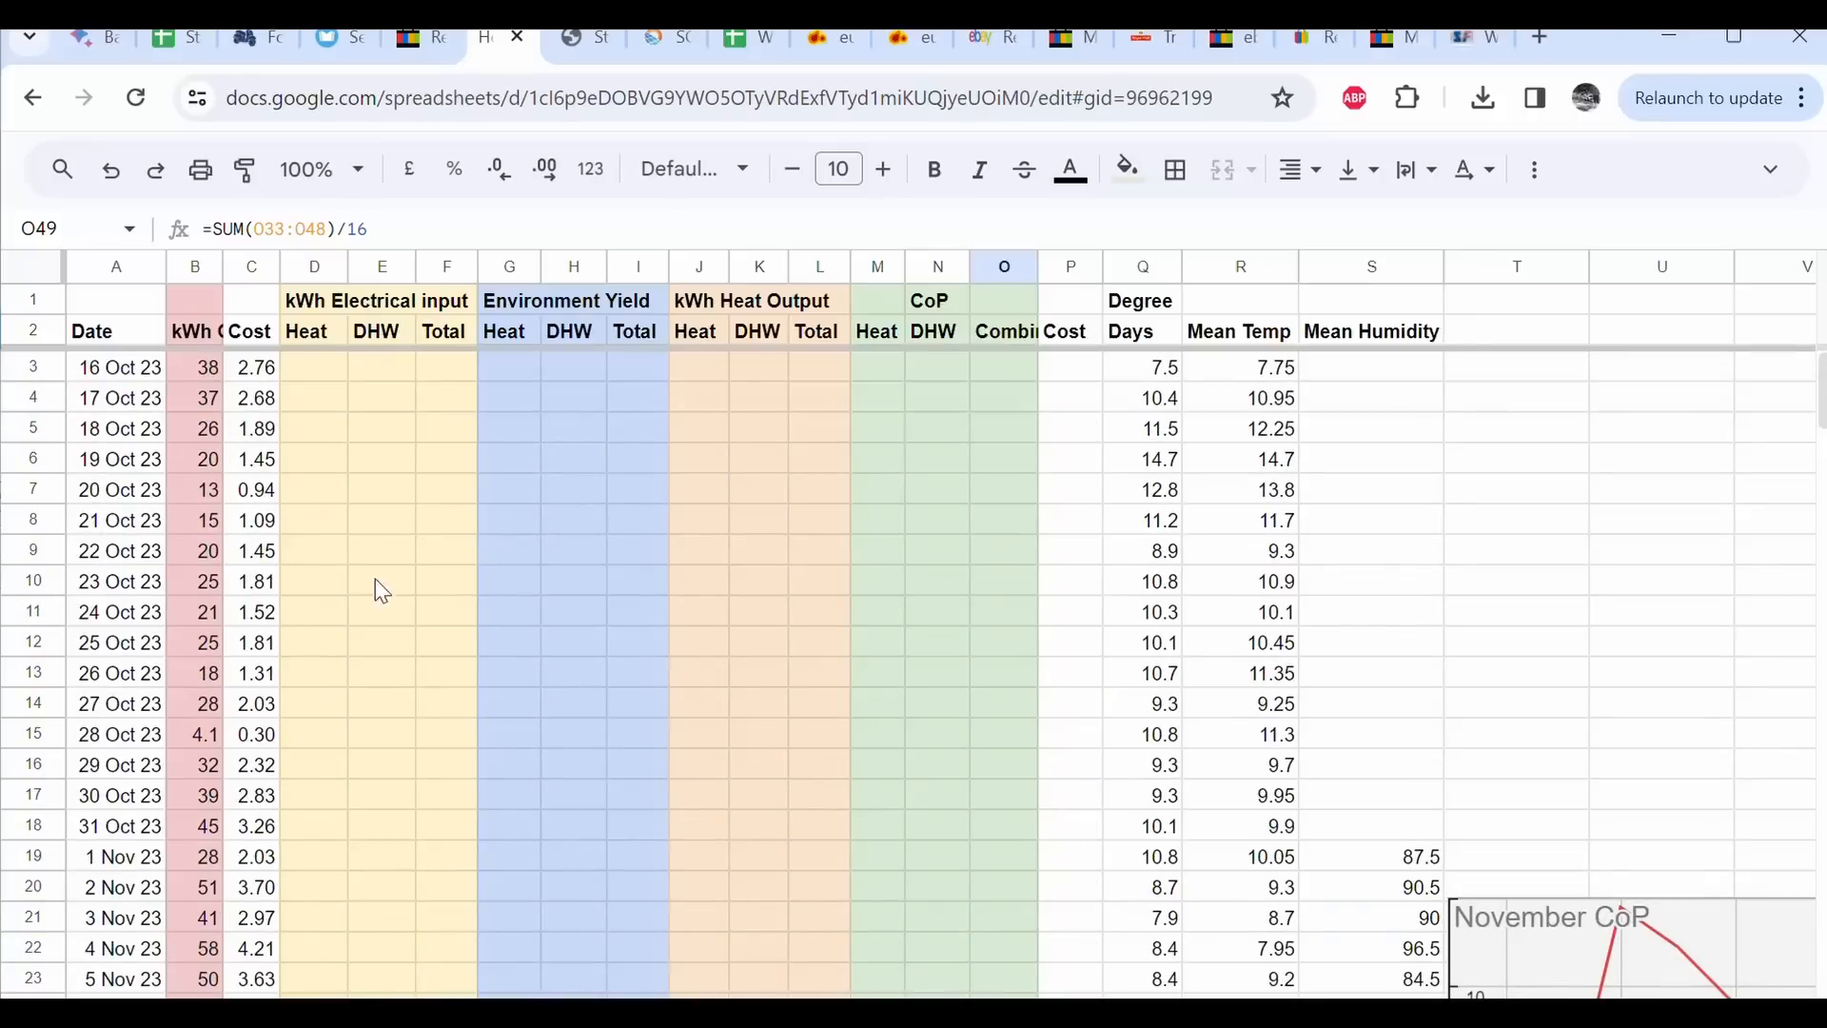
mouse_move(256, 362)
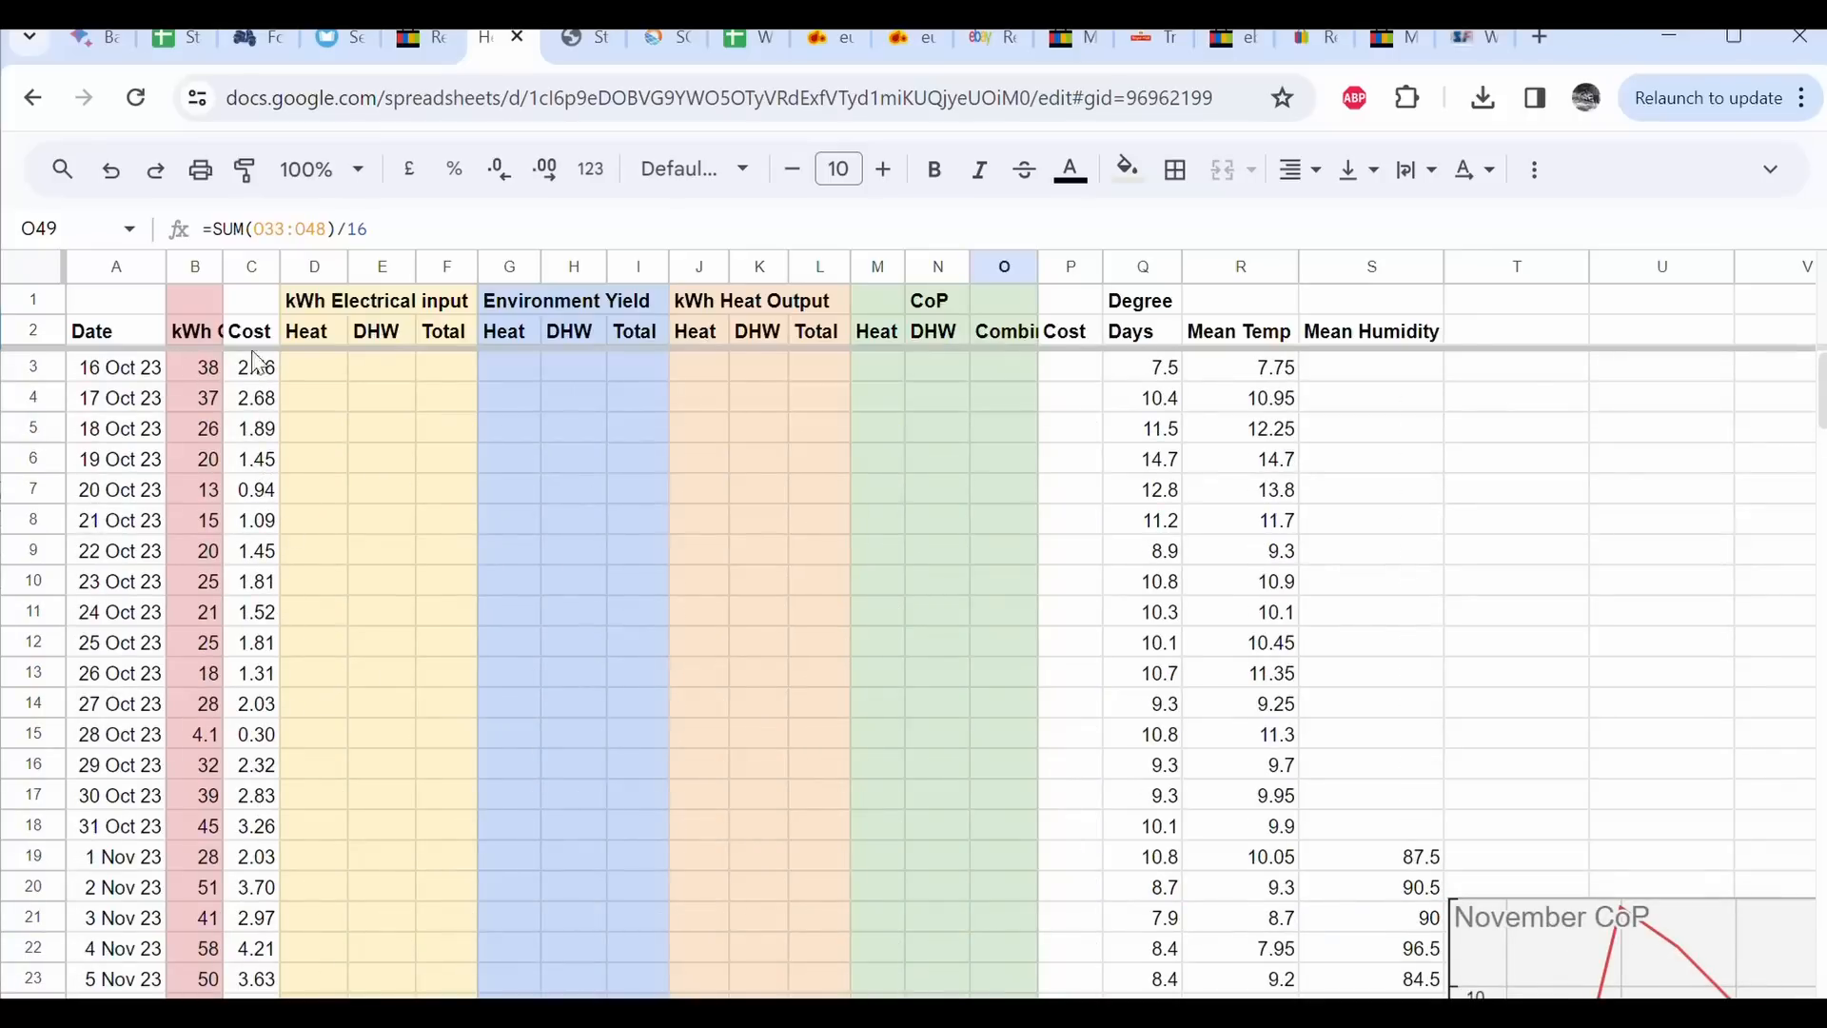
scroll(down, 3)
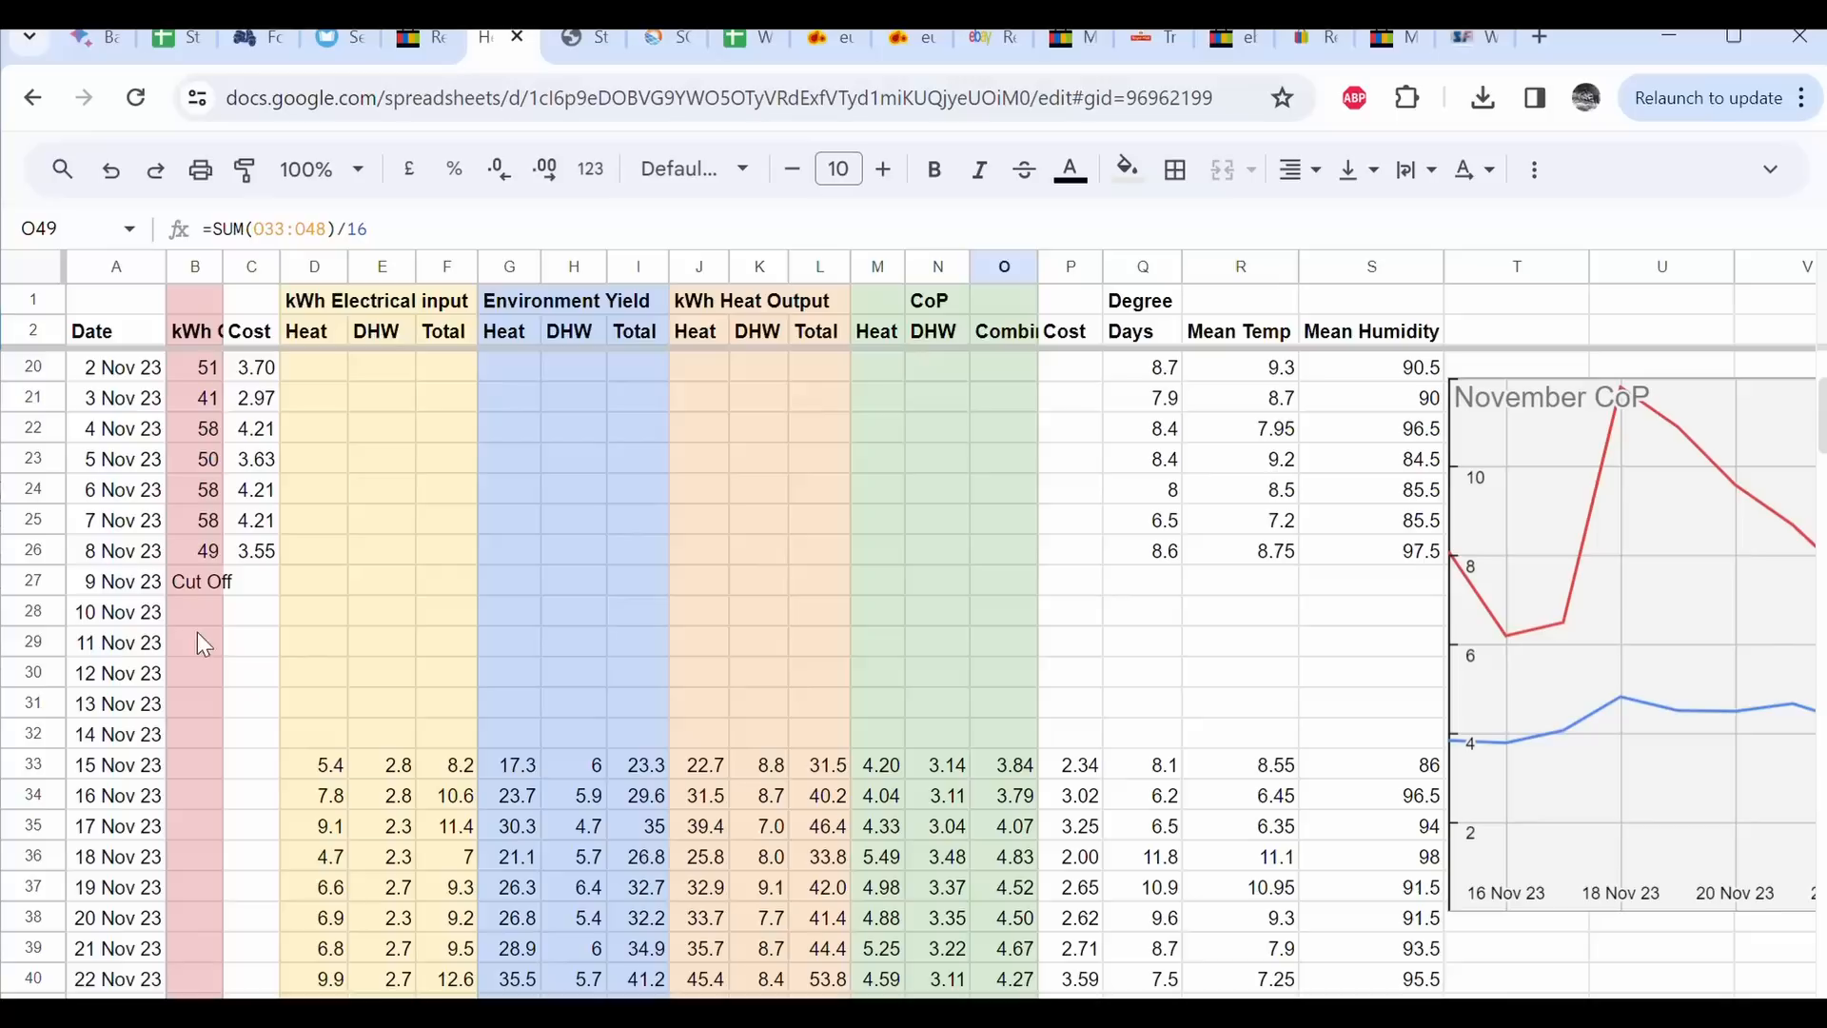
mouse_move(256, 787)
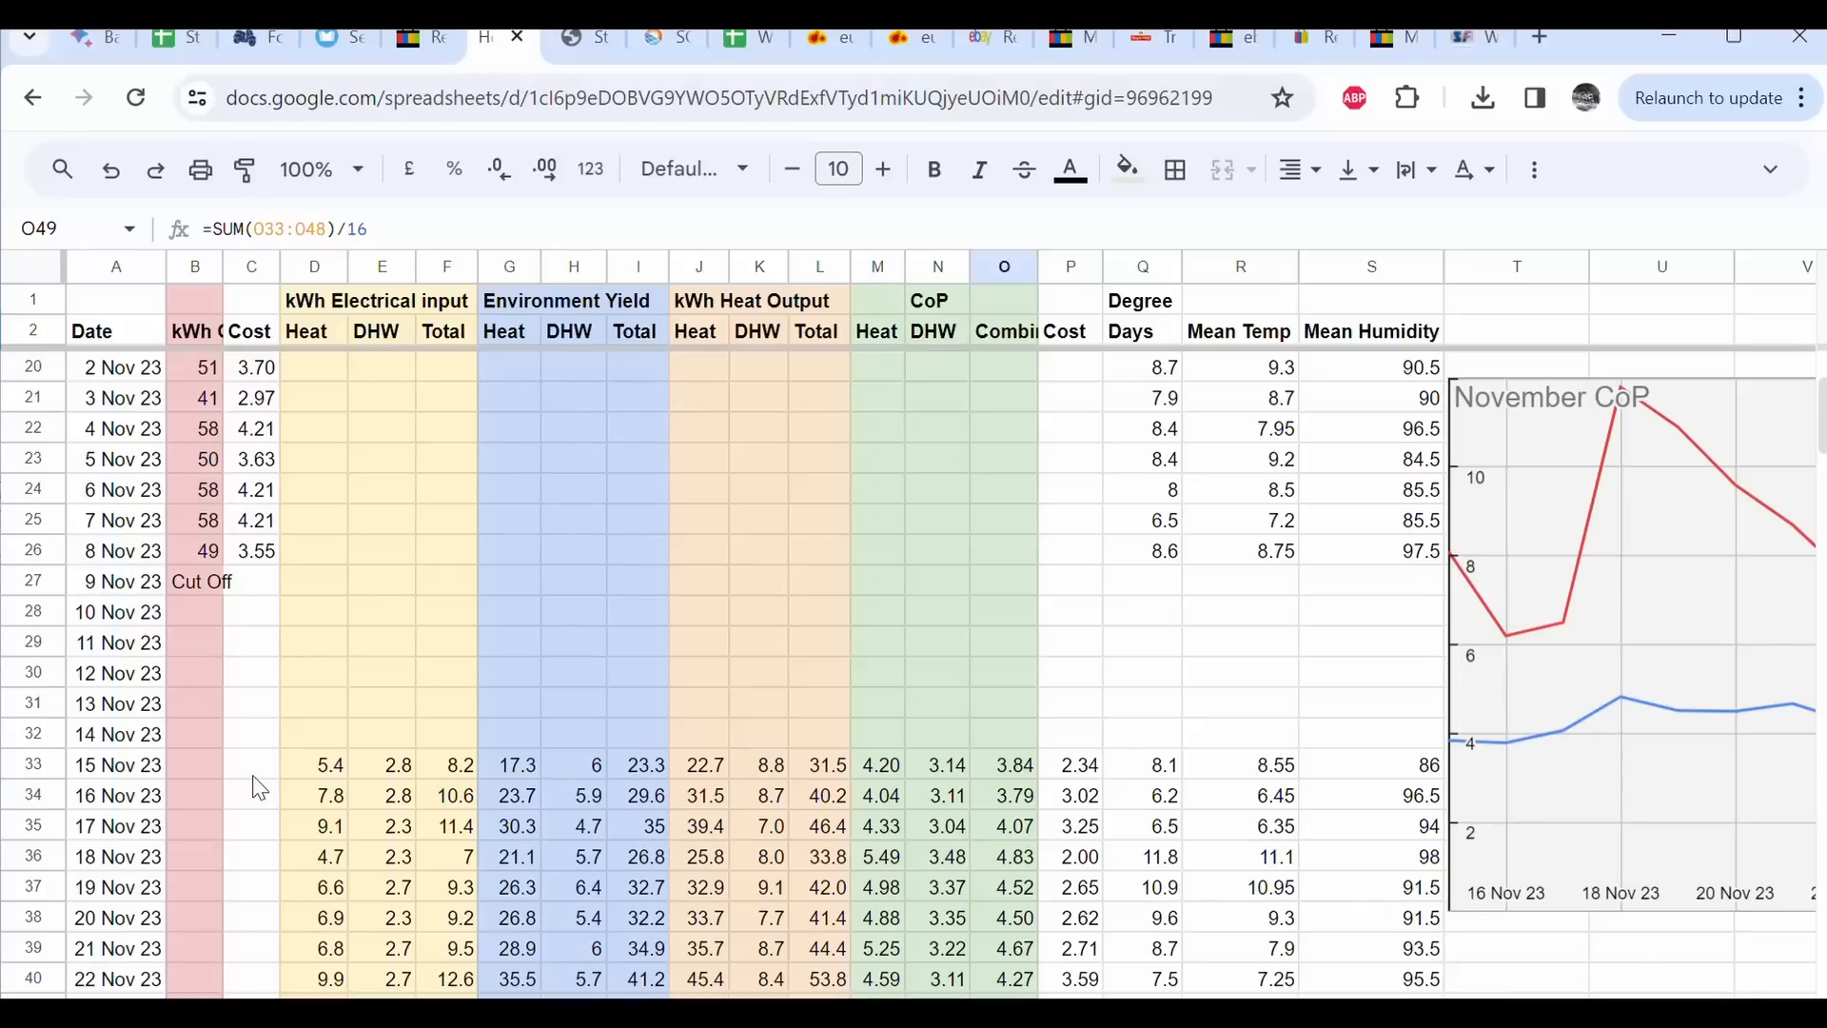
scroll(down, 3)
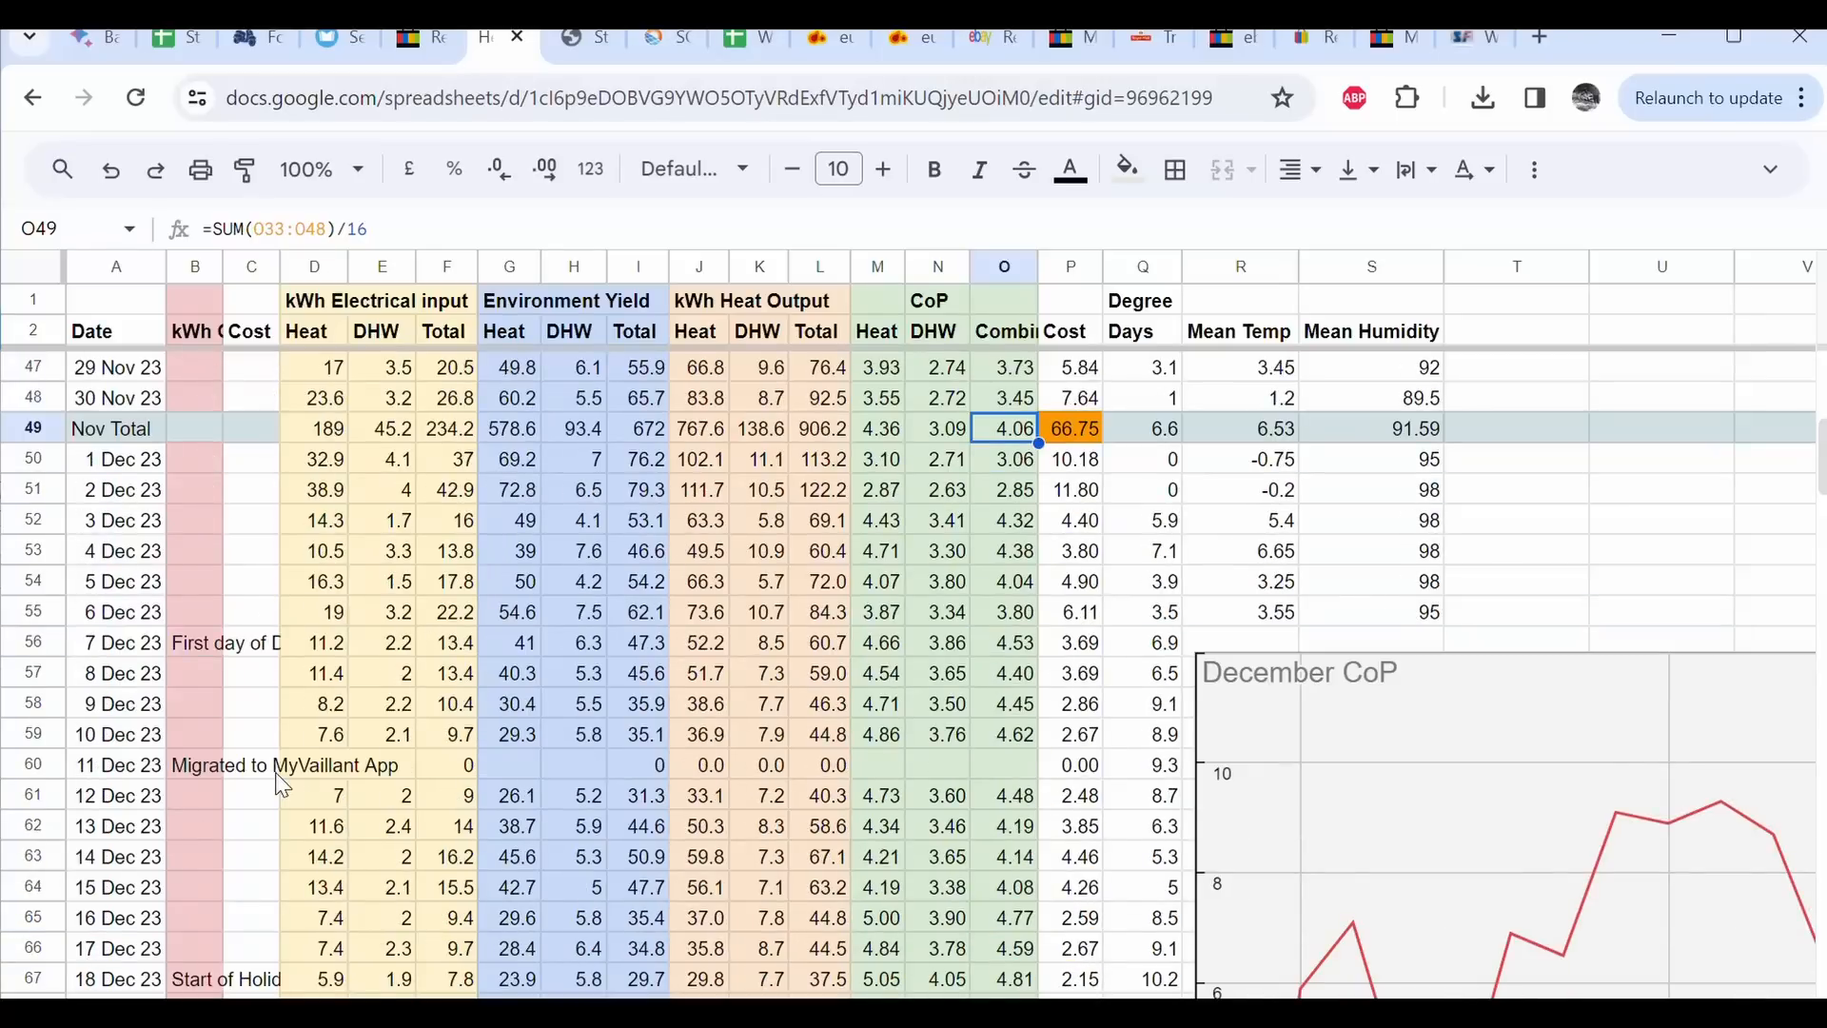
scroll(down, 3)
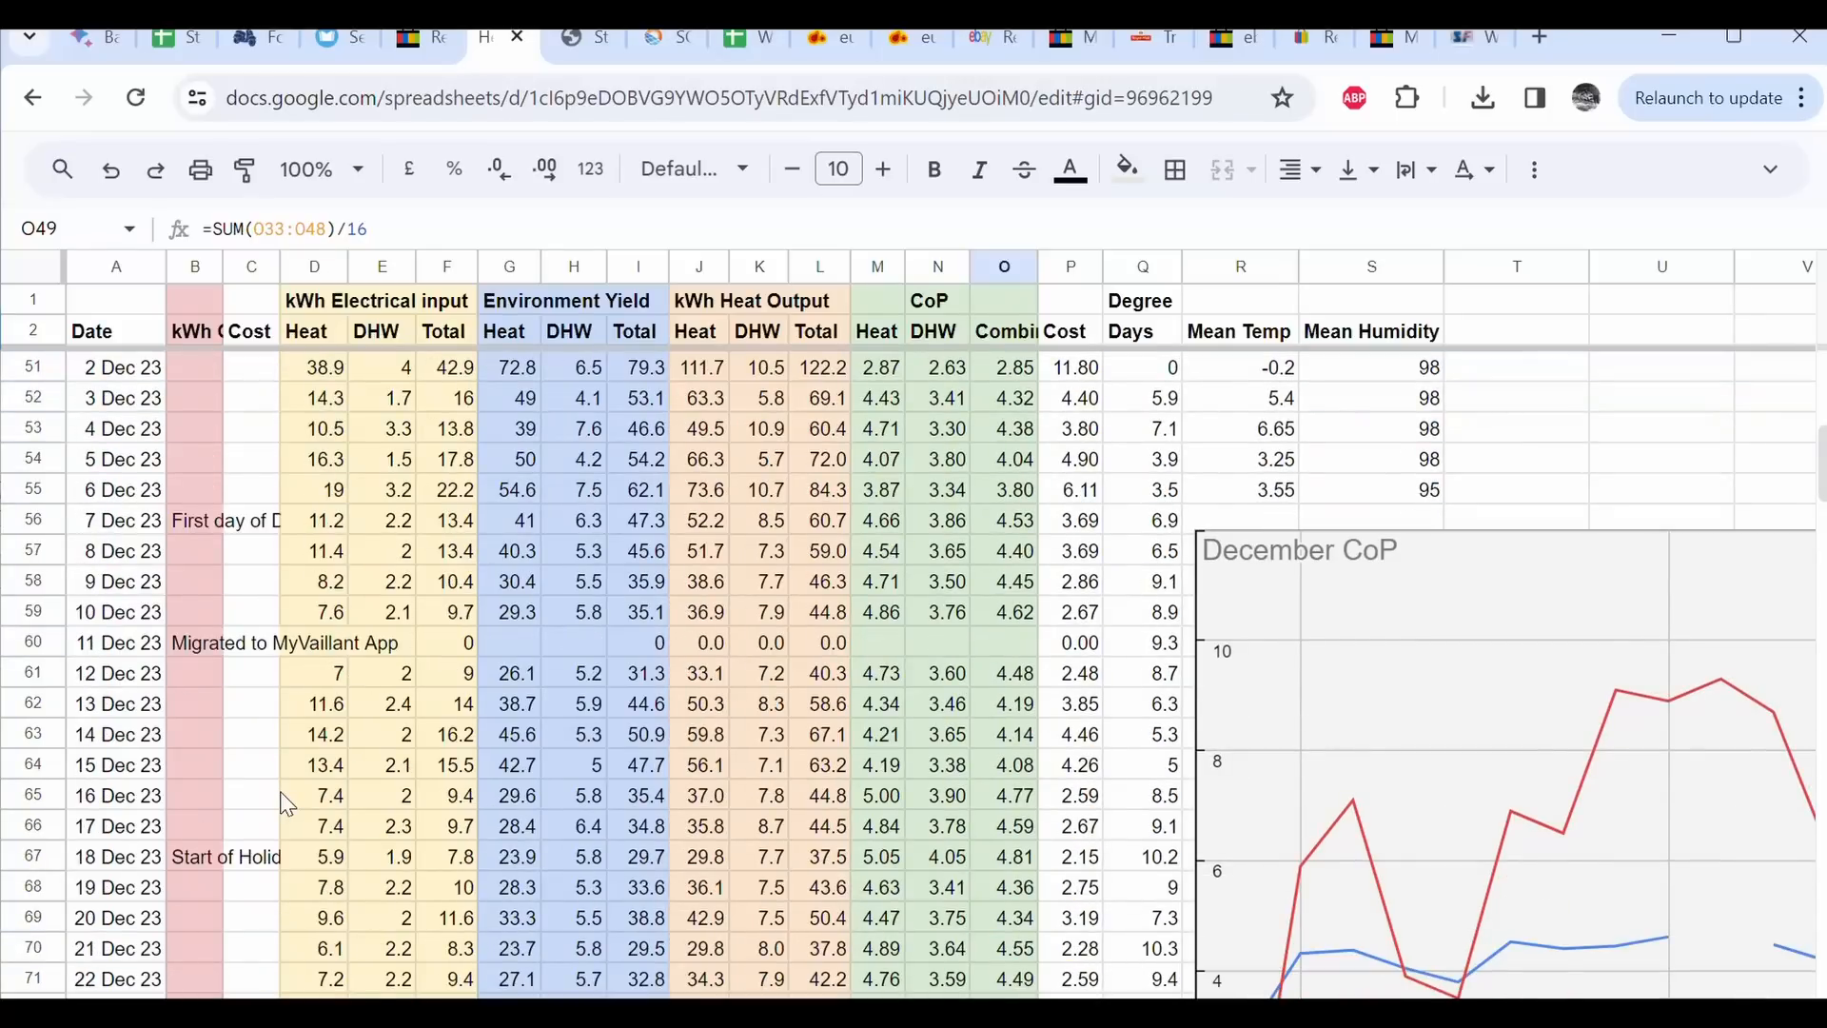
scroll(up, 3)
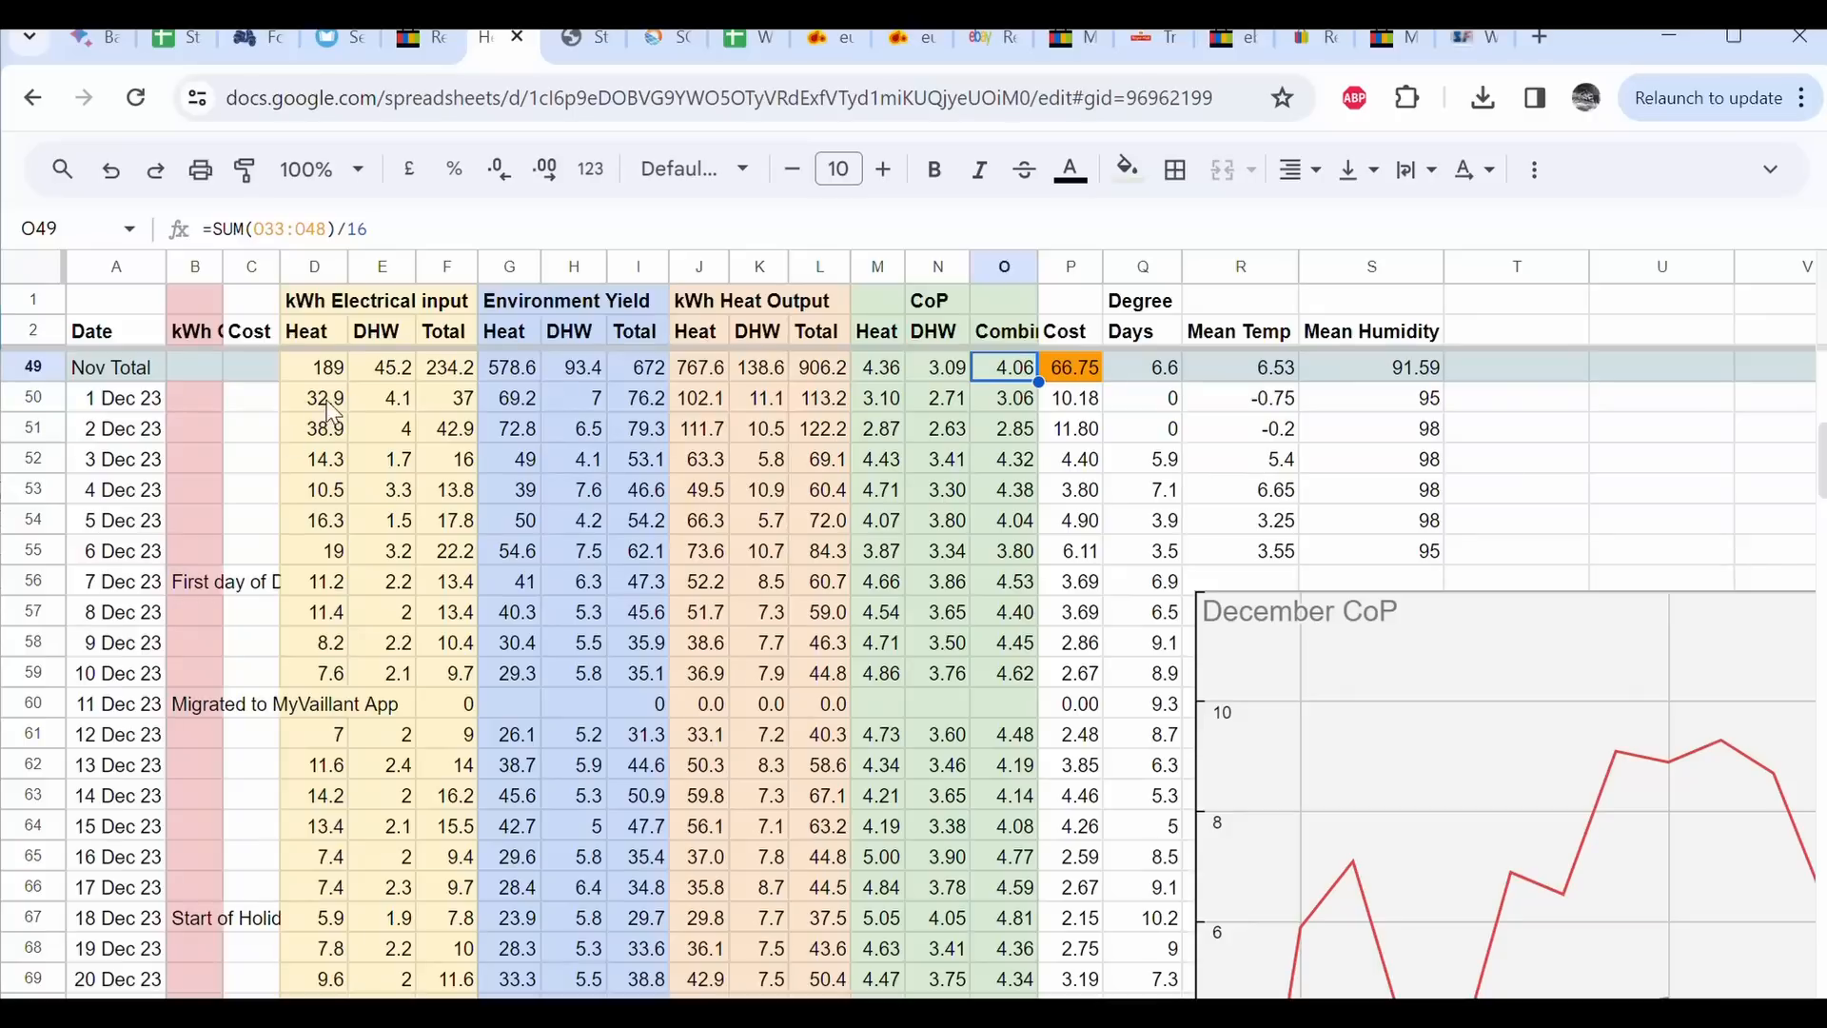
click(315, 398)
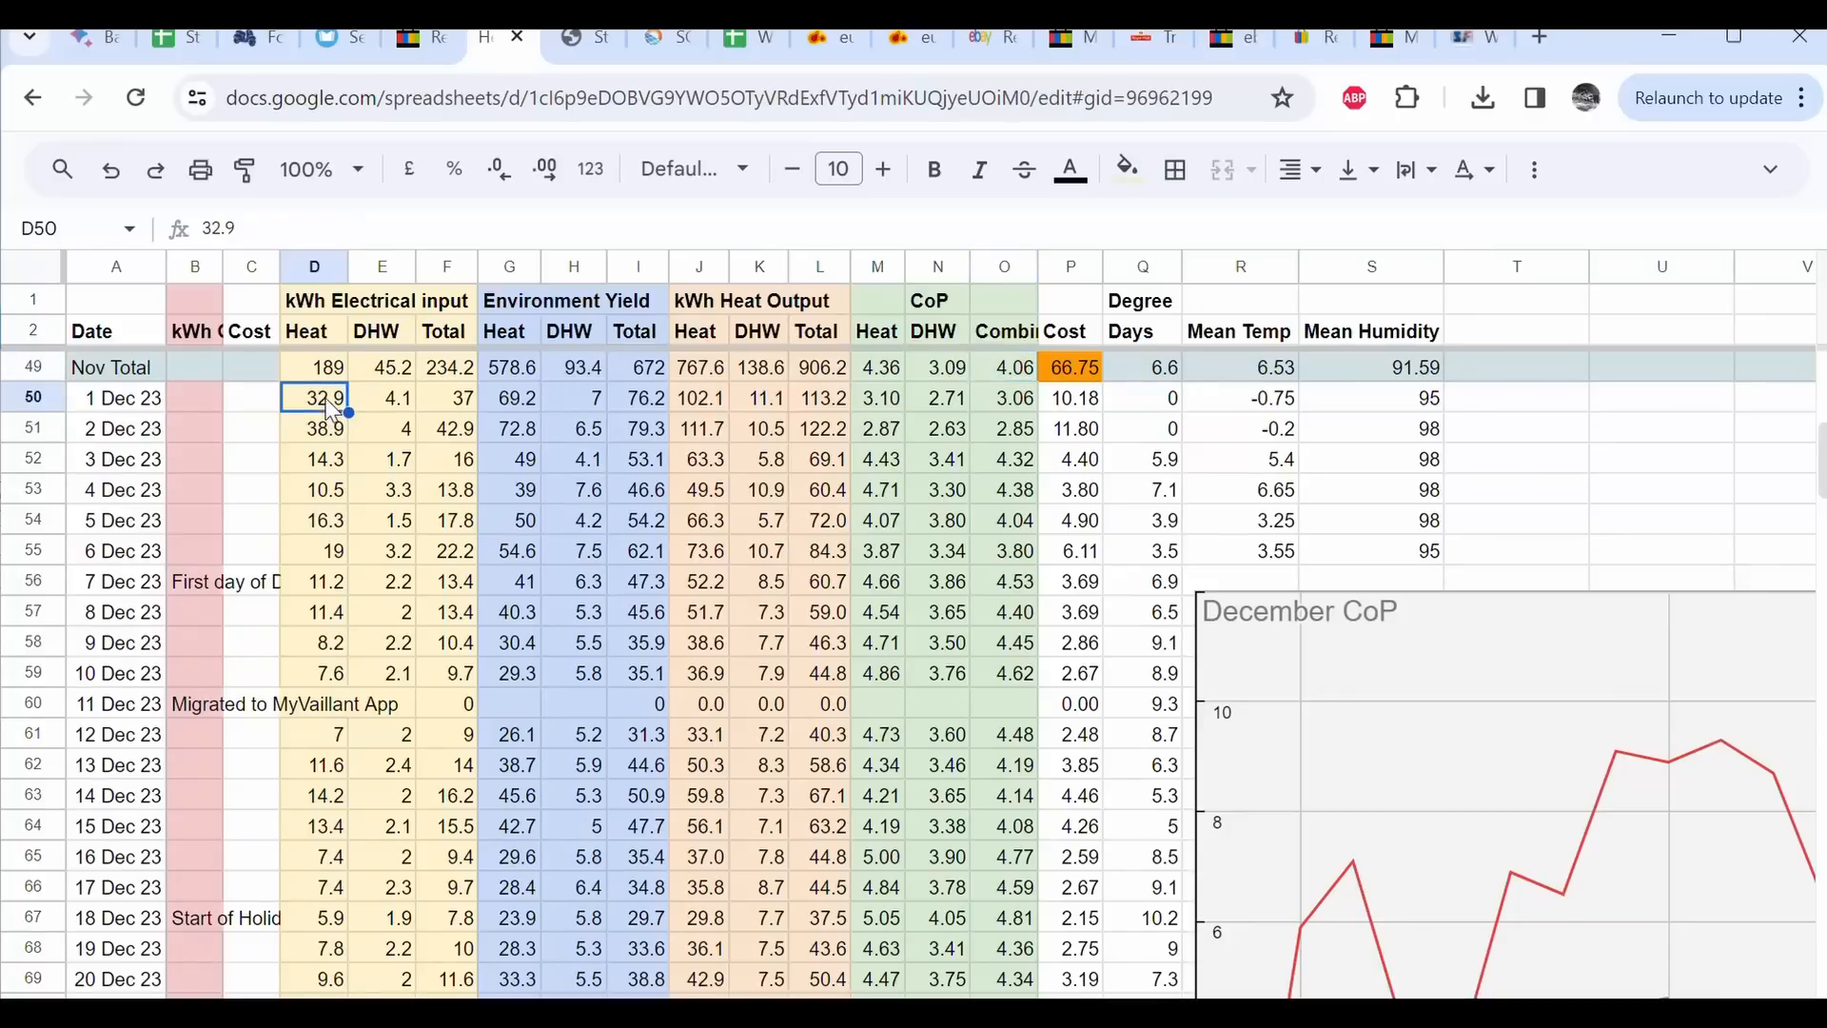
mouse_move(338, 375)
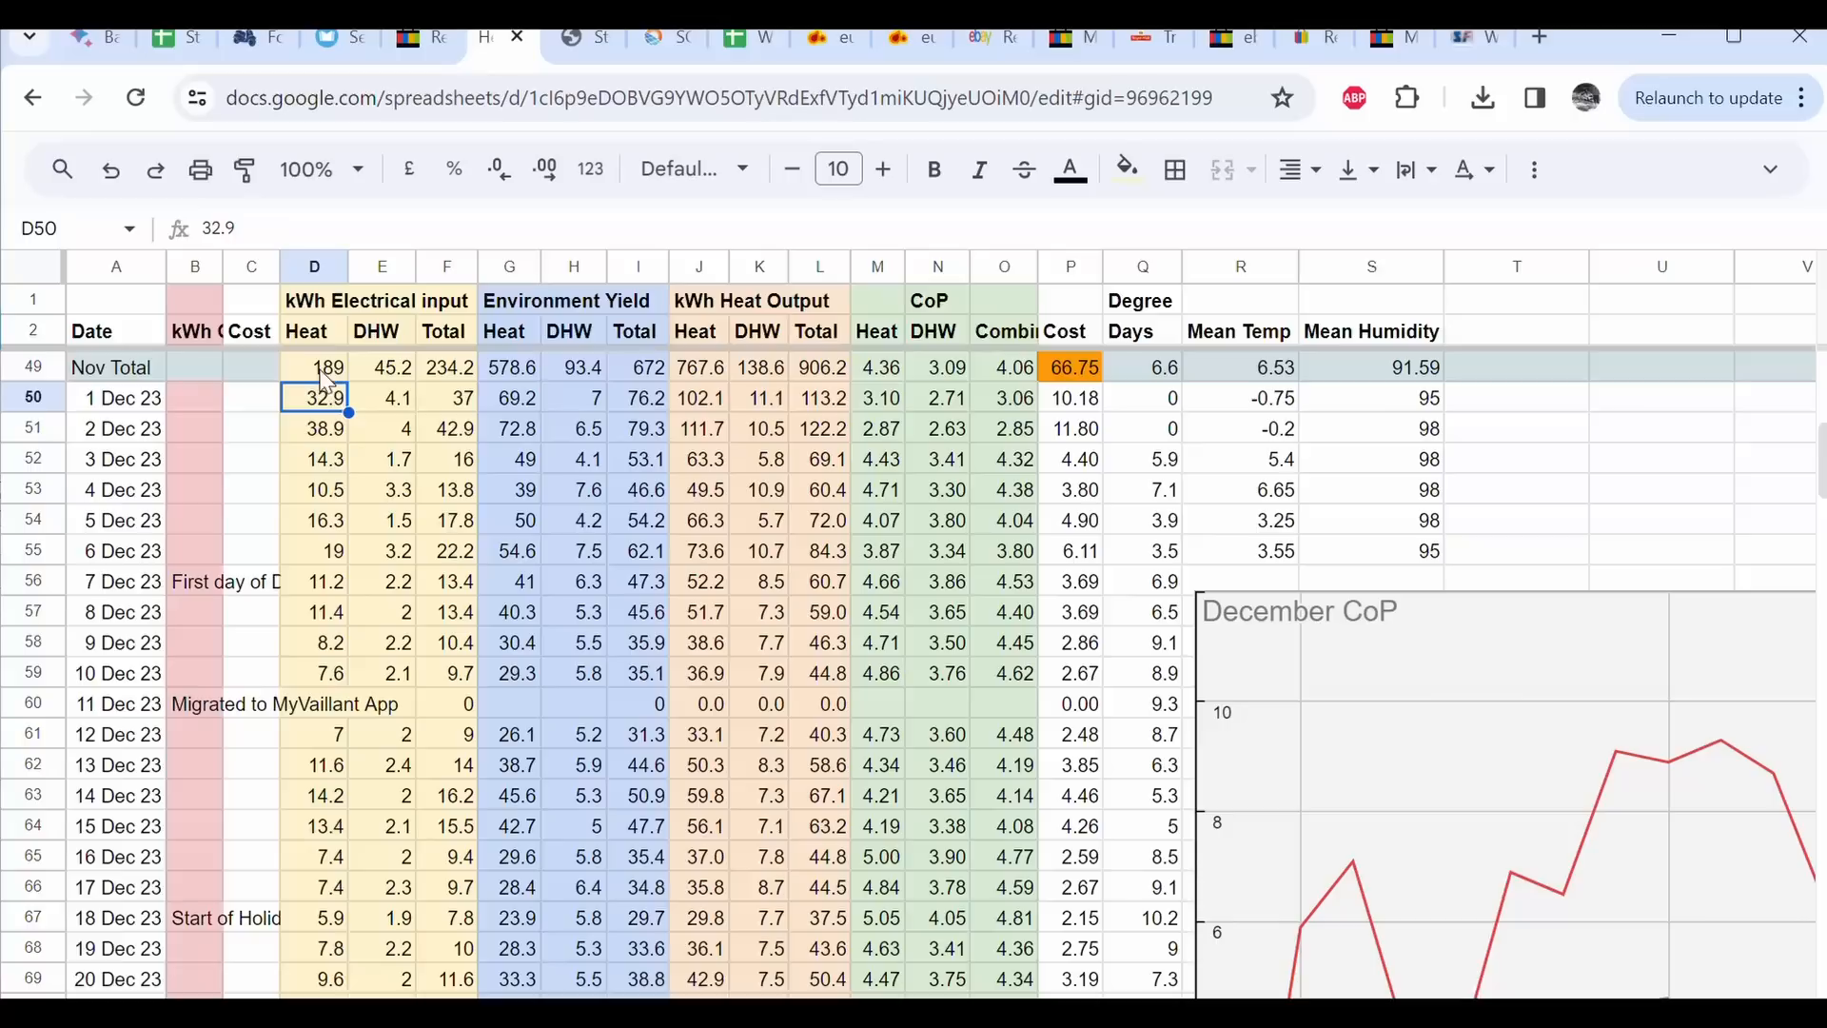
mouse_move(387, 417)
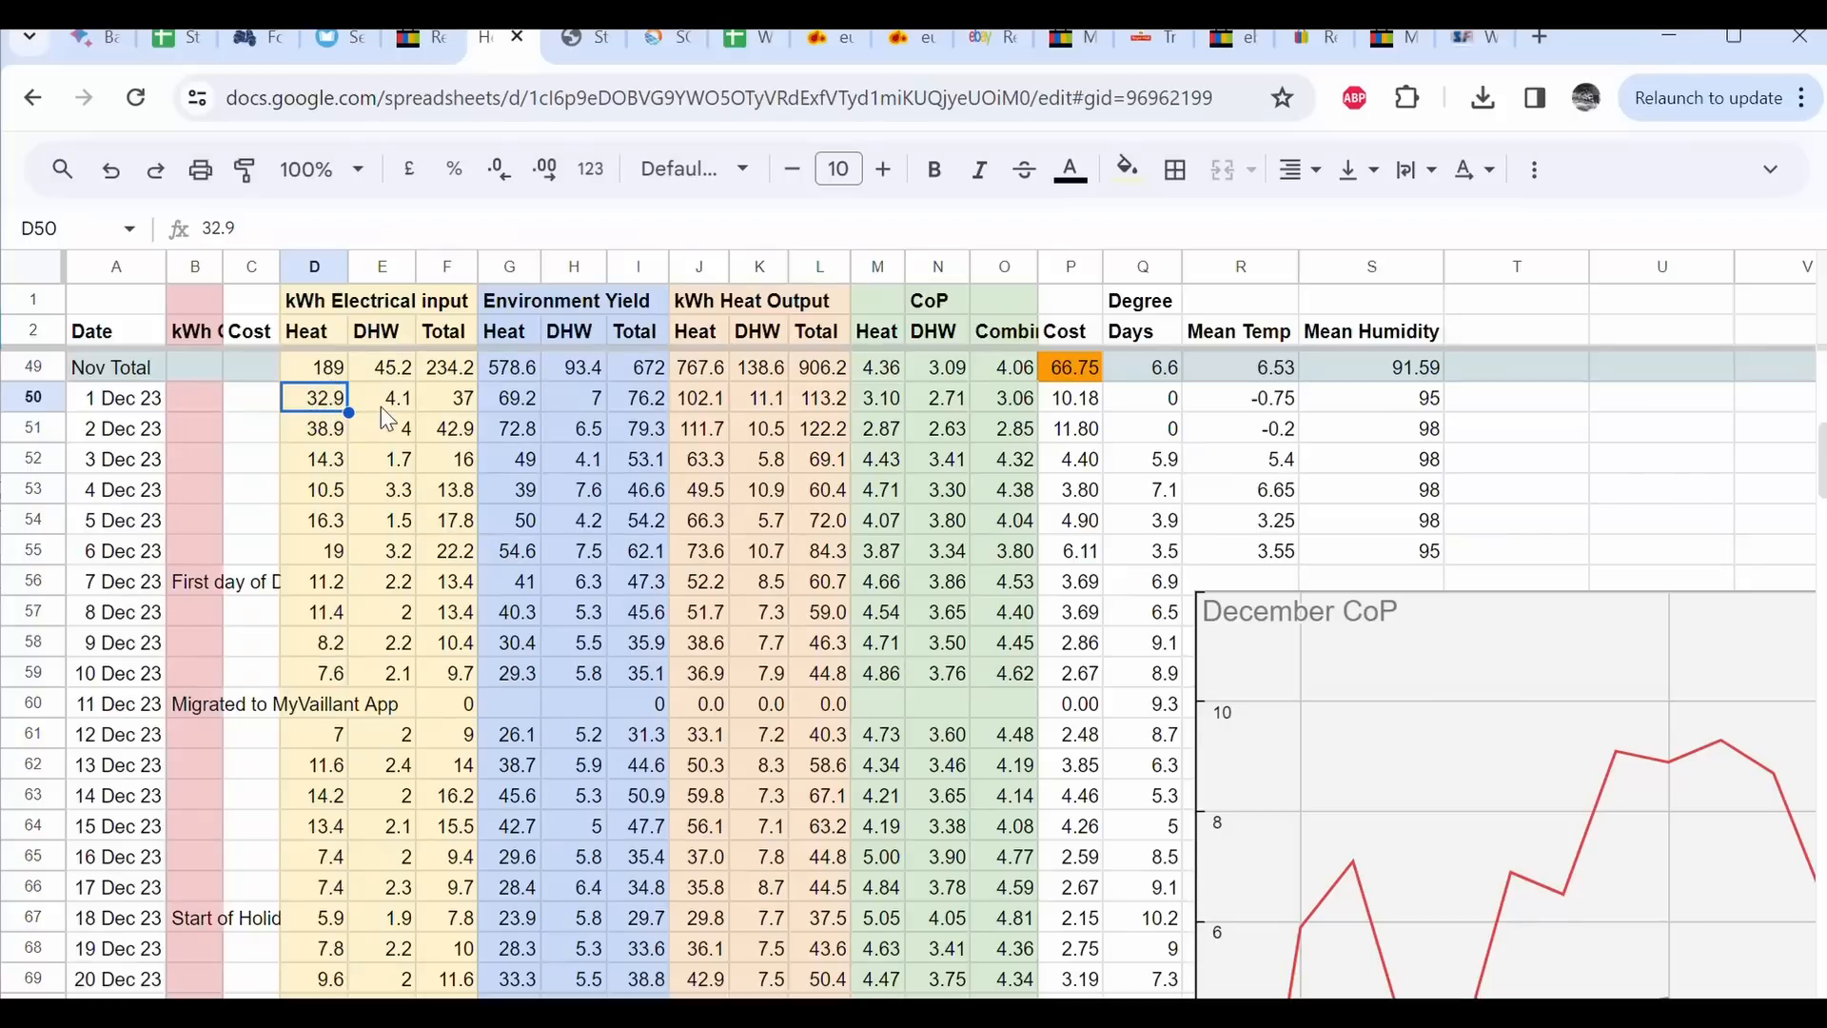
mouse_move(471, 405)
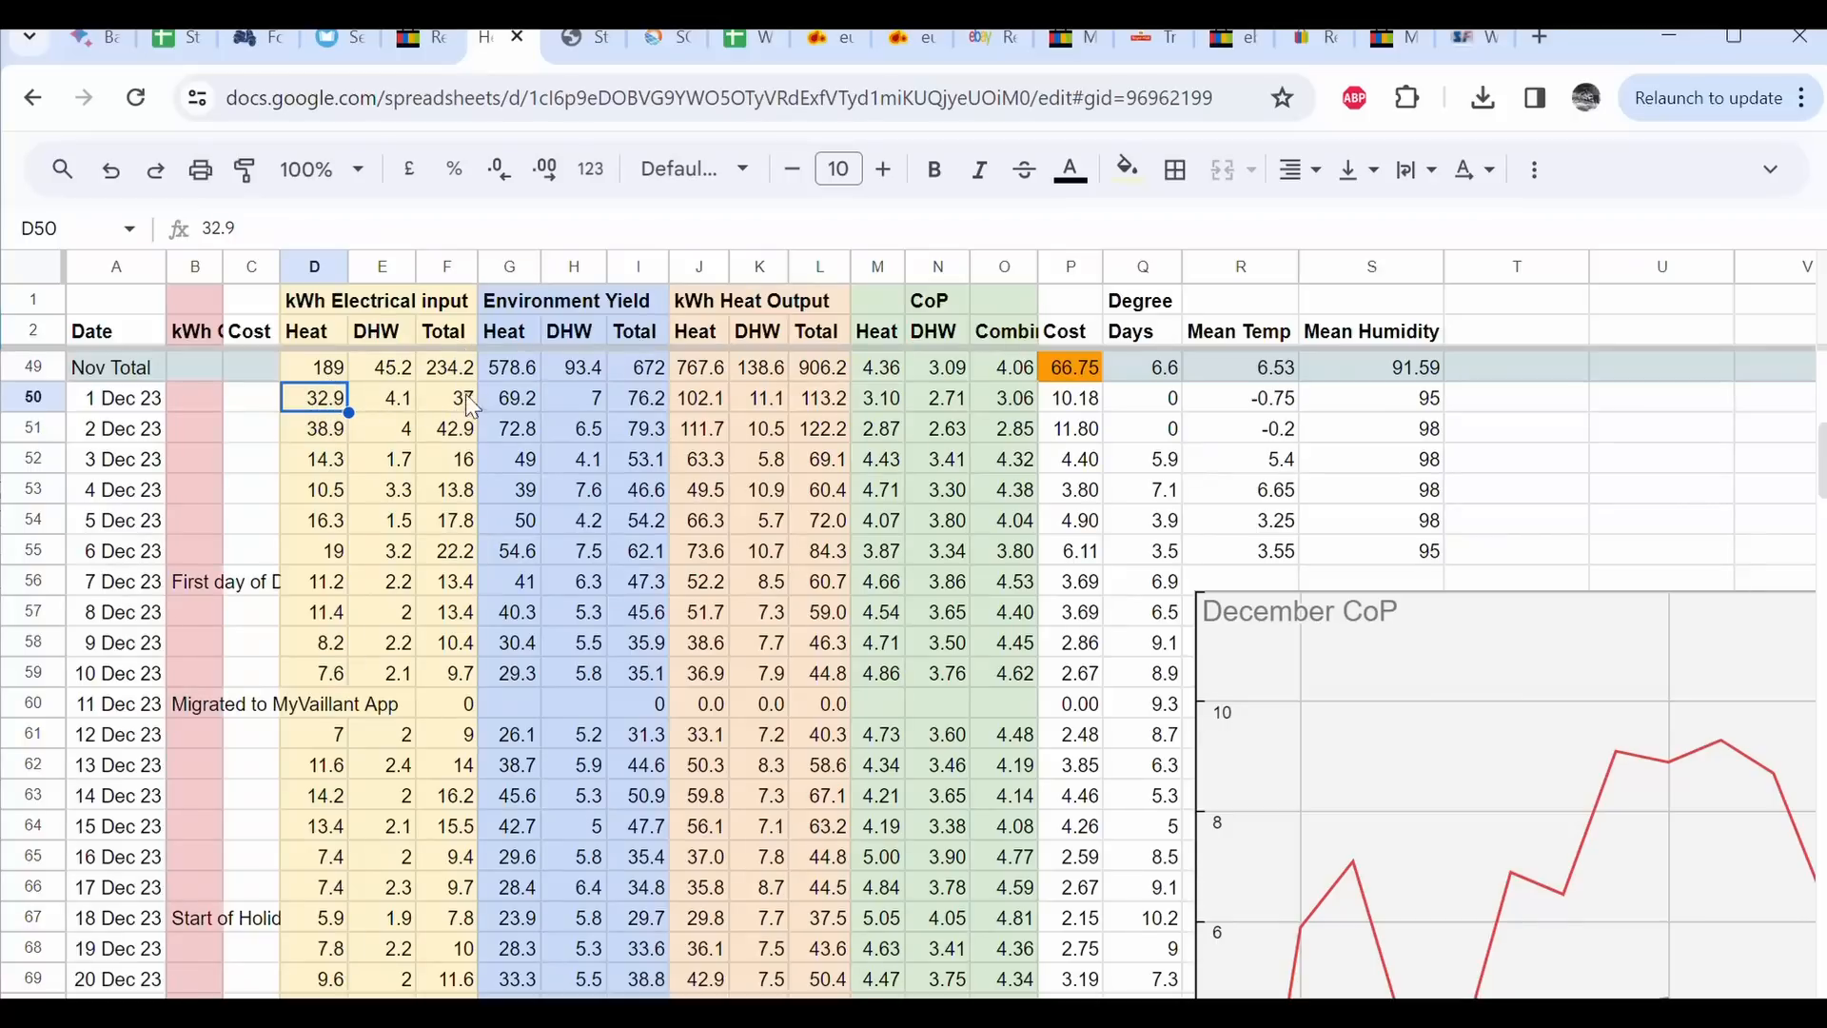
mouse_move(534, 399)
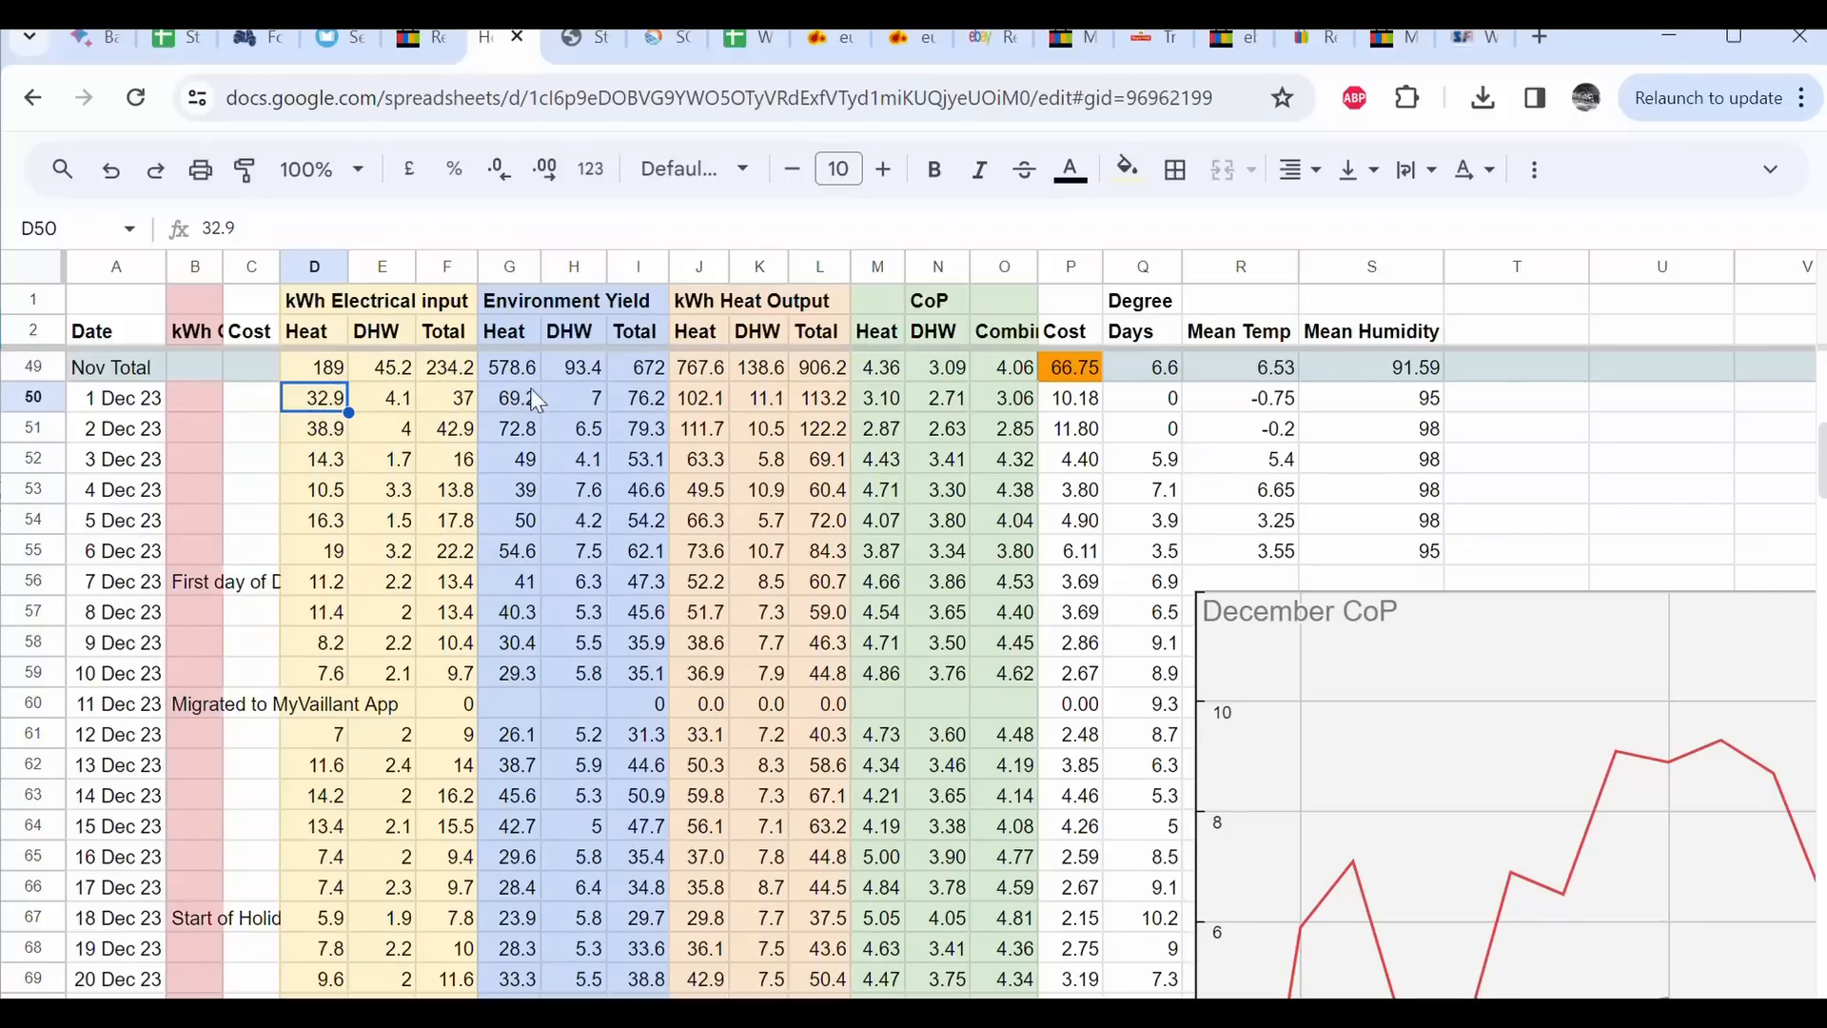
mouse_move(570, 399)
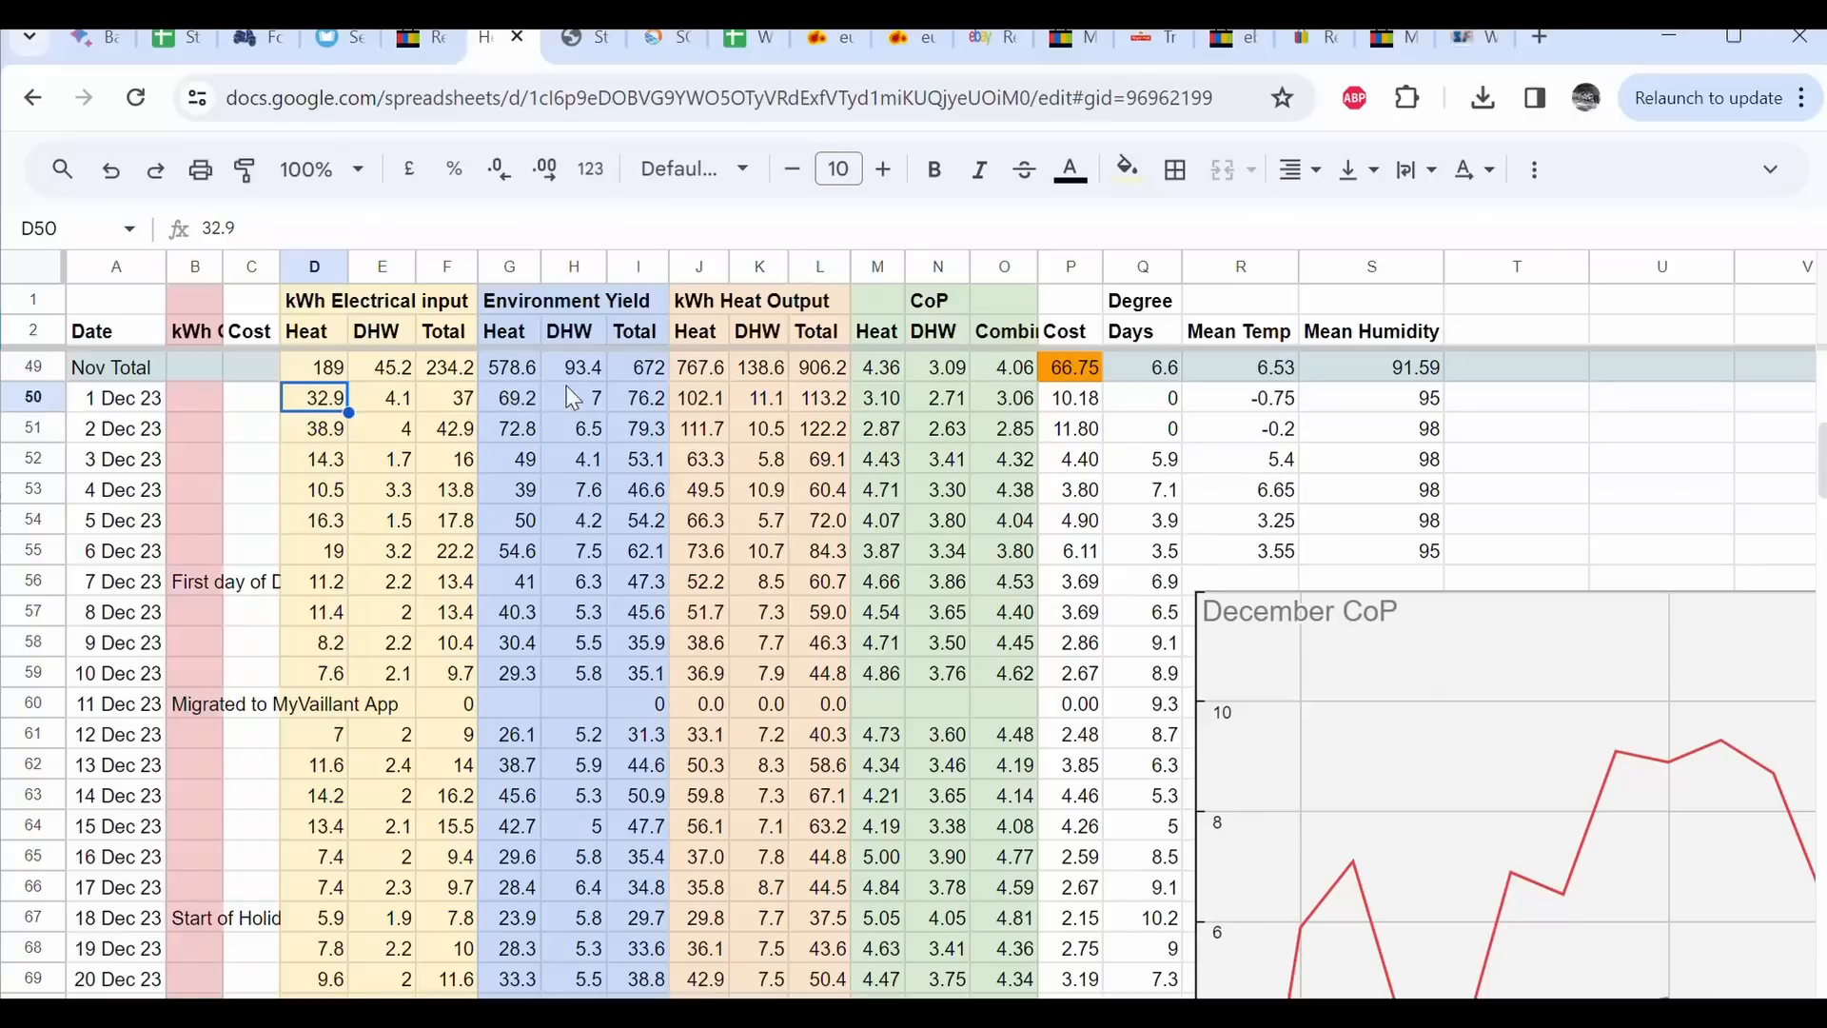
mouse_move(648, 404)
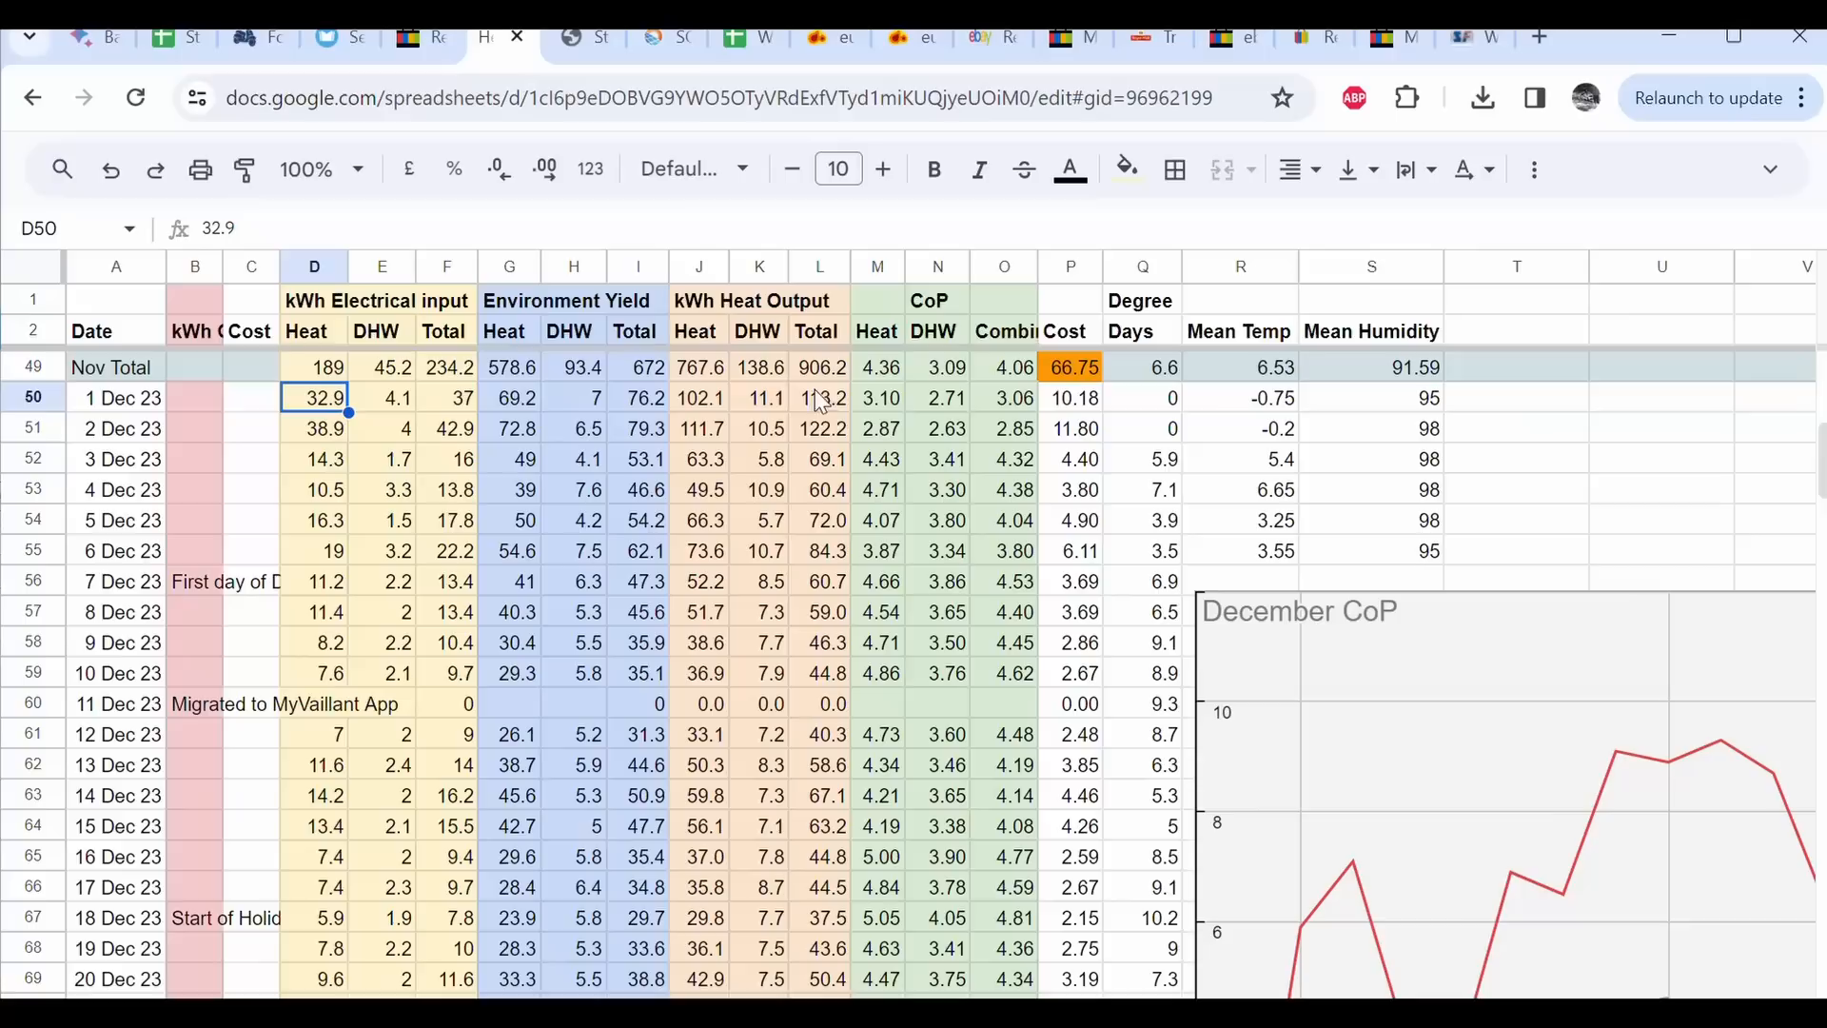
click(878, 397)
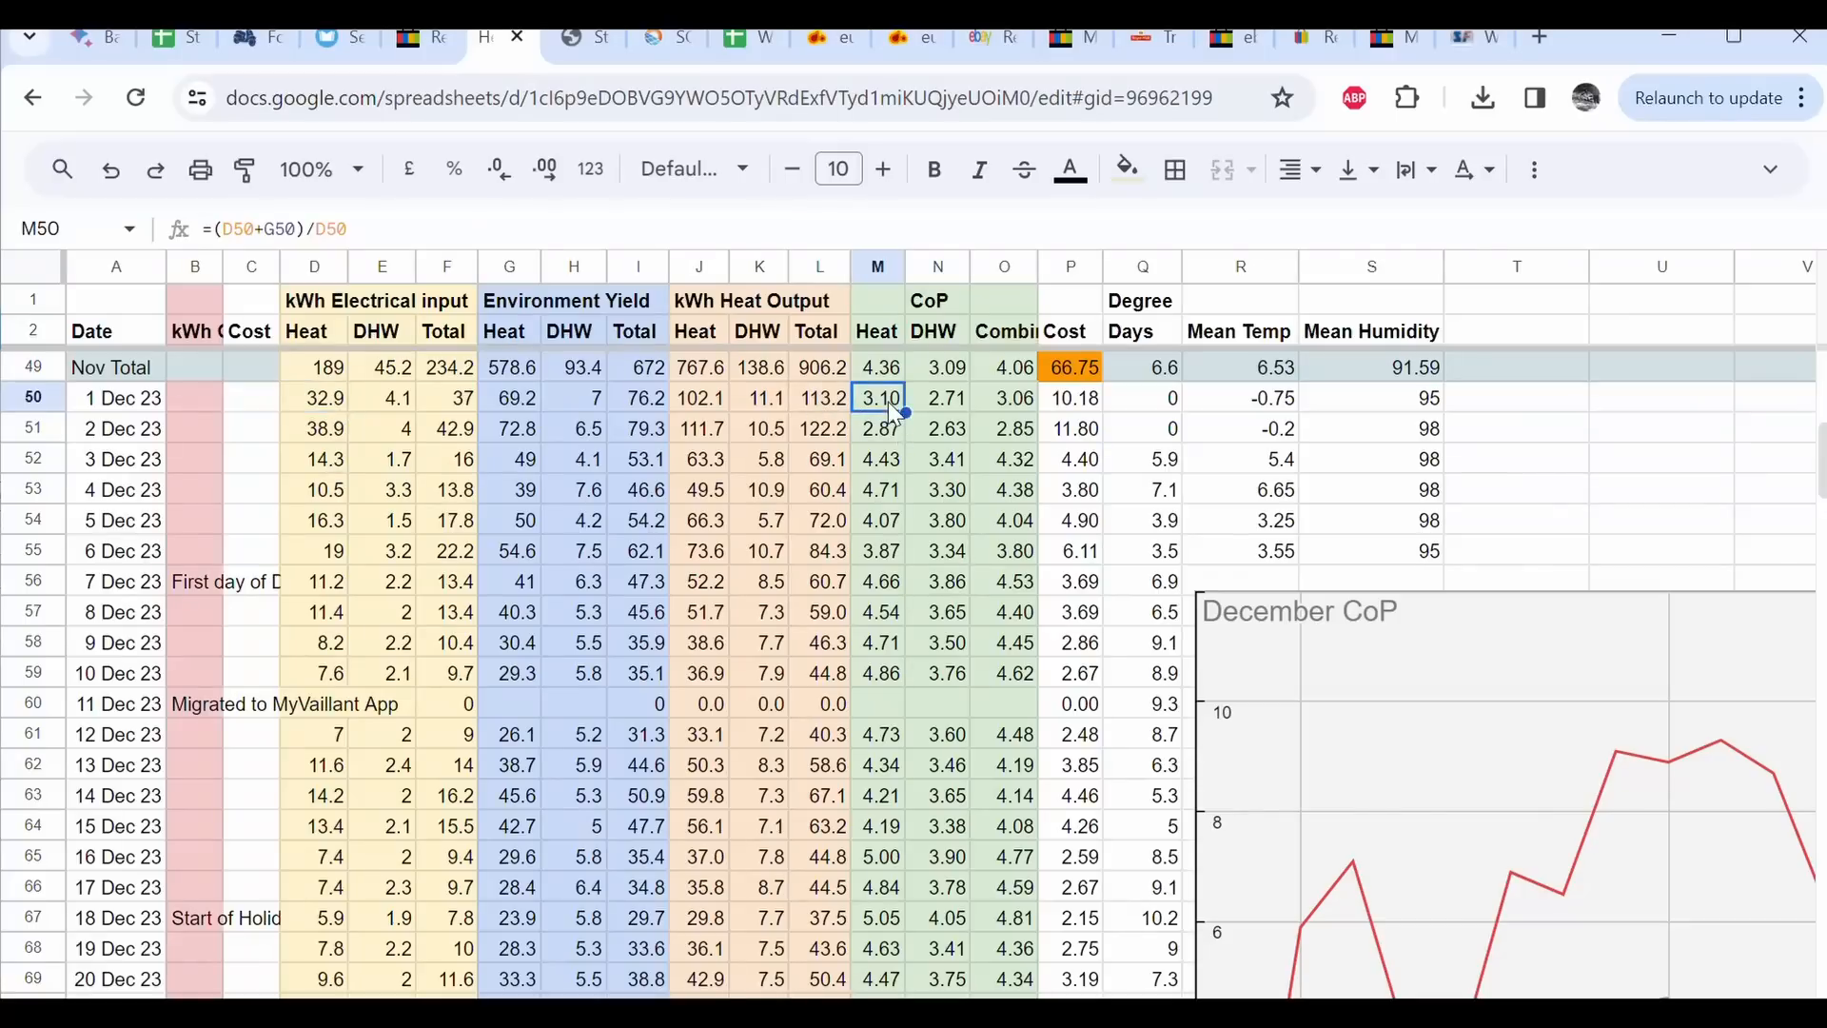
mouse_move(938, 411)
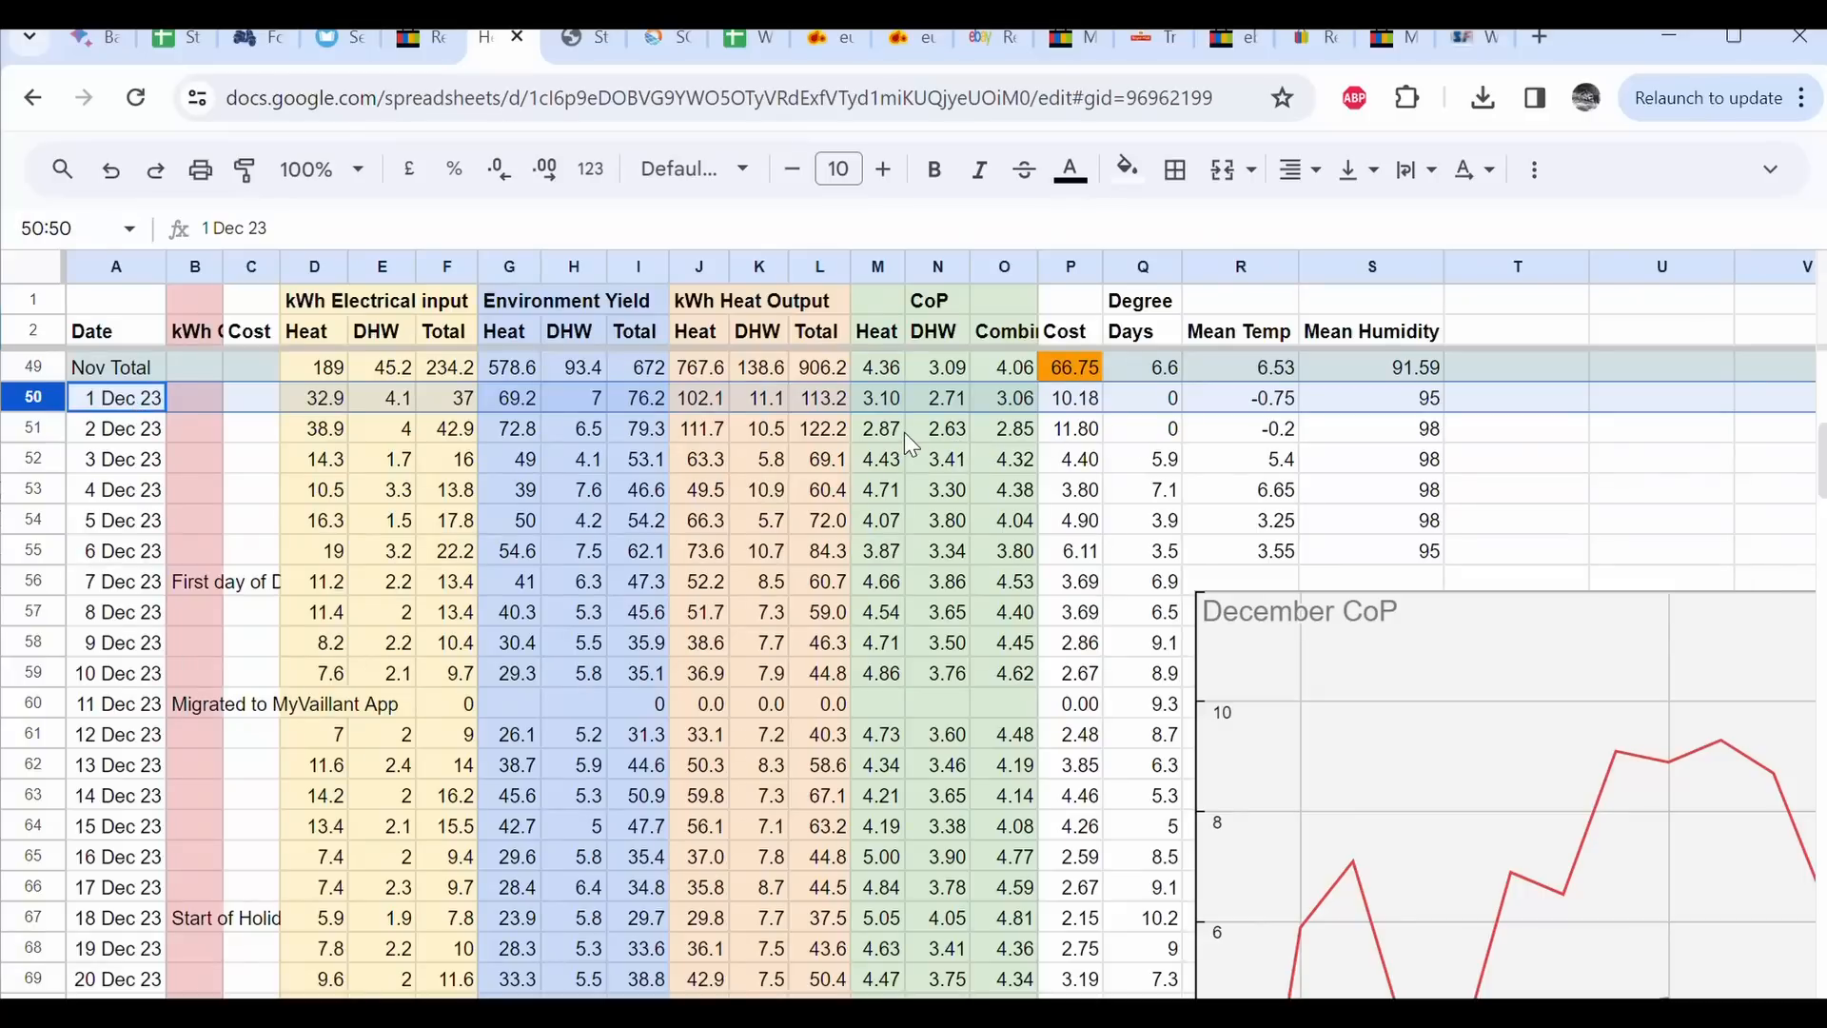
click(115, 427)
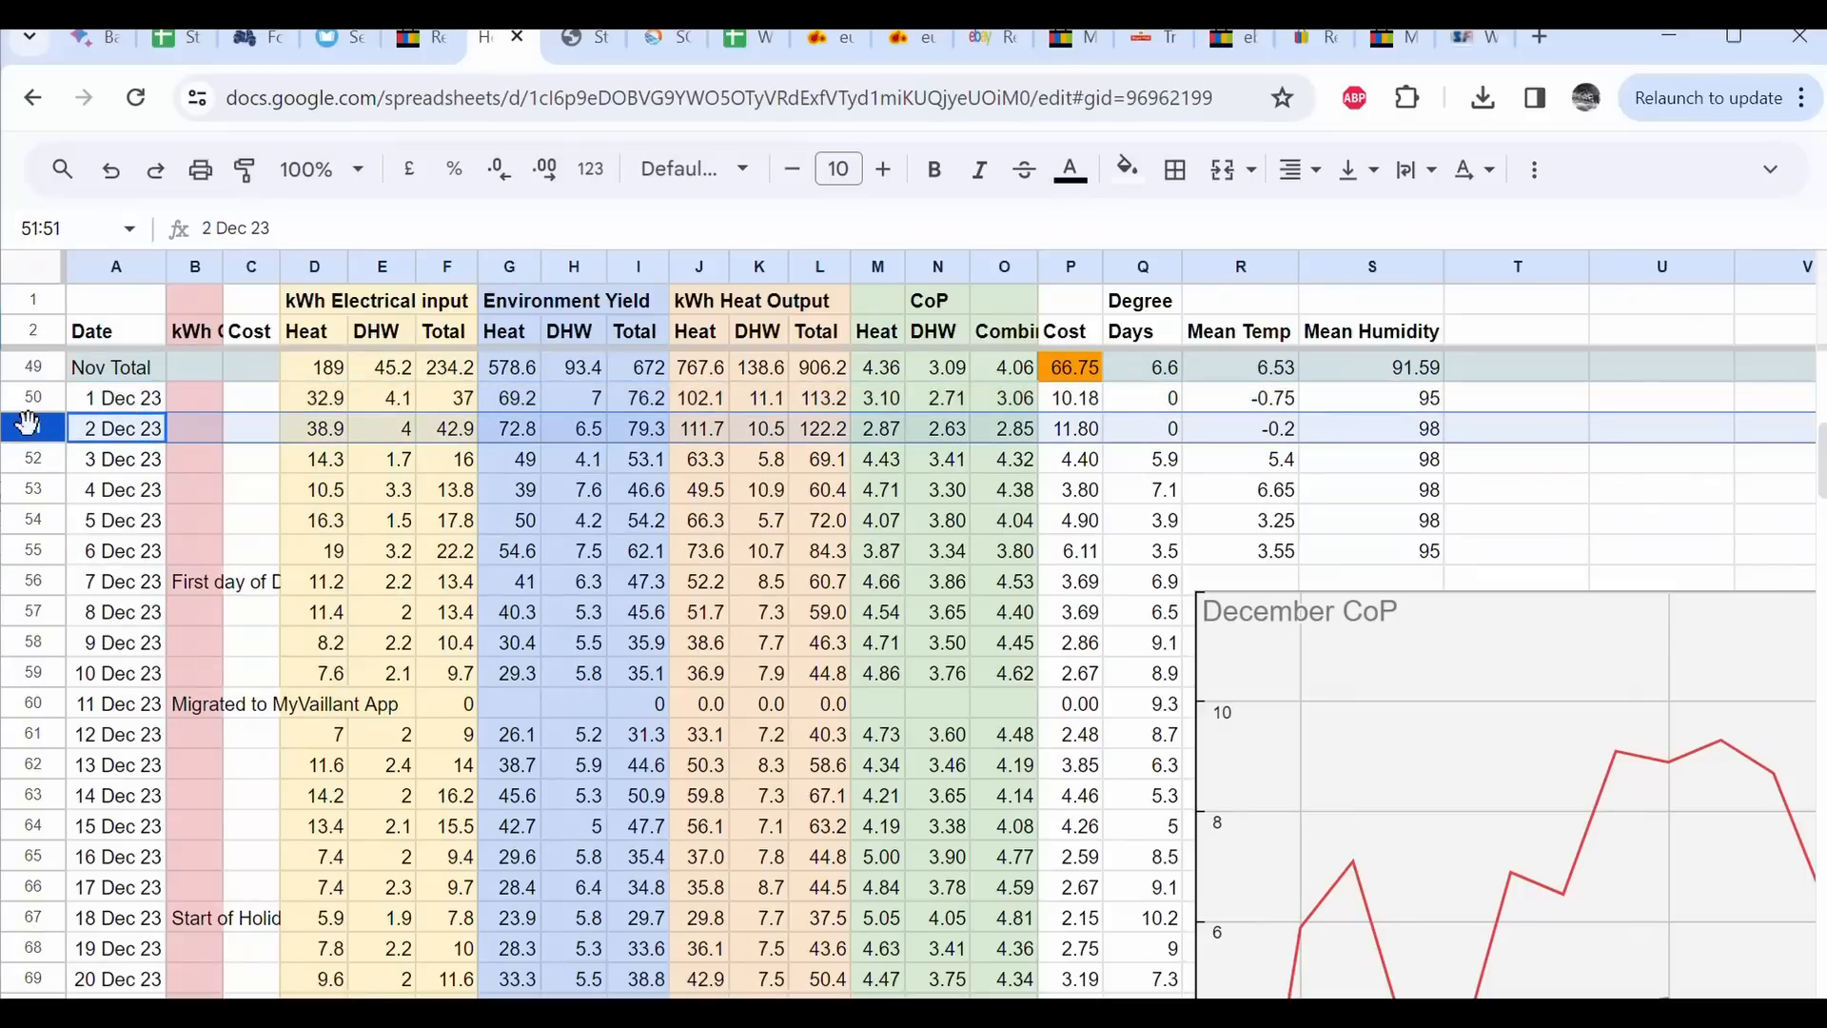
click(315, 427)
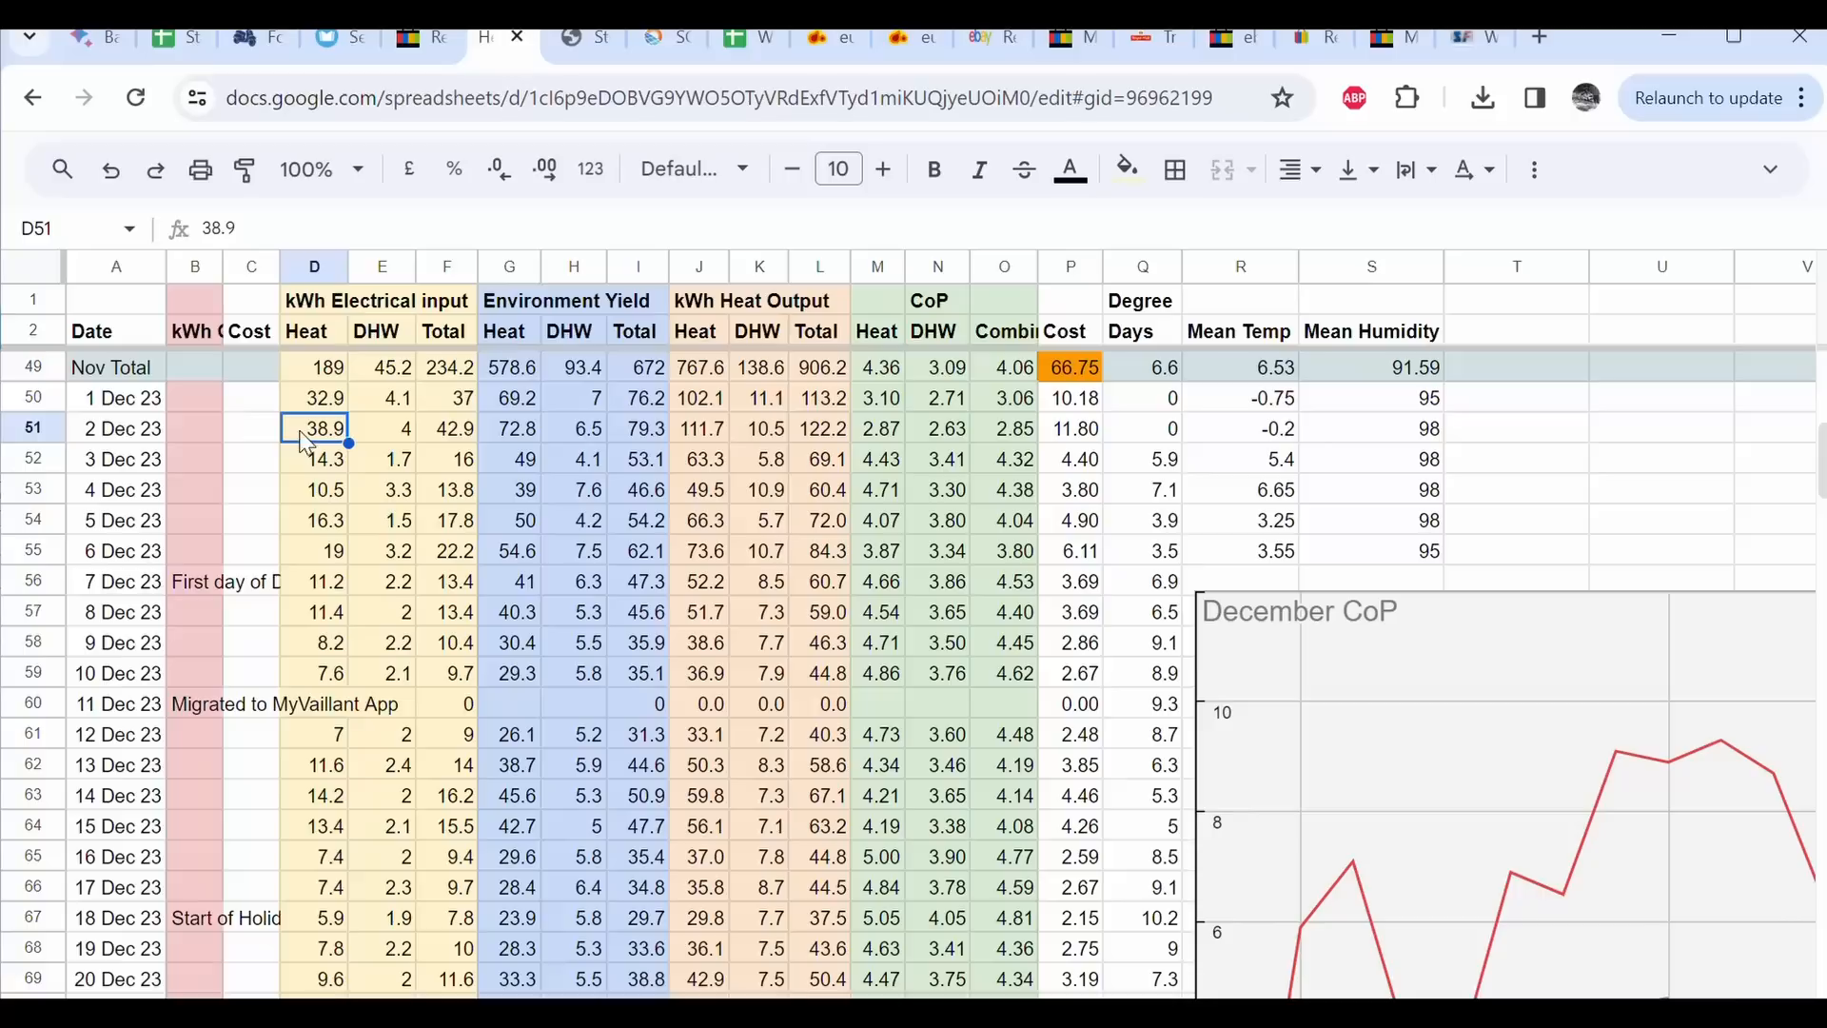
click(35, 427)
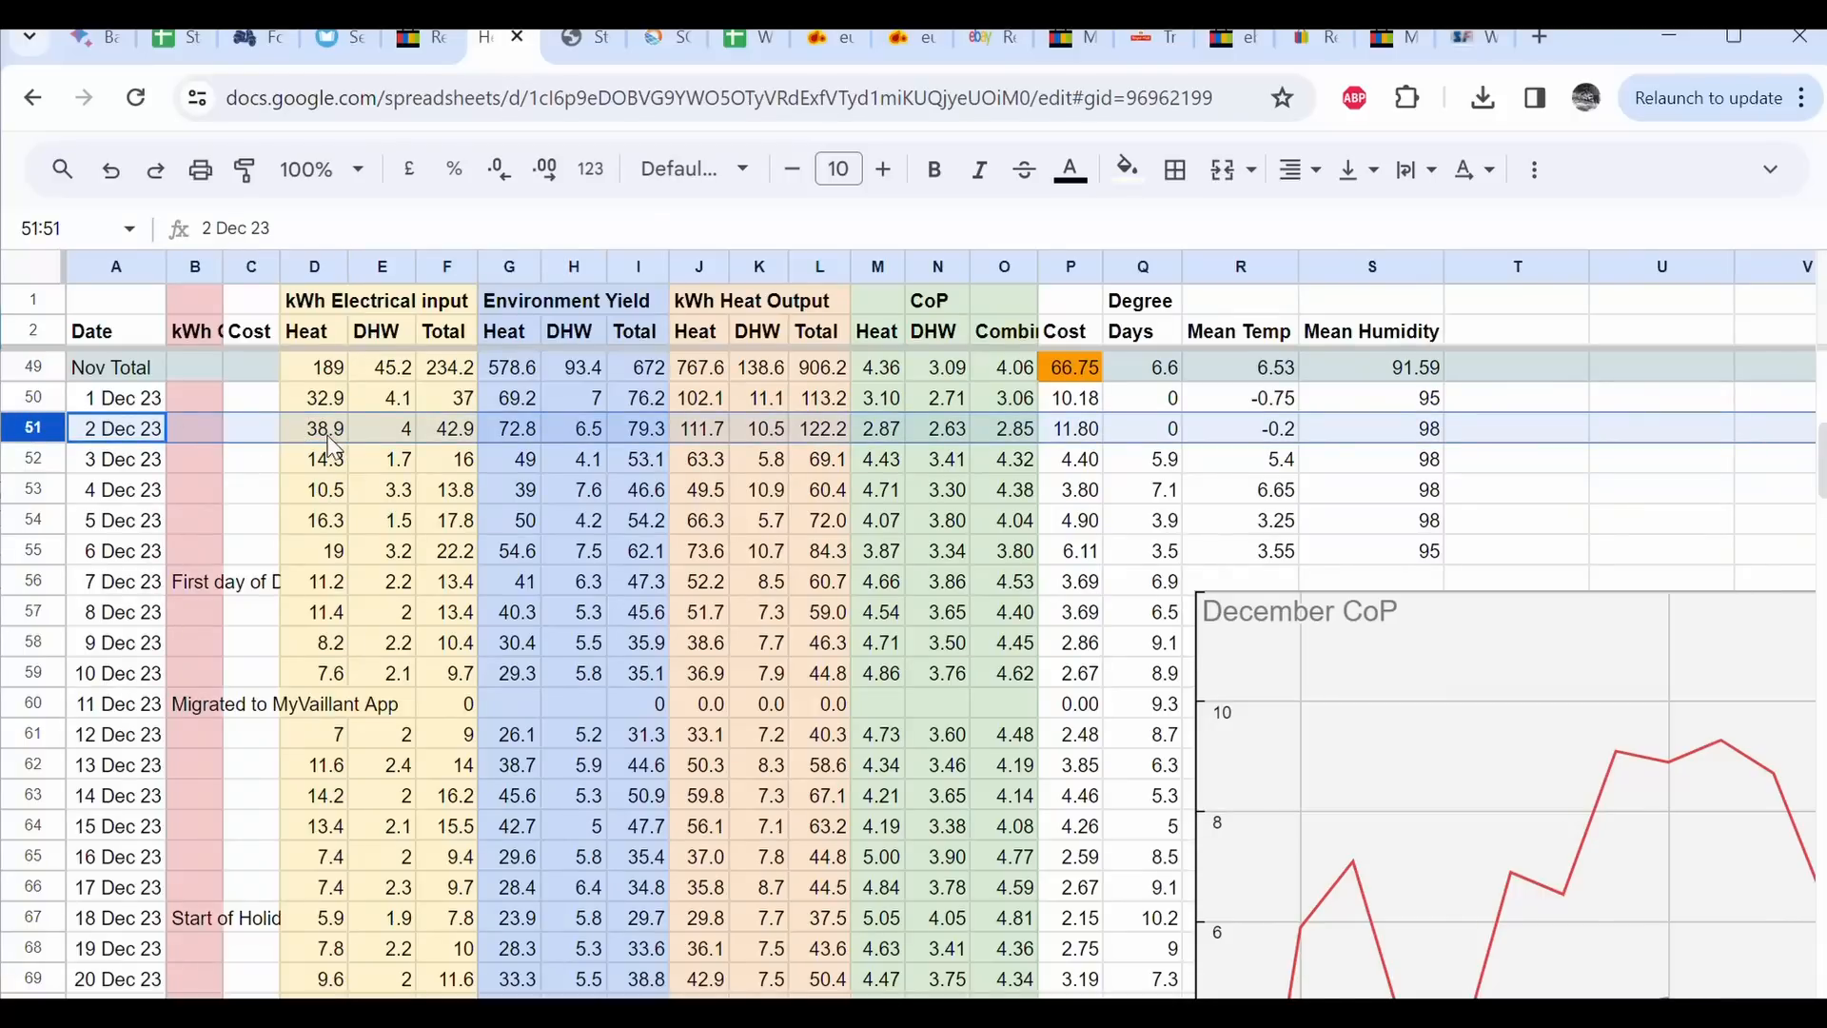
mouse_move(431, 448)
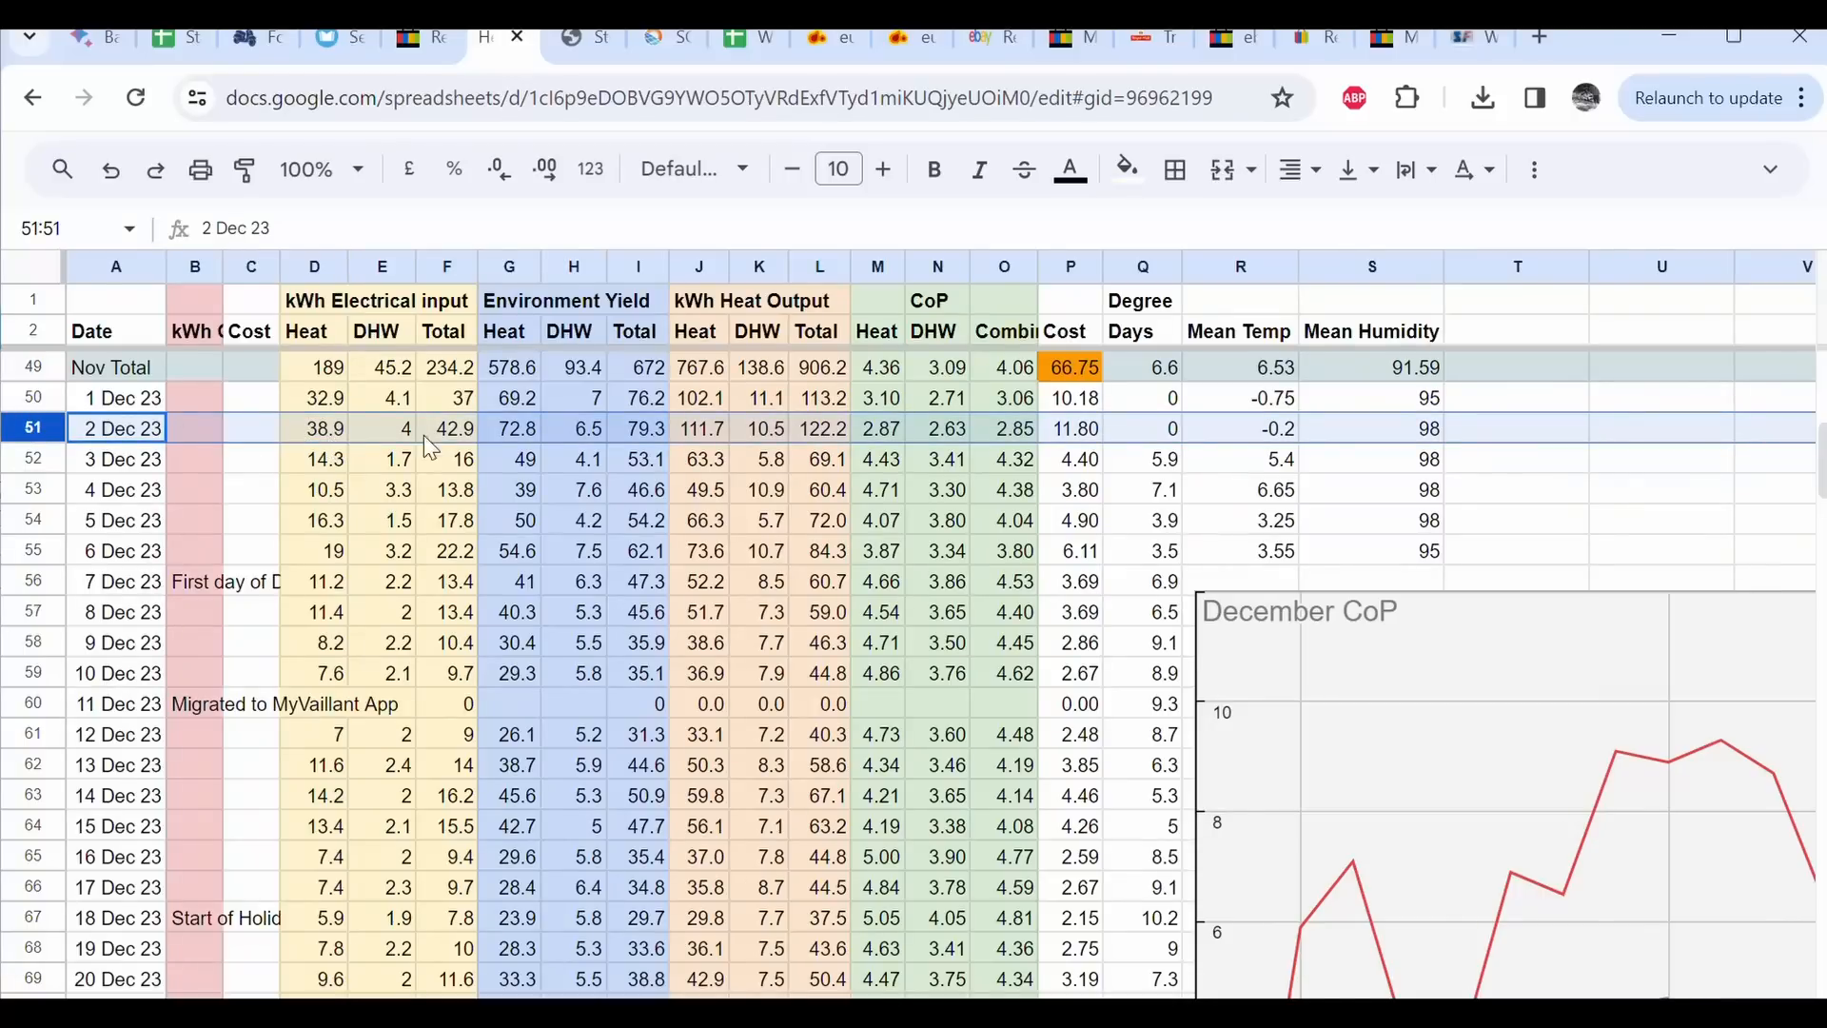
mouse_move(711, 442)
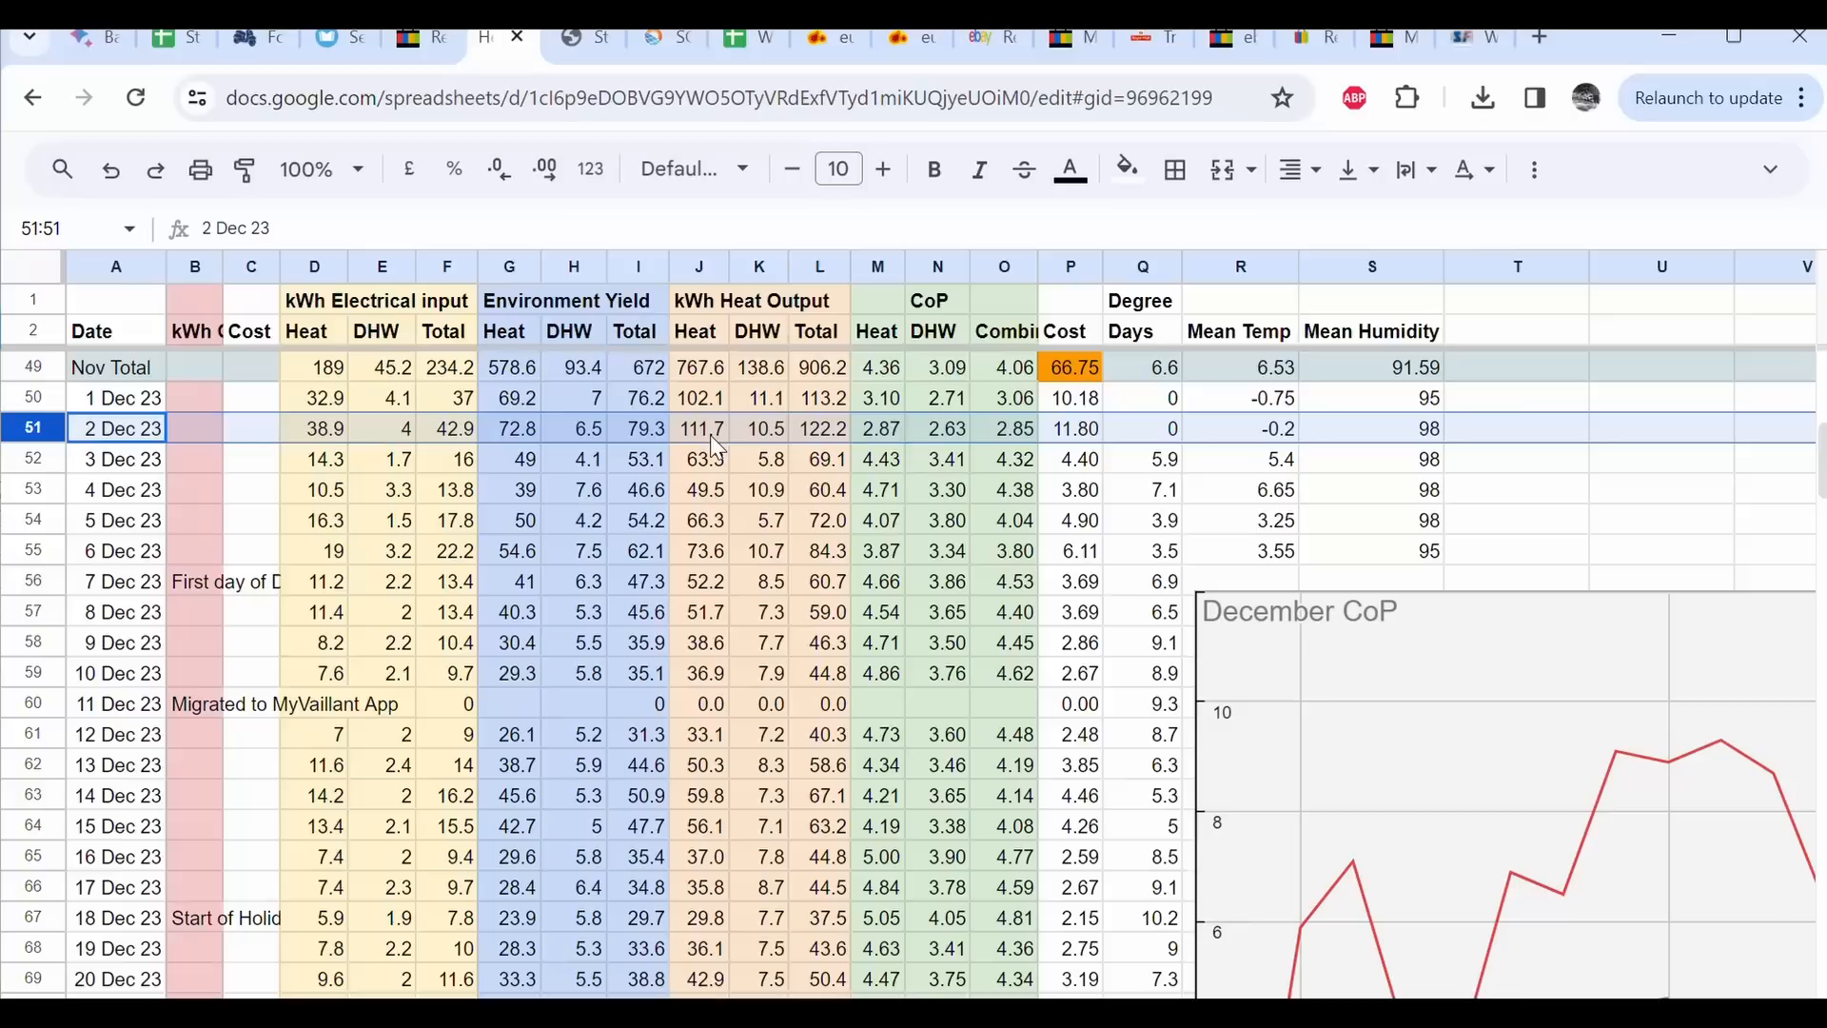
mouse_move(1005, 446)
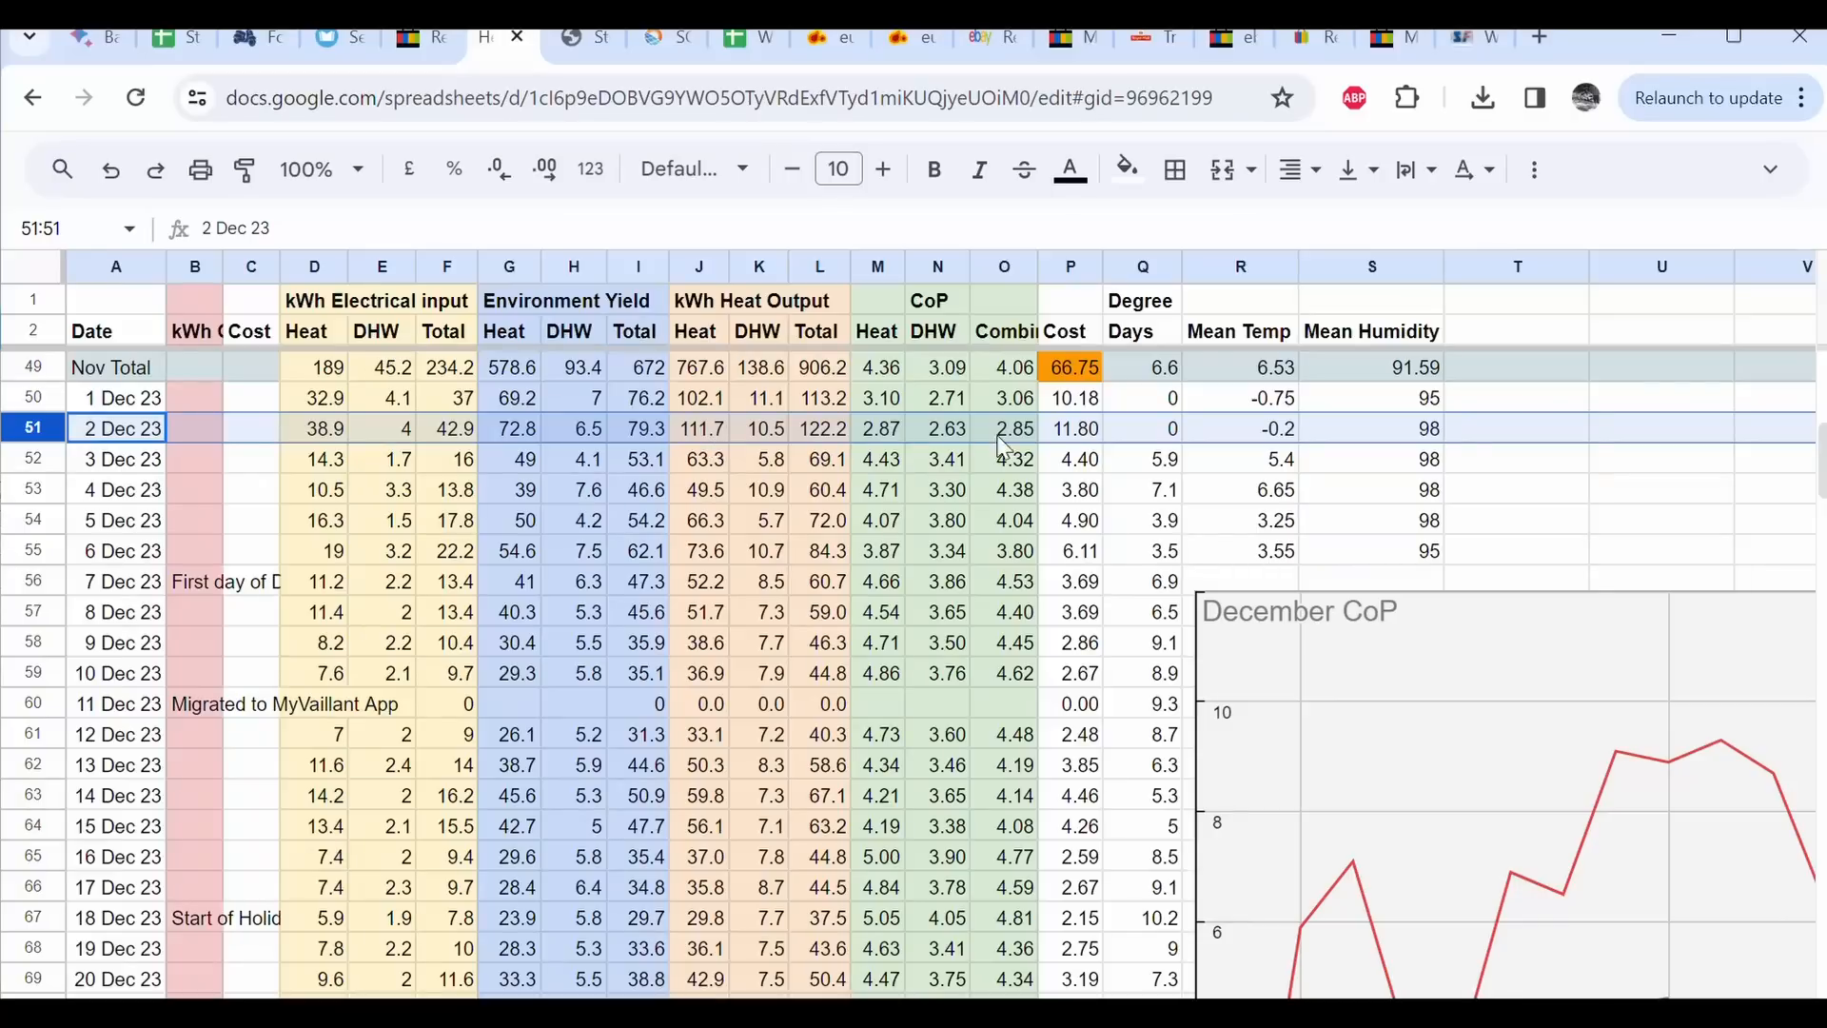
mouse_move(1119, 330)
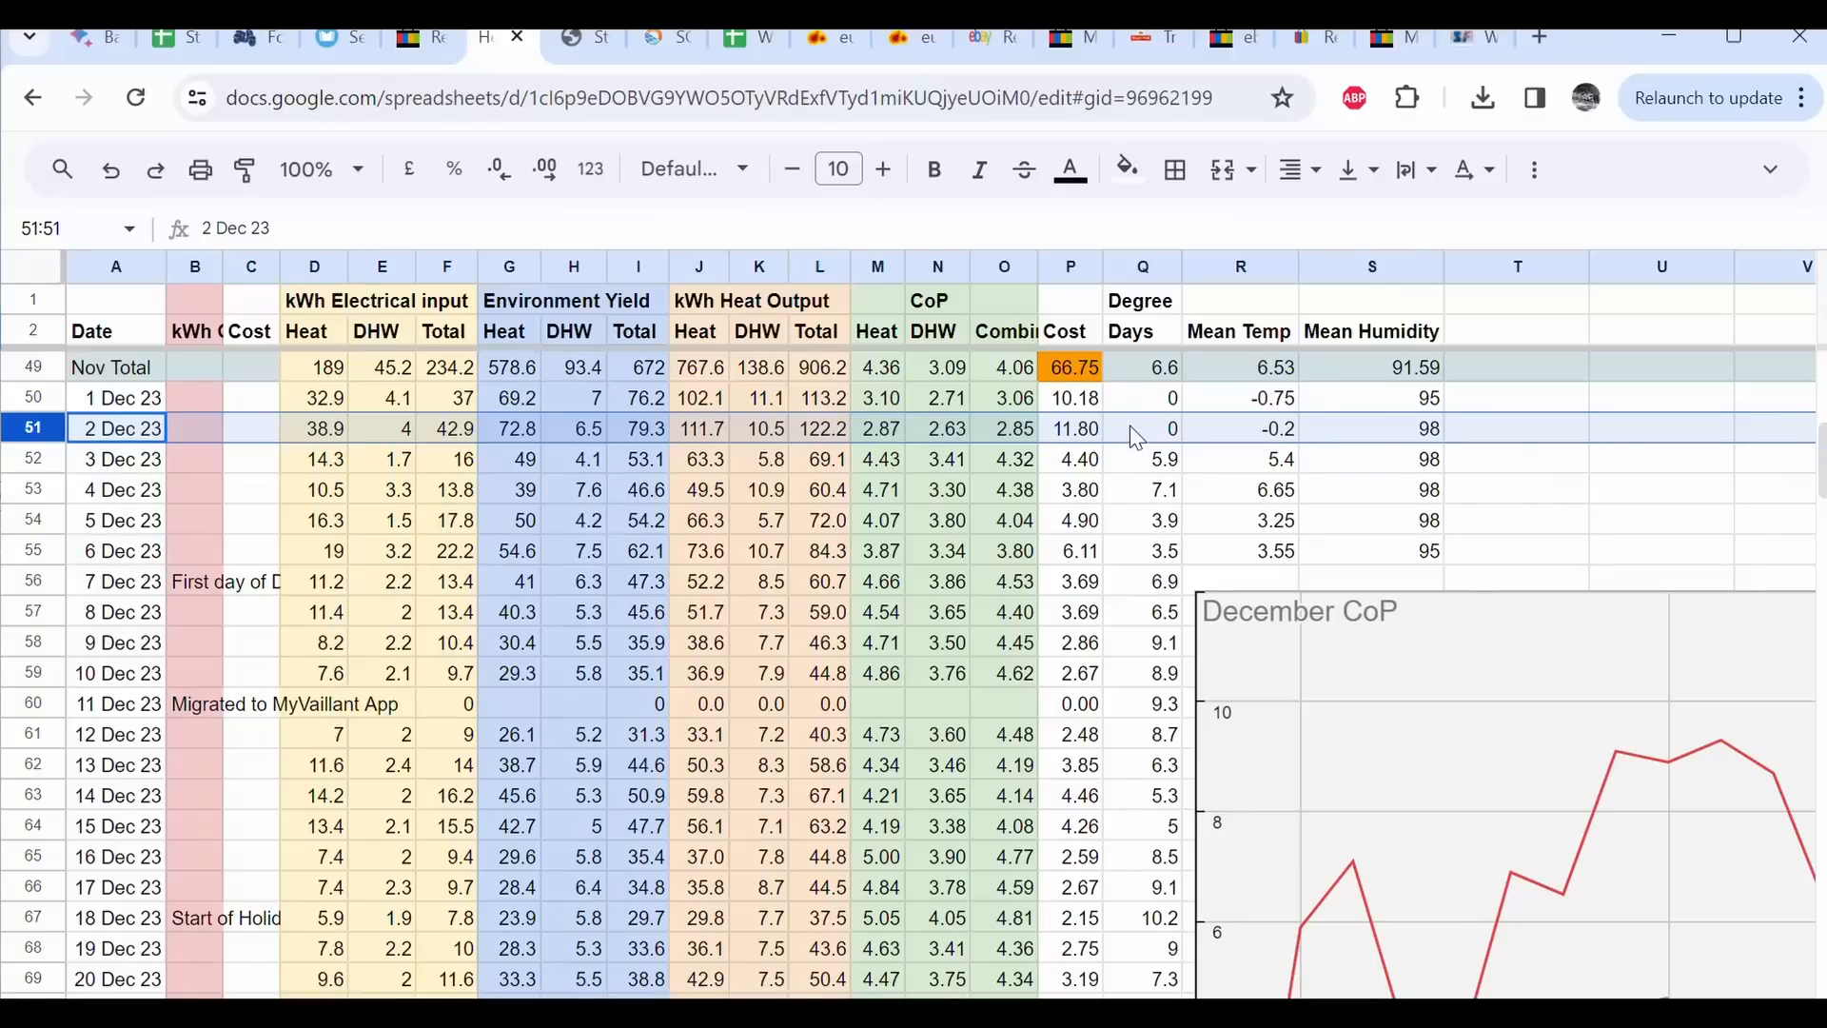
mouse_move(1151, 987)
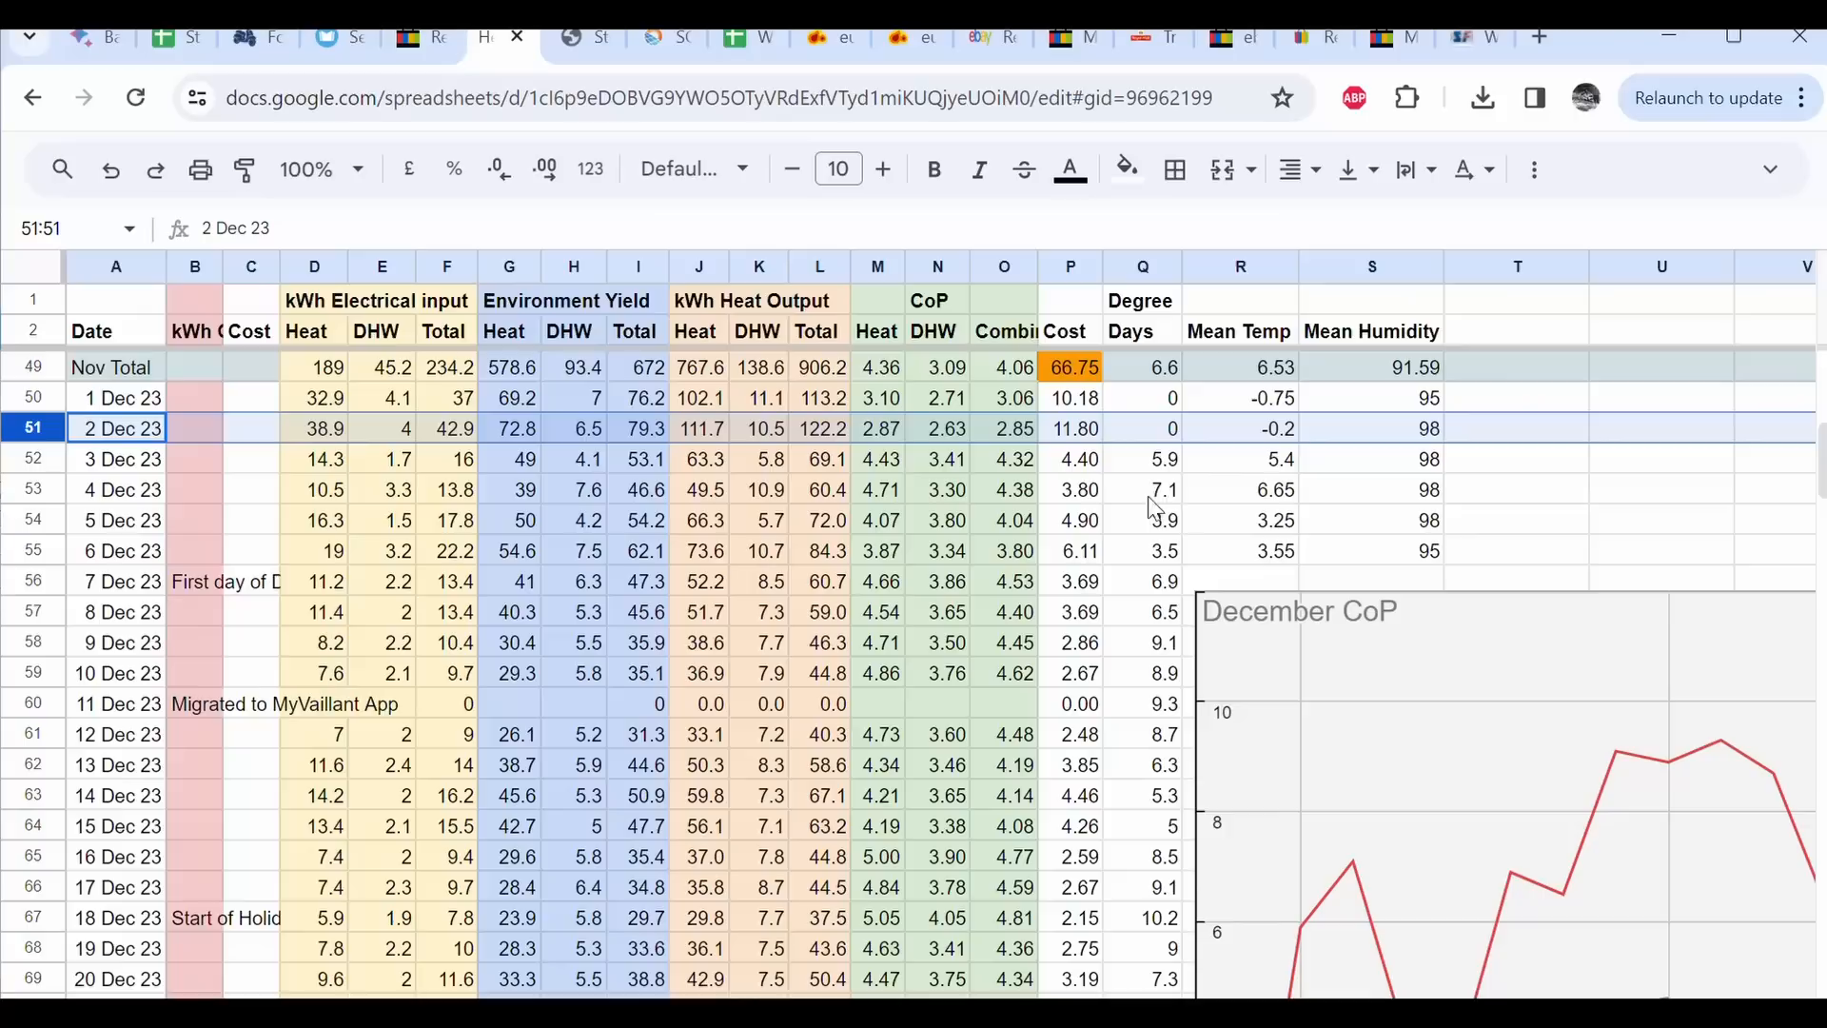
click(1142, 427)
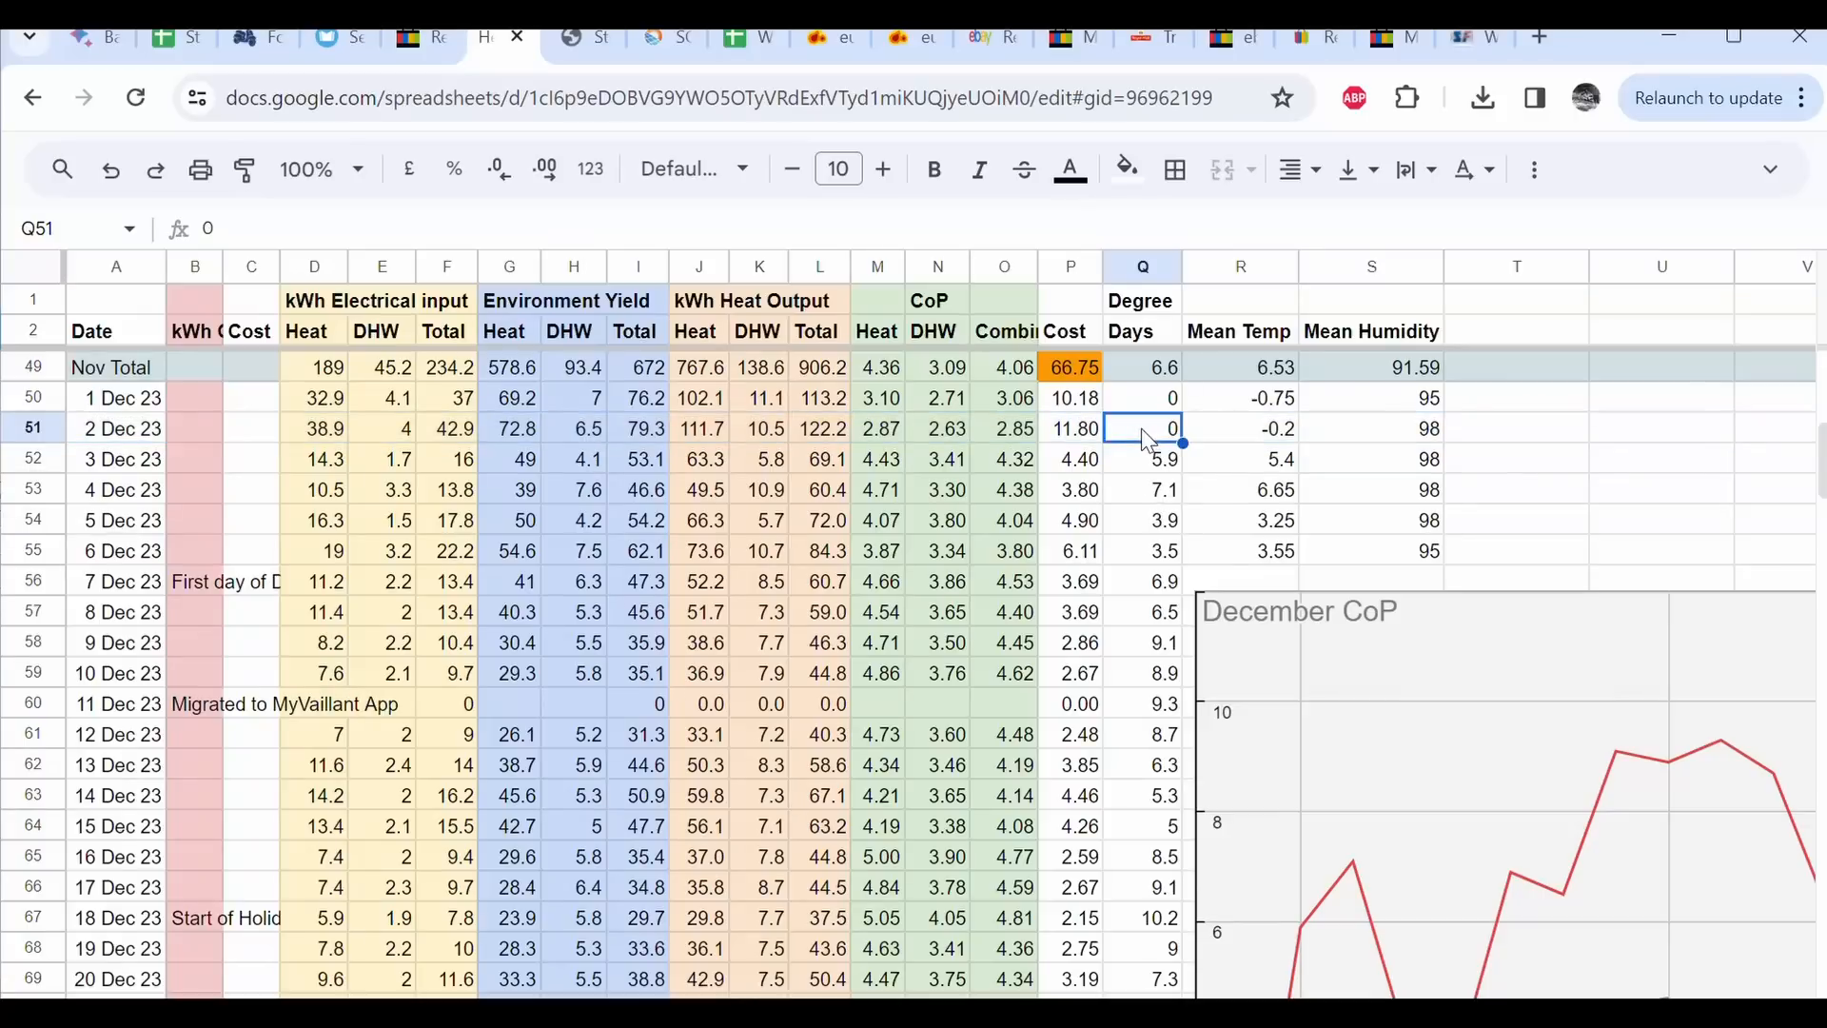
click(34, 428)
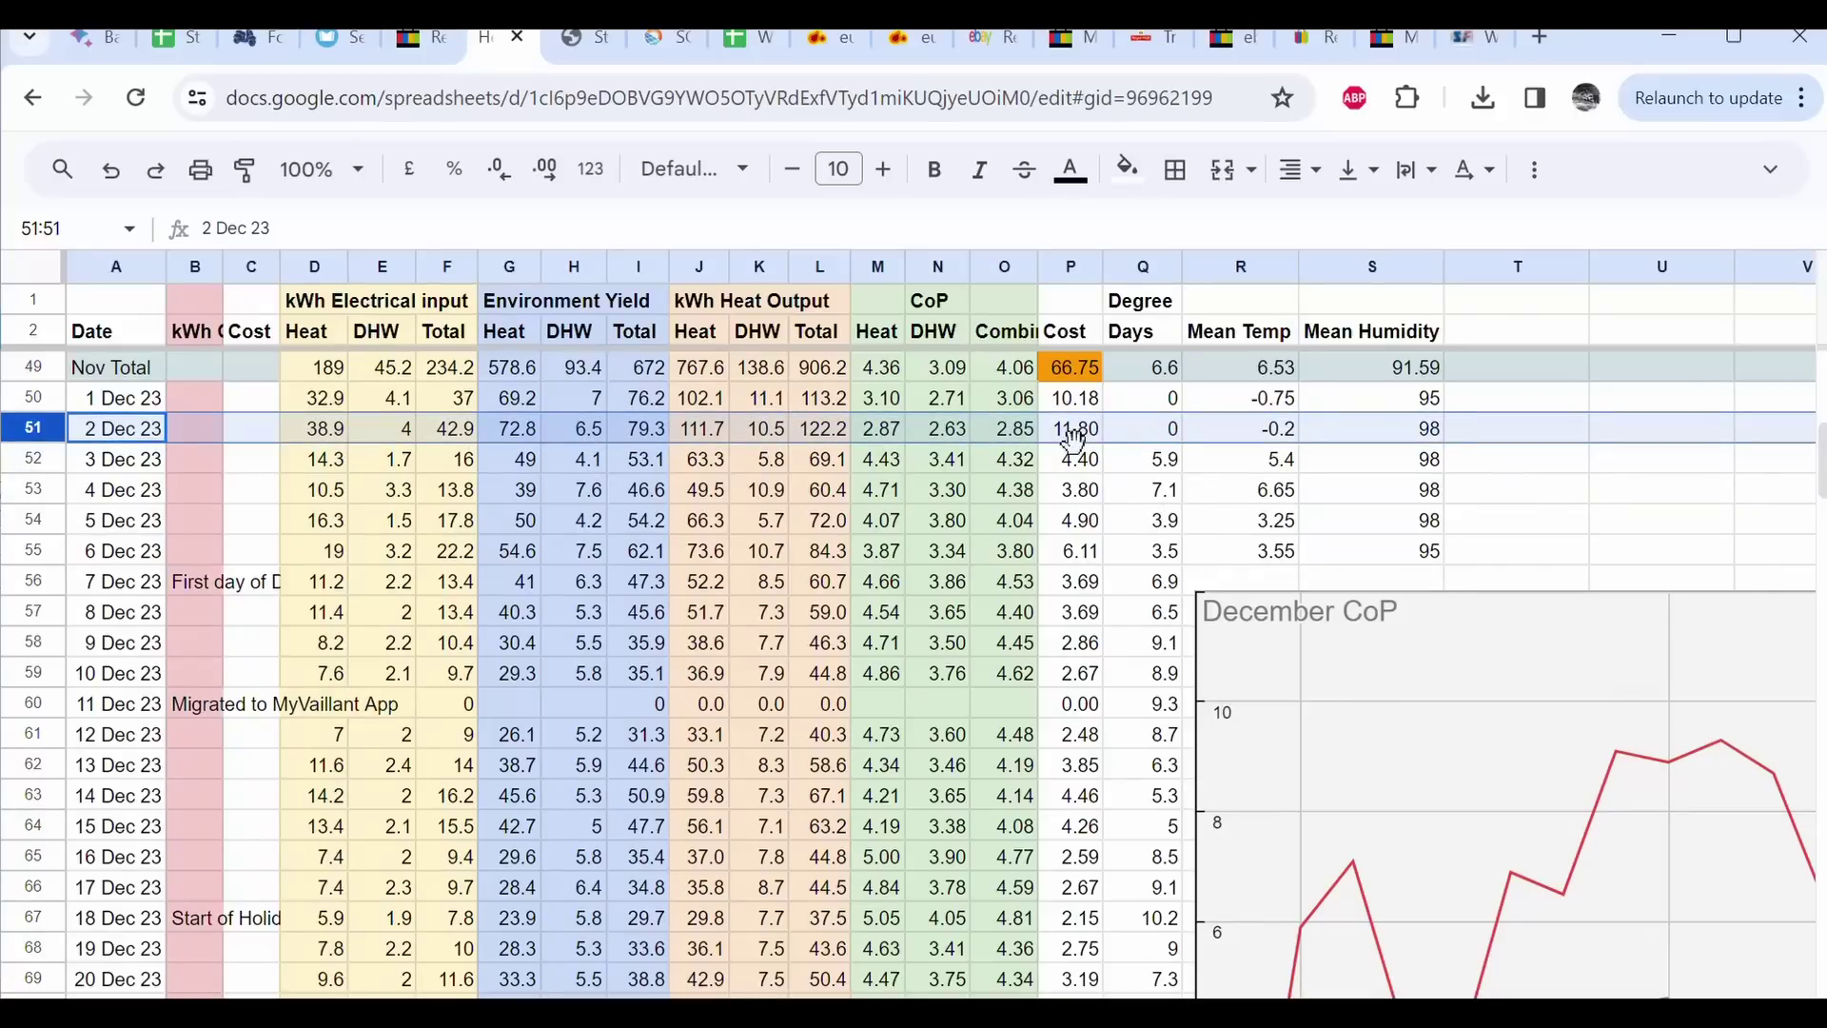
click(1070, 427)
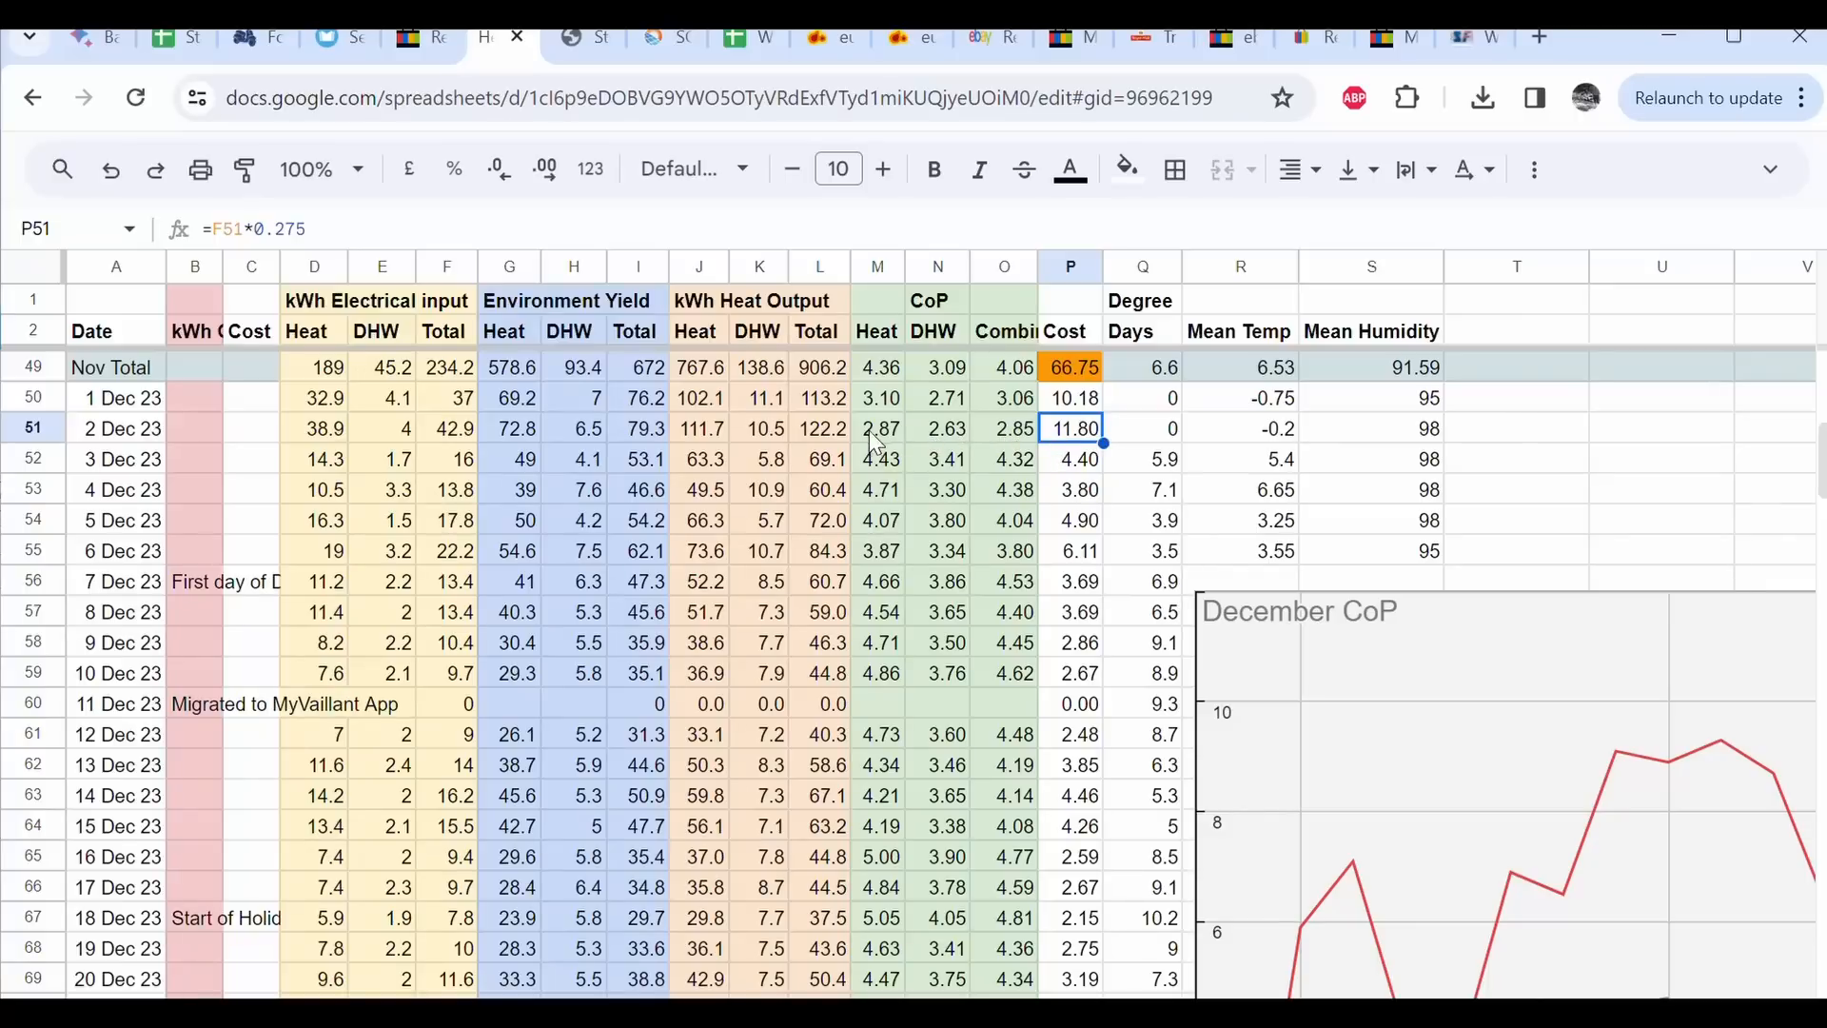
mouse_move(61, 478)
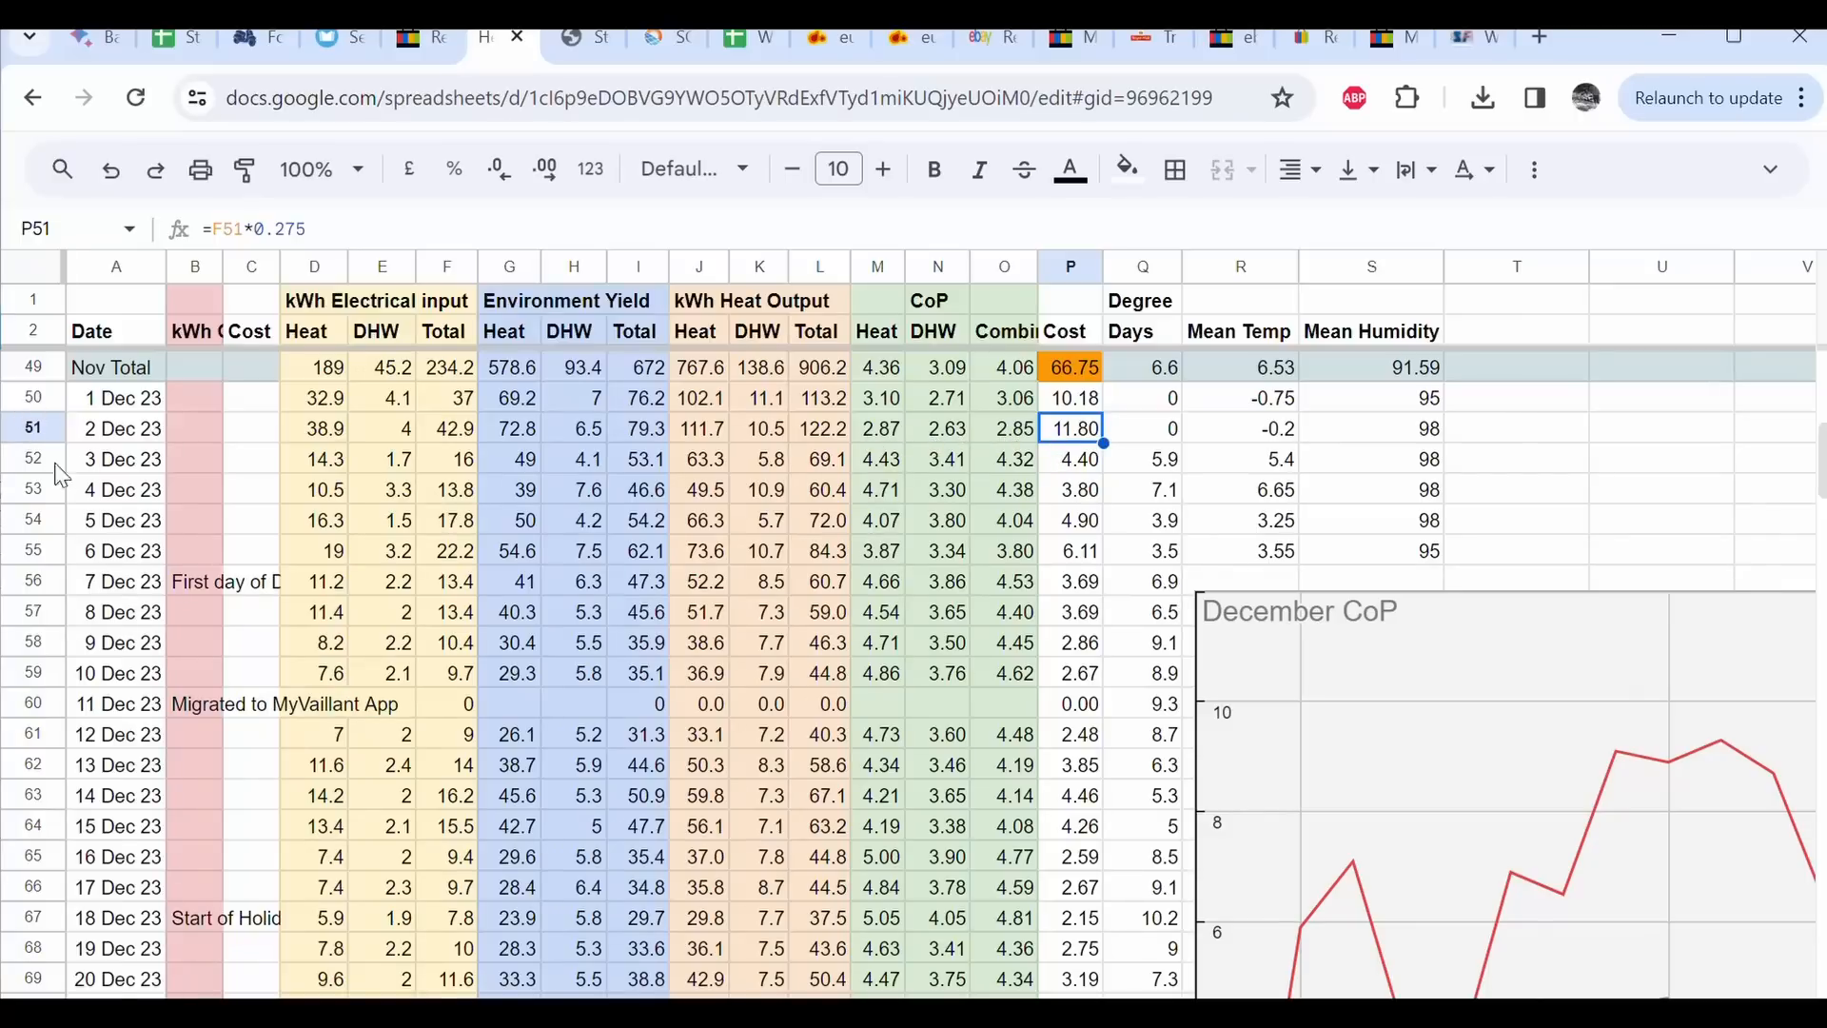
mouse_move(990, 505)
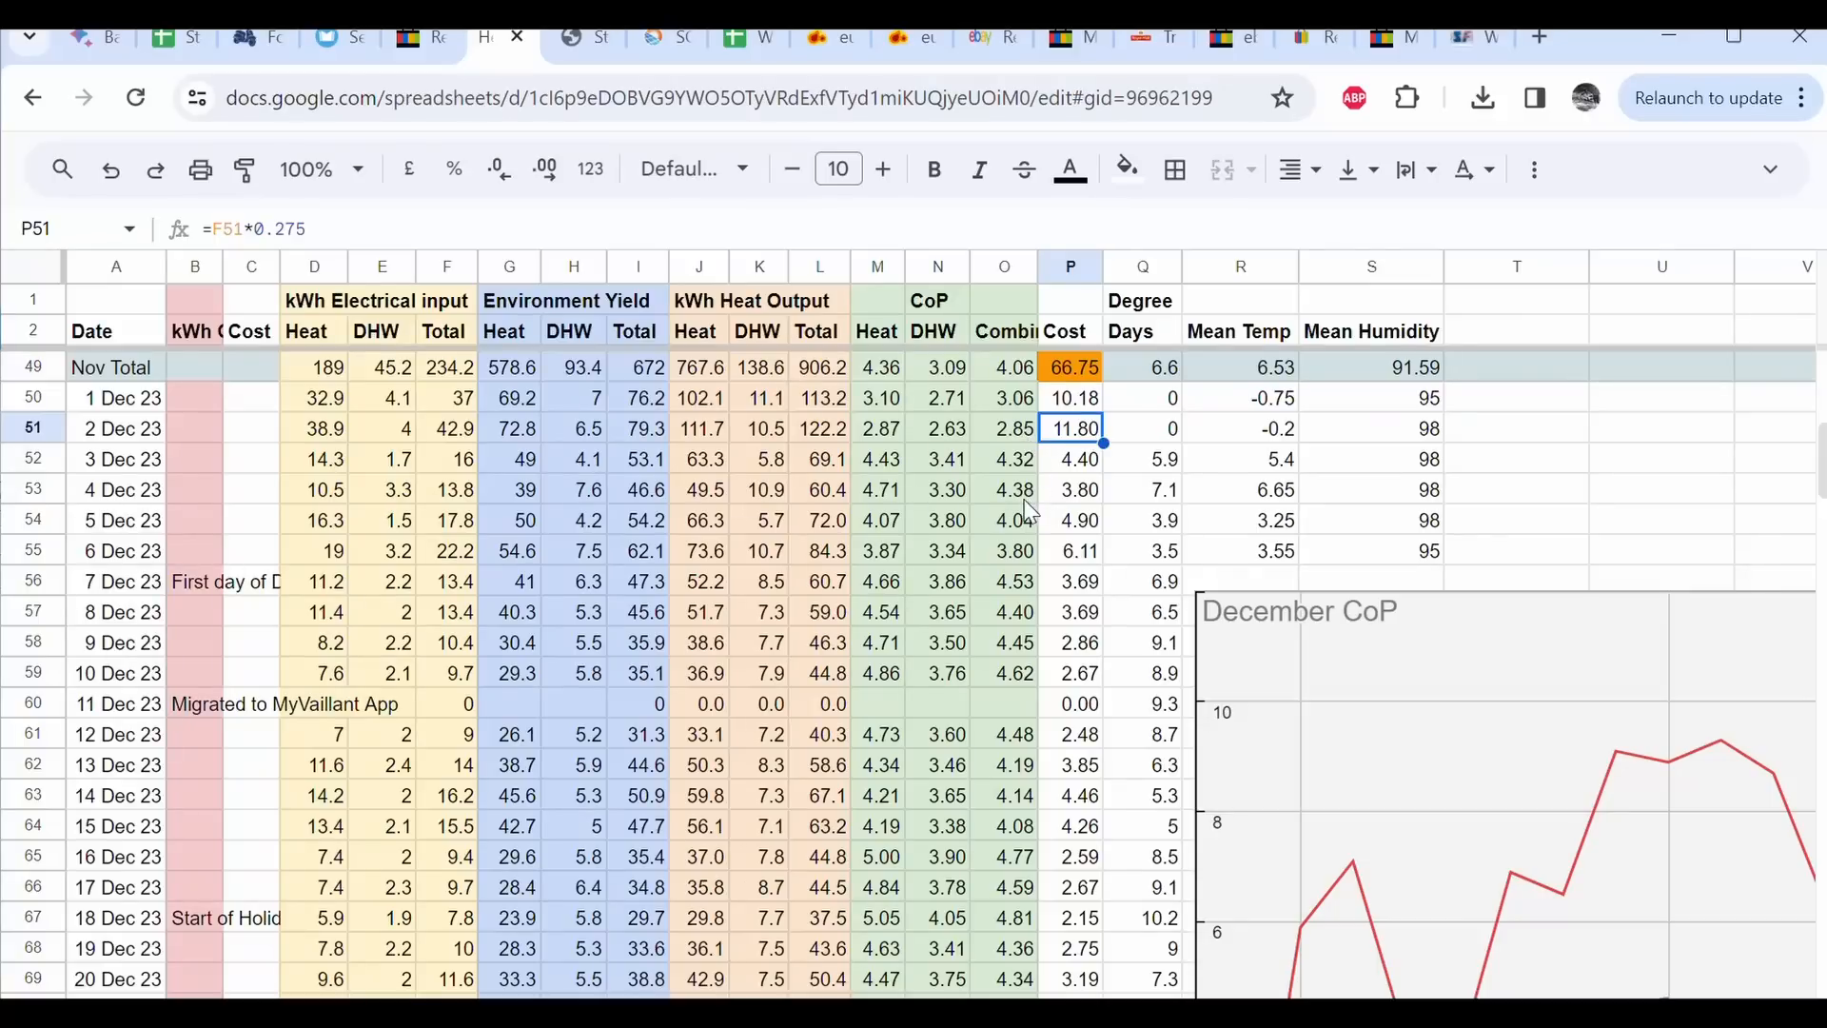
mouse_move(987, 458)
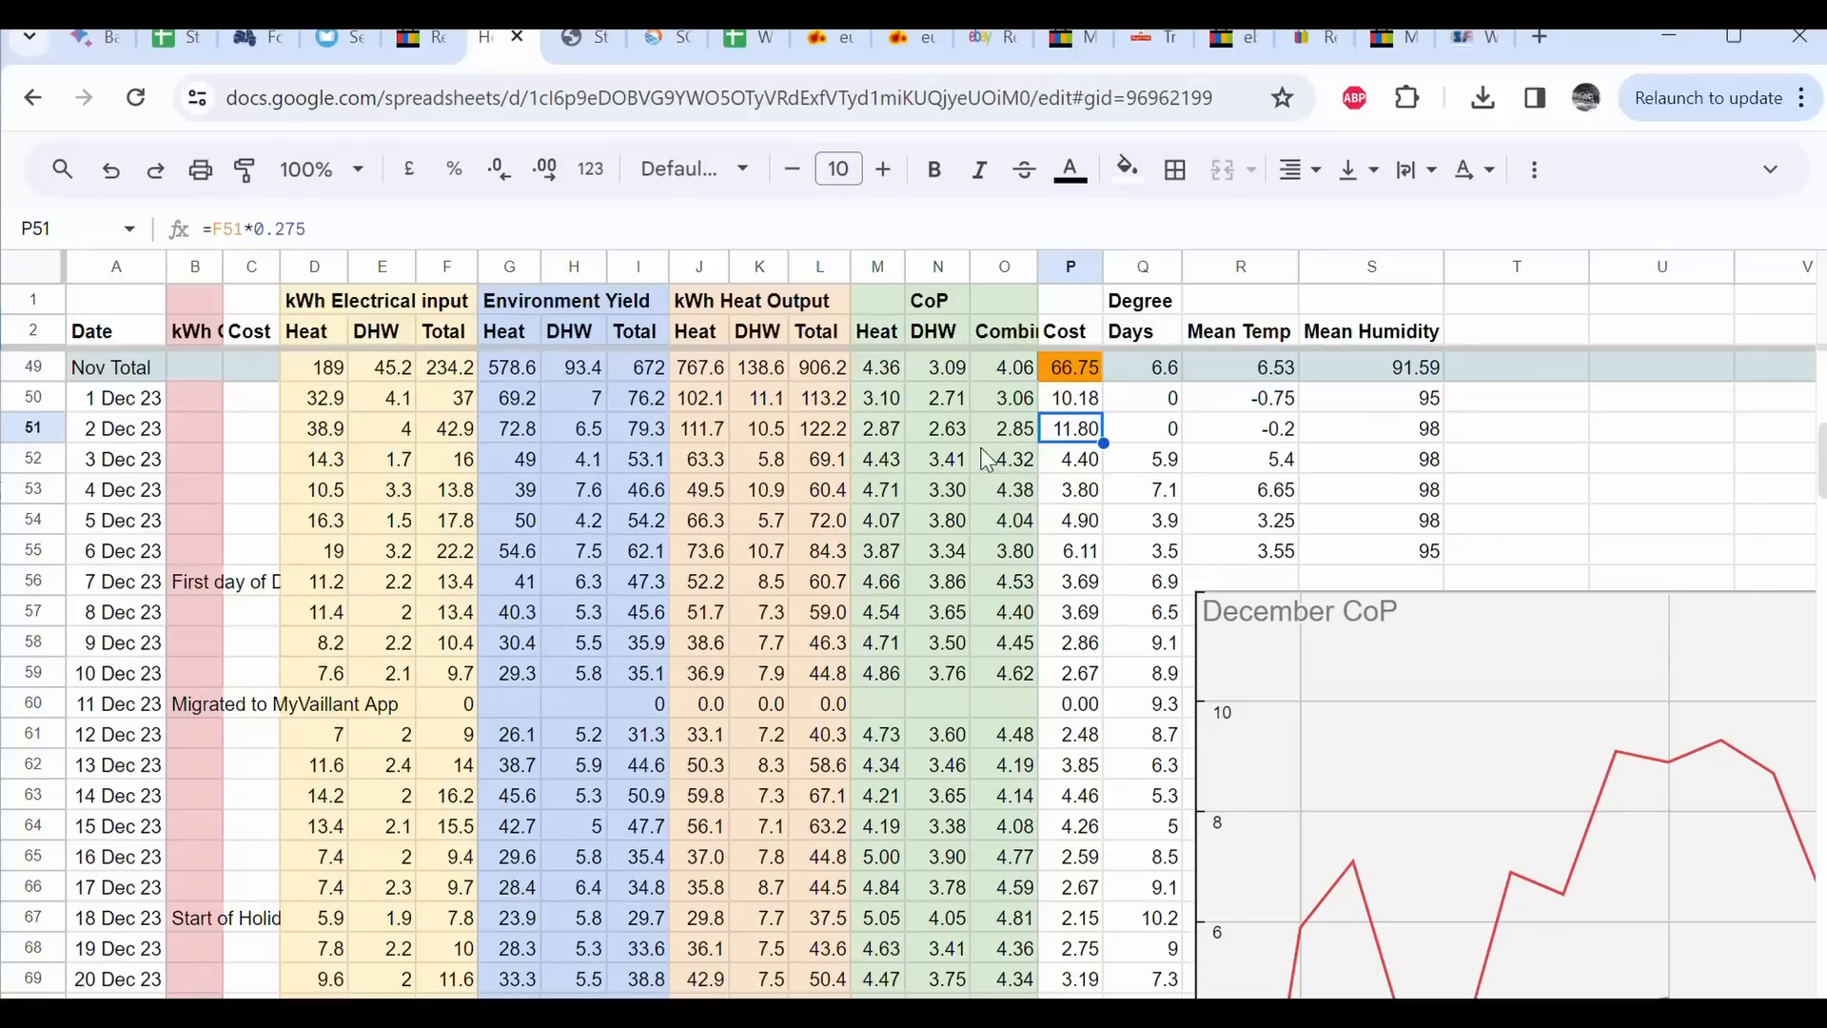
click(1005, 427)
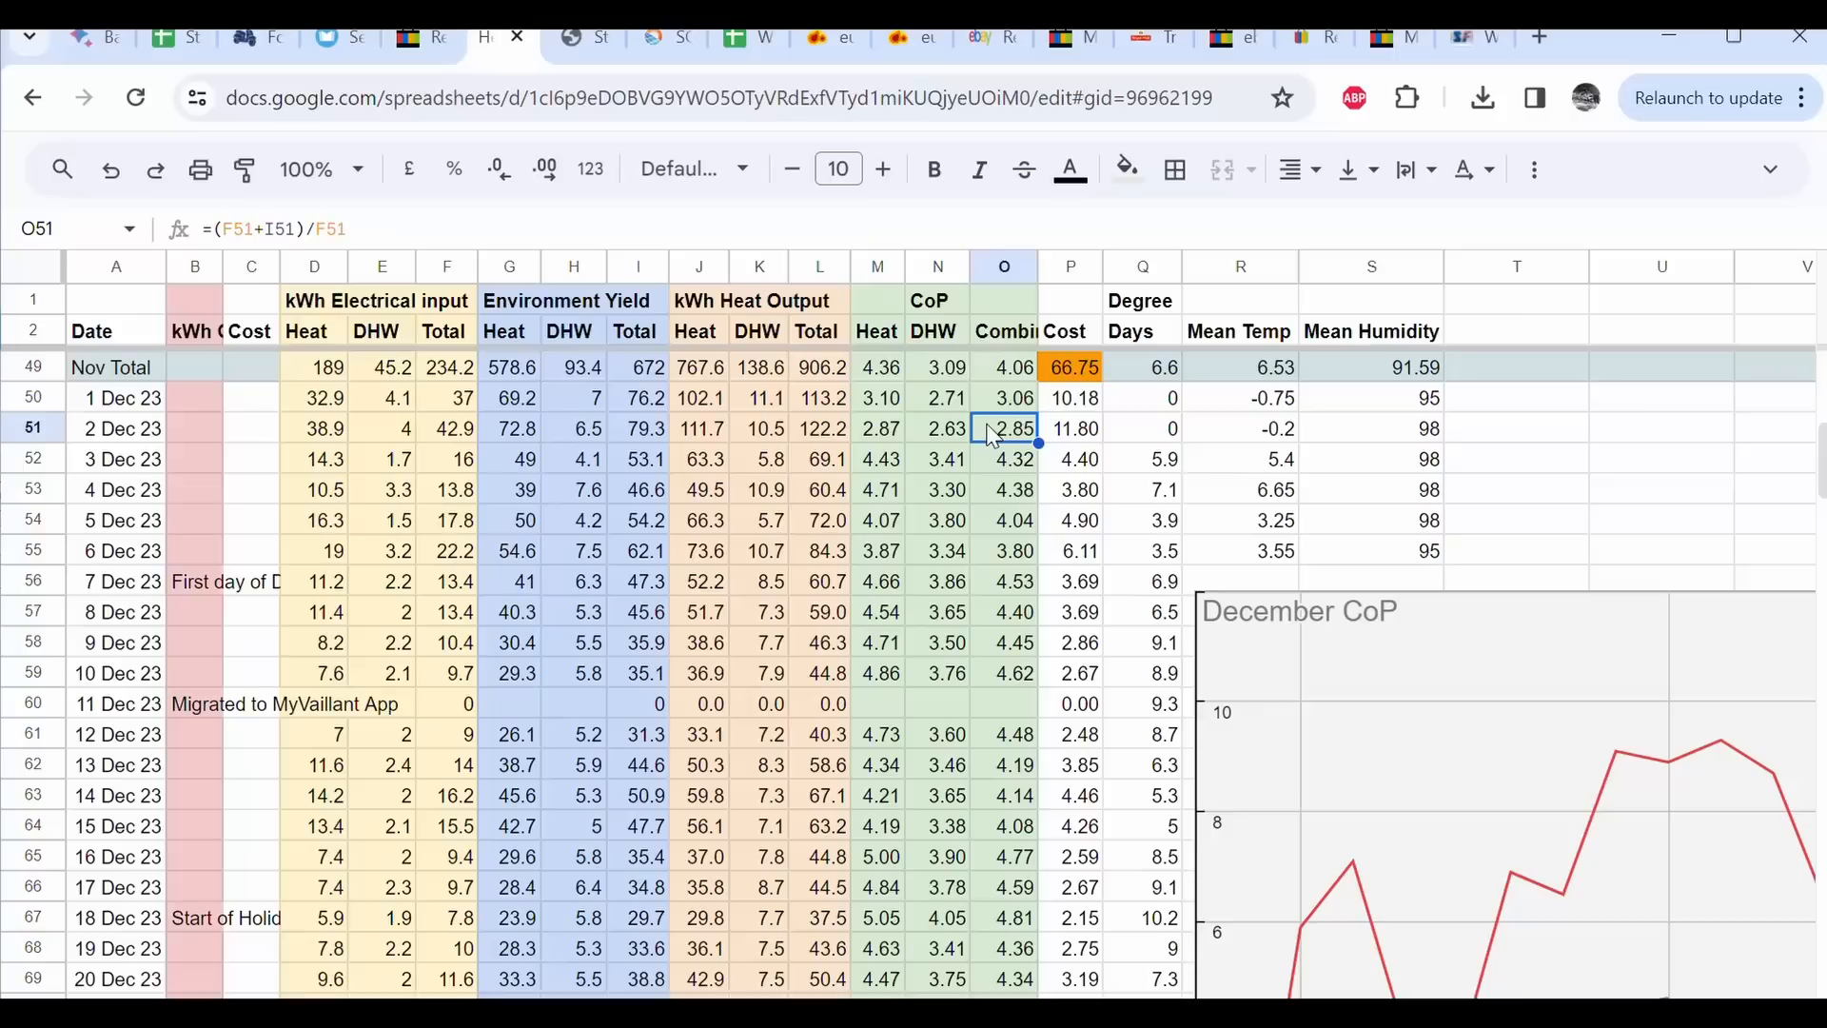
mouse_move(989, 474)
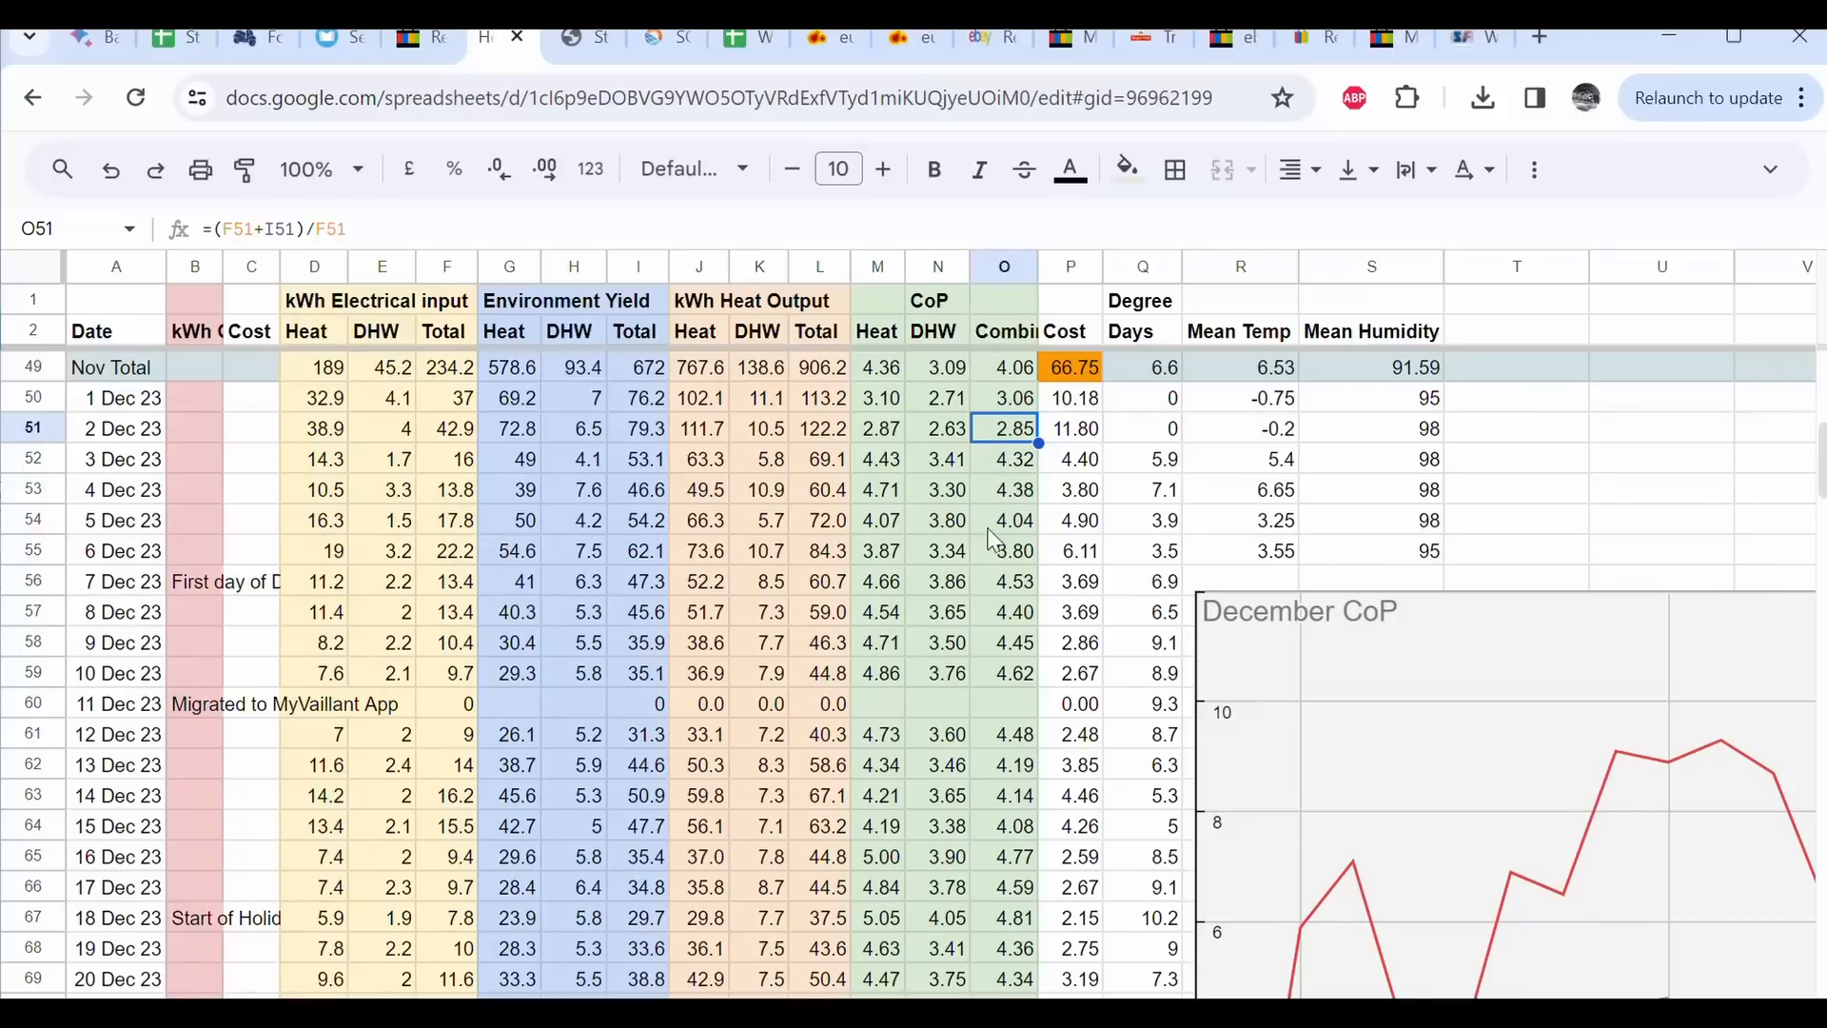
mouse_move(971, 750)
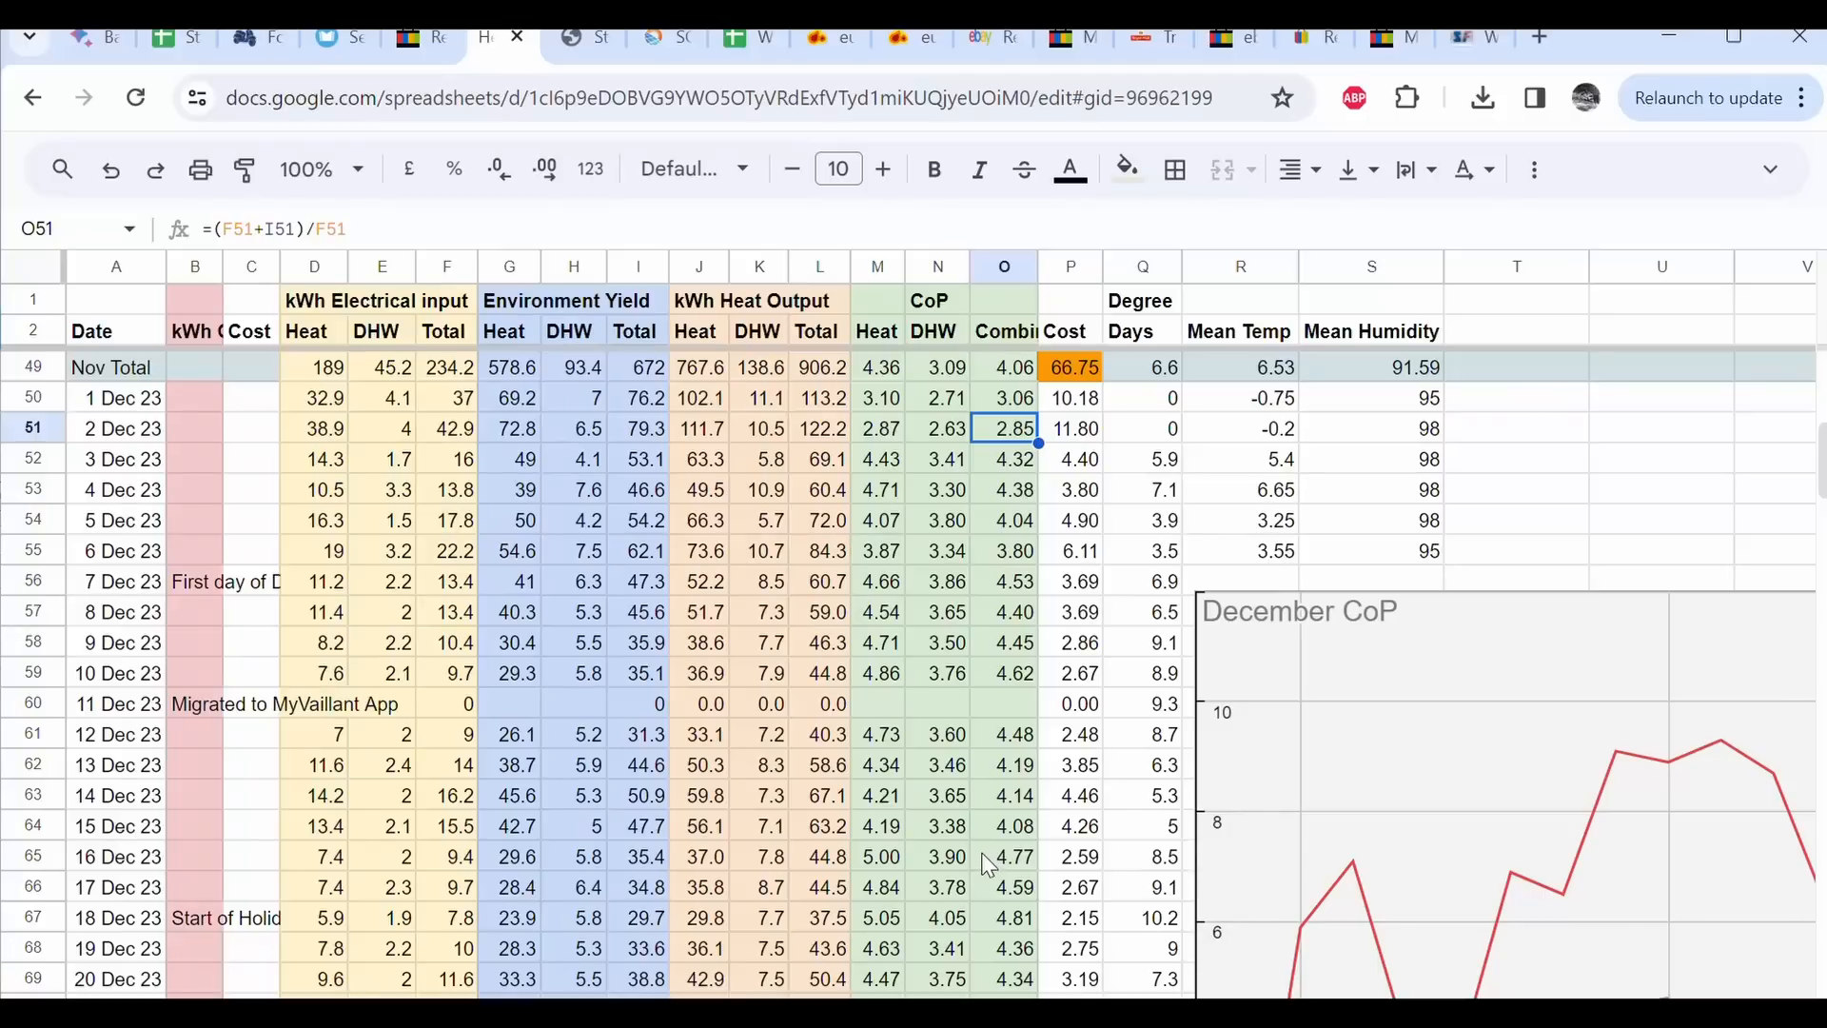
scroll(down, 3)
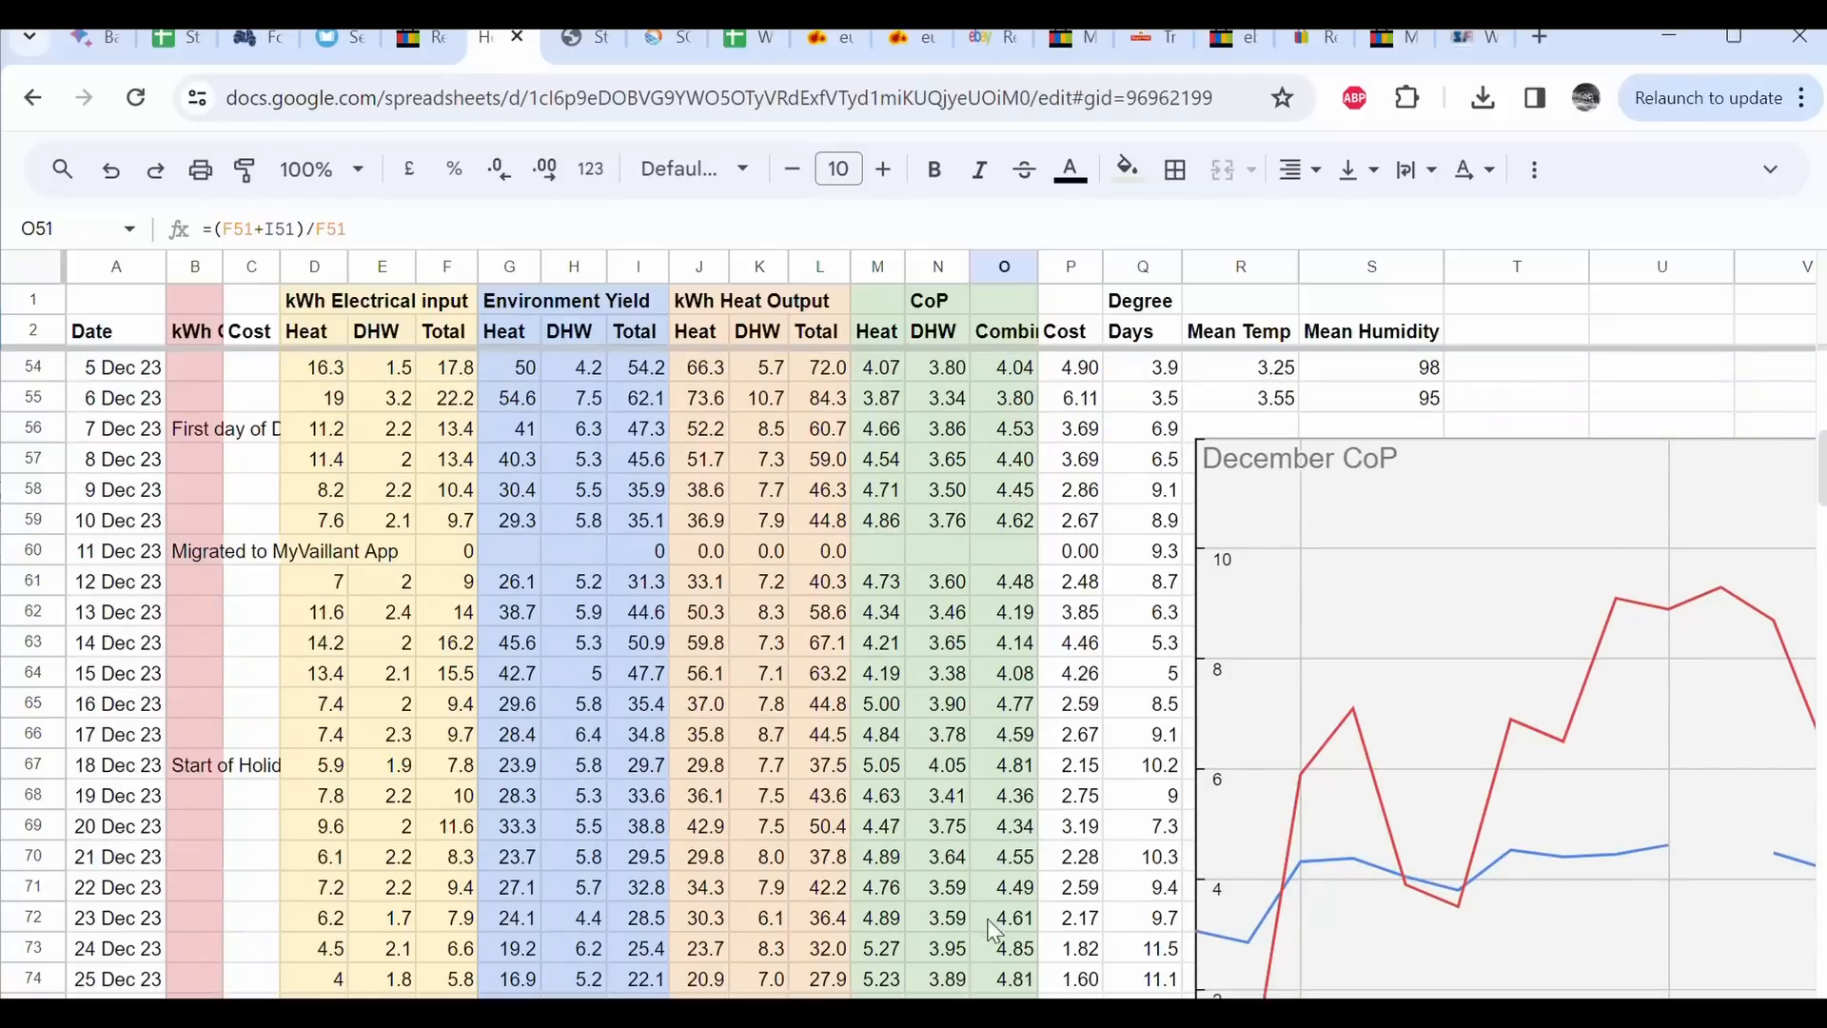
click(1003, 948)
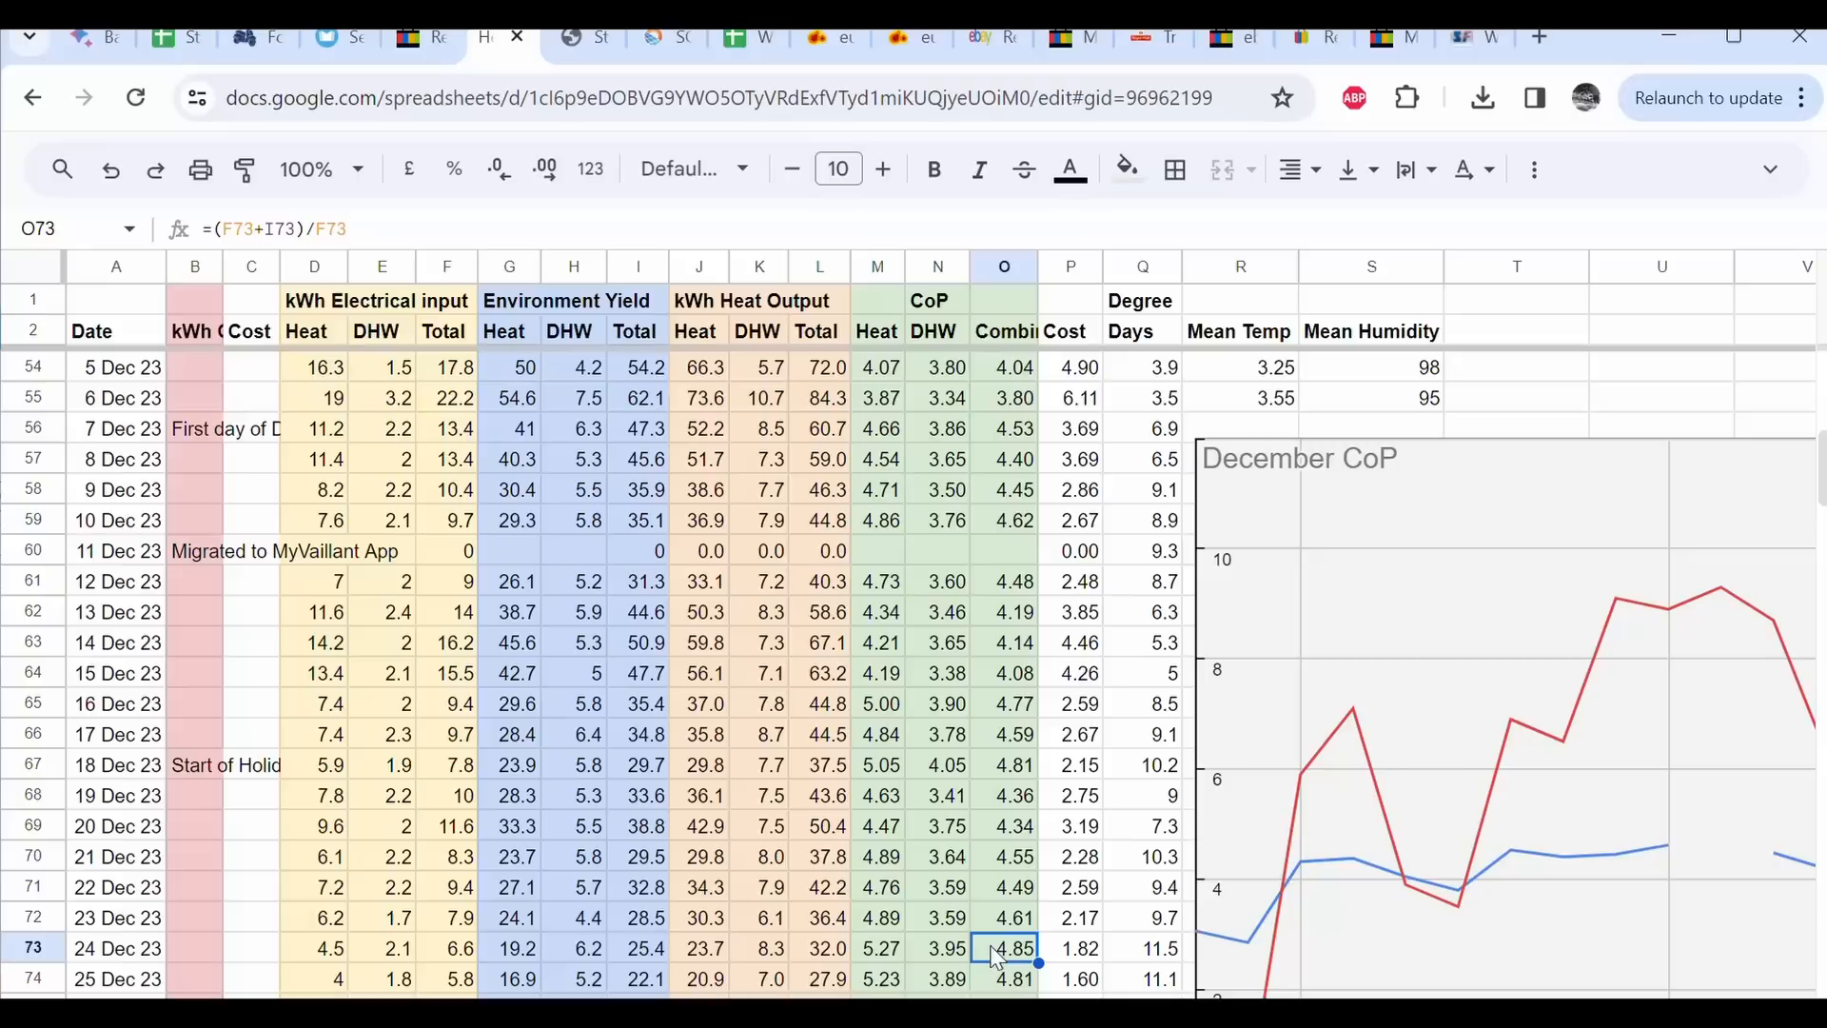
scroll(down, 3)
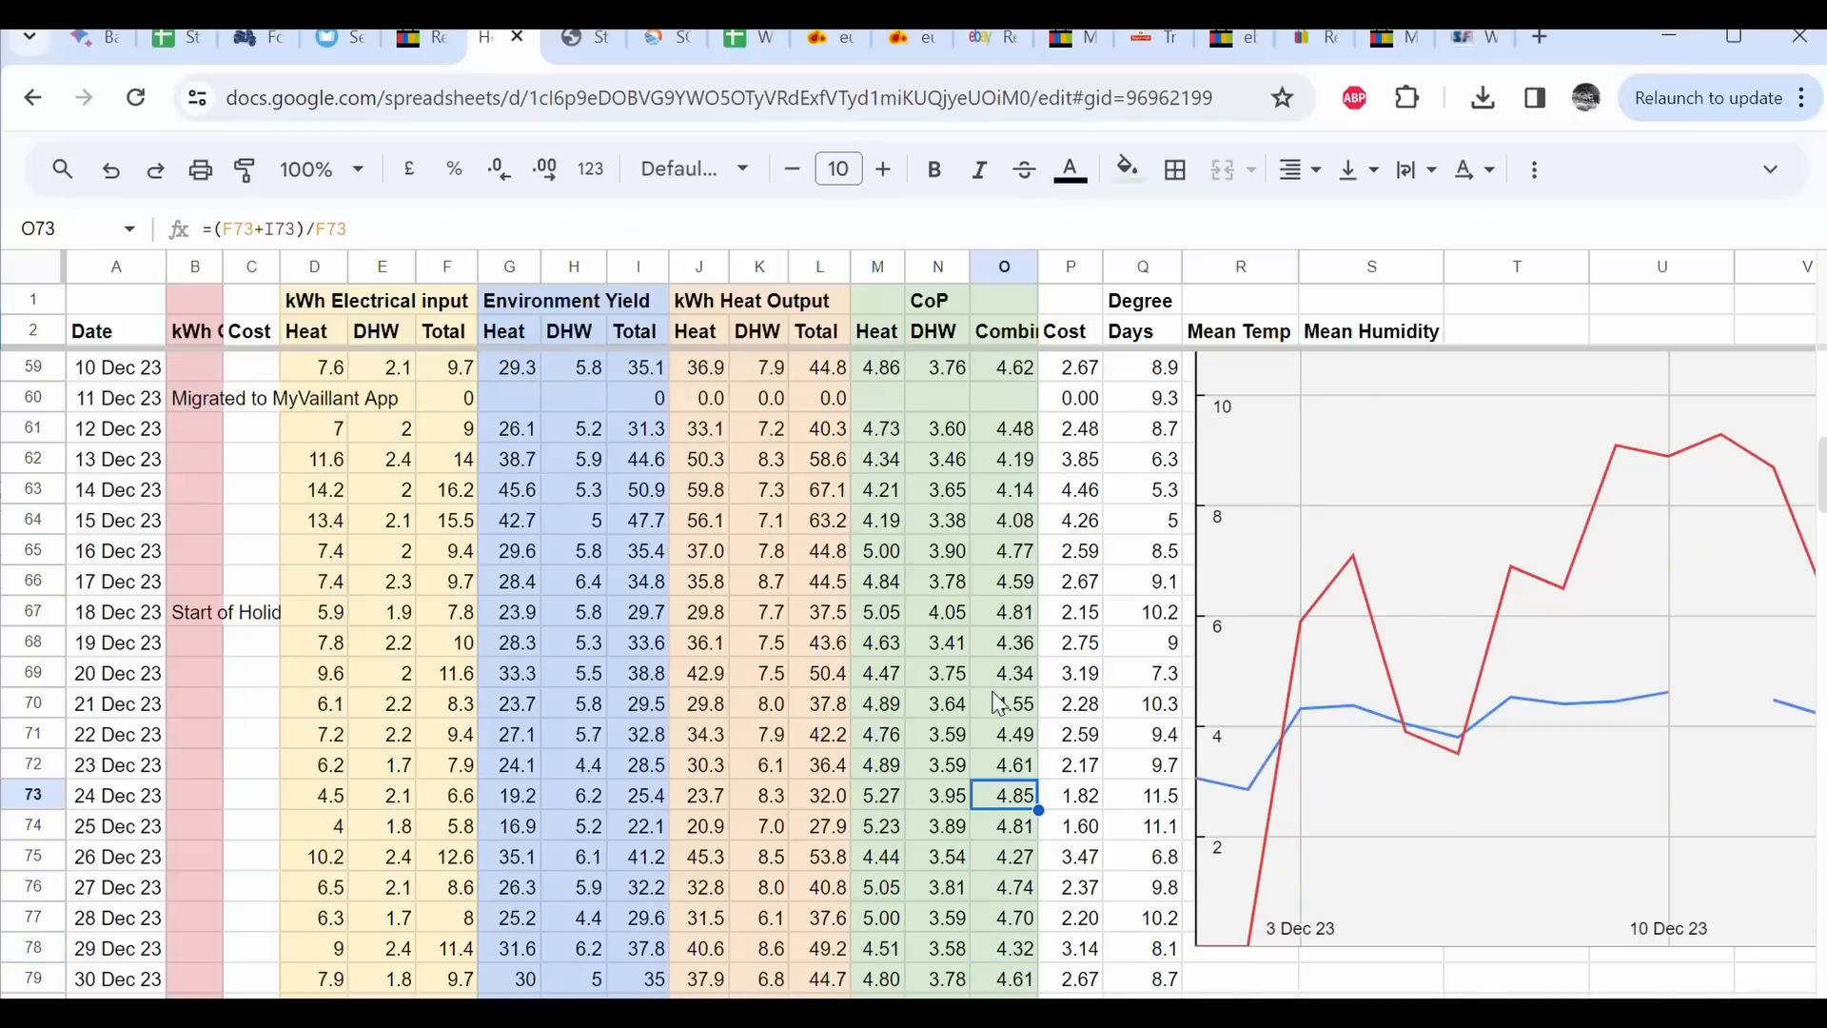
click(877, 796)
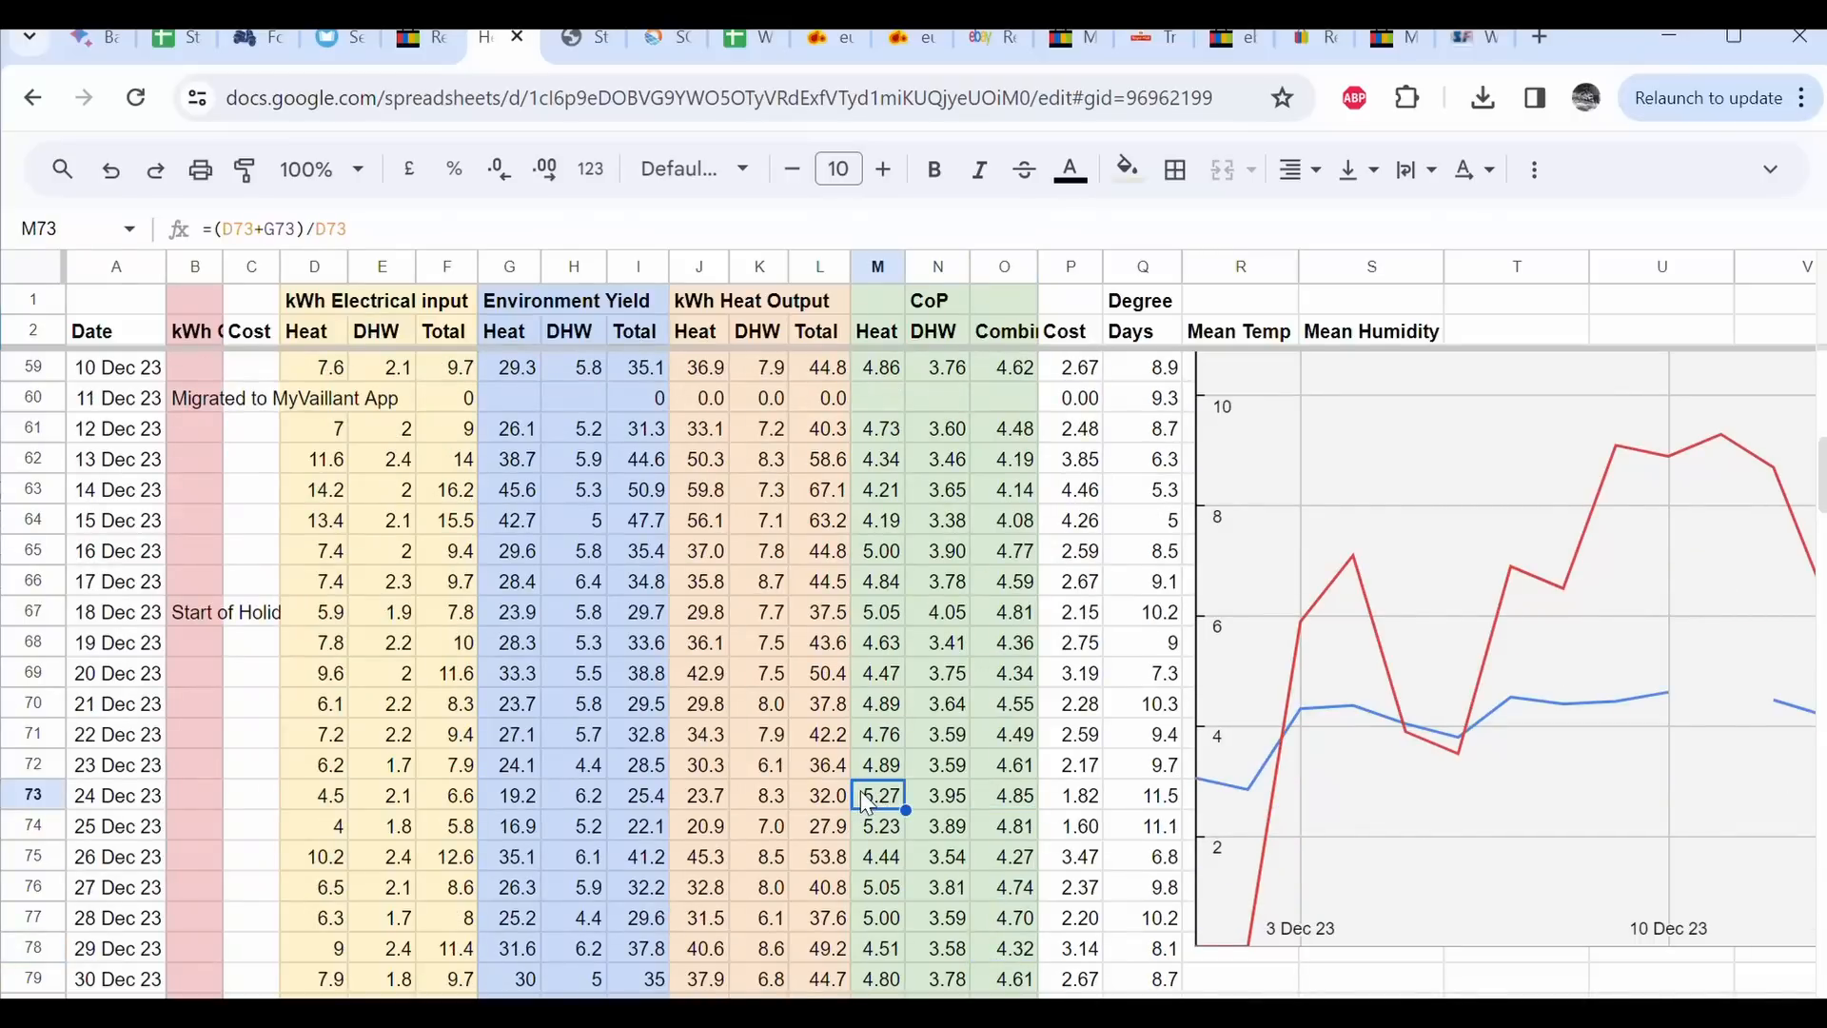
click(937, 795)
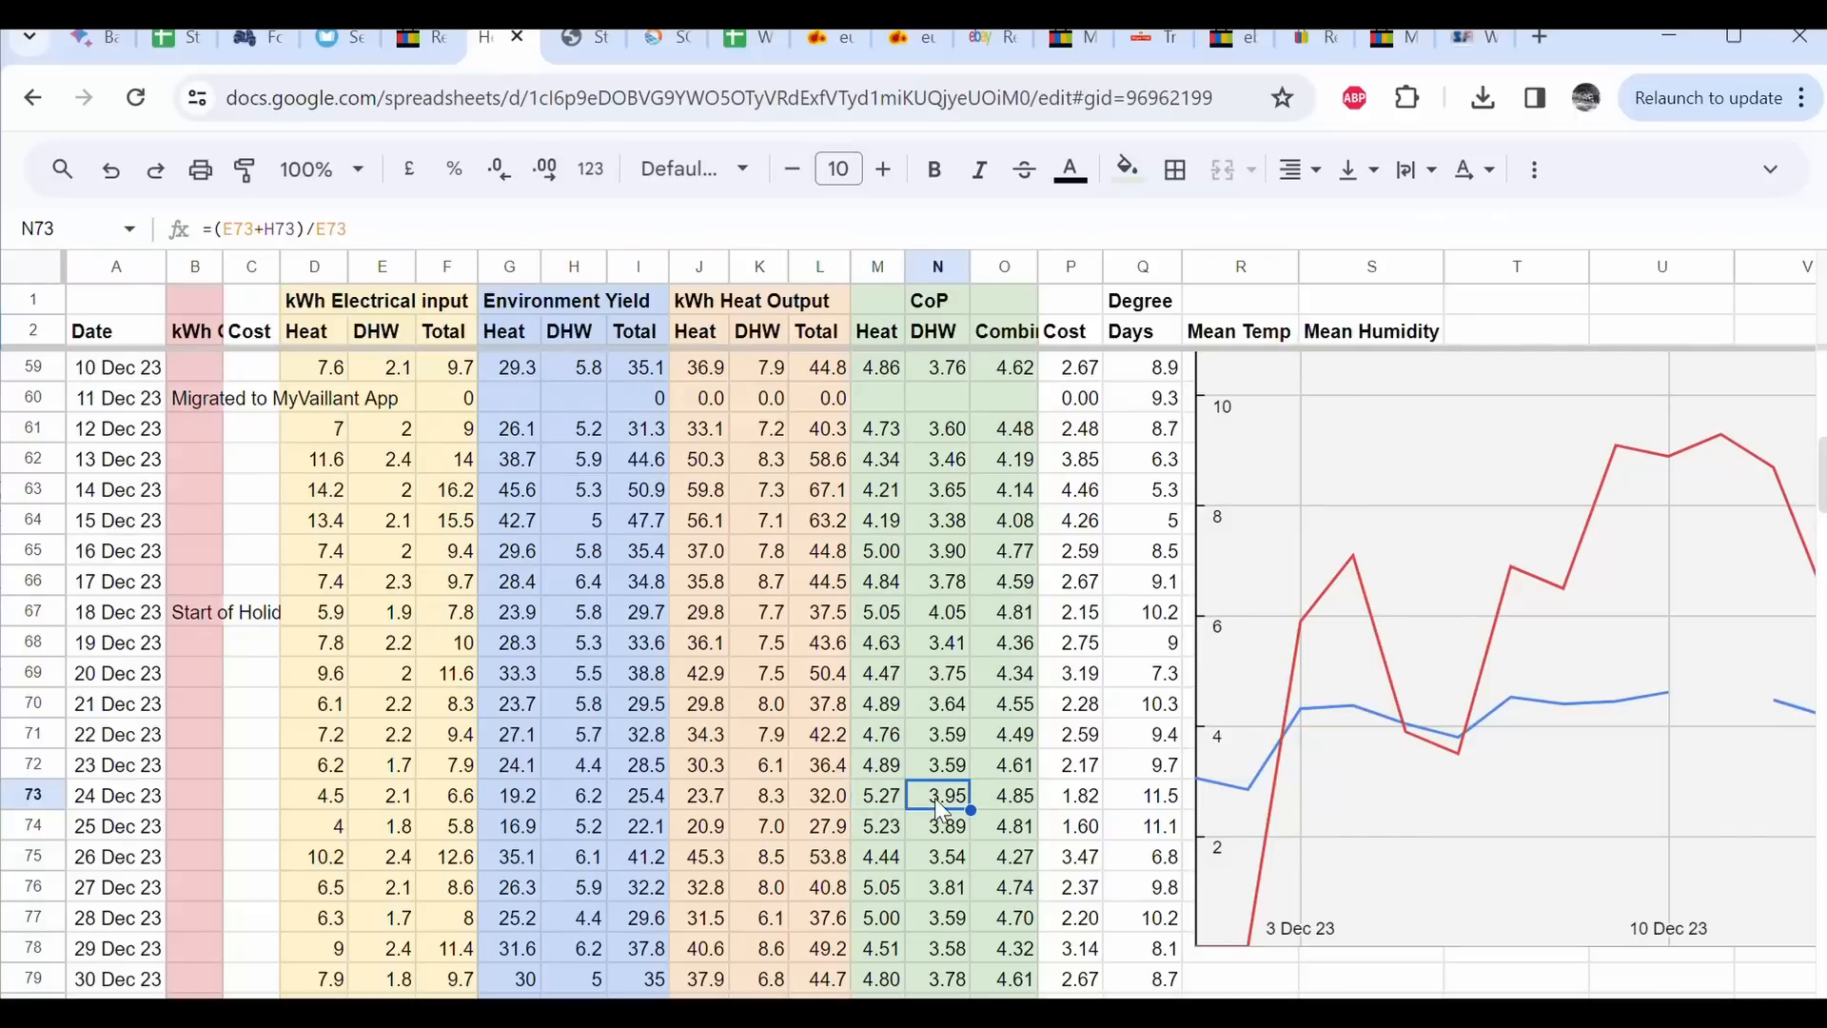
scroll(up, 3)
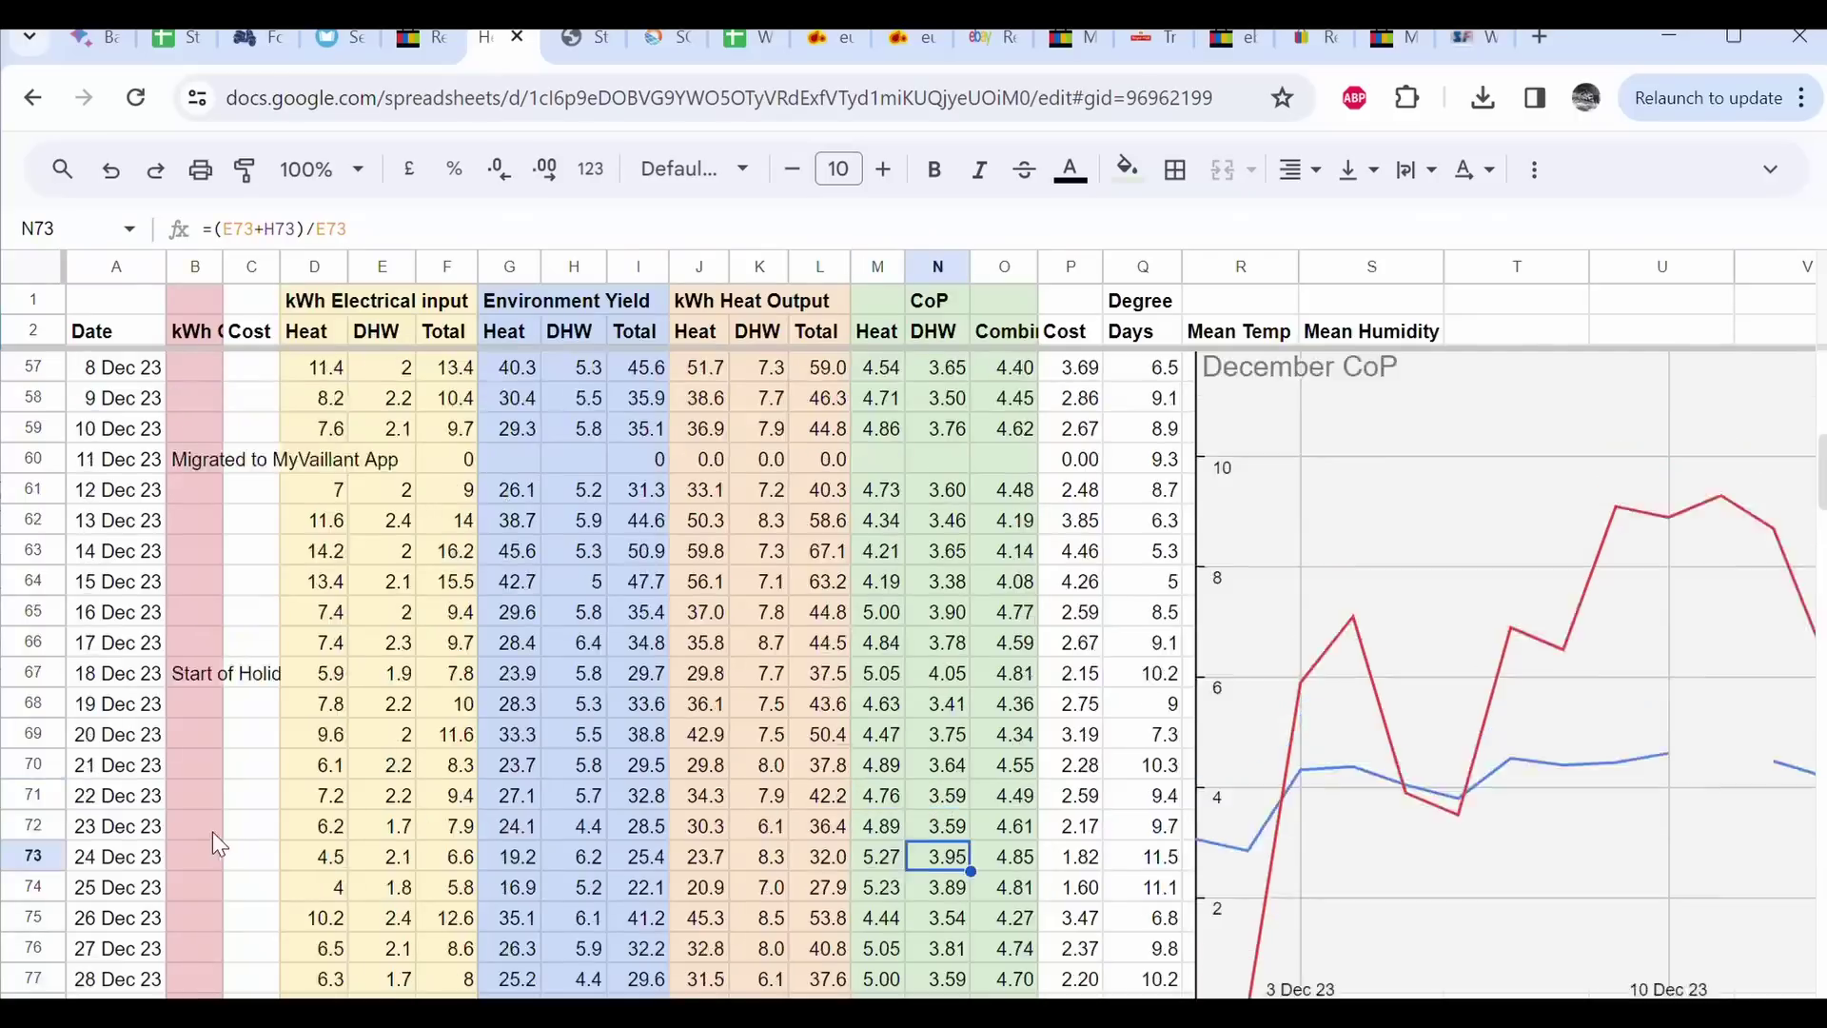
scroll(up, 3)
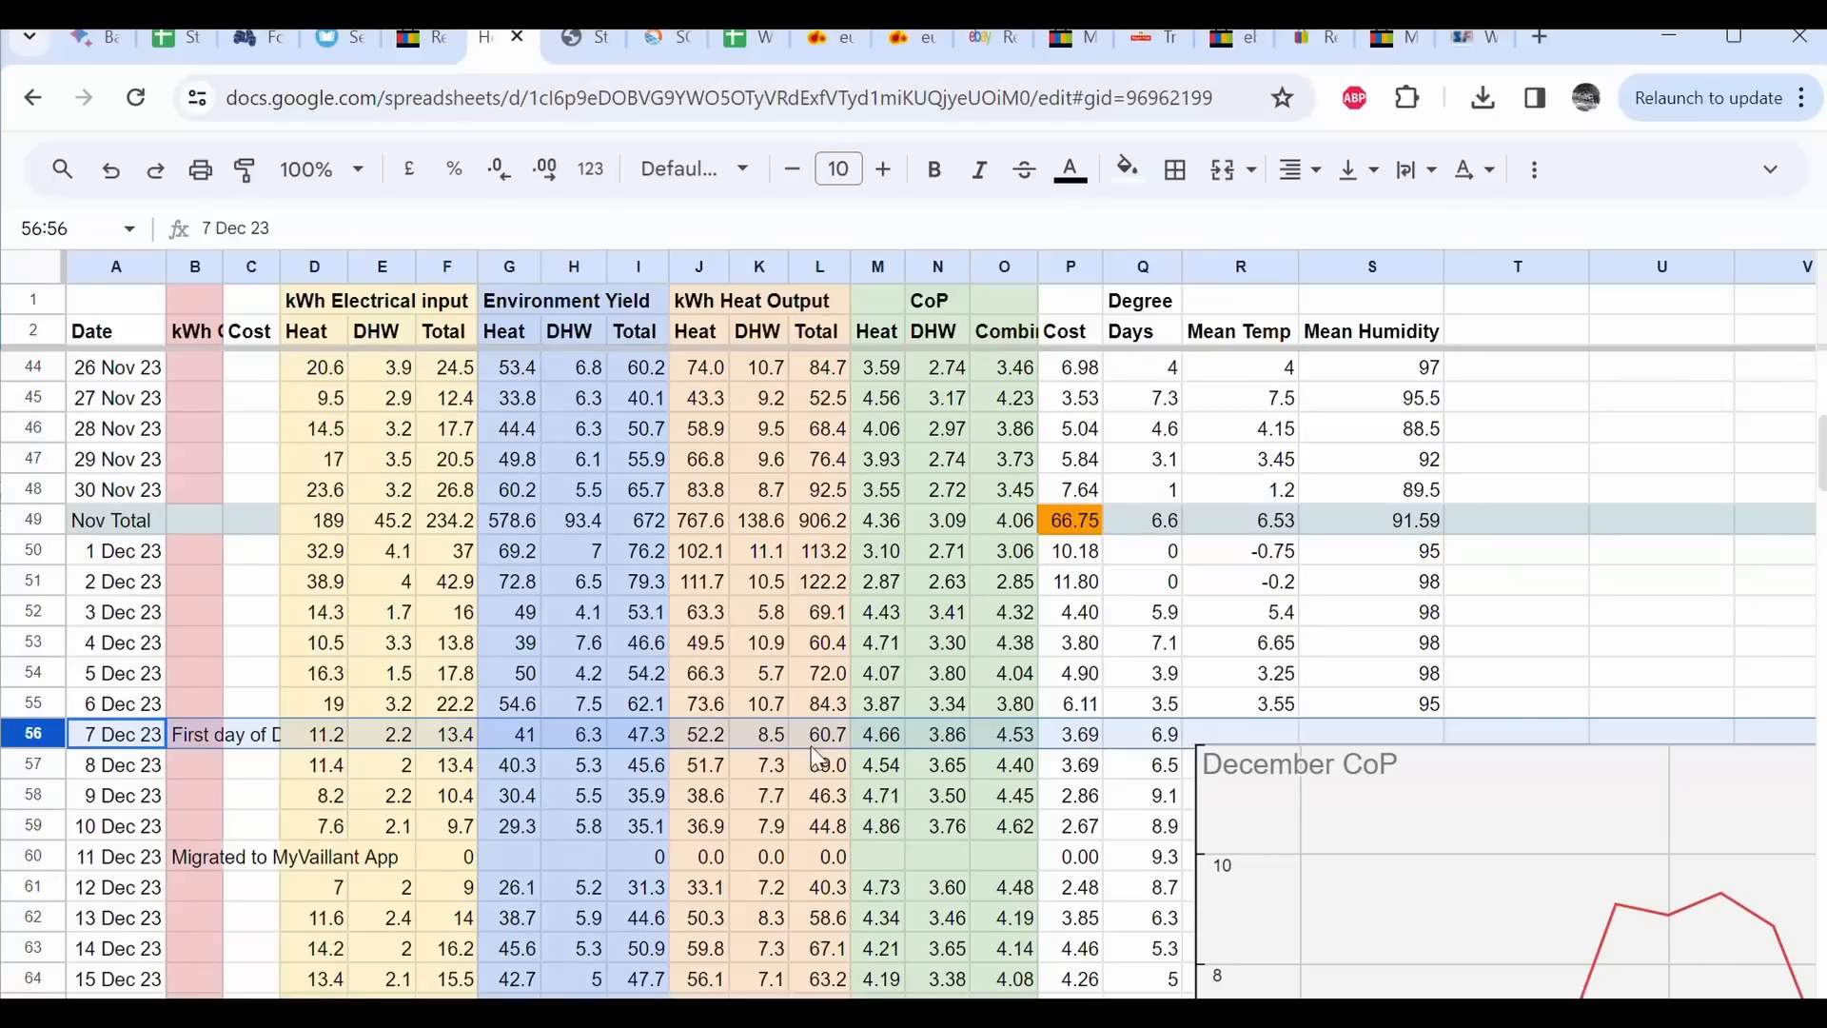
mouse_move(483, 851)
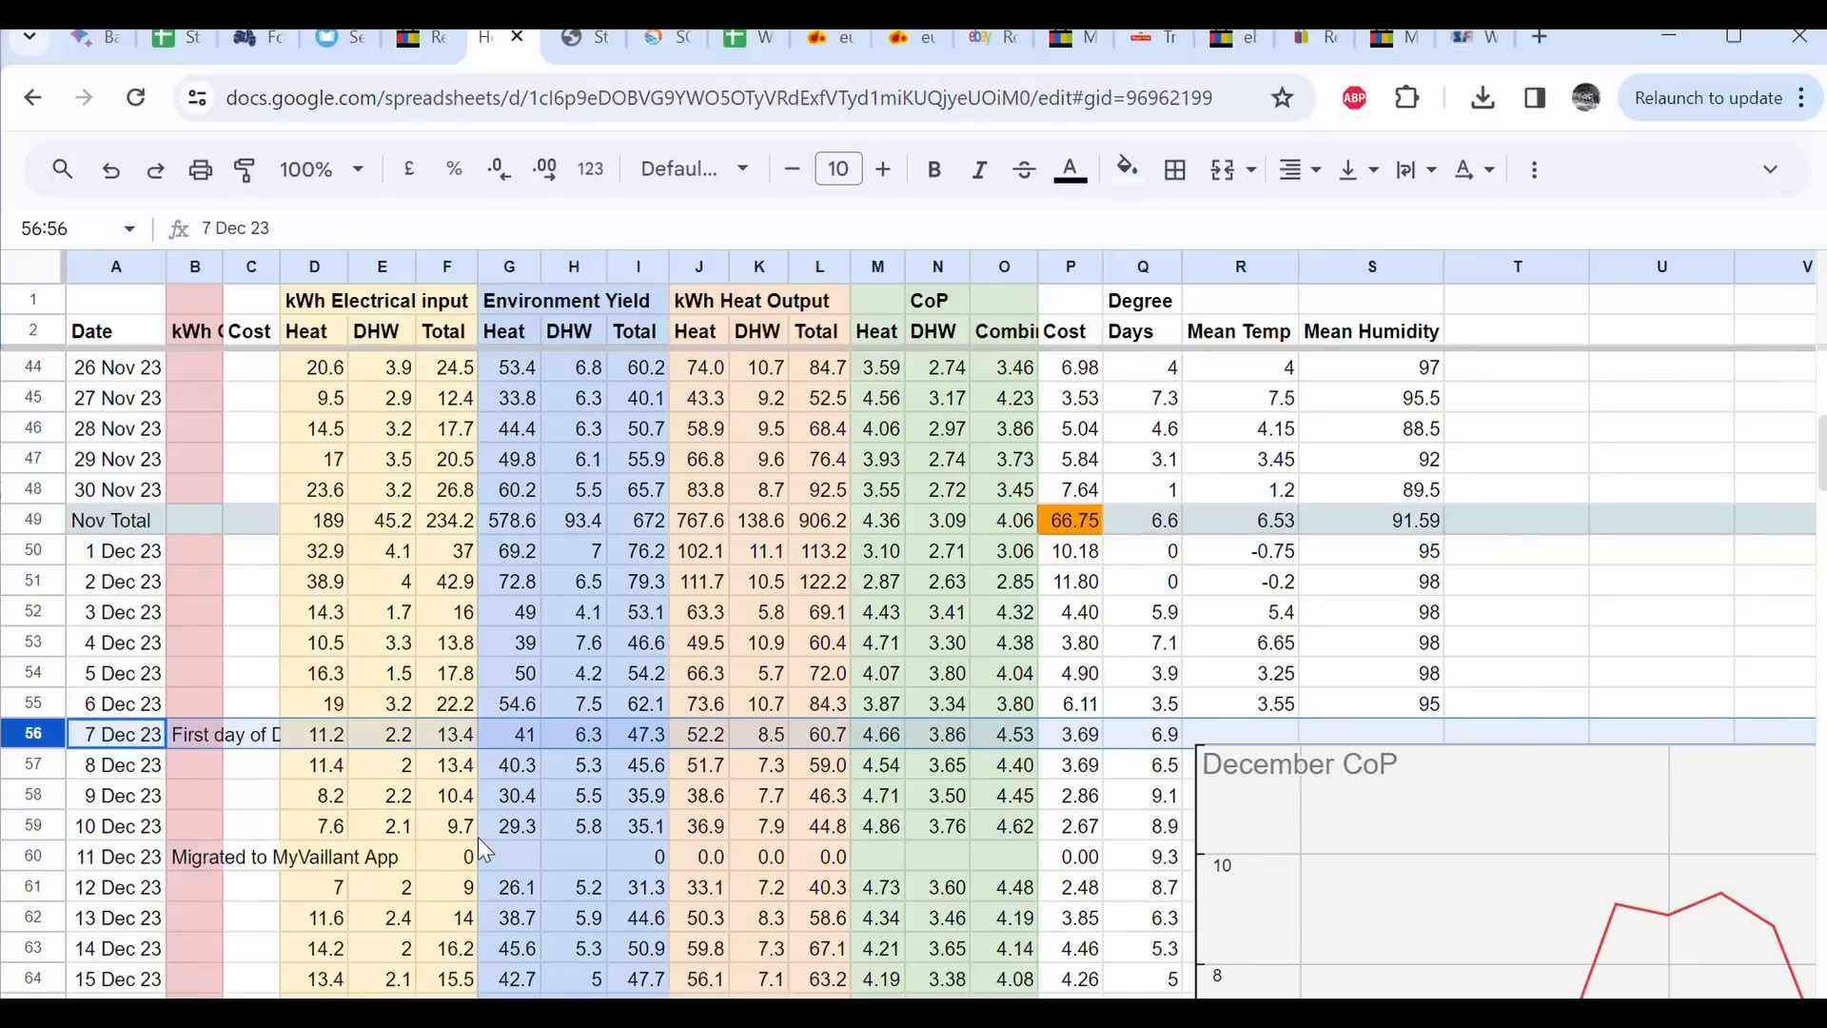
mouse_move(140, 757)
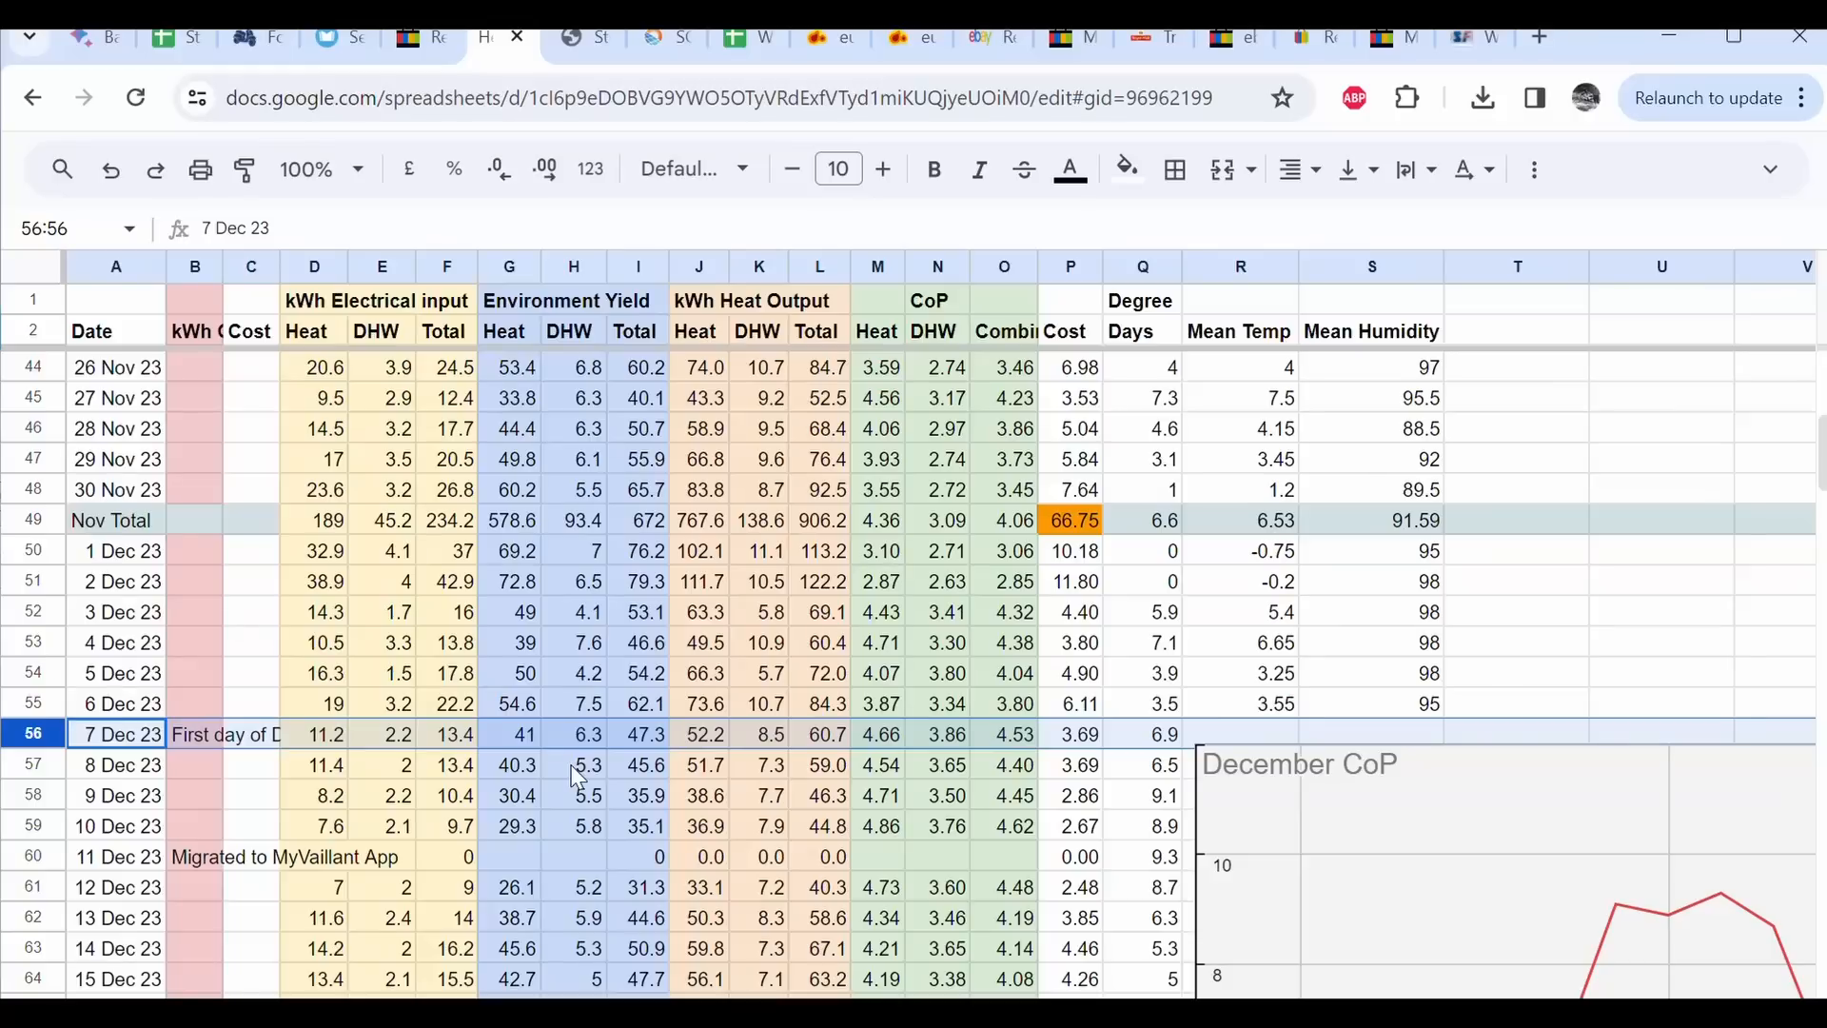
click(194, 856)
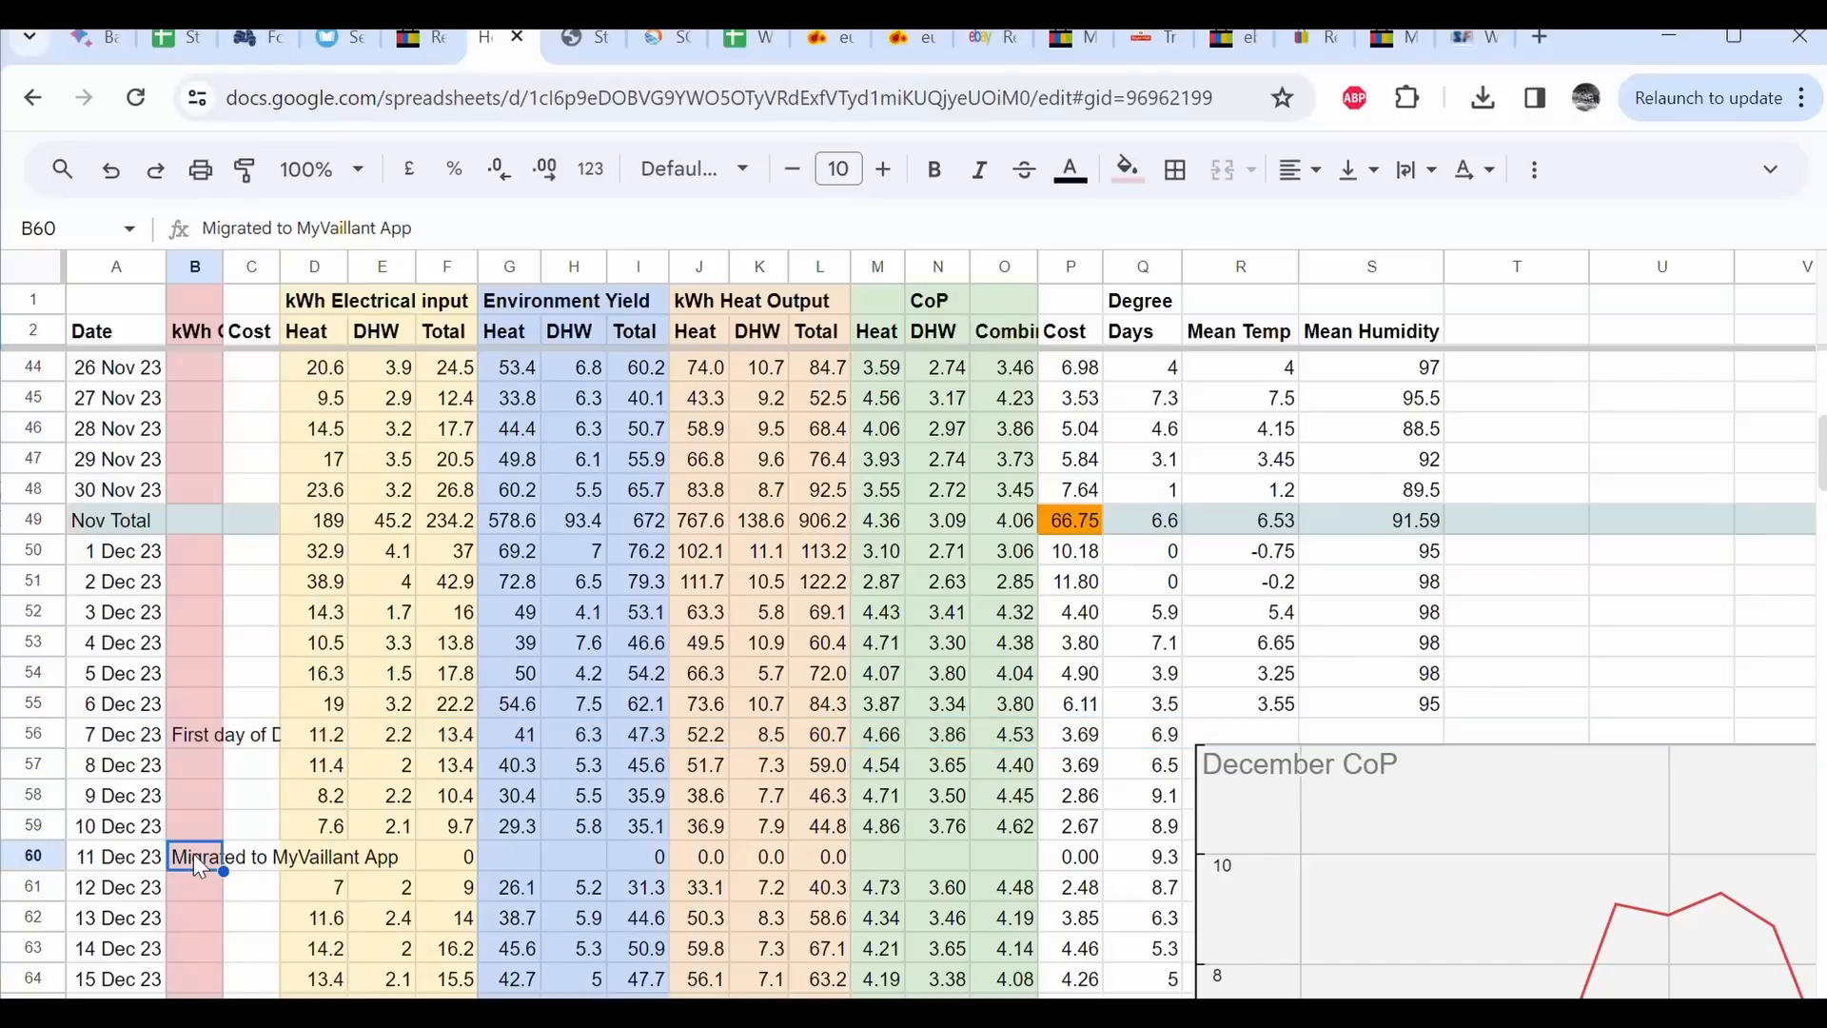
mouse_move(778, 866)
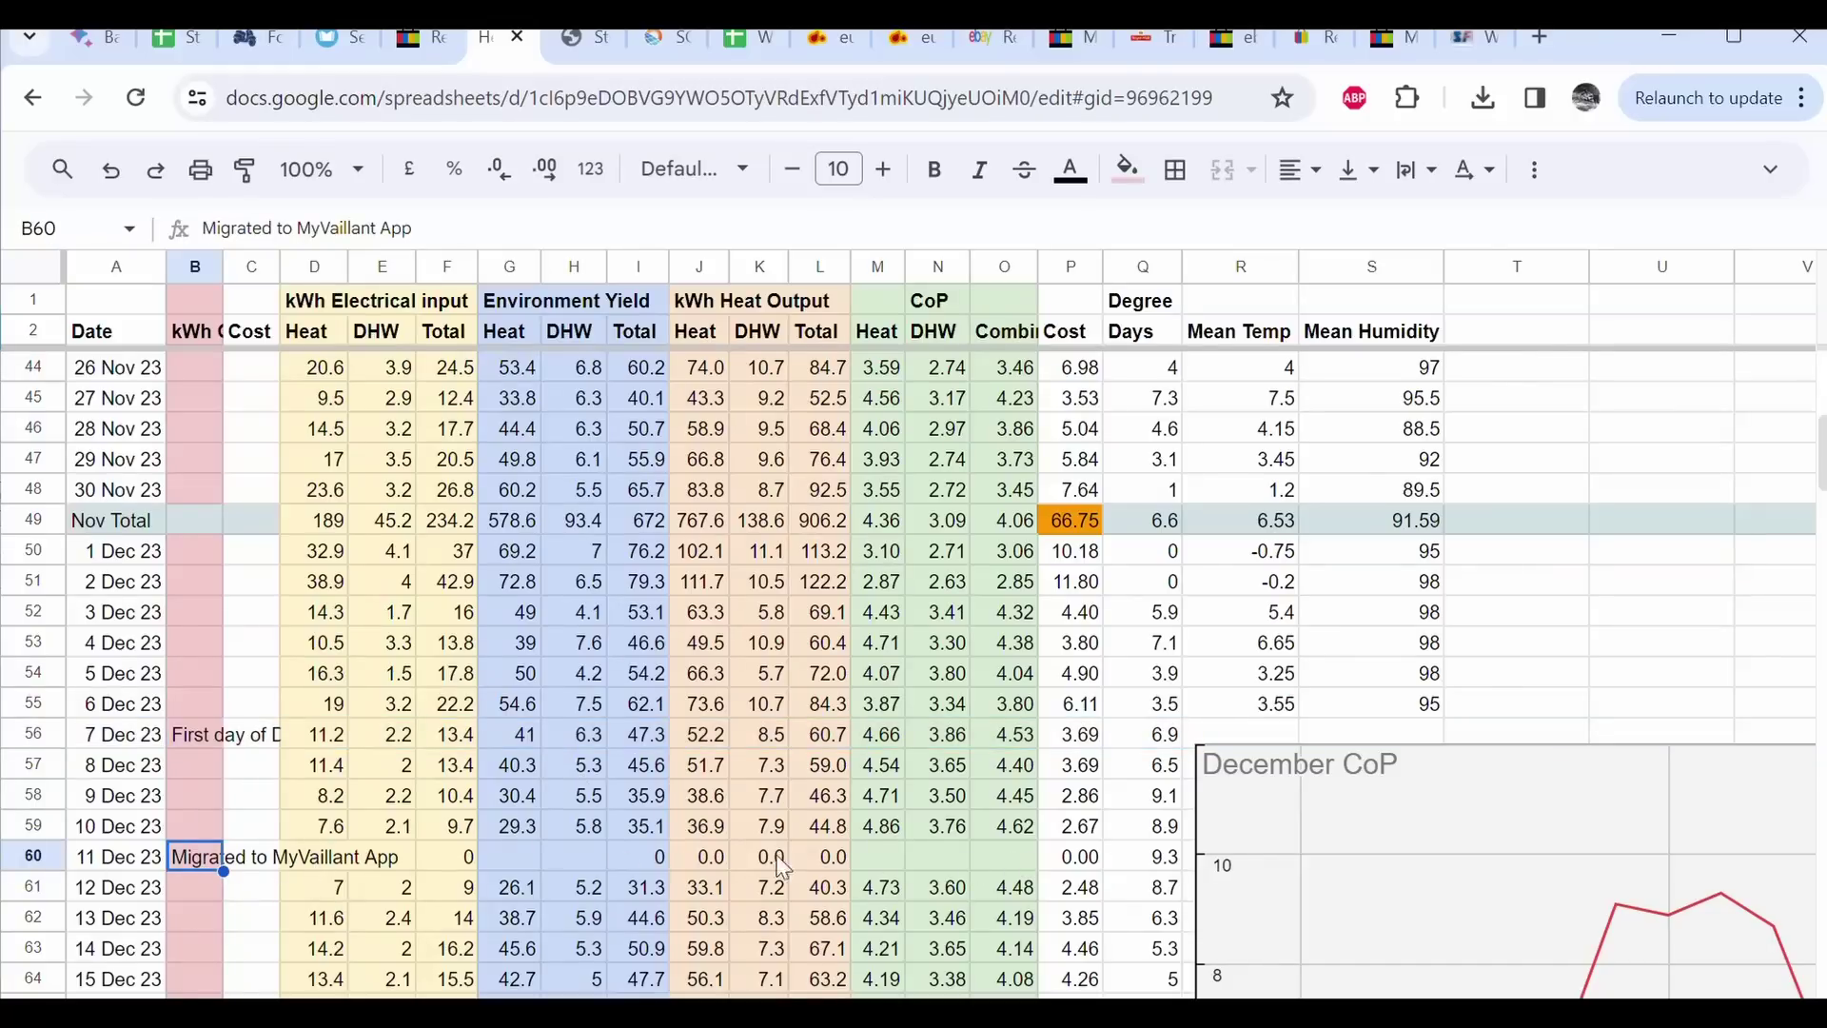
mouse_move(970, 860)
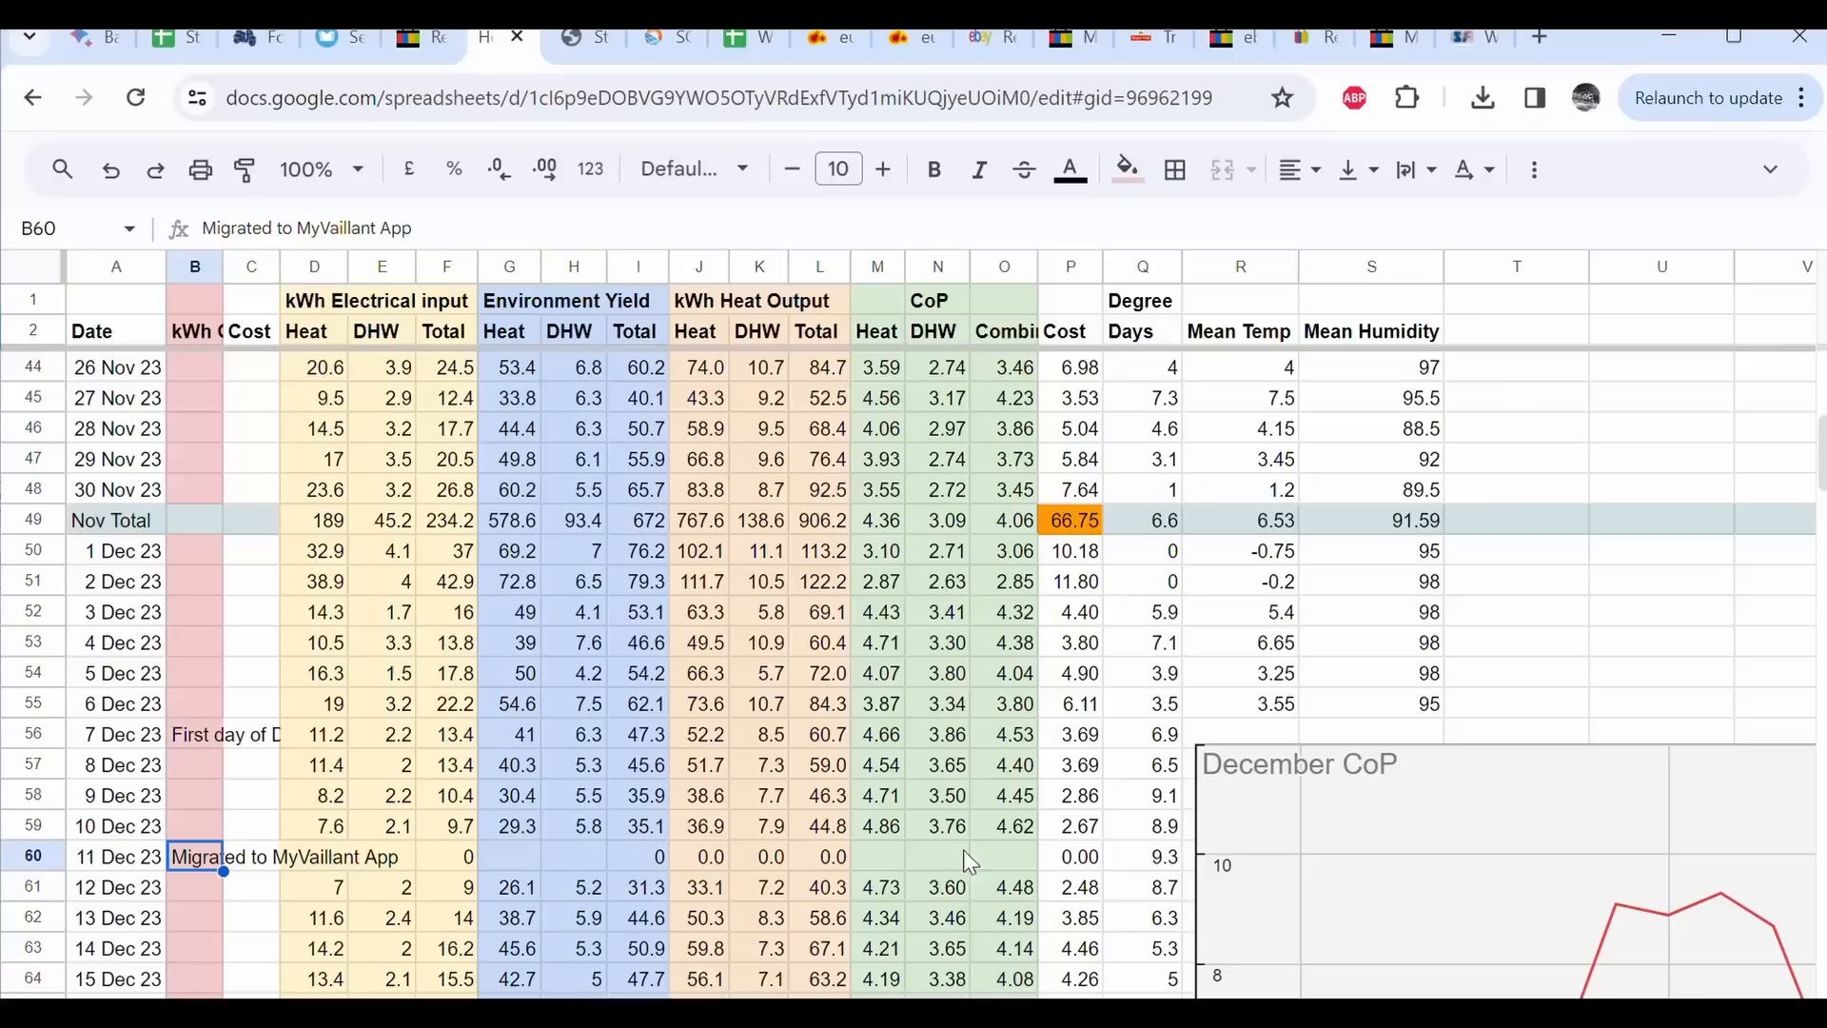
mouse_move(44, 860)
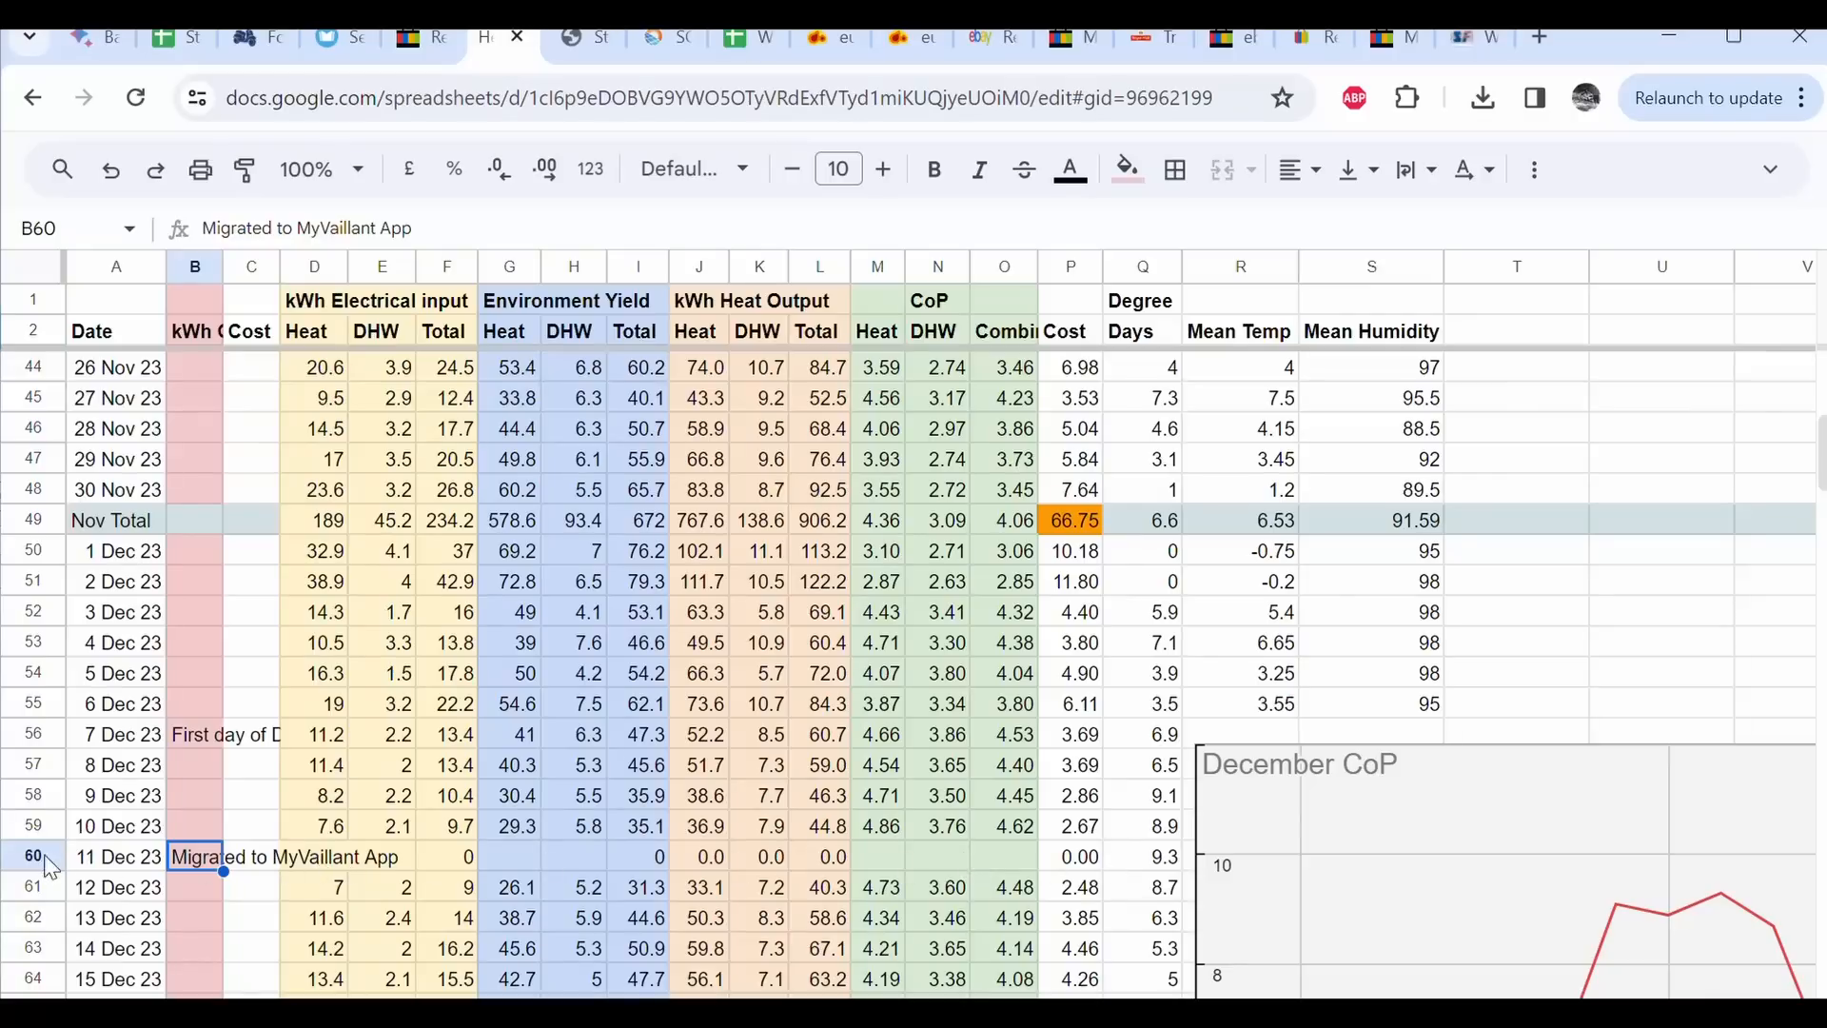
click(34, 856)
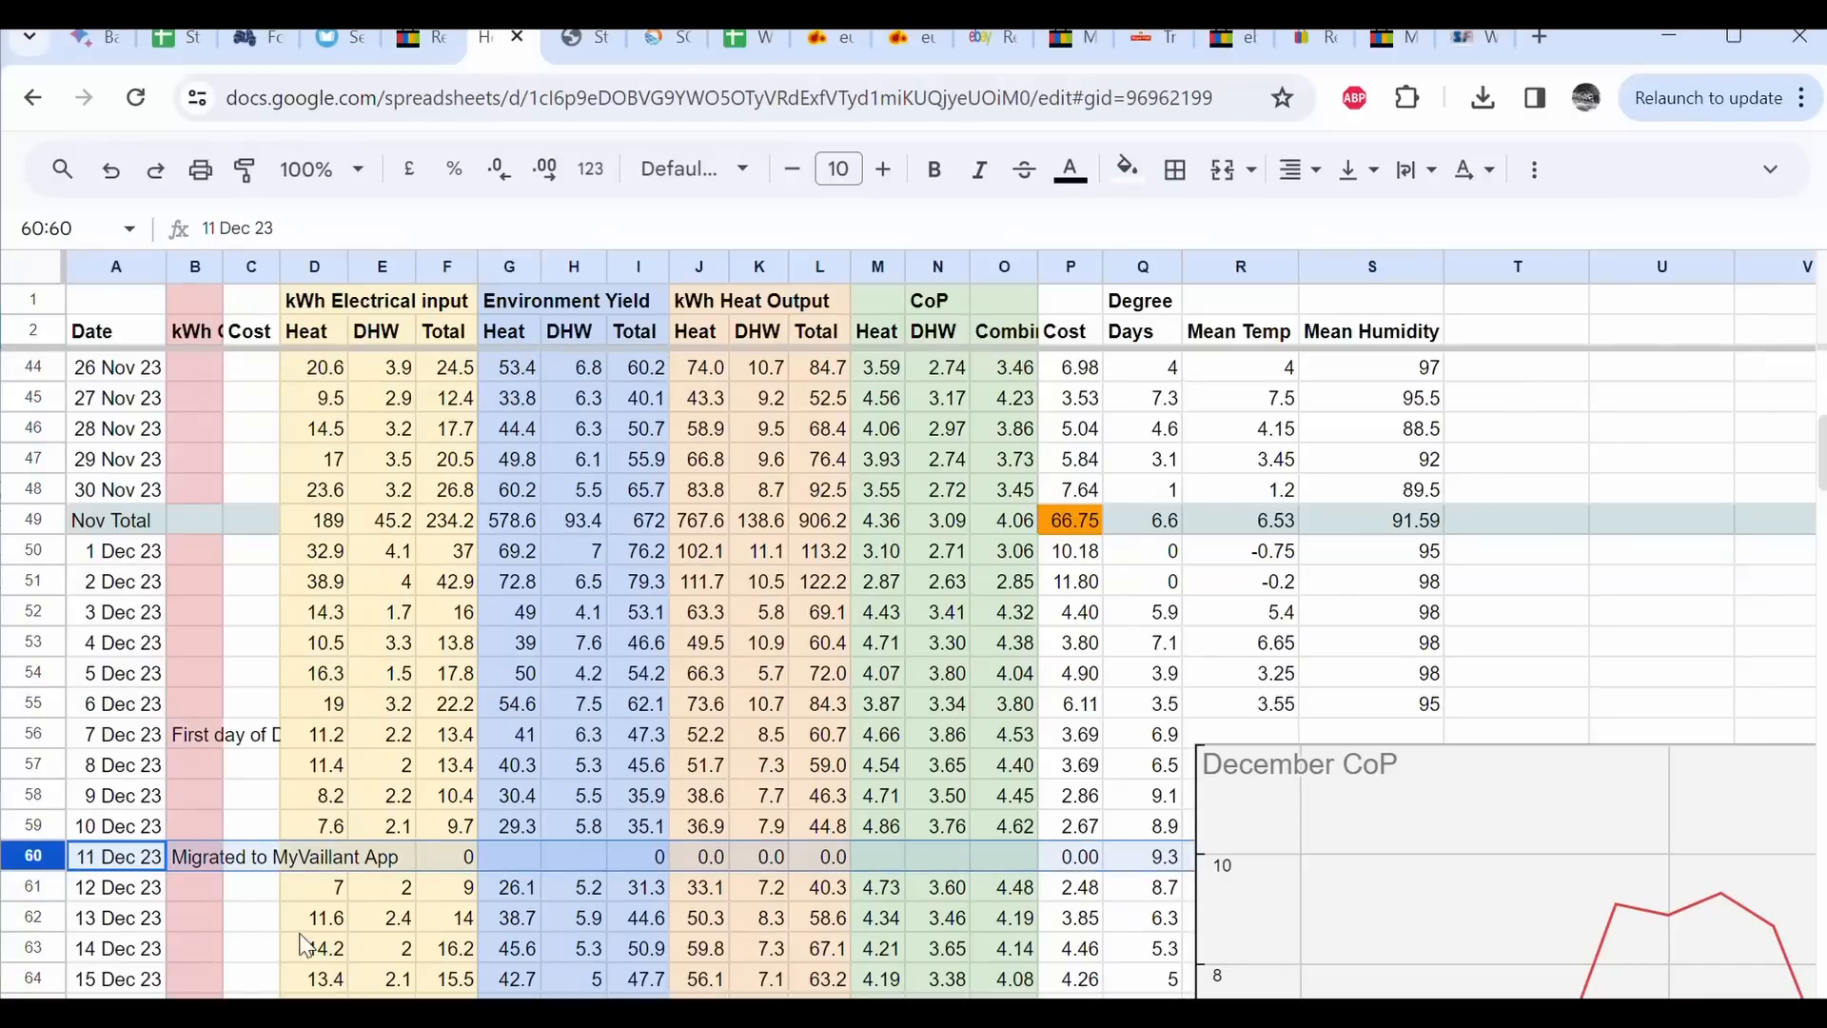
mouse_move(28, 855)
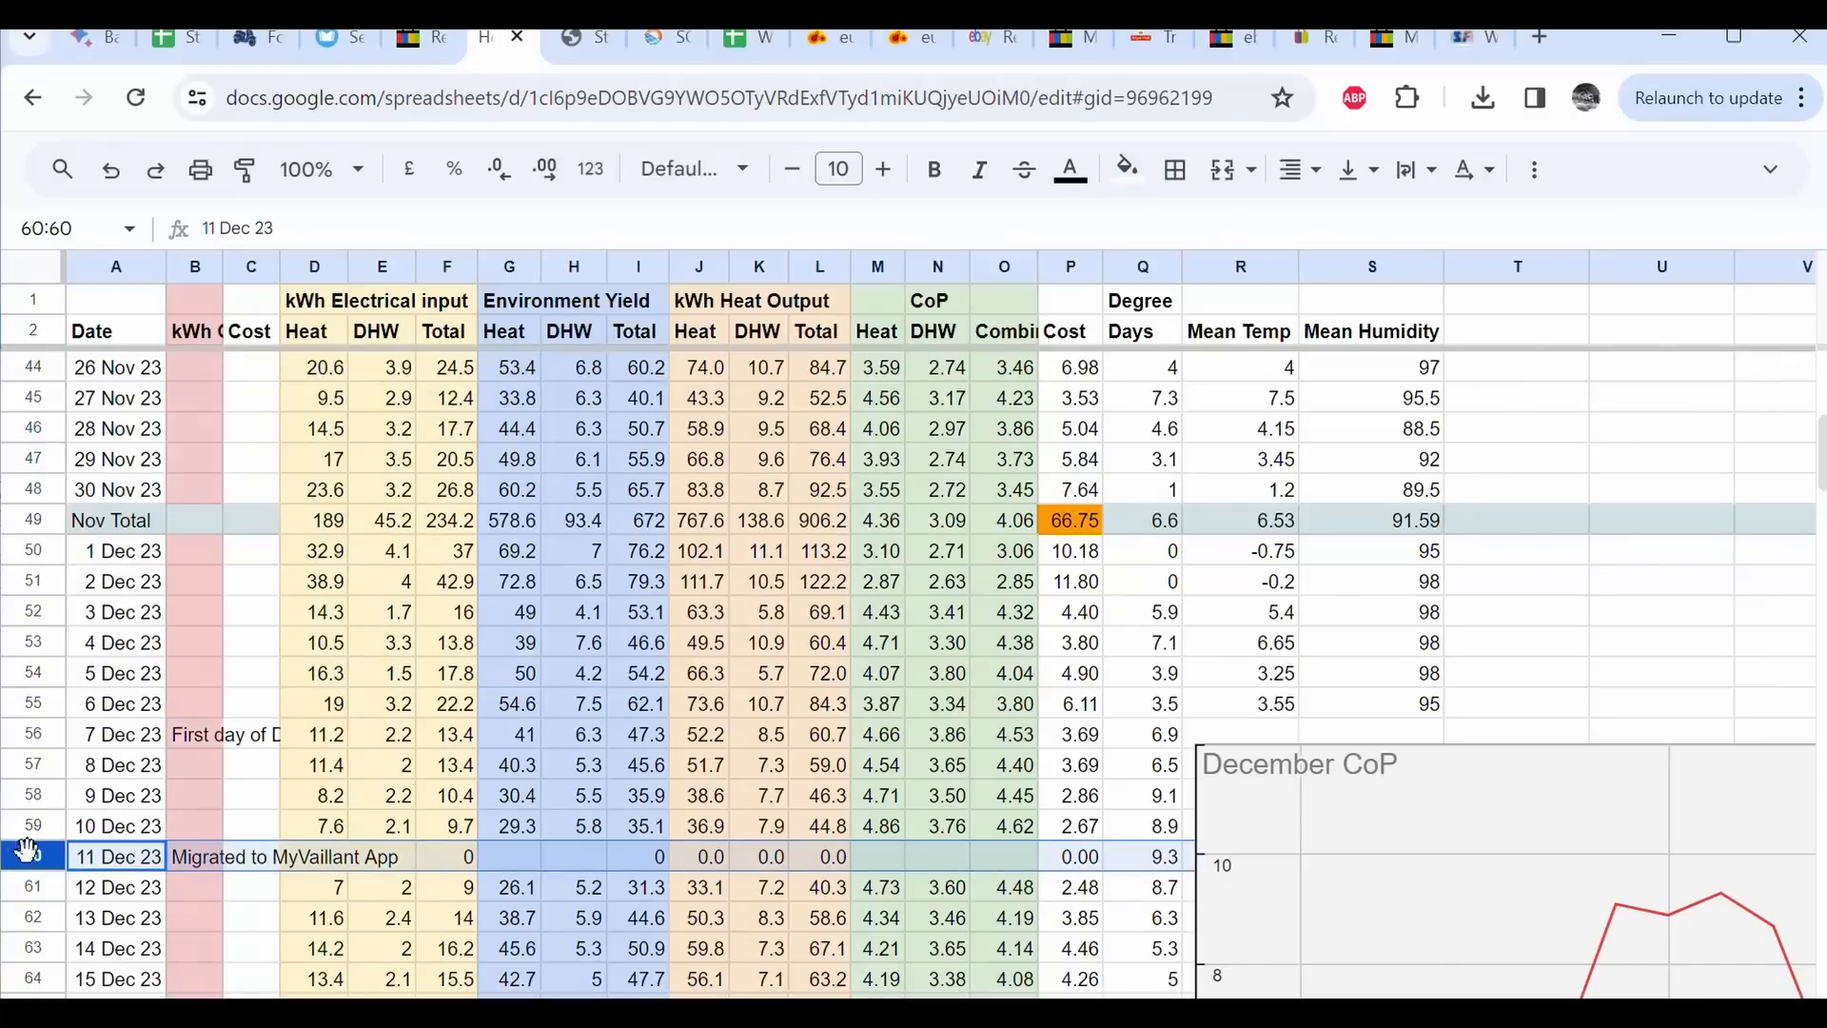
click(1142, 856)
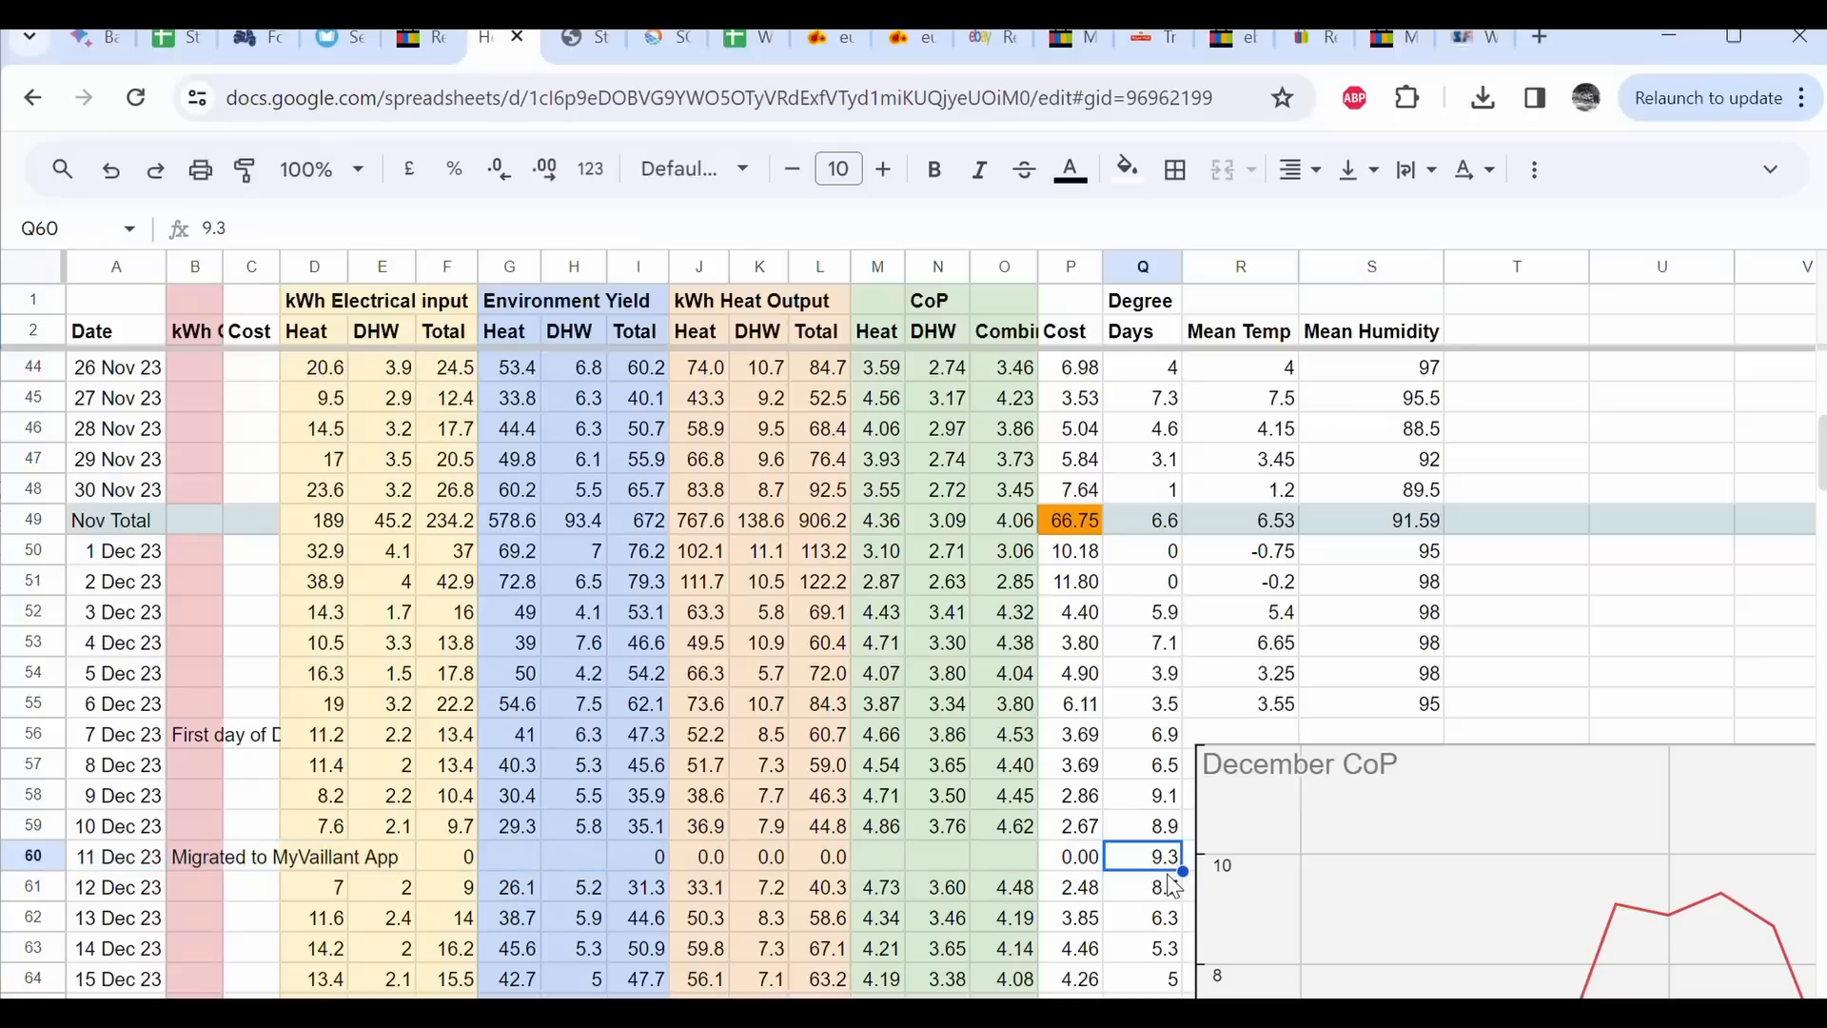
mouse_move(1015, 879)
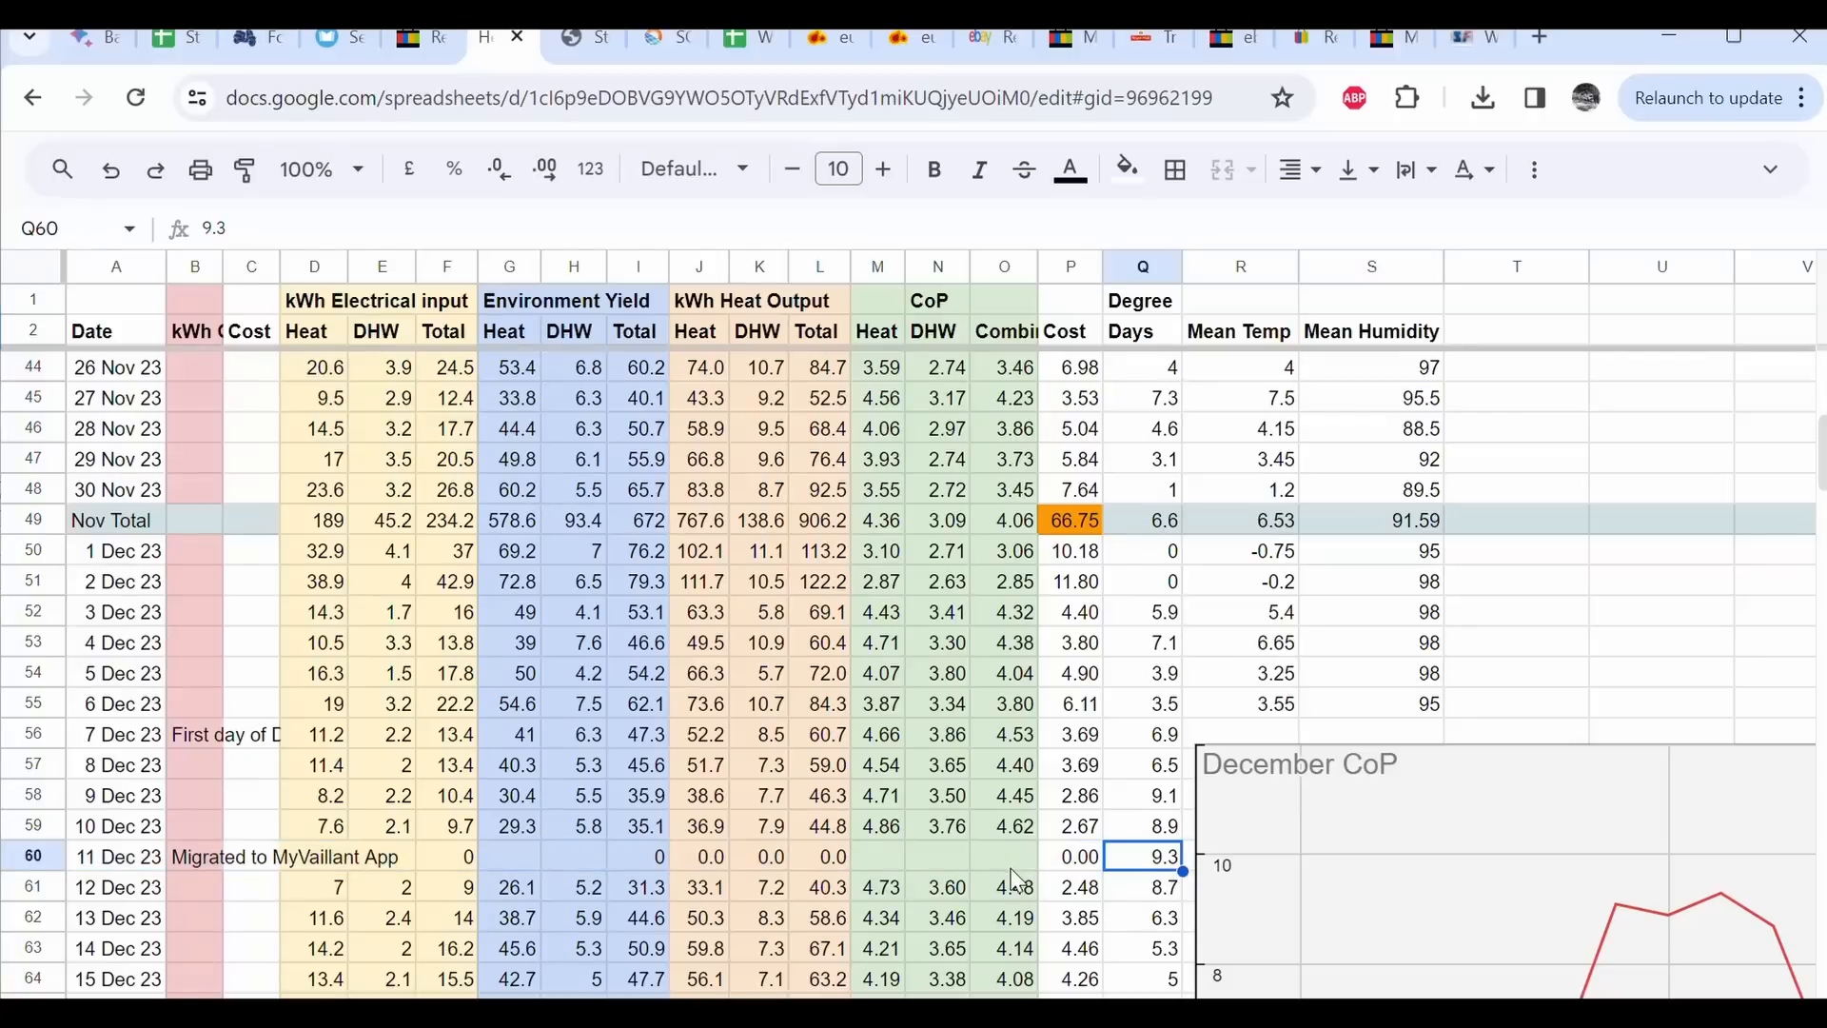
scroll(down, 3)
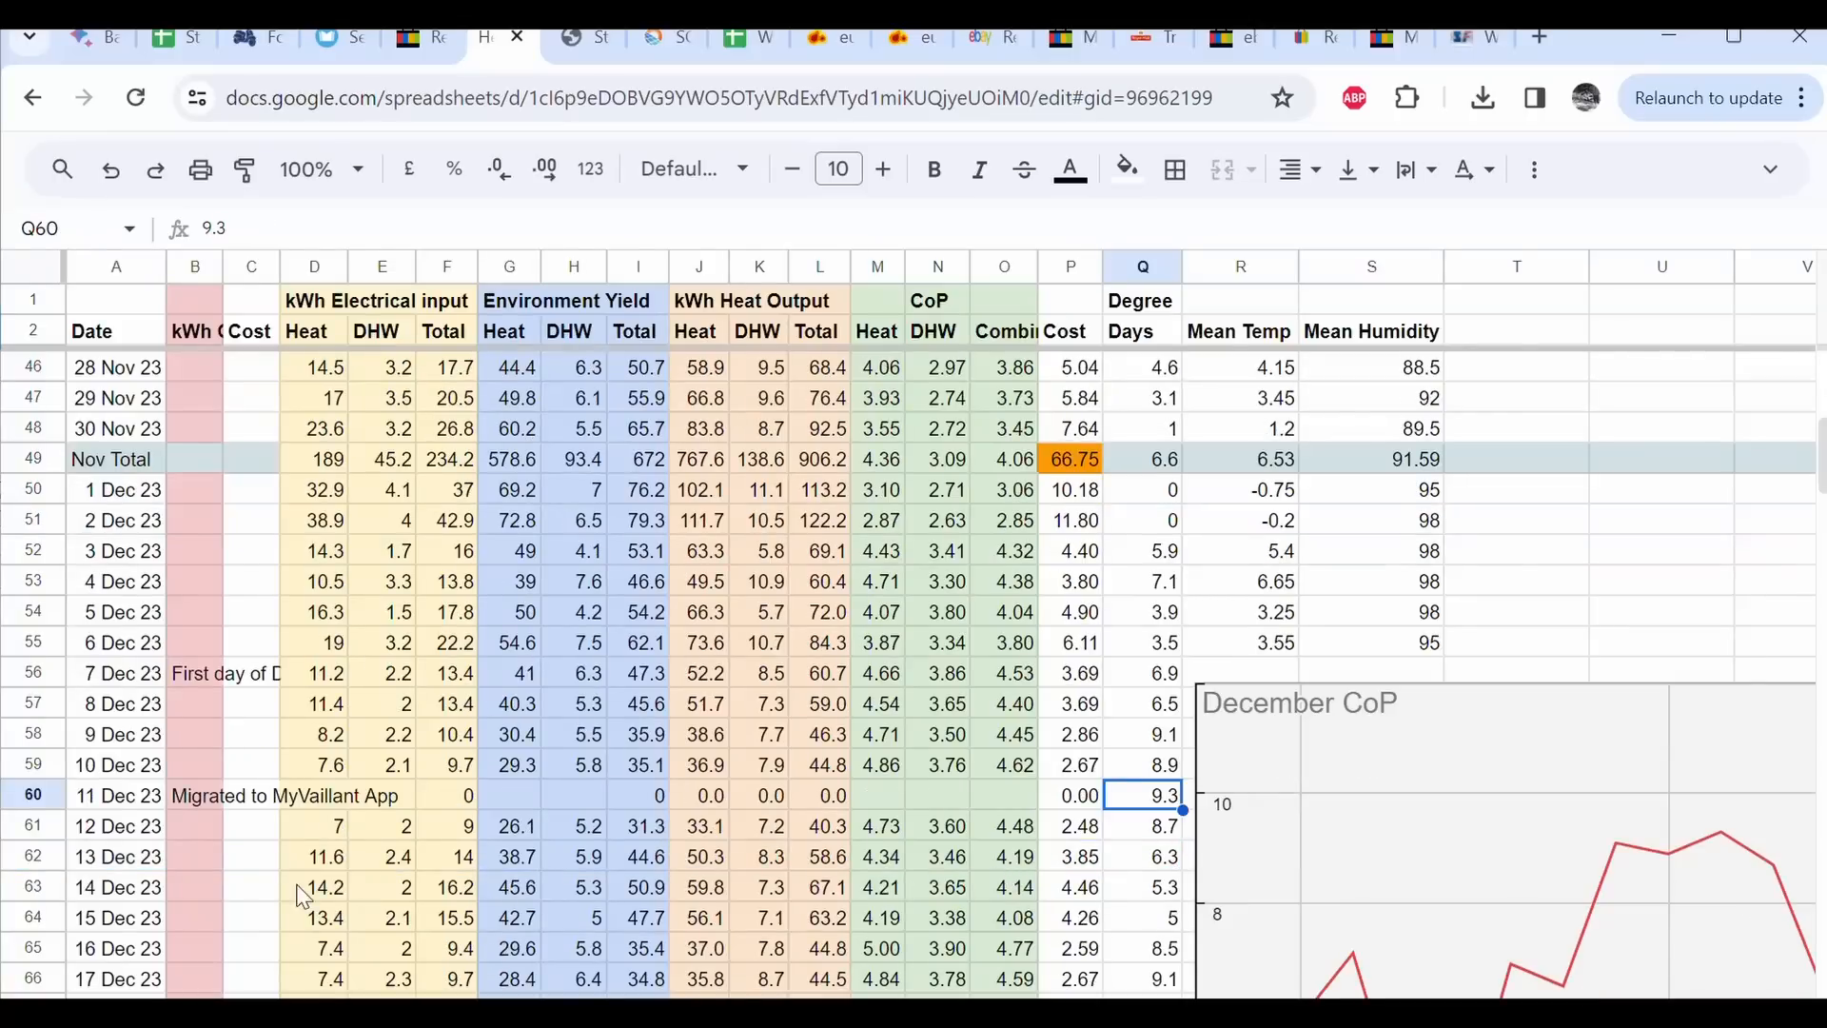
scroll(down, 3)
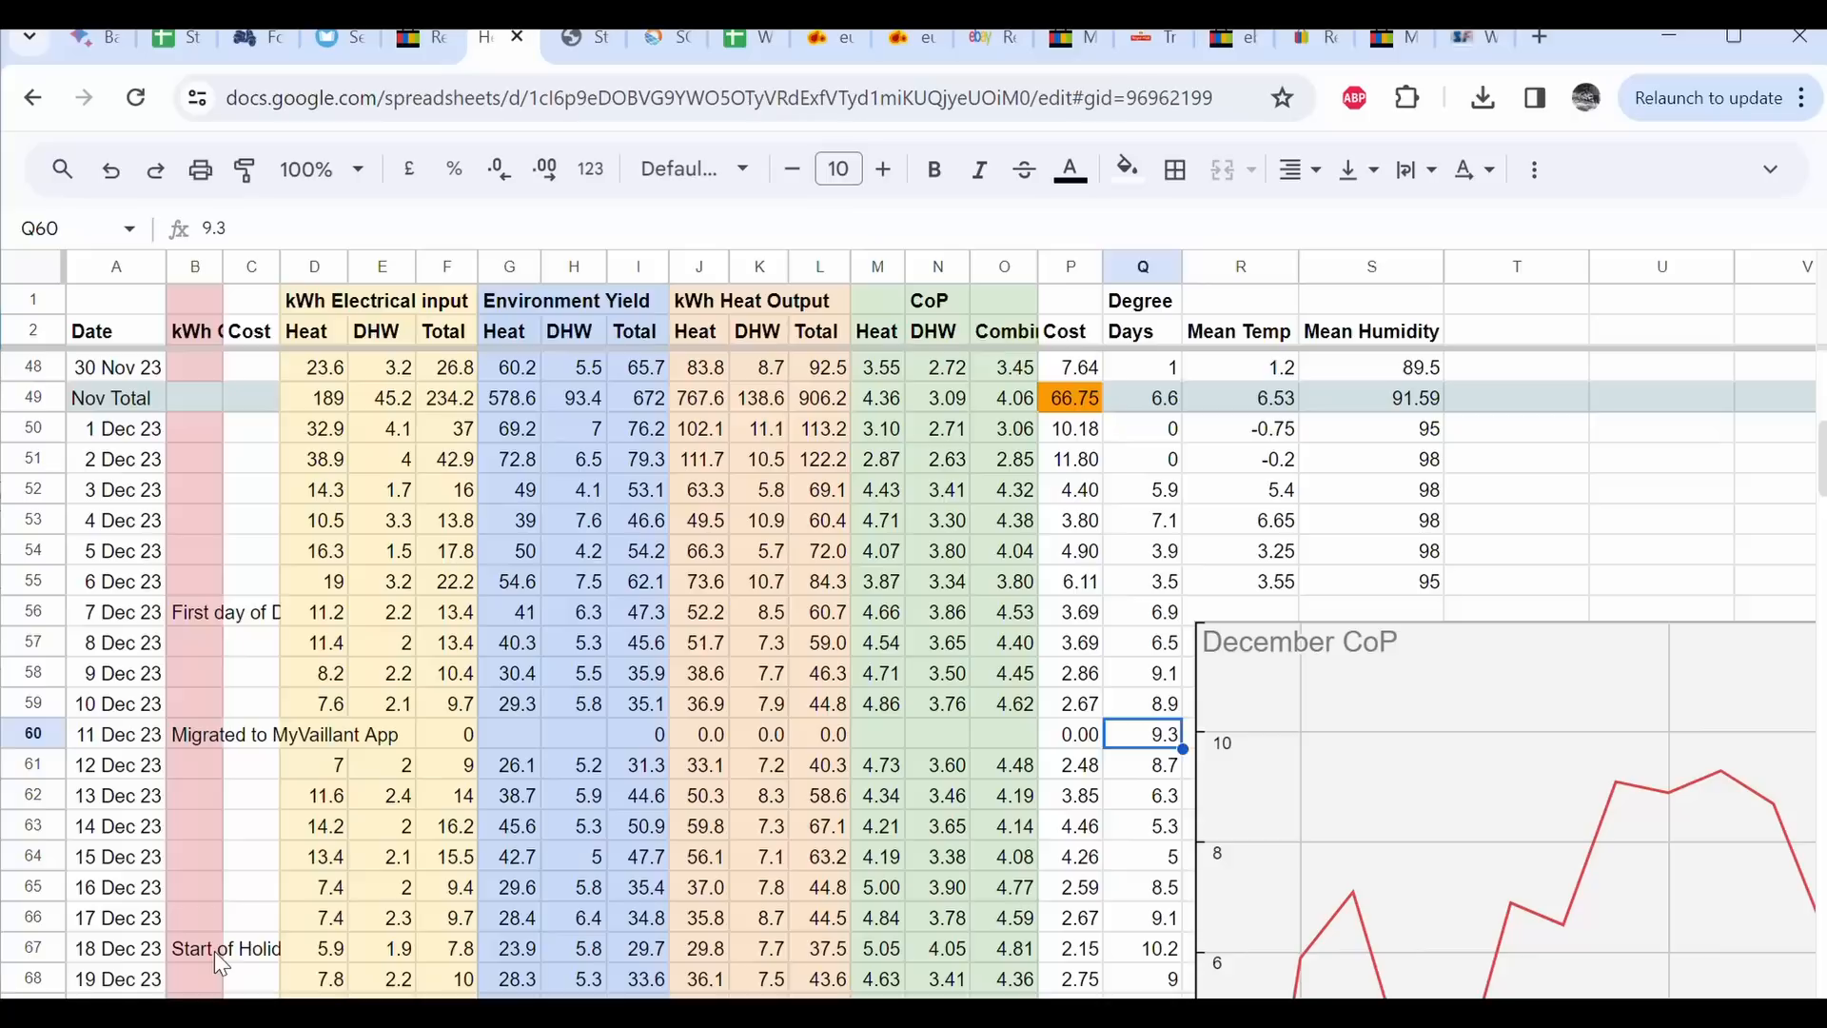
click(224, 948)
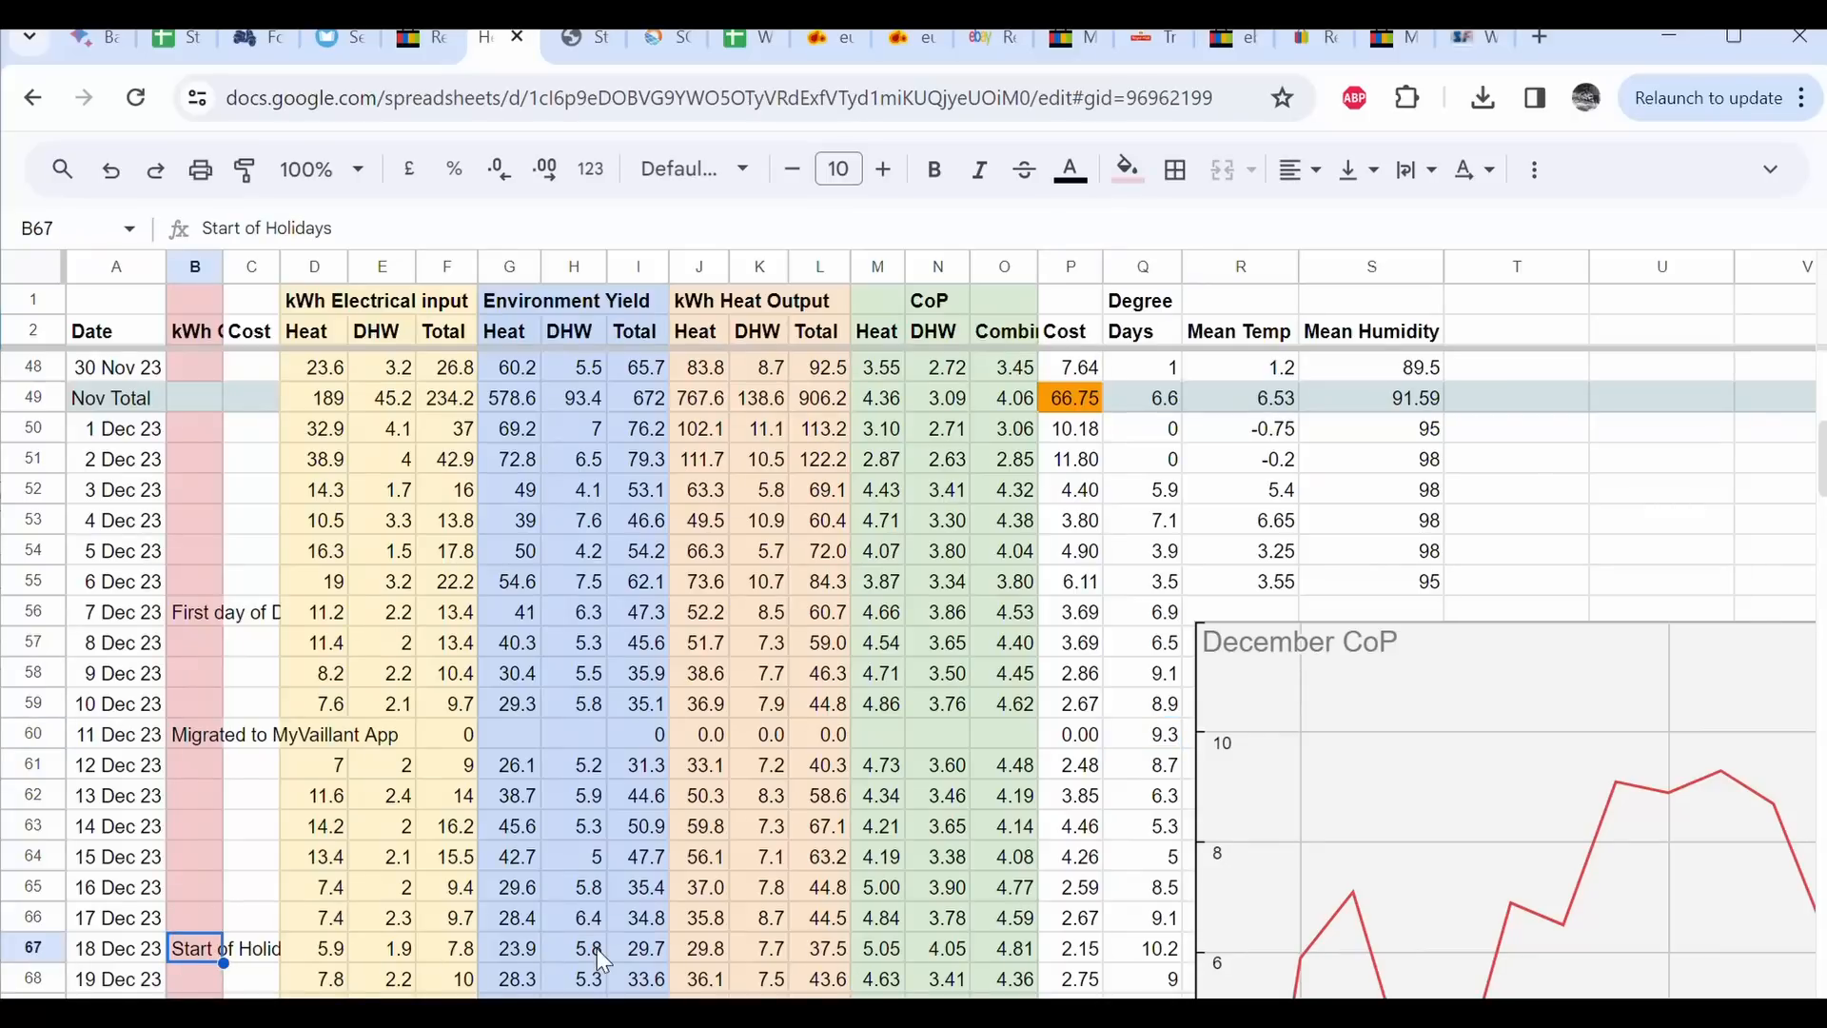
mouse_move(679, 961)
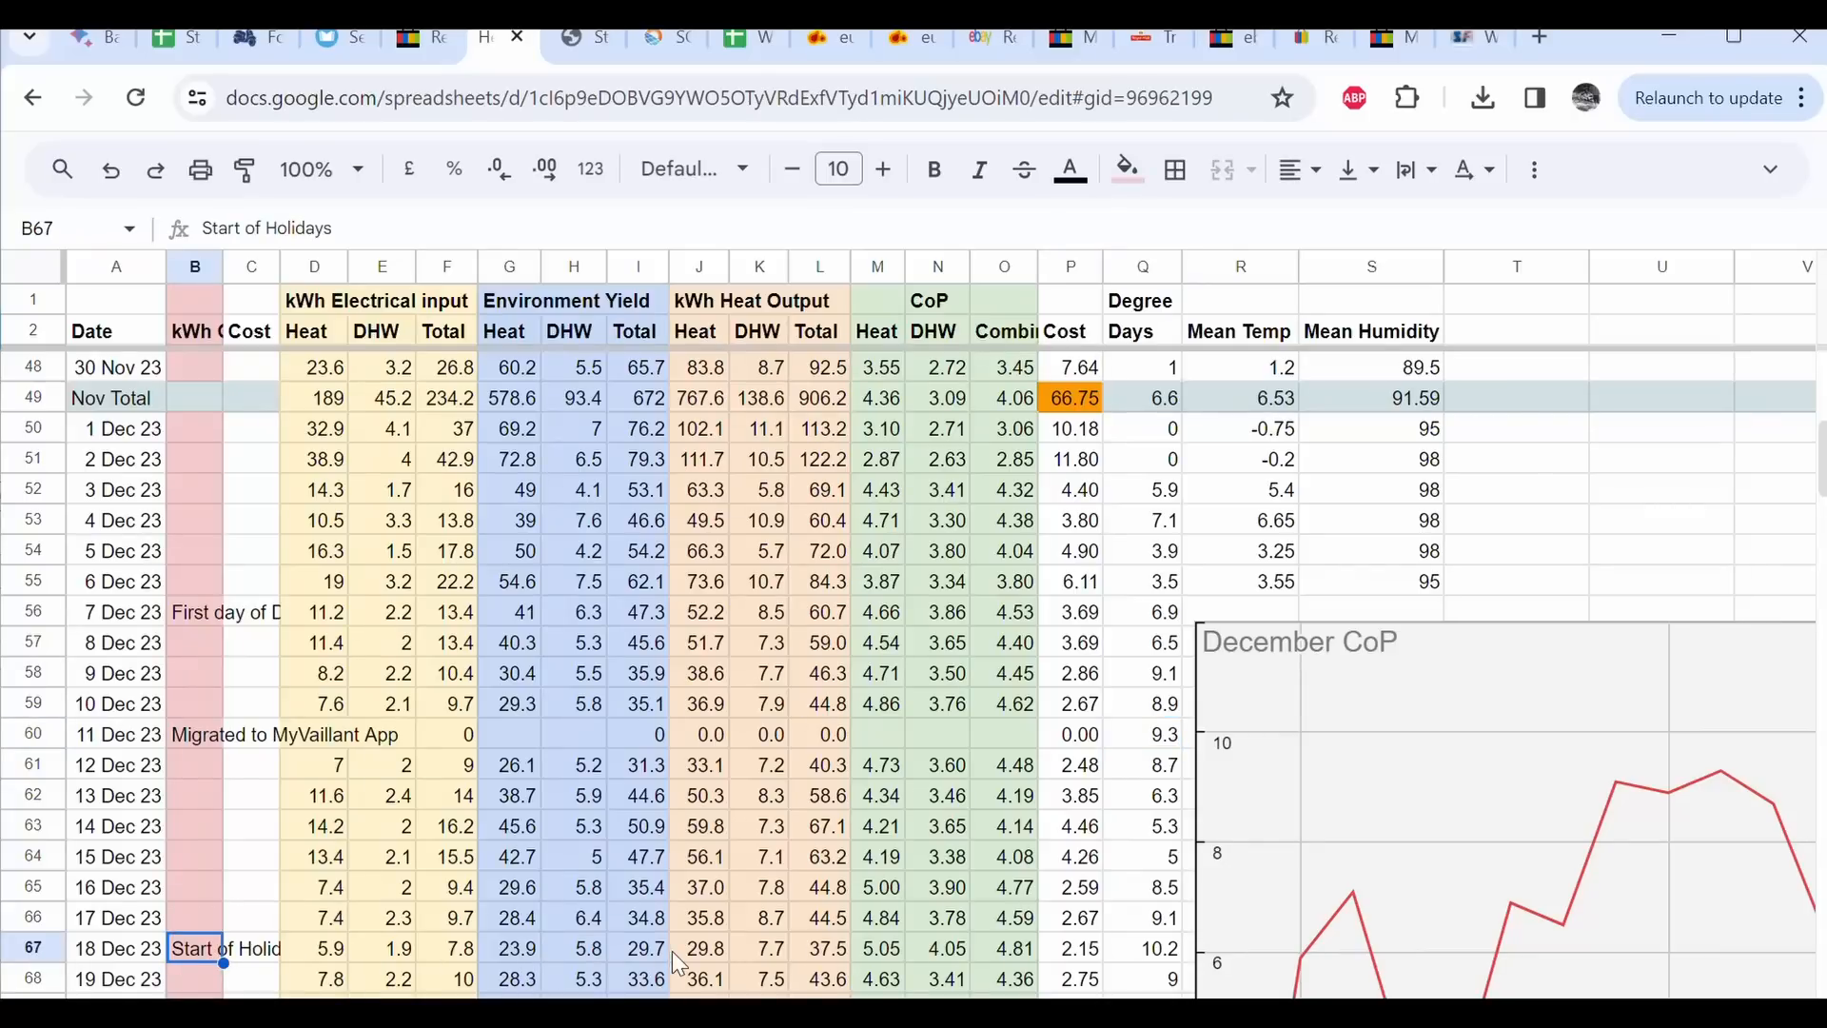
scroll(down, 3)
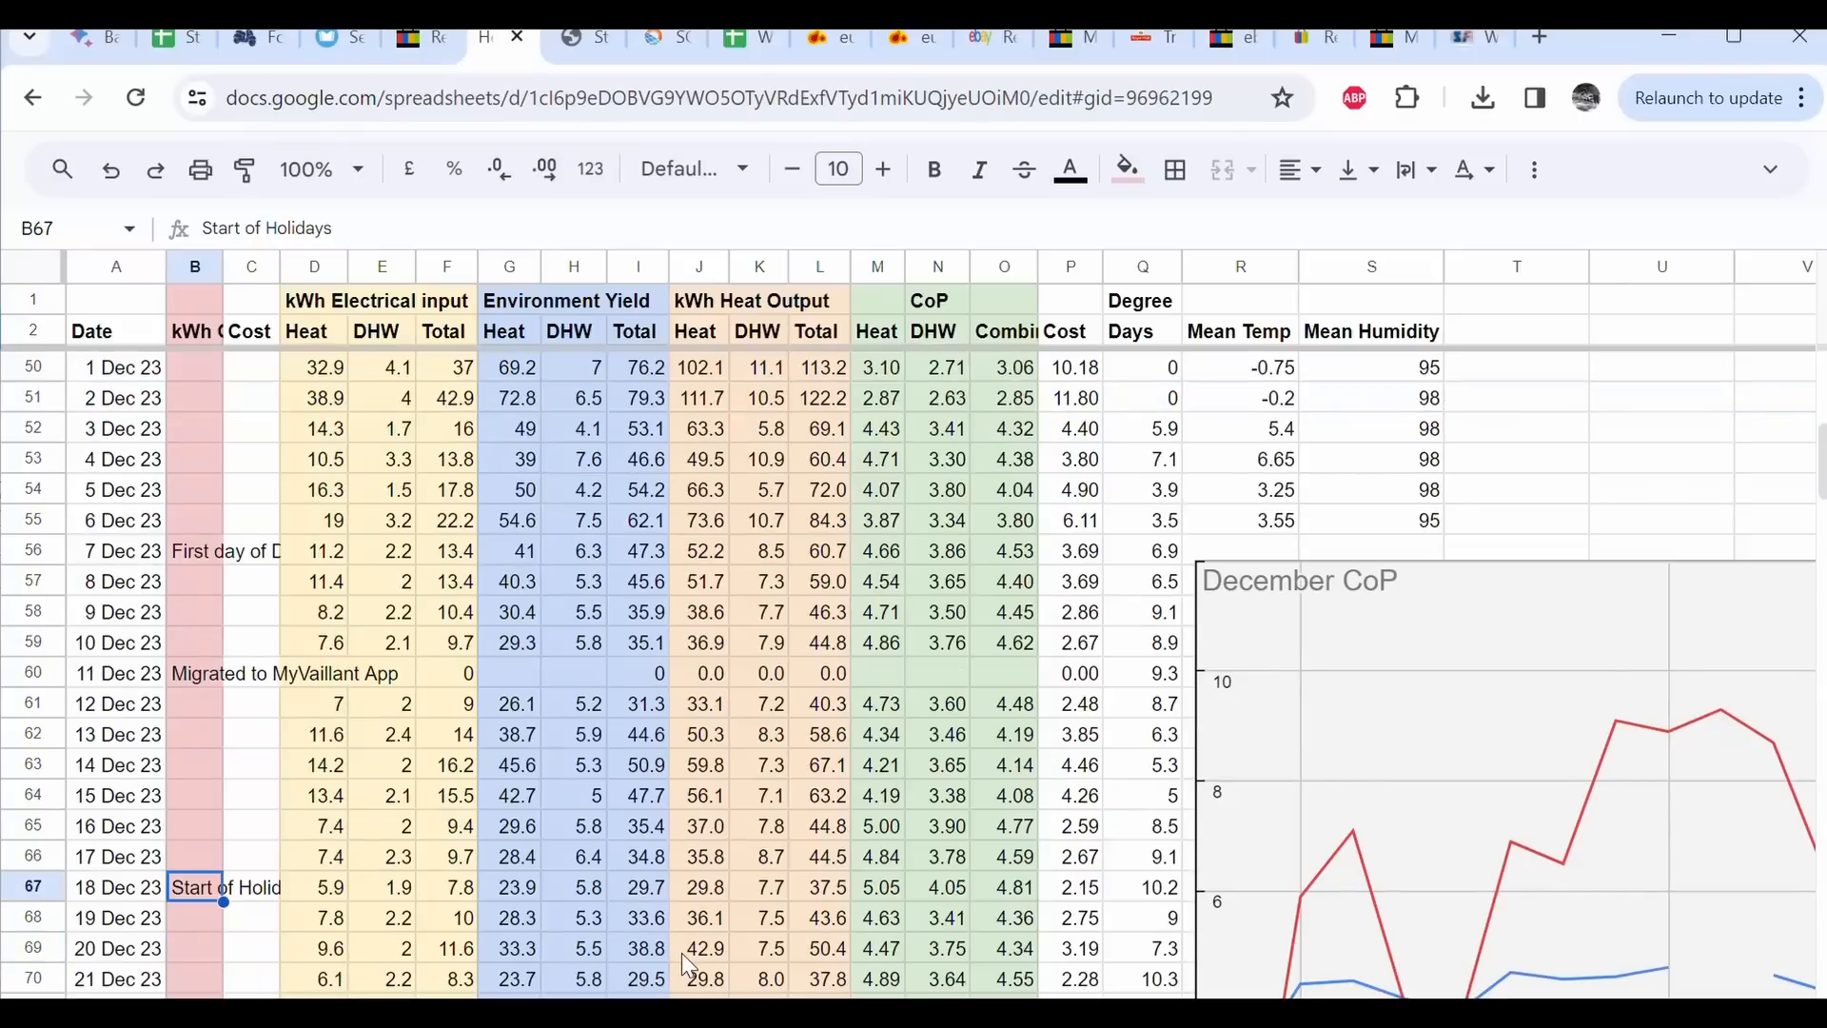
mouse_move(716, 953)
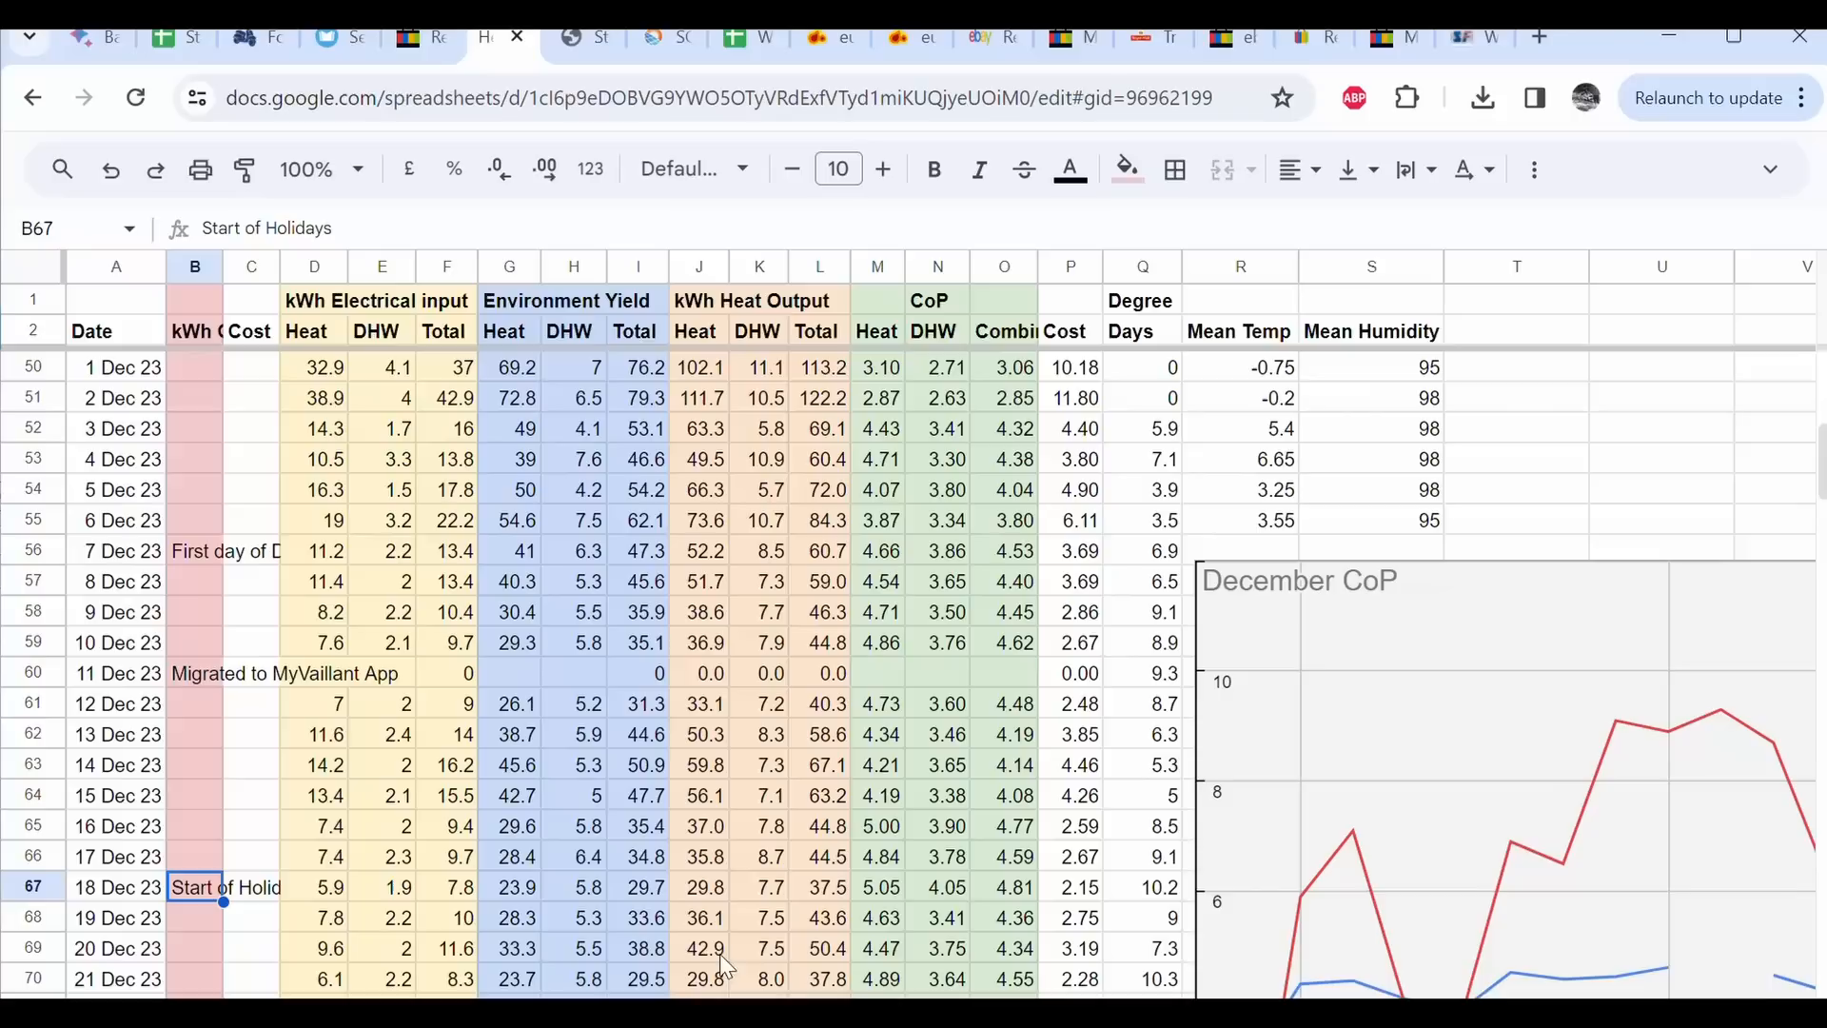
scroll(down, 3)
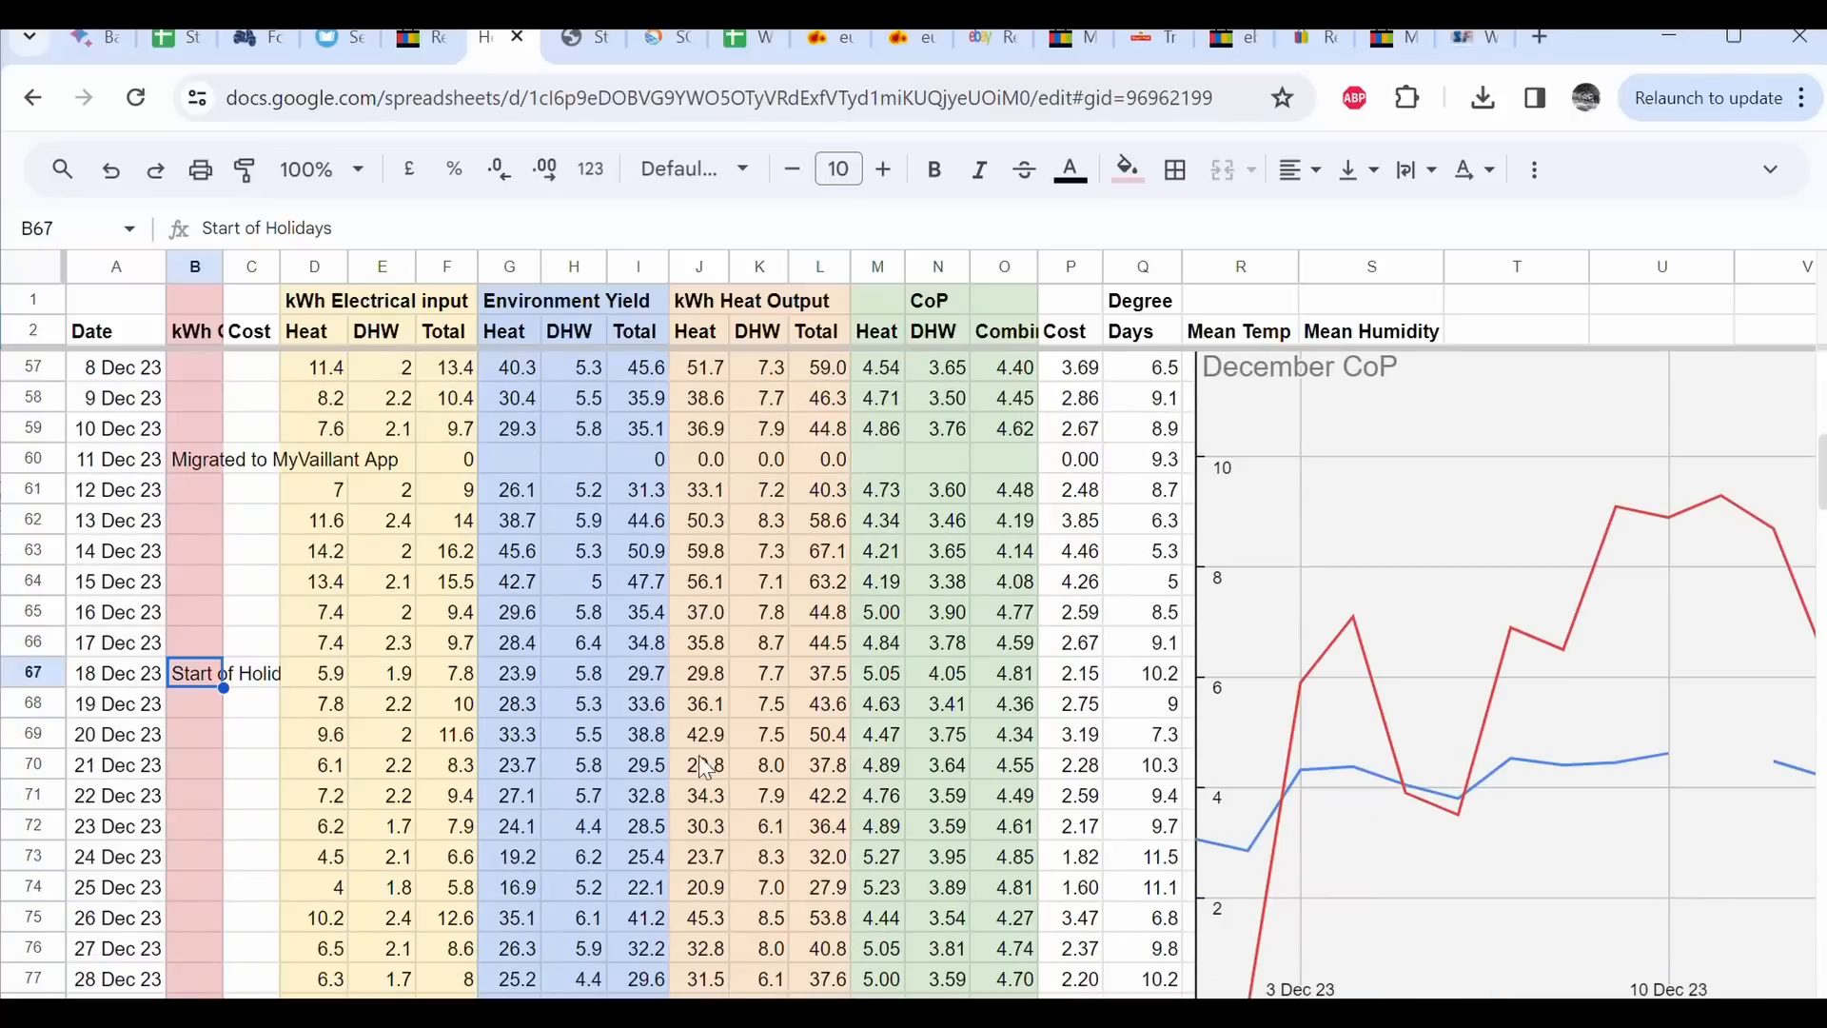
scroll(up, 3)
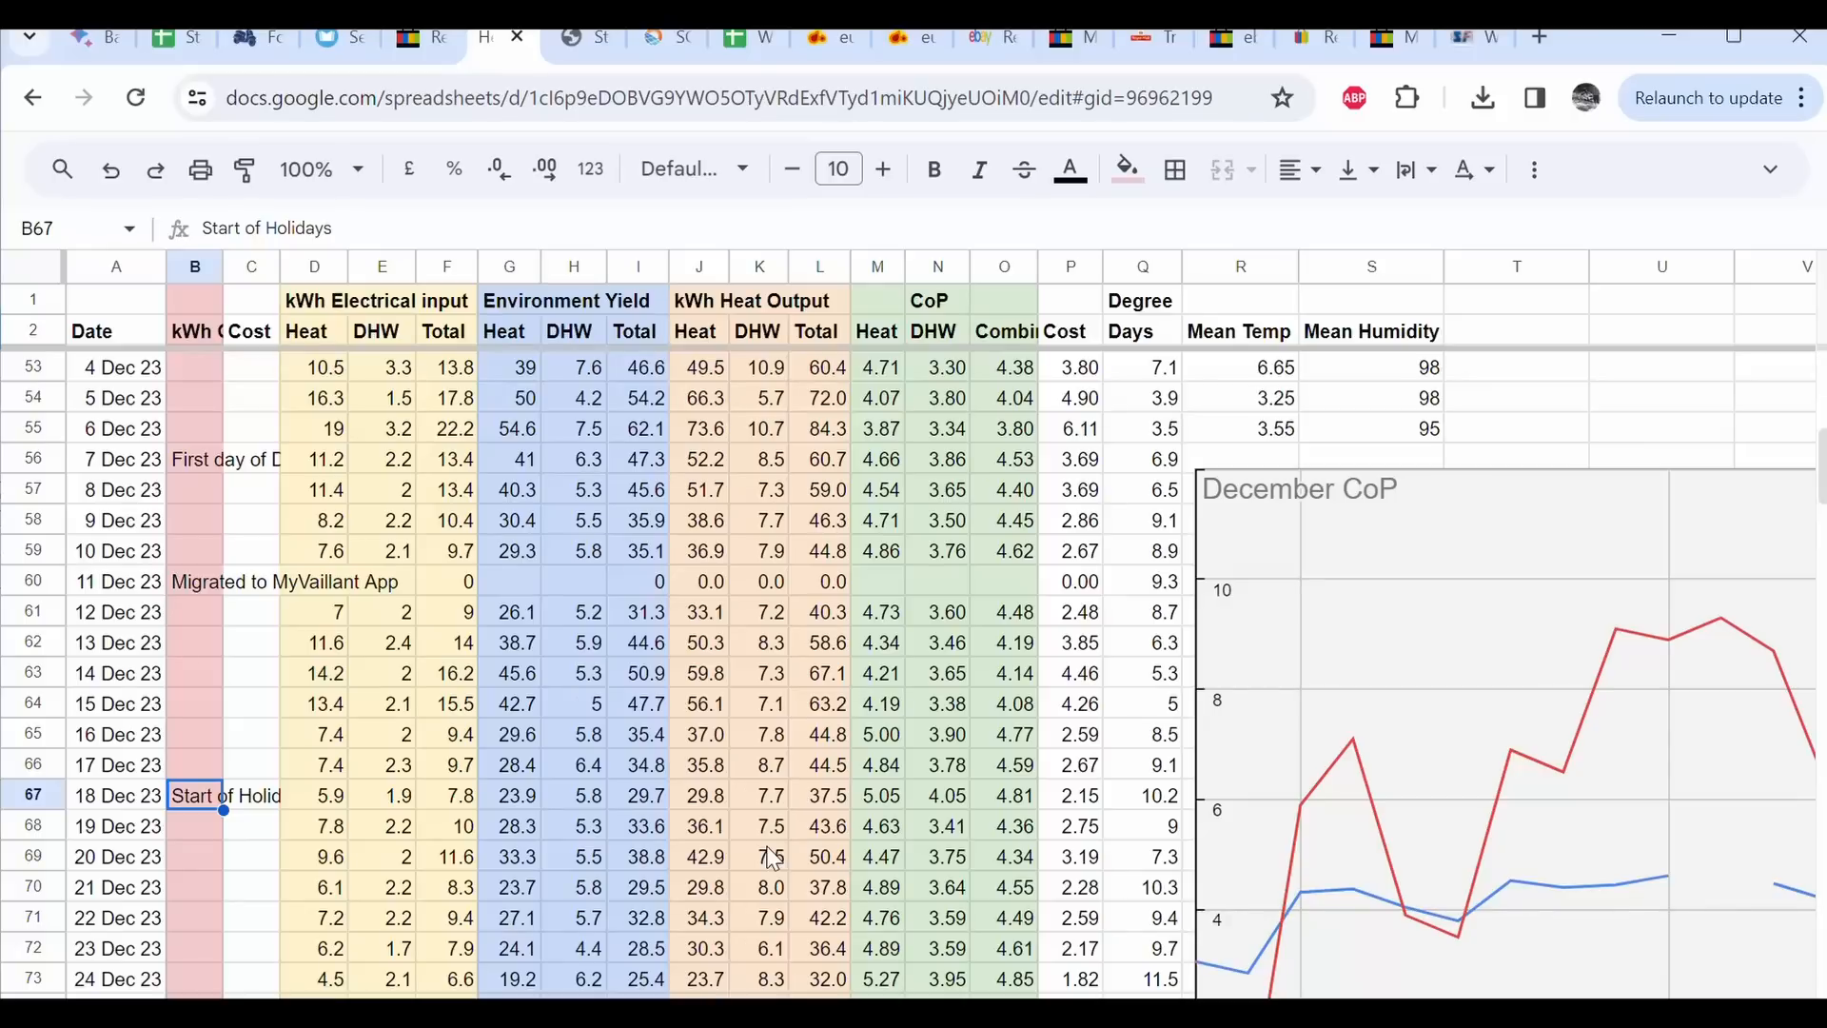
mouse_move(1013, 862)
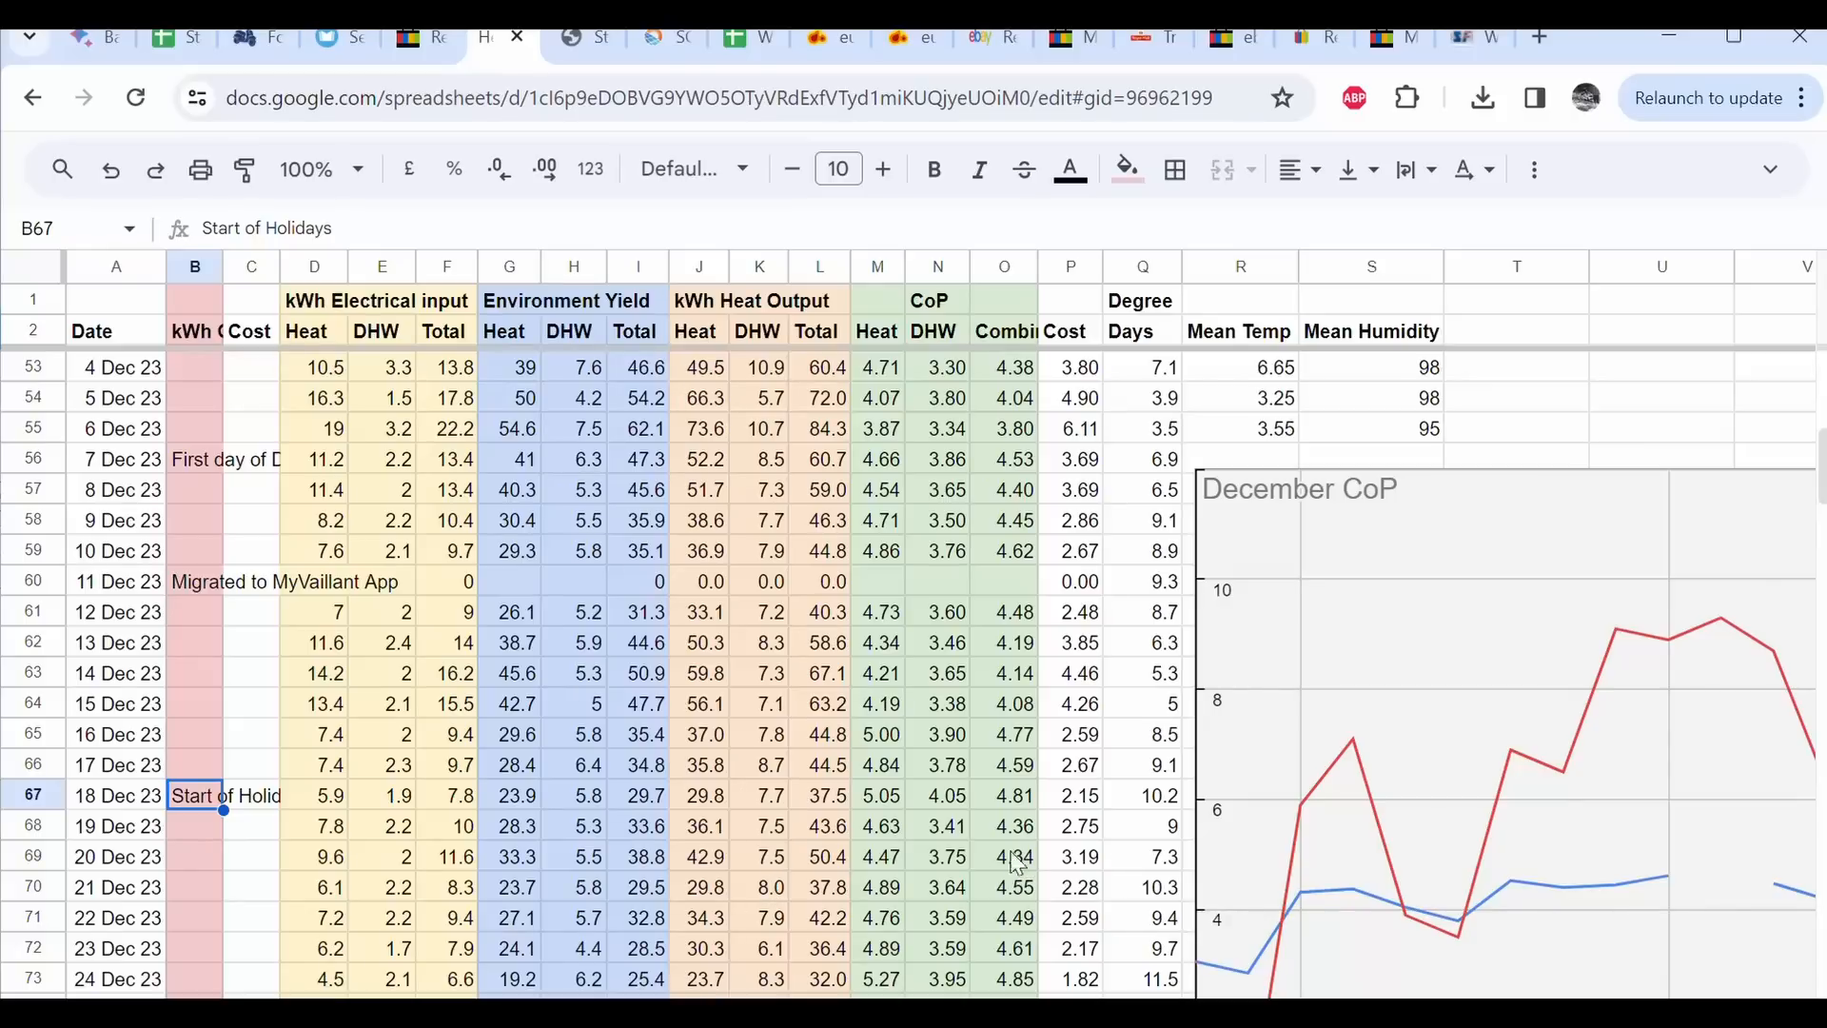
mouse_move(991, 872)
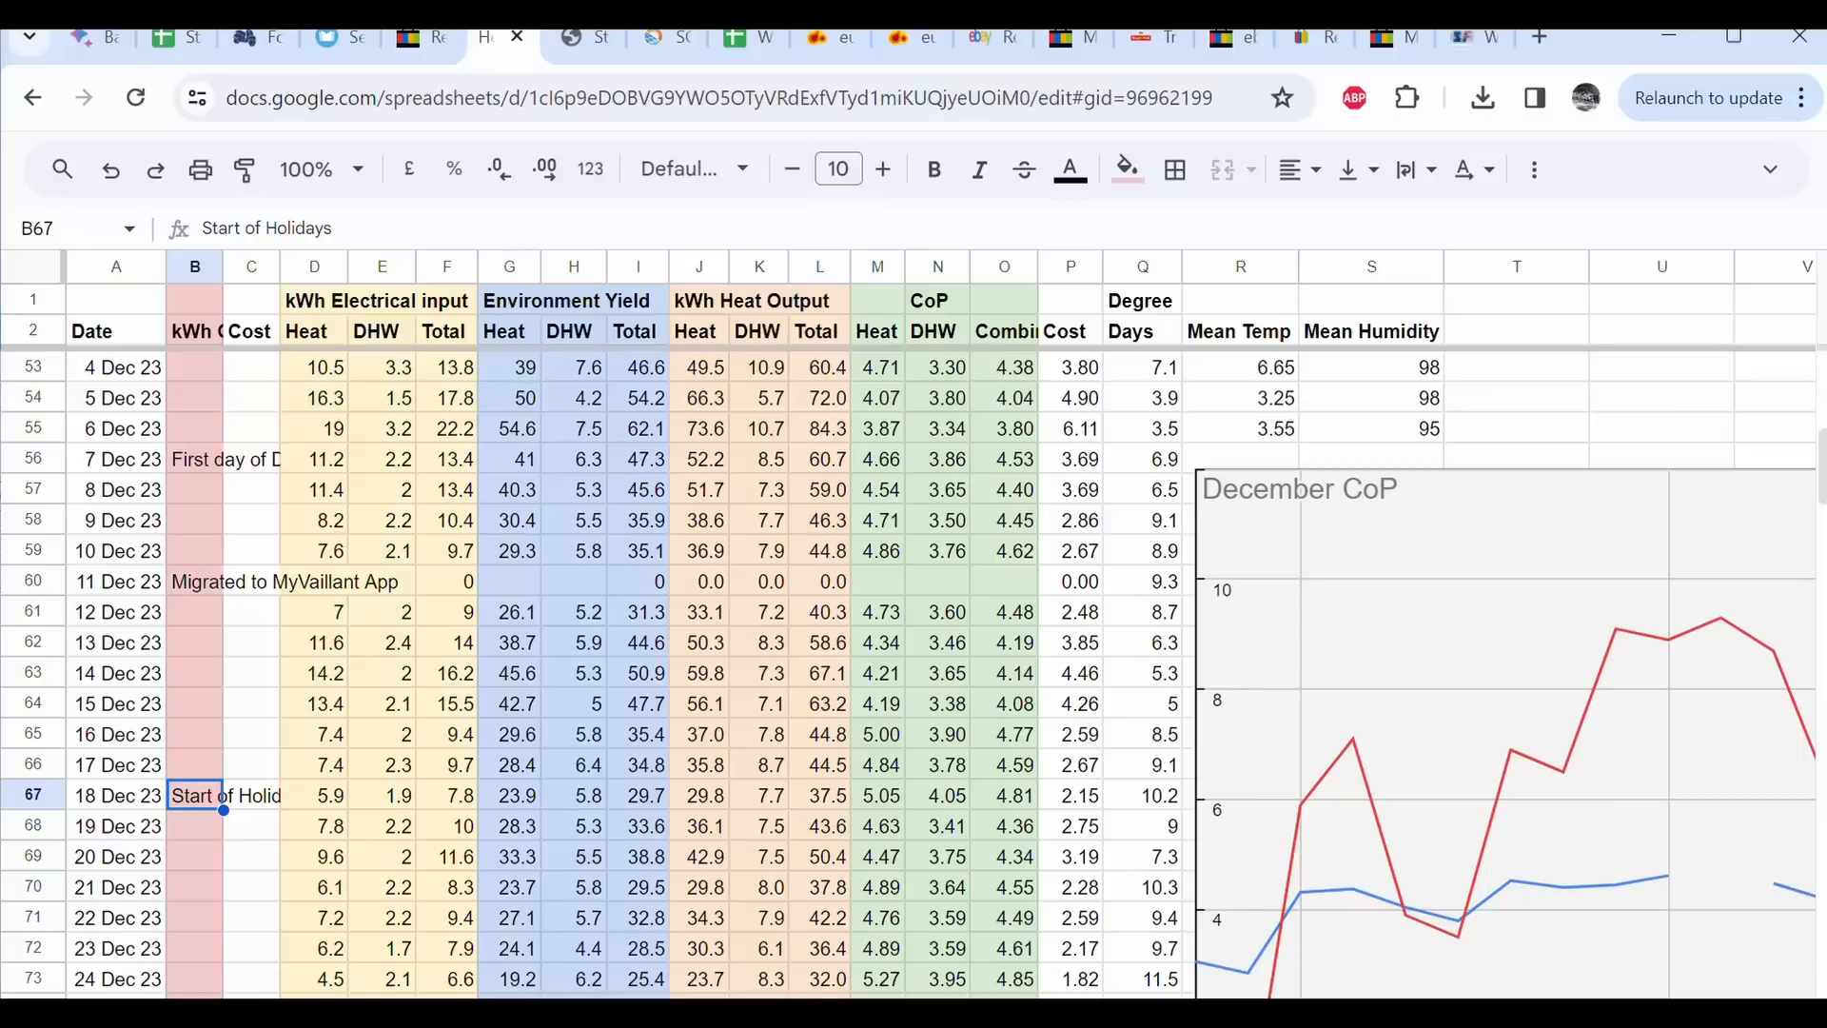
scroll(down, 3)
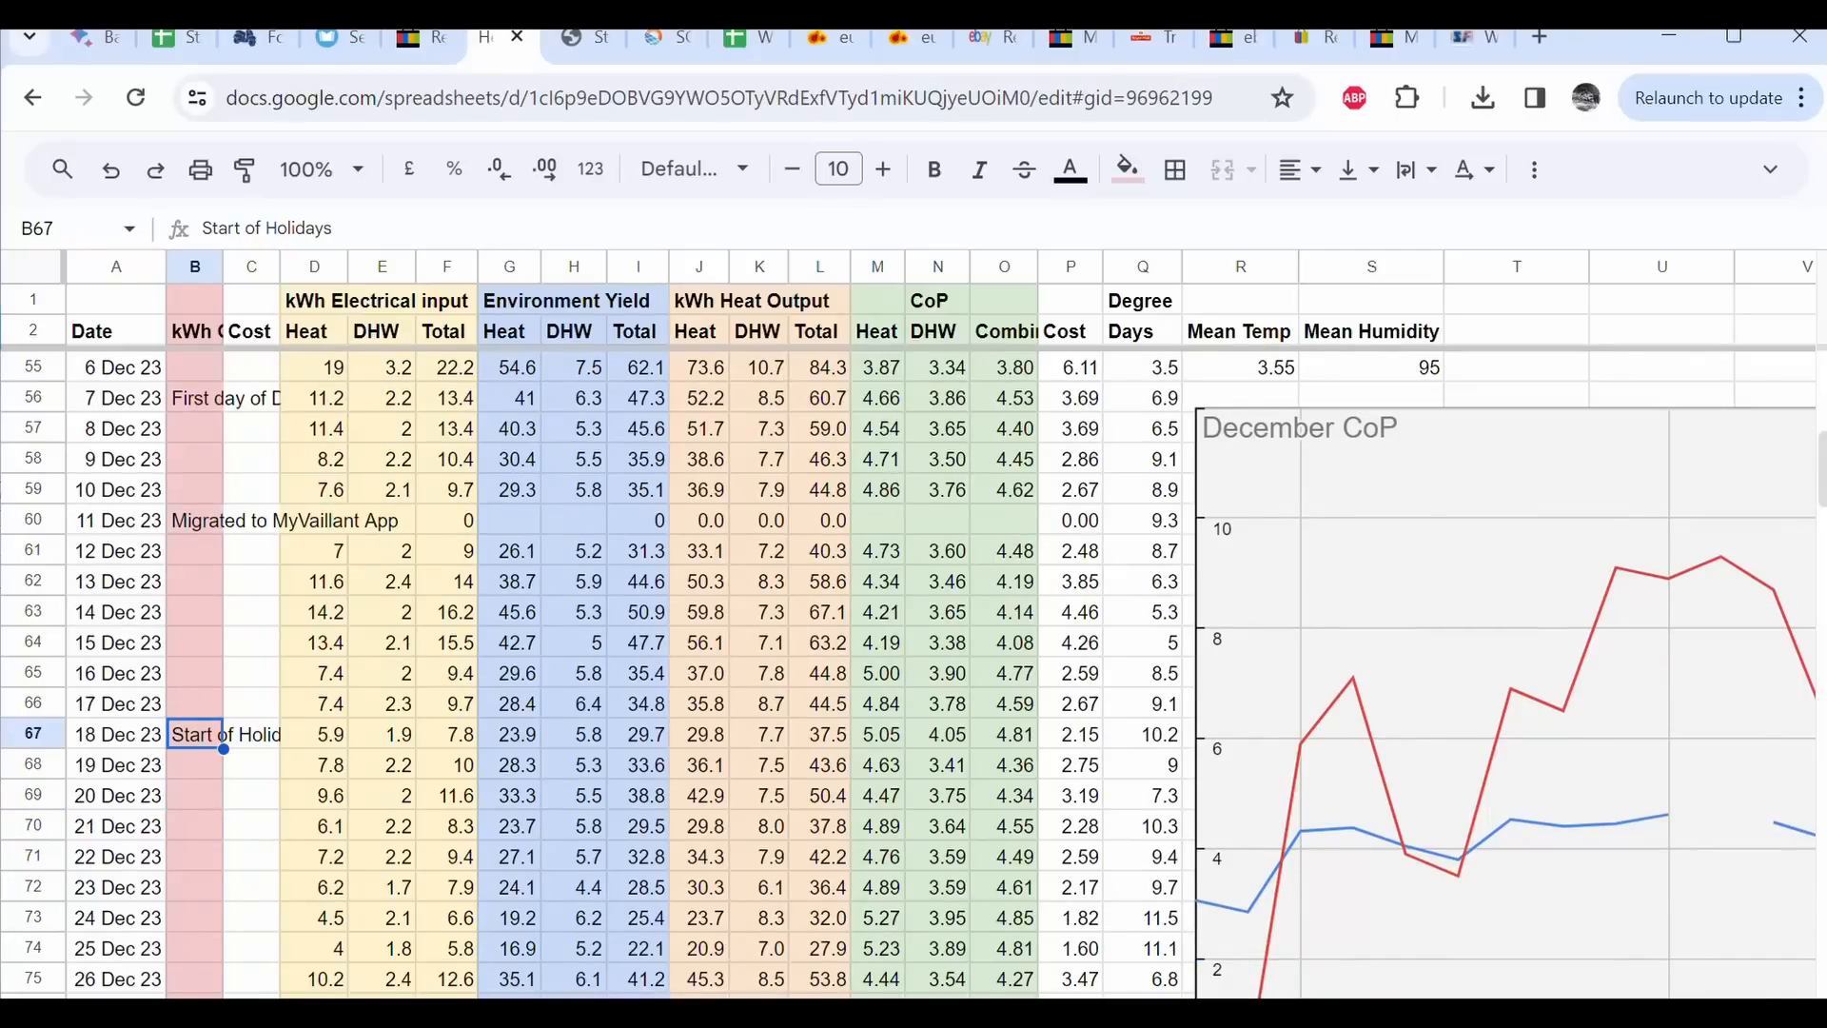
scroll(down, 3)
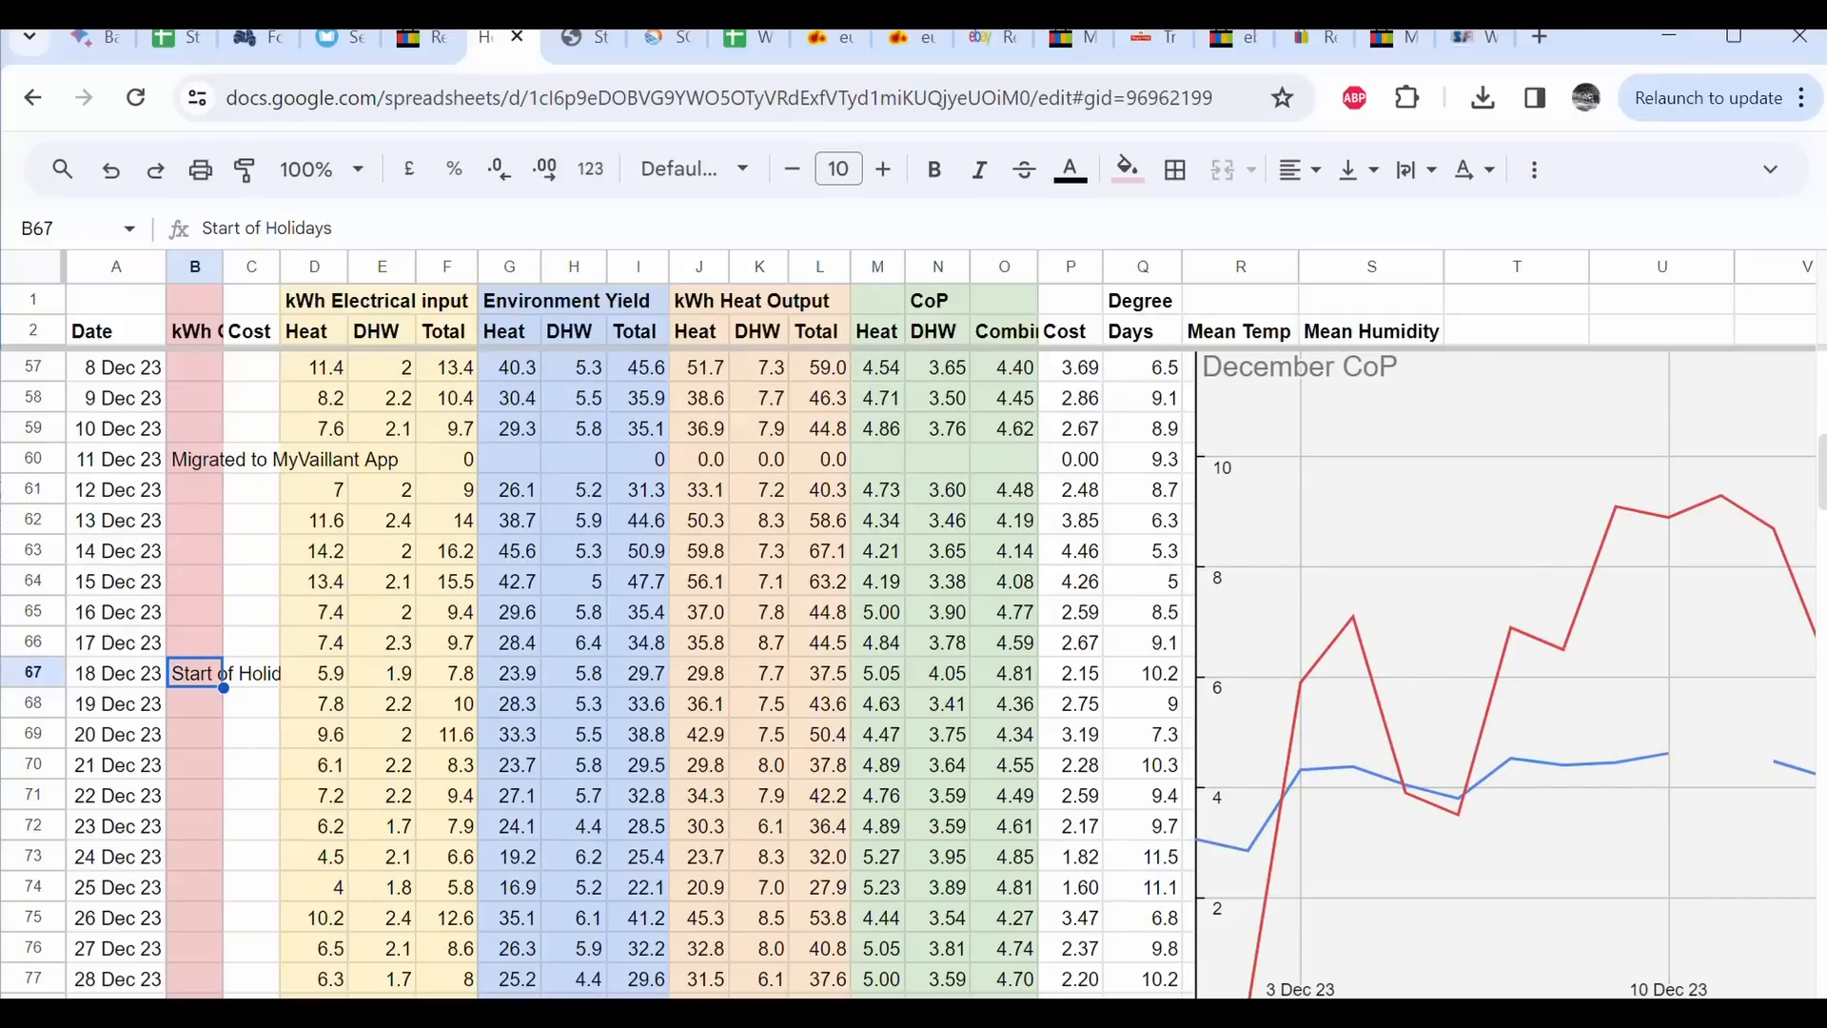
scroll(right, 3)
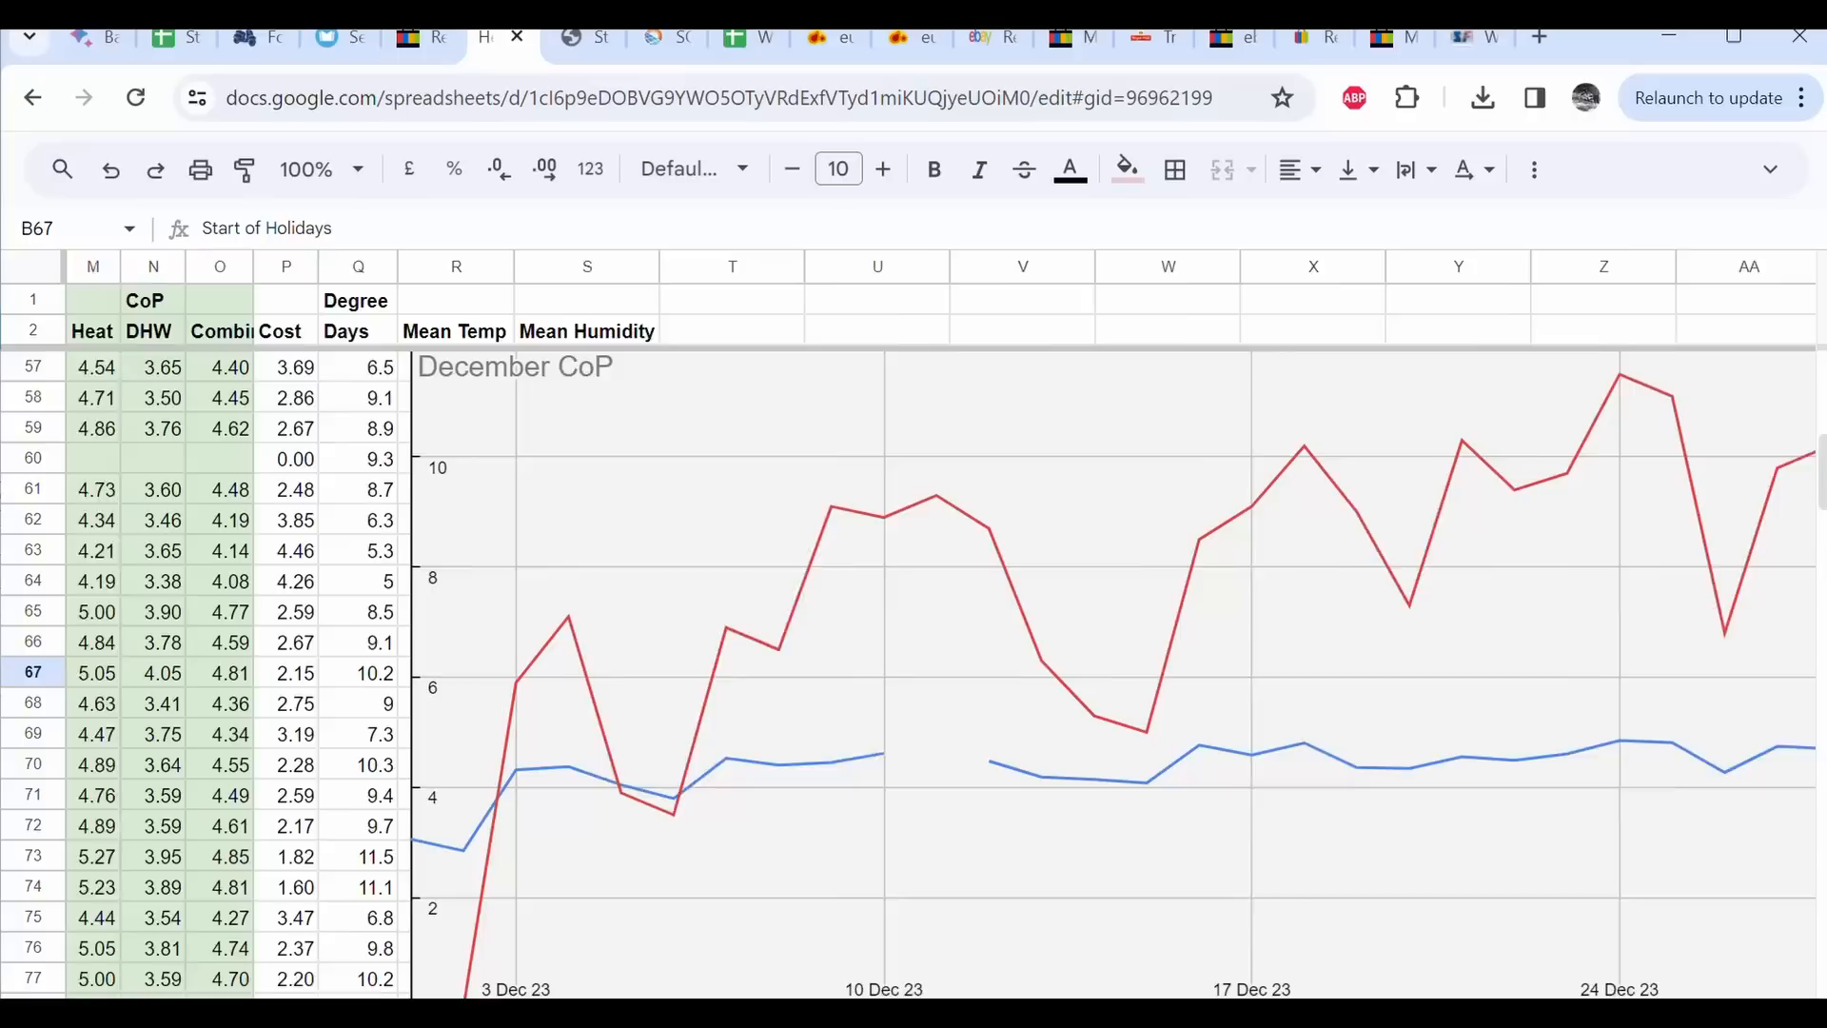
scroll(right, 3)
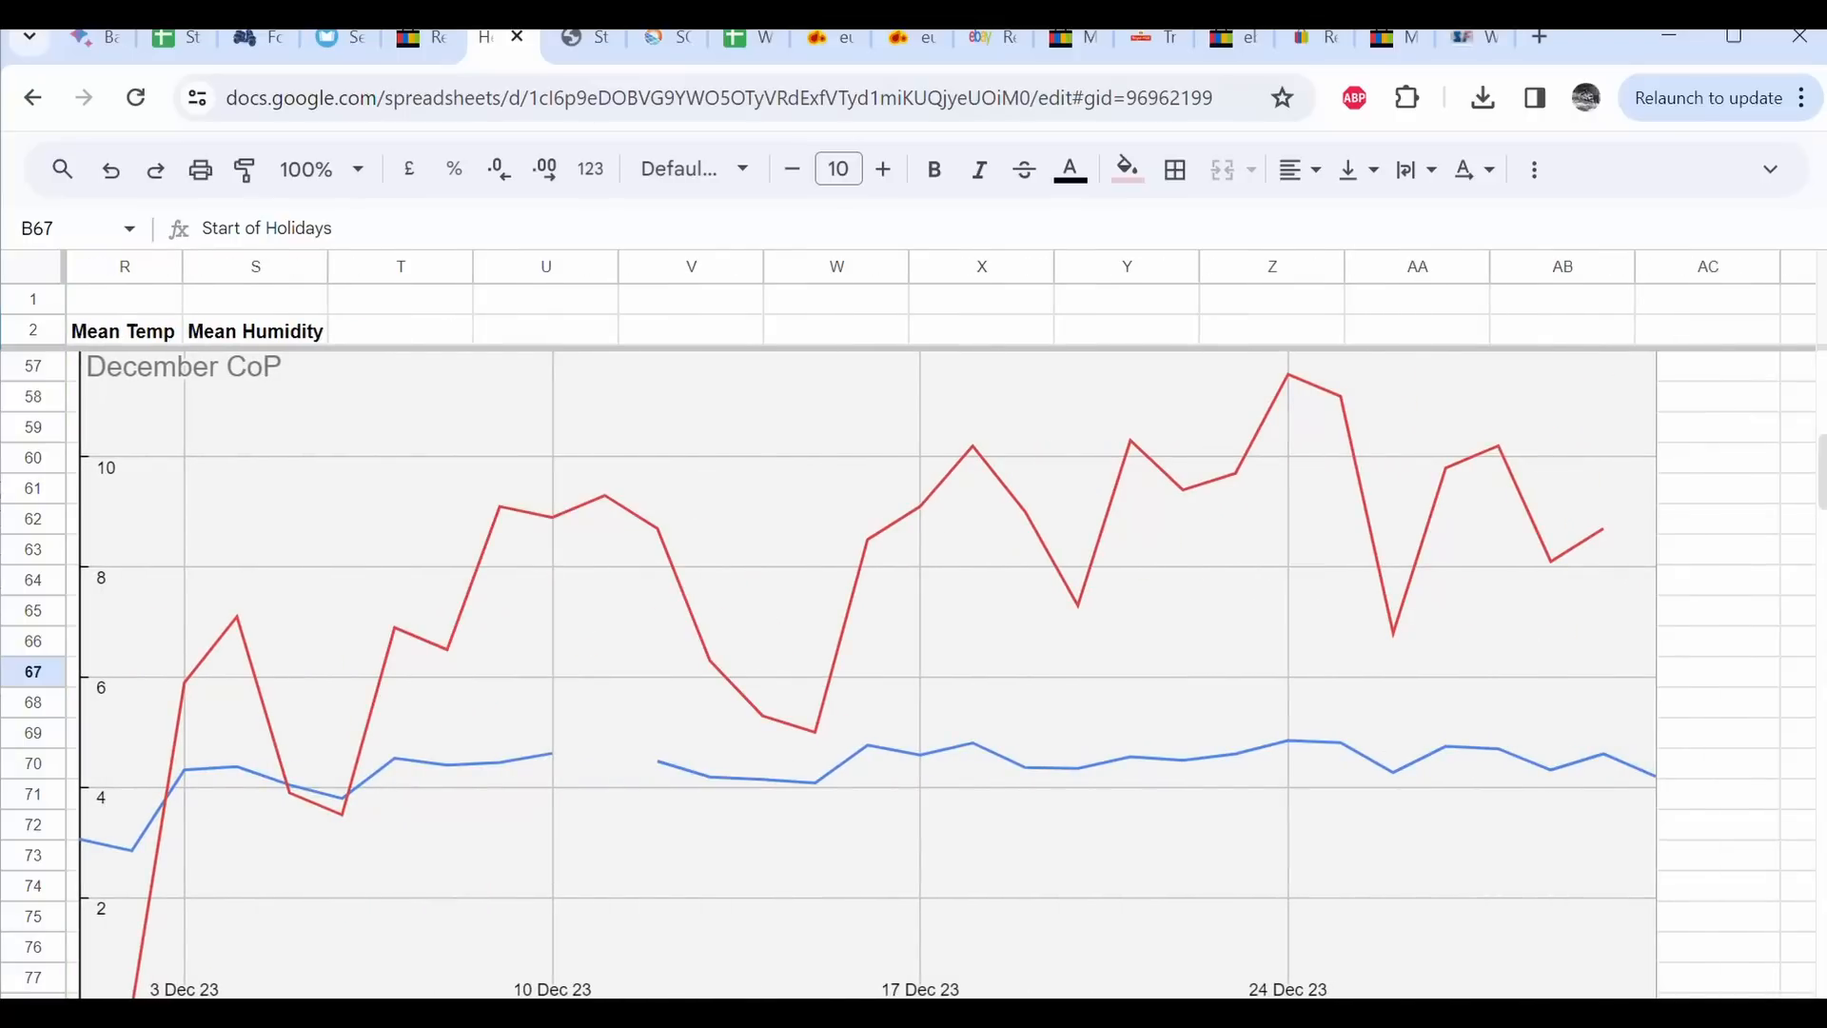
scroll(left, 3)
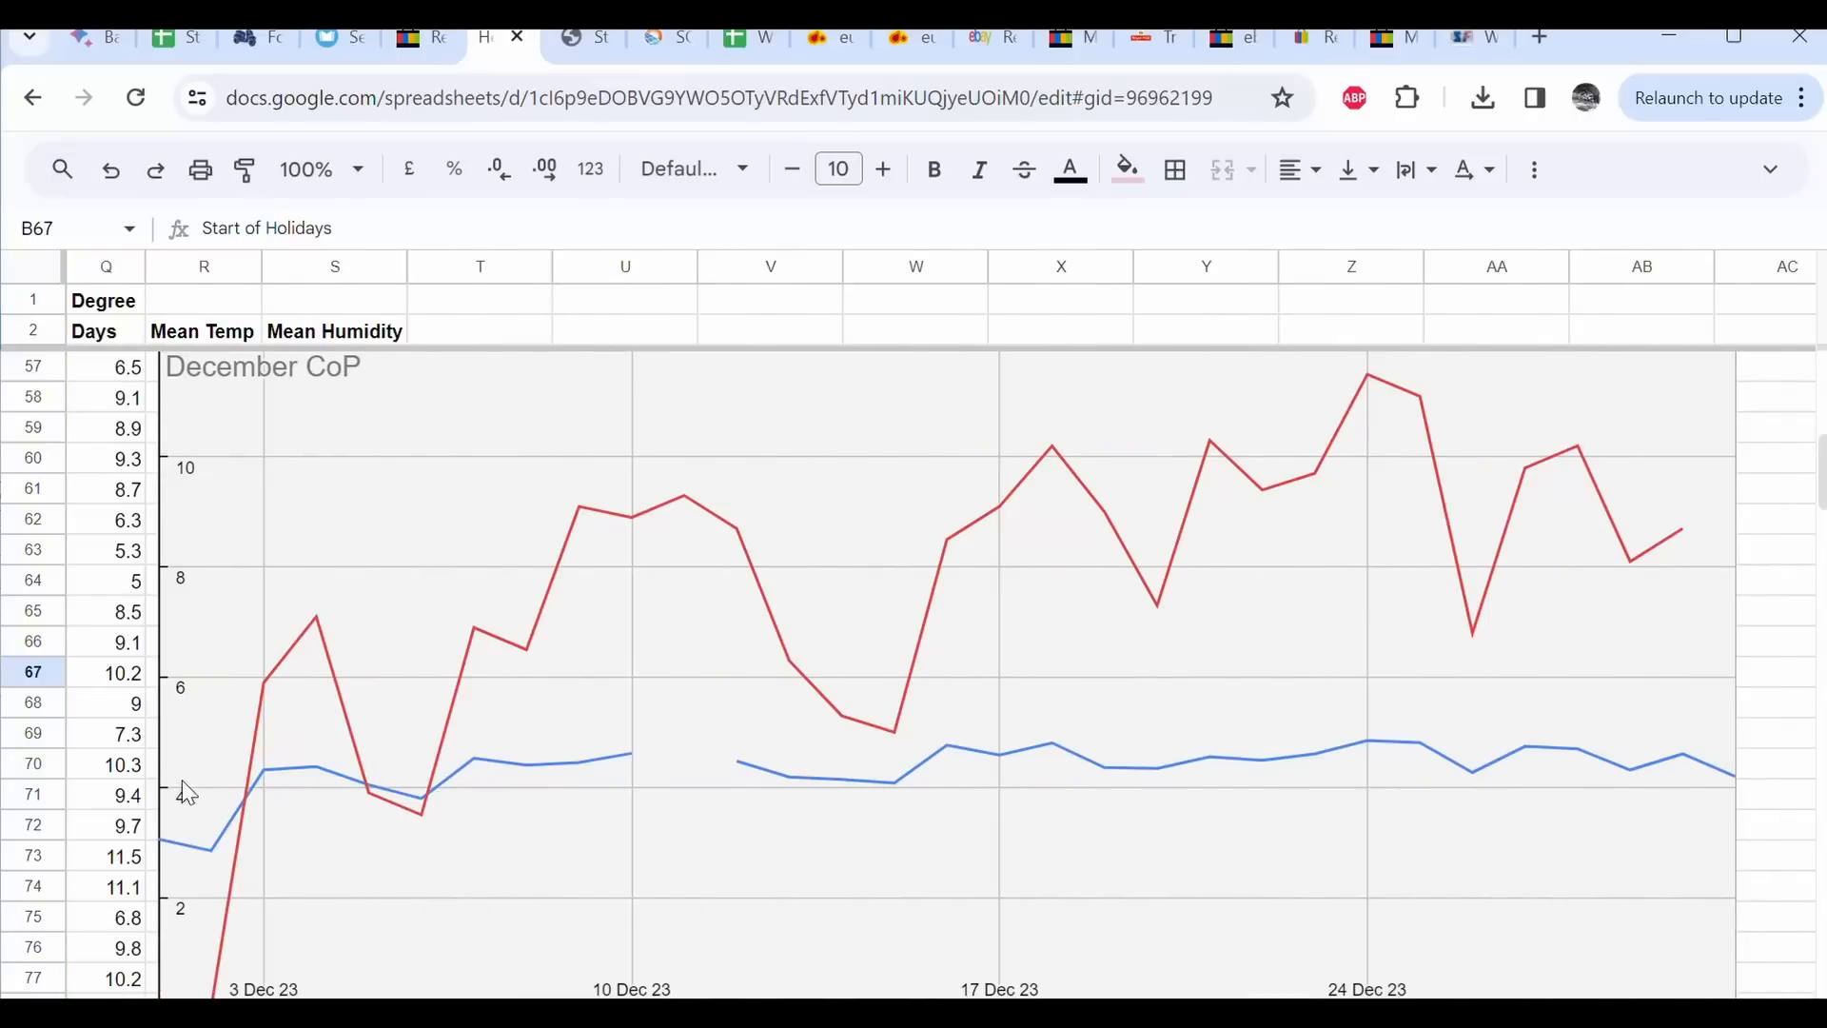
mouse_move(696, 501)
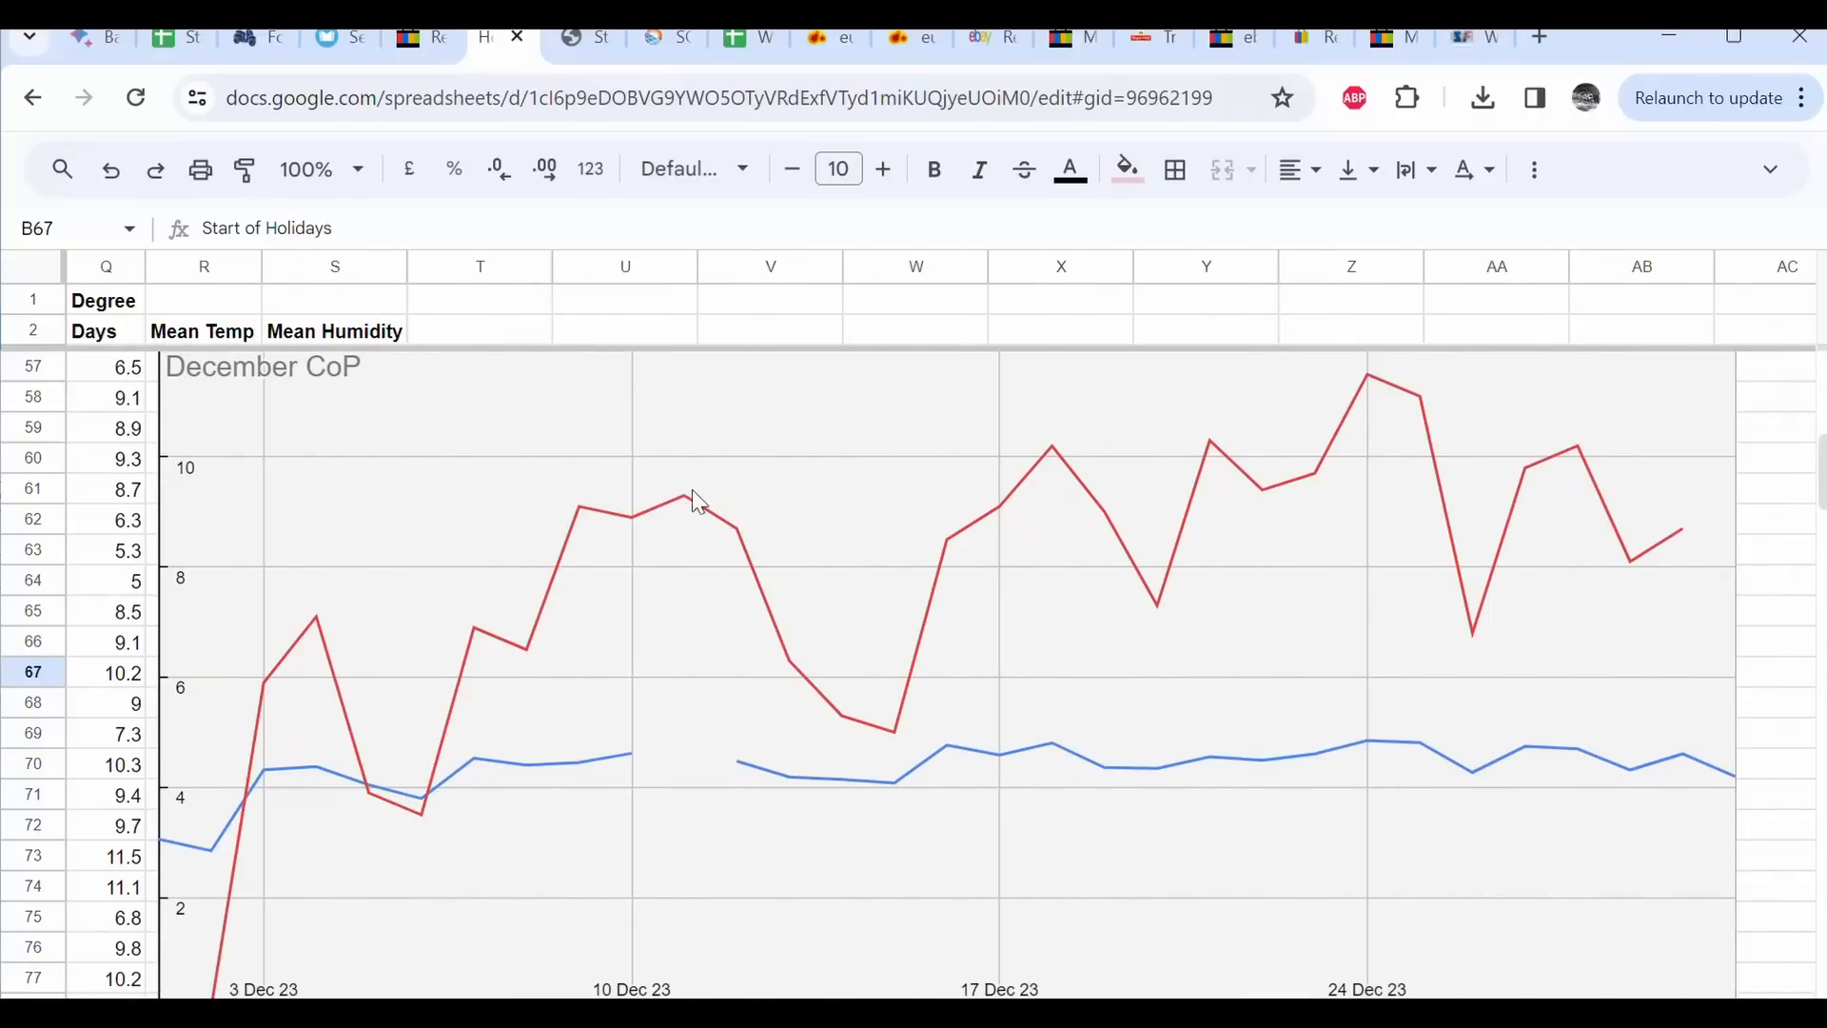
mouse_move(1703, 498)
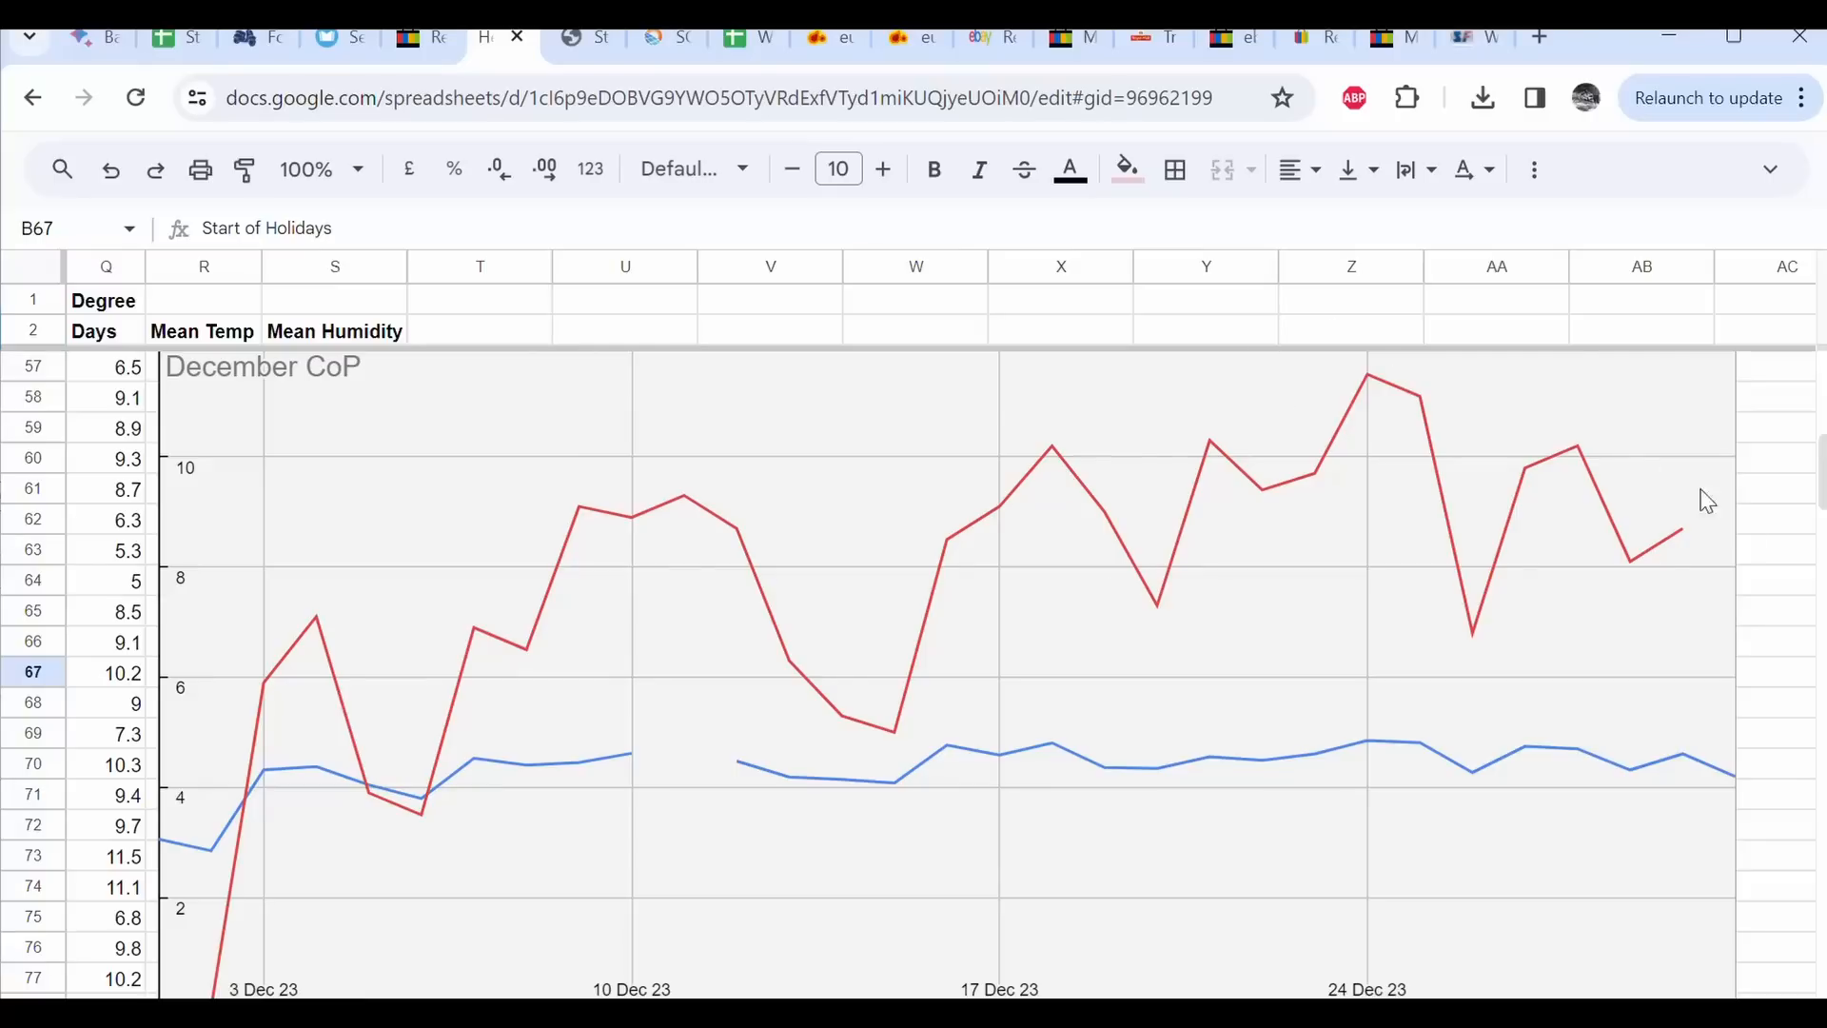
mouse_move(225, 862)
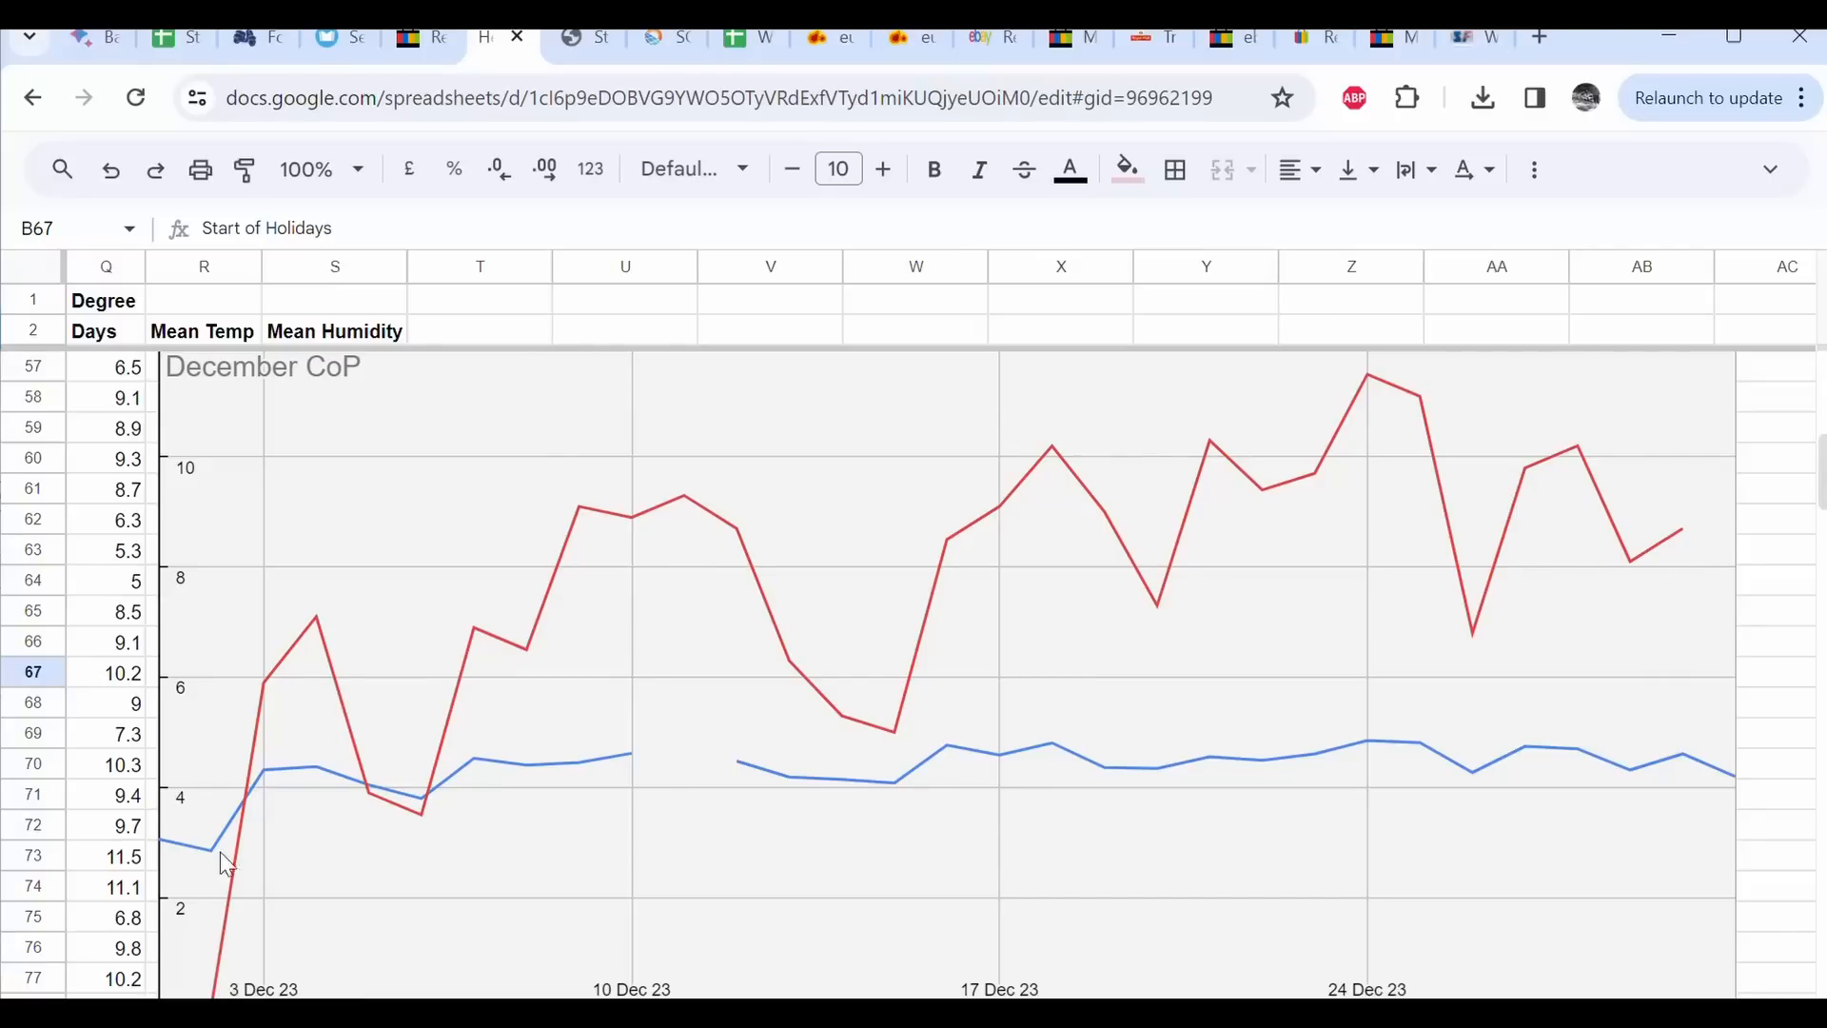
mouse_move(673, 816)
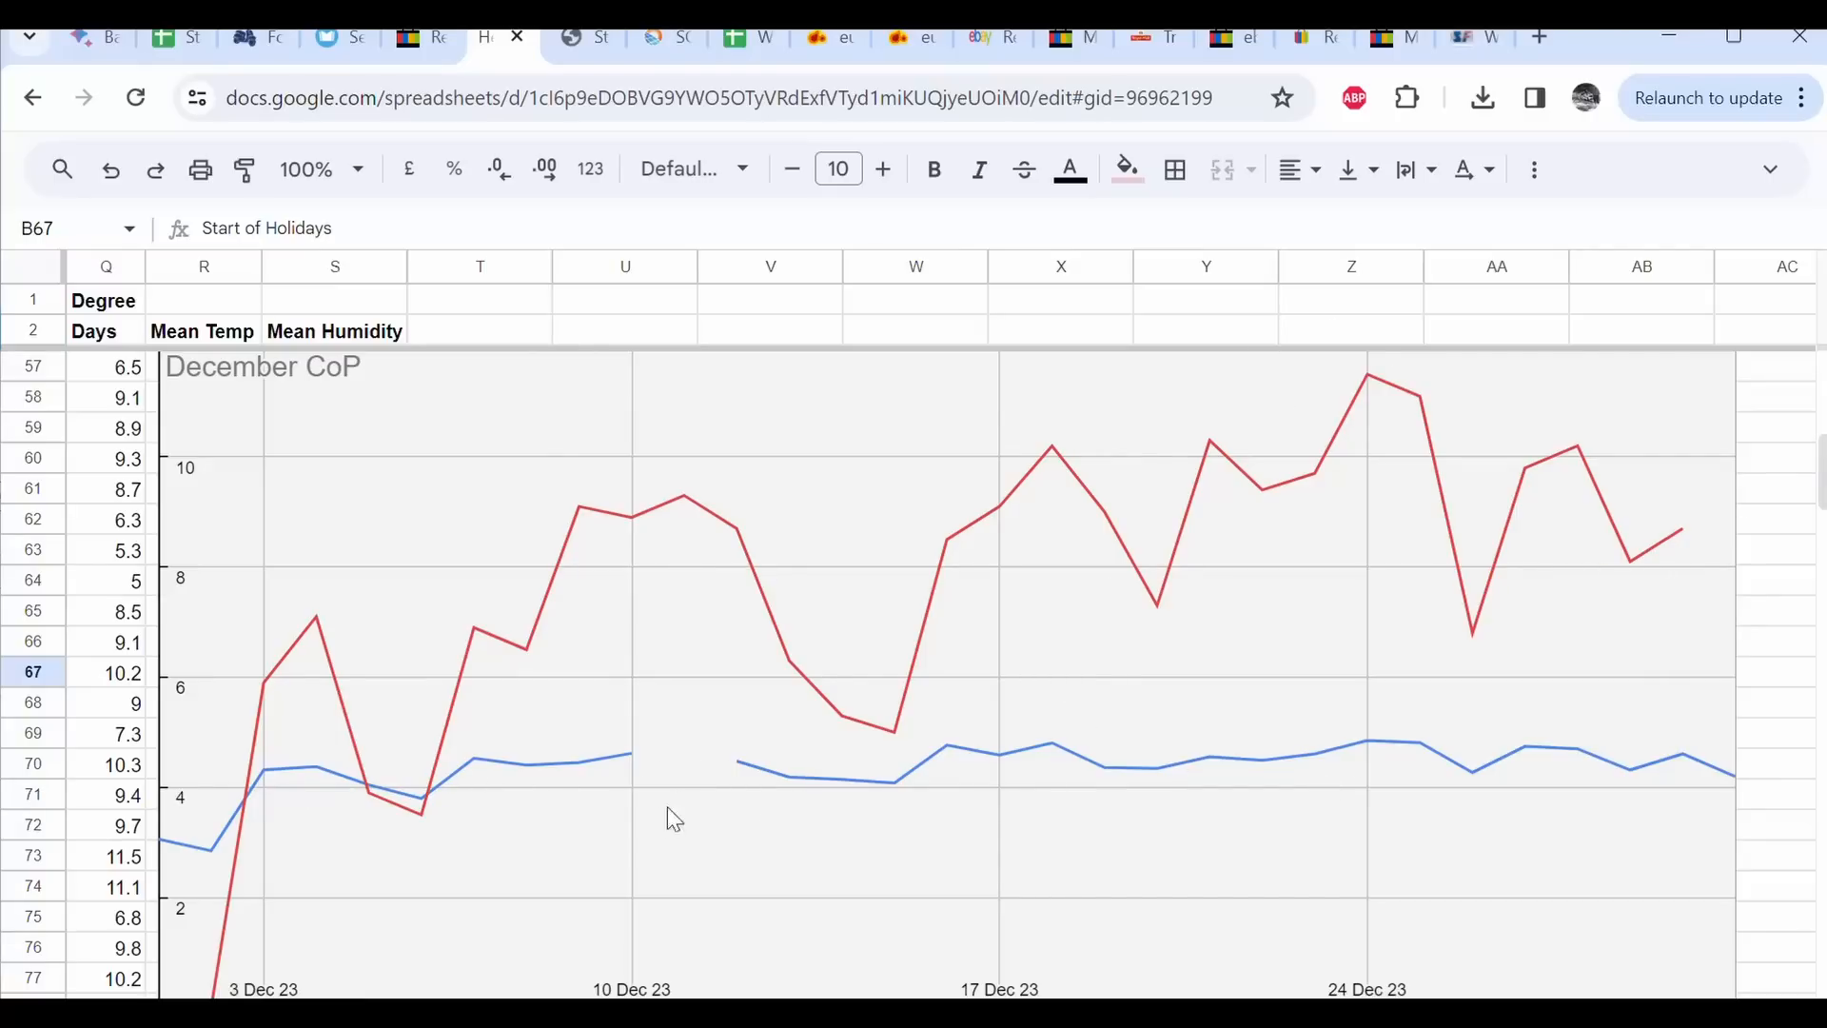
mouse_move(353, 795)
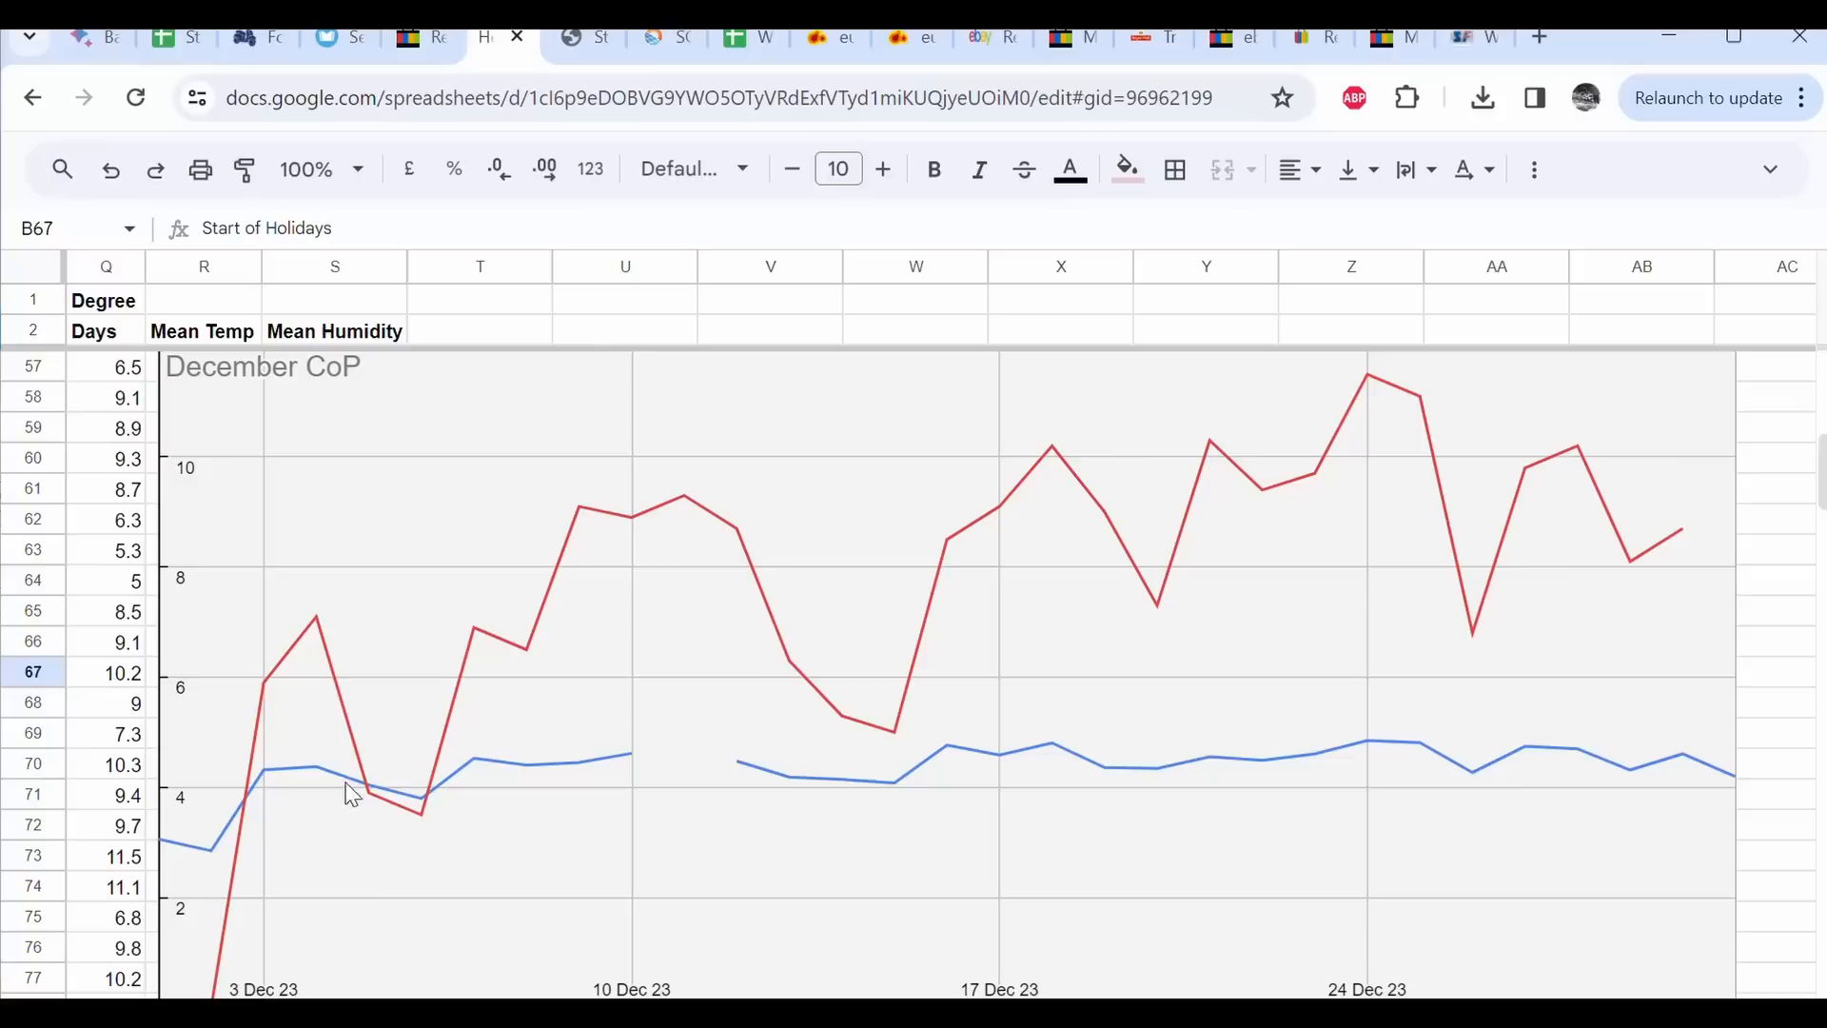
mouse_move(1605, 789)
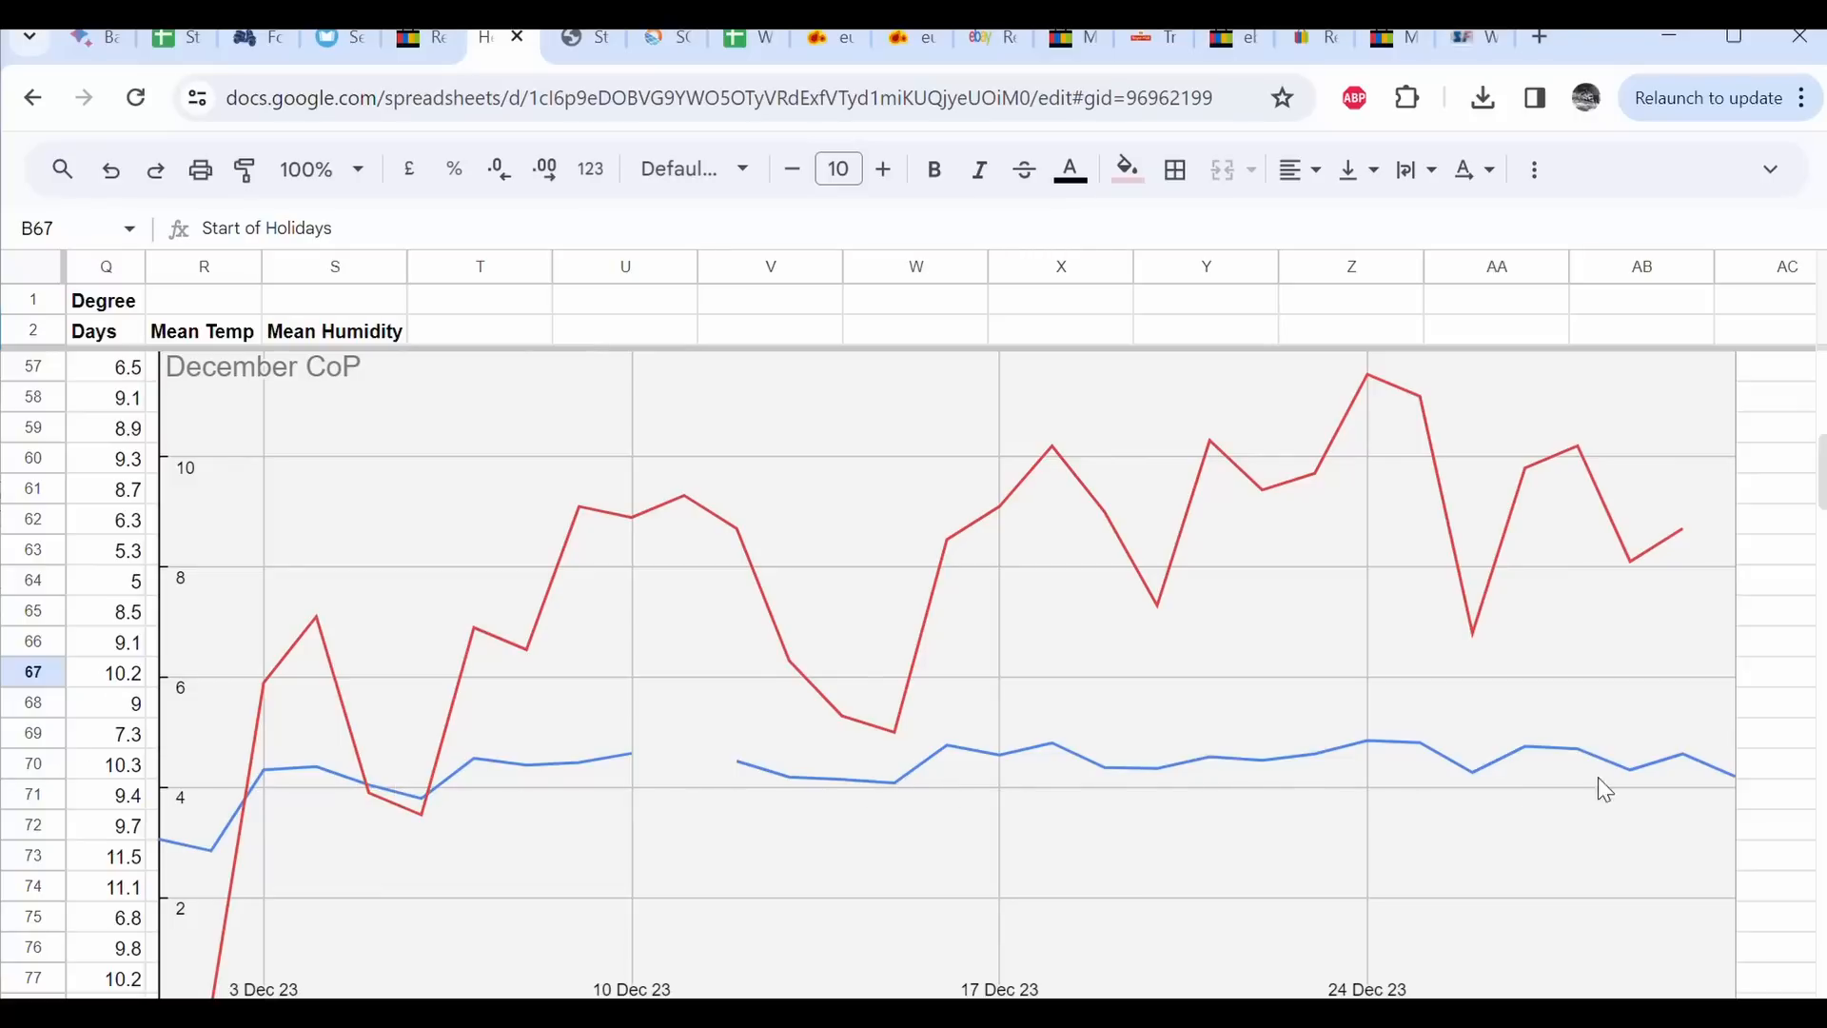
mouse_move(1052, 805)
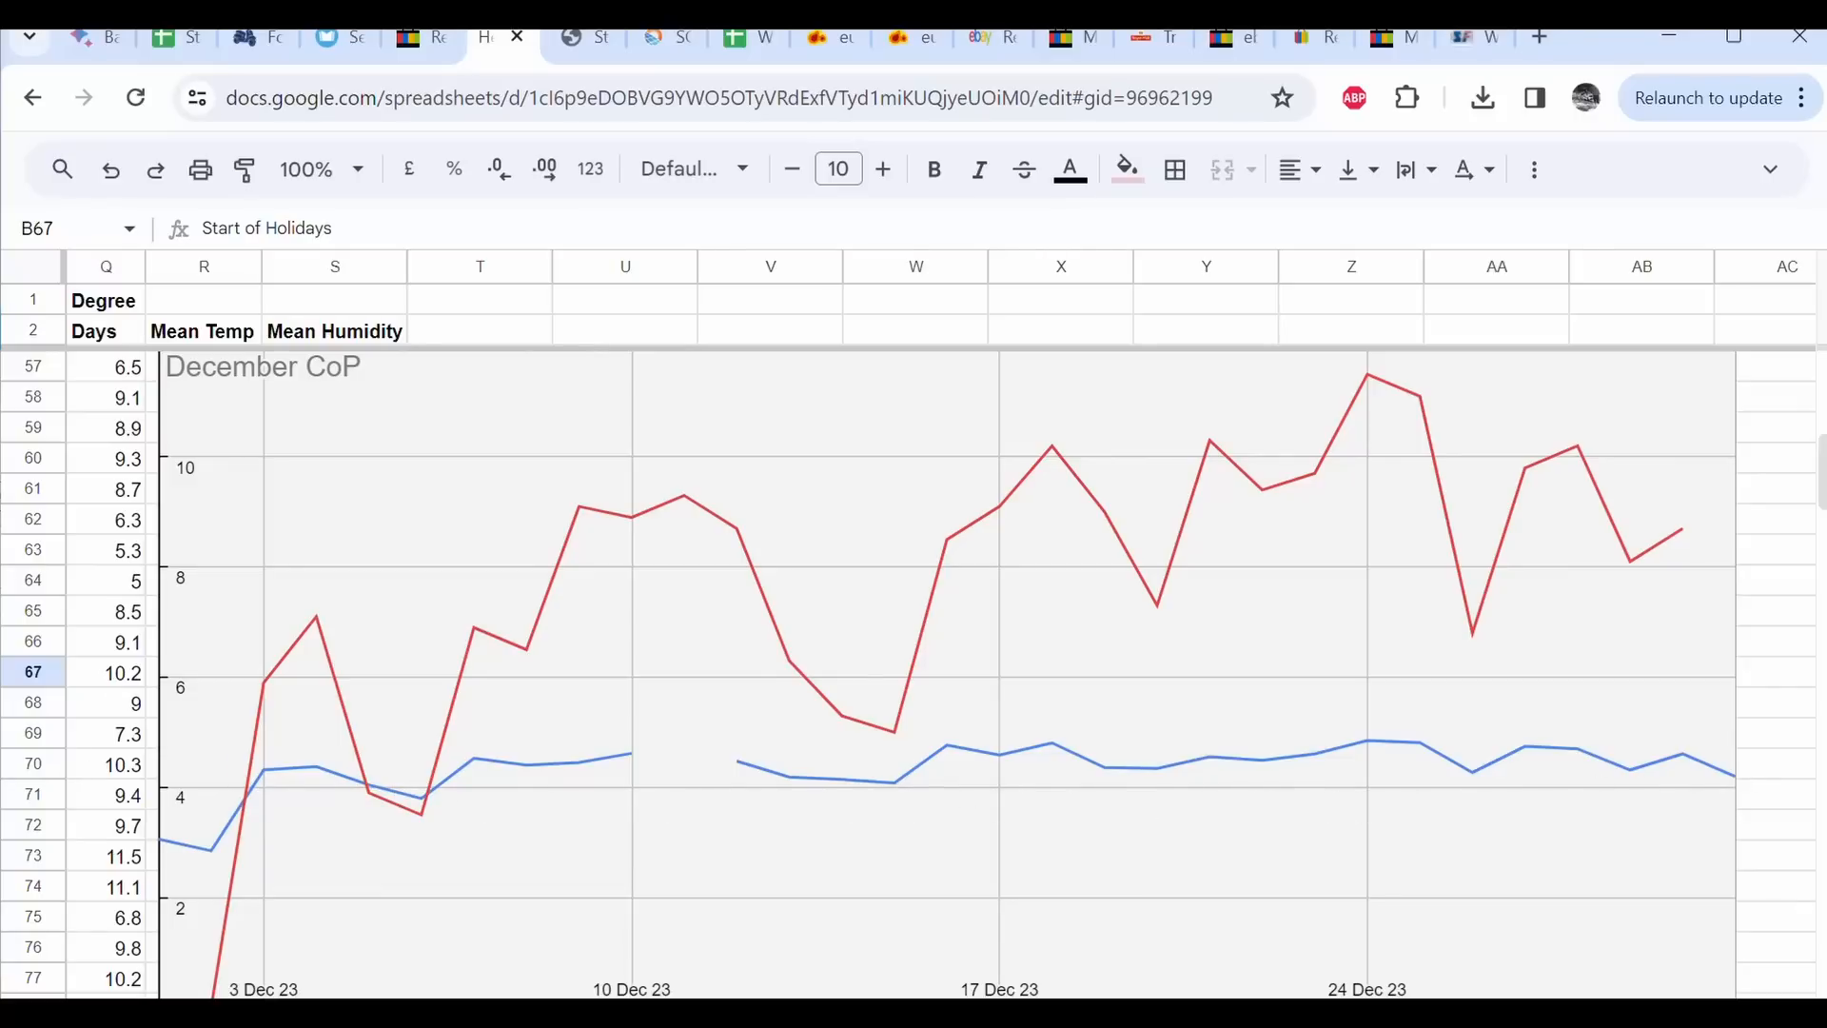
- Scroll to the December daily readings and the Dec Total row 81
scroll(left, 3)
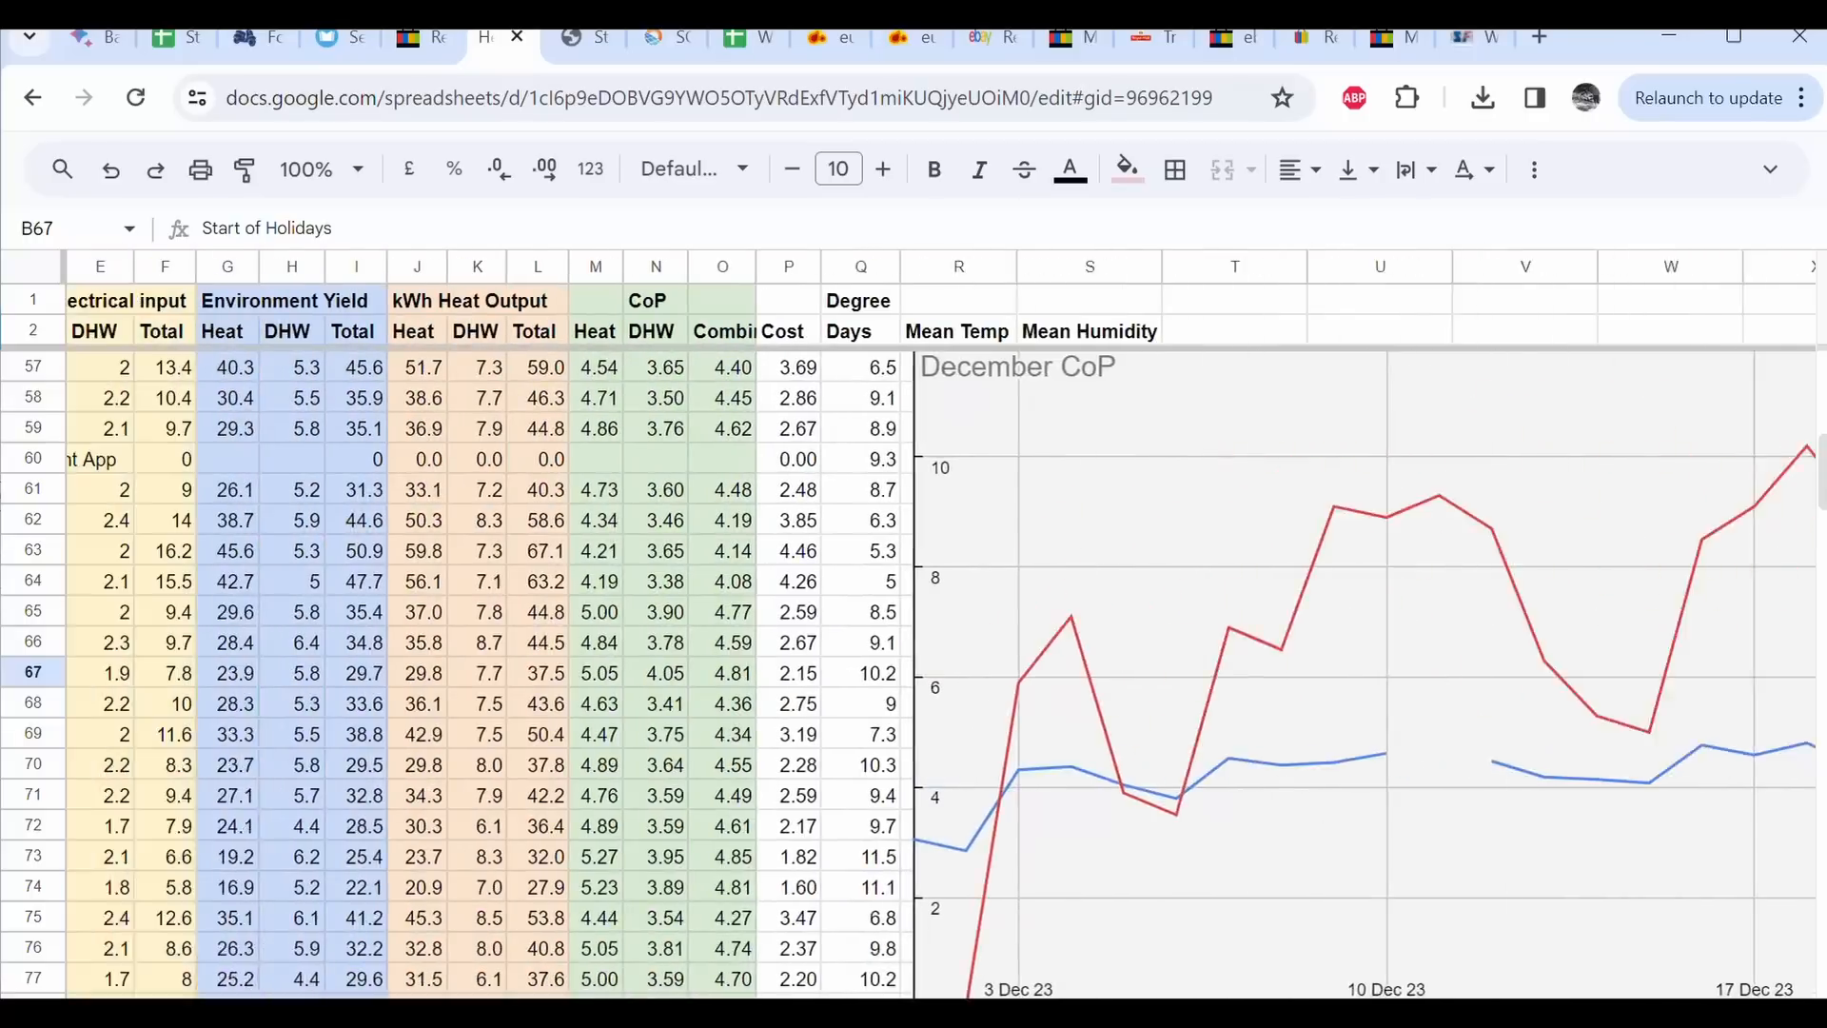
scroll(left, 3)
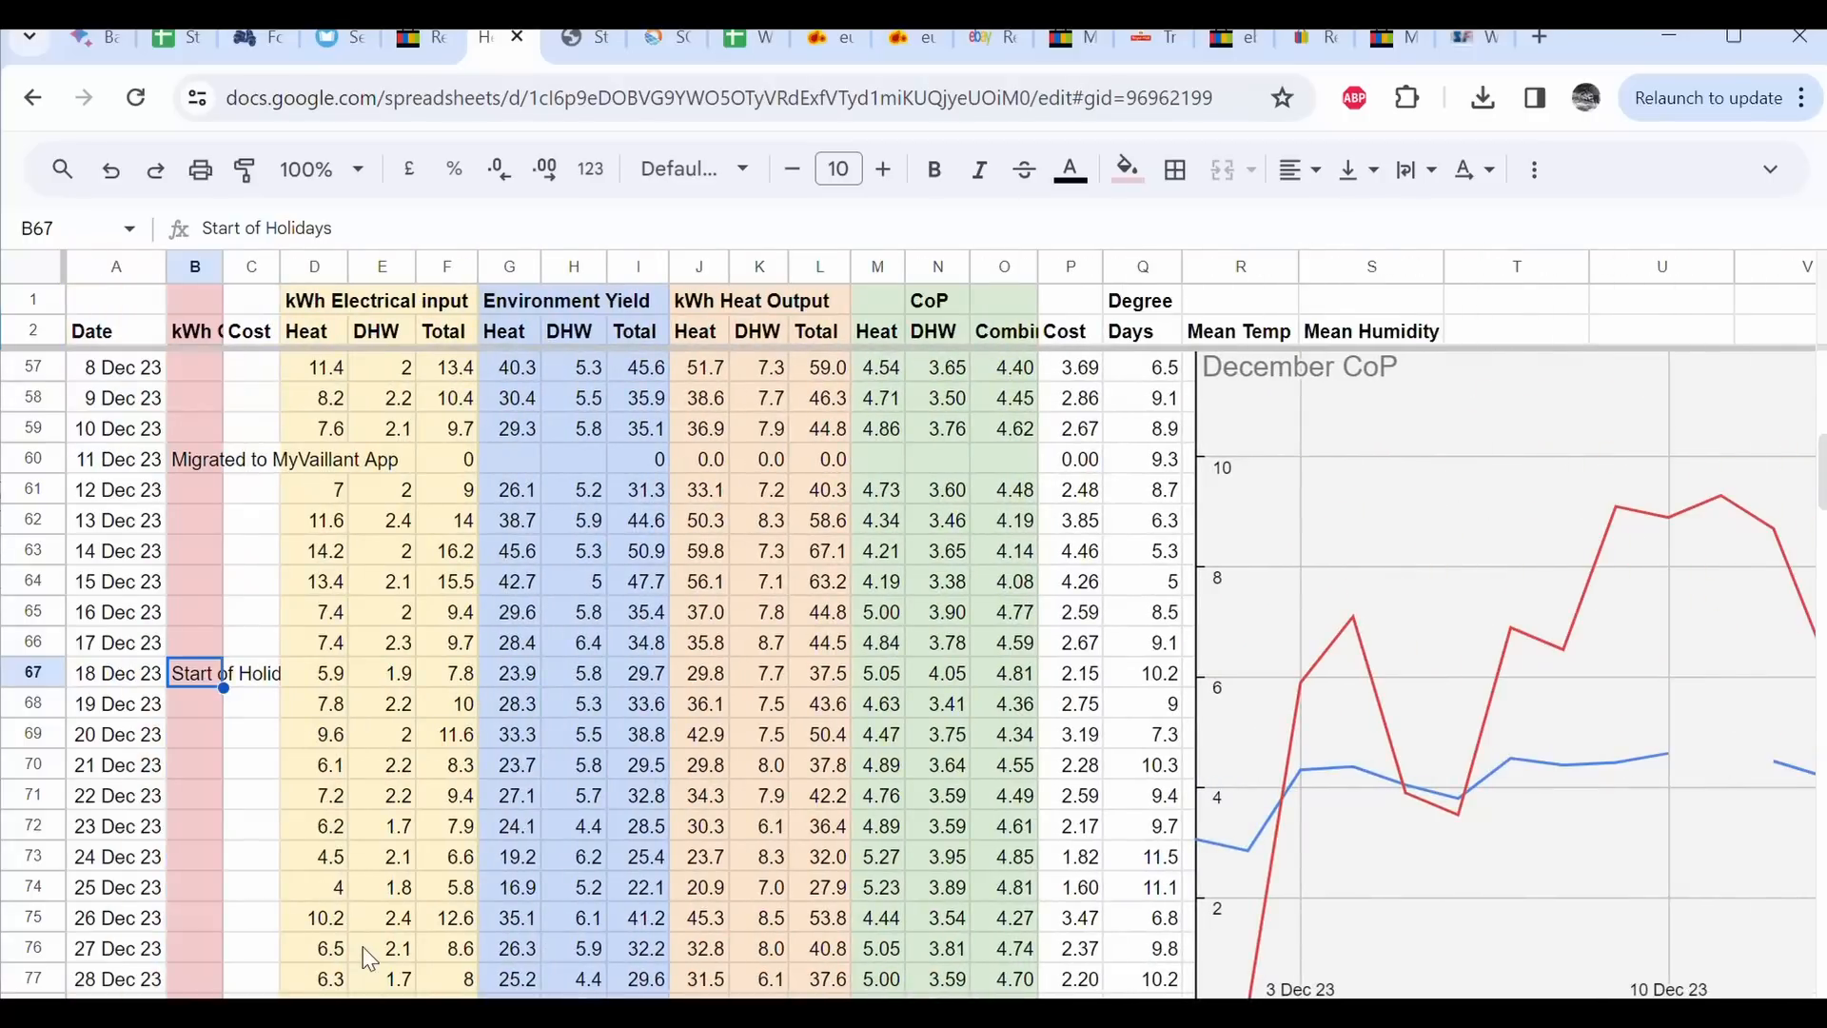
scroll(down, 3)
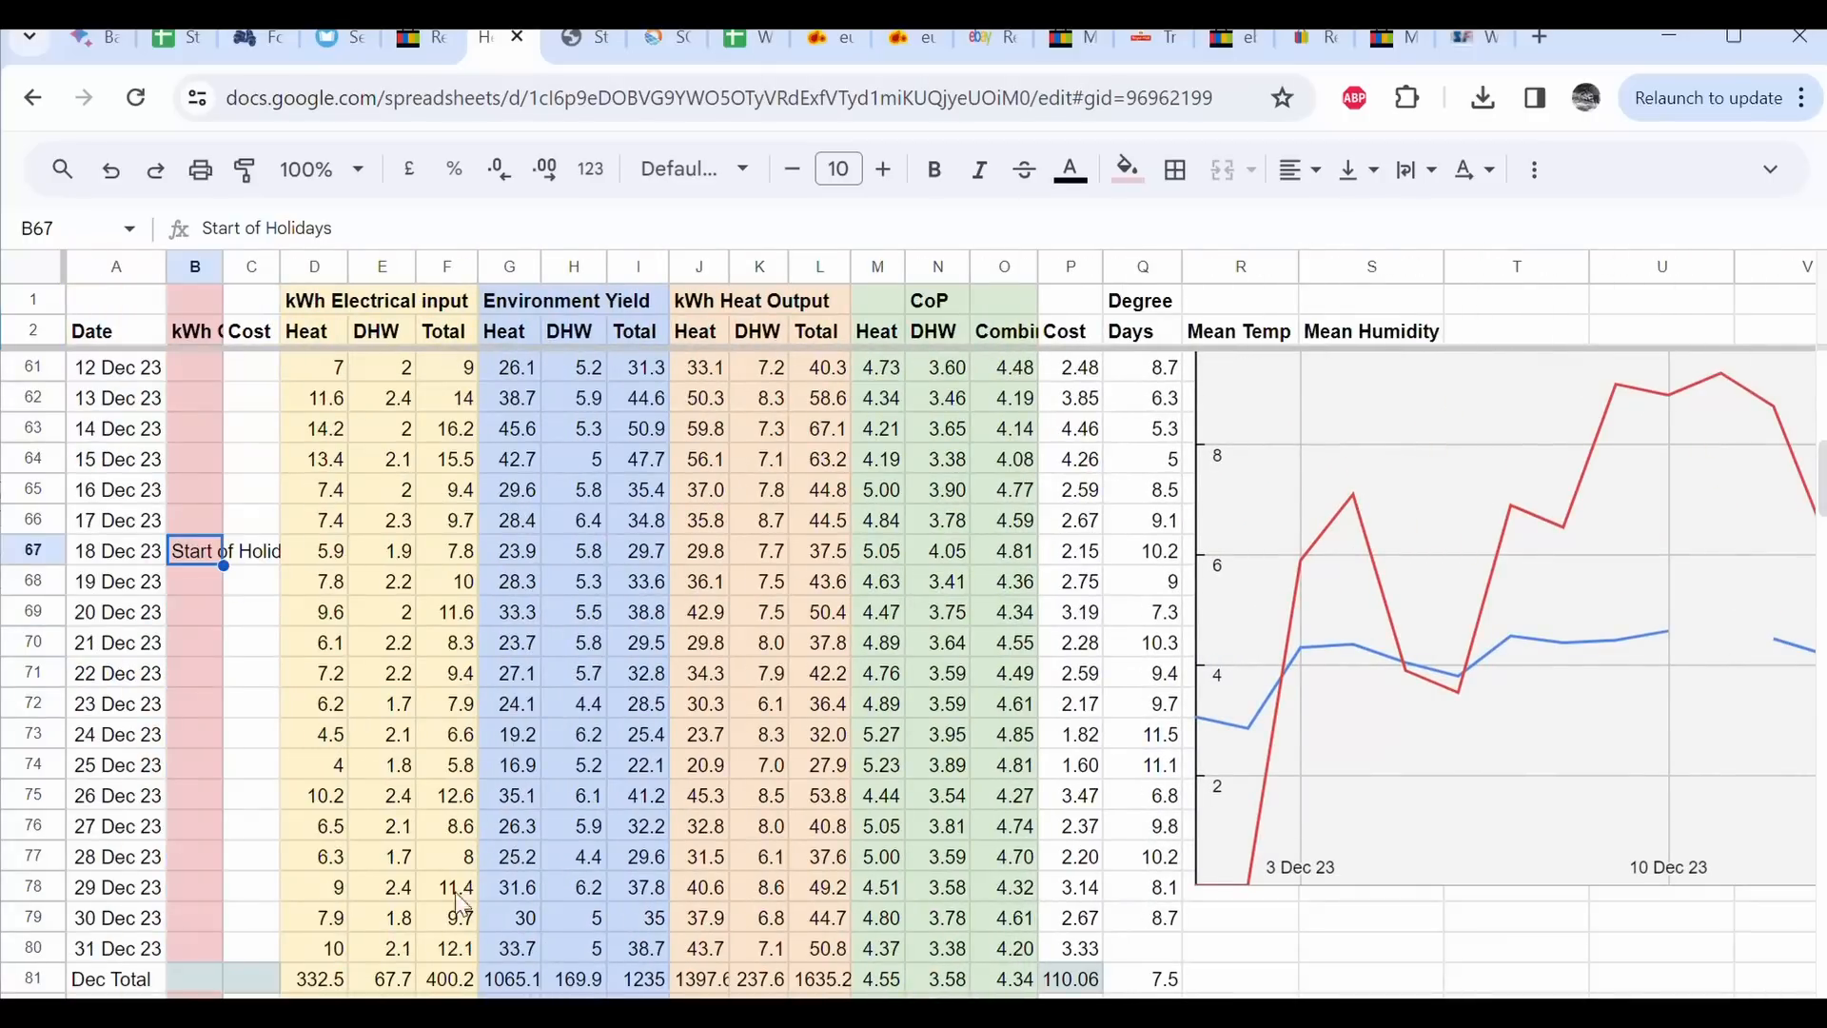
scroll(down, 3)
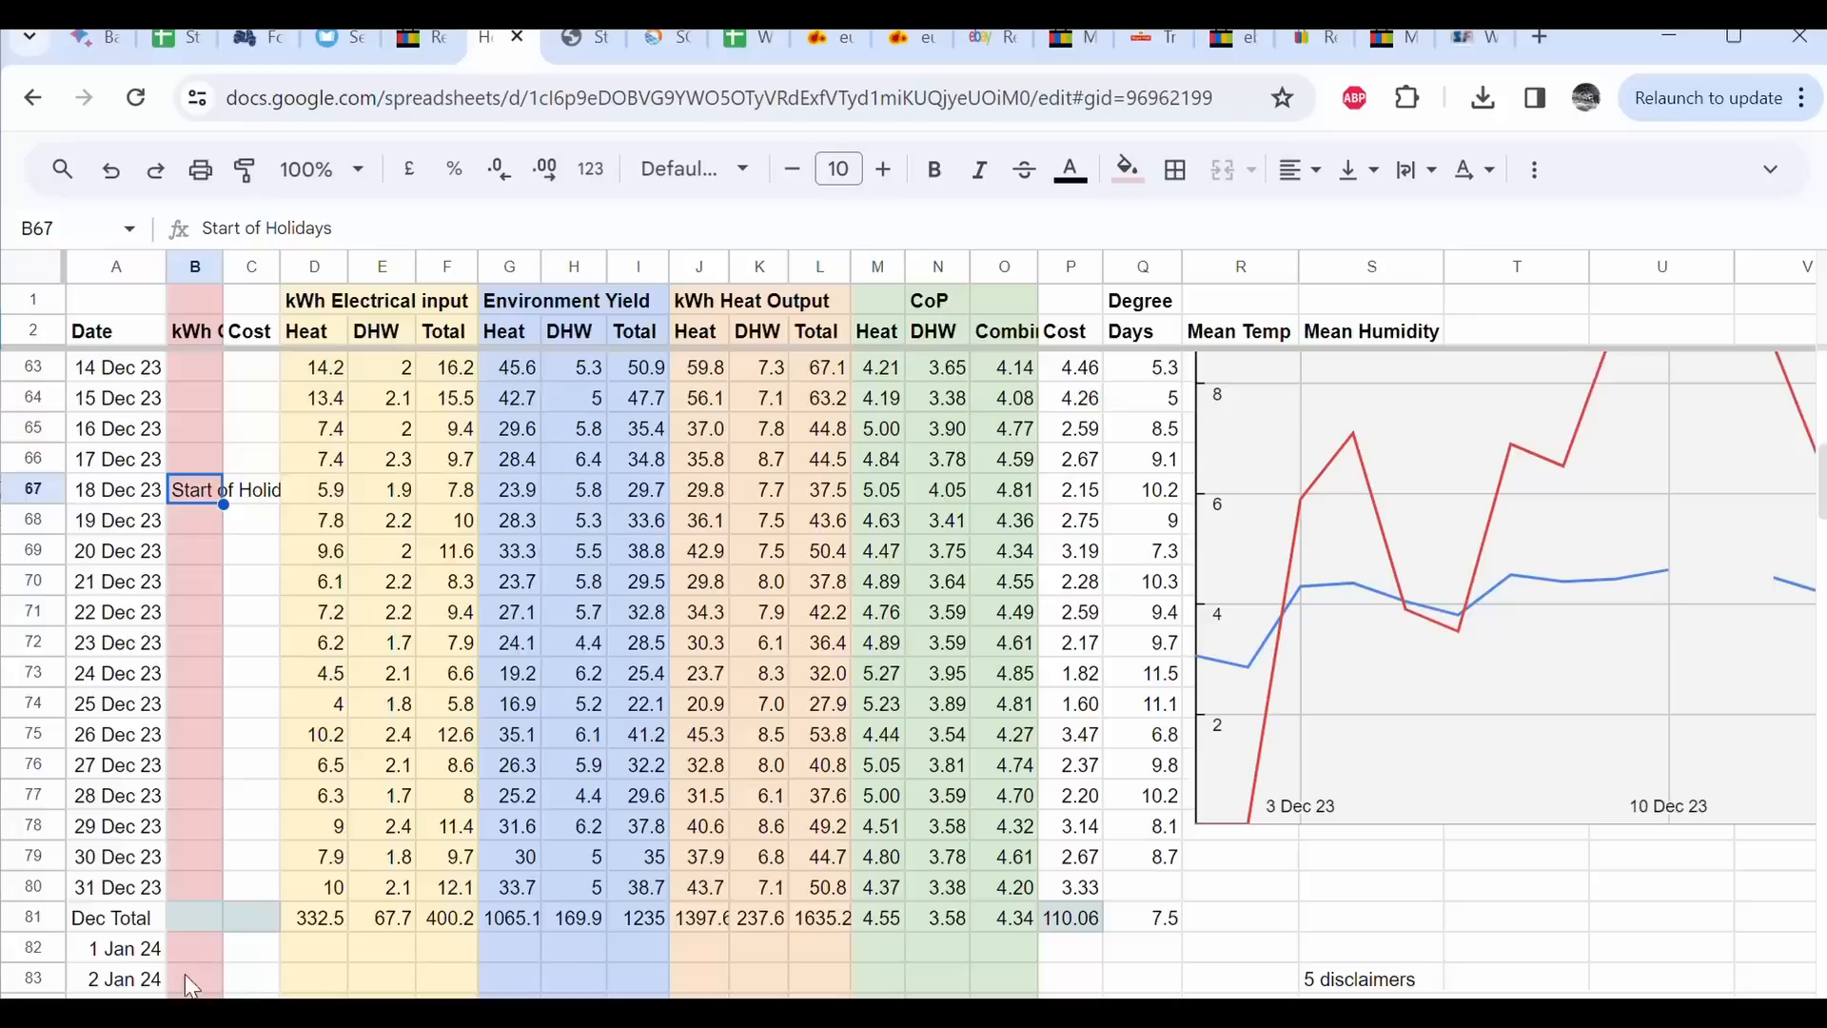
mouse_move(315, 944)
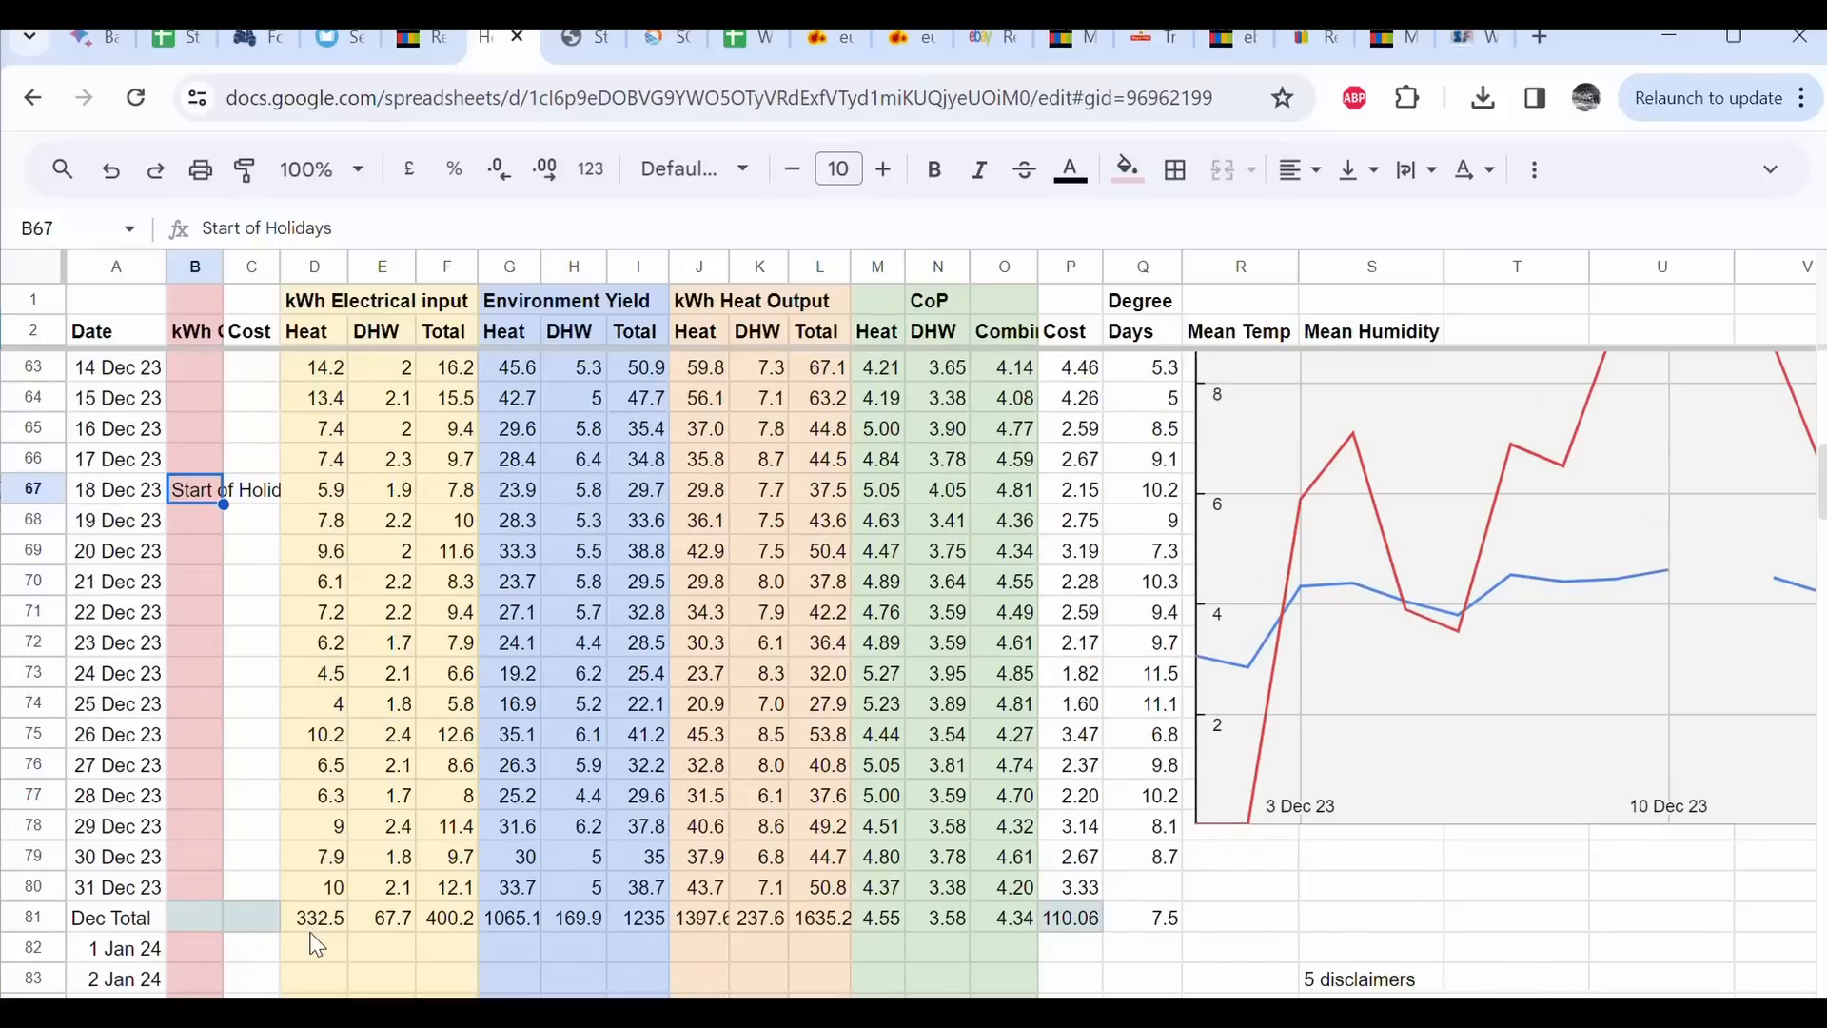
mouse_move(265, 933)
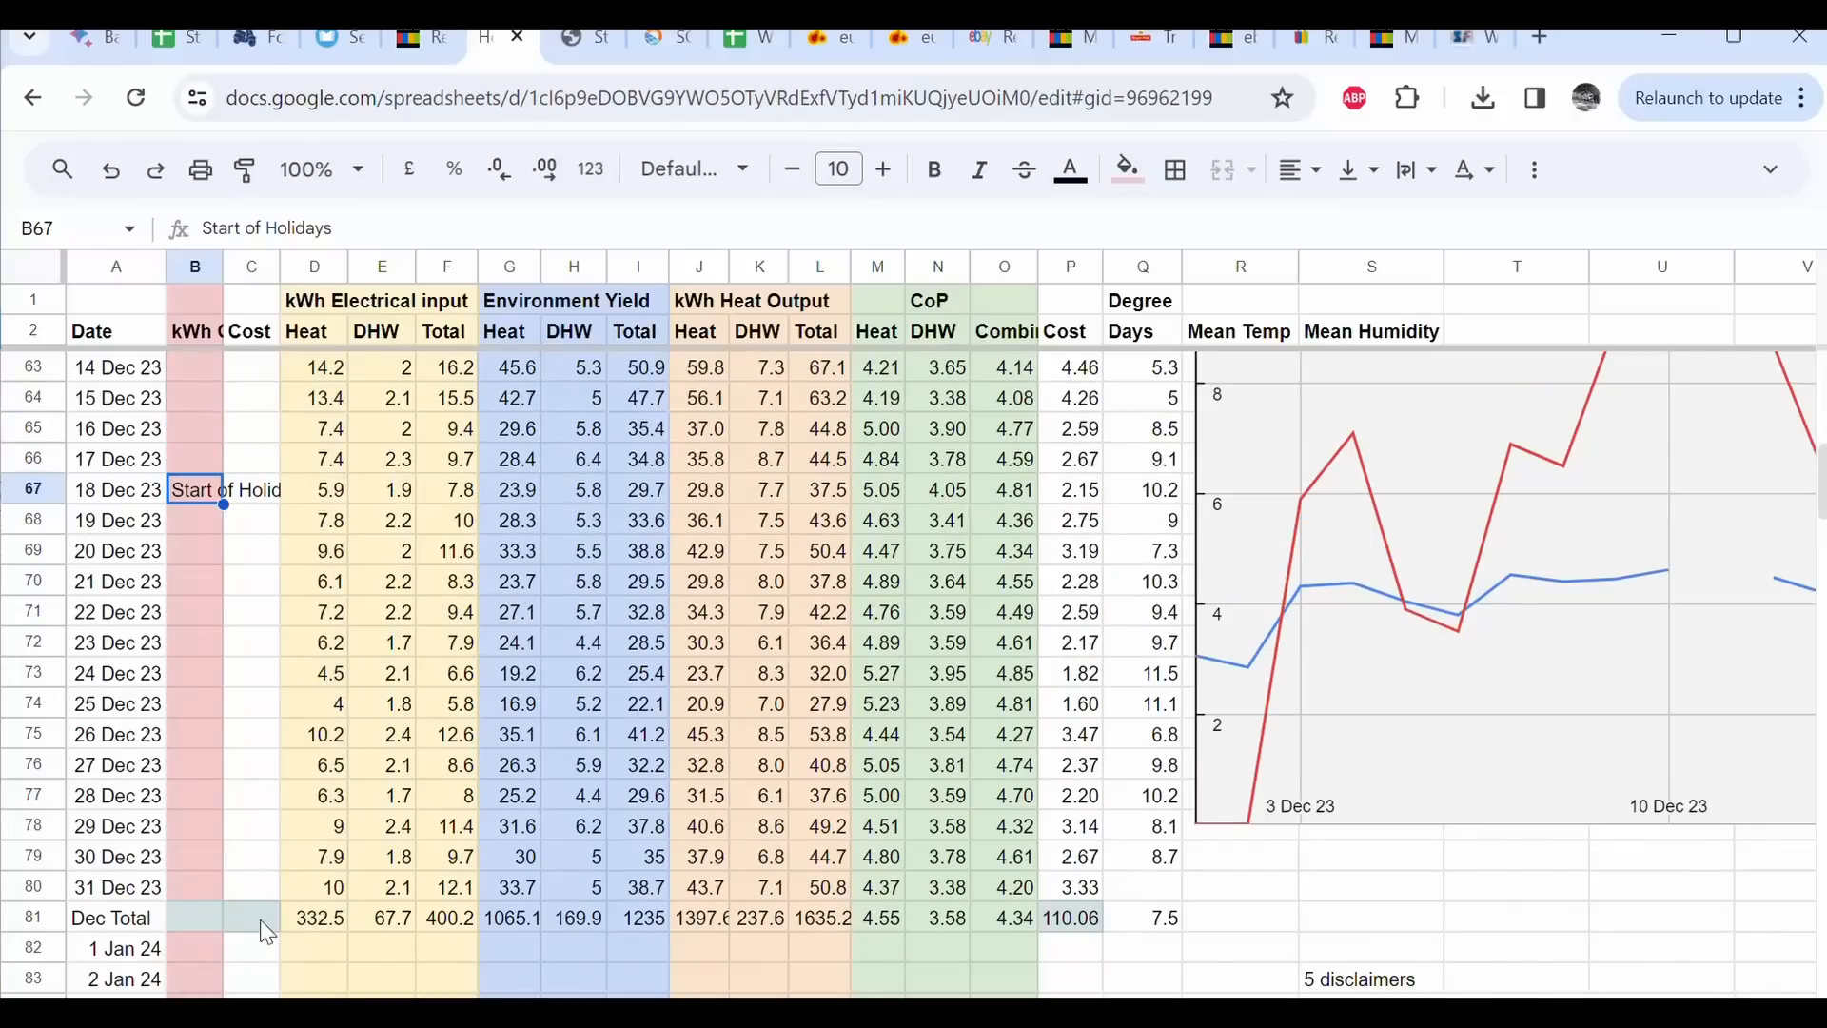
mouse_move(308, 932)
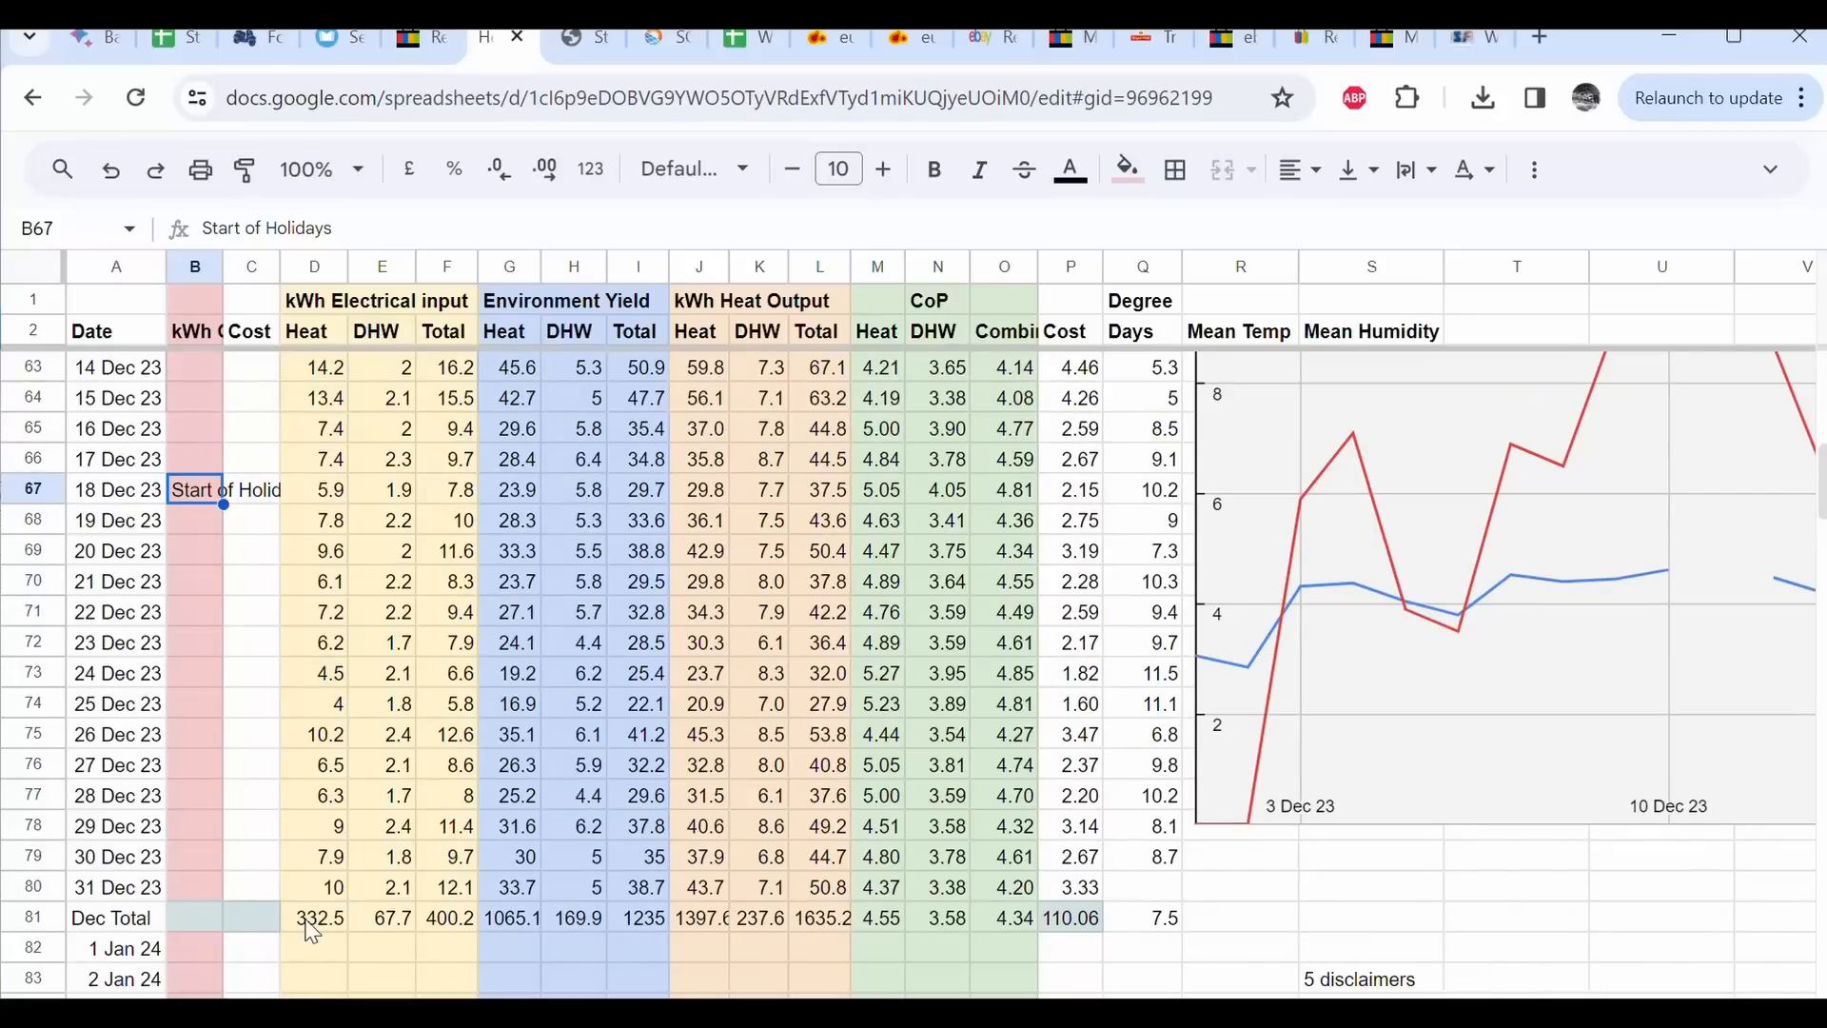
mouse_move(420, 920)
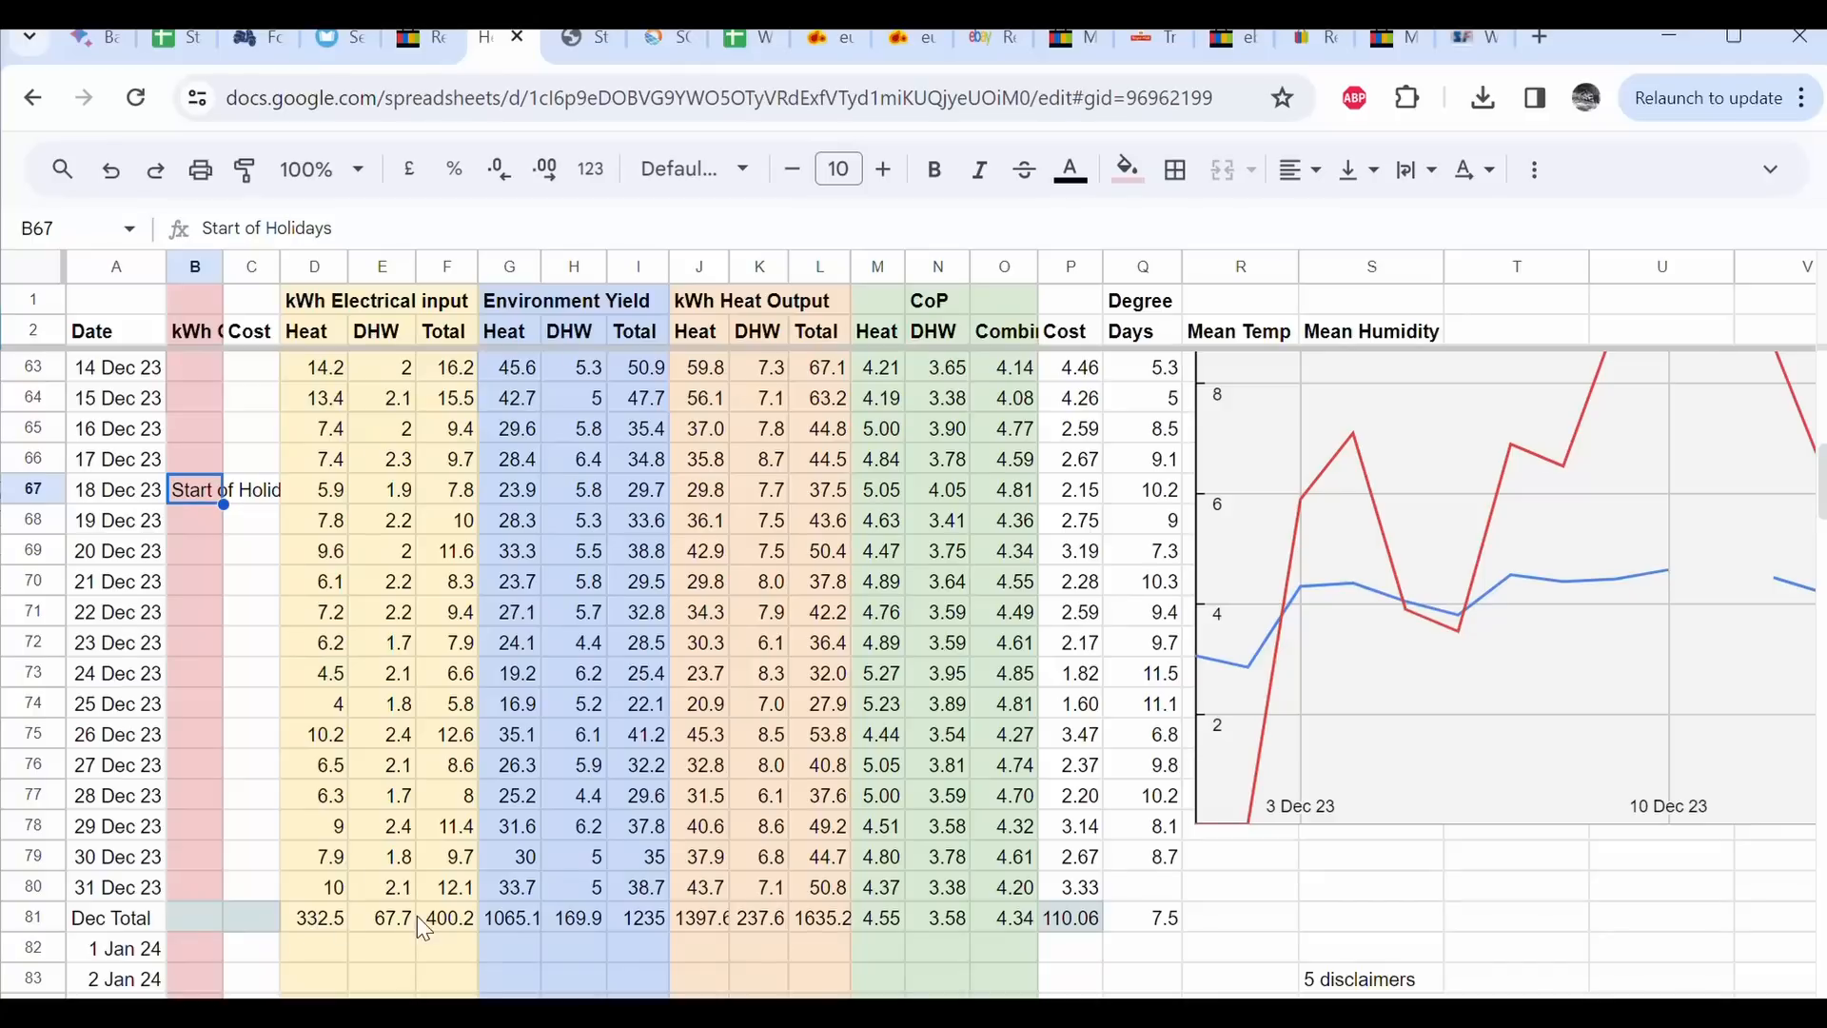
click(446, 918)
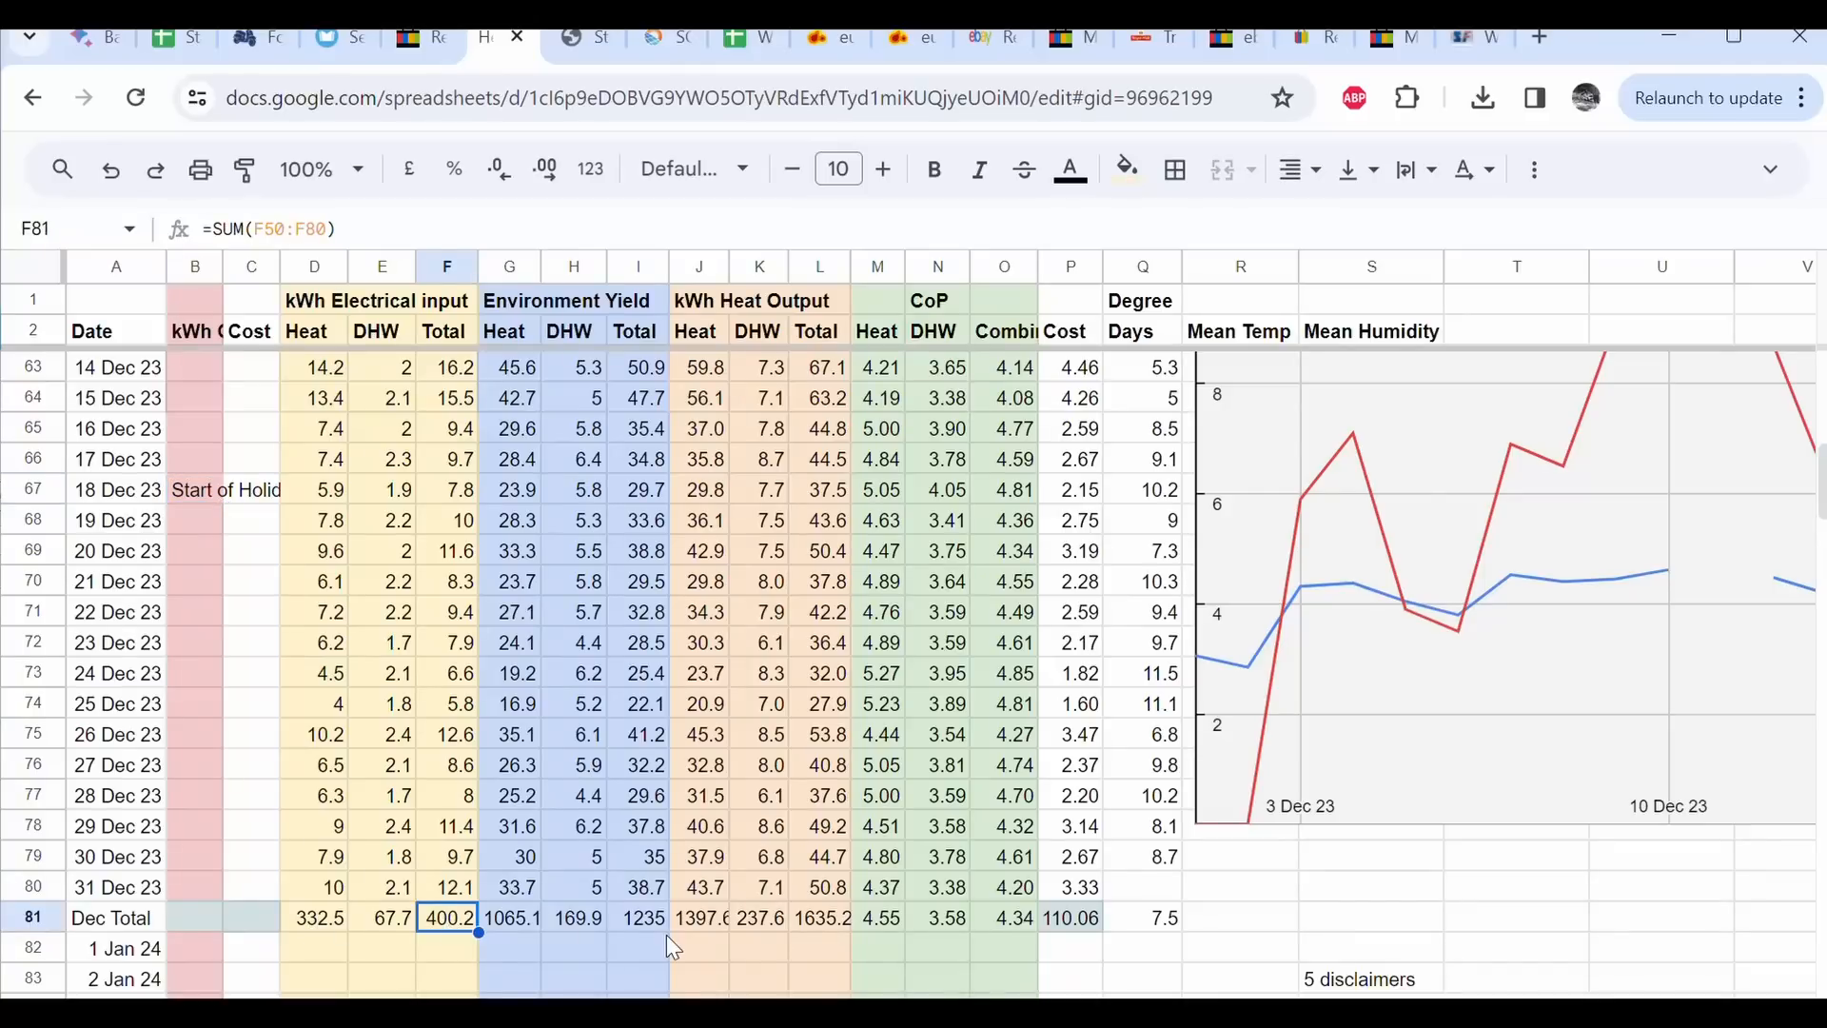
click(638, 917)
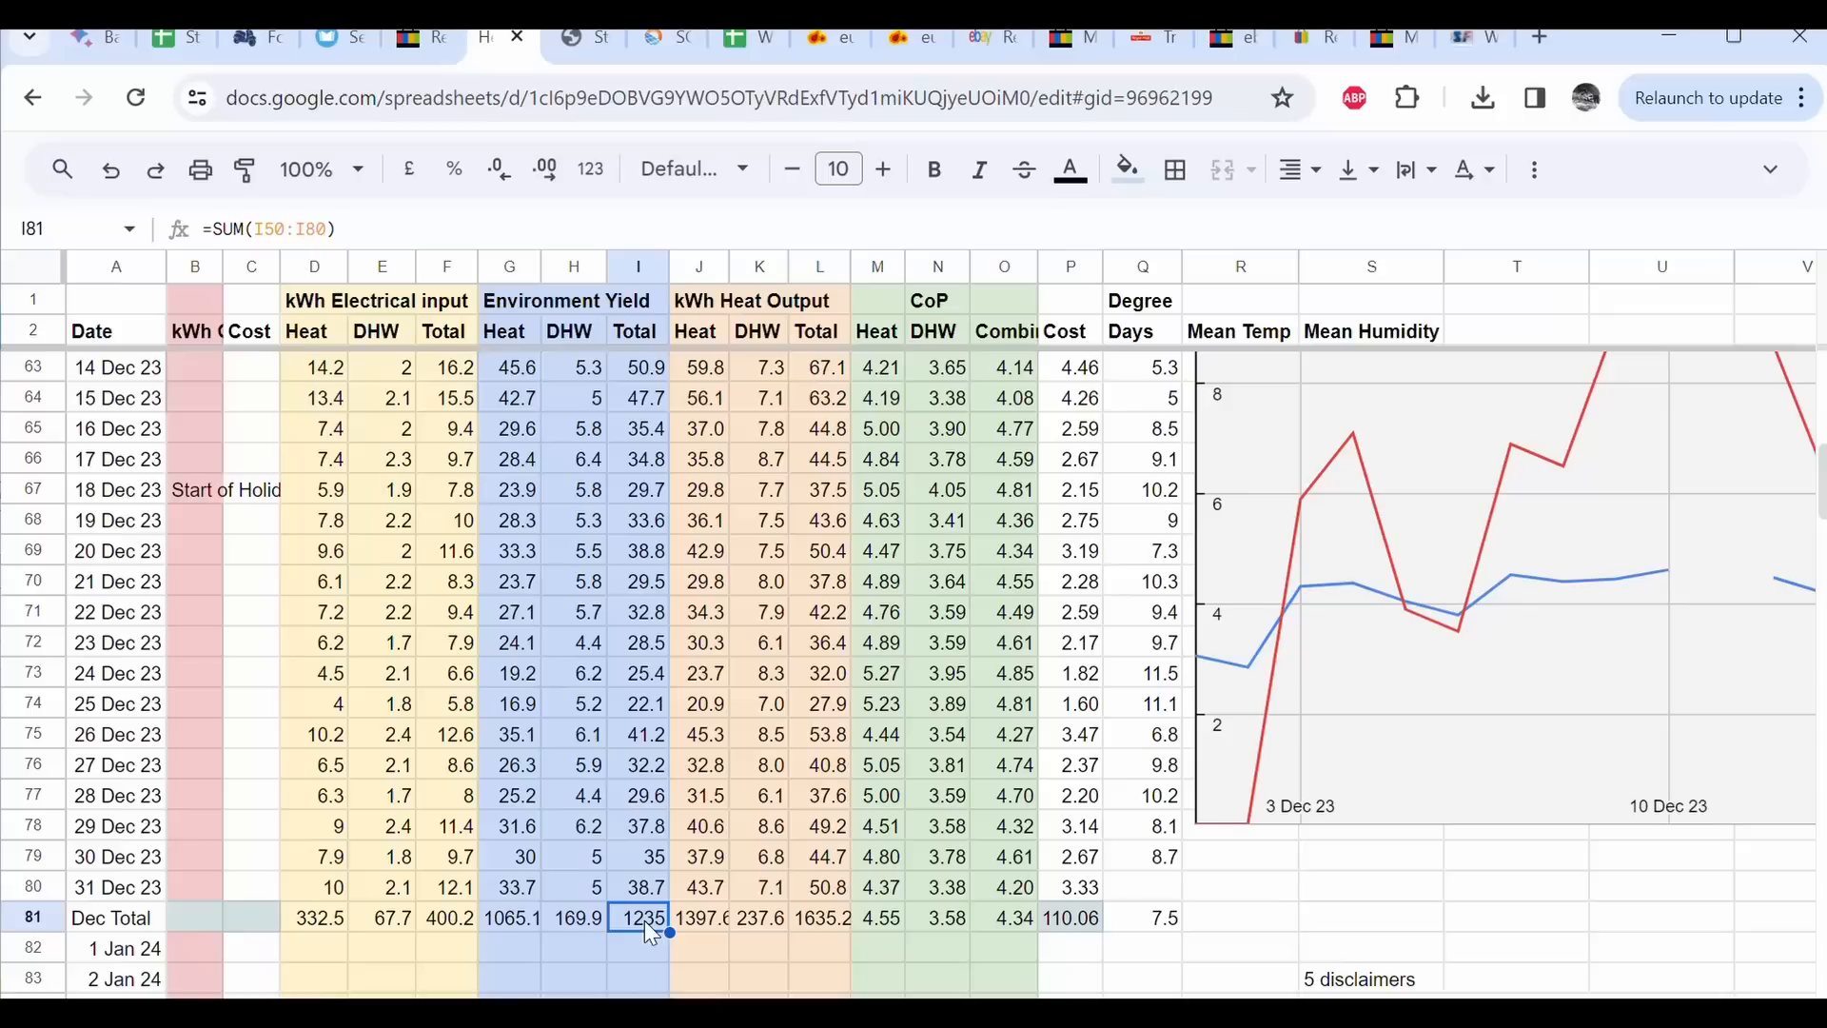
mouse_move(673, 958)
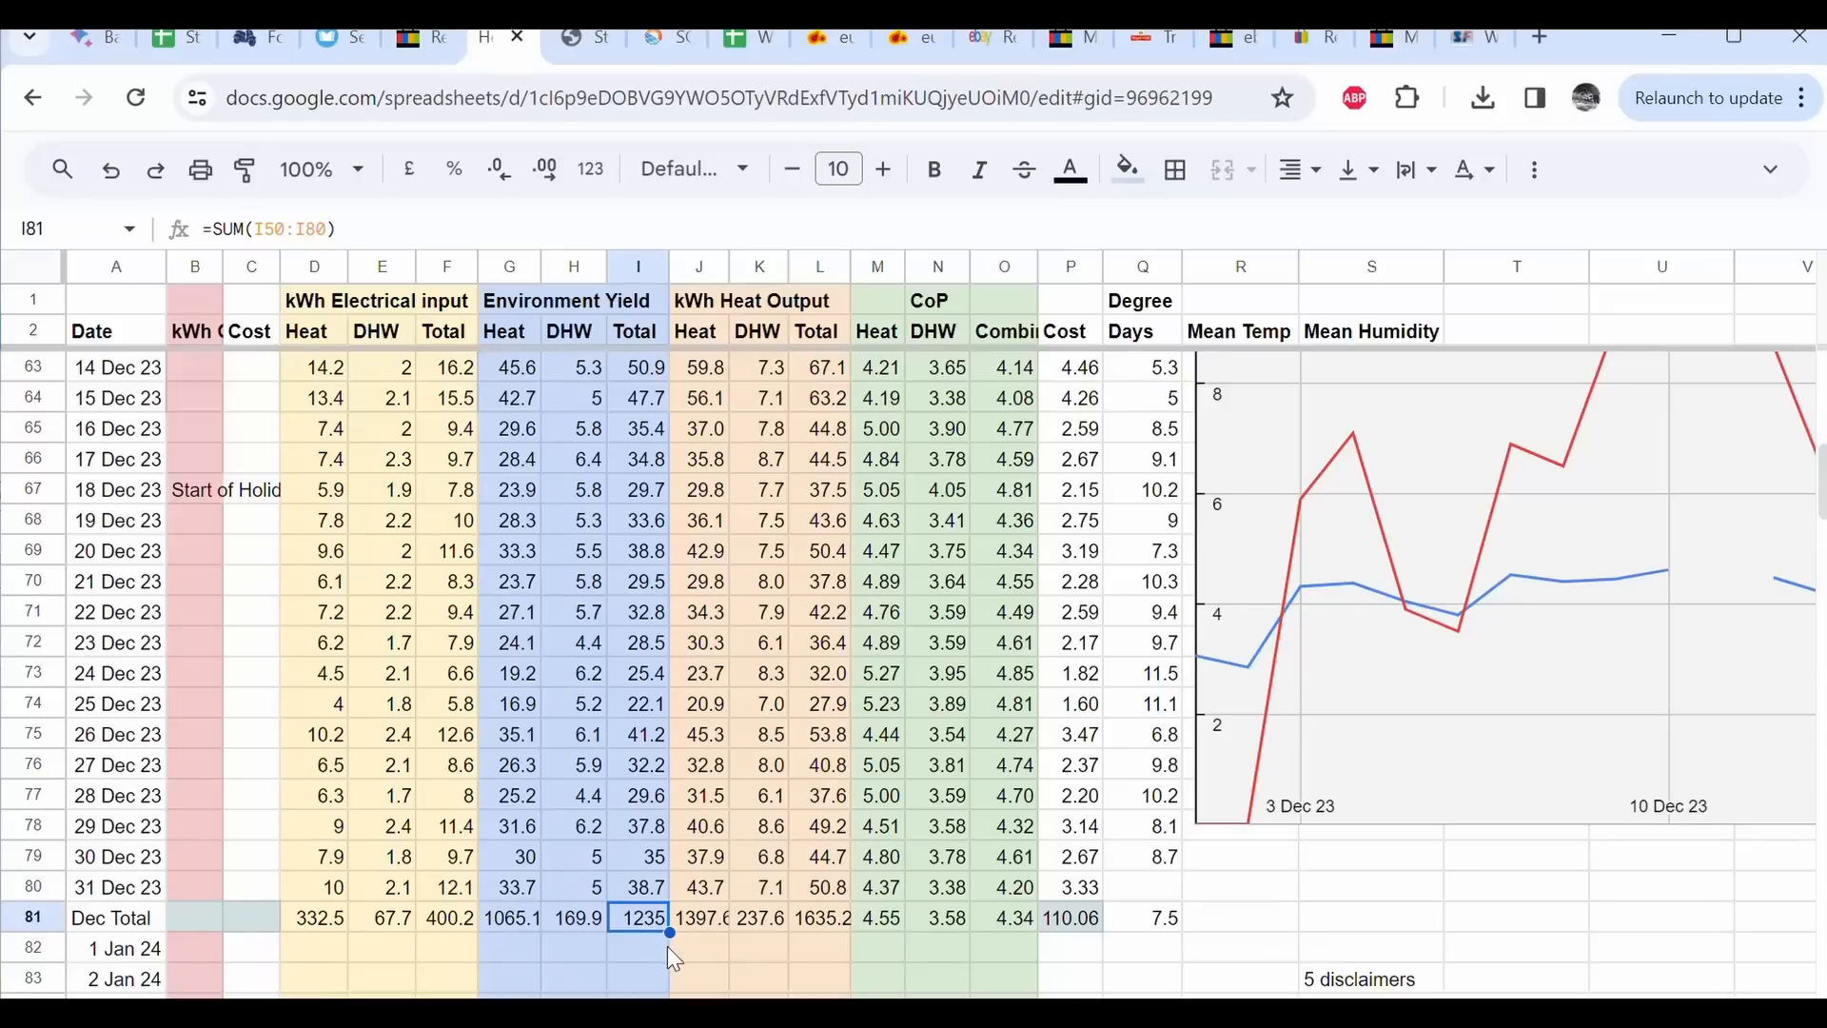
mouse_move(824, 930)
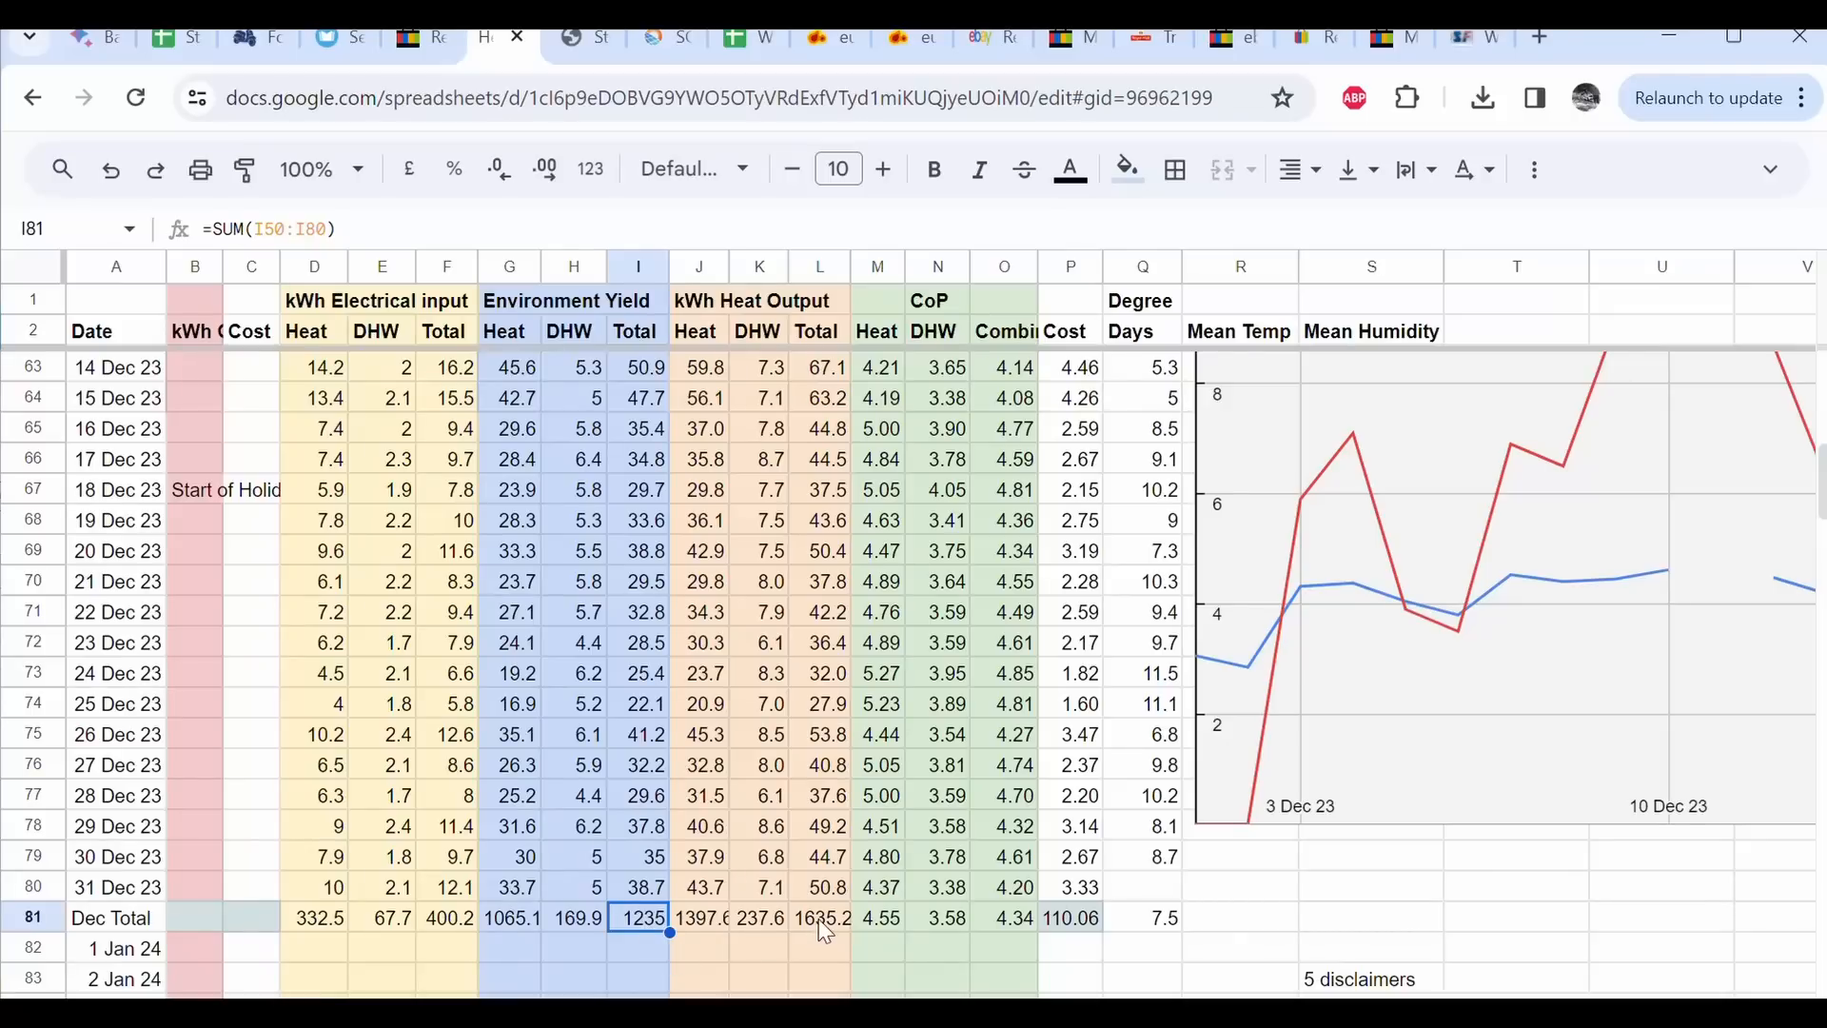
click(820, 917)
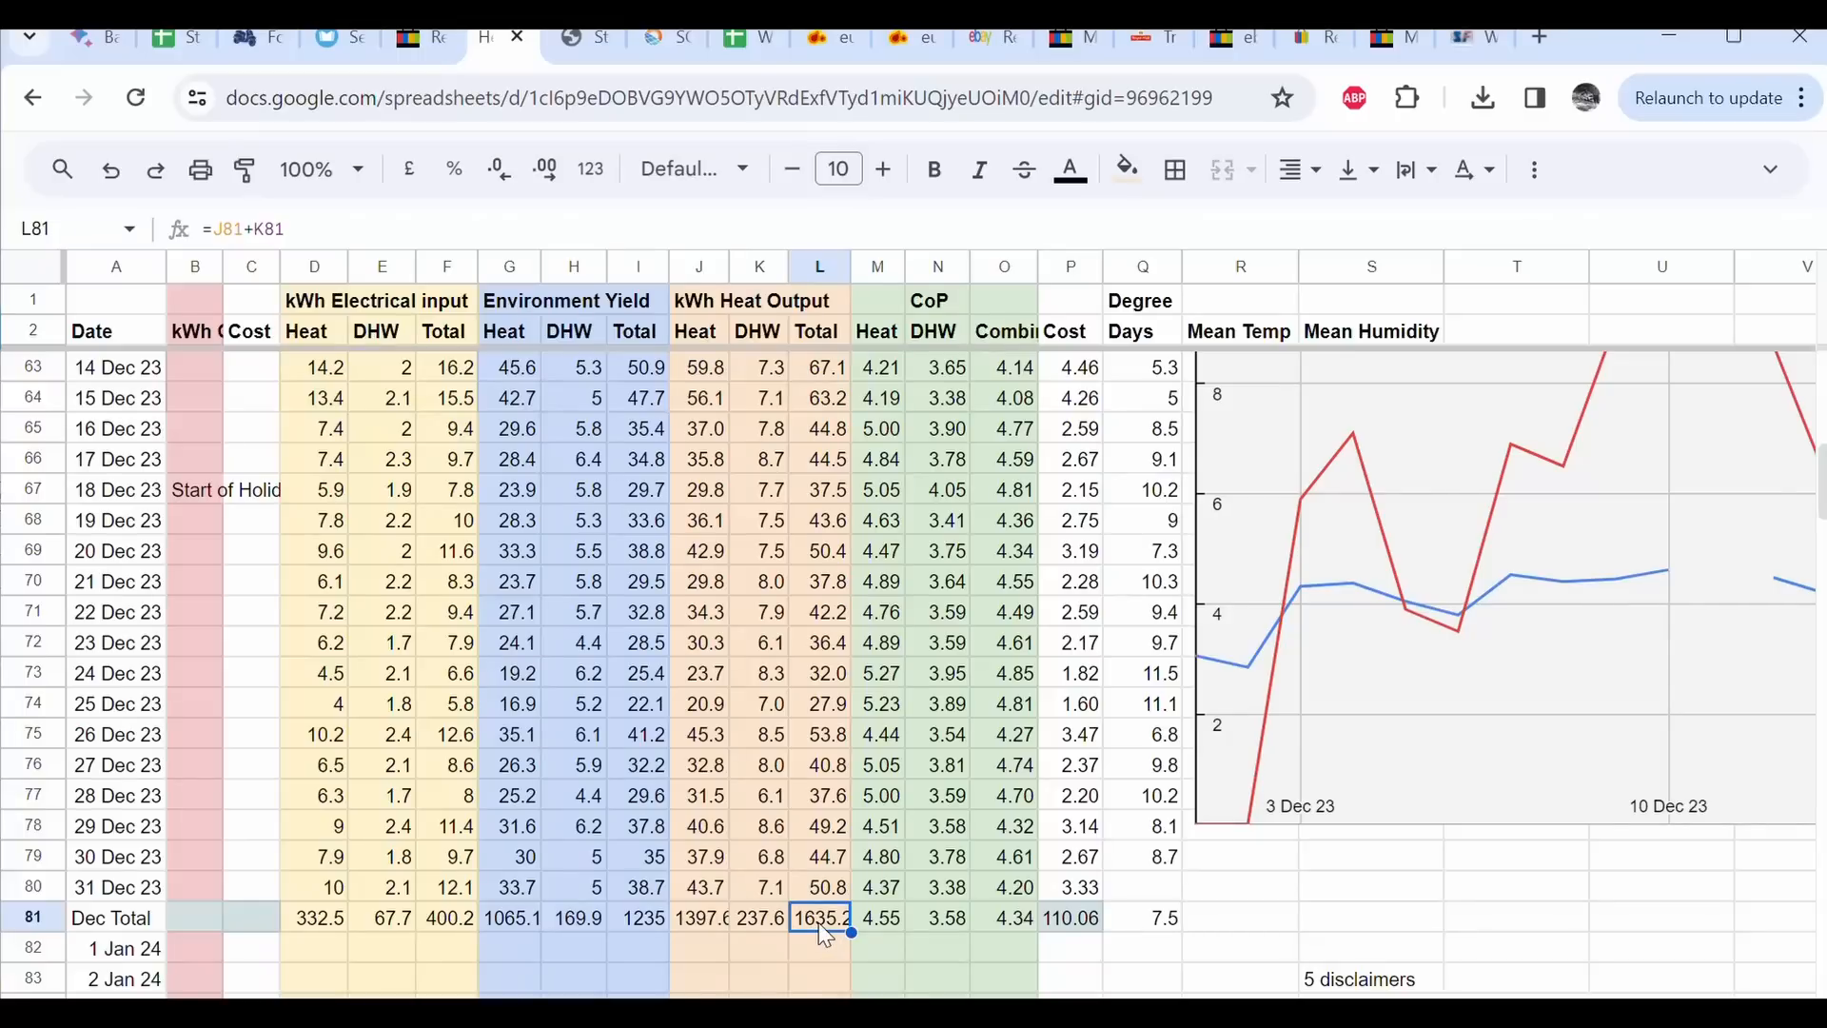
click(1005, 917)
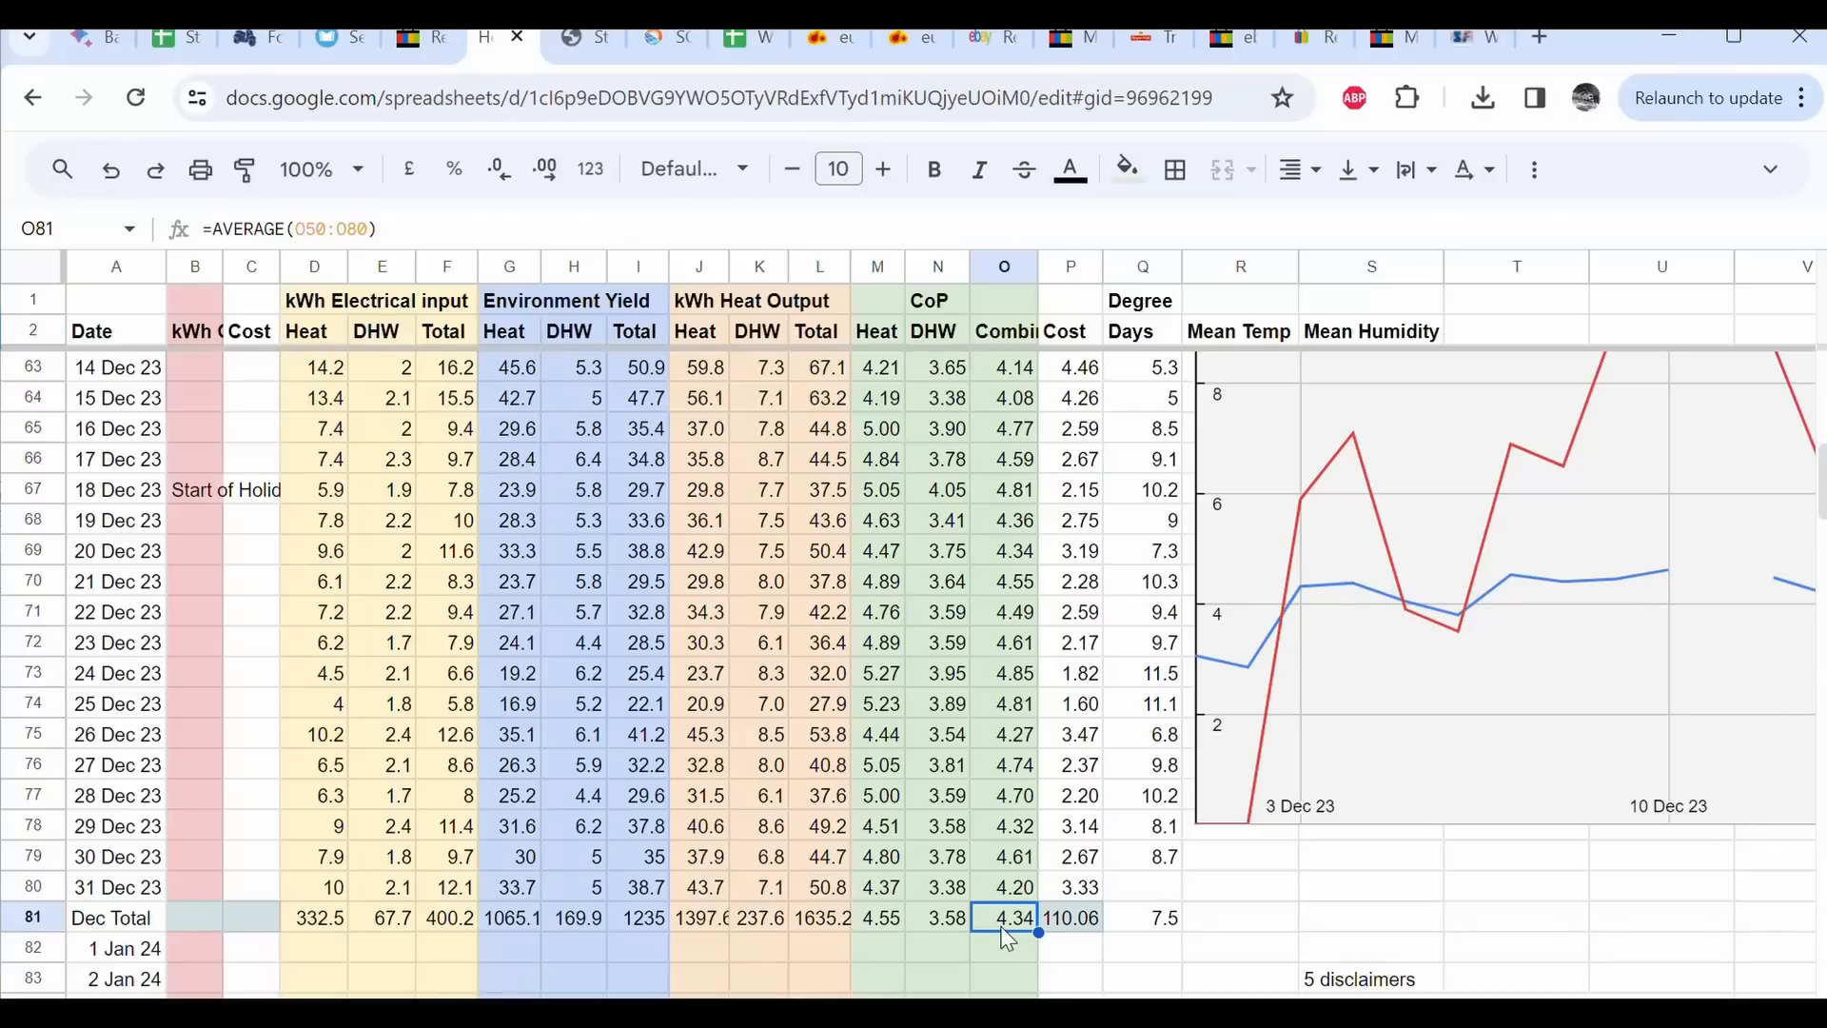
click(1070, 917)
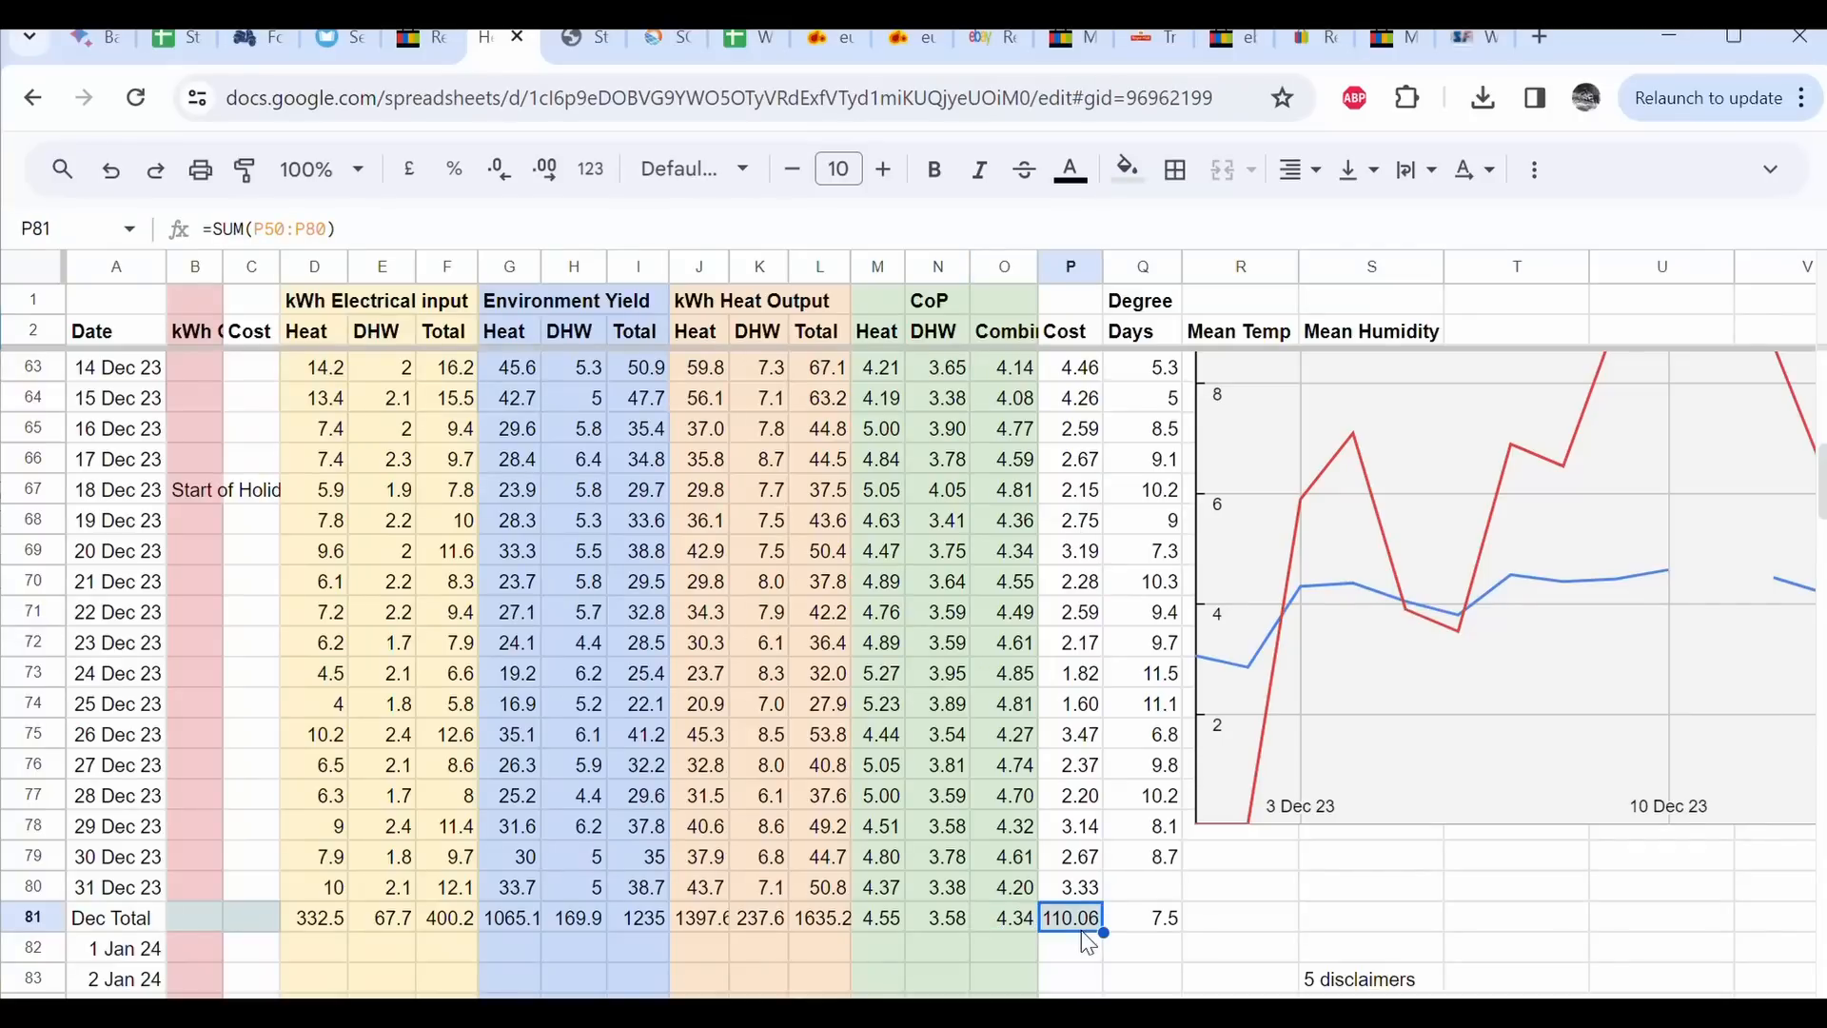
click(1142, 917)
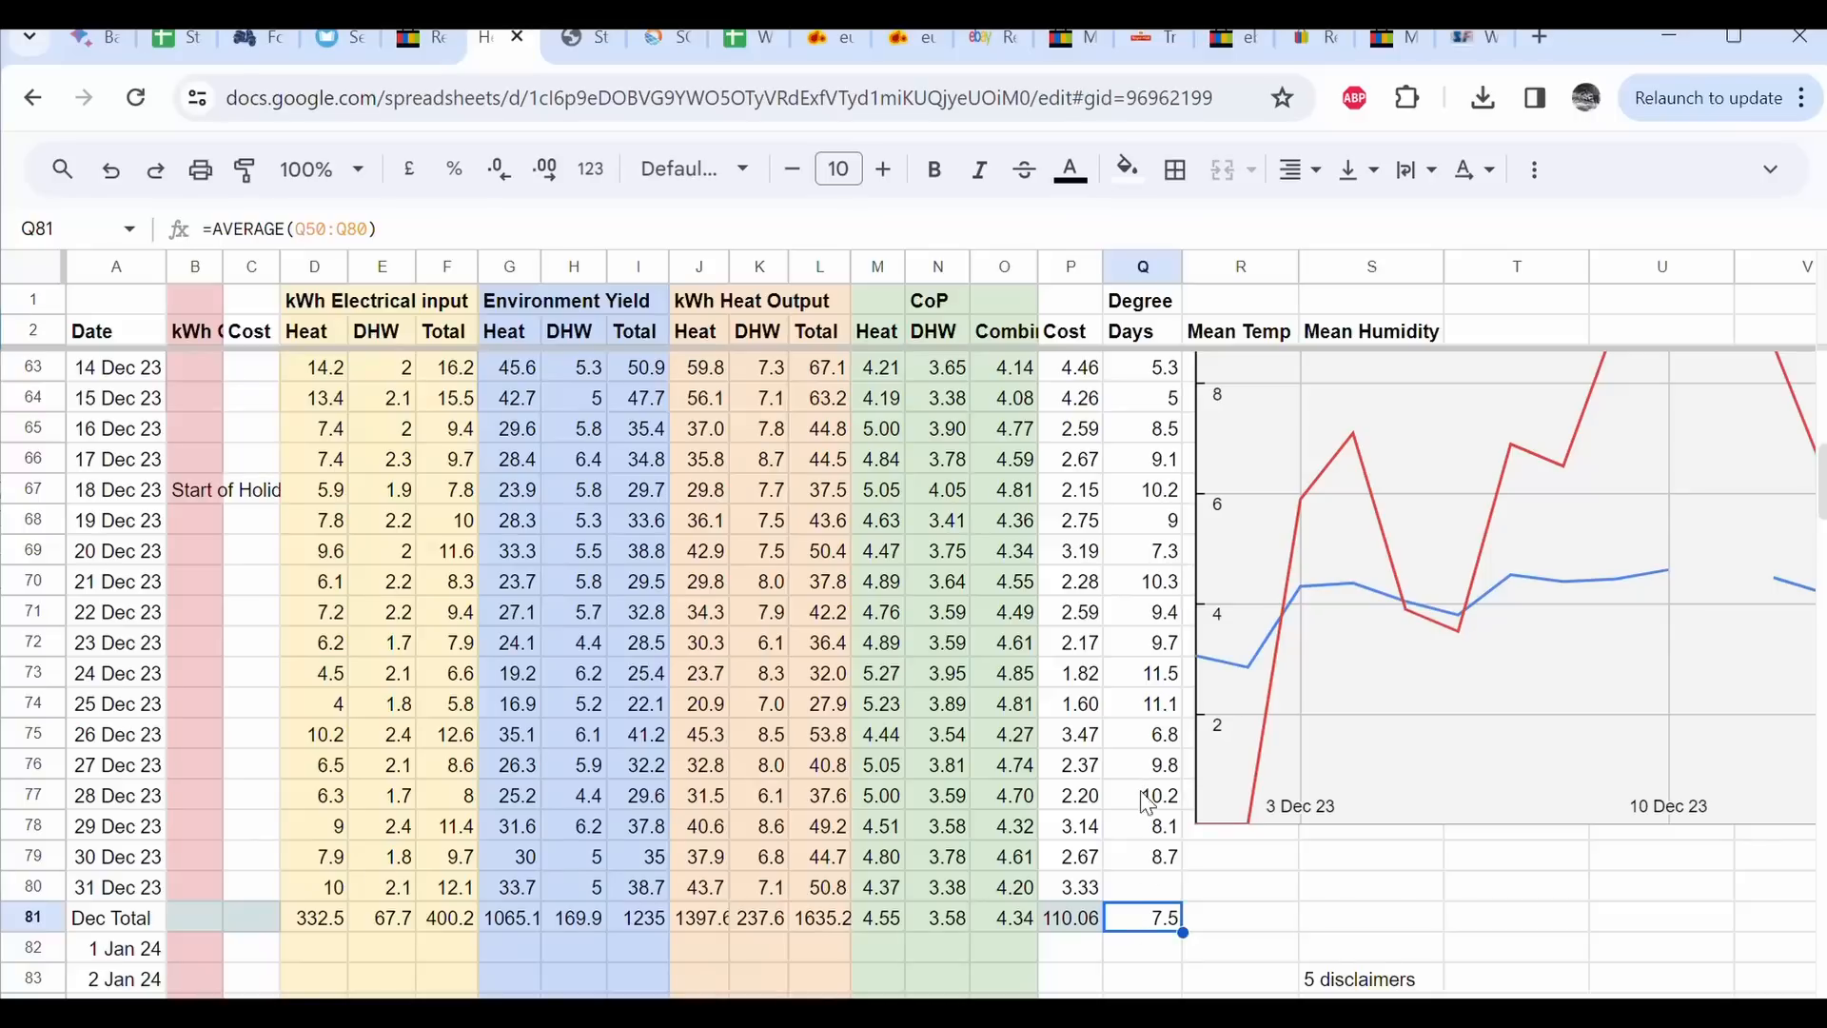
mouse_move(1151, 932)
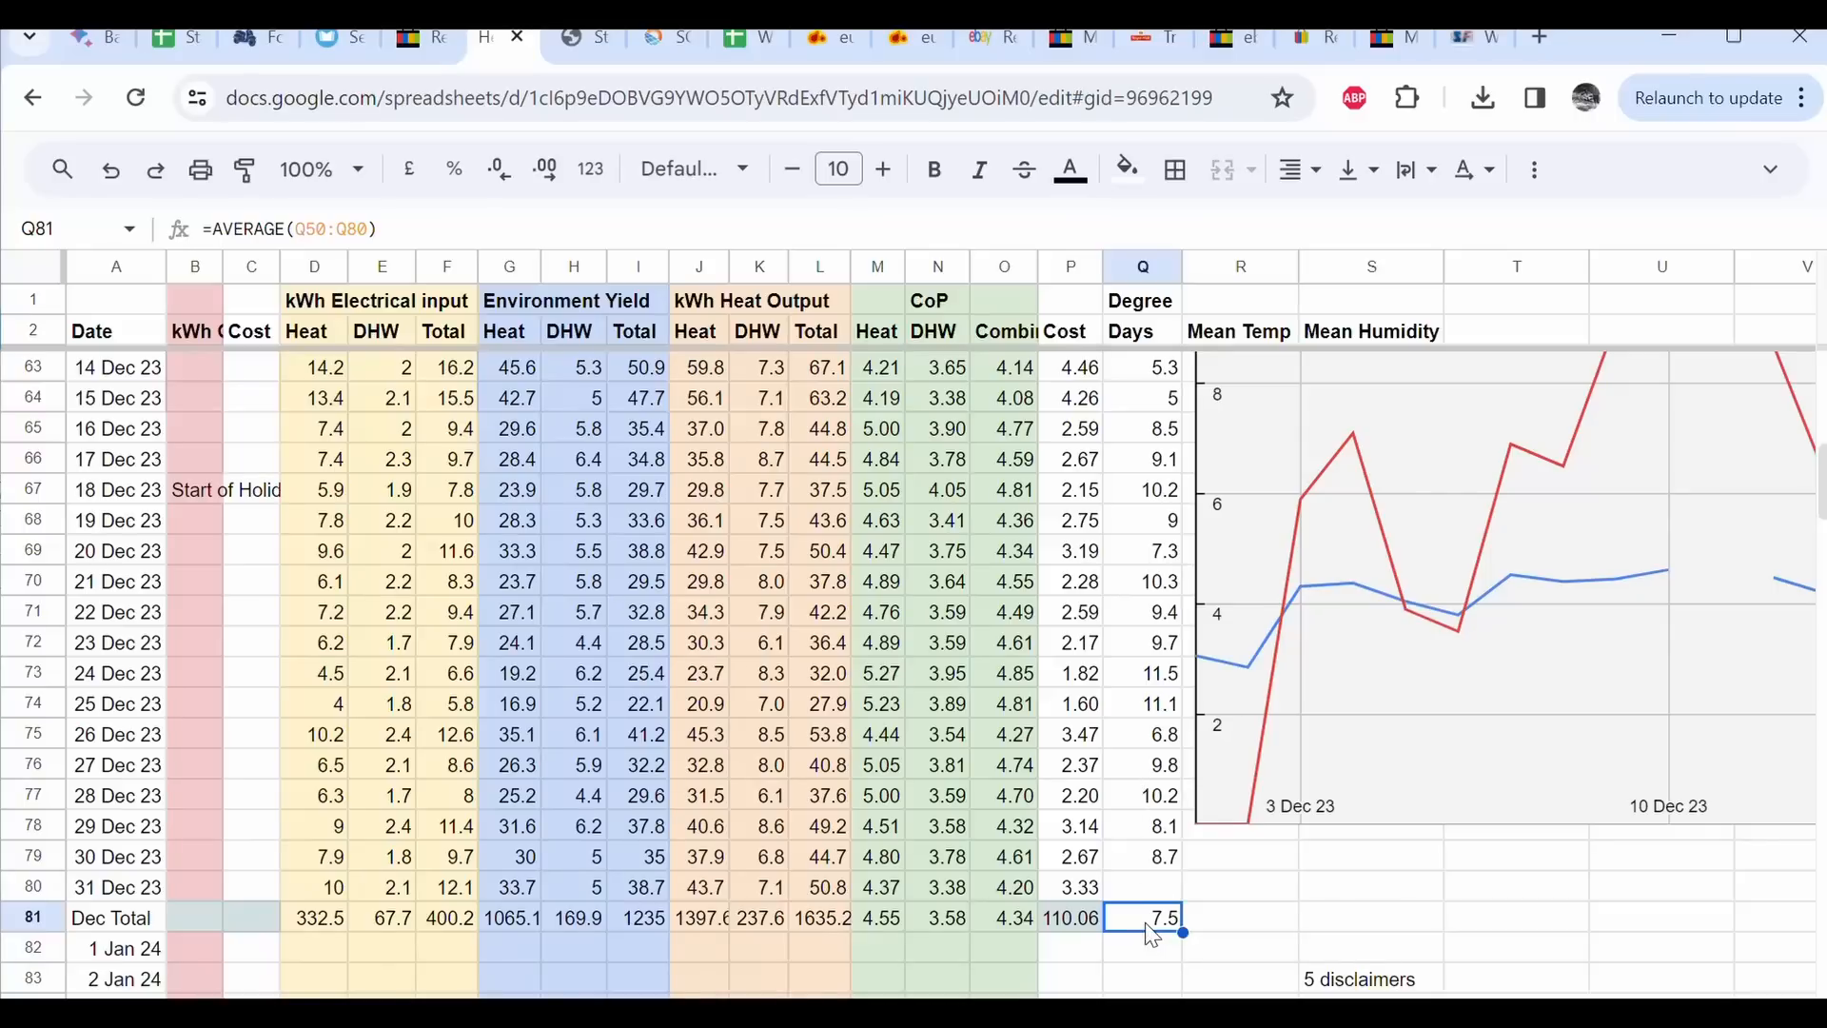
click(1142, 886)
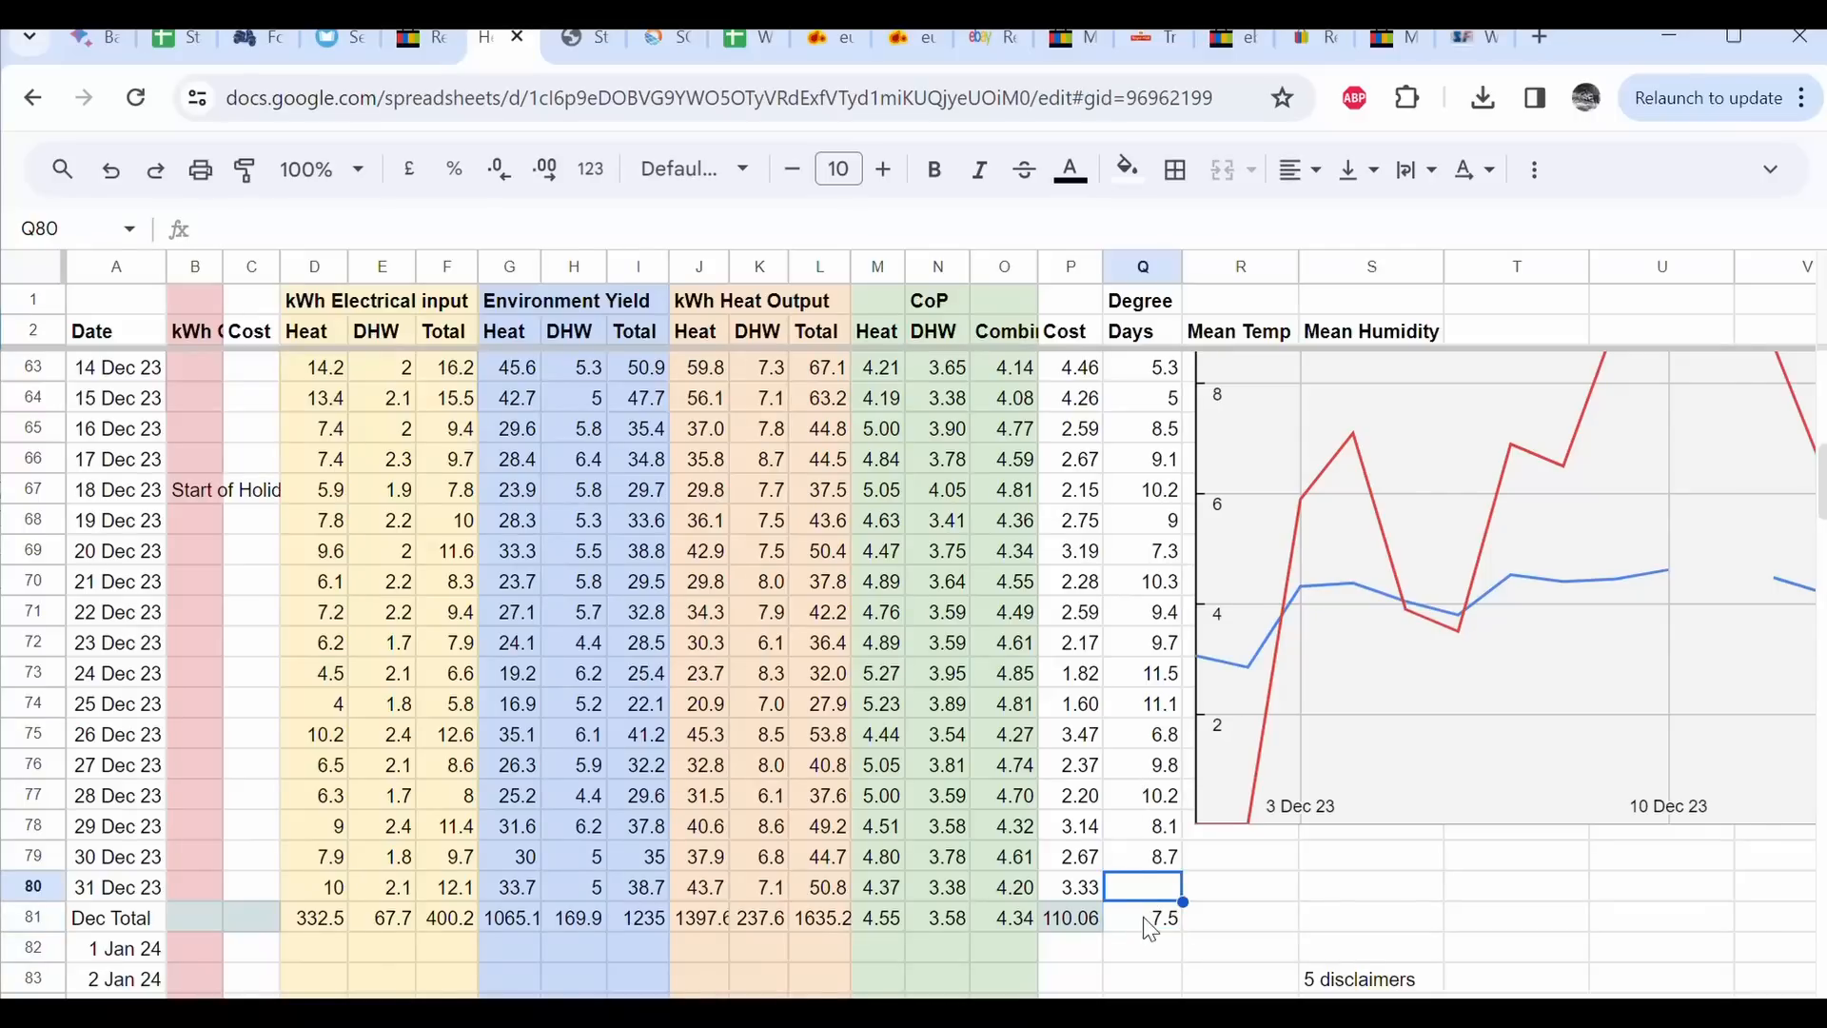
click(1143, 917)
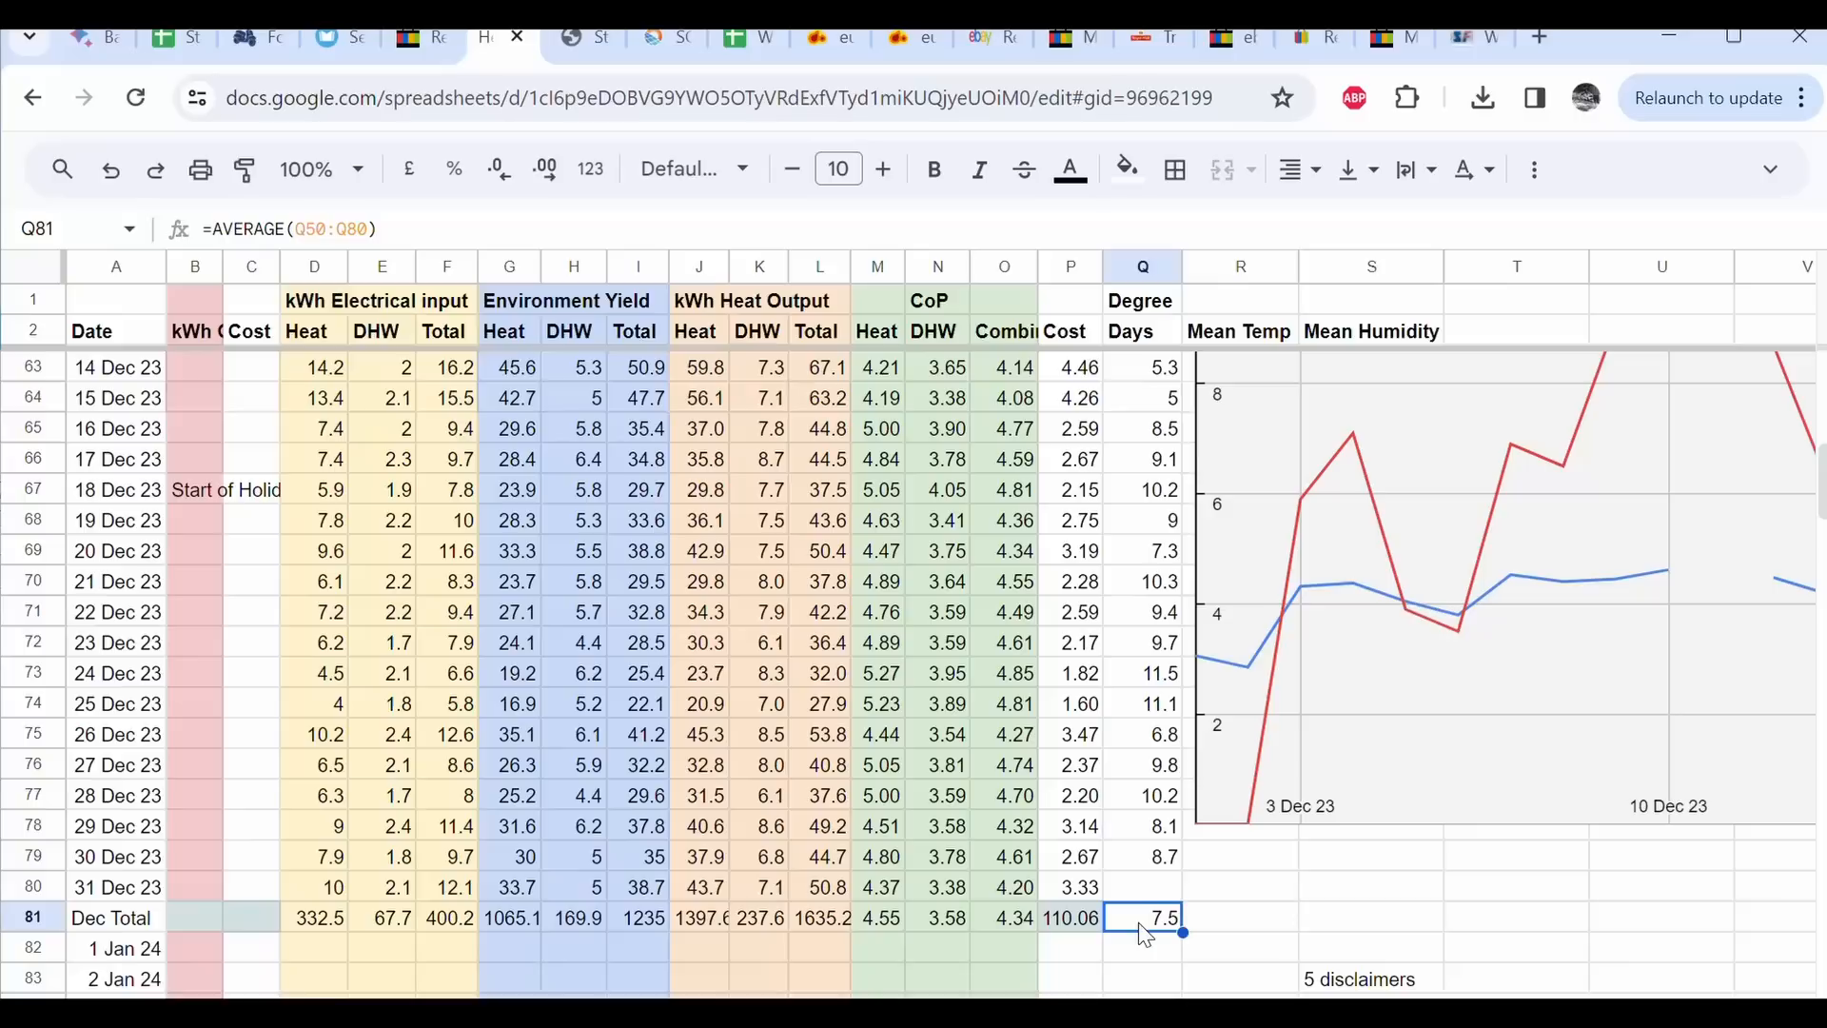
click(1142, 886)
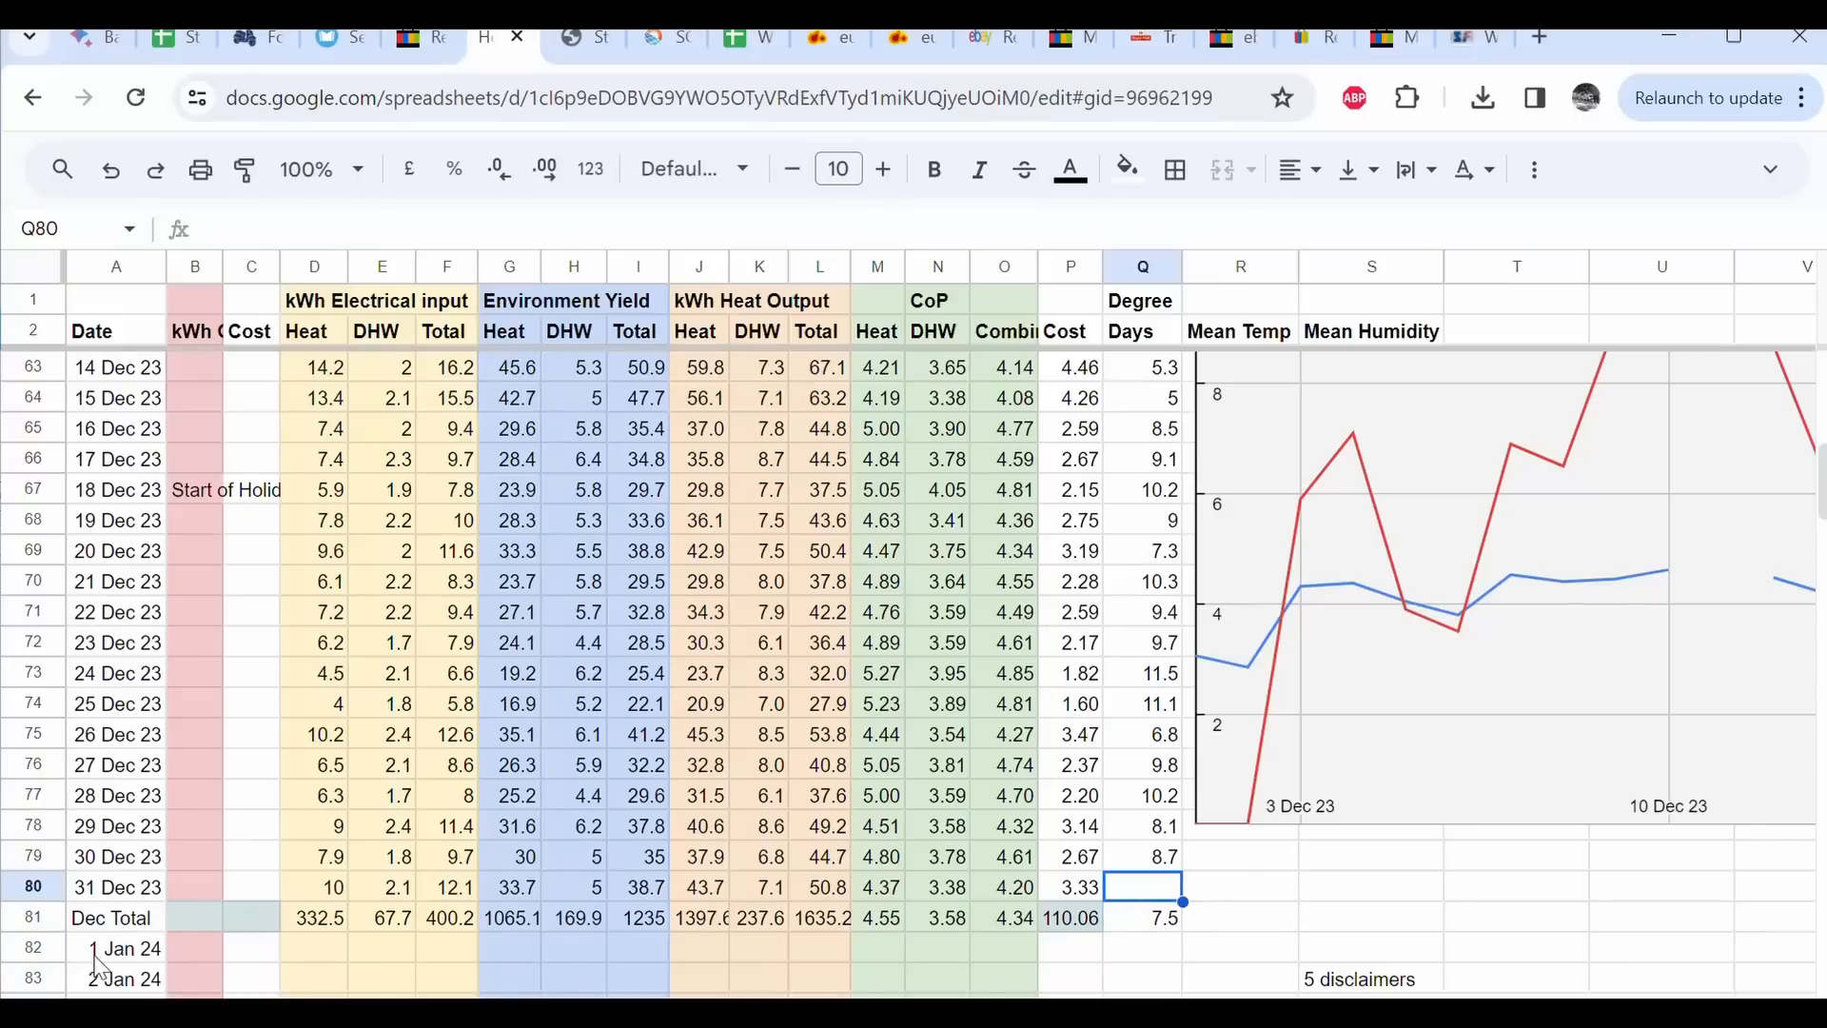
mouse_move(1094, 936)
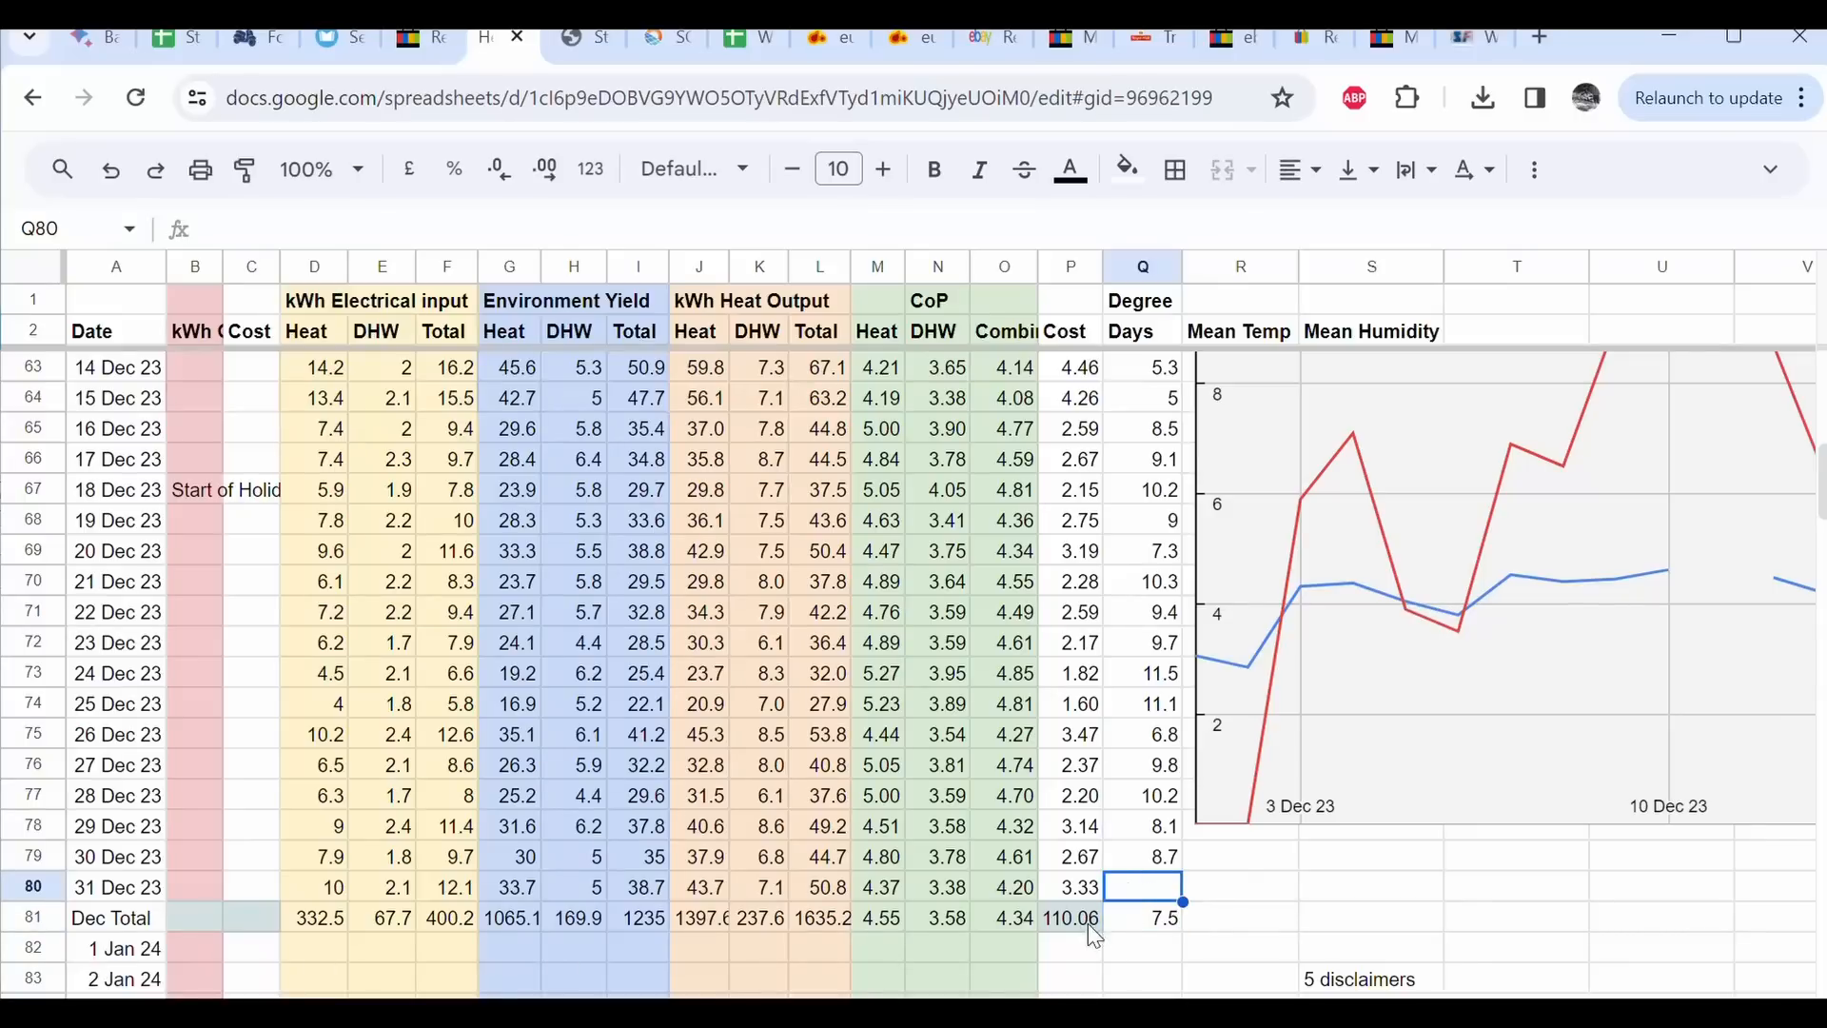
scroll(up, 3)
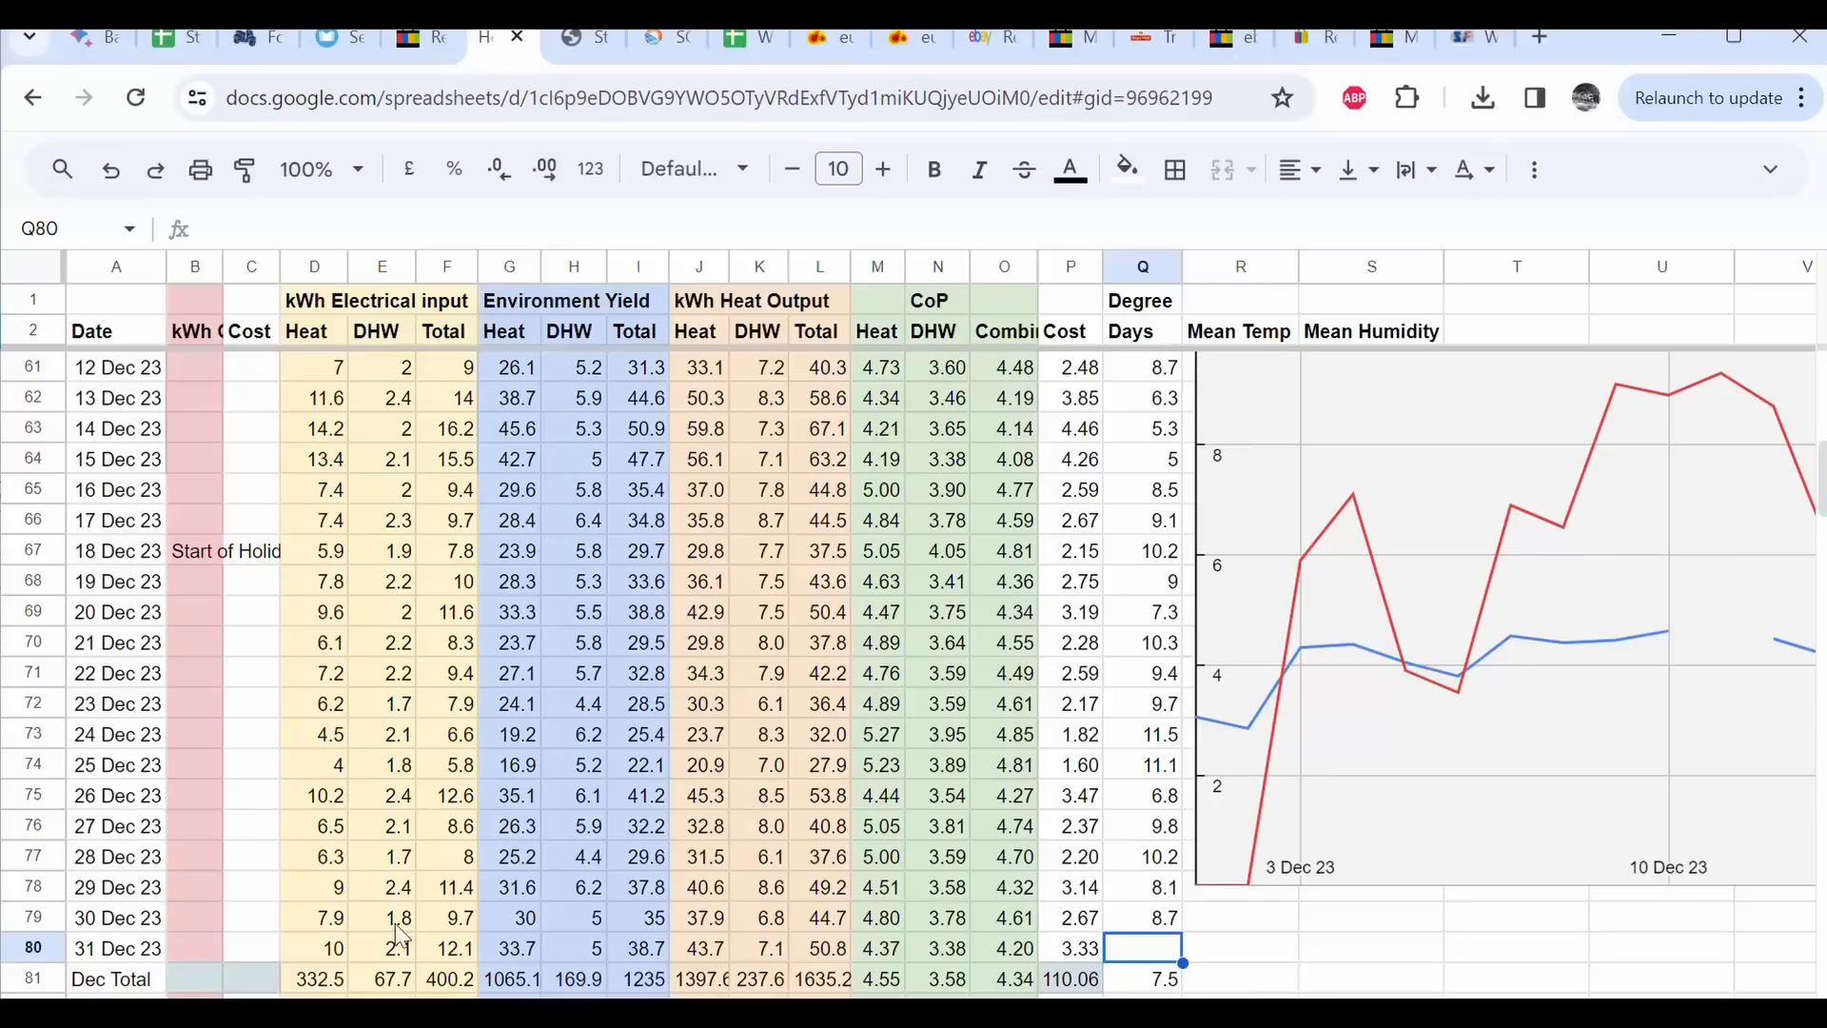
mouse_move(246, 798)
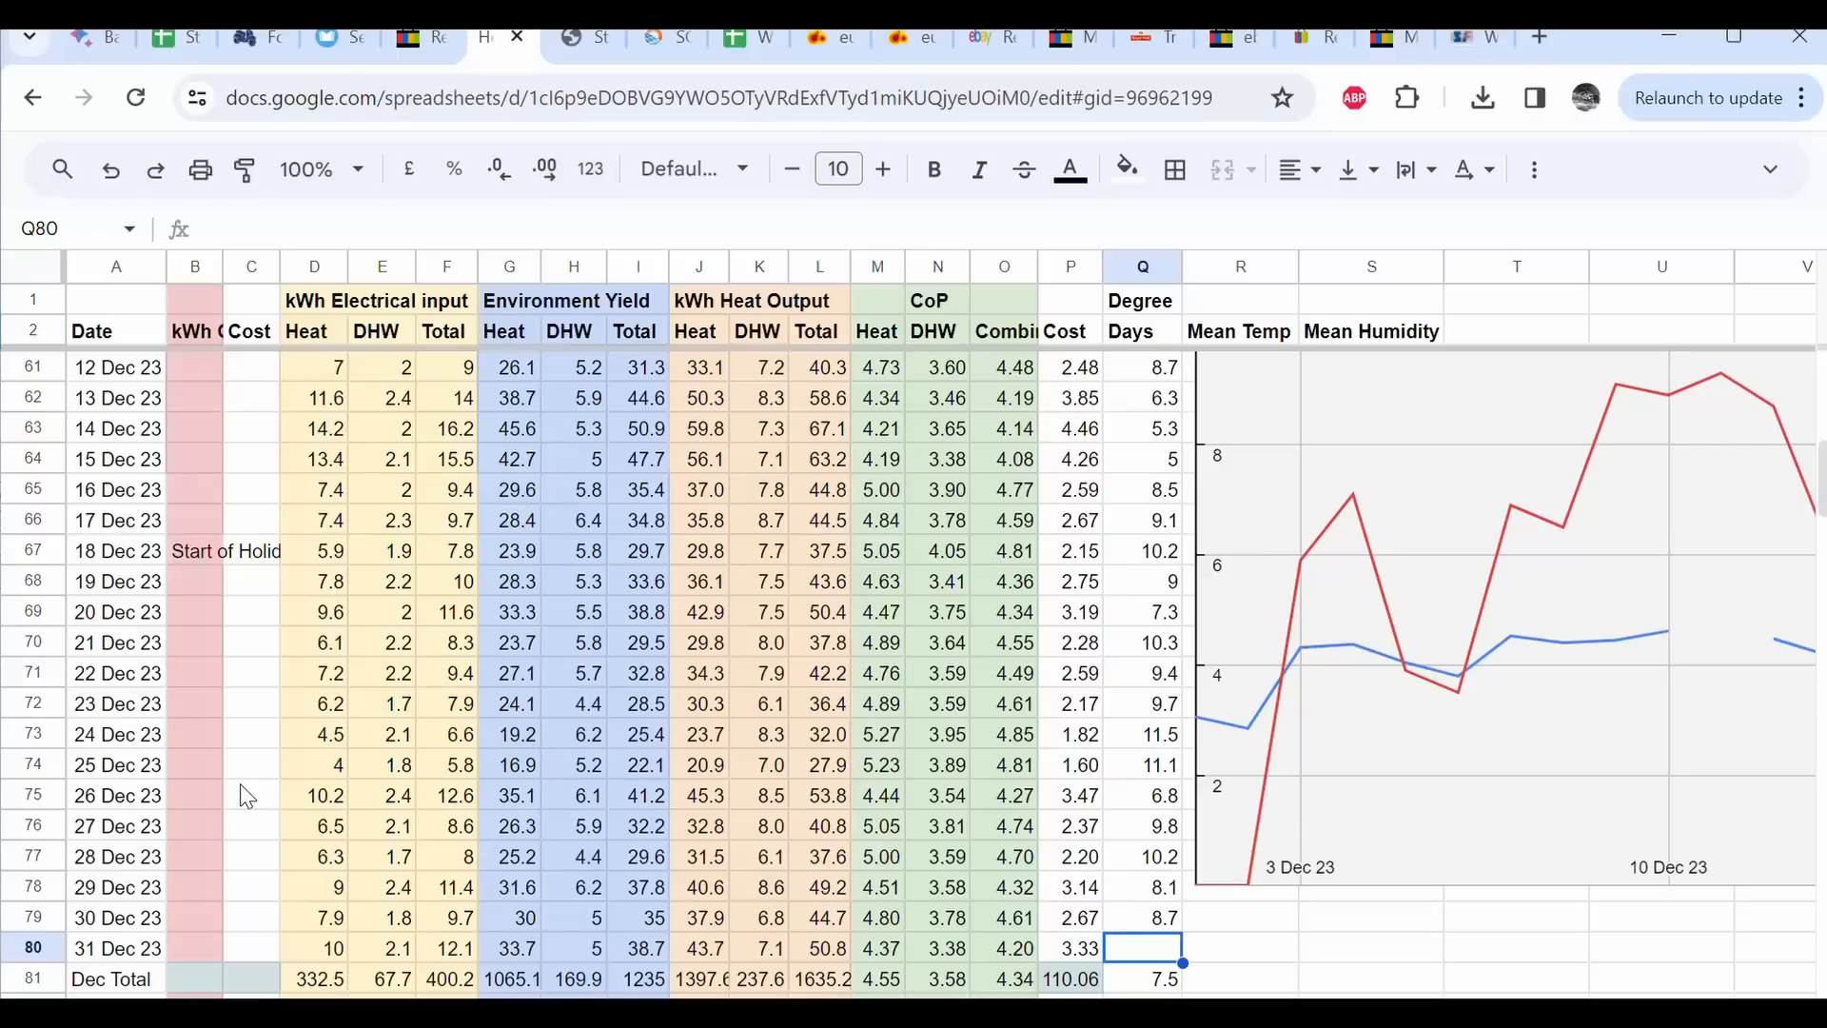
mouse_move(663, 861)
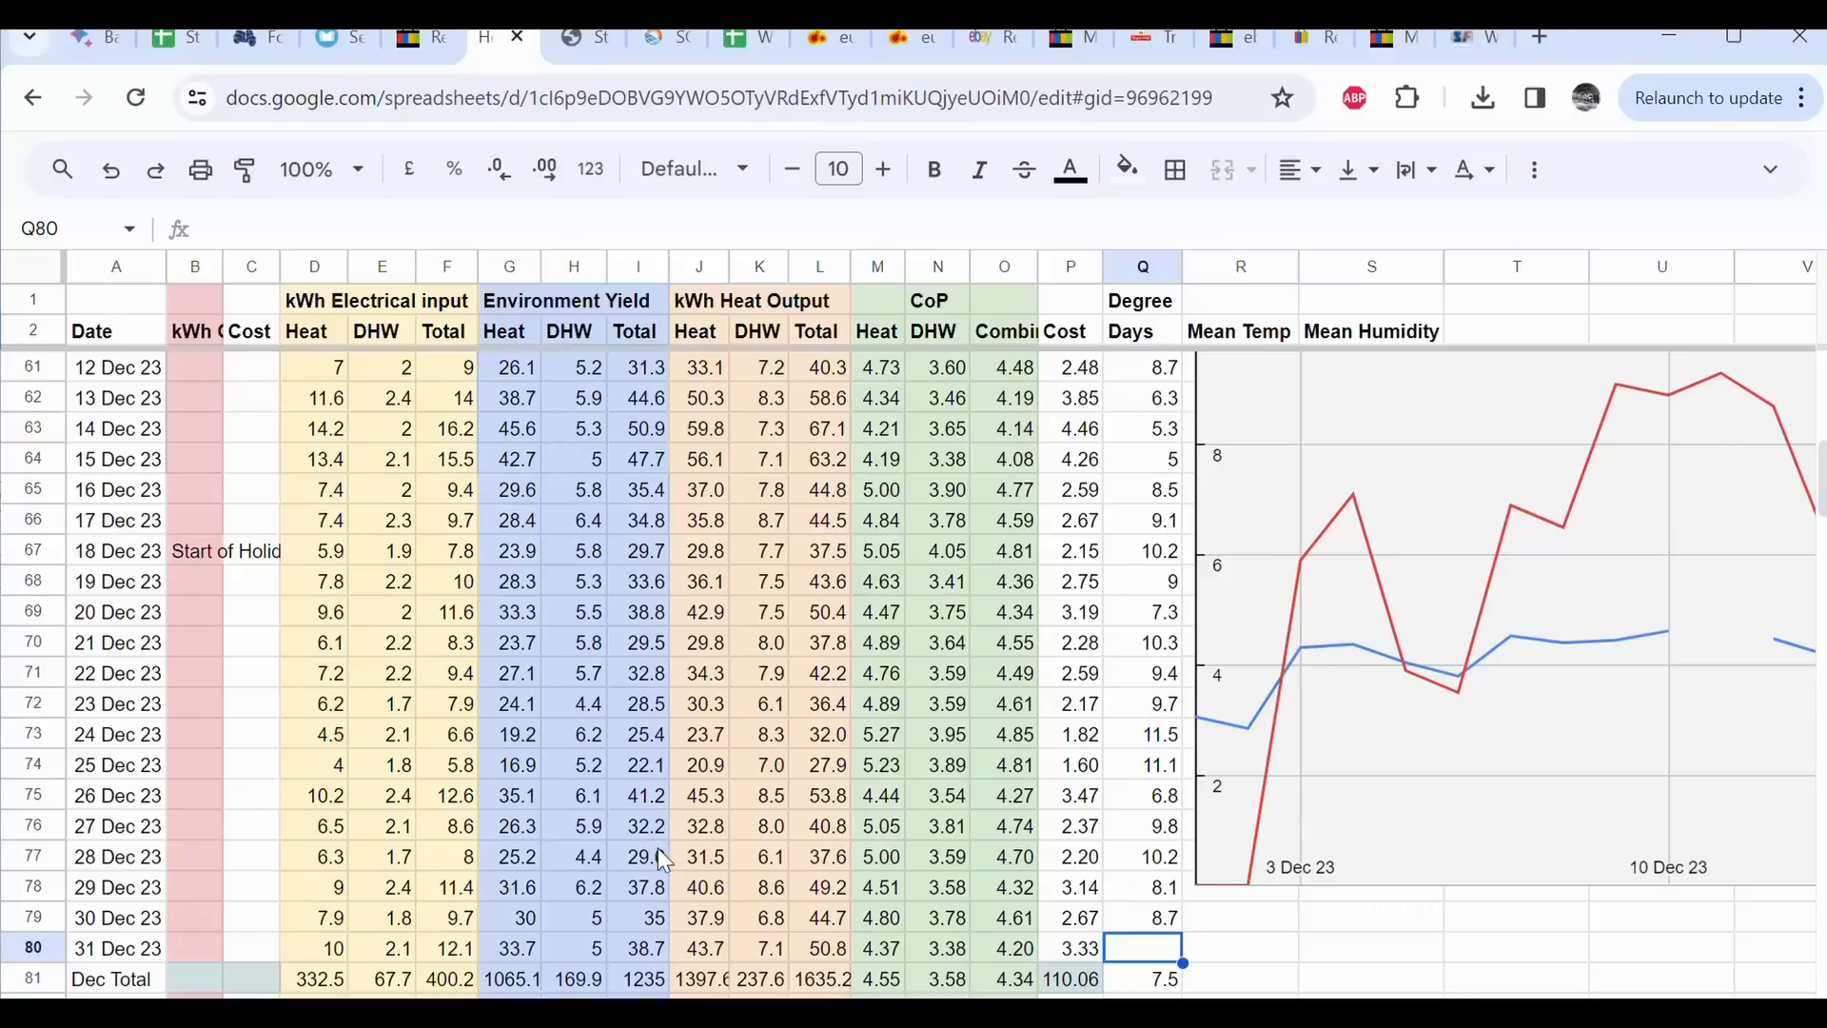
scroll(up, 3)
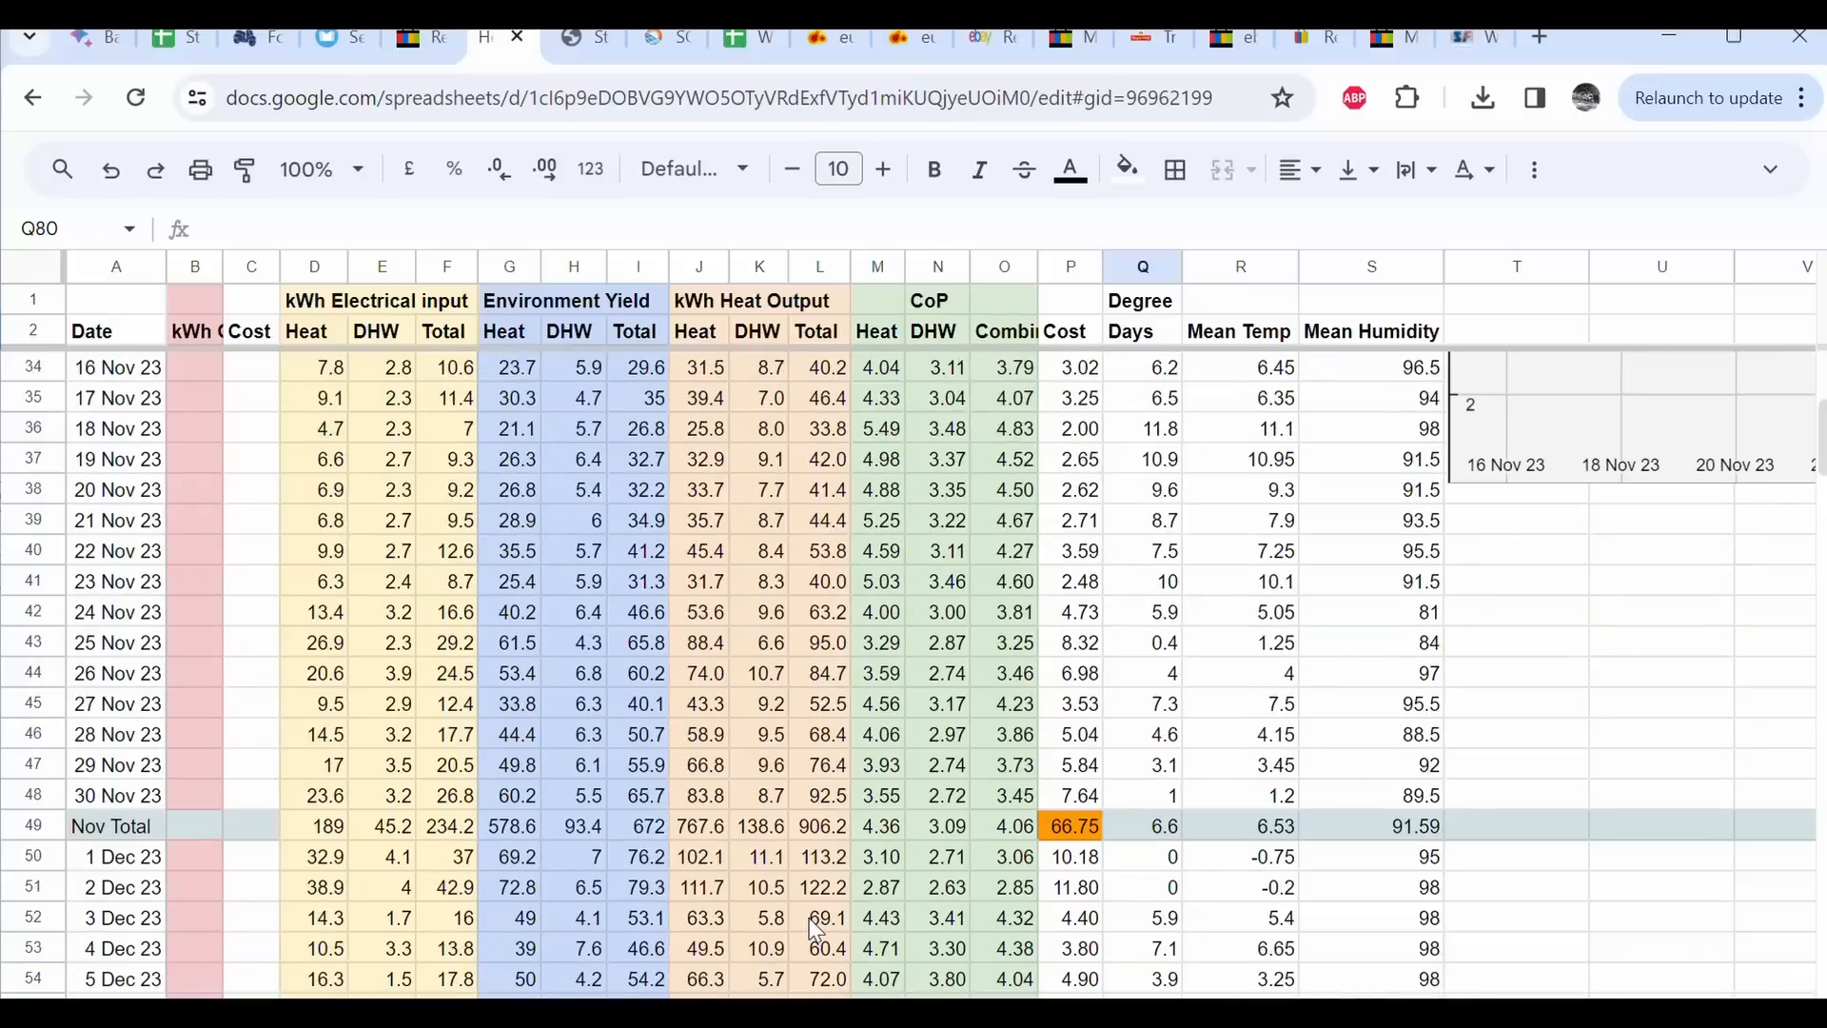
scroll(up, 3)
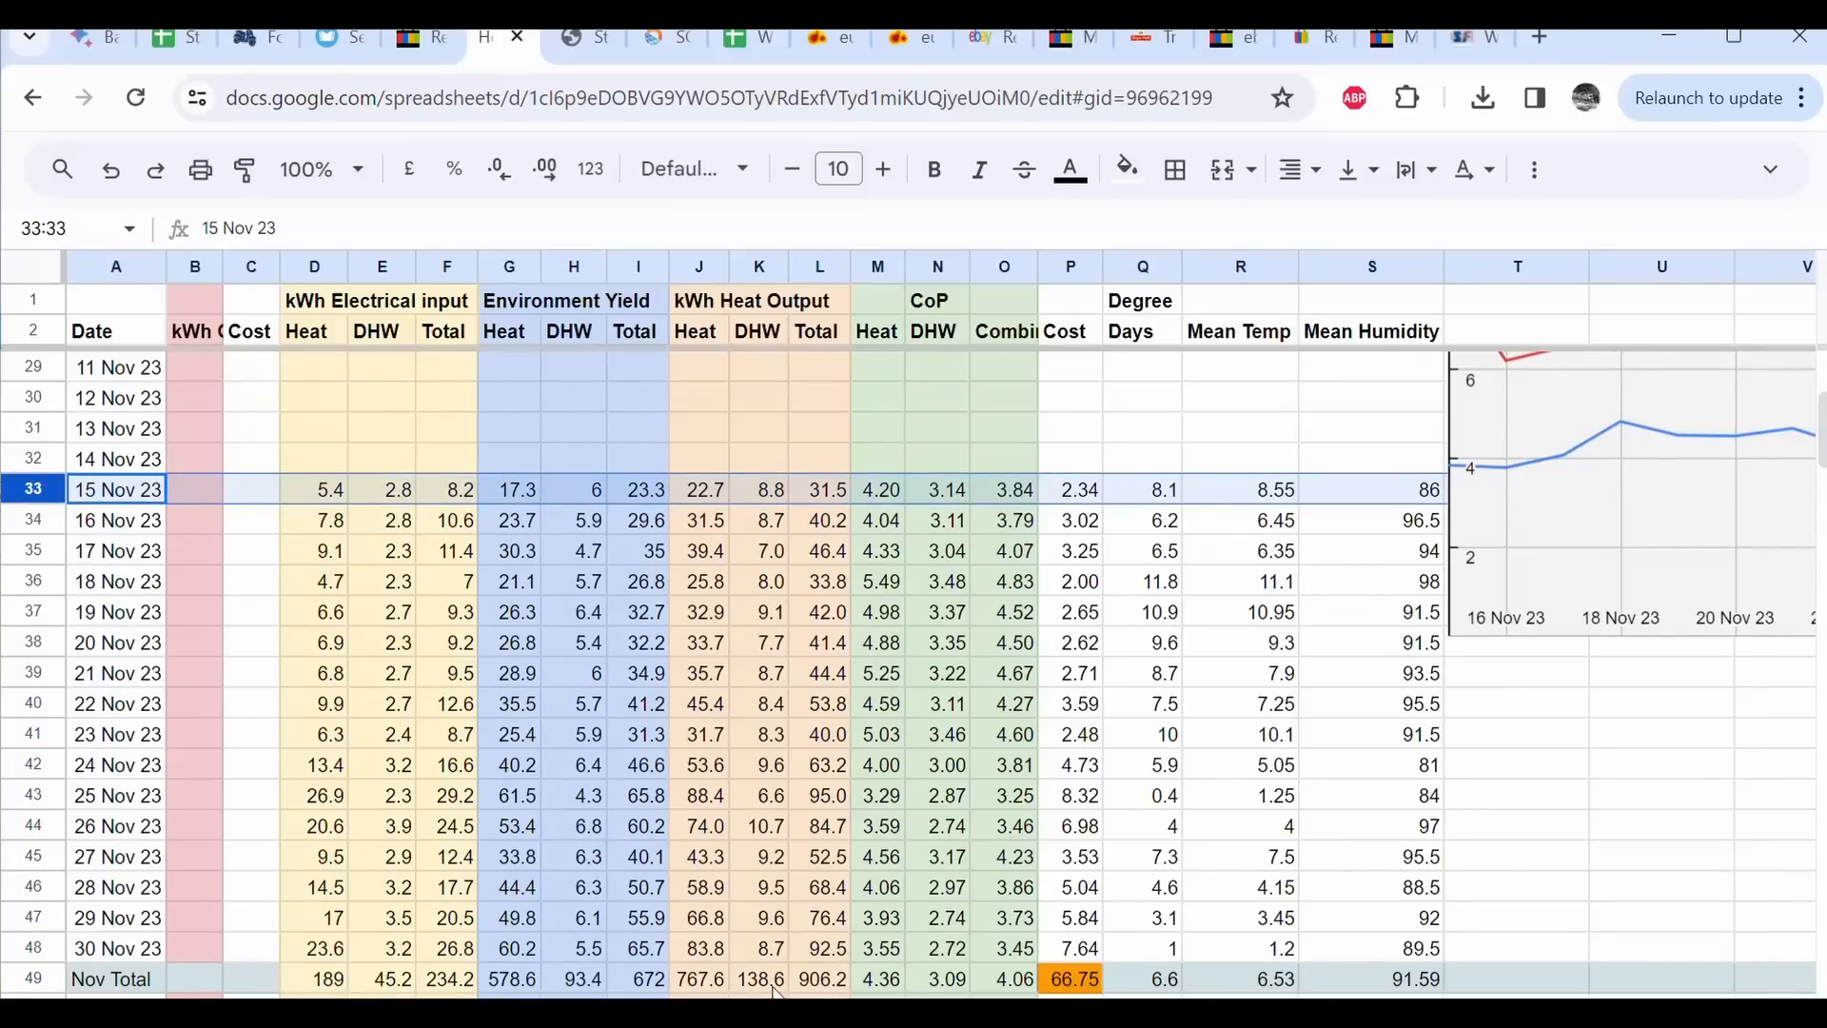
scroll(down, 3)
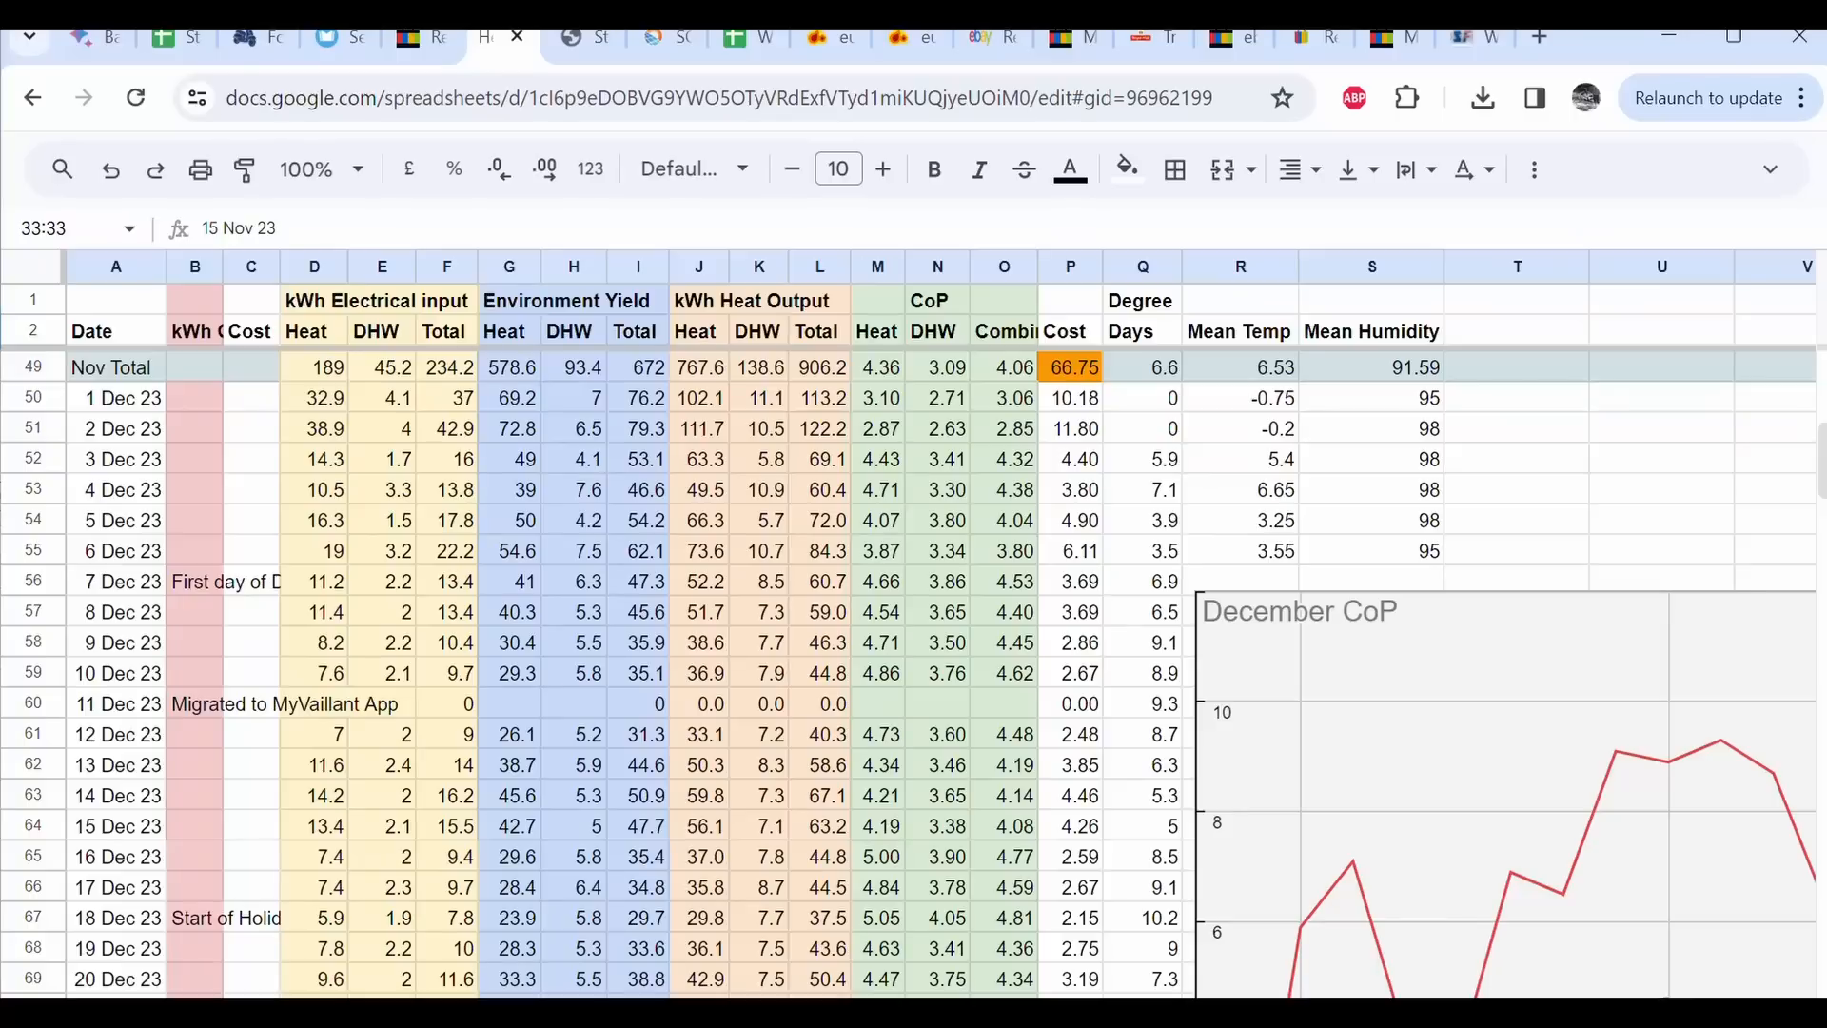
scroll(down, 3)
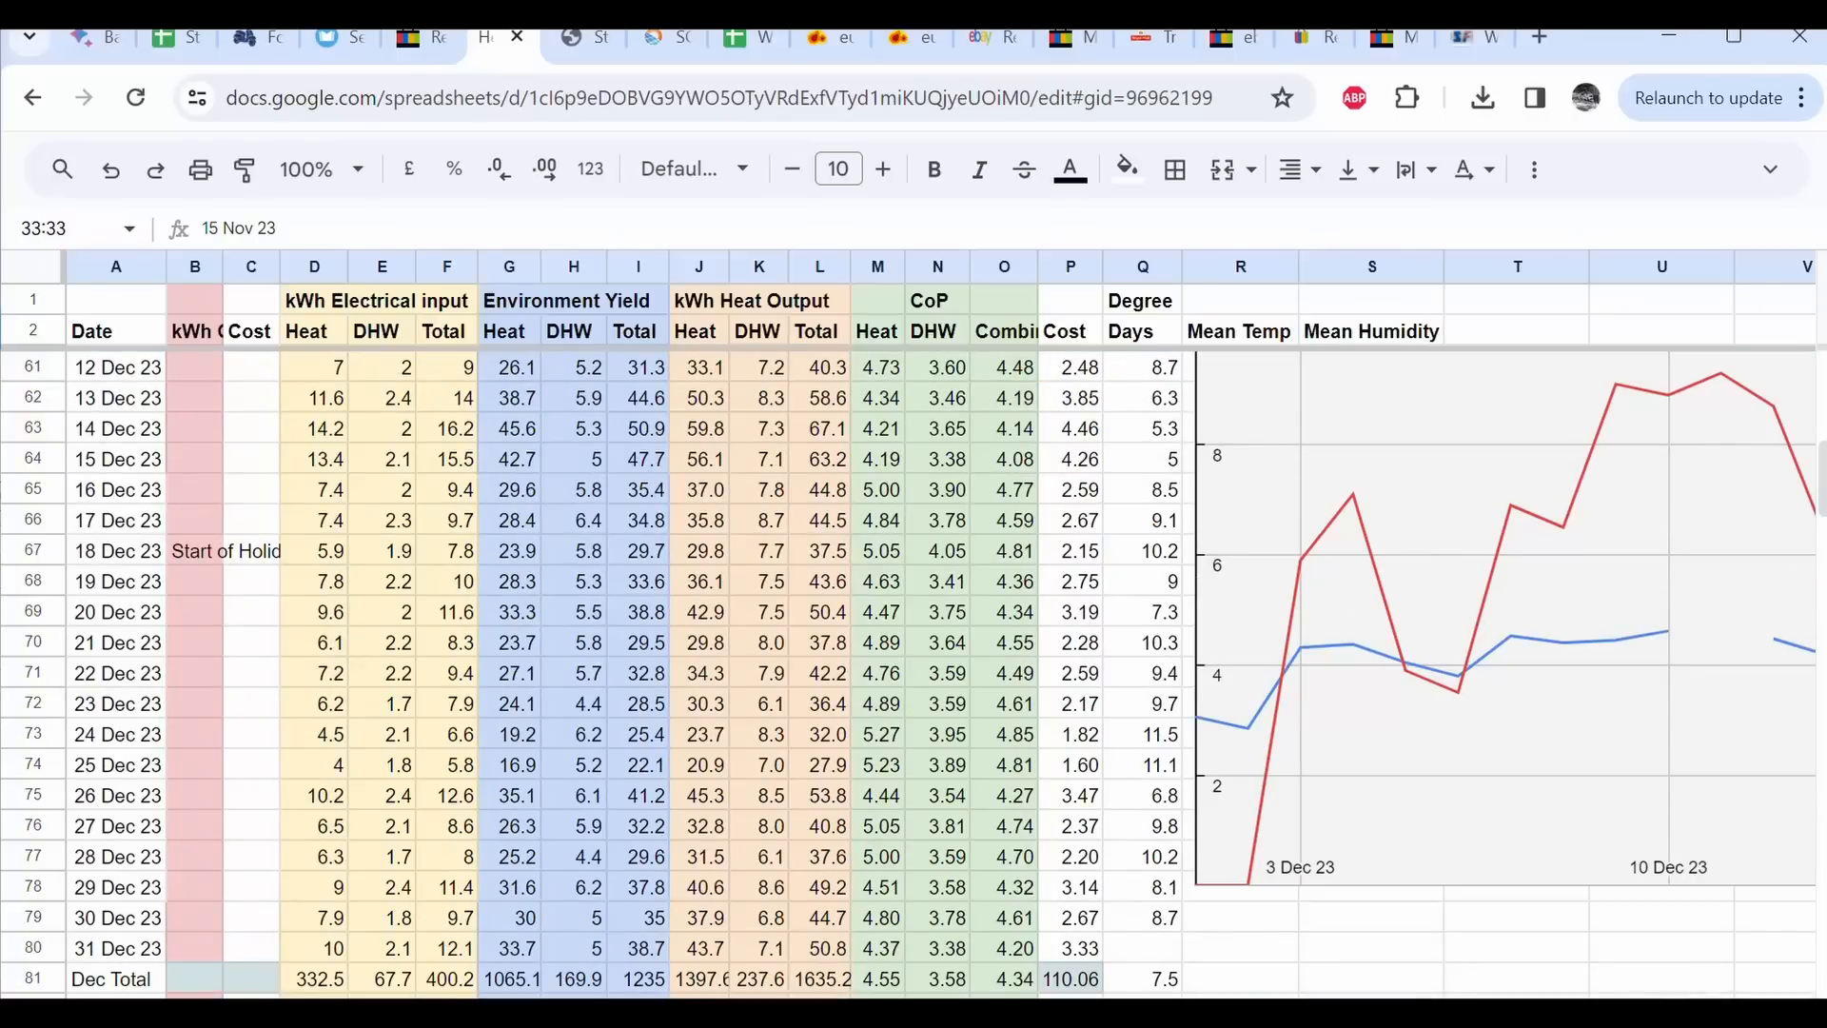
mouse_move(991, 601)
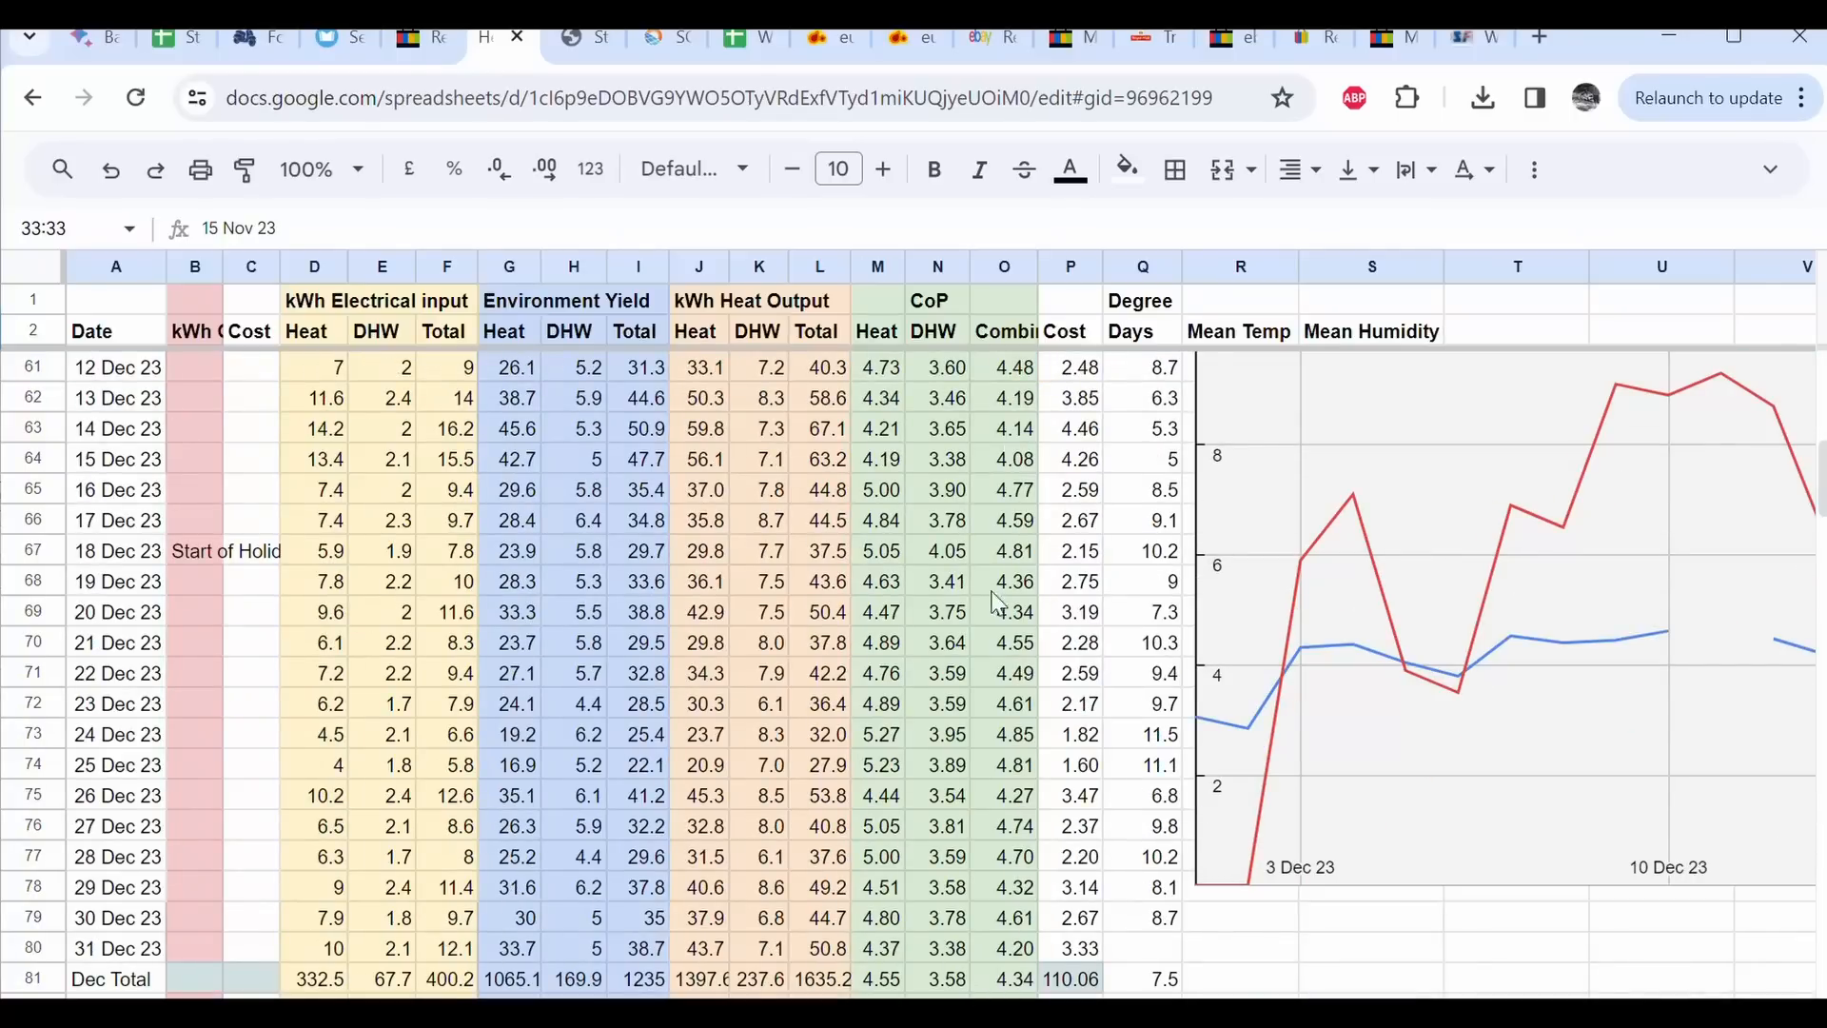
click(1003, 856)
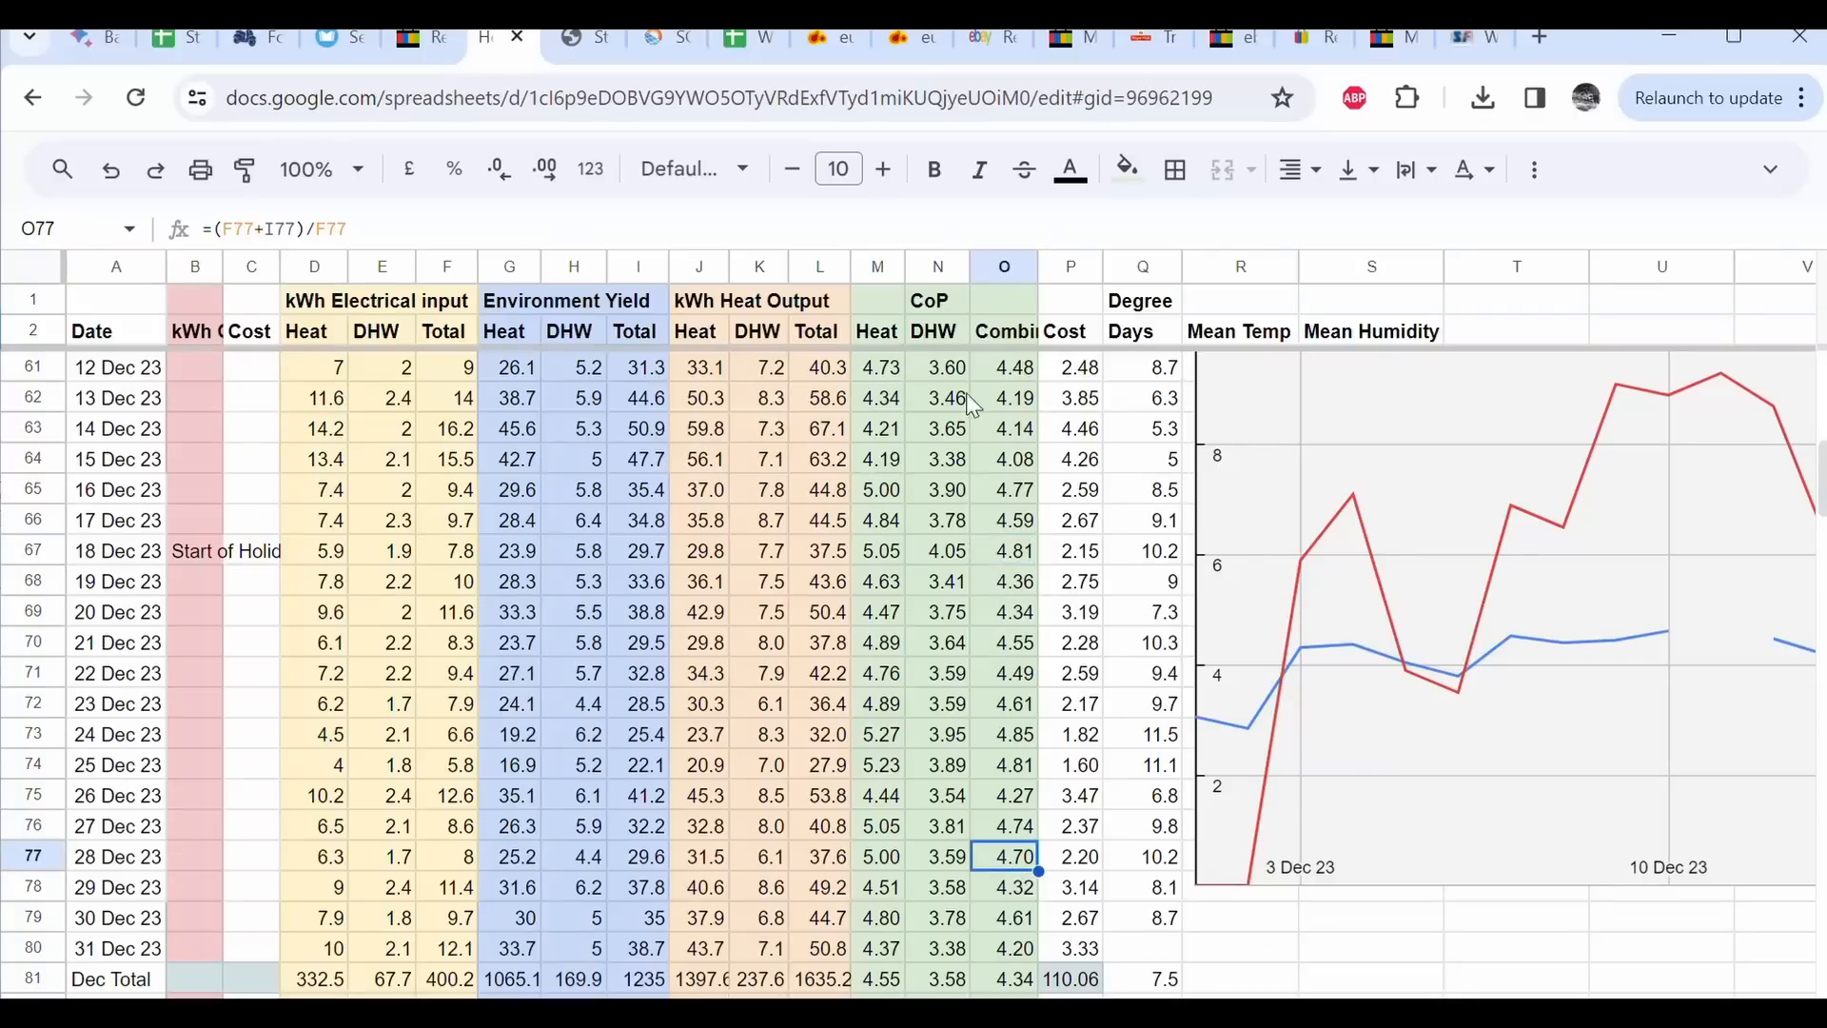
mouse_move(996, 265)
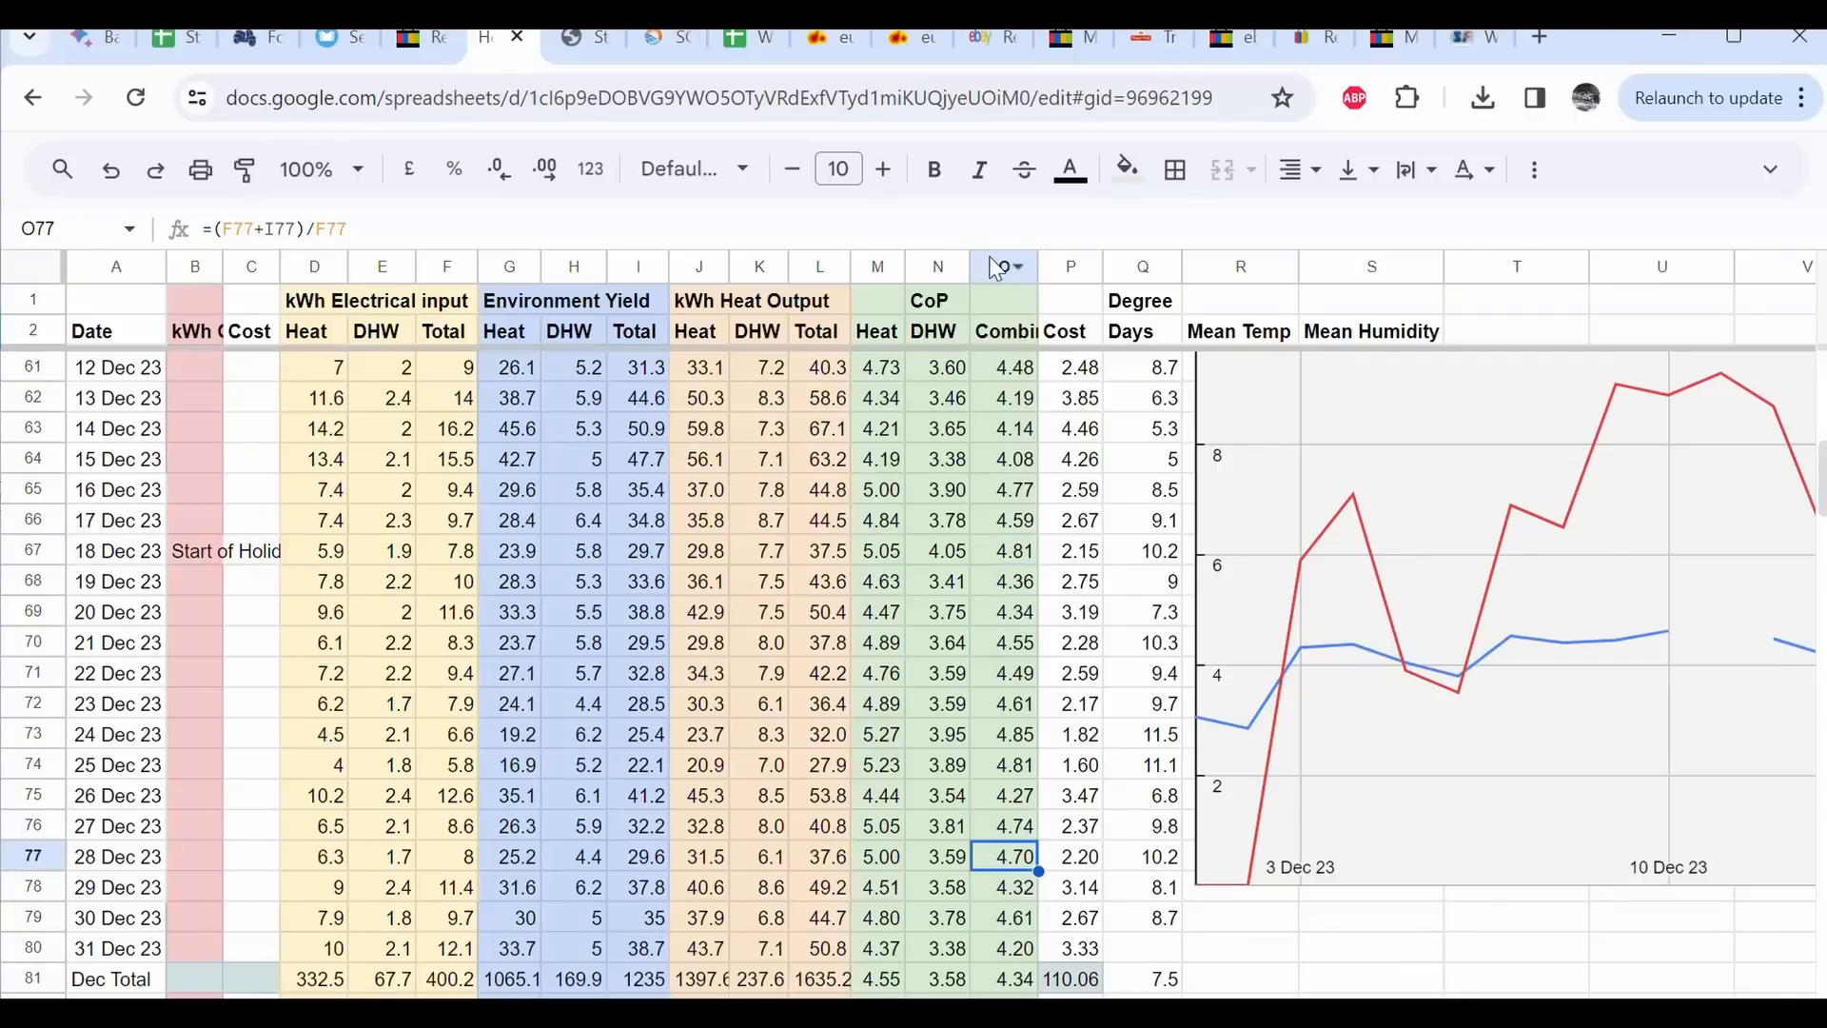
mouse_move(998, 986)
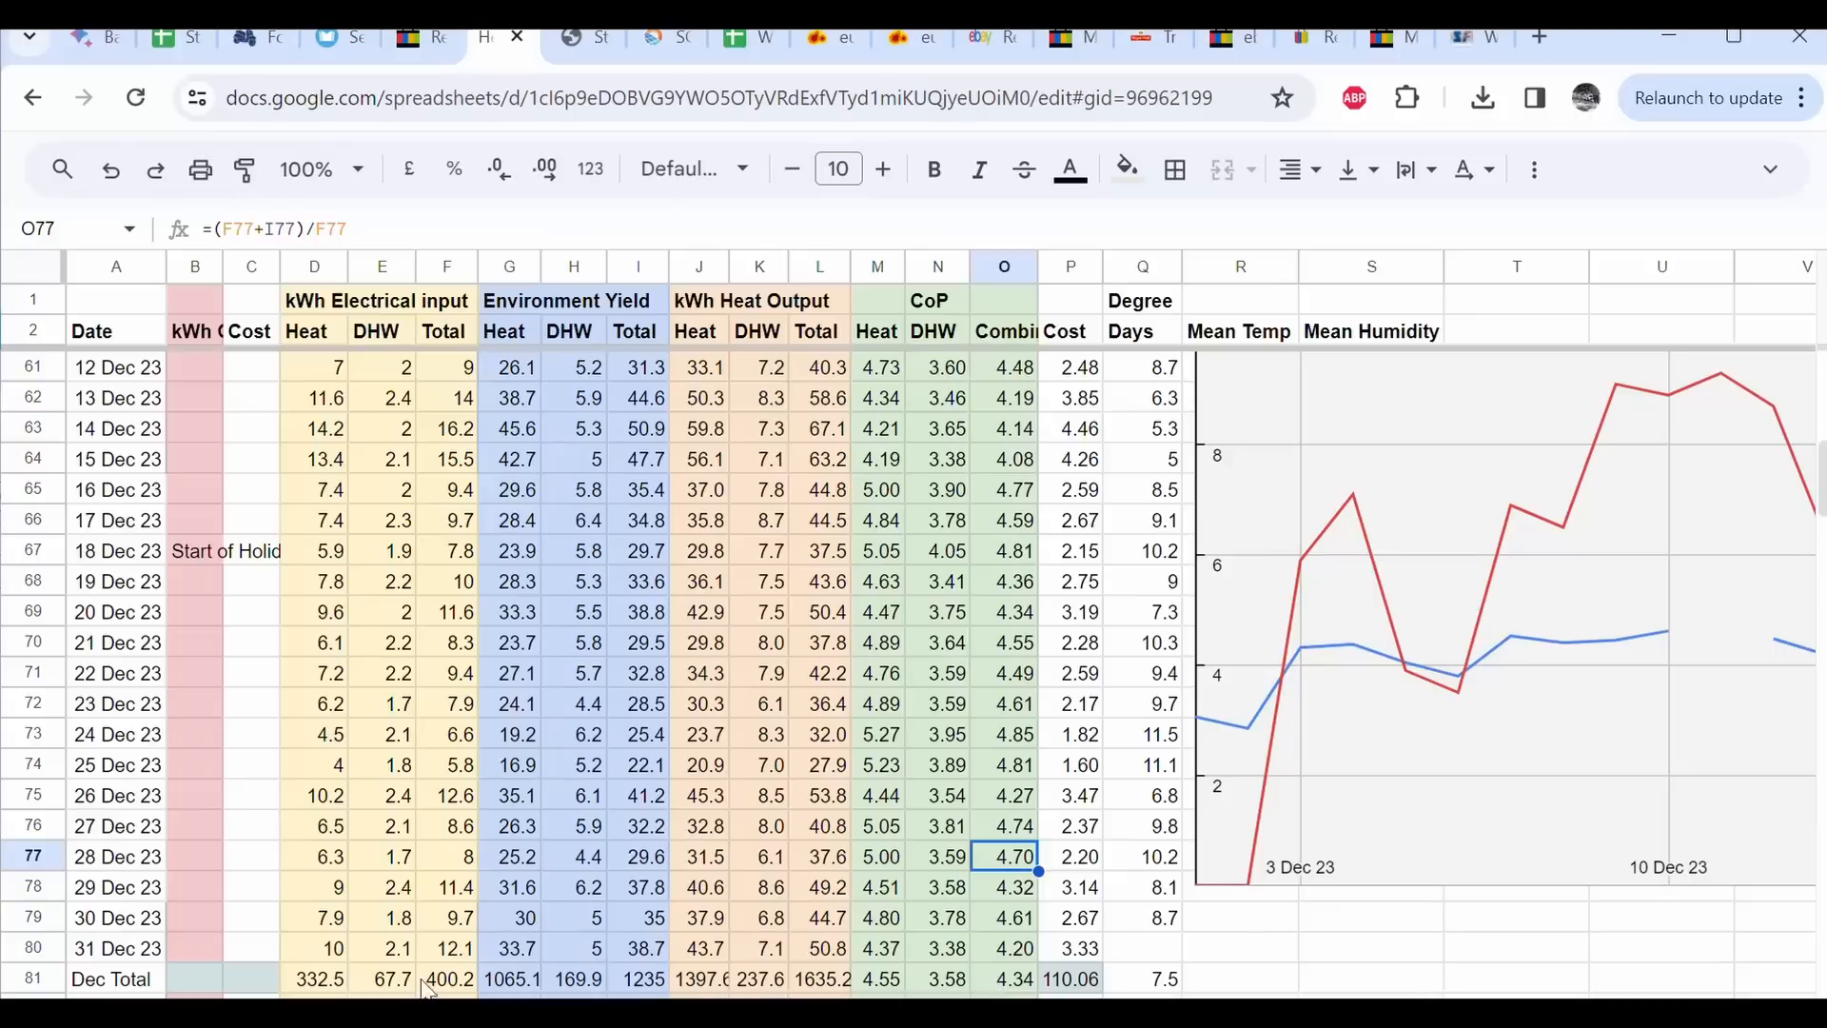
click(115, 978)
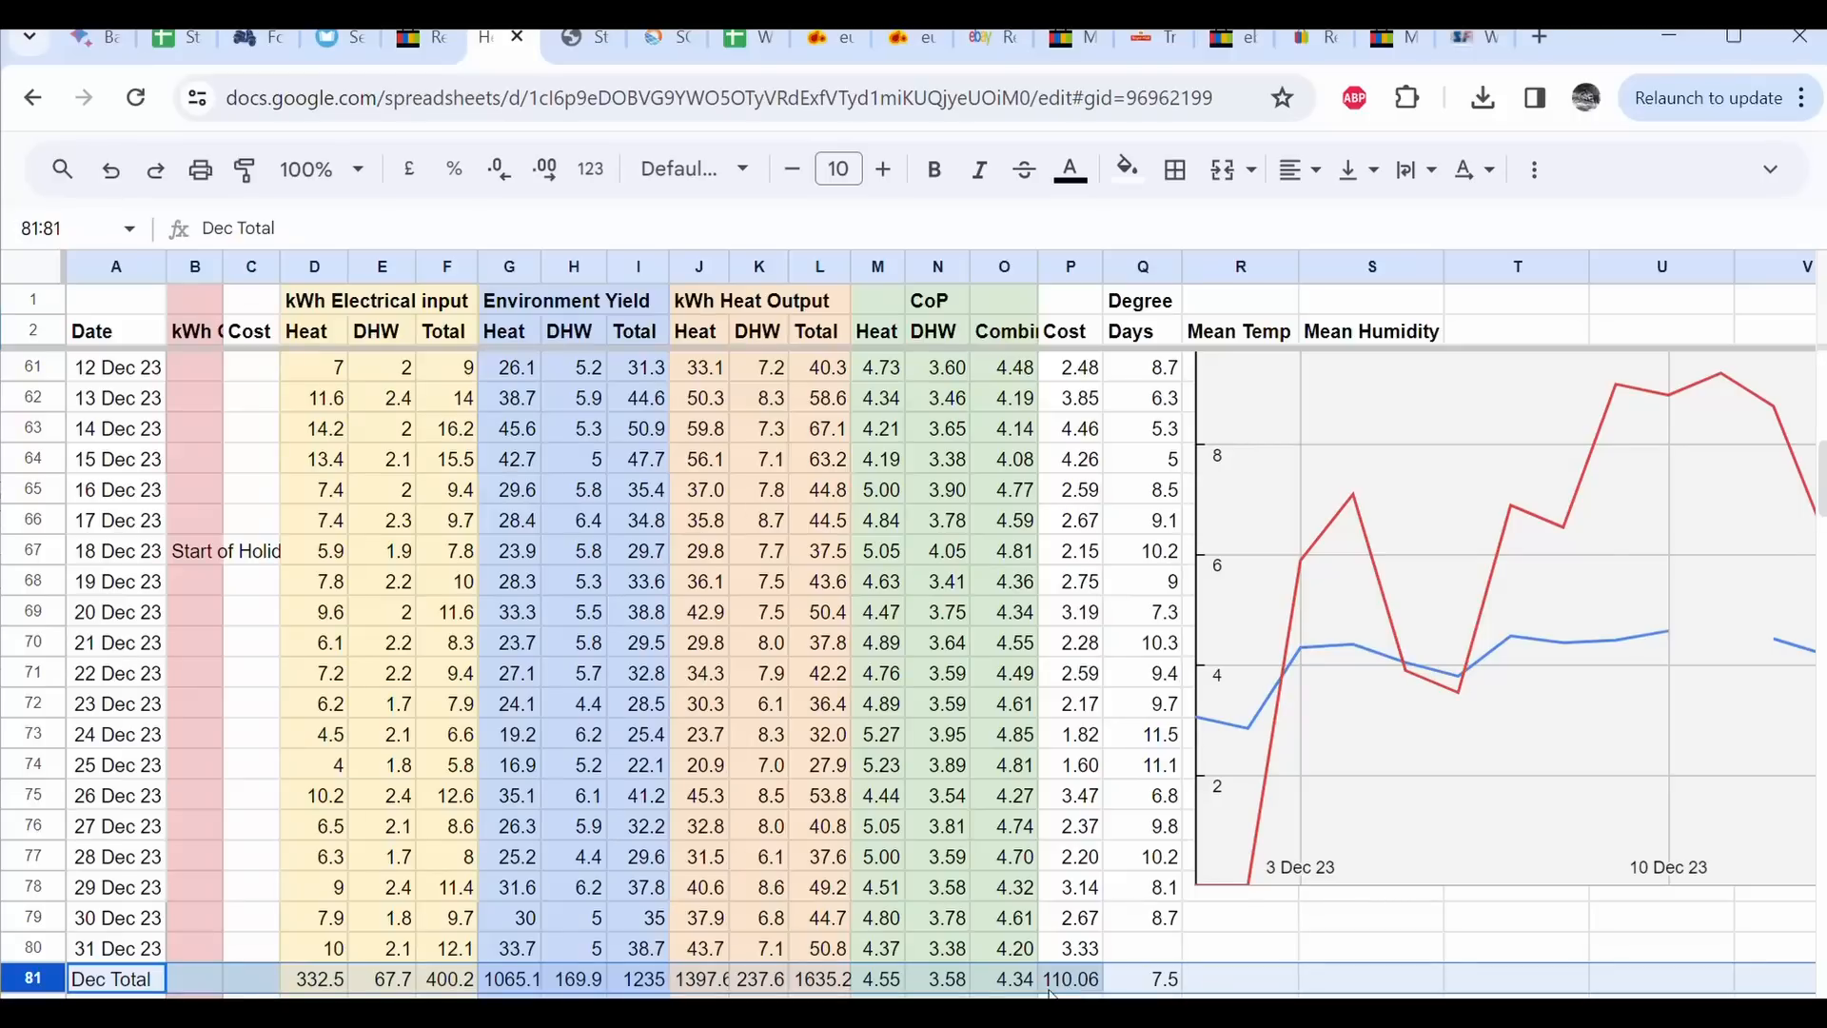
- Scroll around the Dec Total row area of the heat pump sheet
scroll(down, 3)
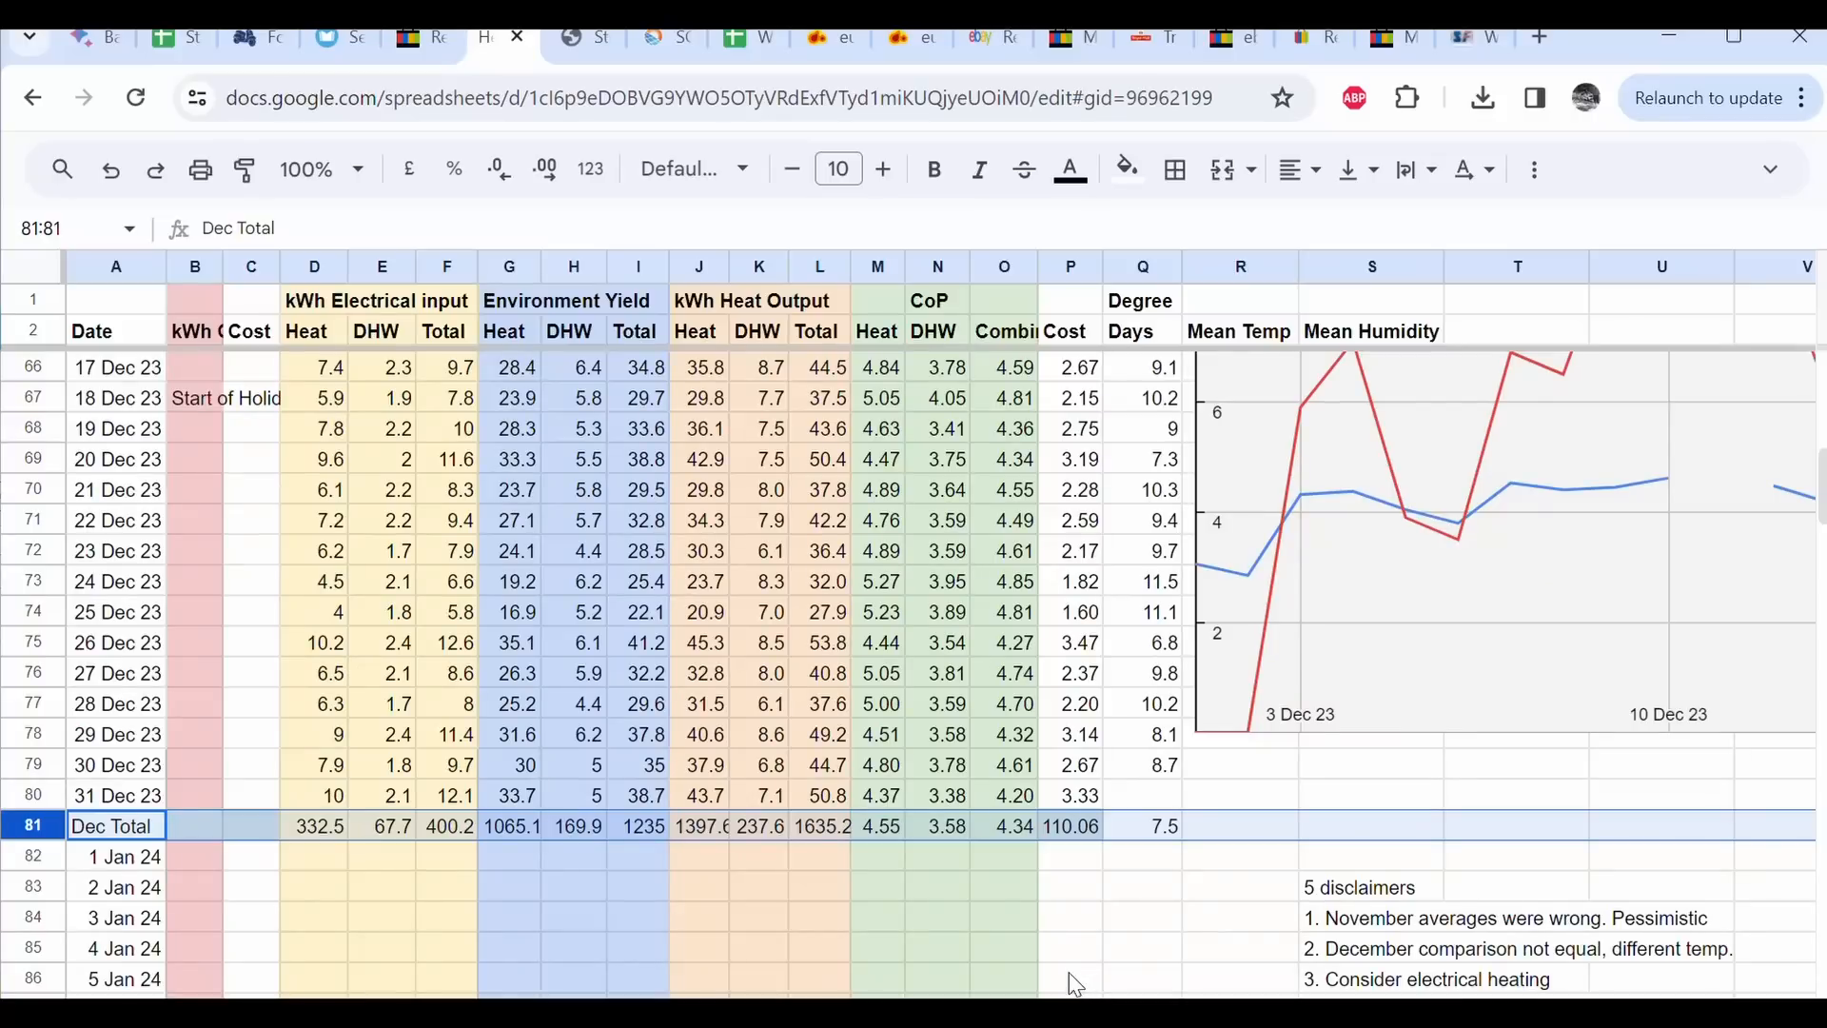
scroll(up, 3)
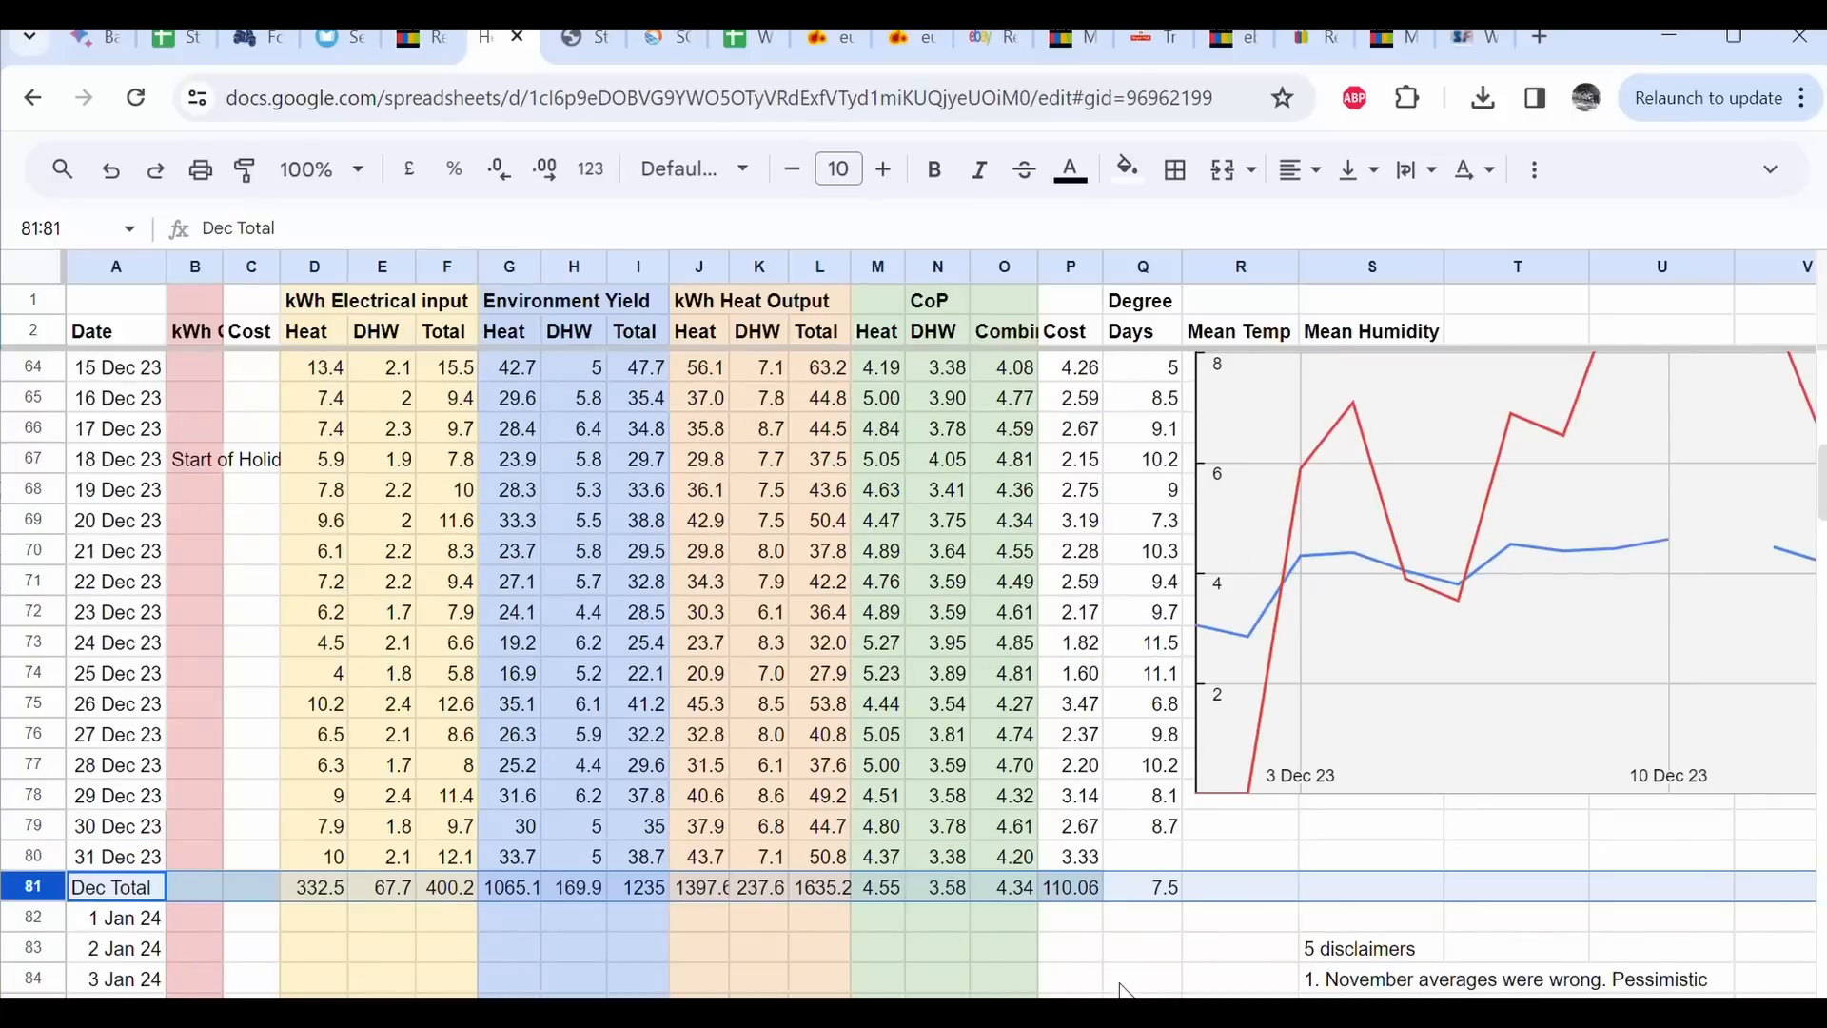
scroll(up, 3)
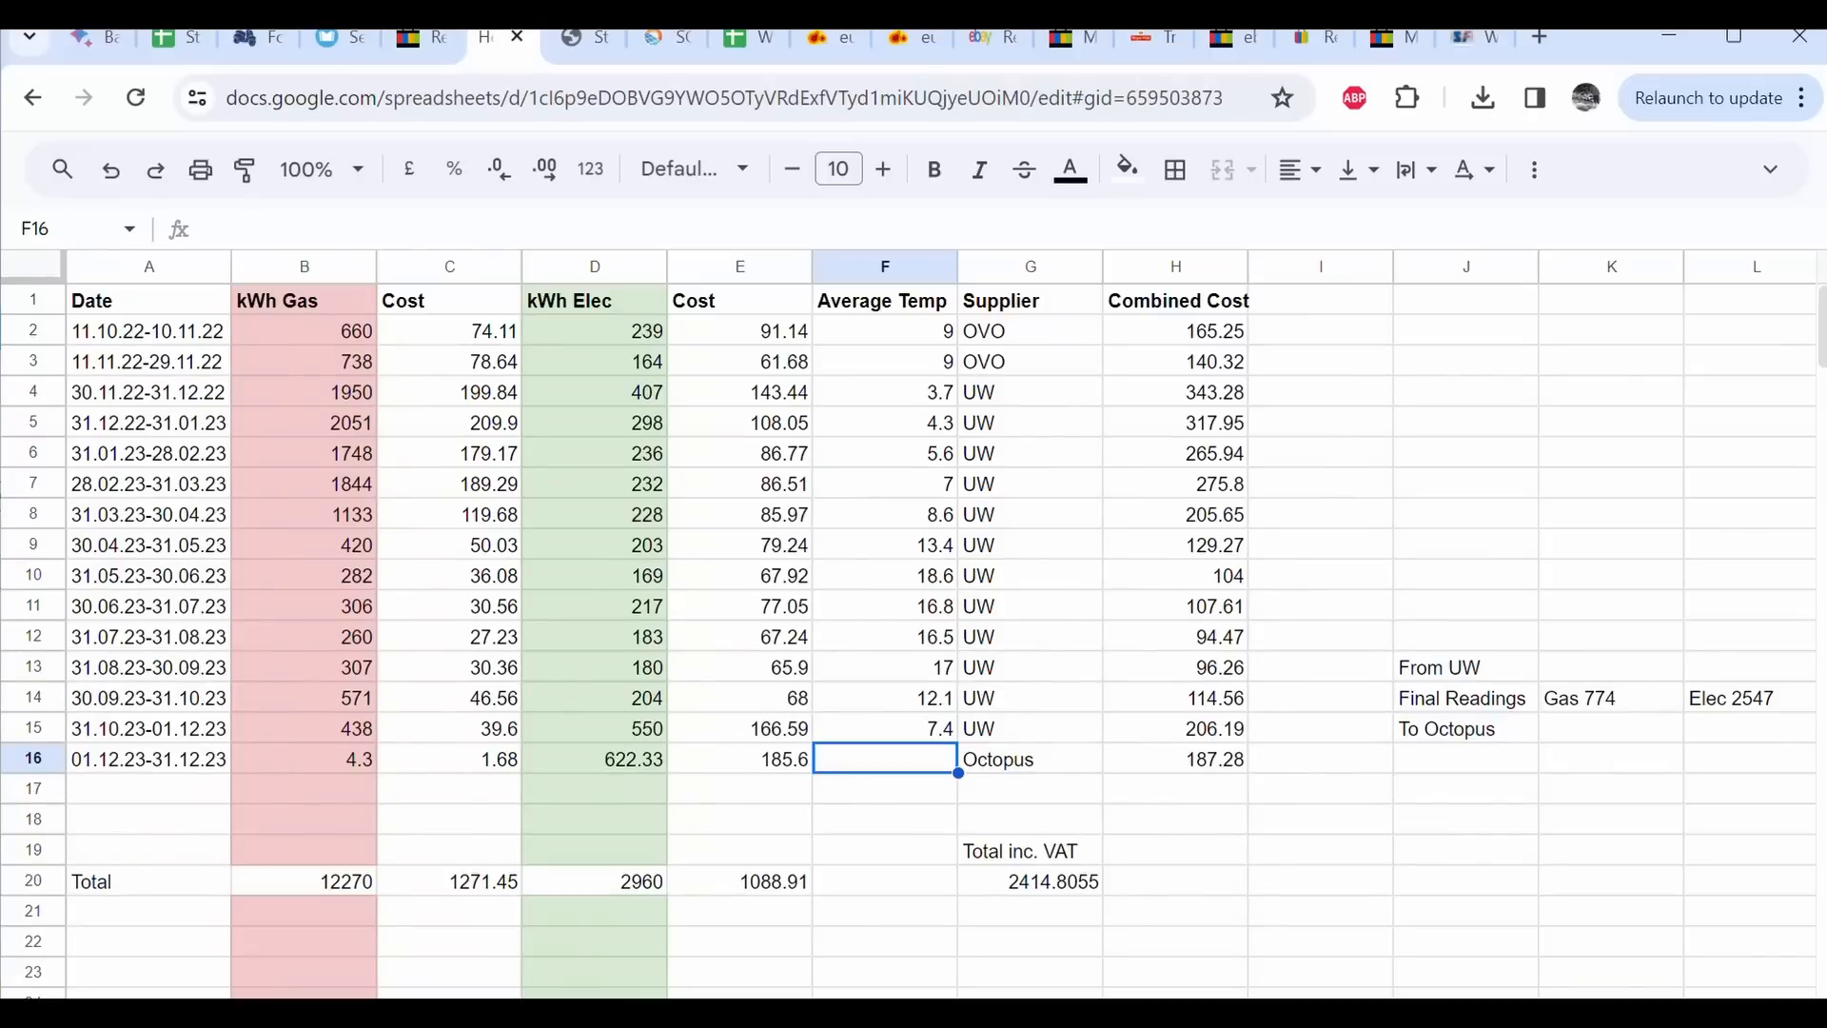
mouse_move(129, 774)
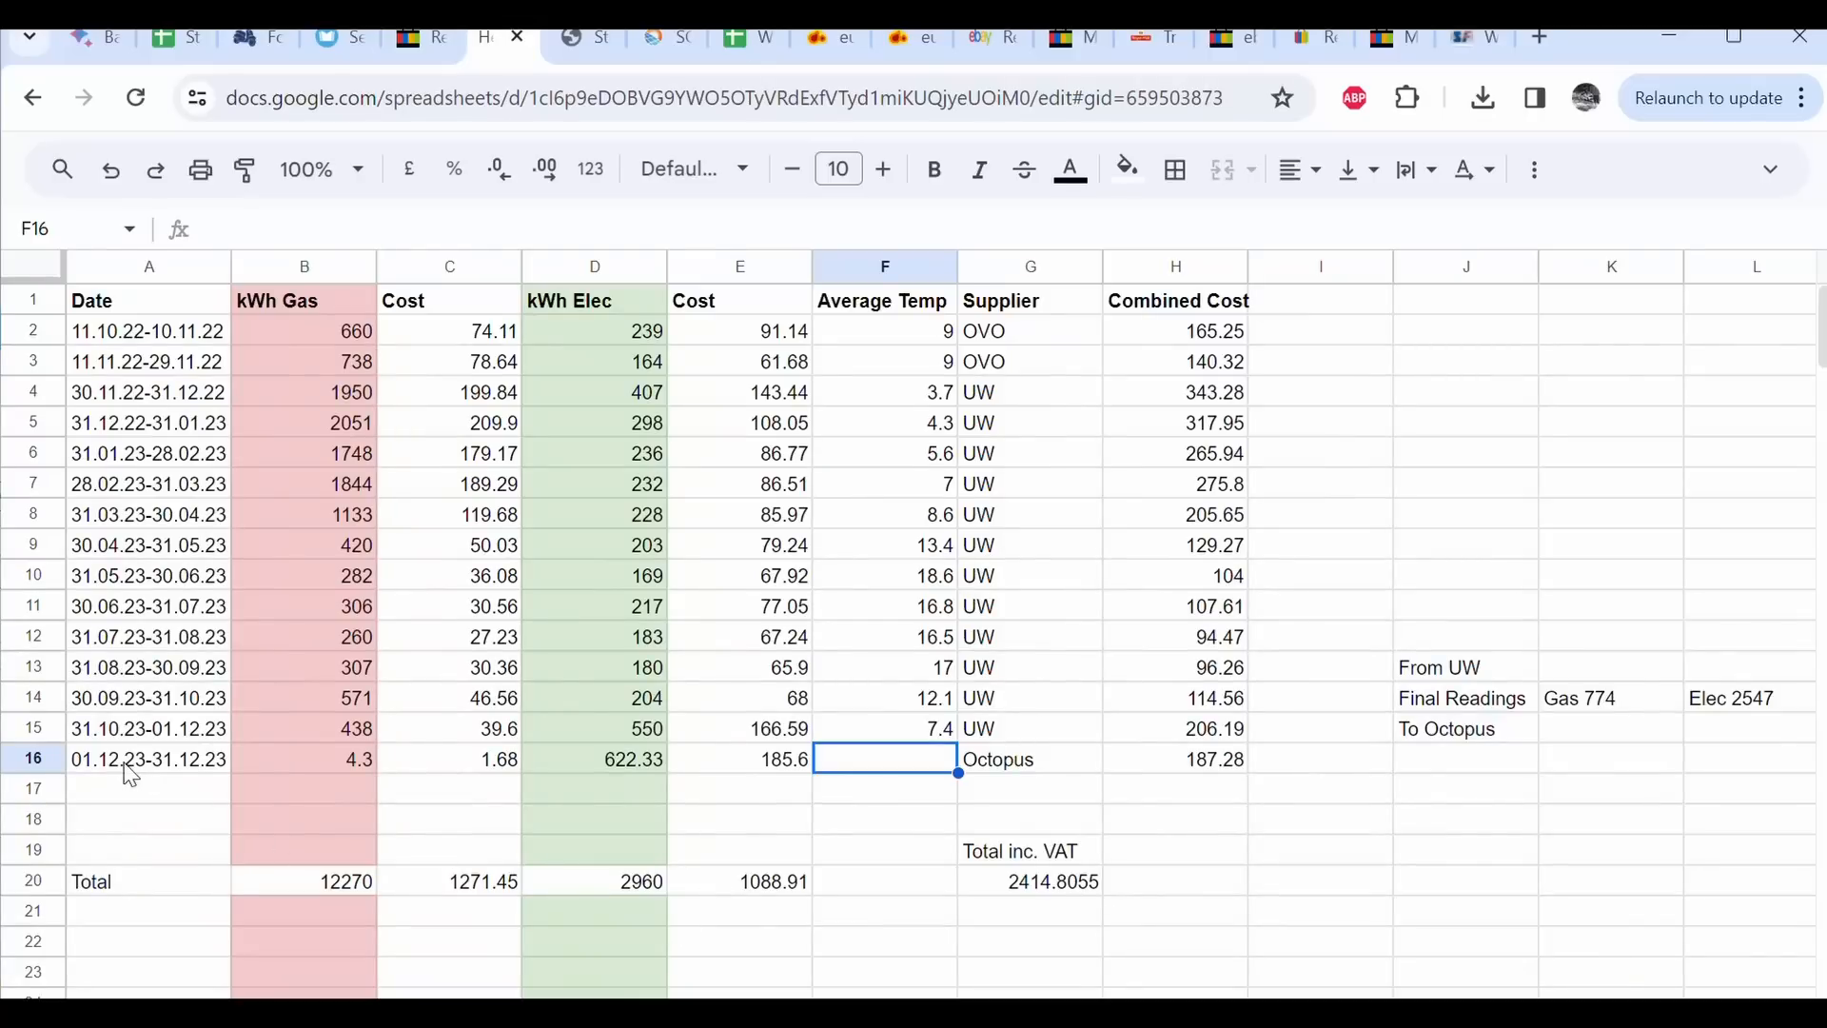
- Highlight the December 2023 bill row, then return to the daily heat pump readings sheet
click(149, 759)
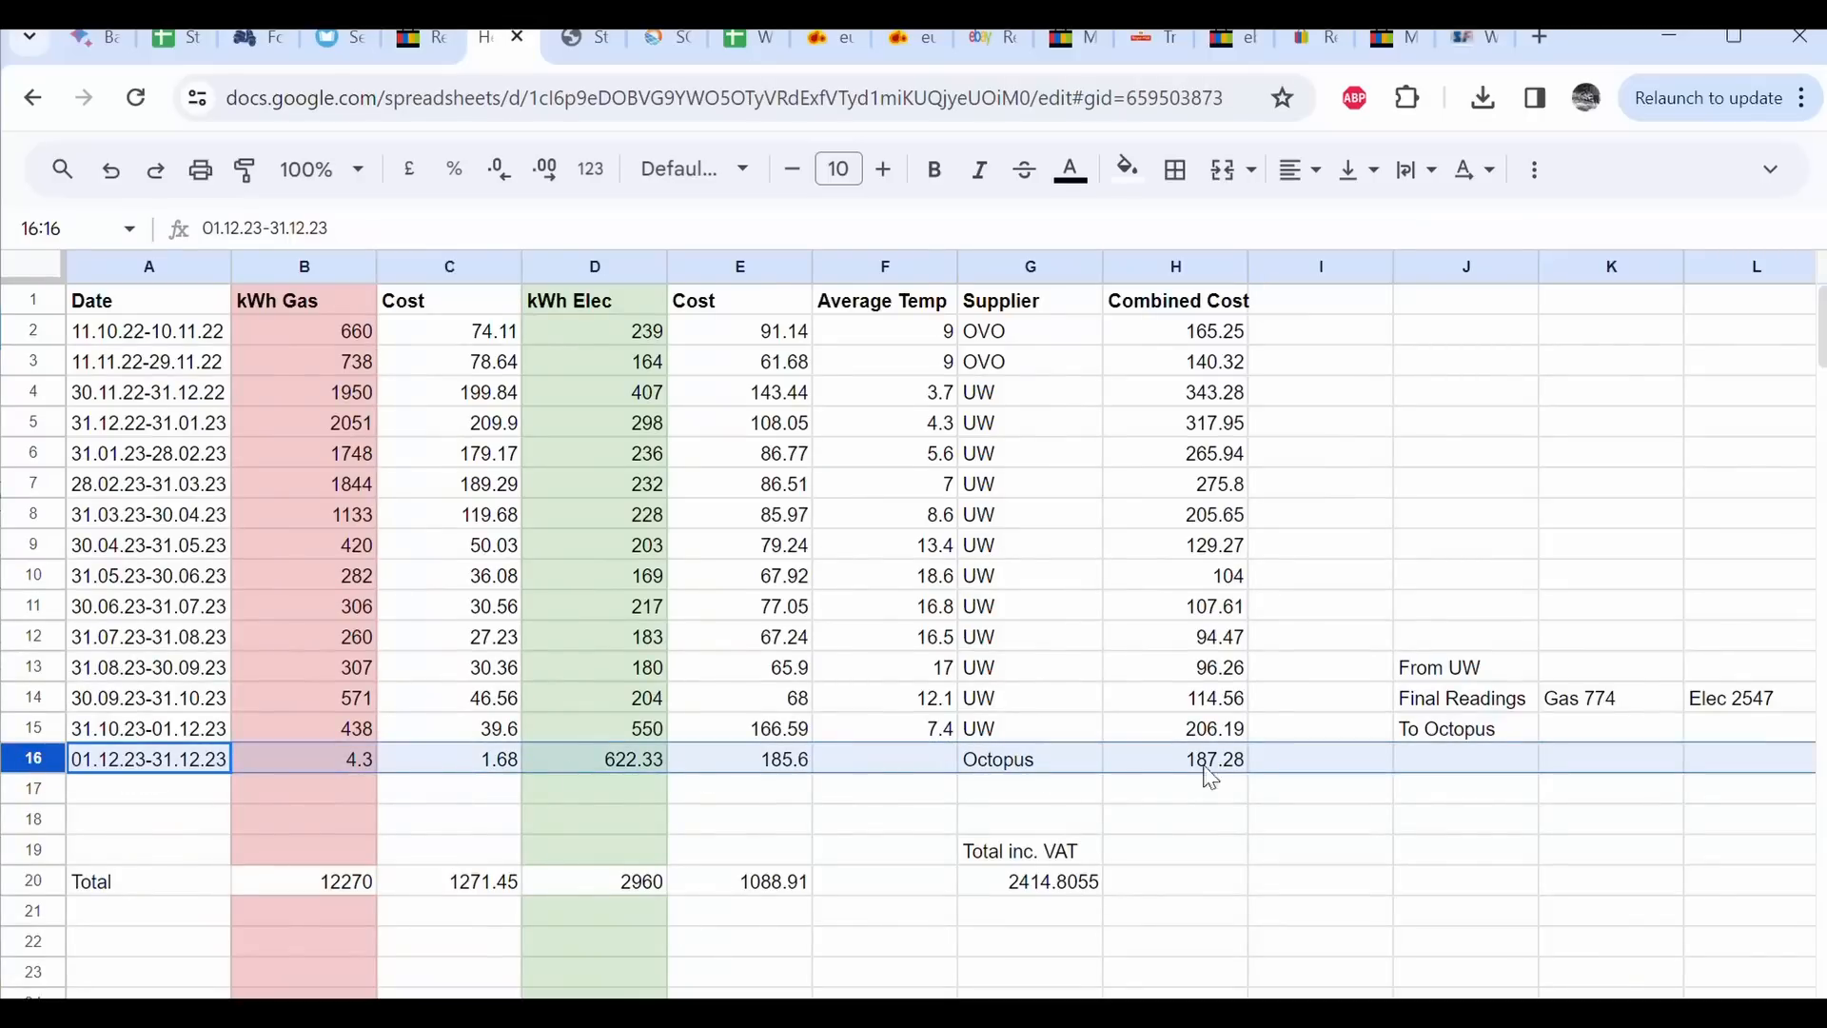
mouse_move(631, 779)
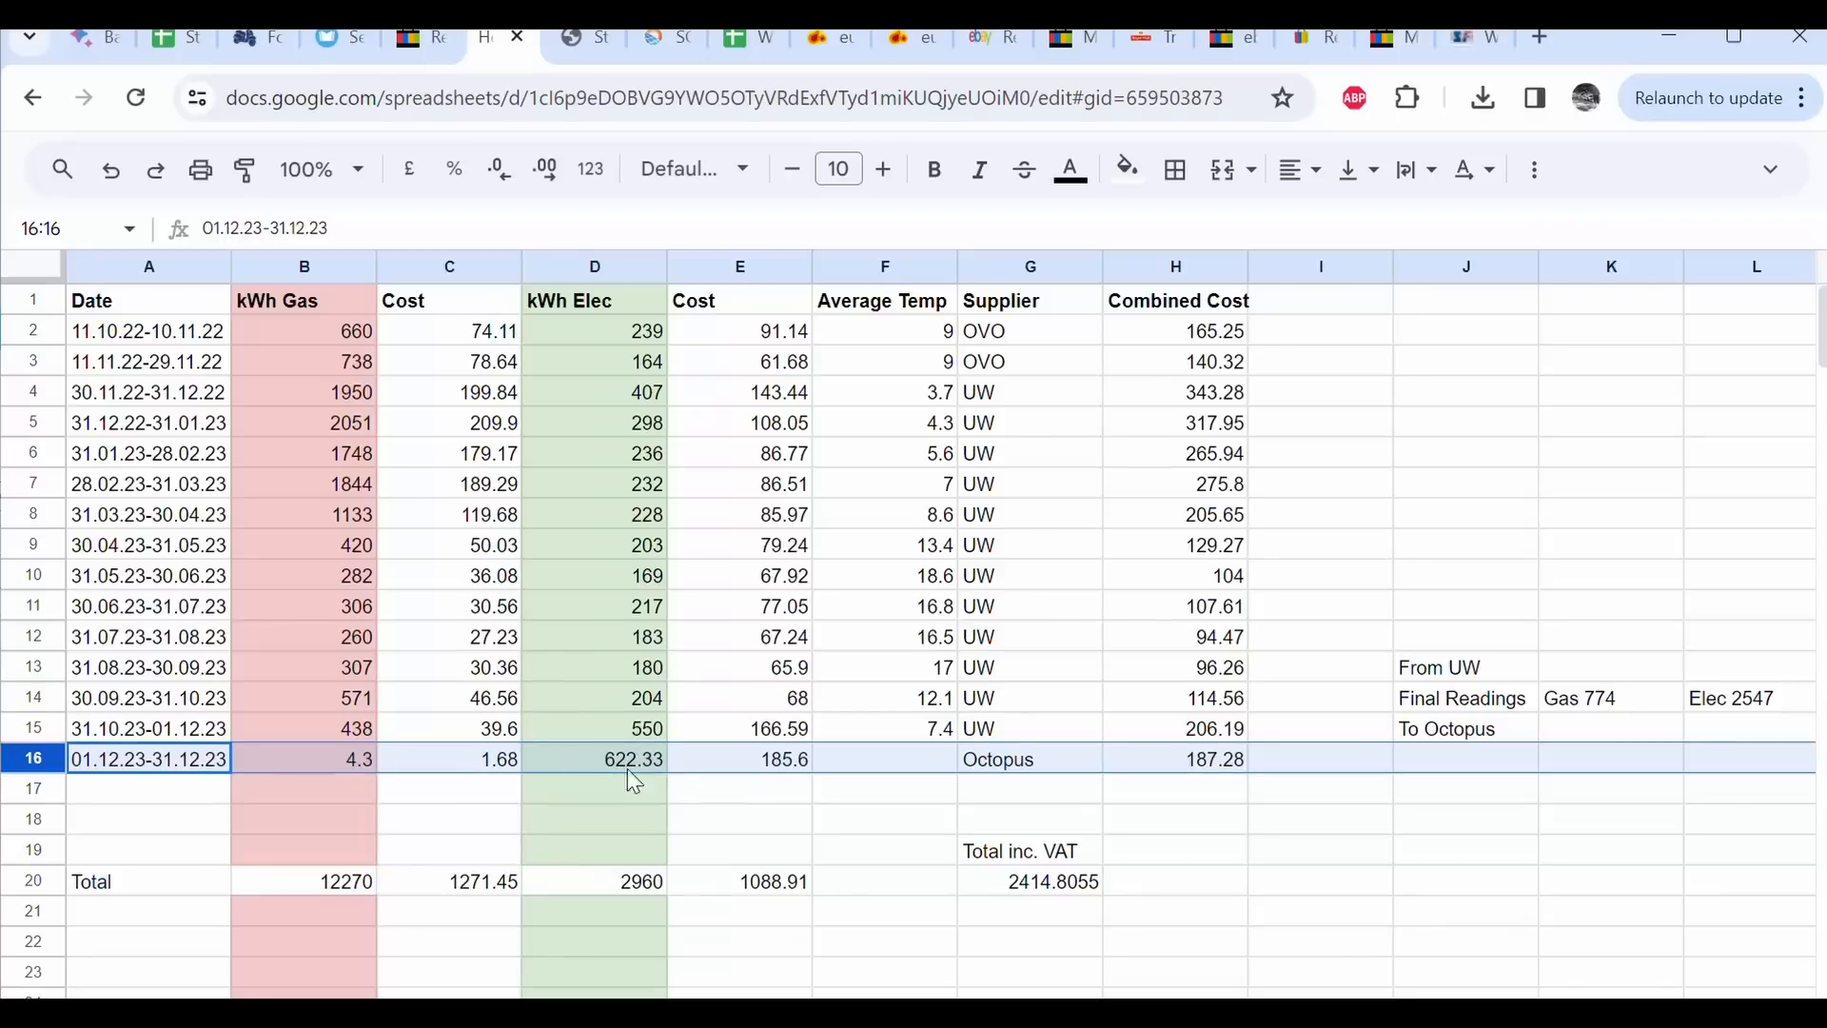
click(594, 759)
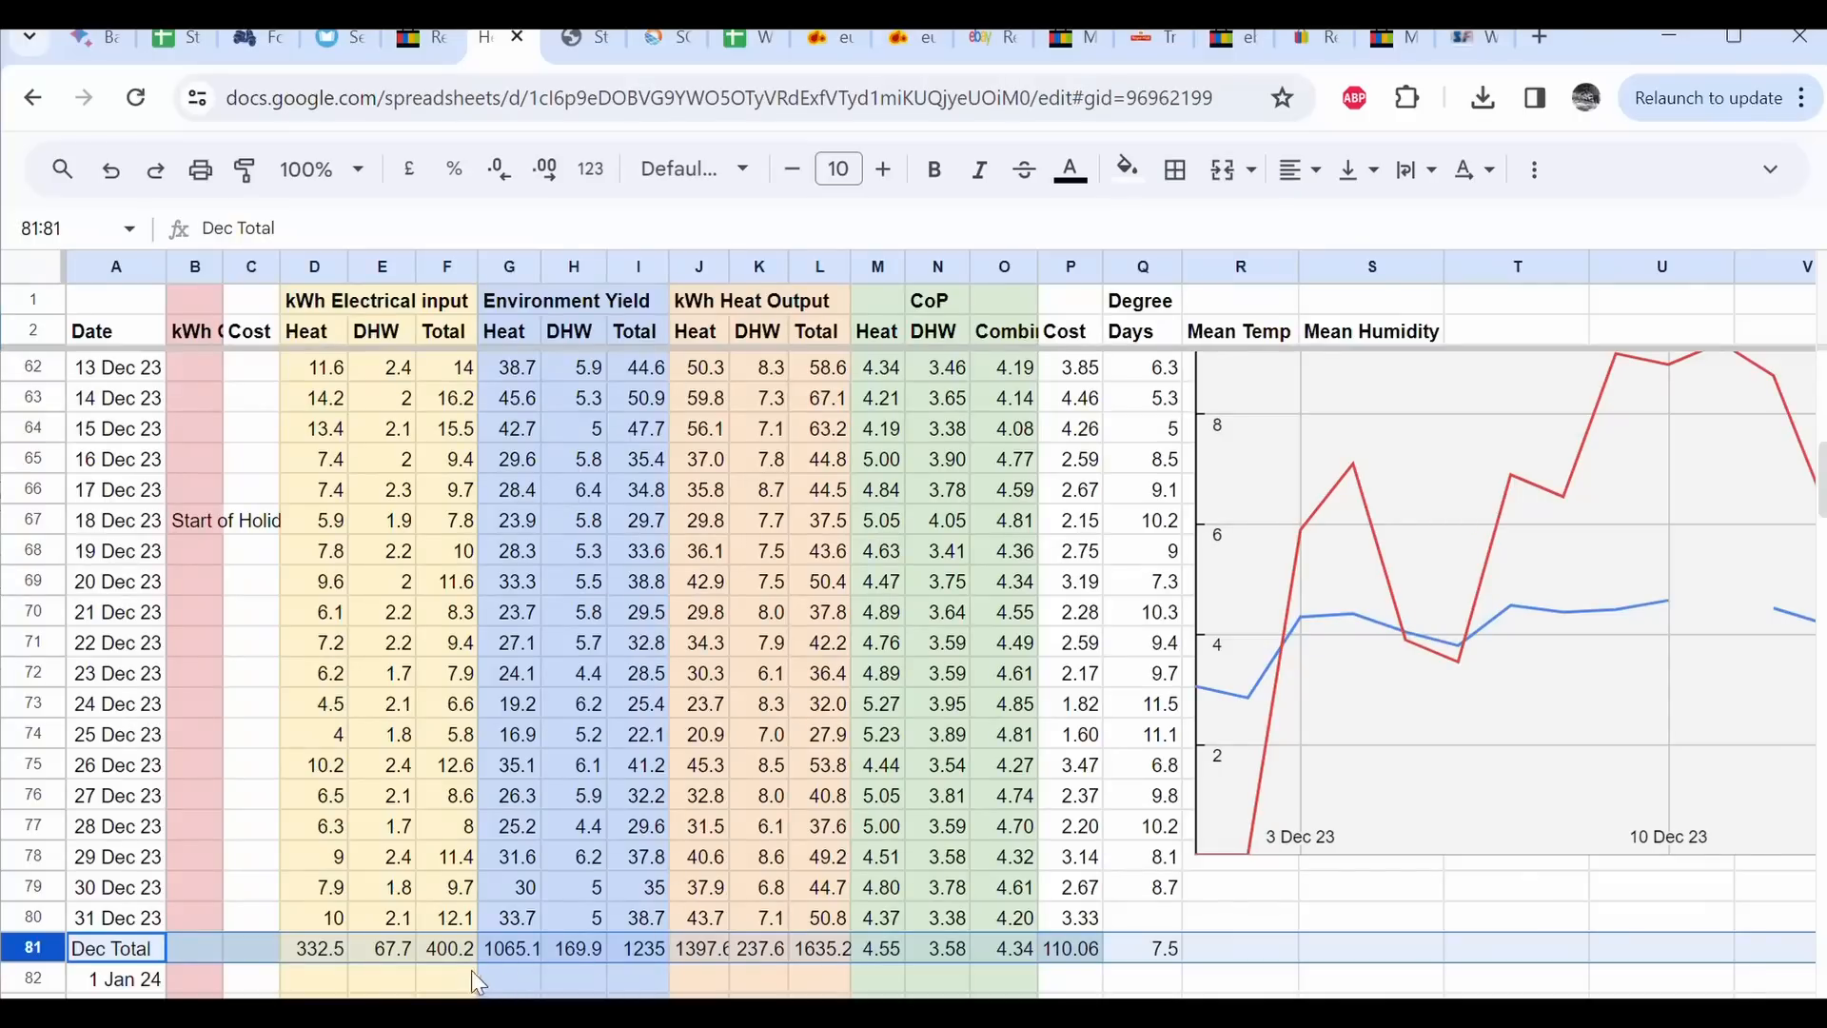
- Return to the supplier bills sheet showing December 2023 electricity of 622.33 kWh
click(446, 948)
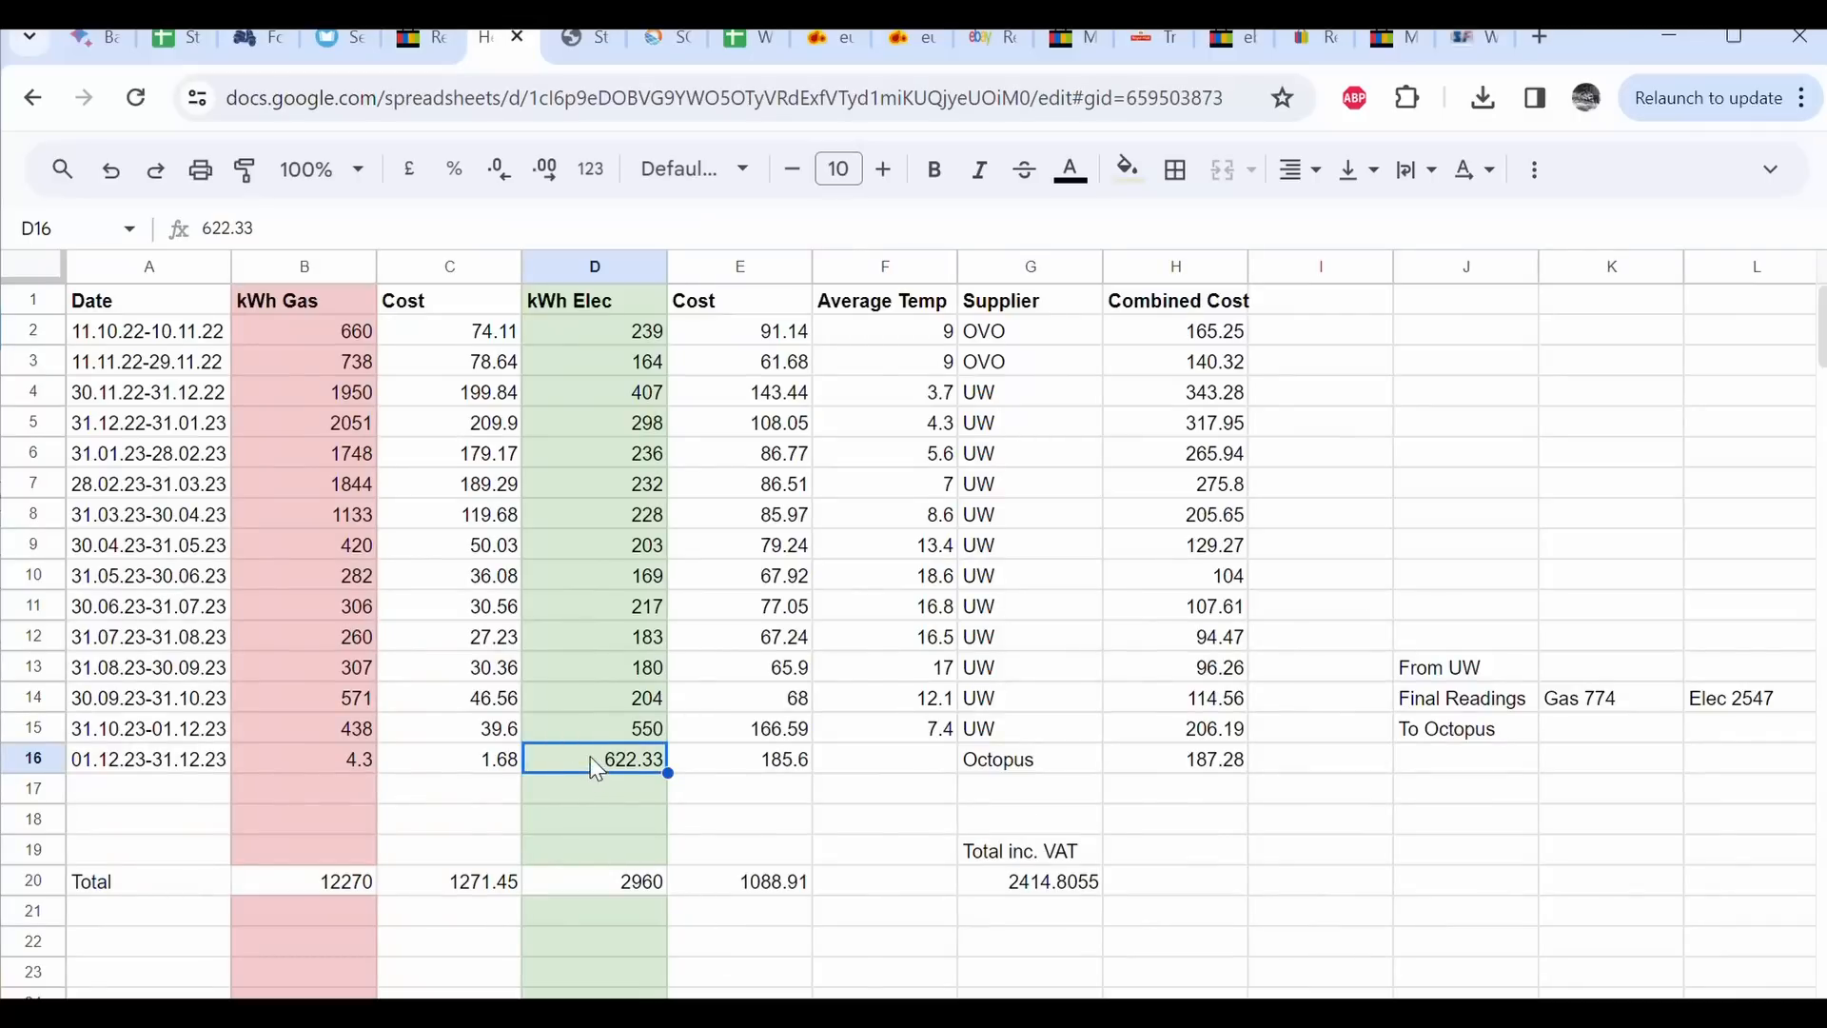
mouse_move(775, 780)
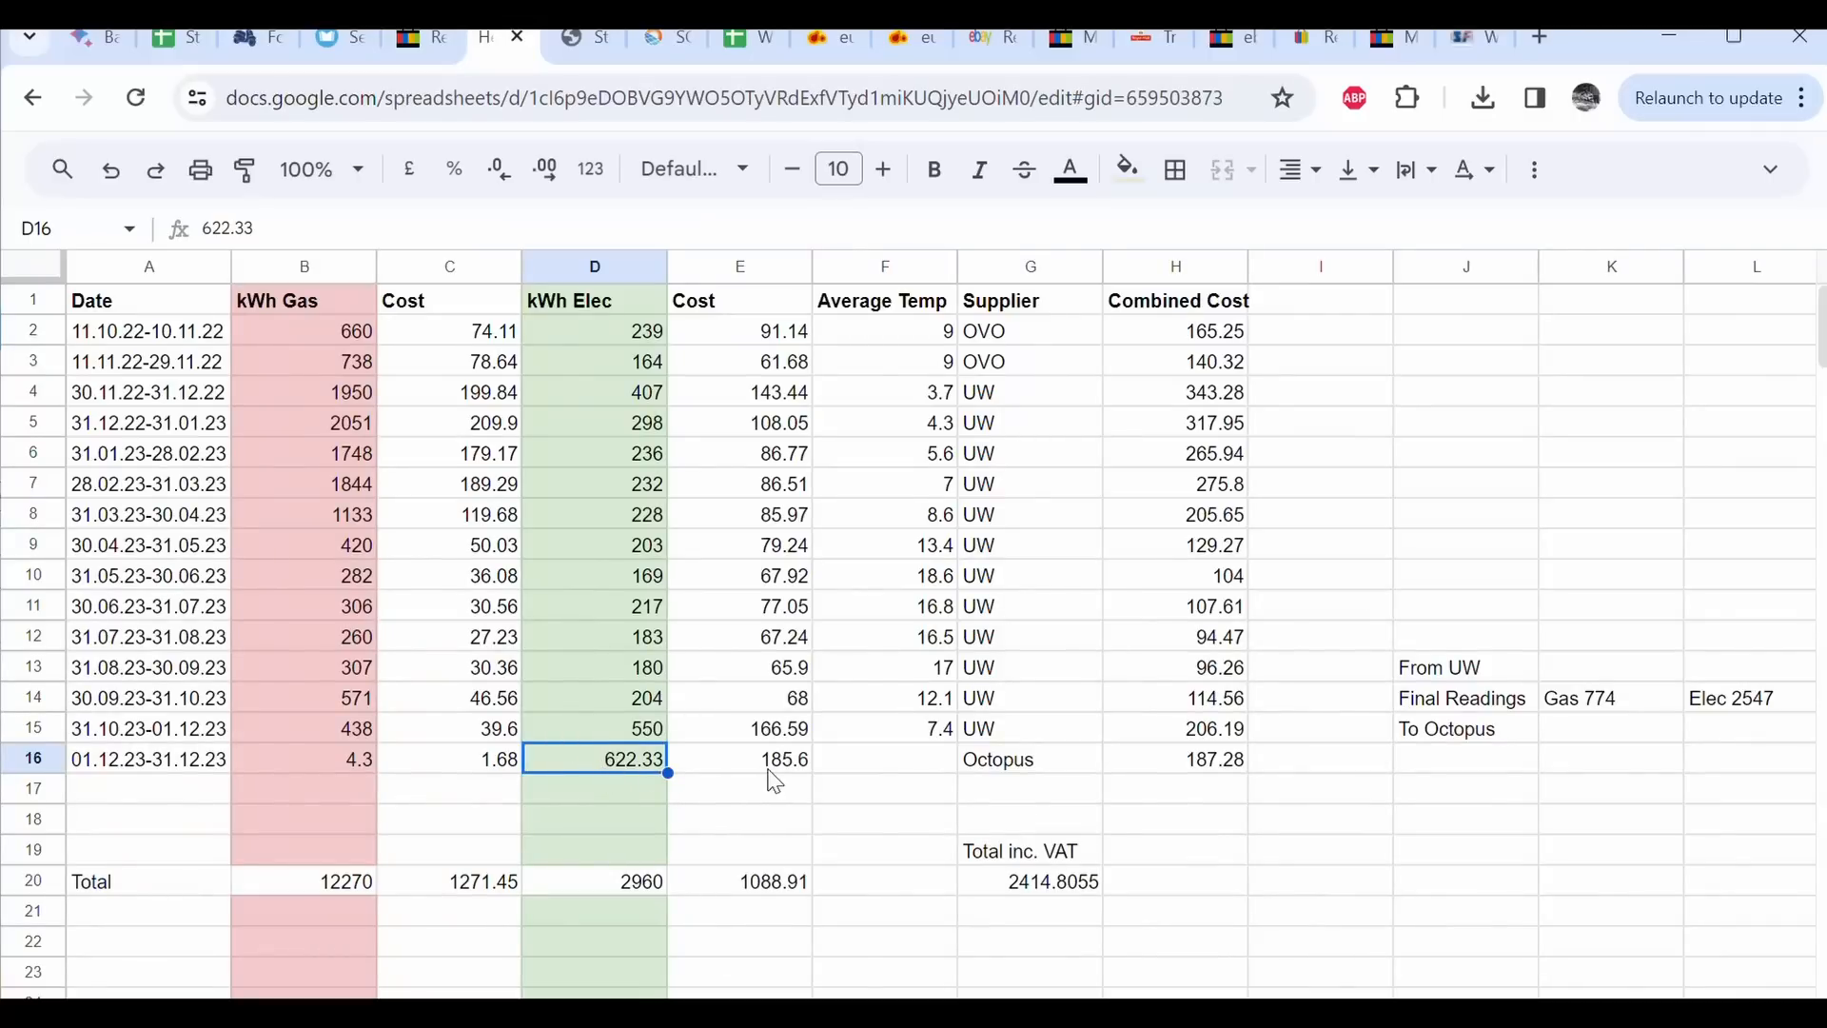
click(740, 758)
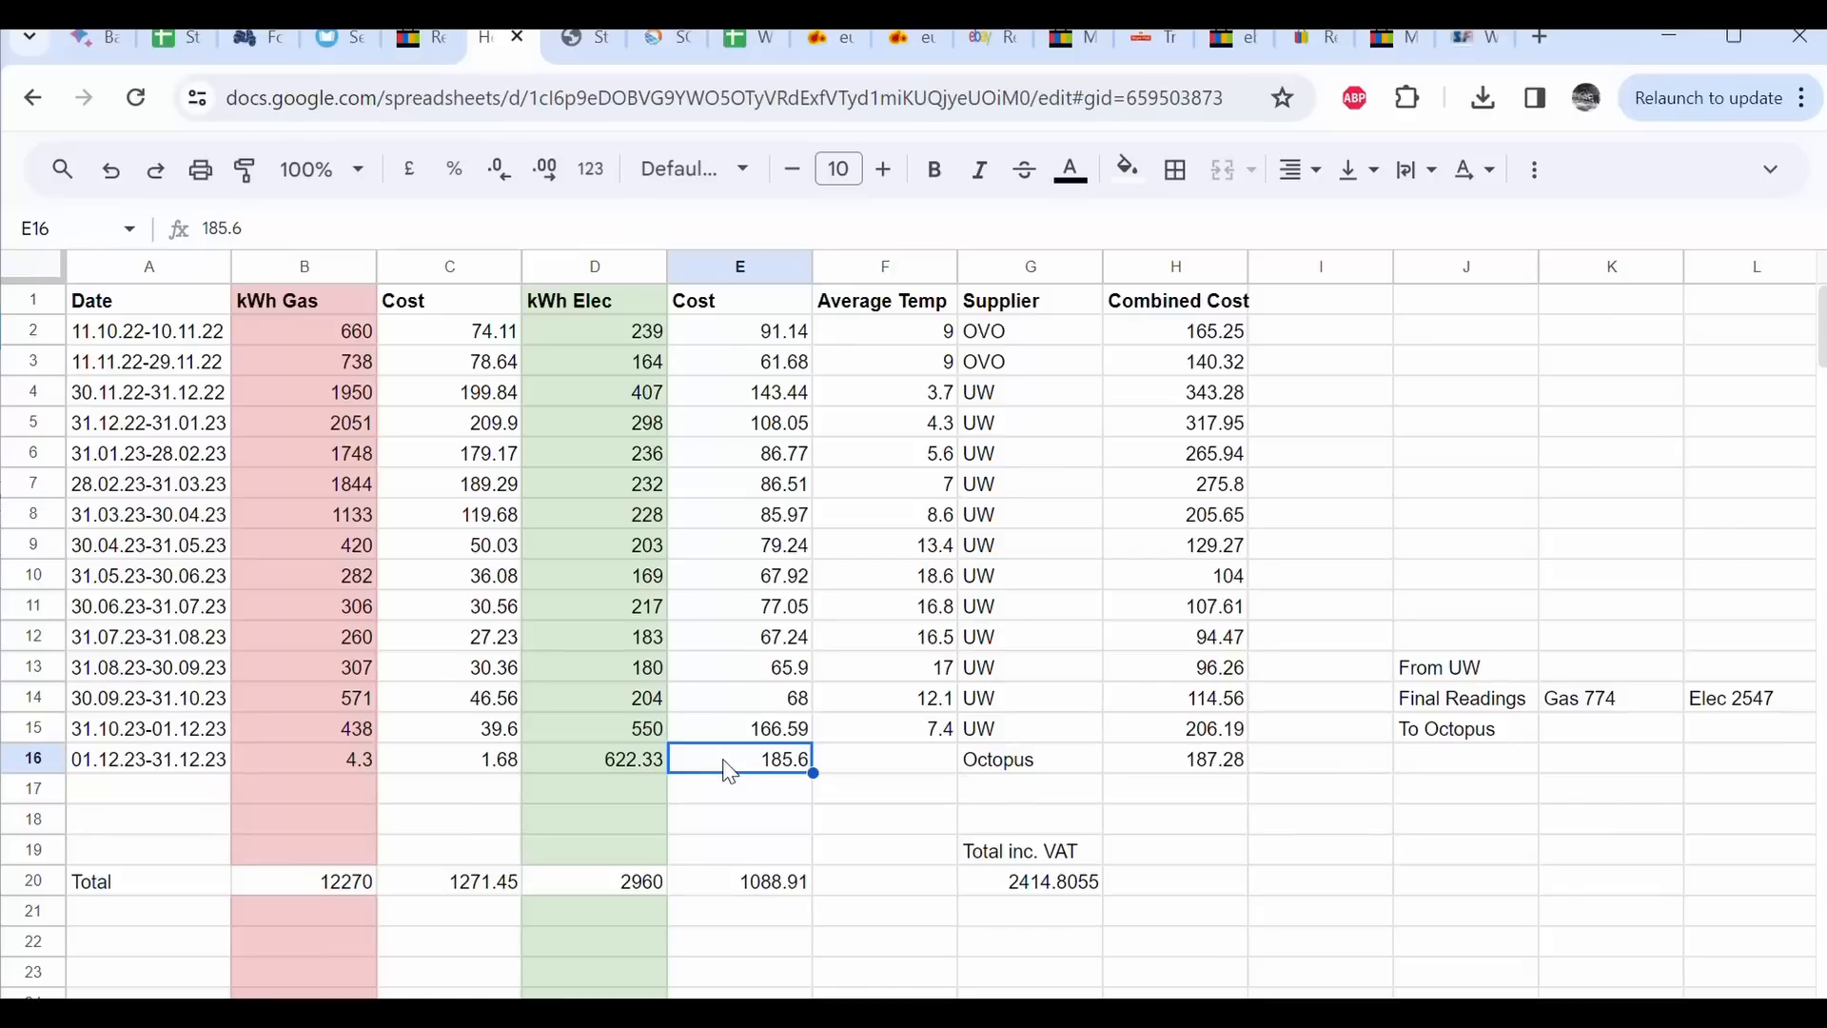
click(305, 758)
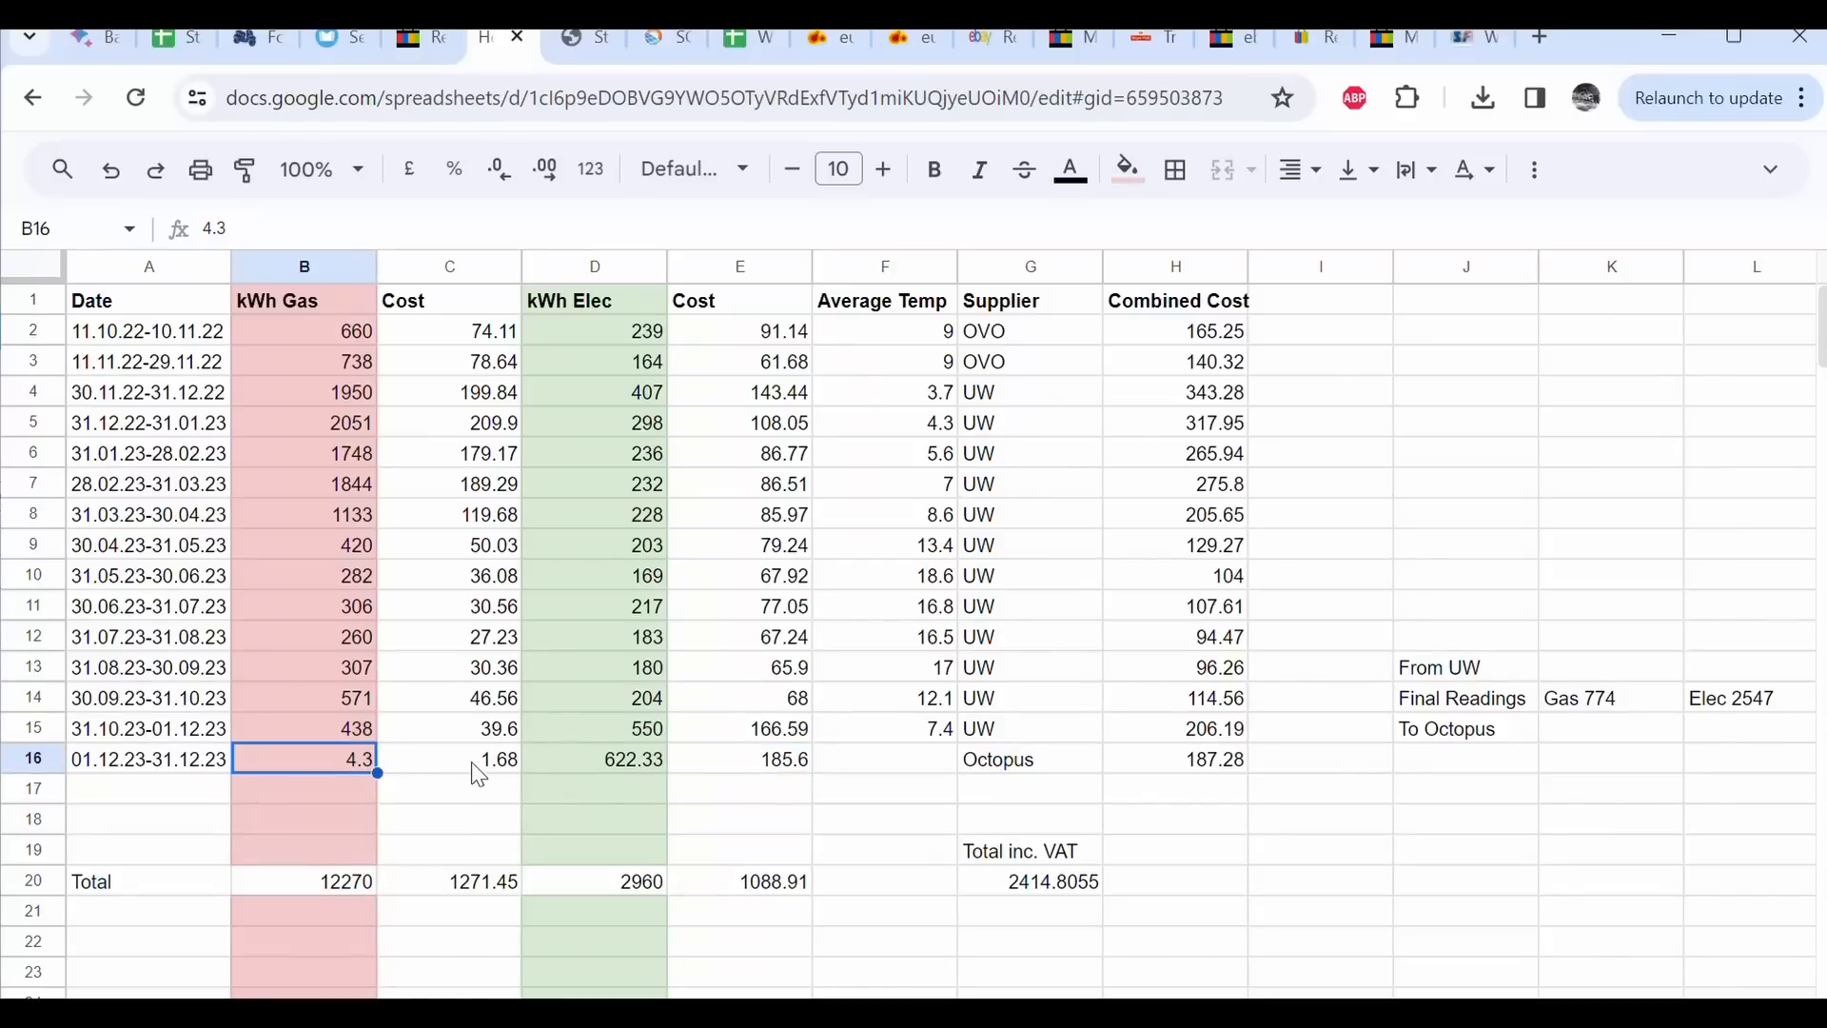
click(448, 758)
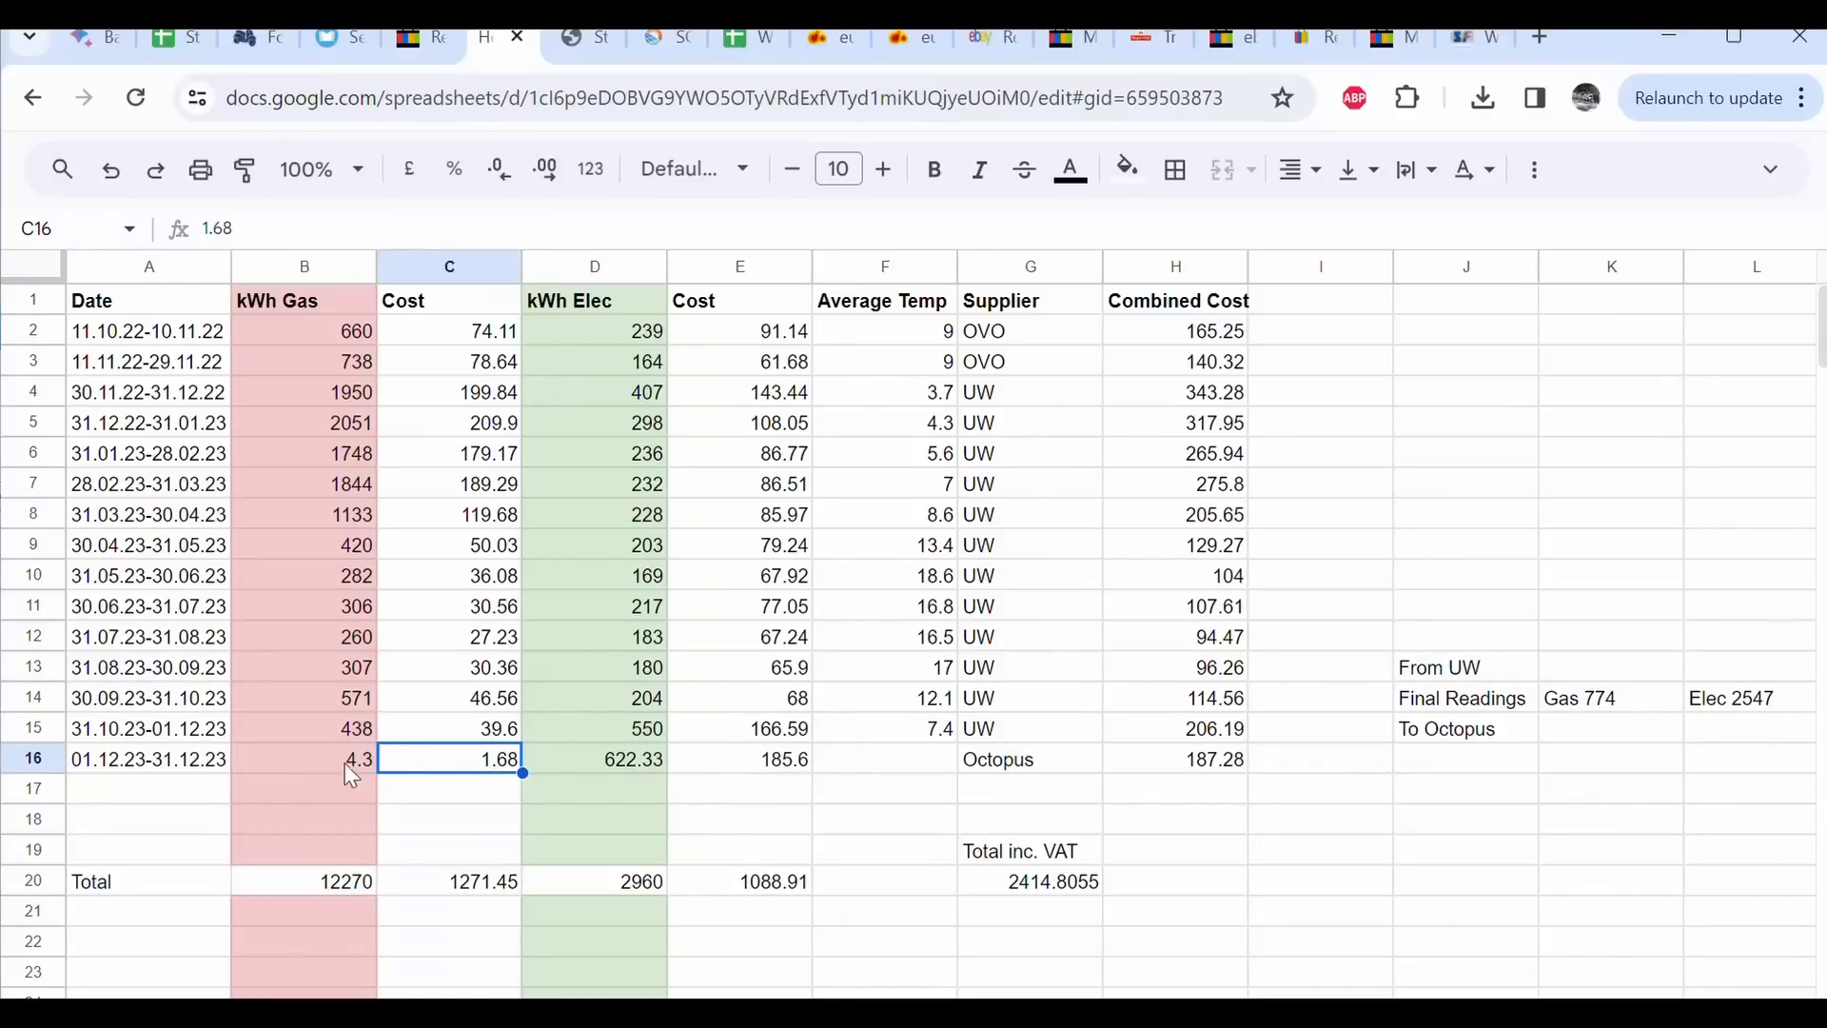
mouse_move(312, 769)
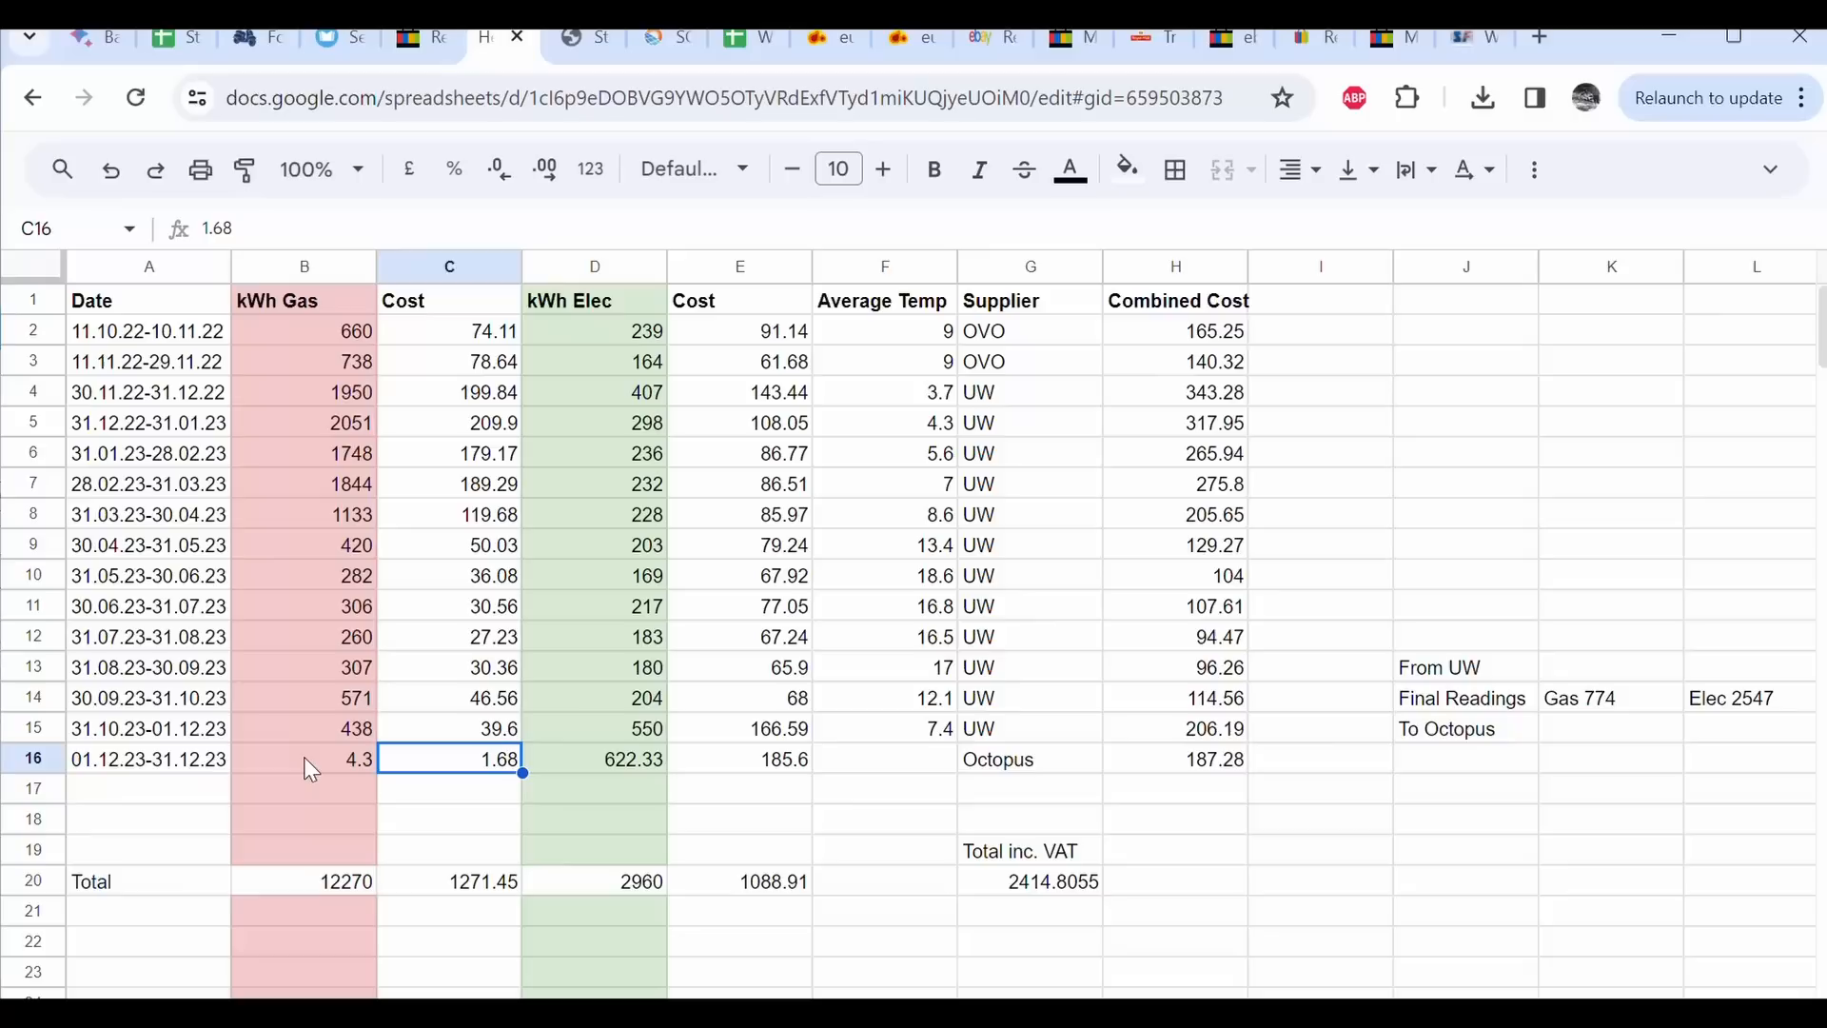
mouse_move(421, 774)
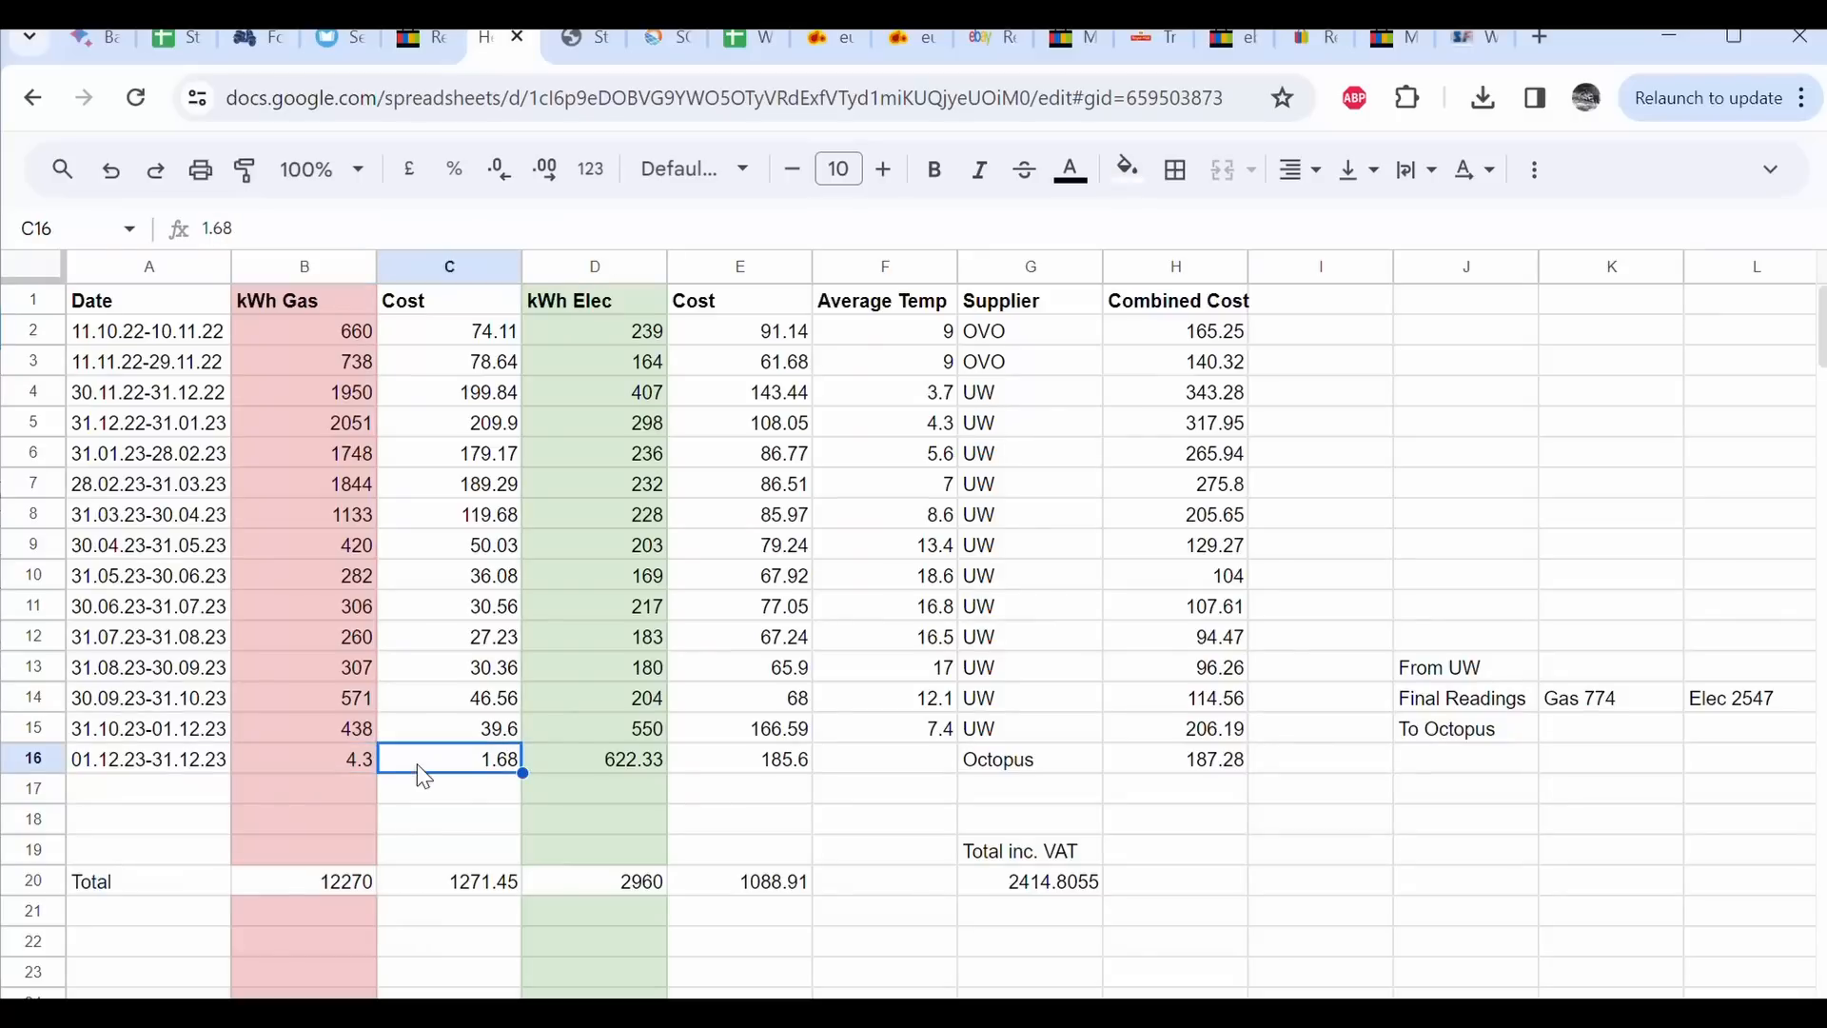
mouse_move(482, 794)
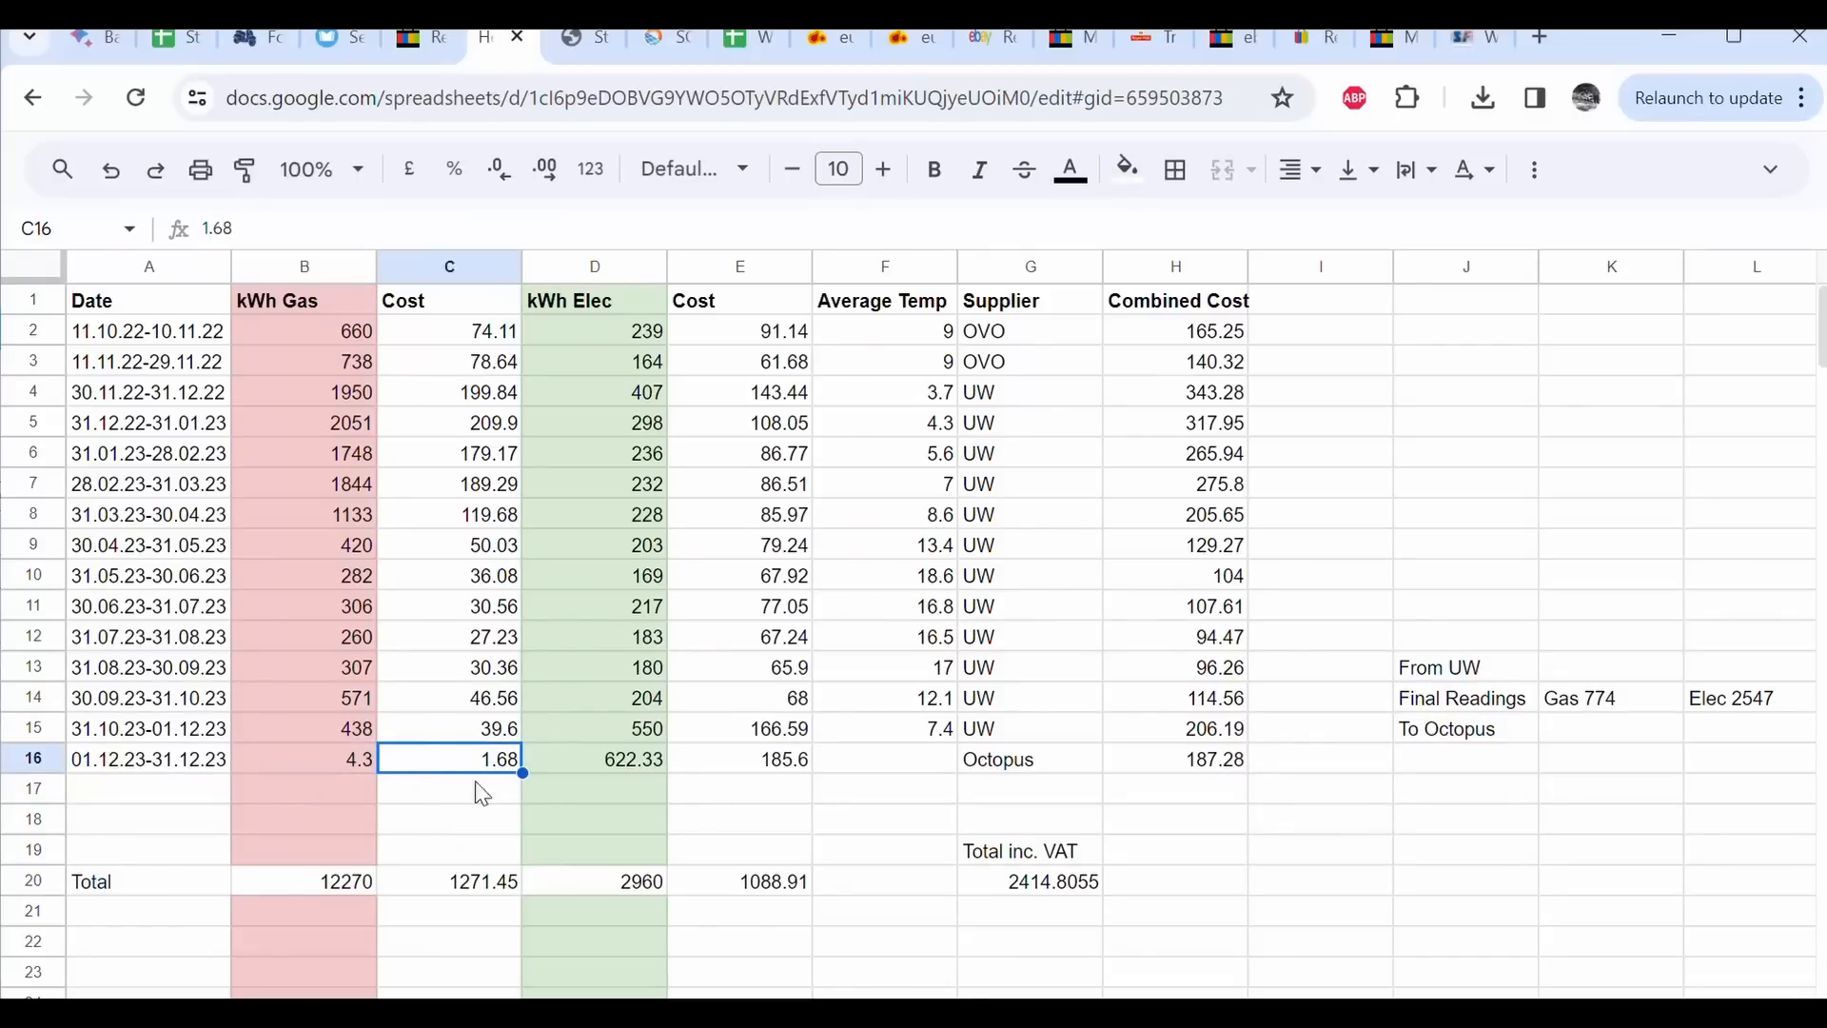
mouse_move(603, 746)
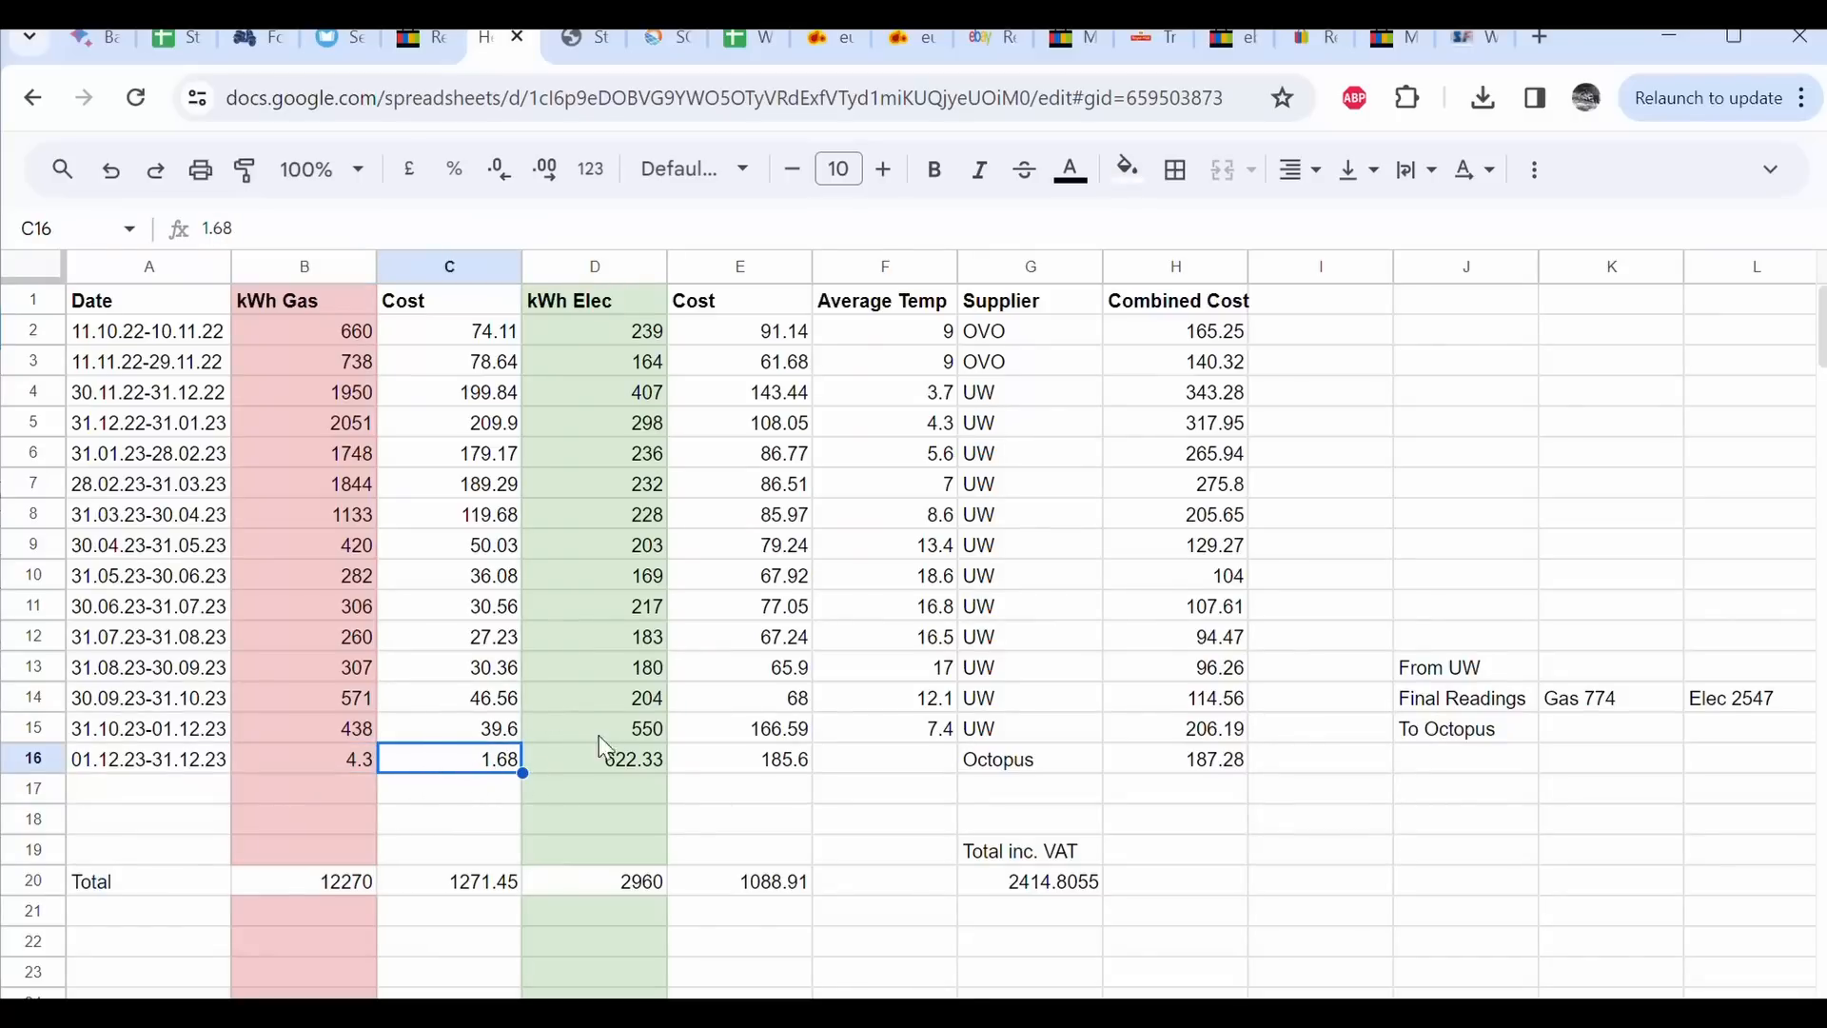
mouse_move(46, 763)
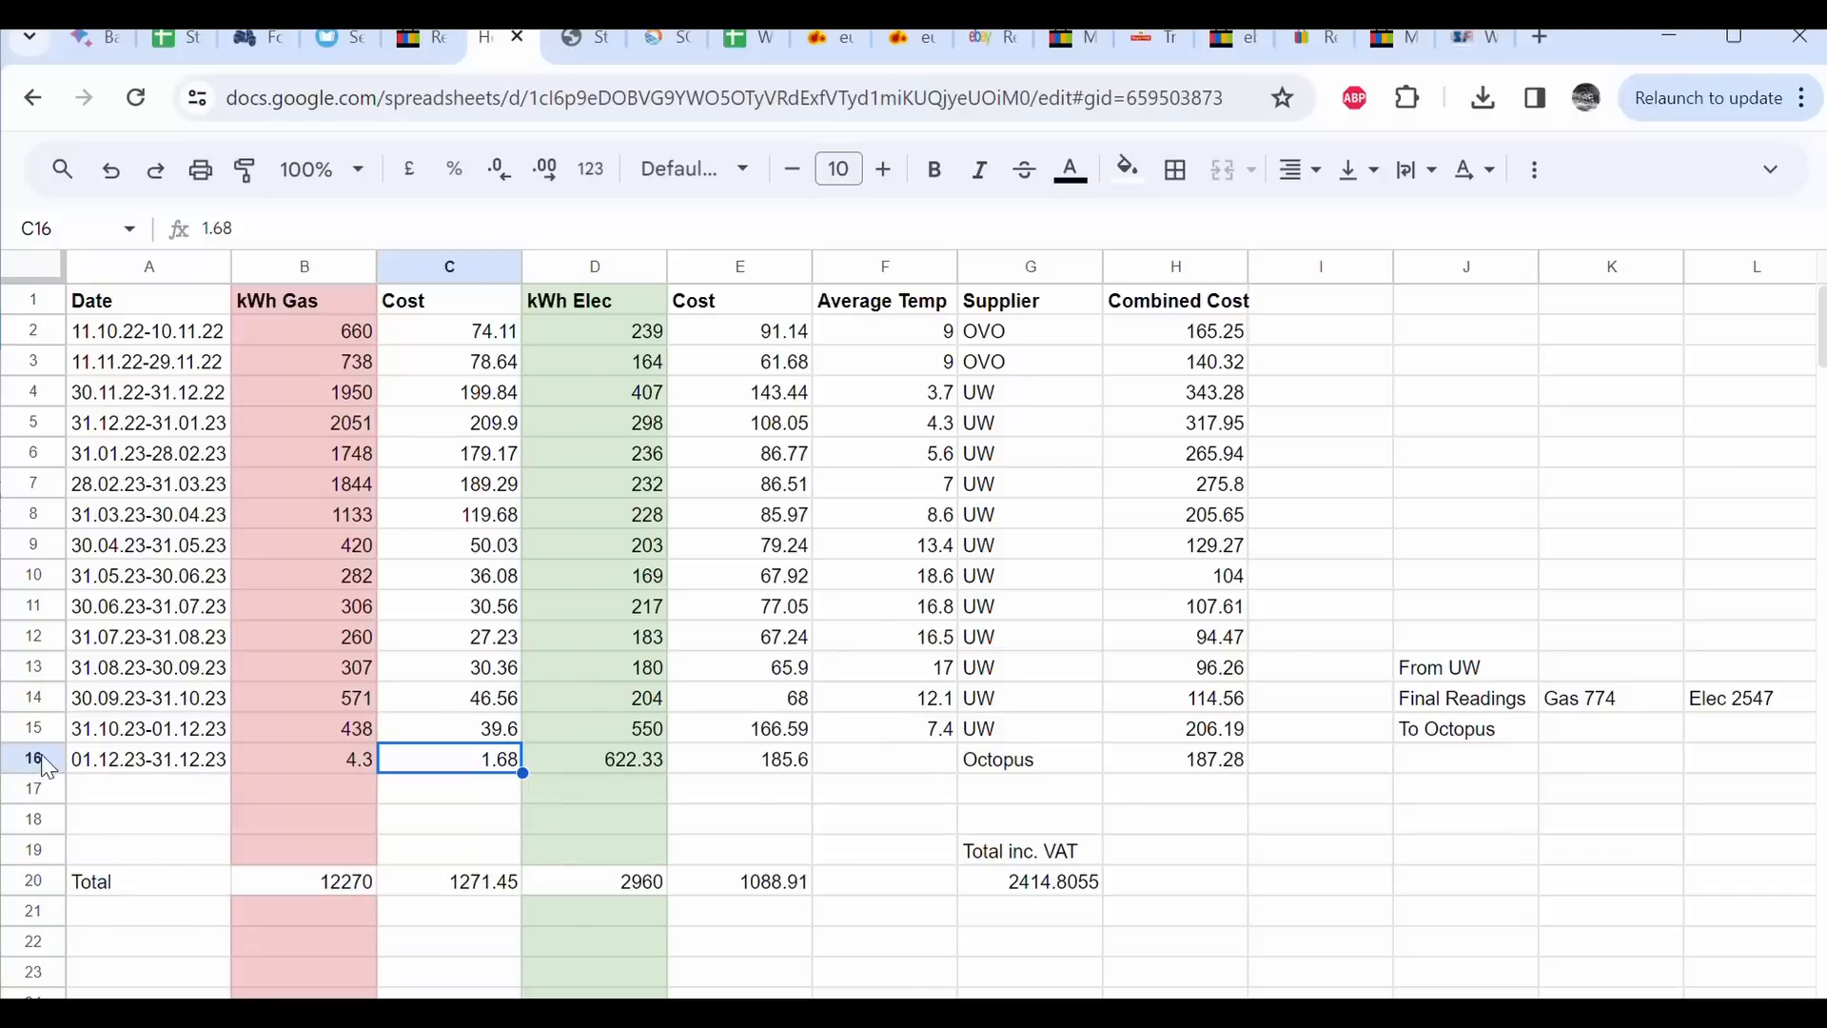
click(32, 758)
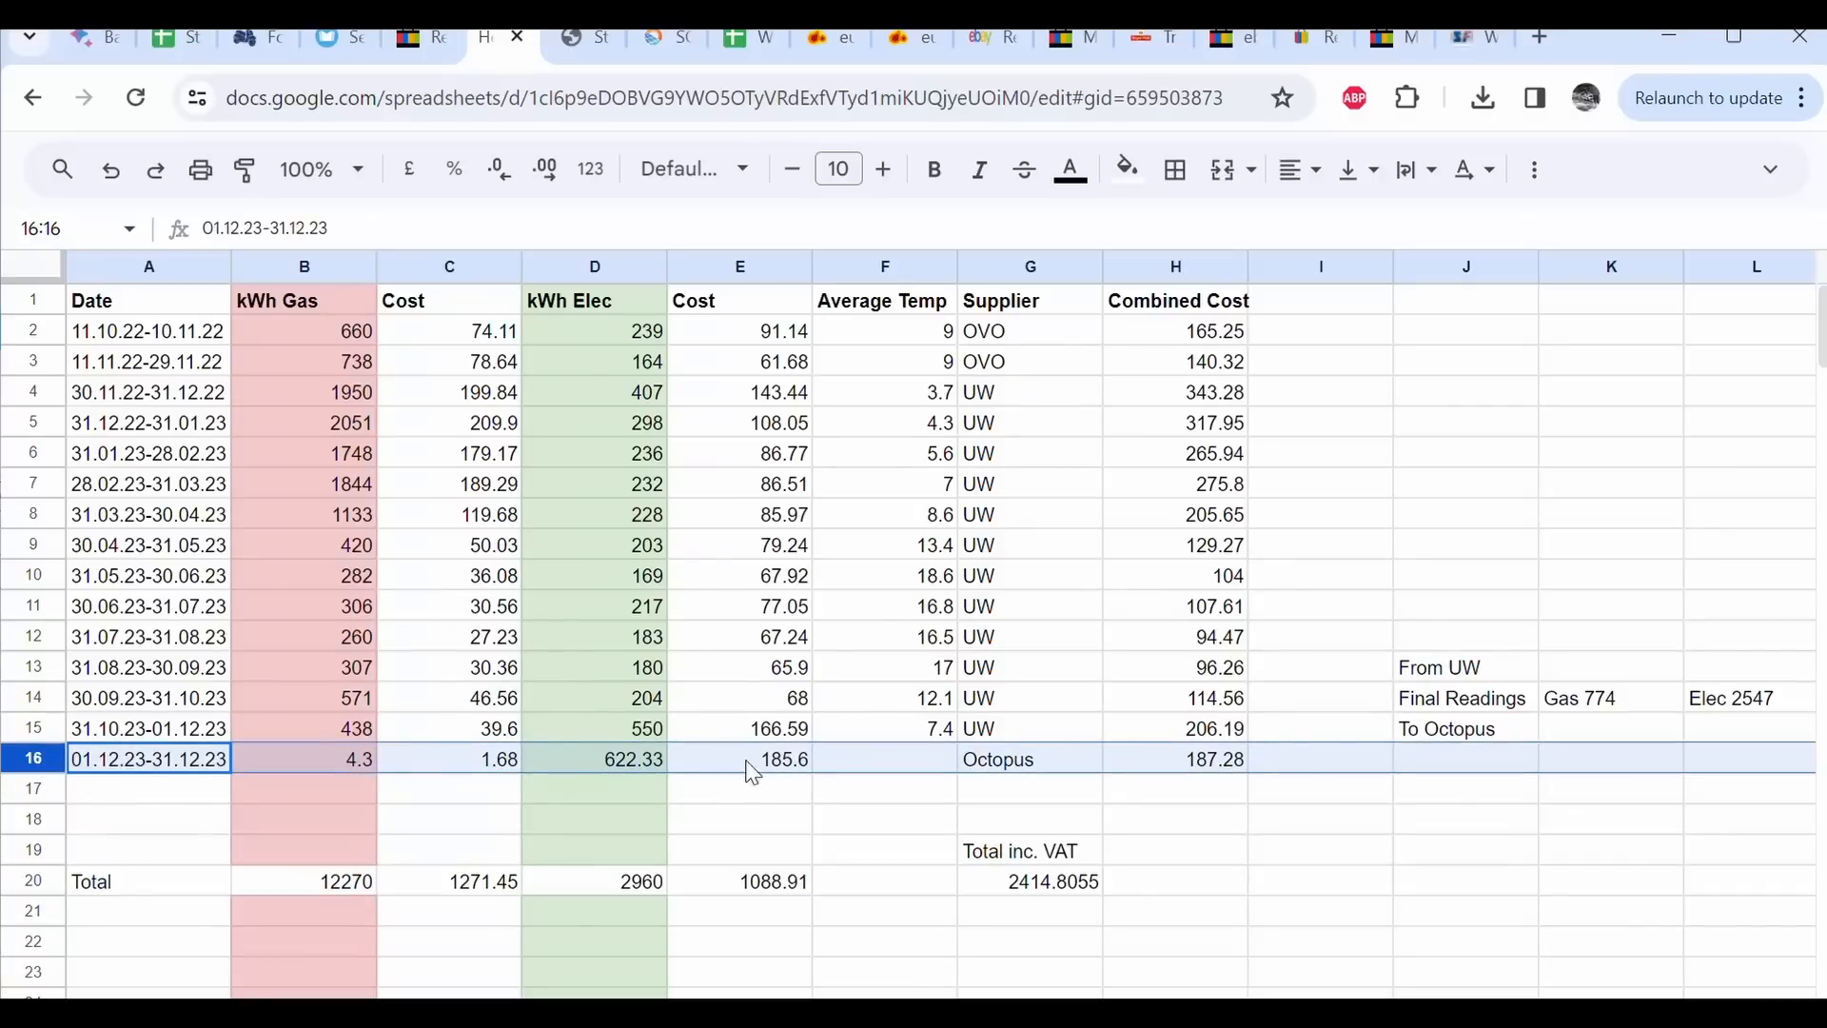
mouse_move(1220, 469)
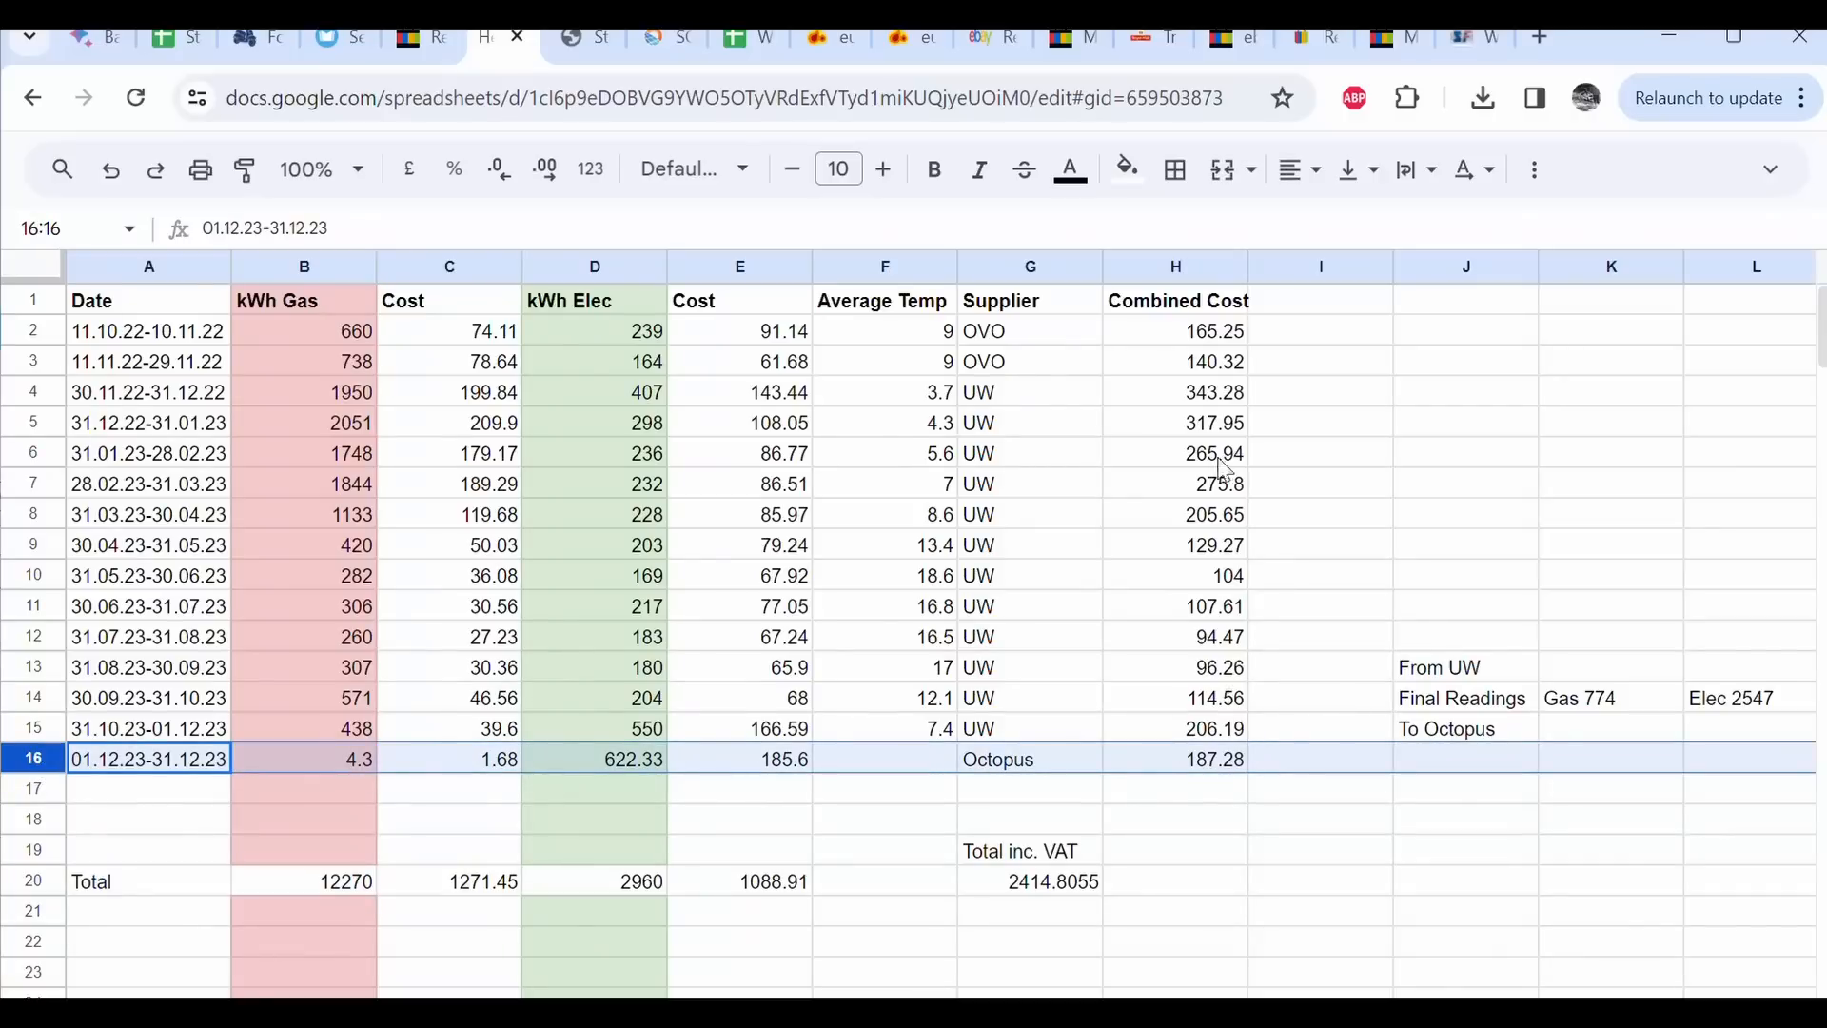
click(148, 391)
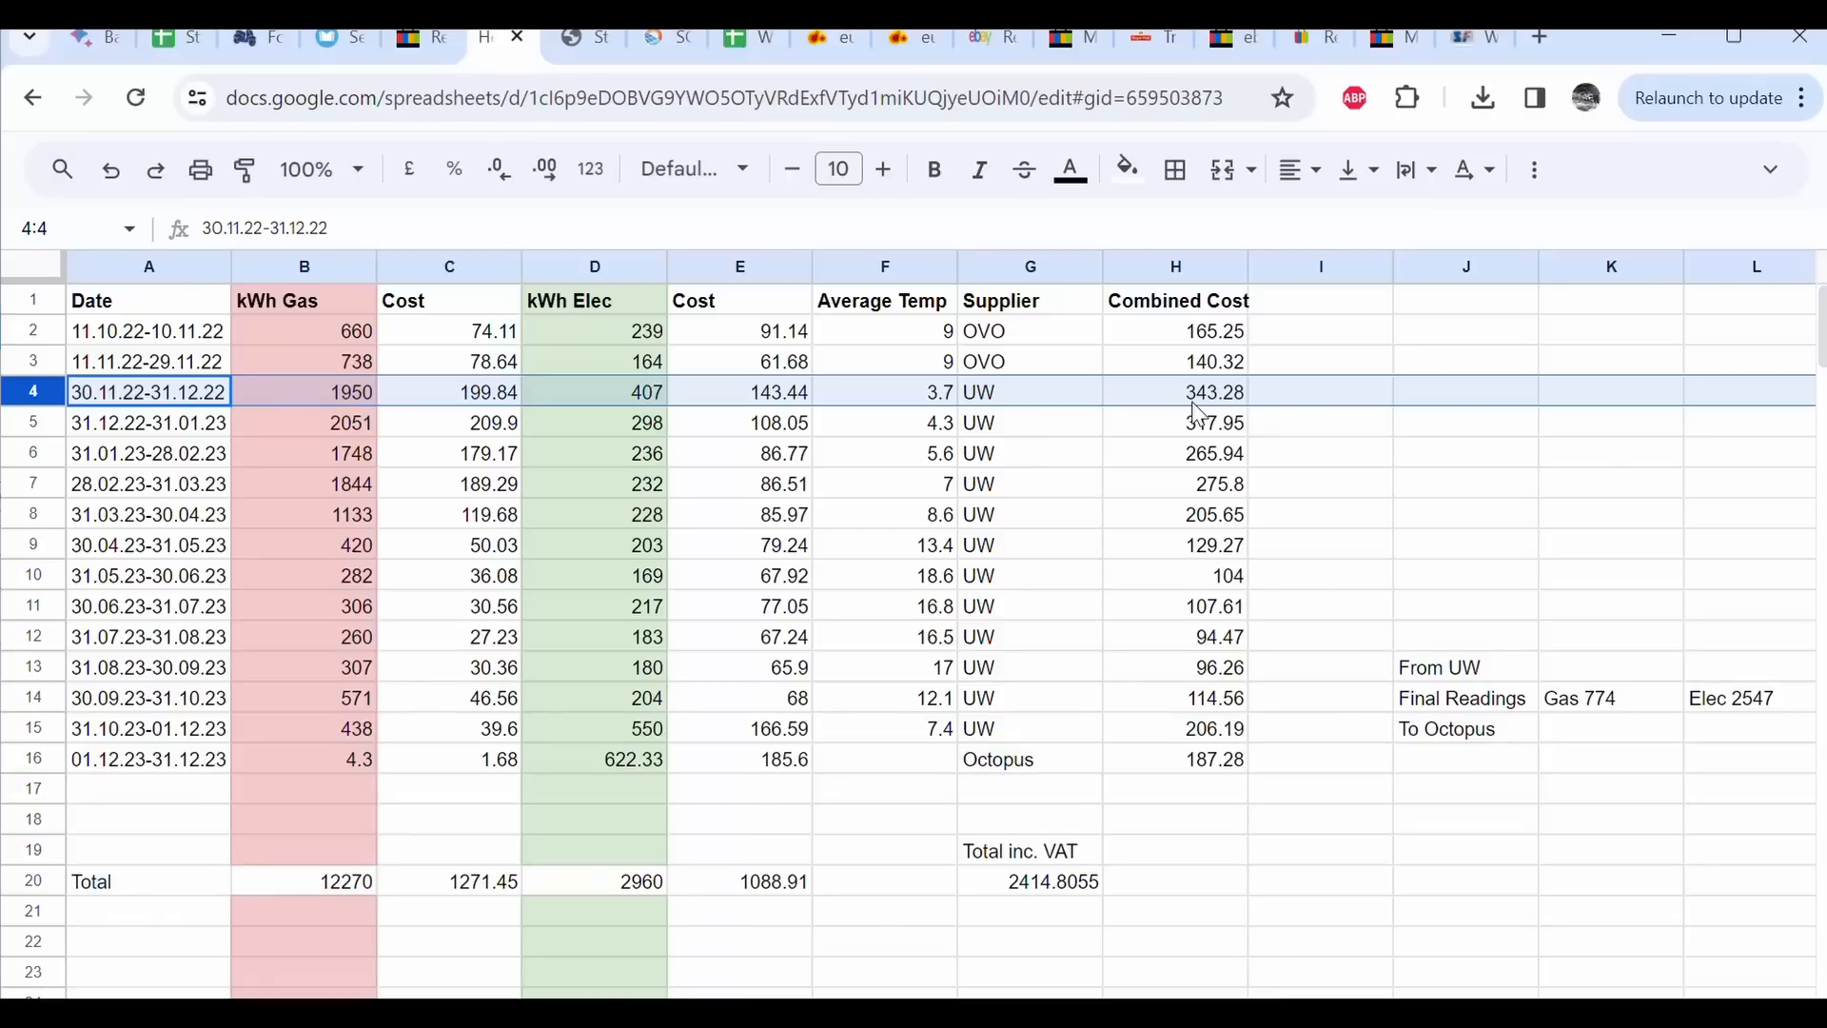
mouse_move(986, 783)
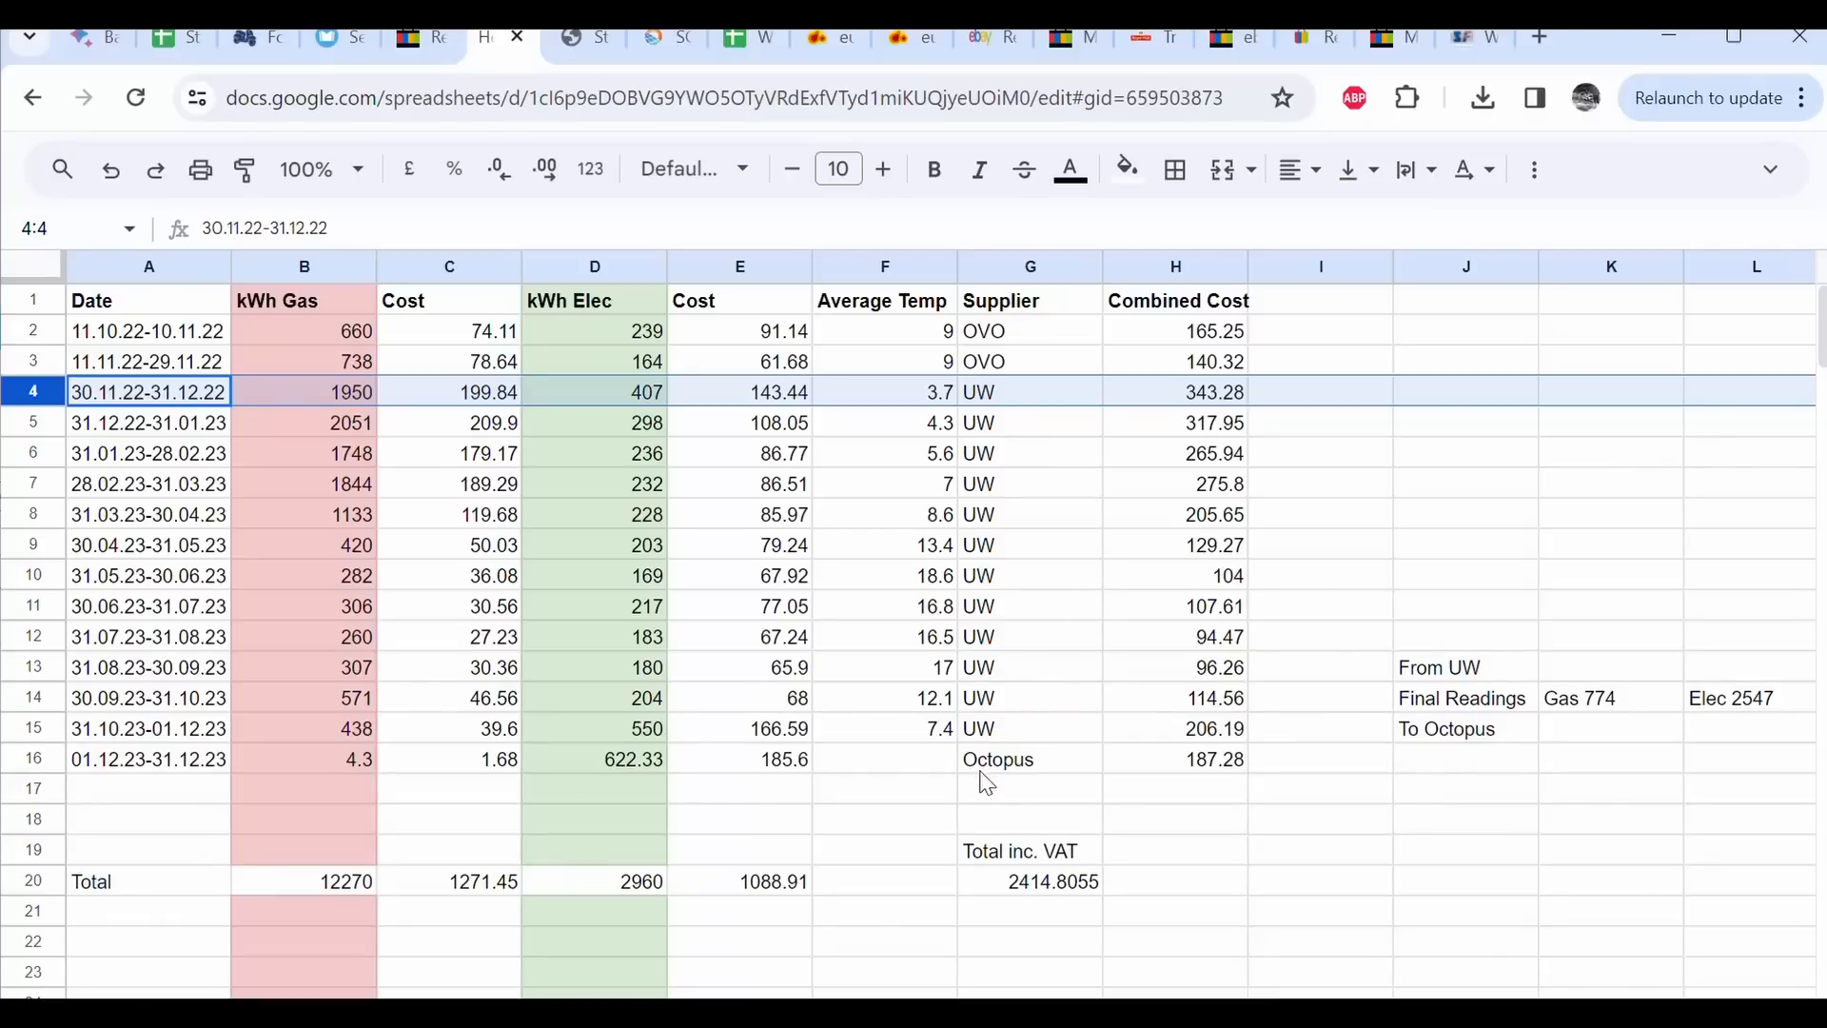
mouse_move(915, 402)
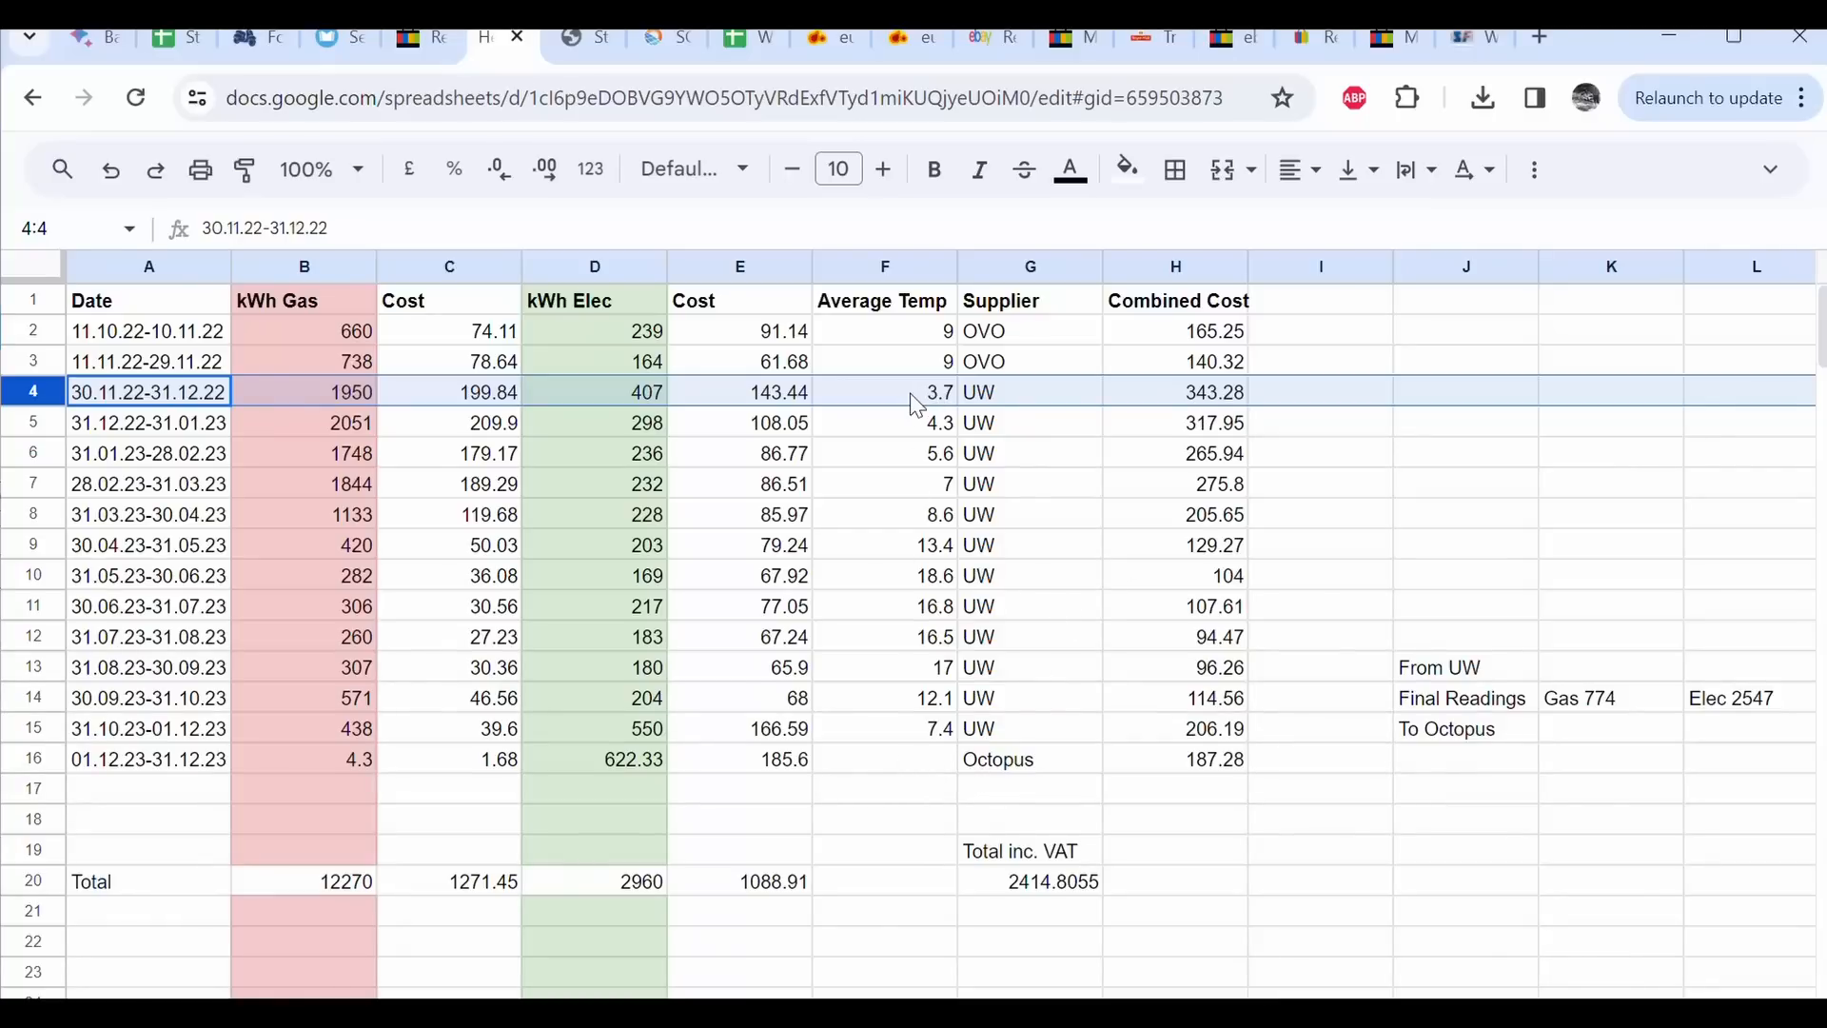
click(884, 391)
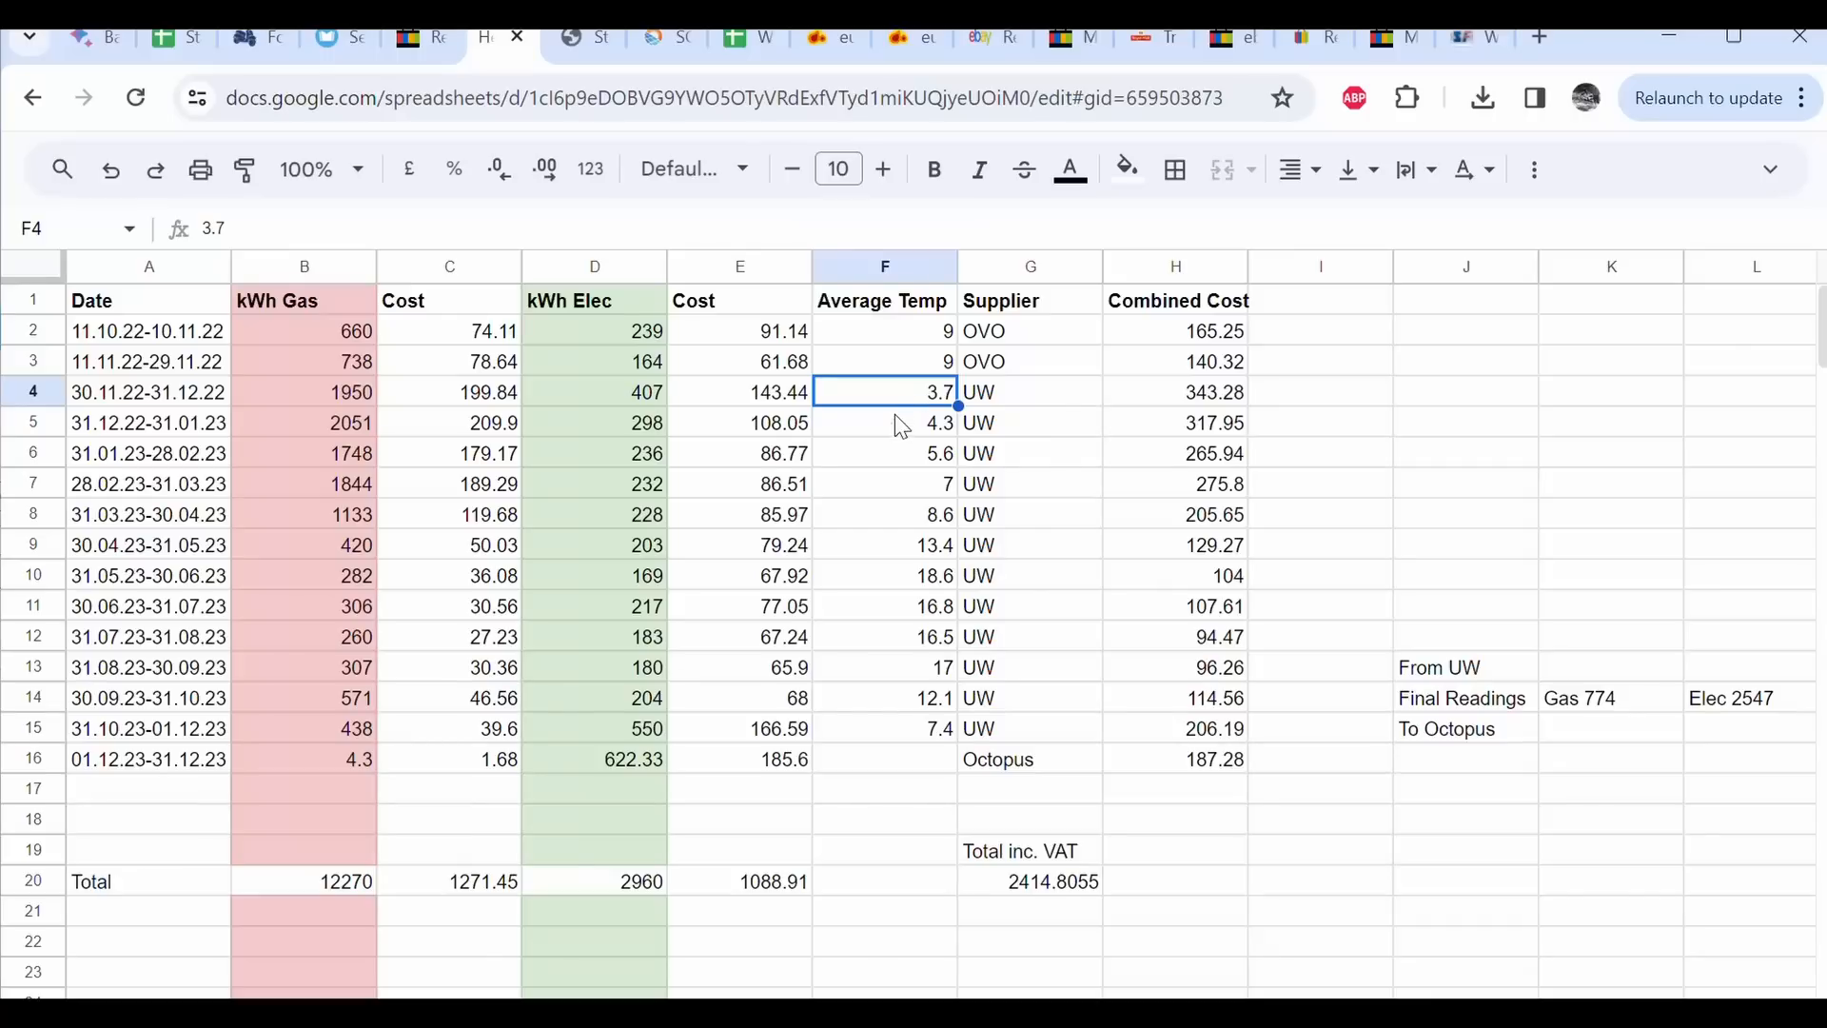
mouse_move(902, 417)
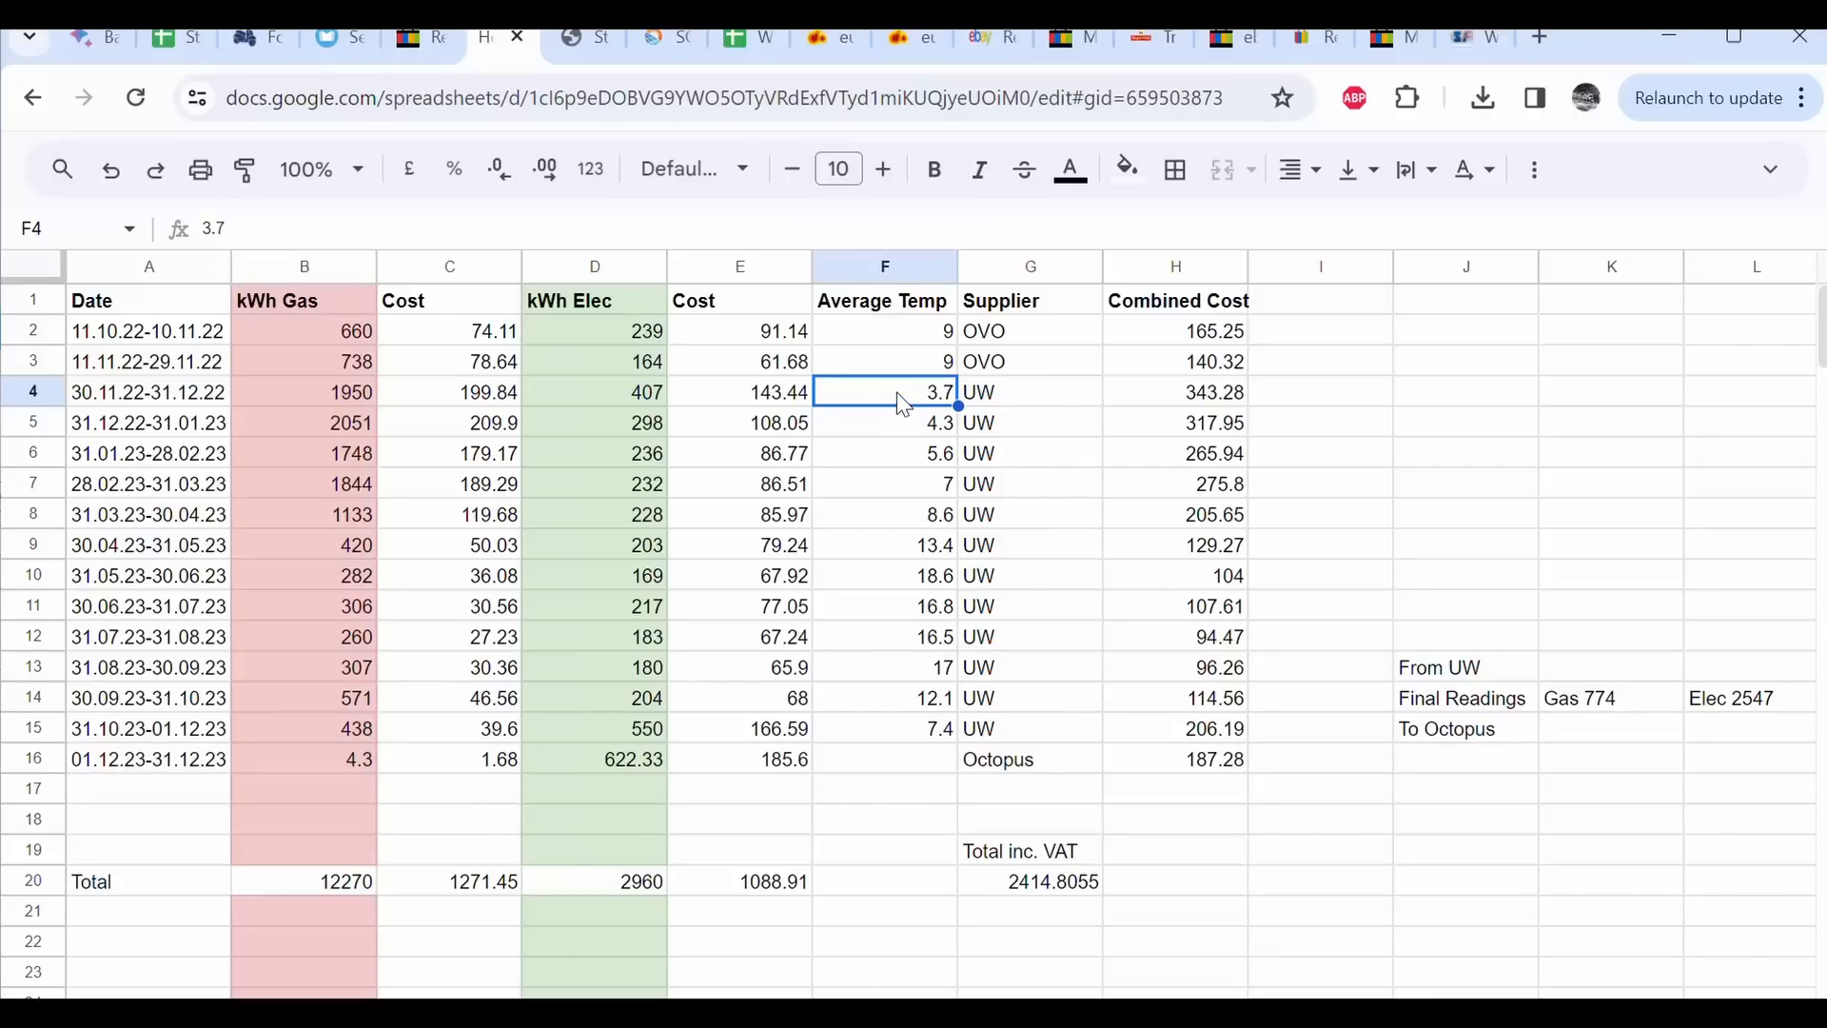
click(33, 391)
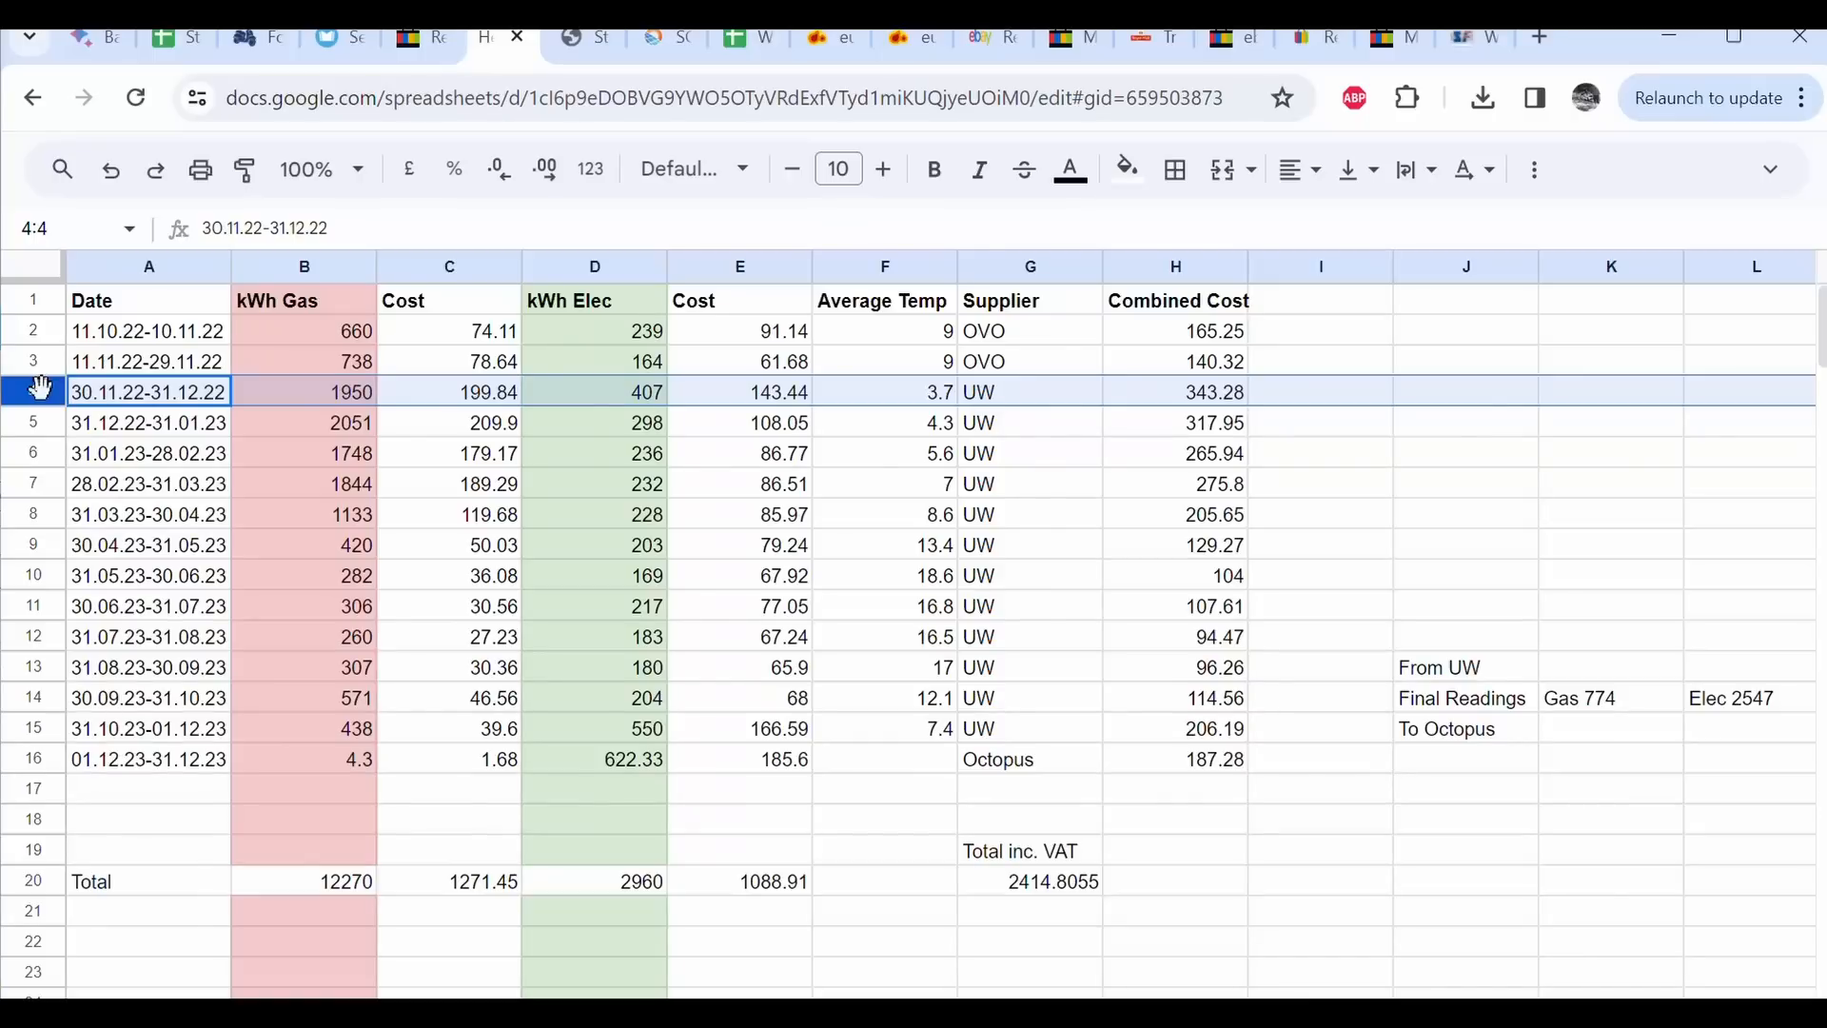
mouse_move(690, 409)
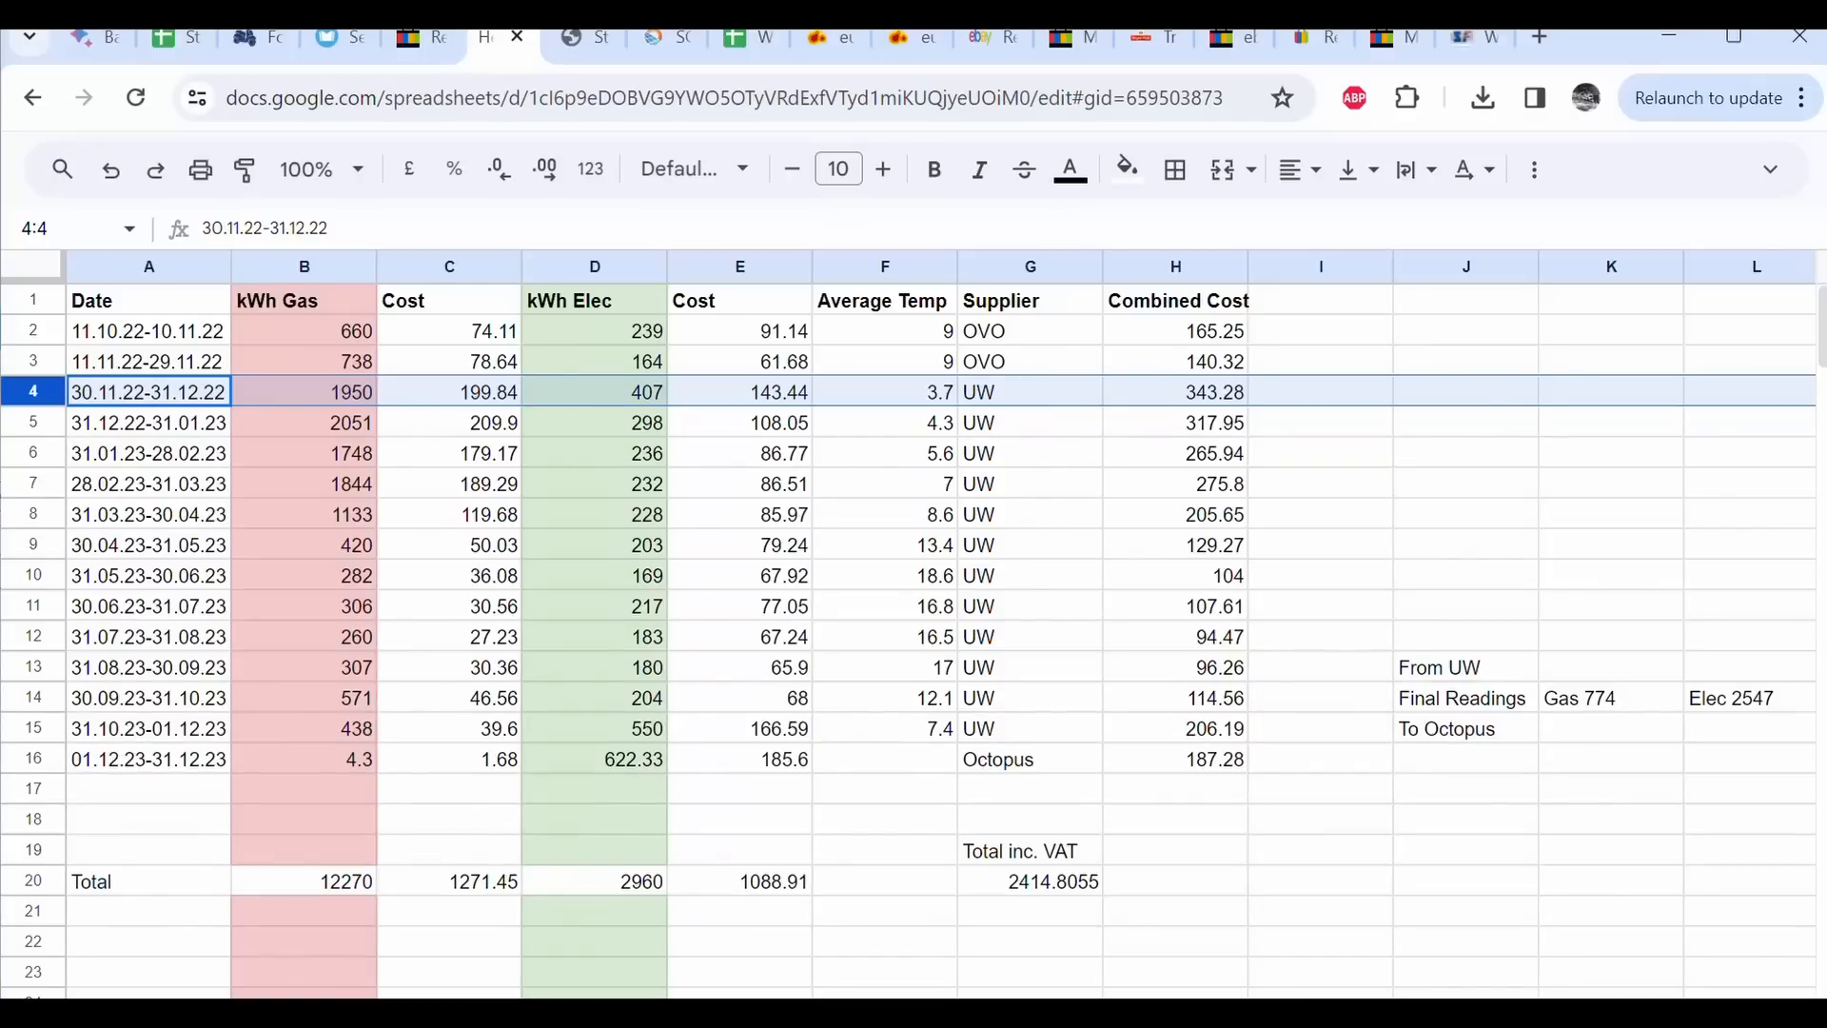
mouse_move(919, 775)
text(7.5)
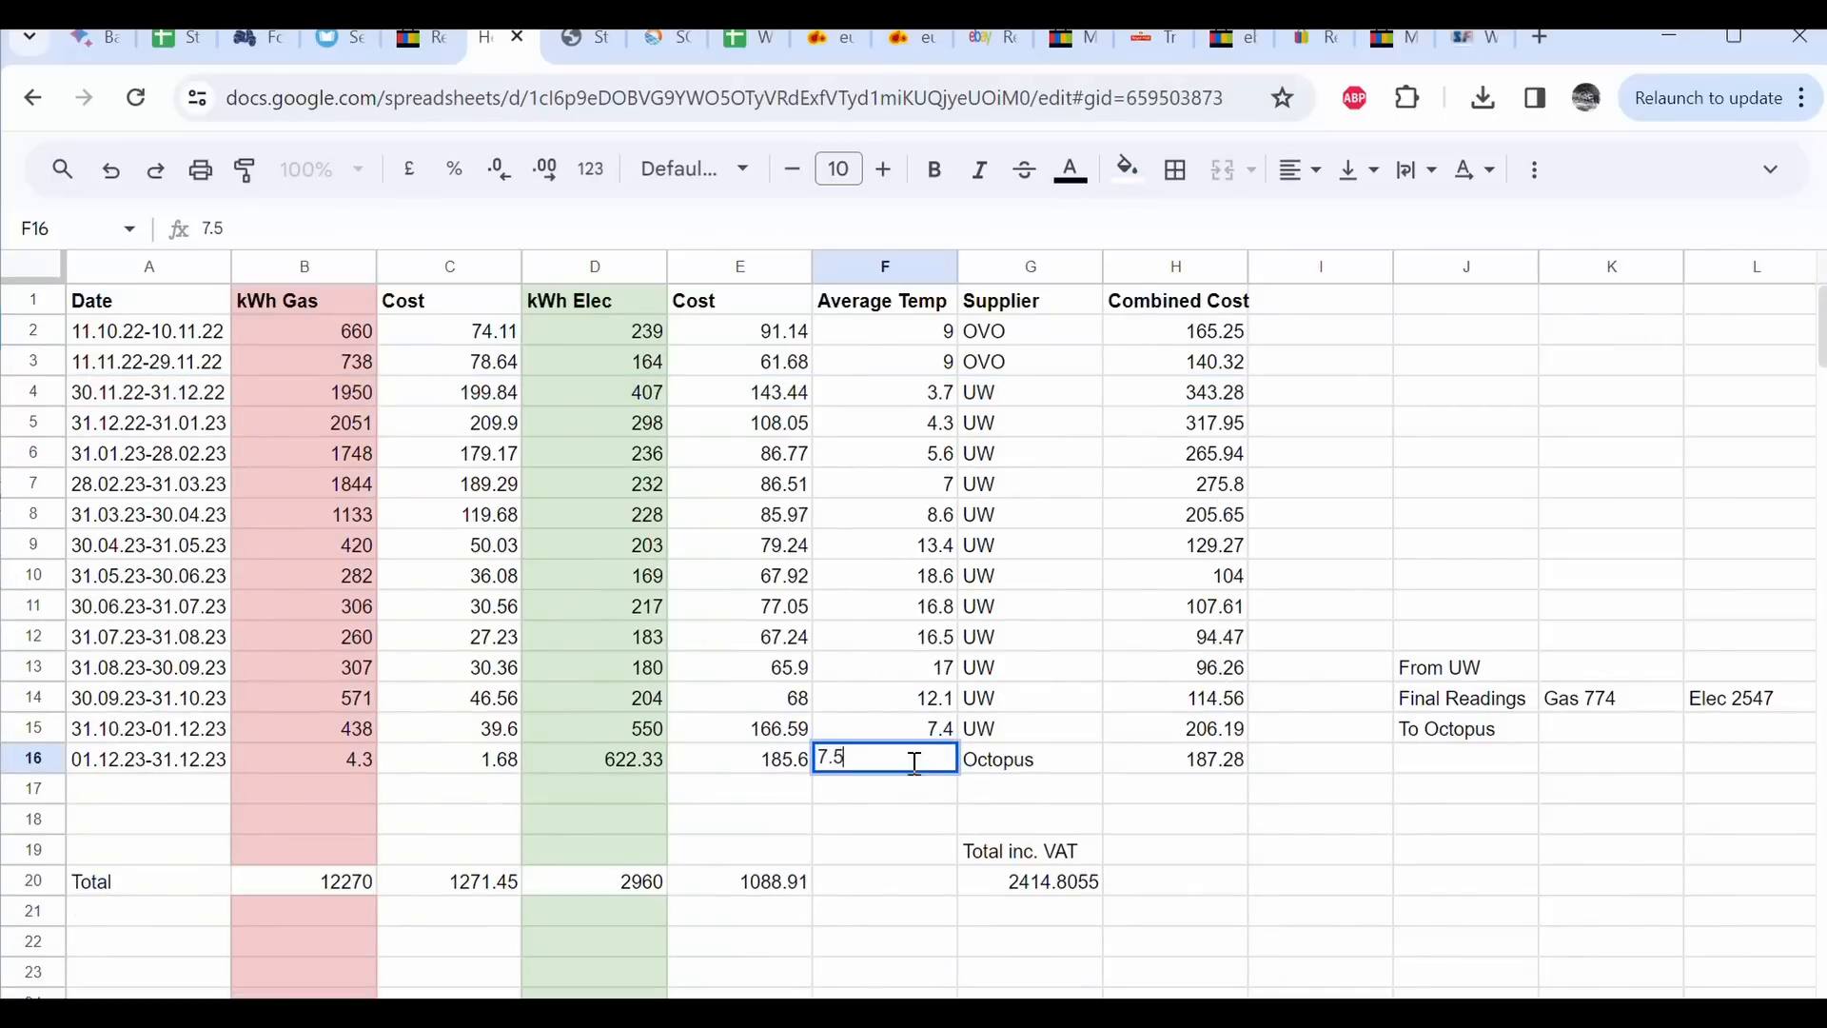
key(Return)
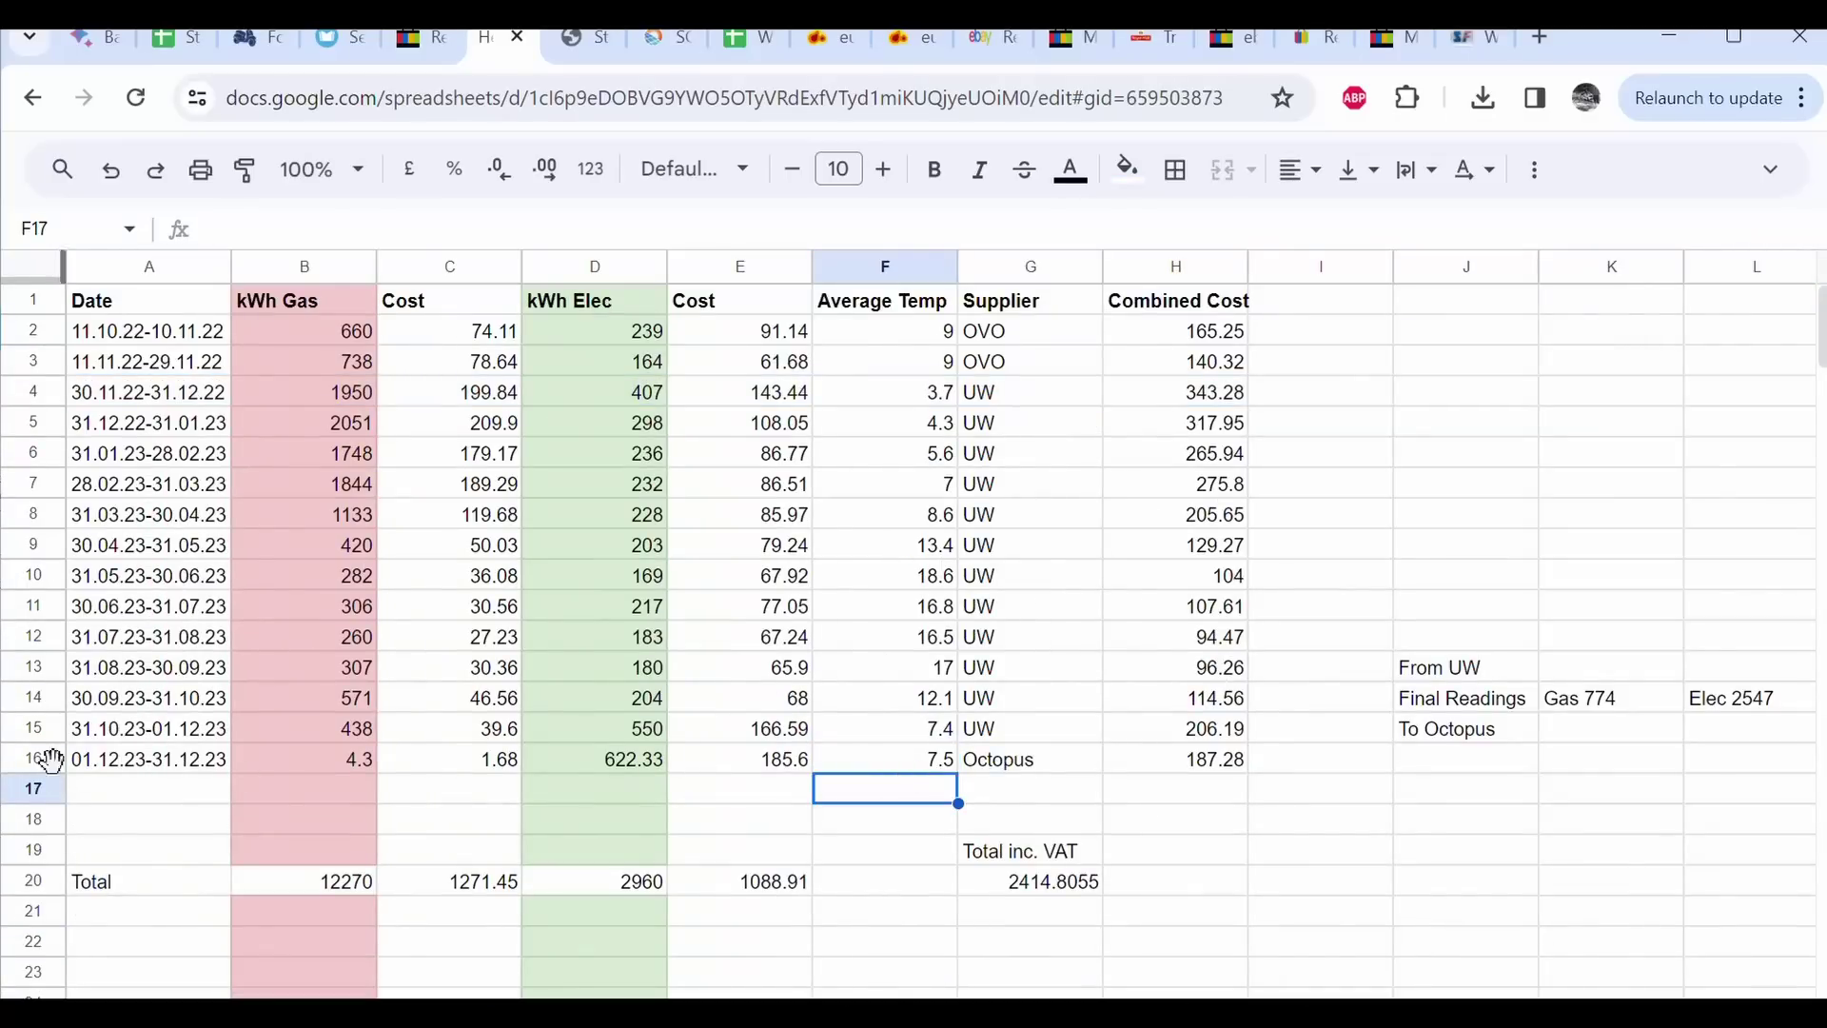
click(149, 758)
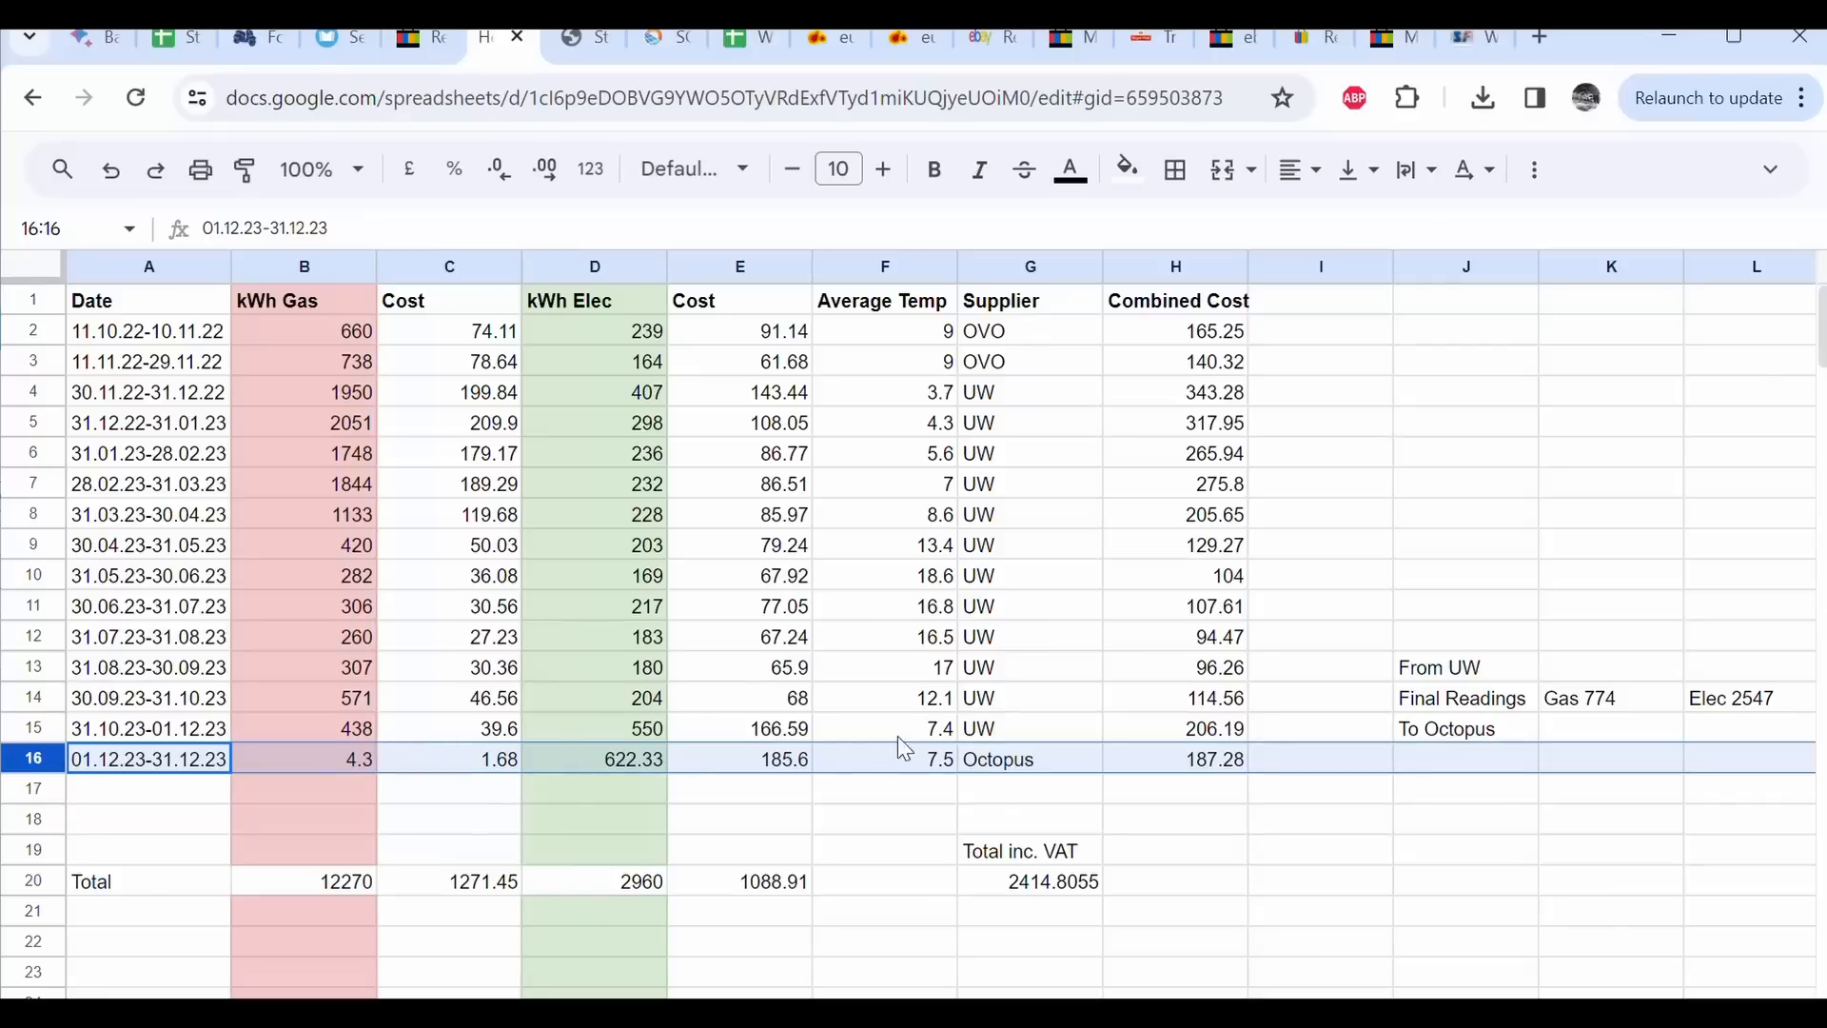
mouse_move(404, 777)
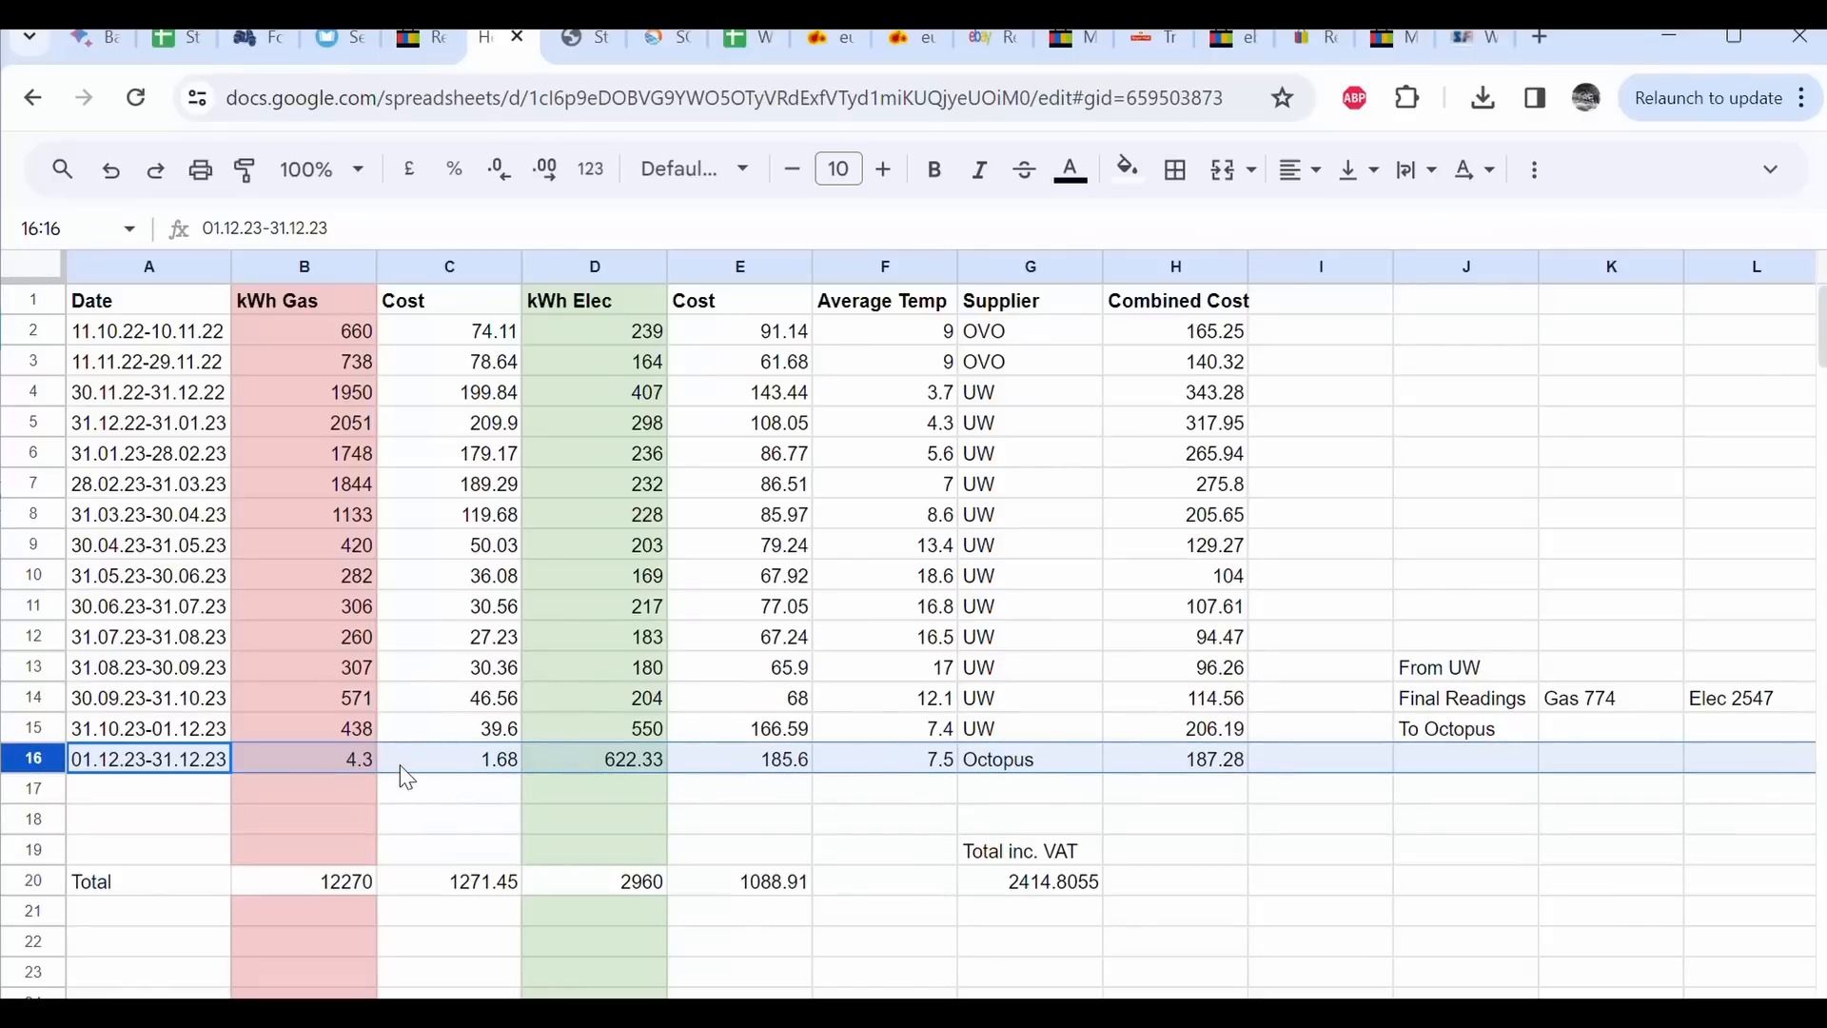
mouse_move(901, 780)
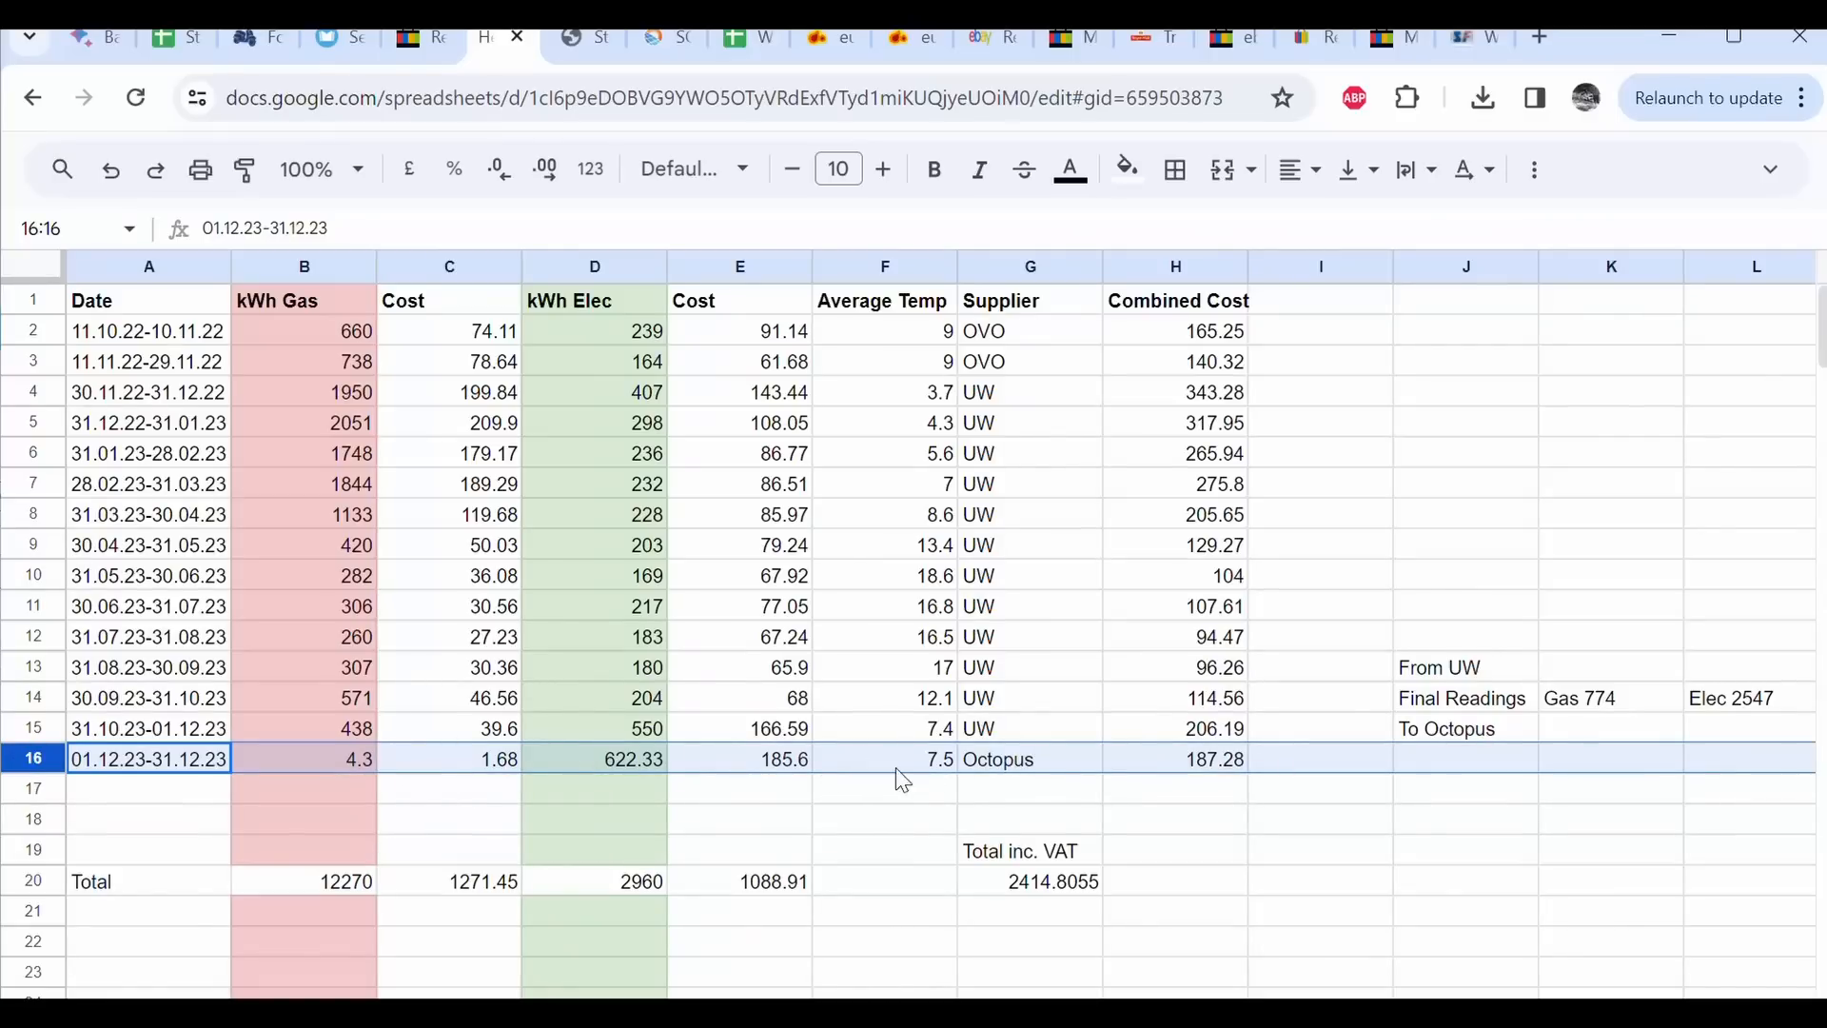
click(883, 483)
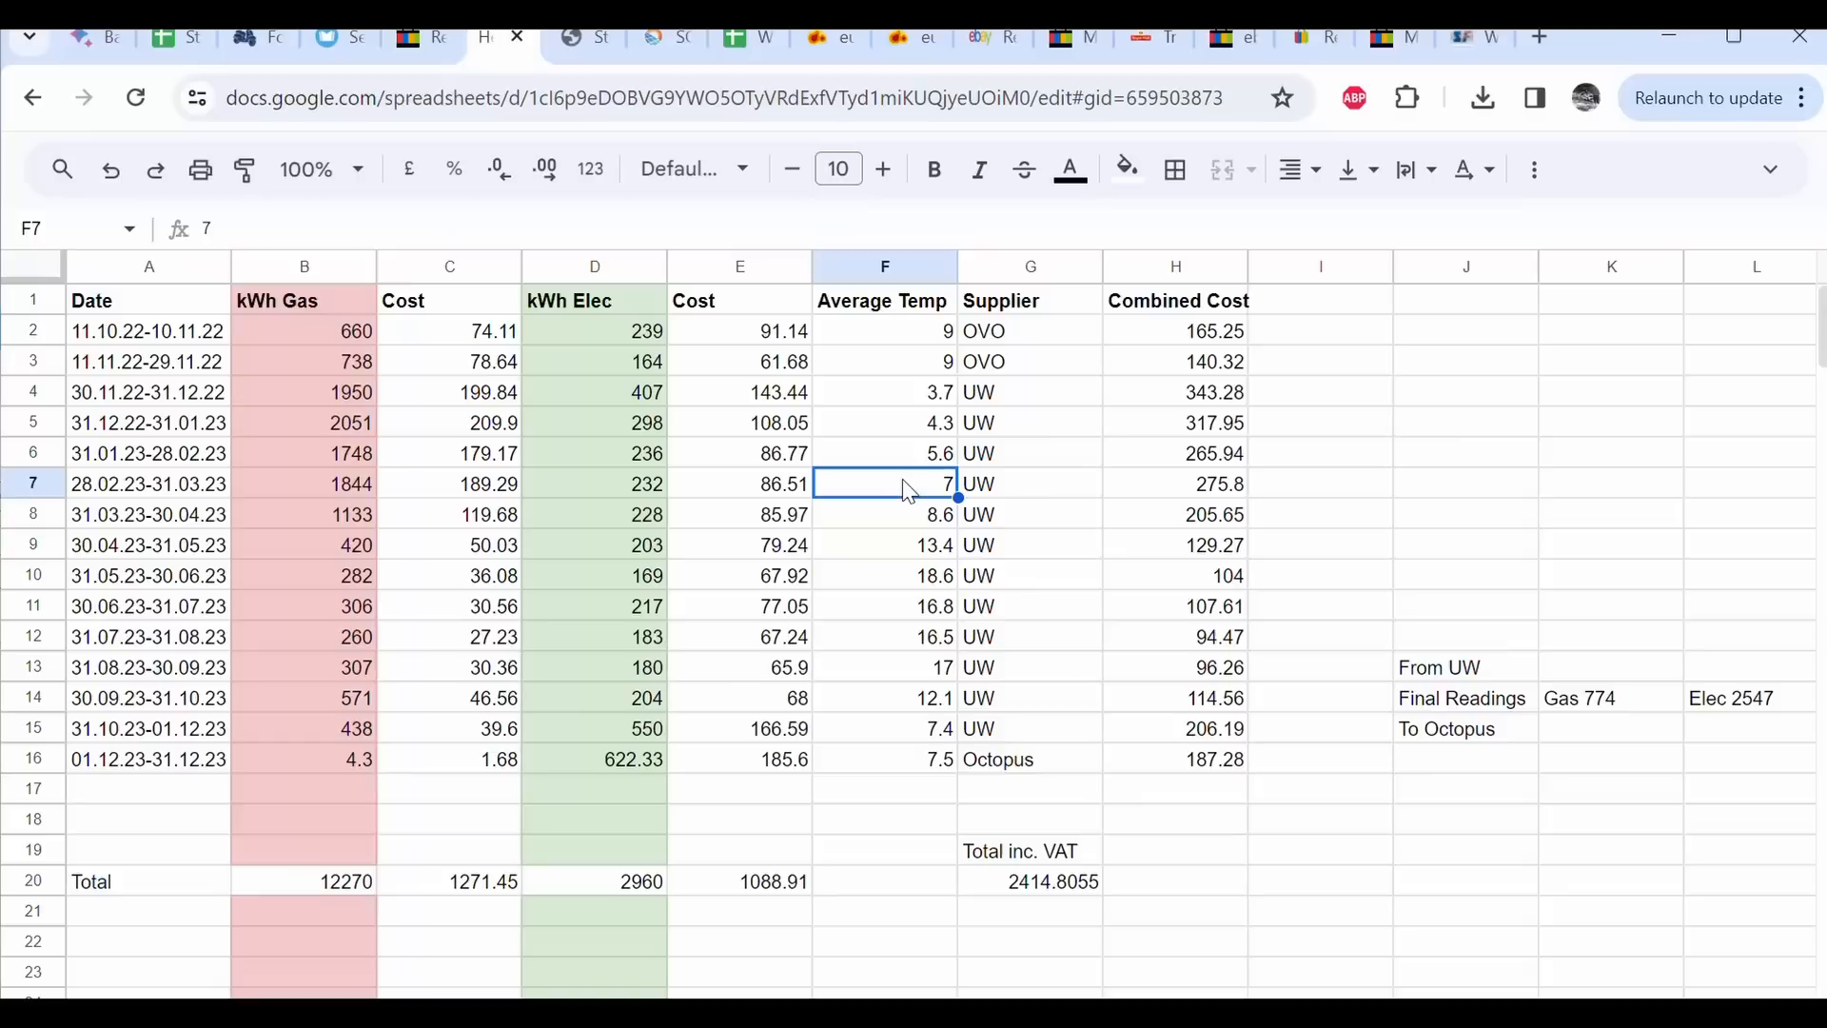
click(32, 482)
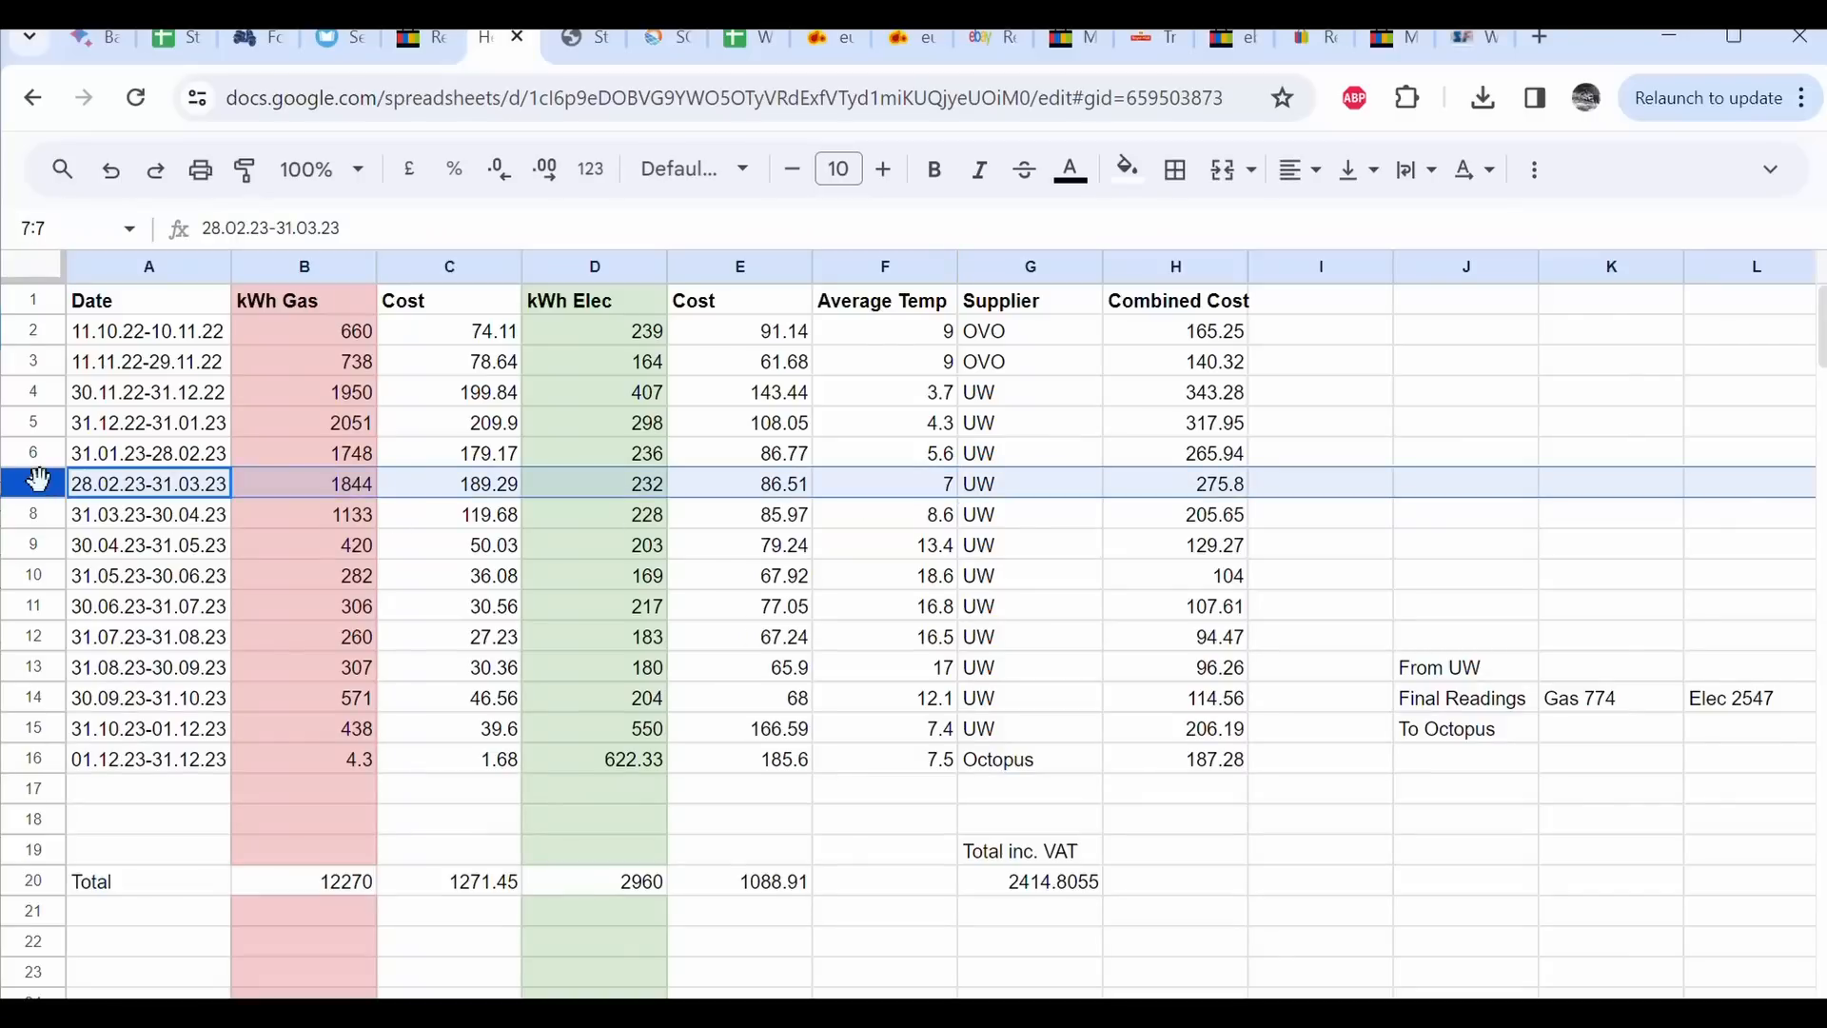
mouse_move(955, 778)
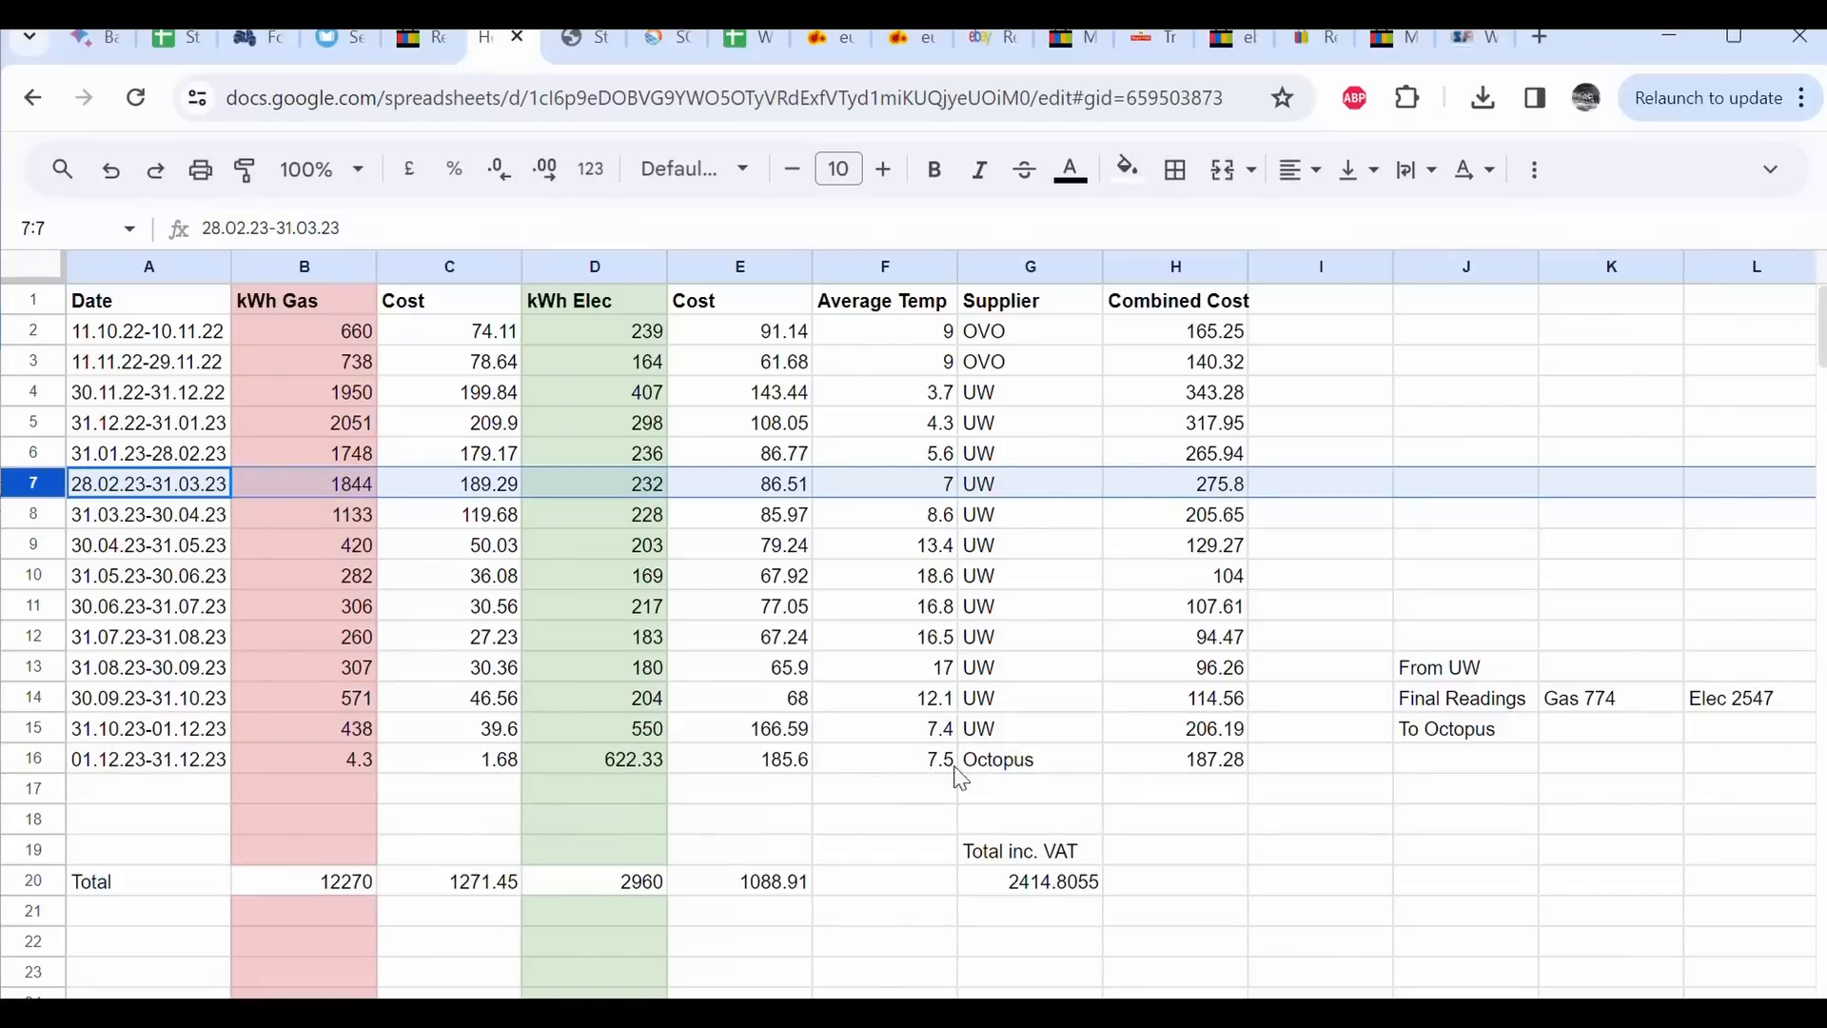
mouse_move(1199, 502)
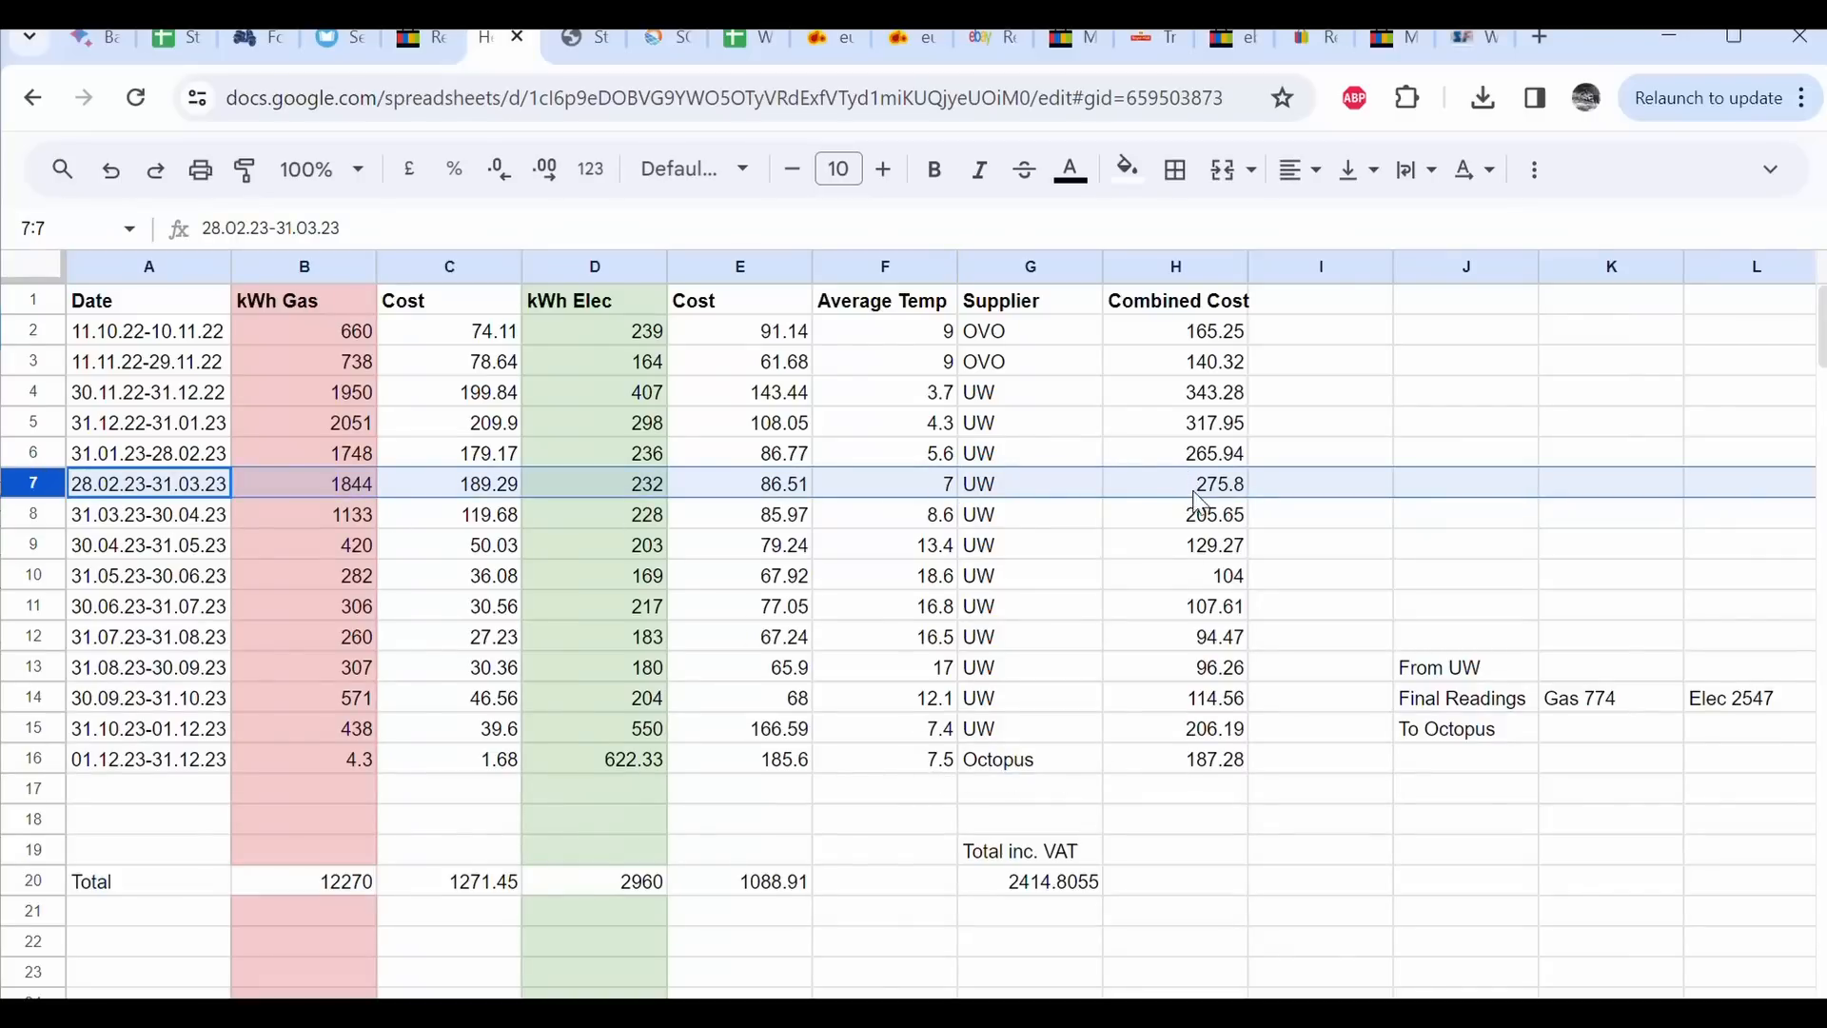
mouse_move(1101, 494)
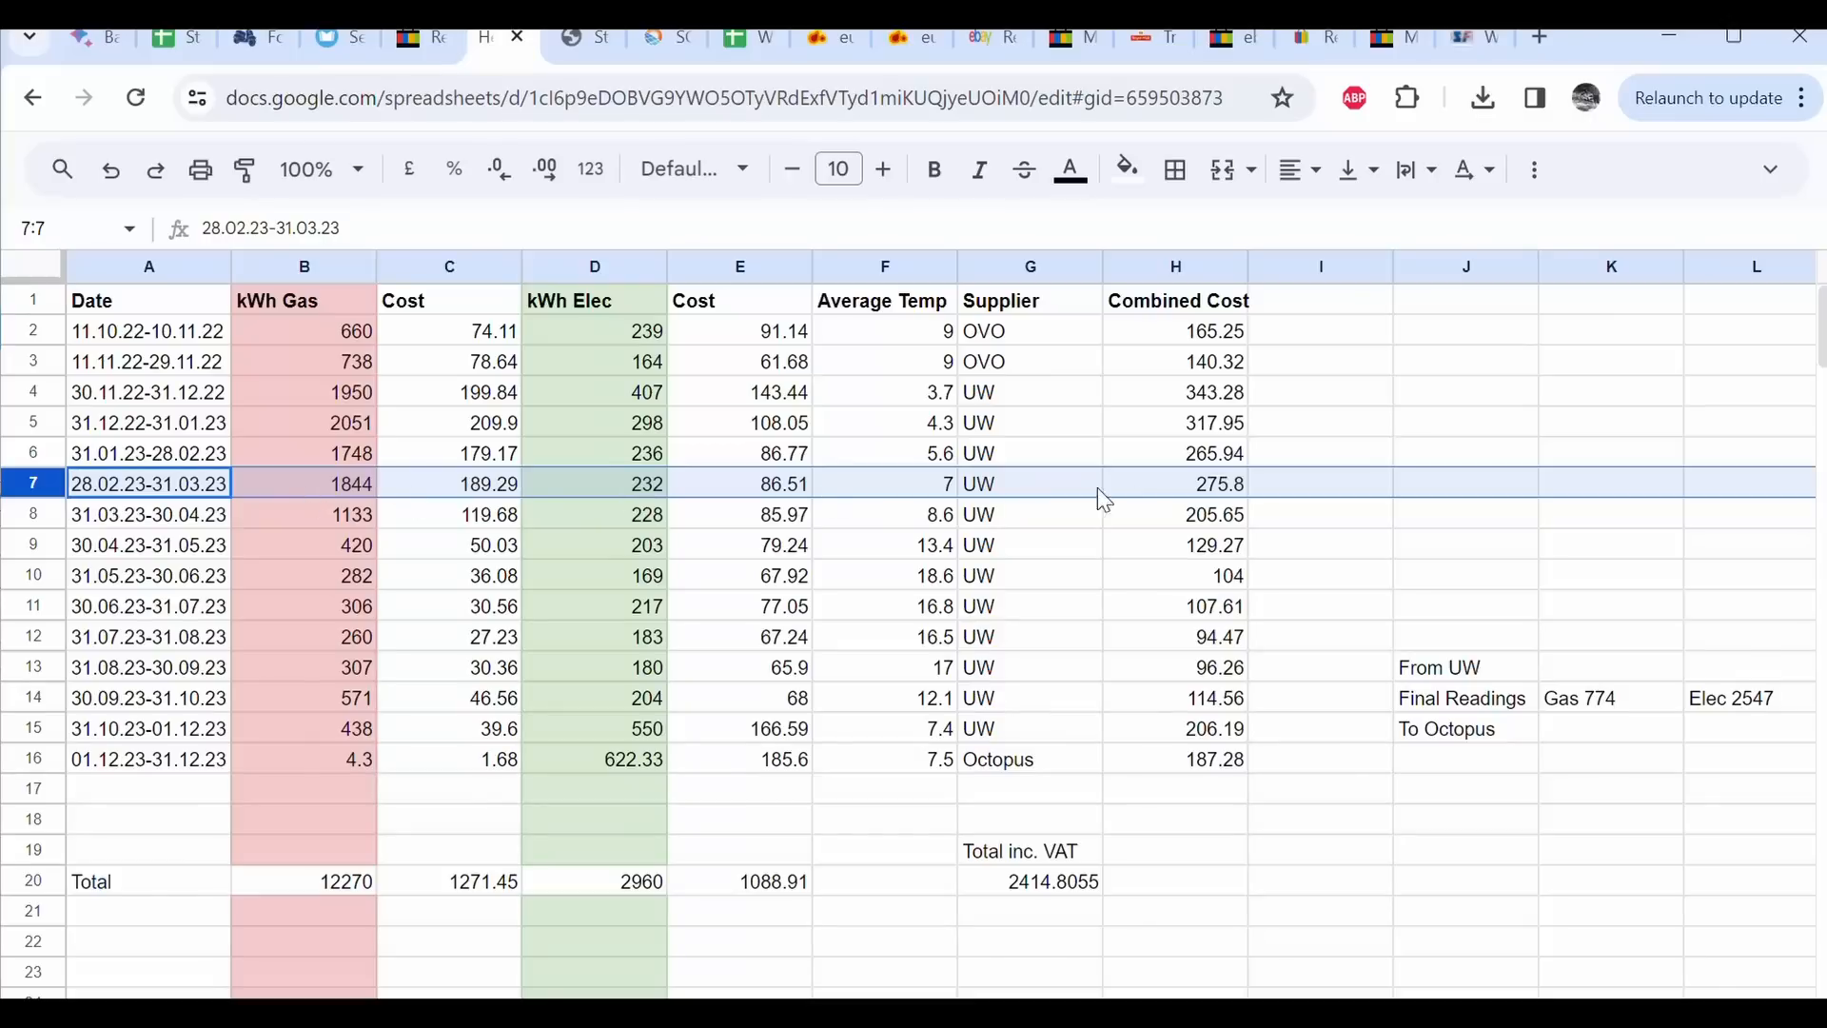
click(1176, 758)
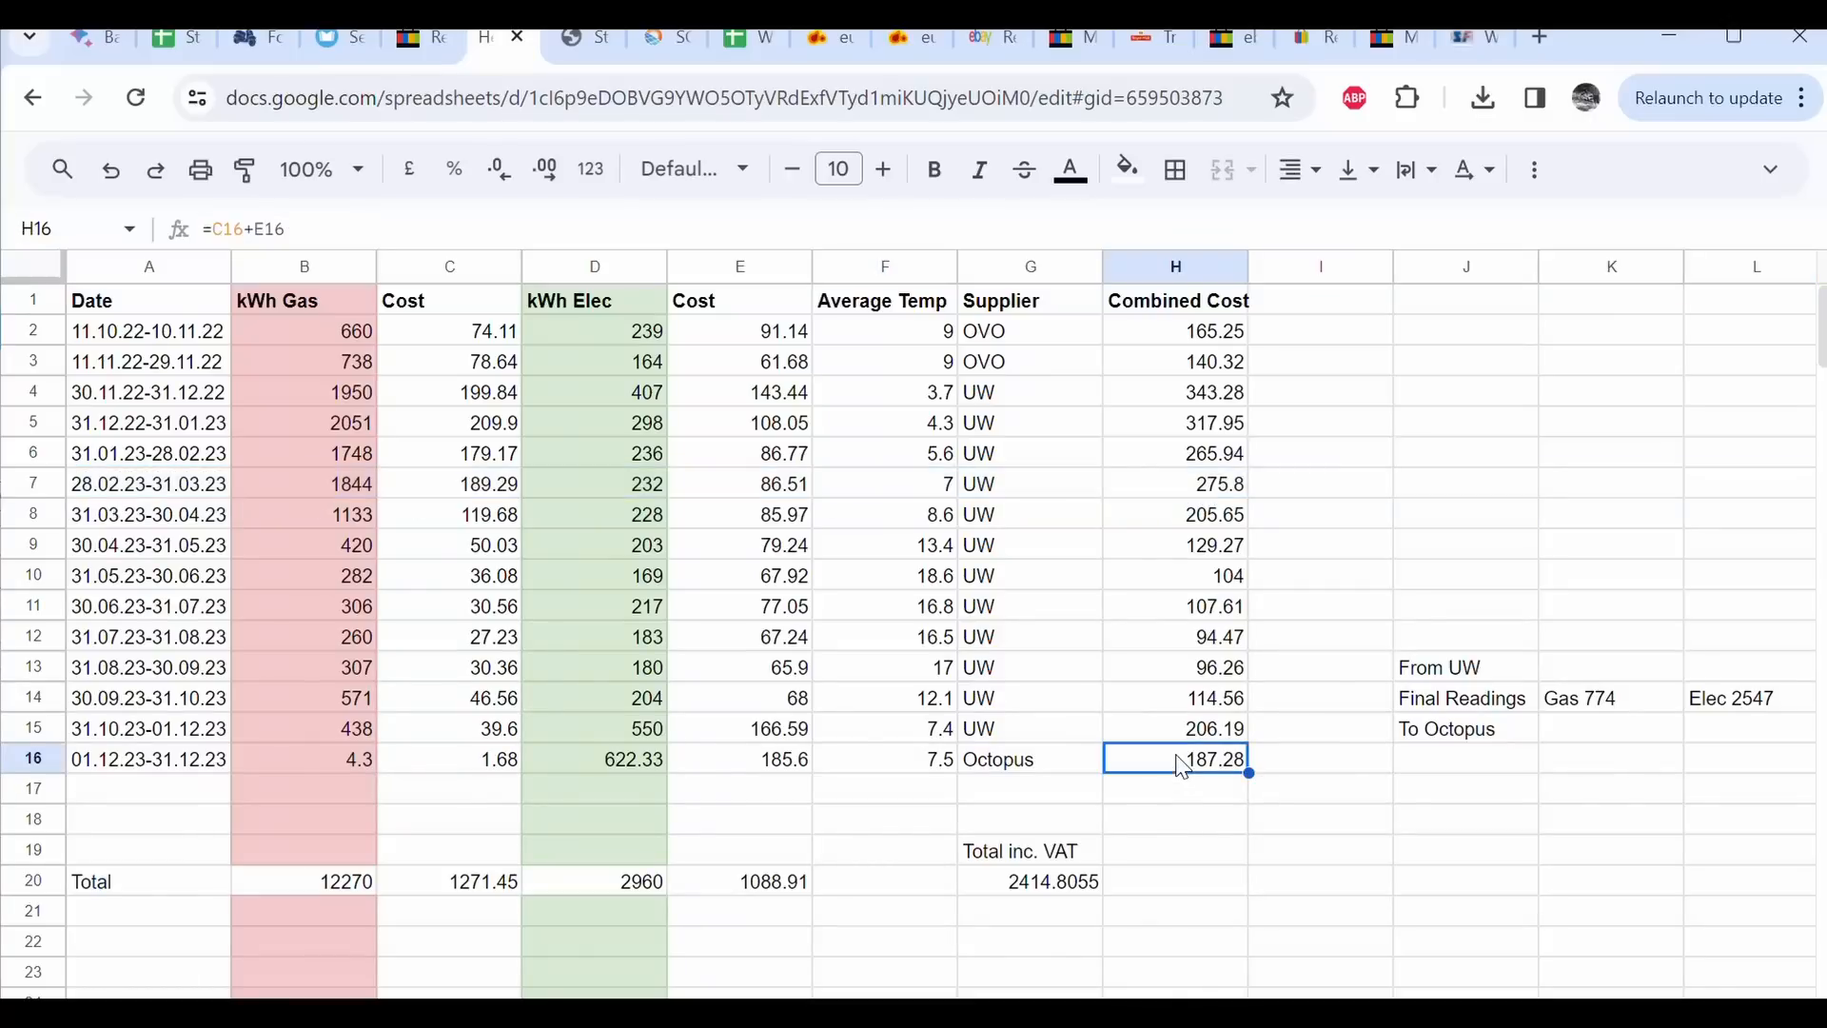
click(1174, 483)
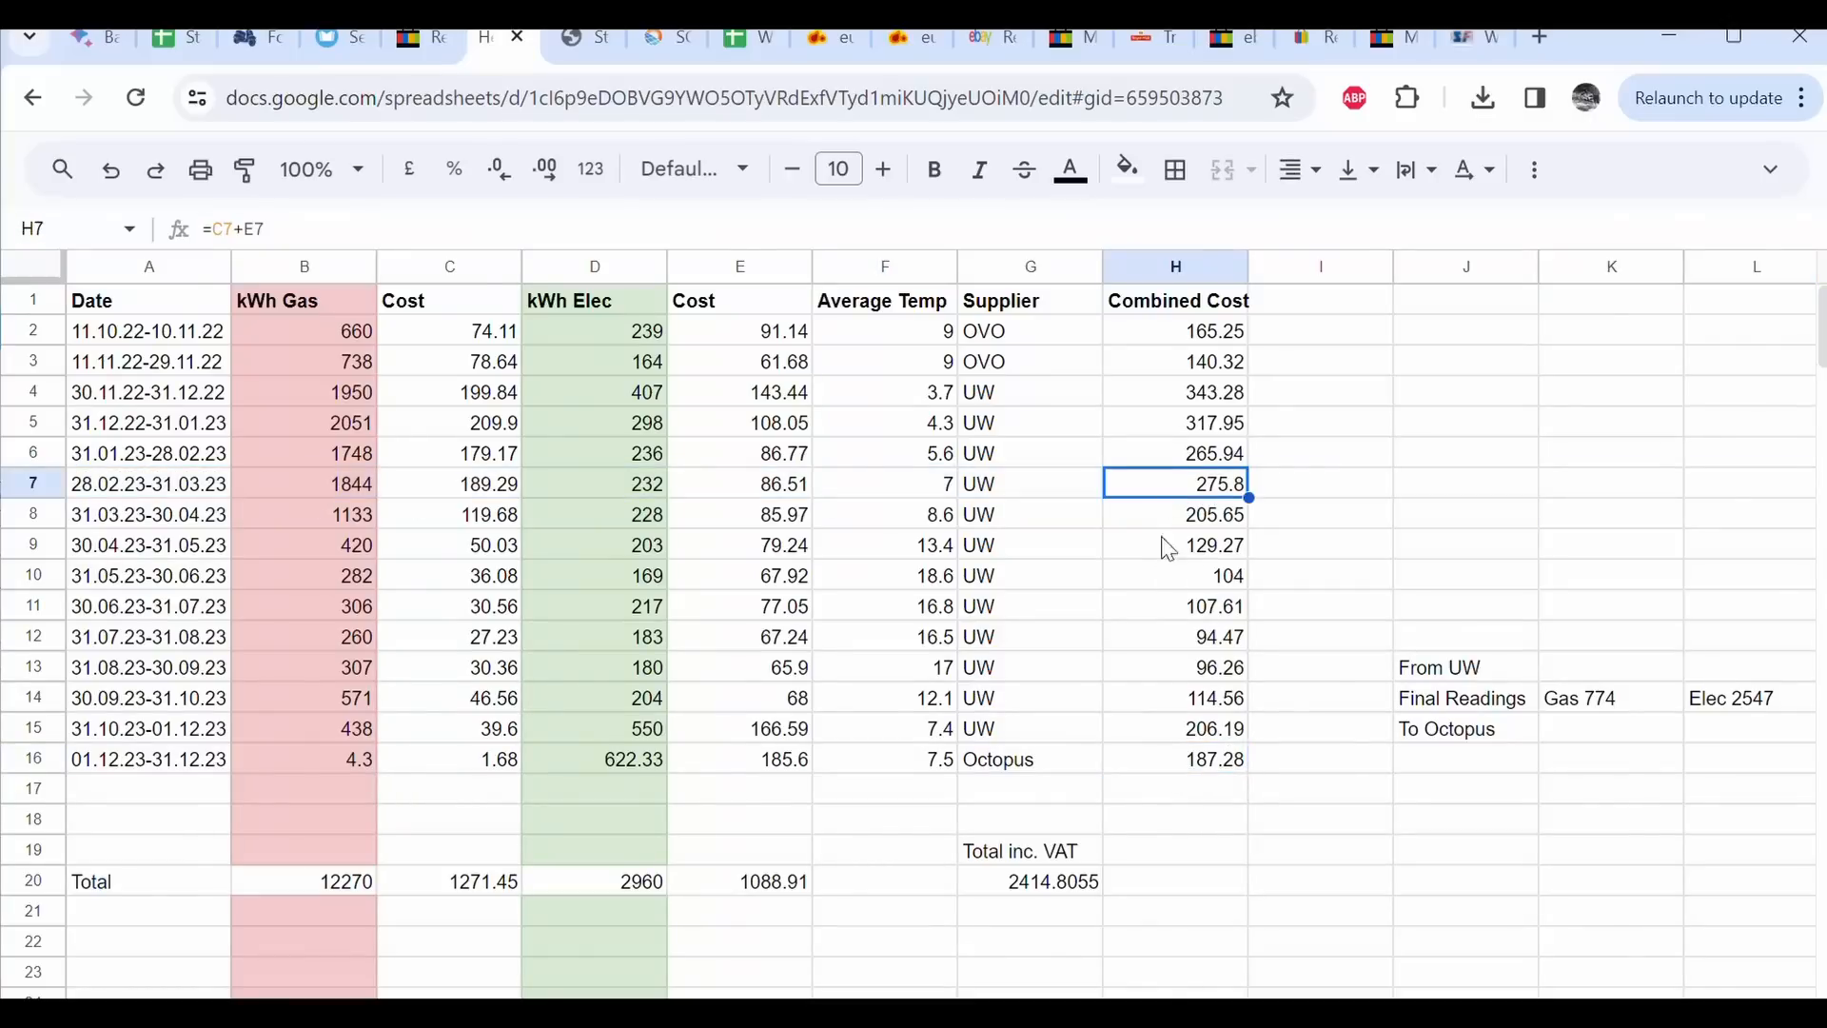
click(1176, 758)
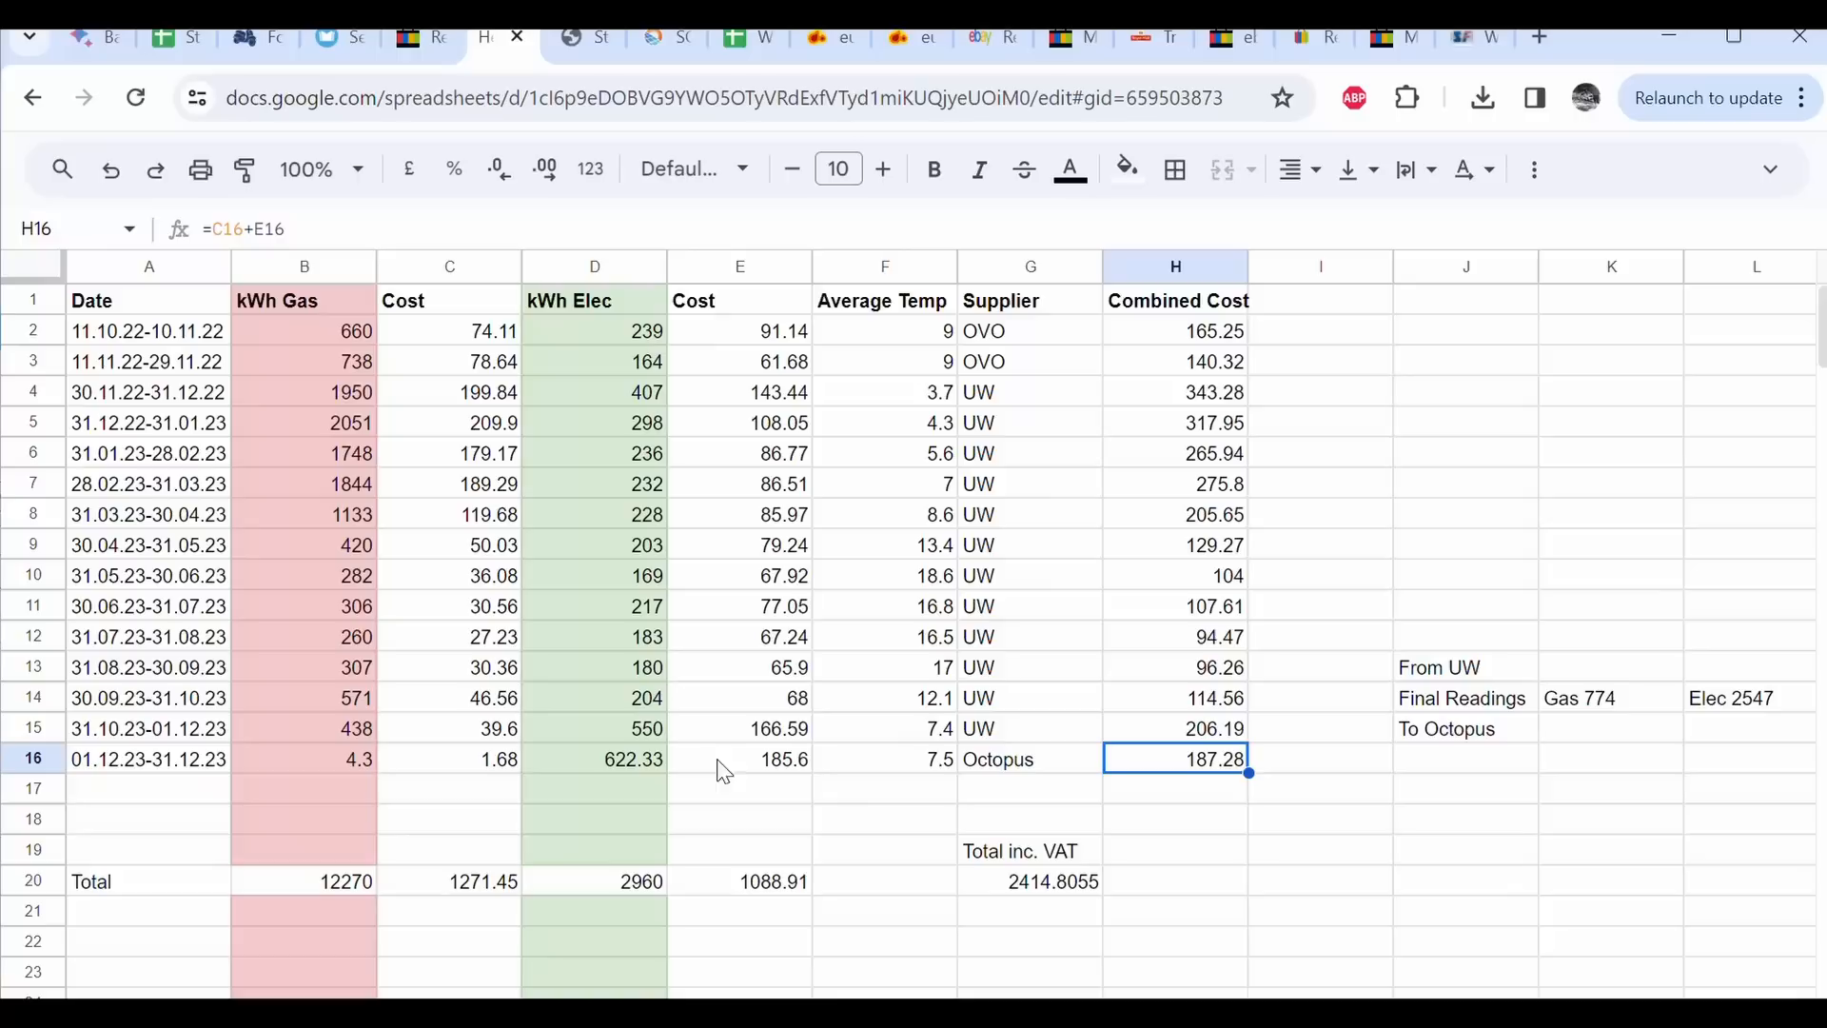
click(1174, 483)
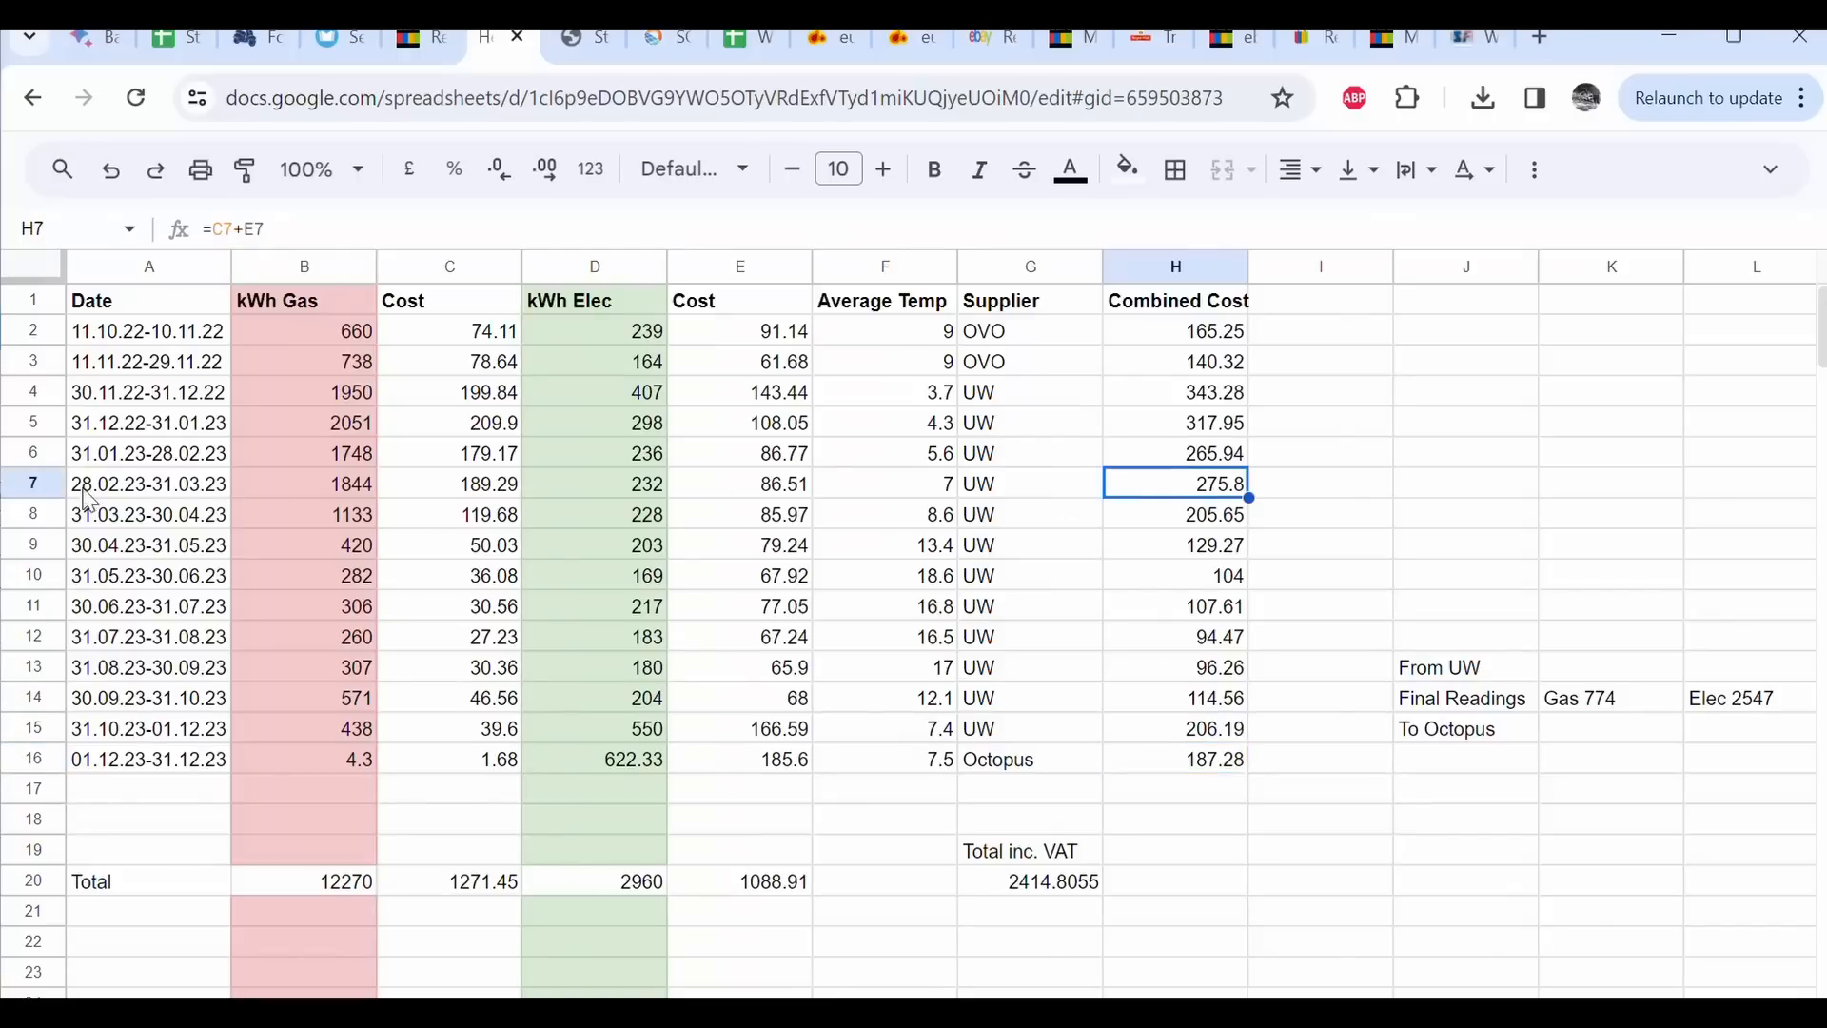
click(33, 483)
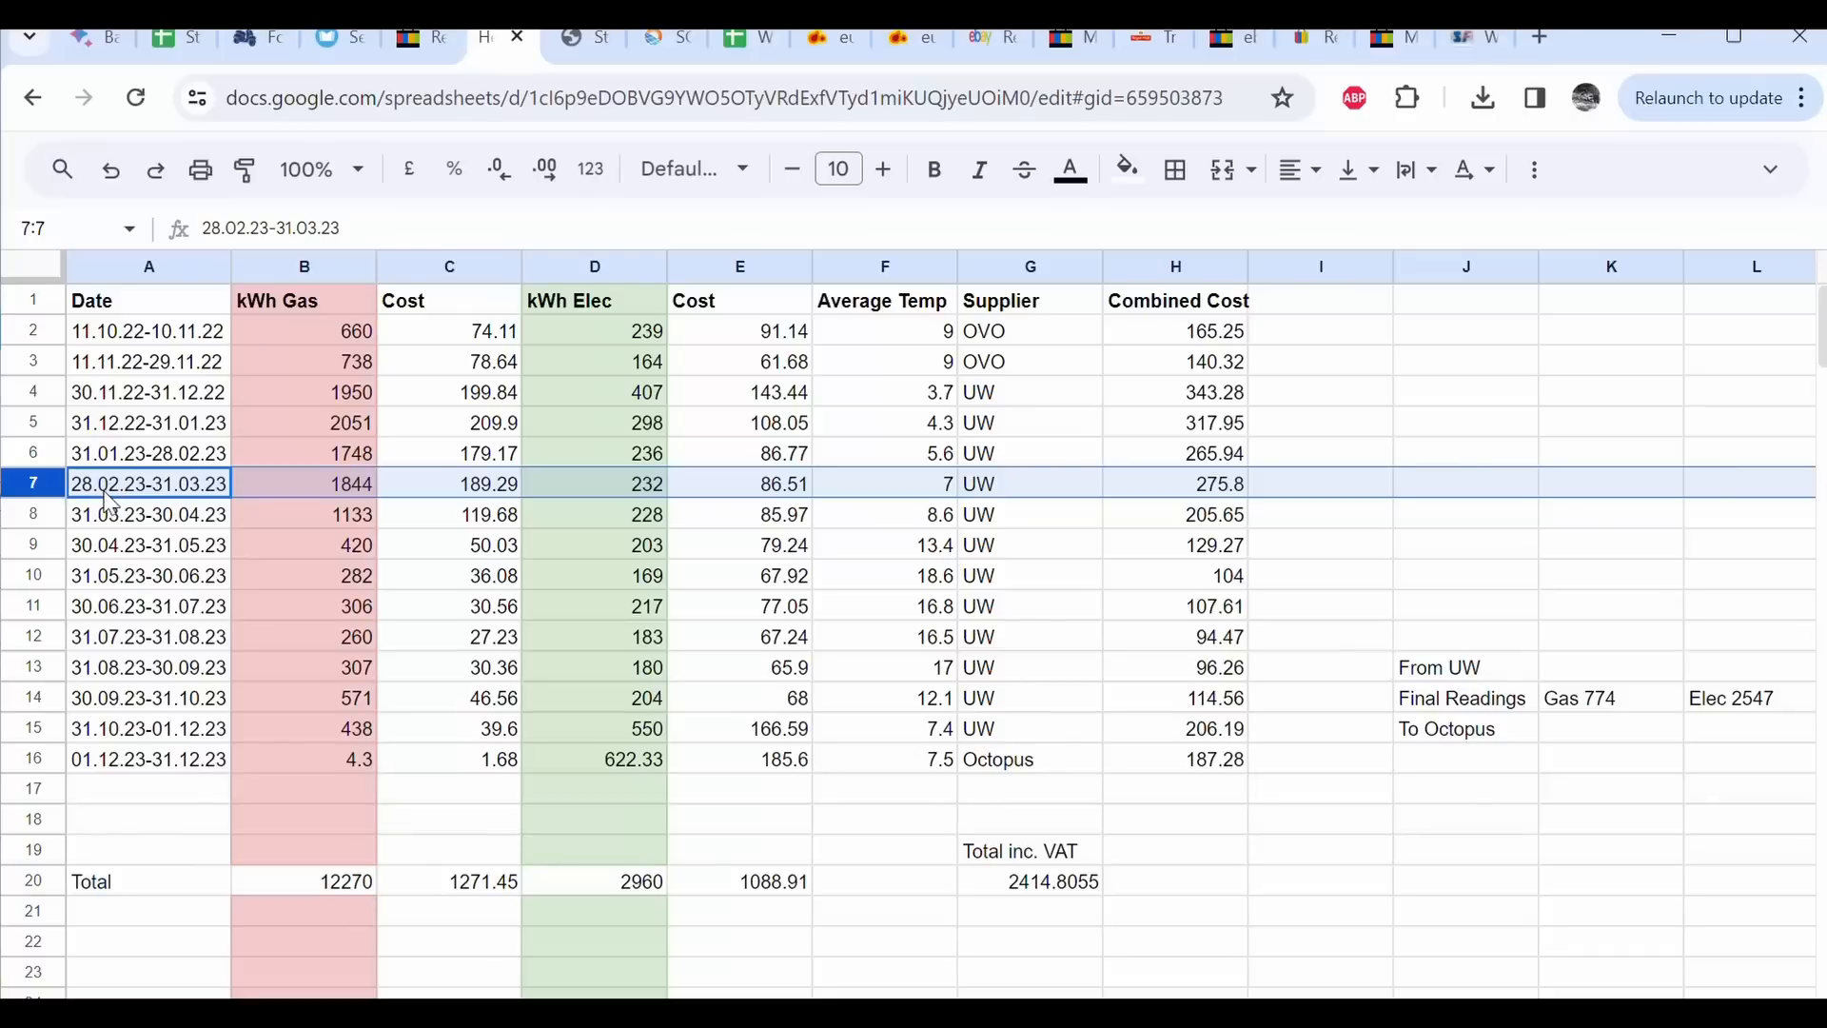
mouse_move(1051, 472)
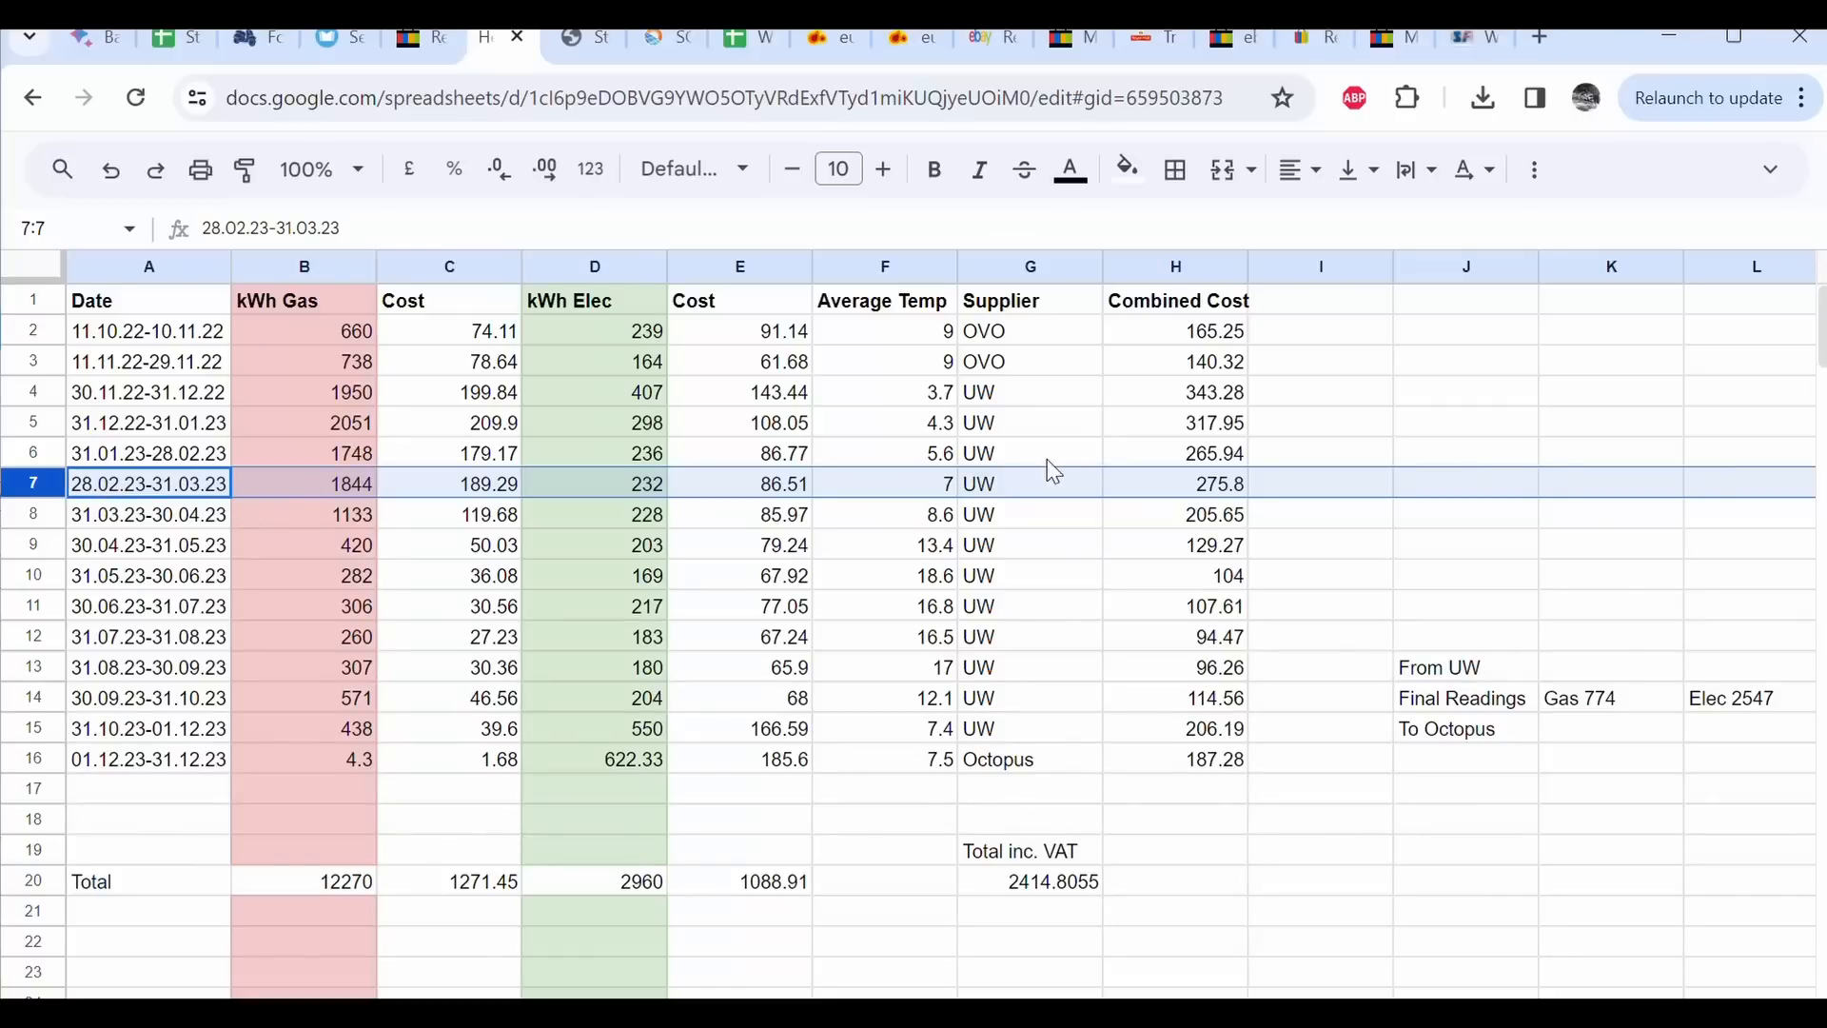
mouse_move(1162, 769)
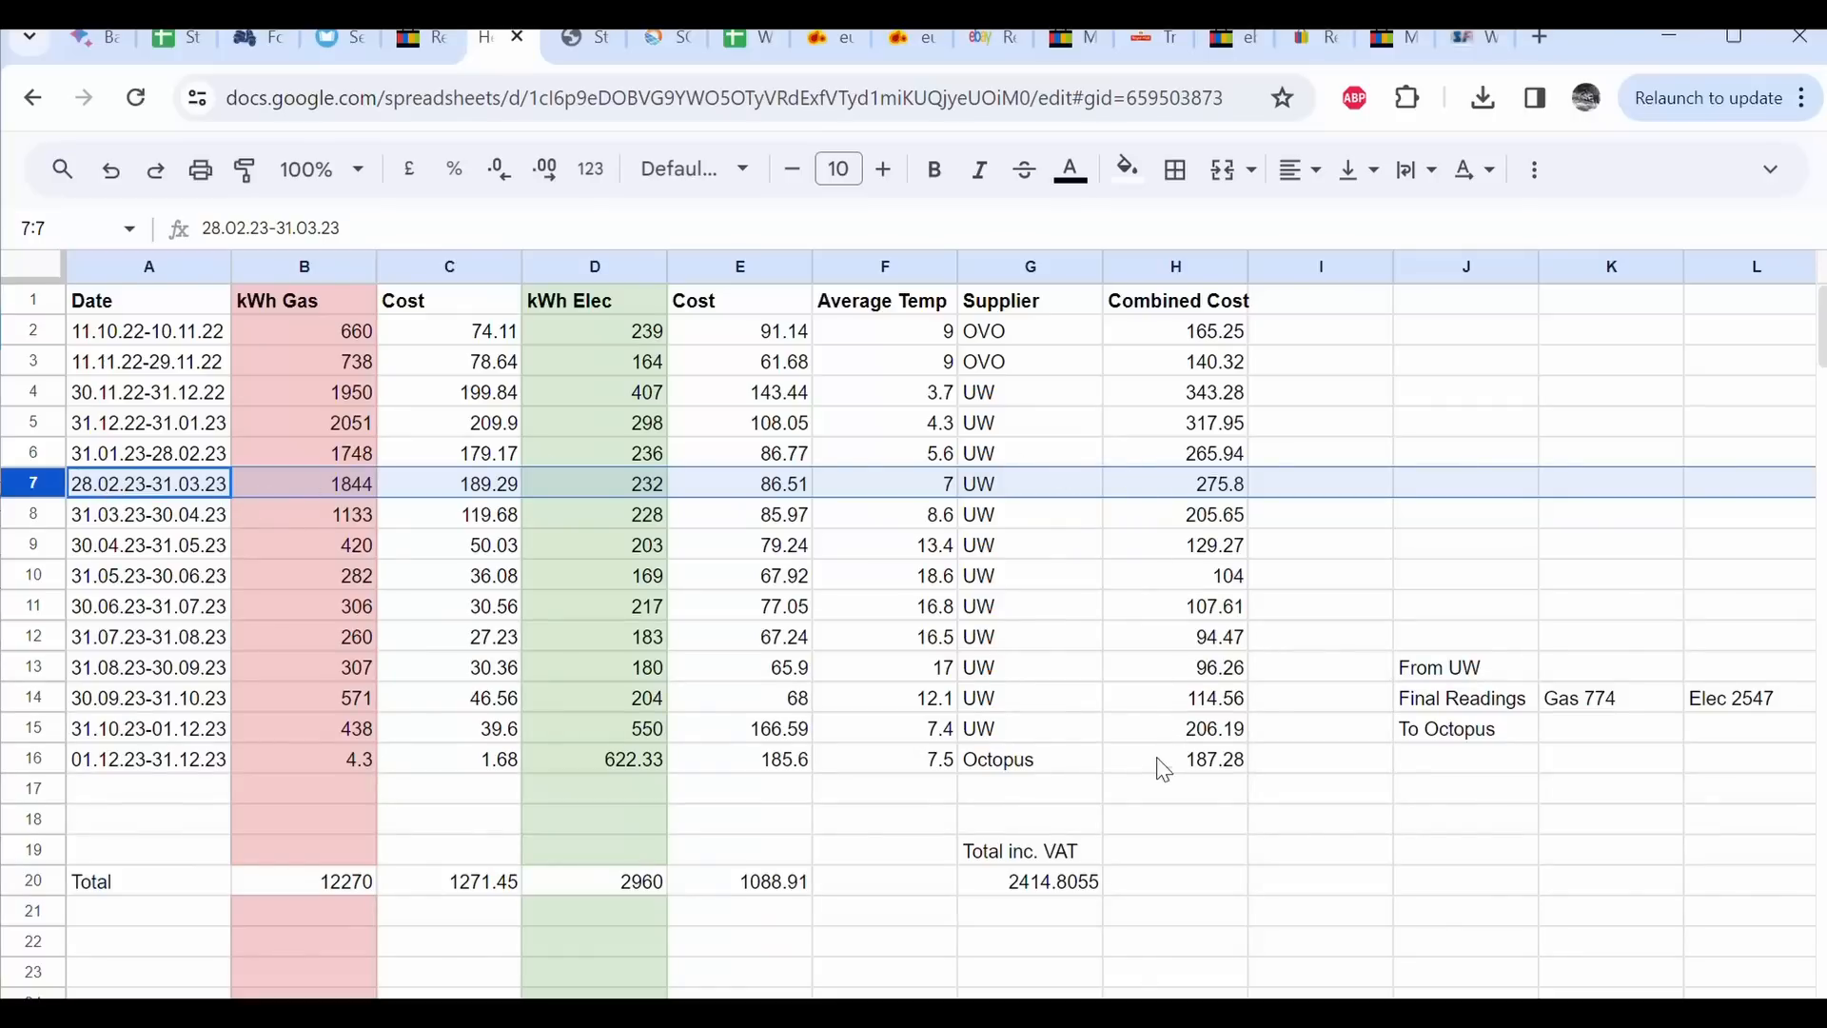
click(148, 759)
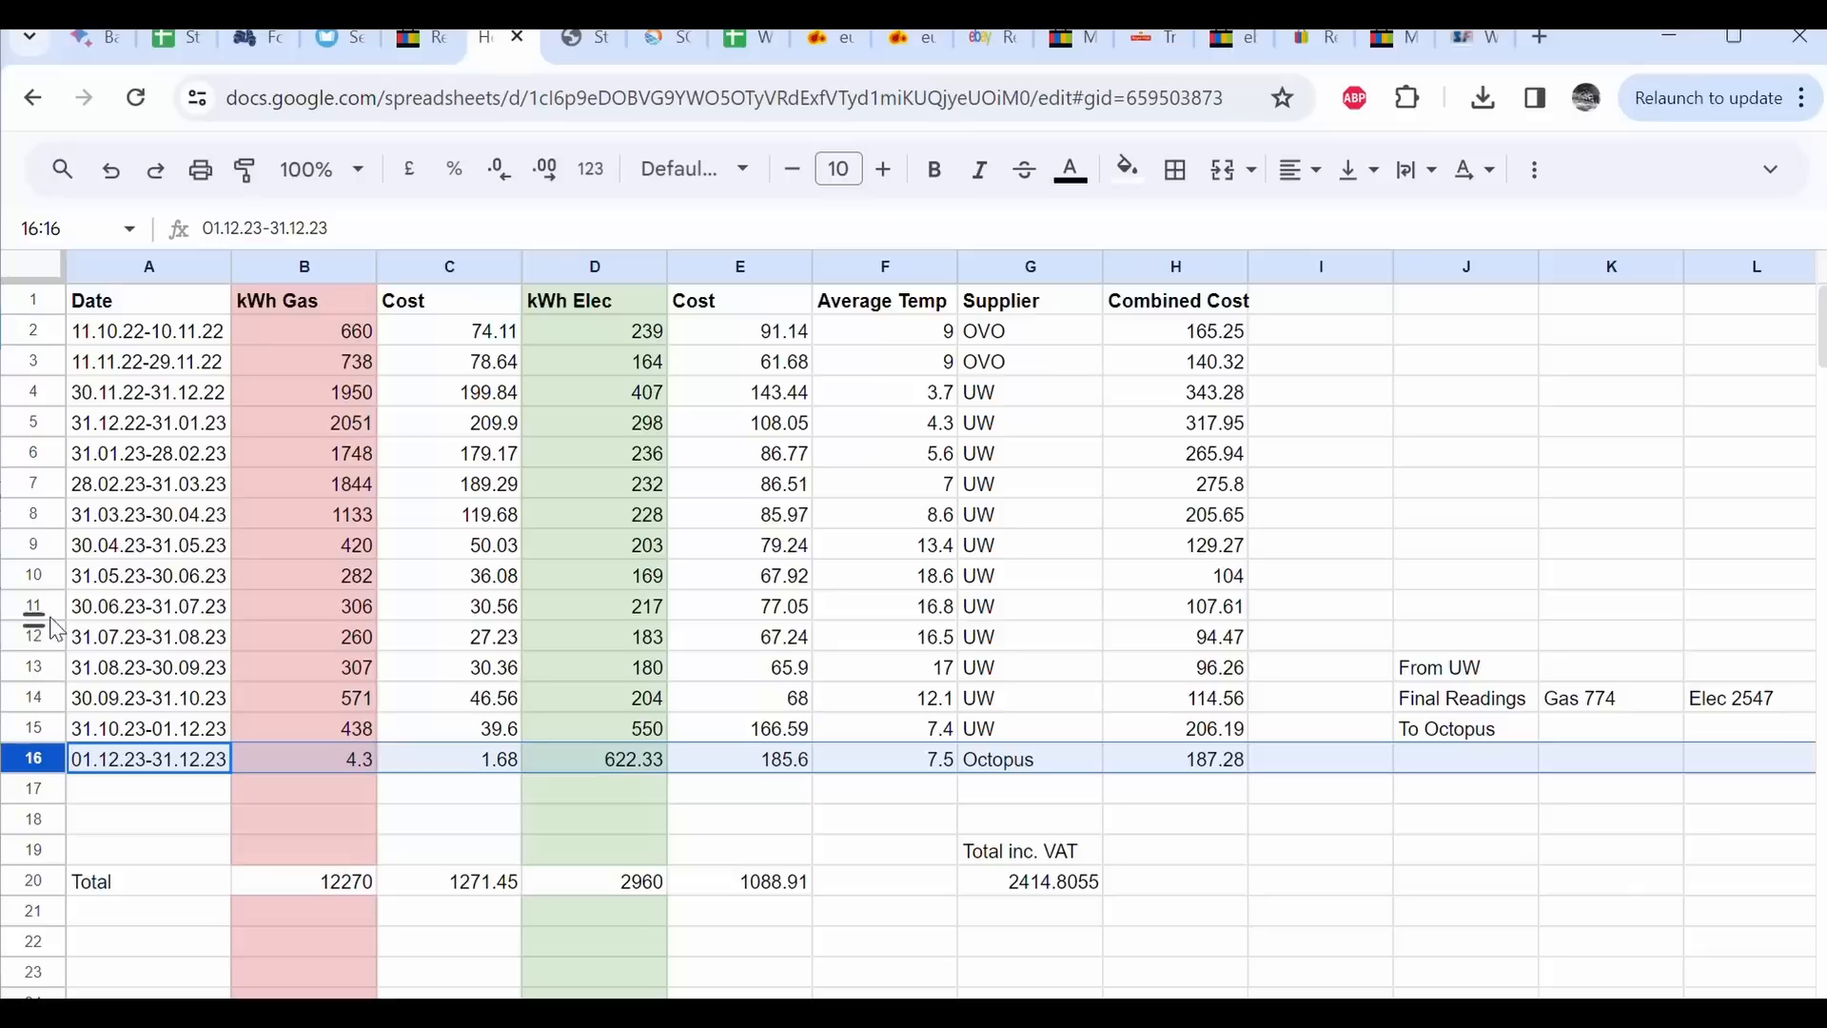
mouse_move(32, 495)
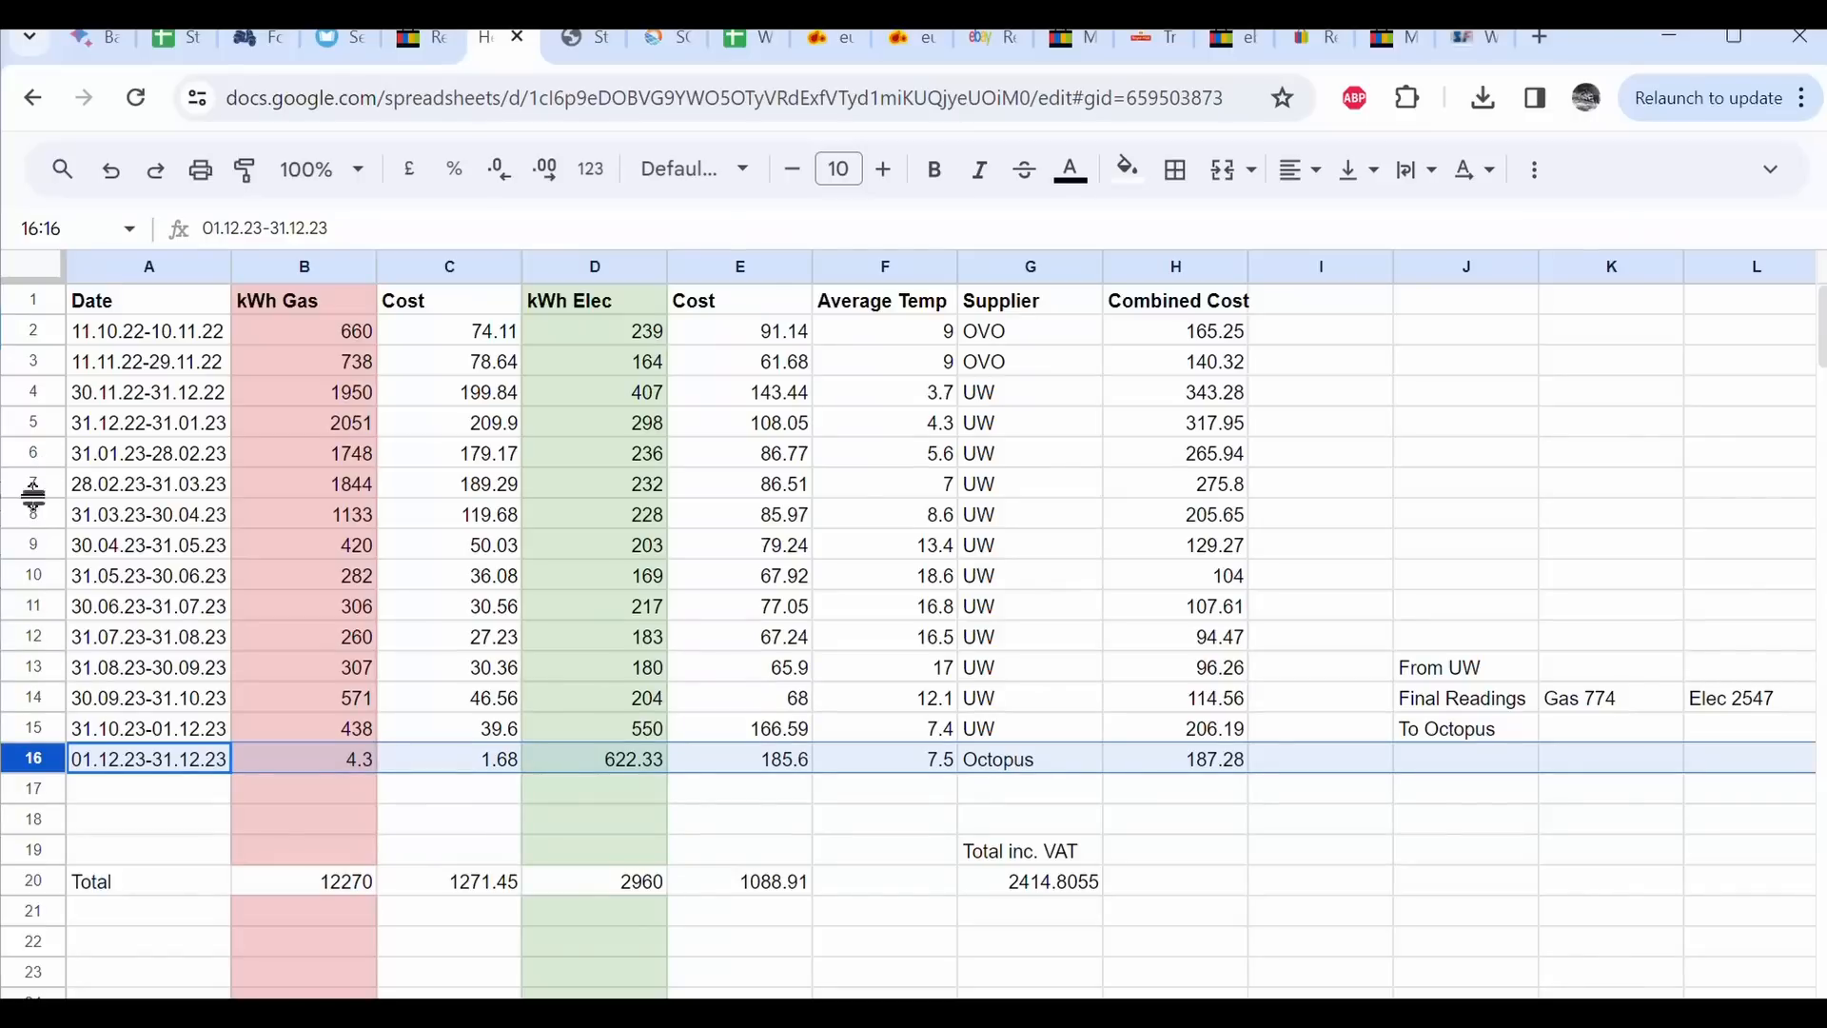
click(148, 483)
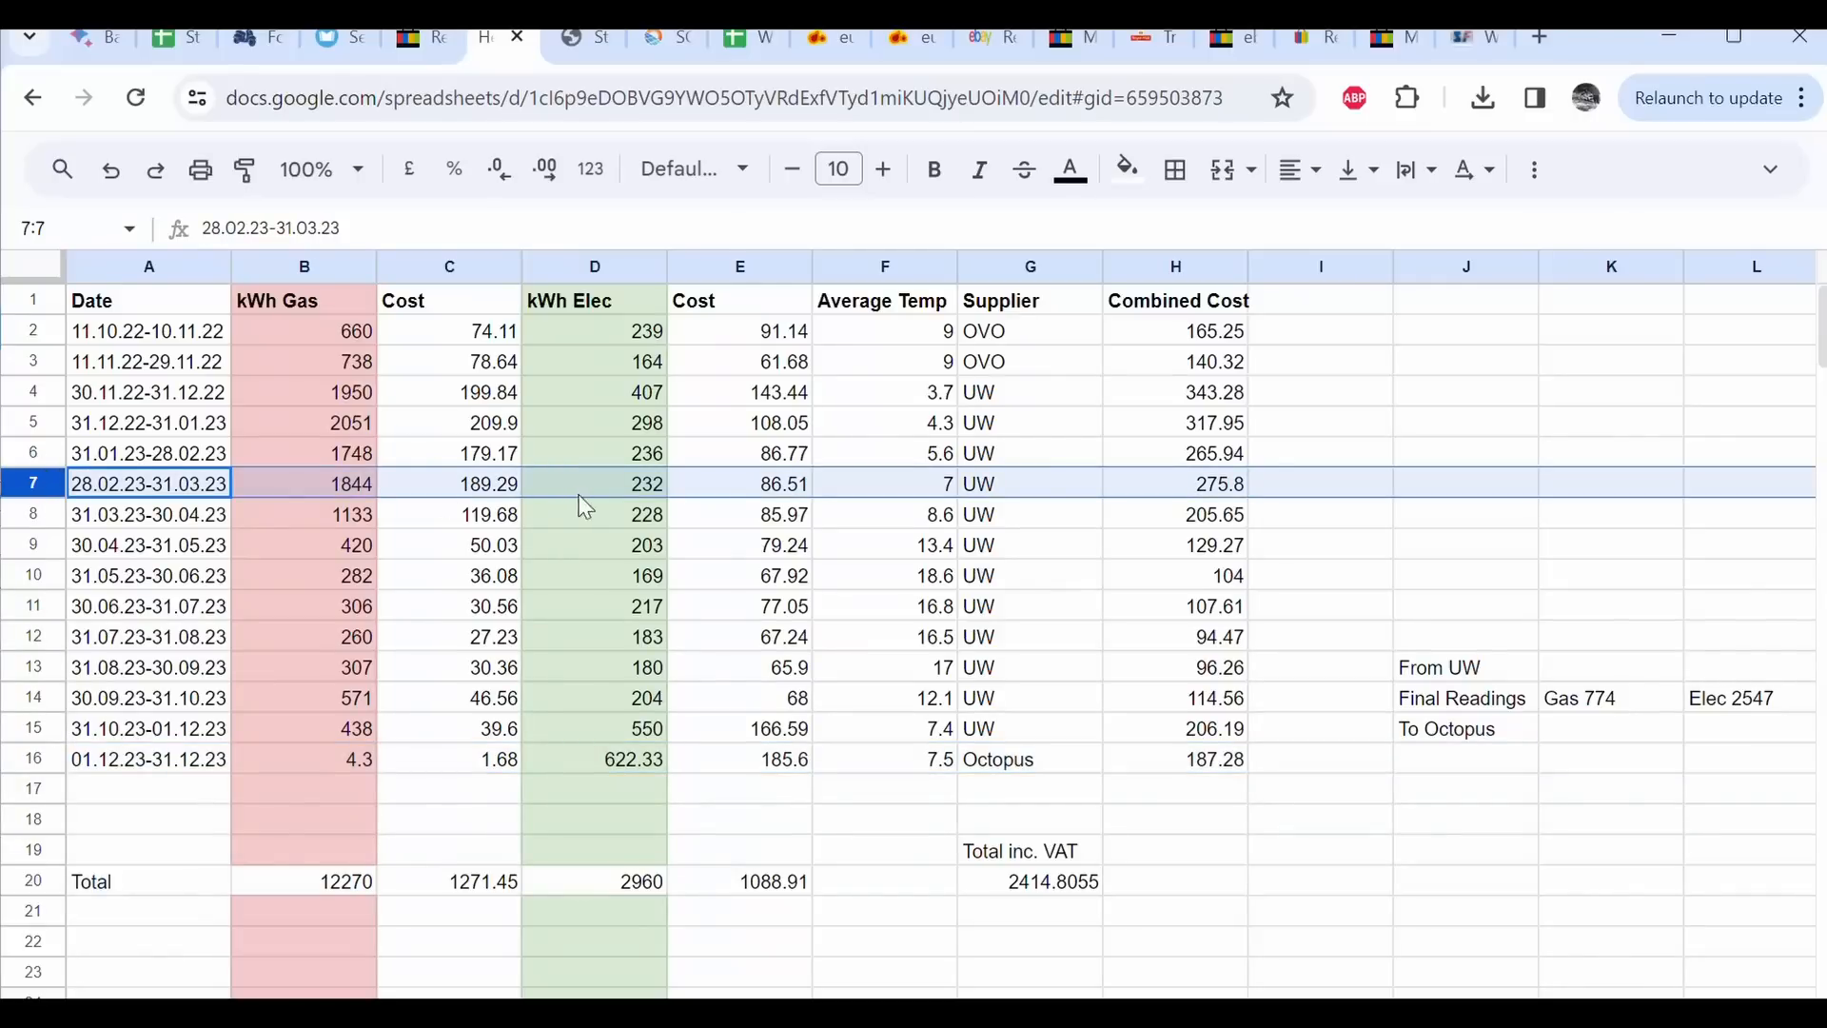
mouse_move(1148, 505)
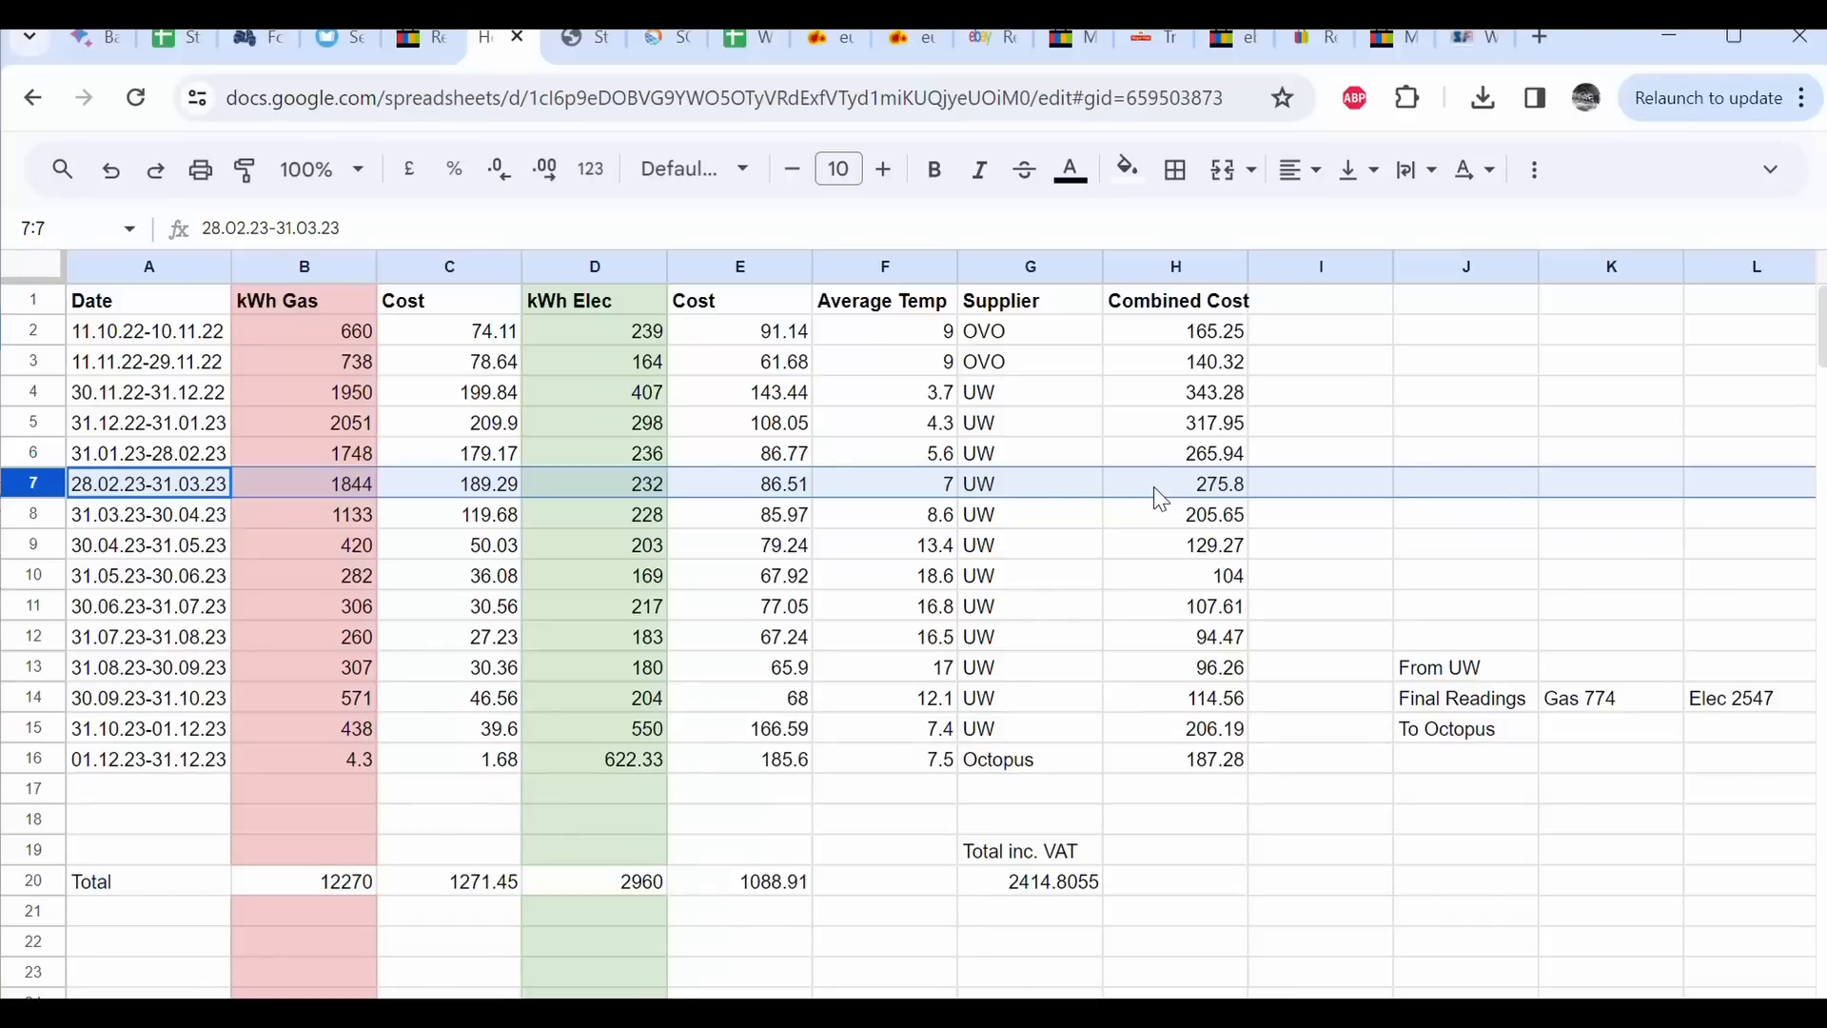
mouse_move(457, 496)
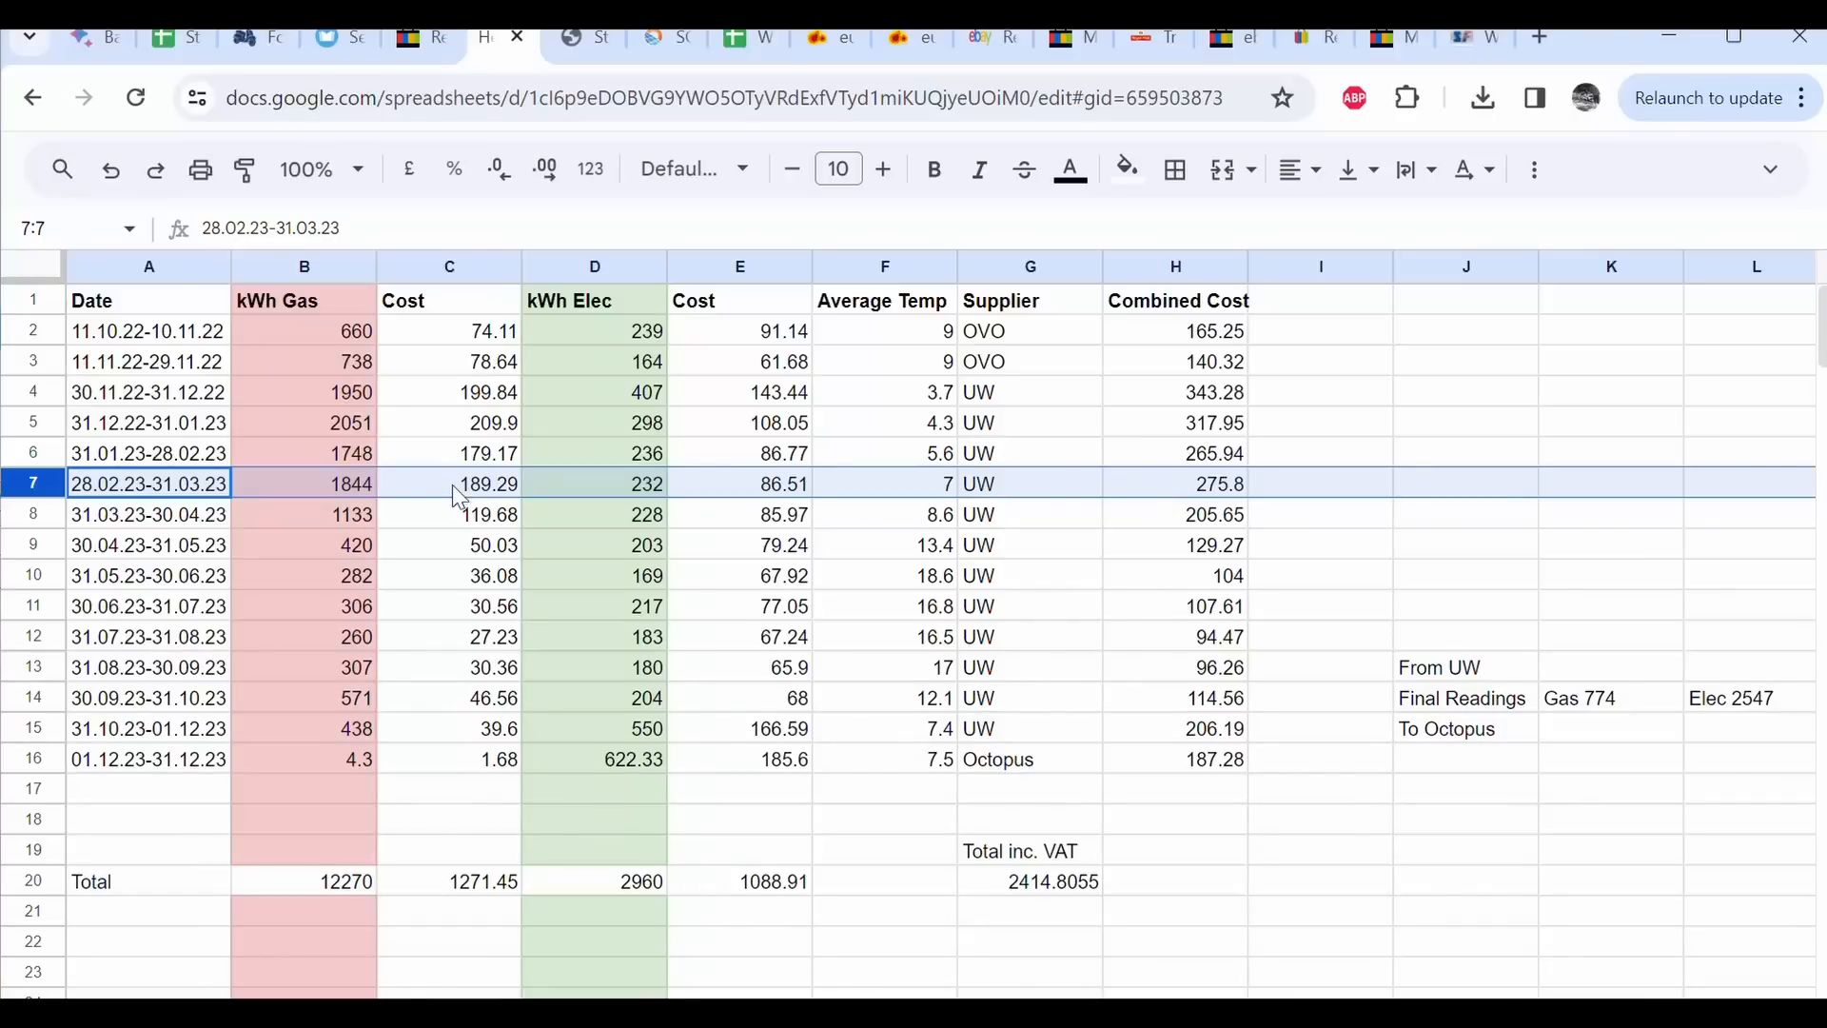
mouse_move(419, 489)
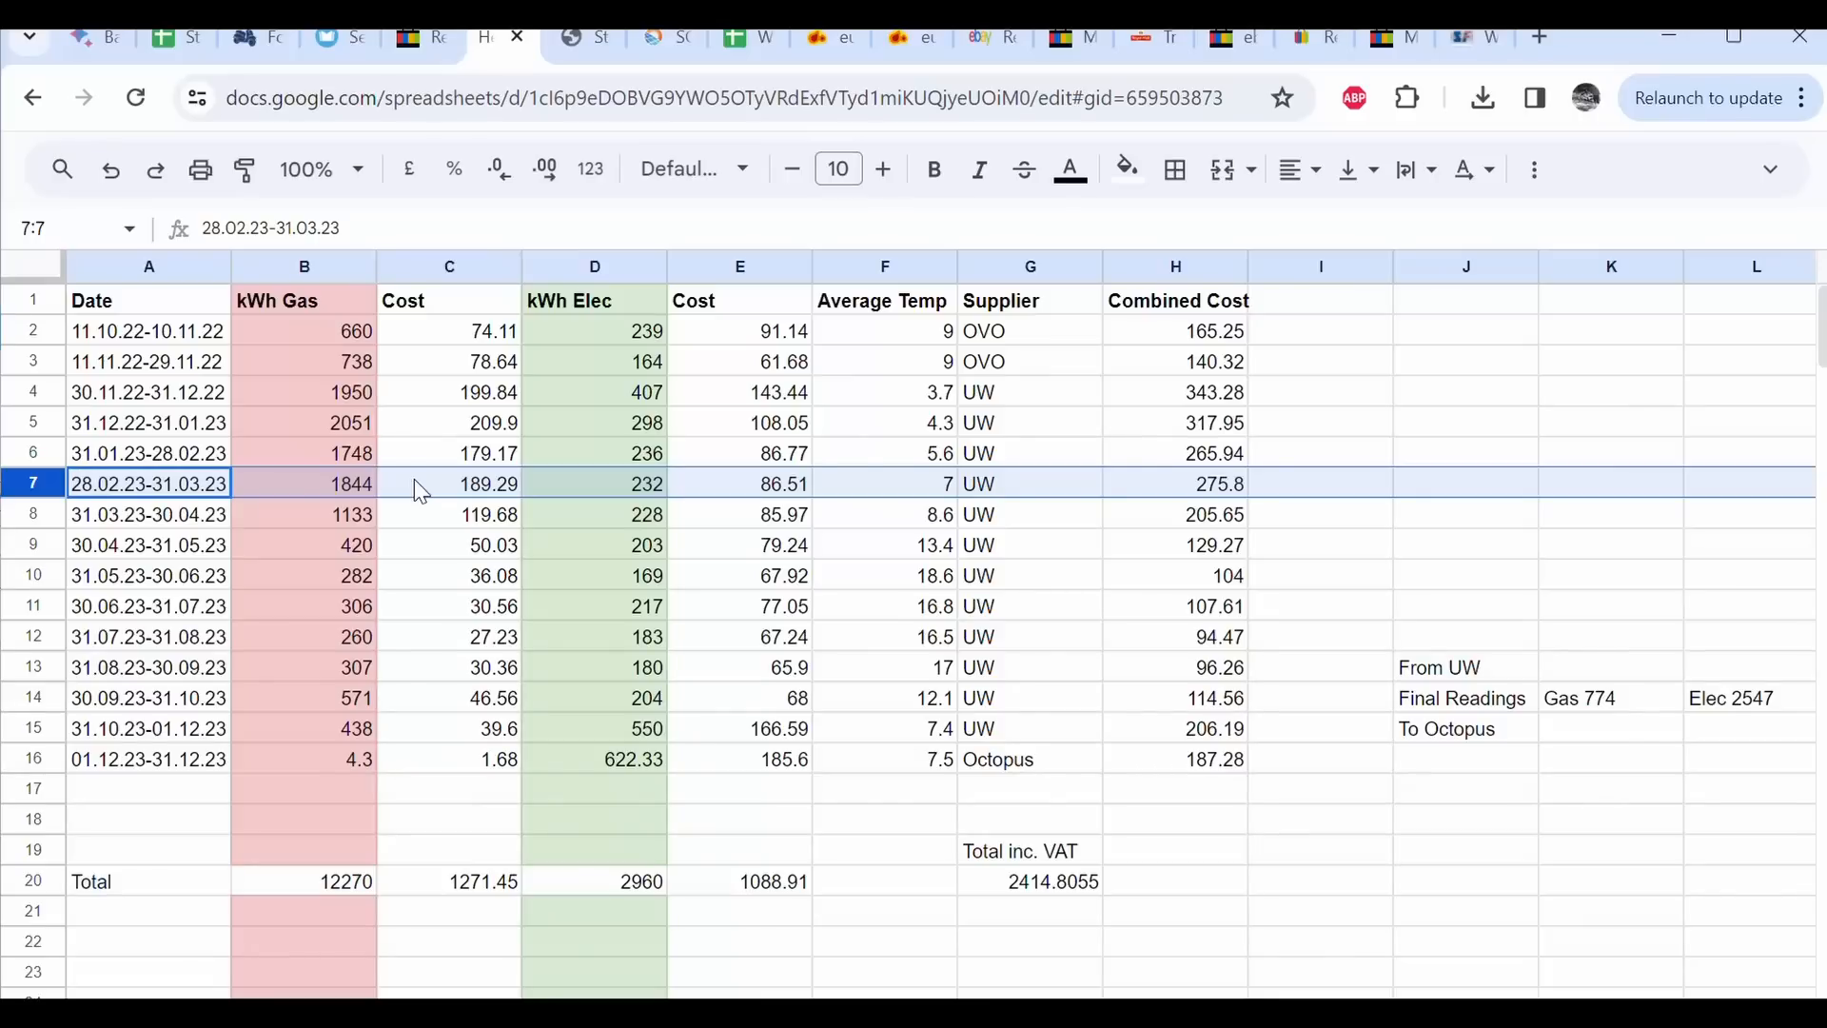
click(448, 484)
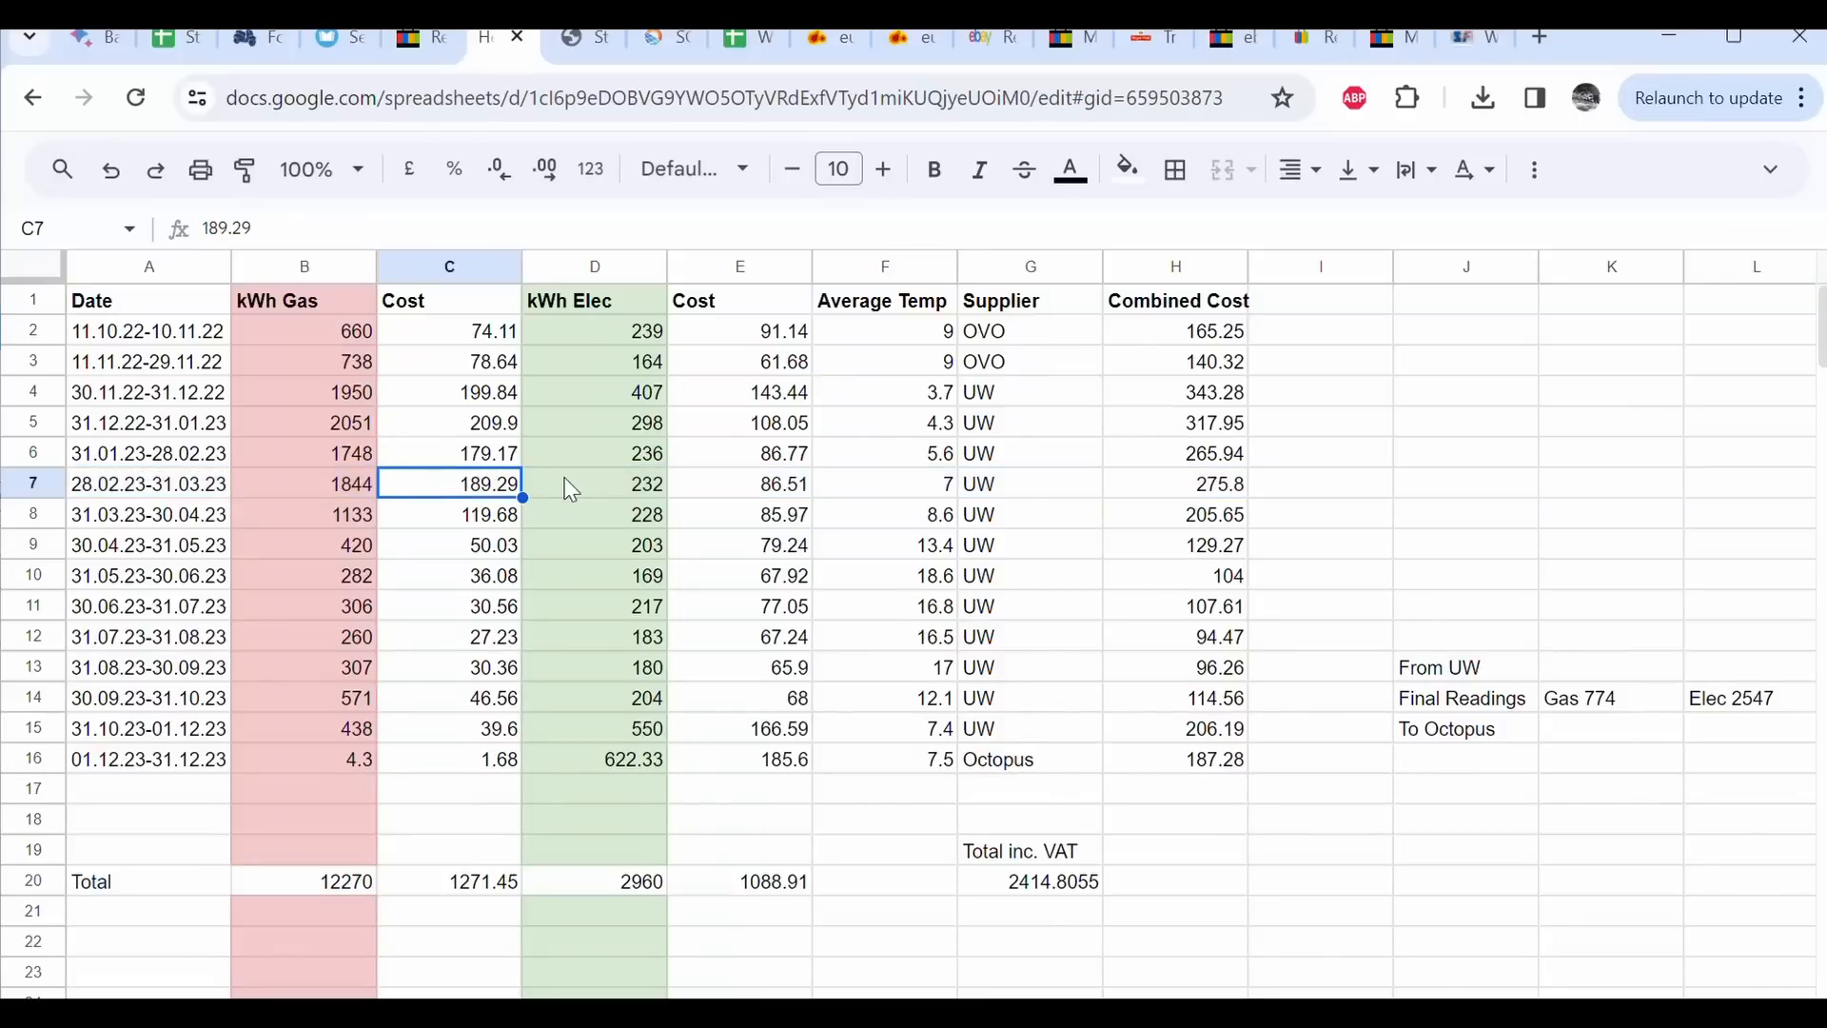
click(594, 483)
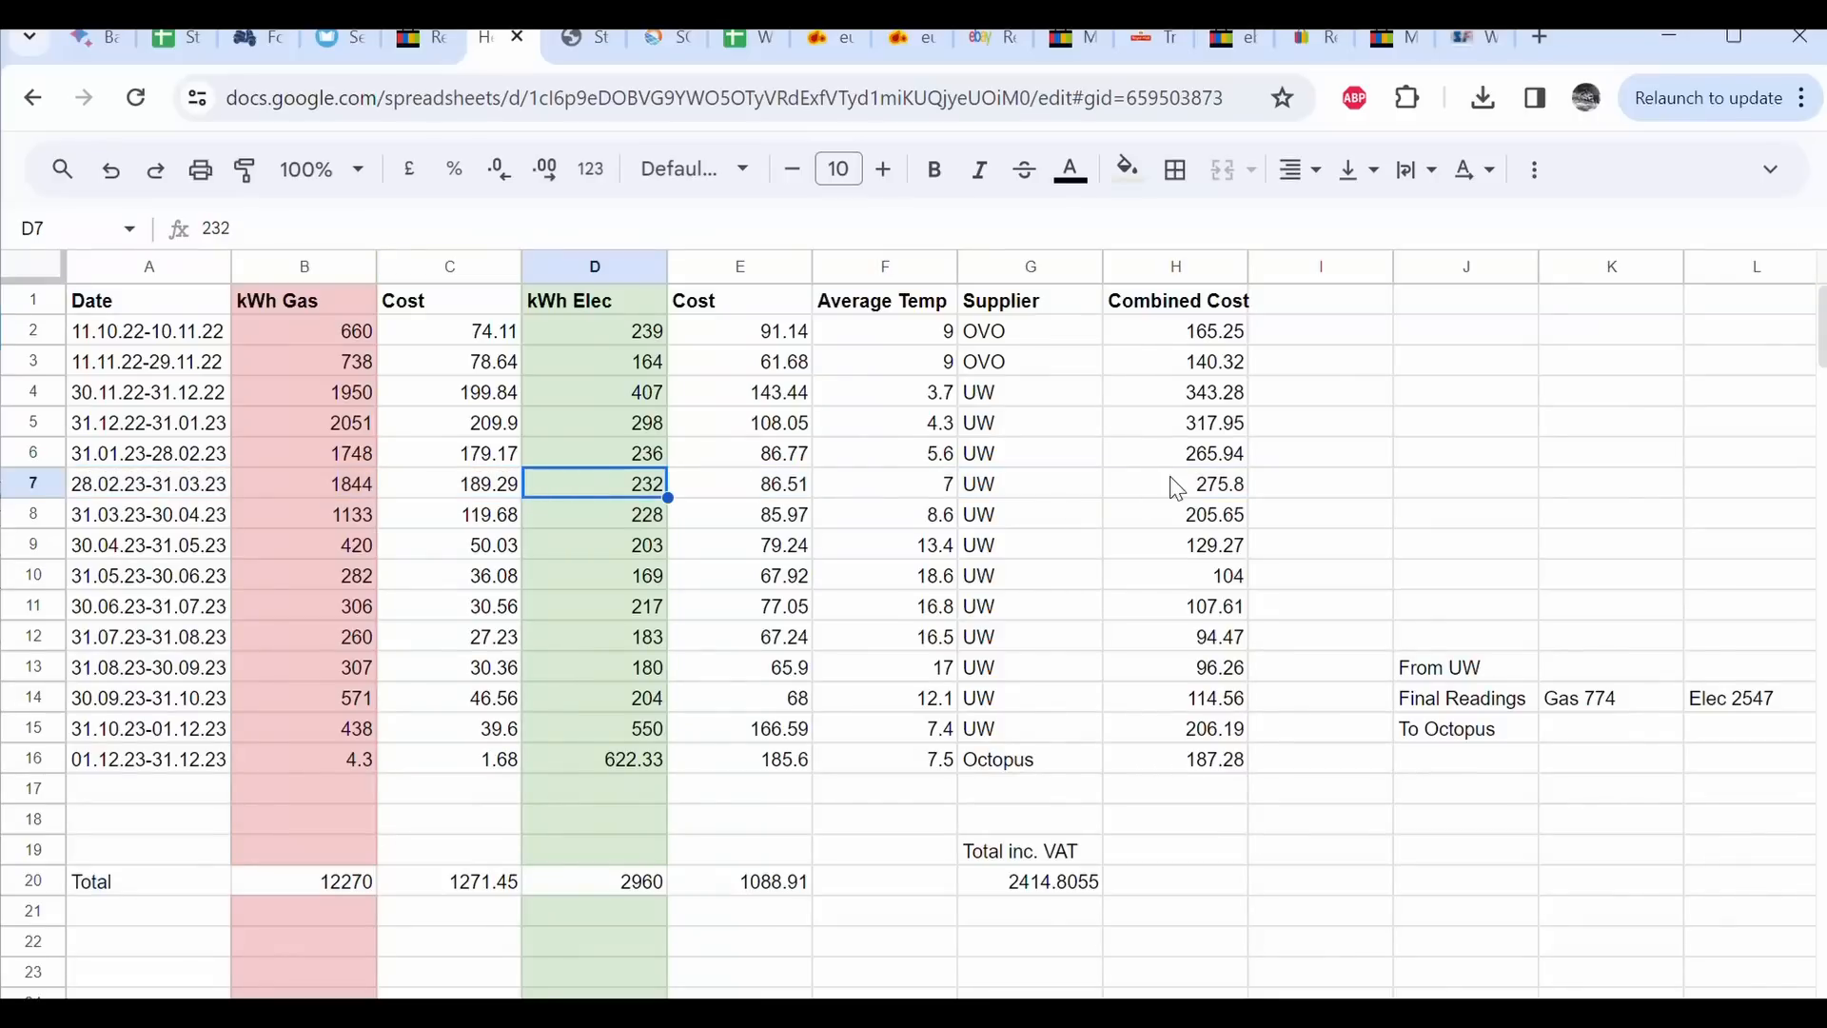
click(1174, 483)
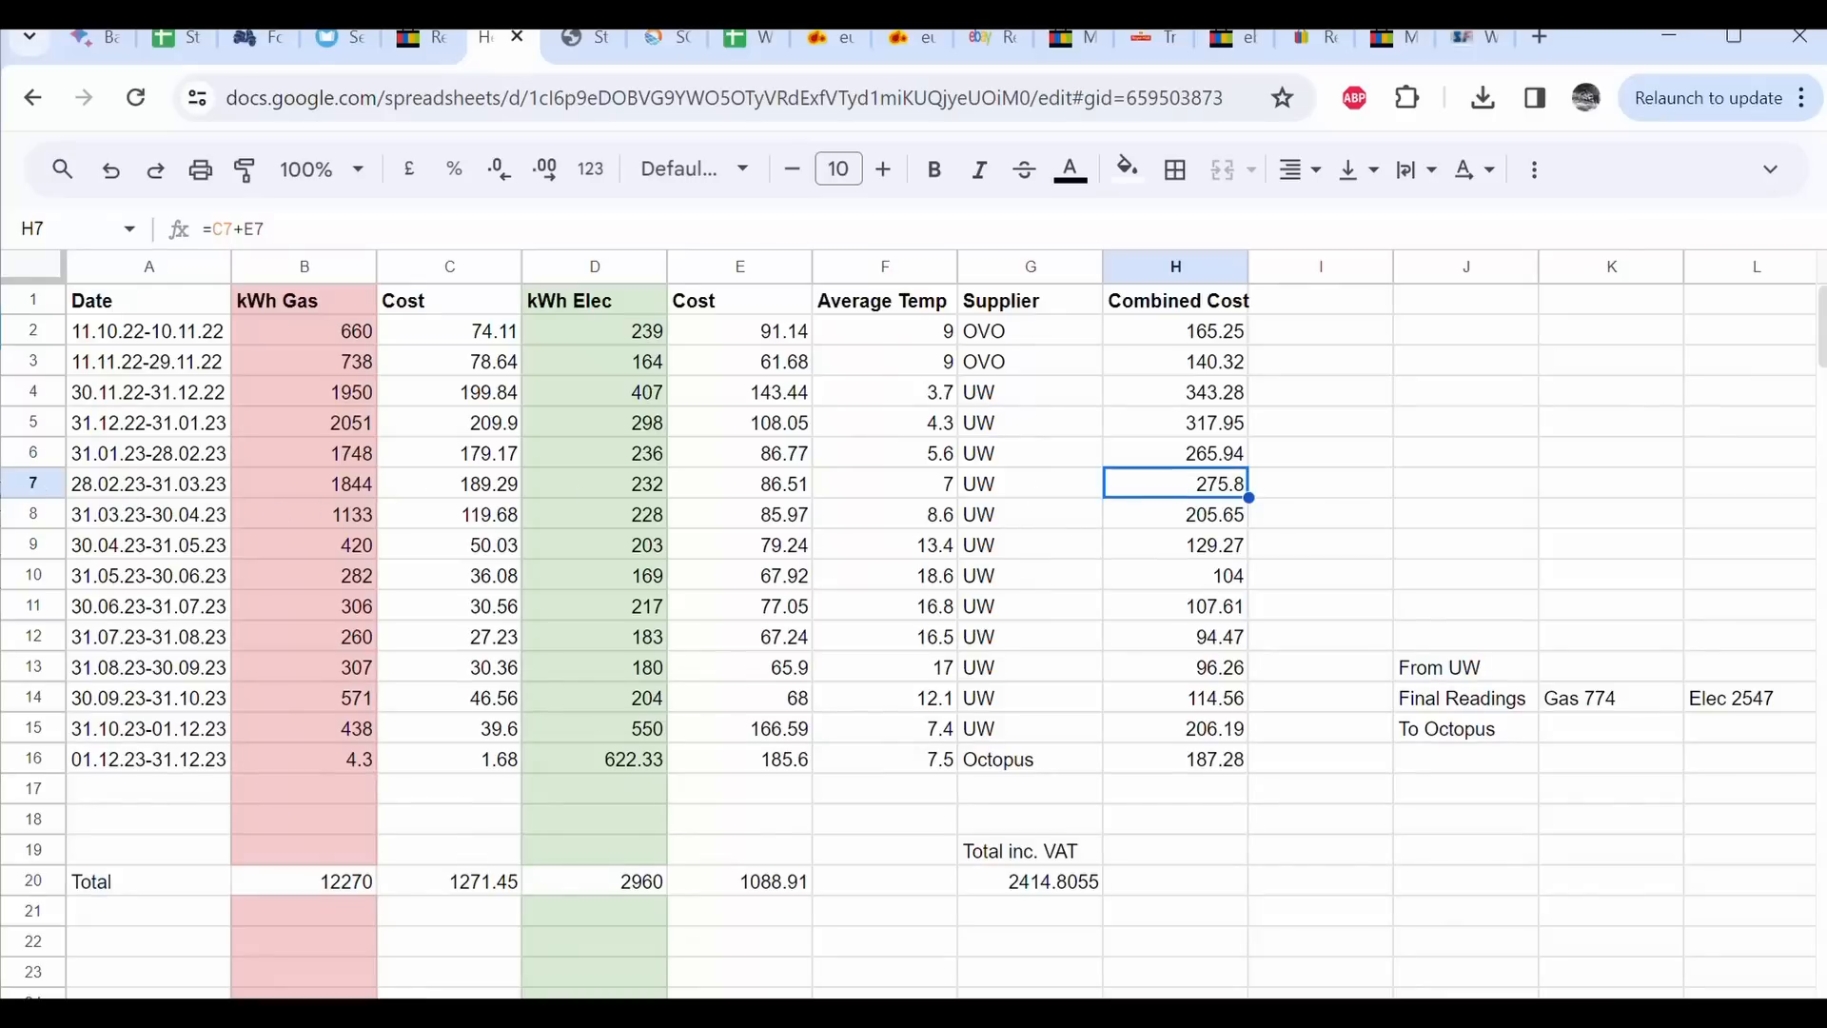
click(32, 483)
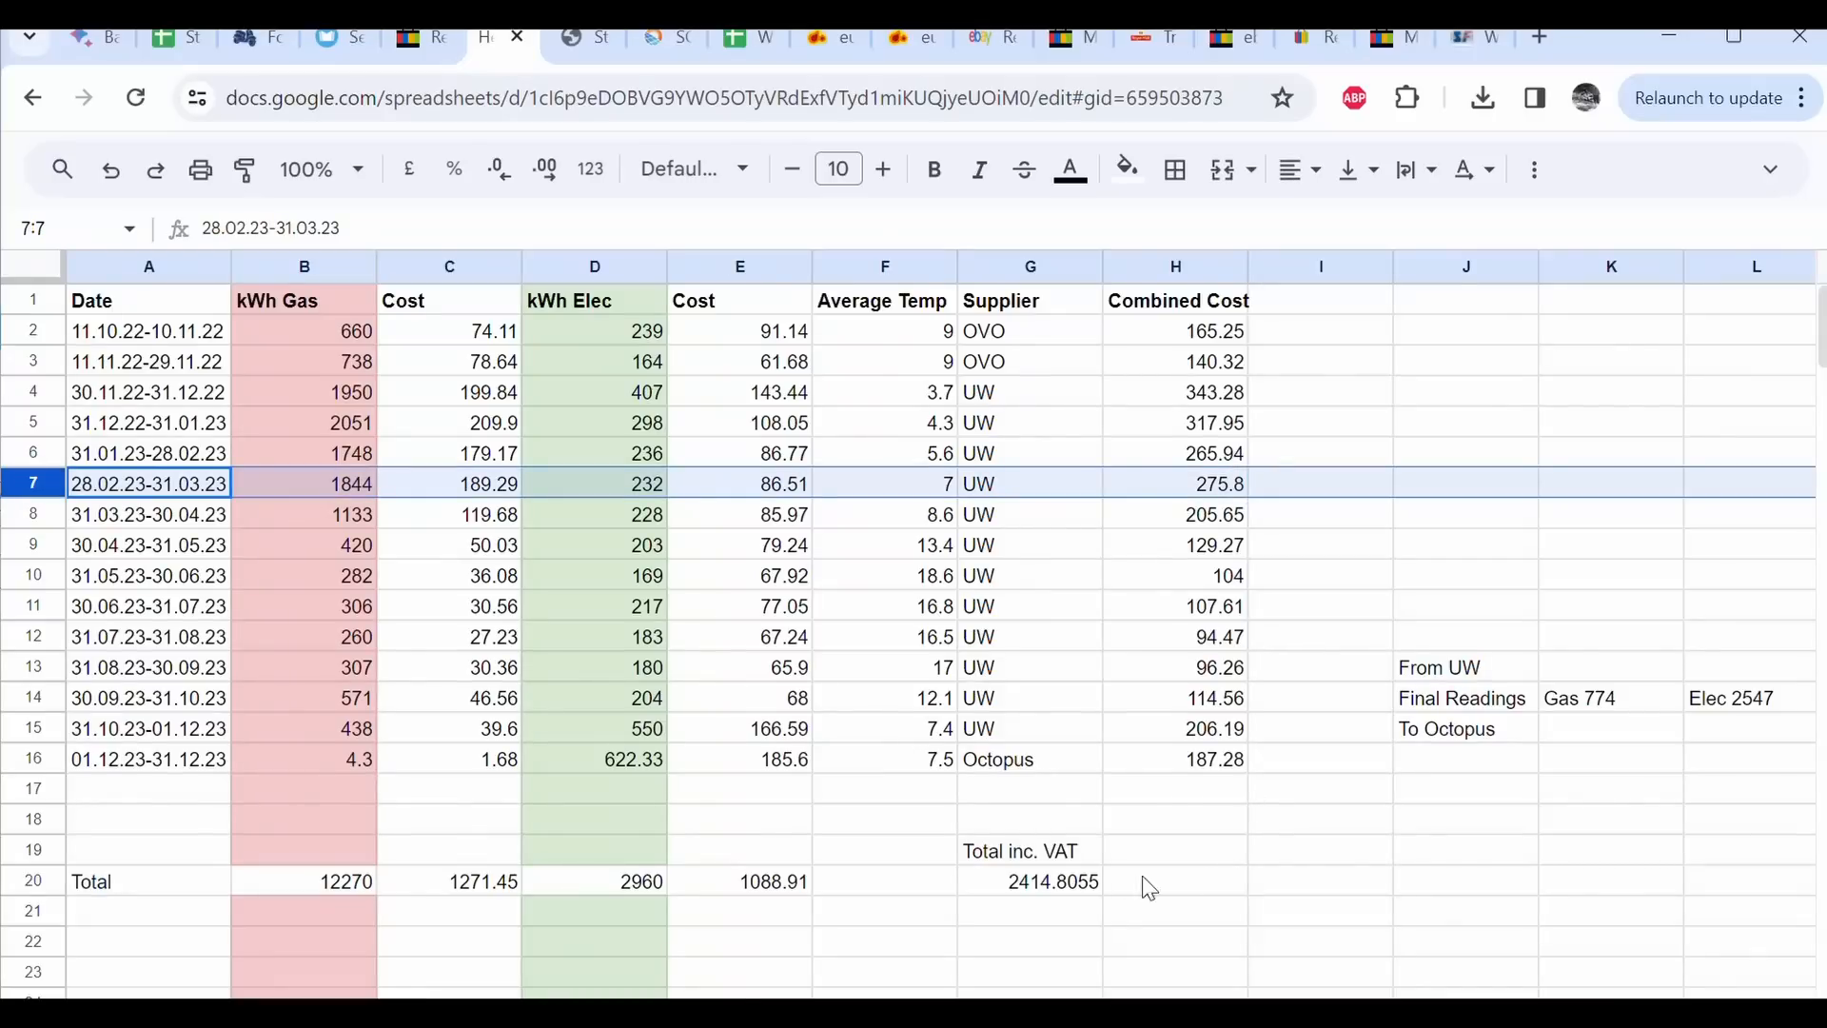
- Review December 2022 bill costs: combined 343.28, electricity 143.44, gas 199.84
click(148, 758)
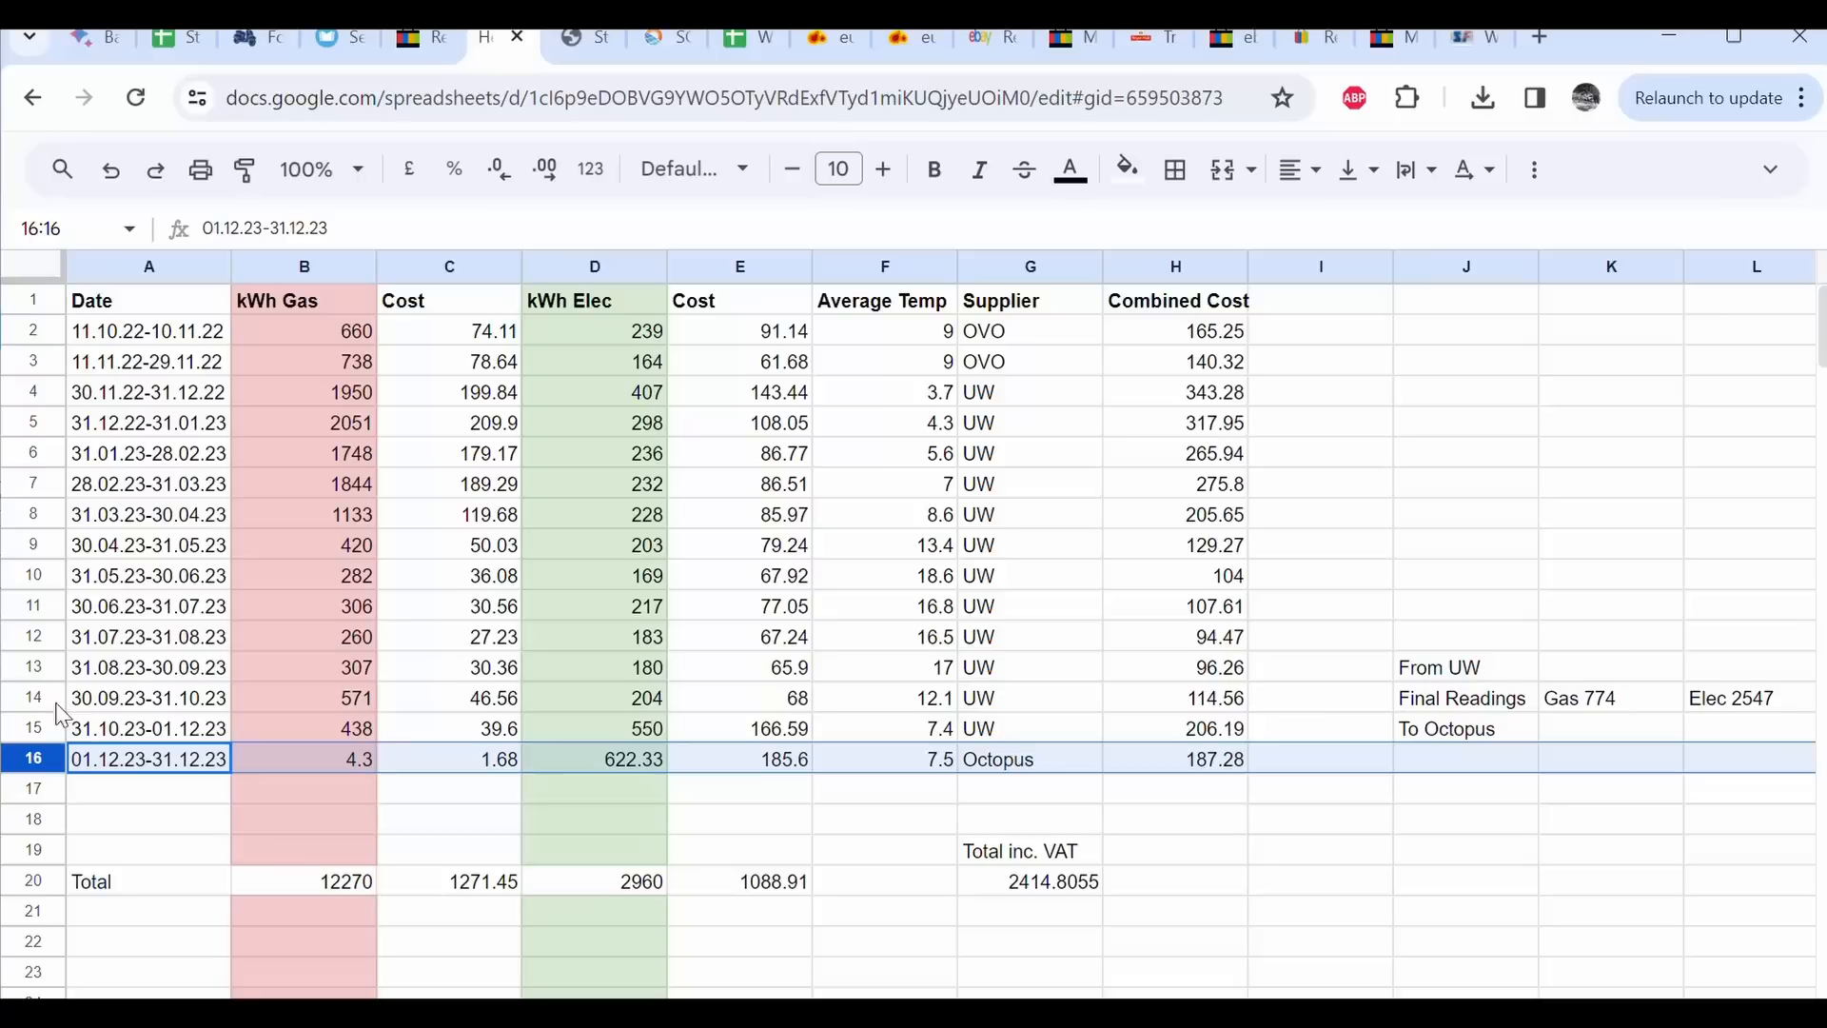
mouse_move(58, 431)
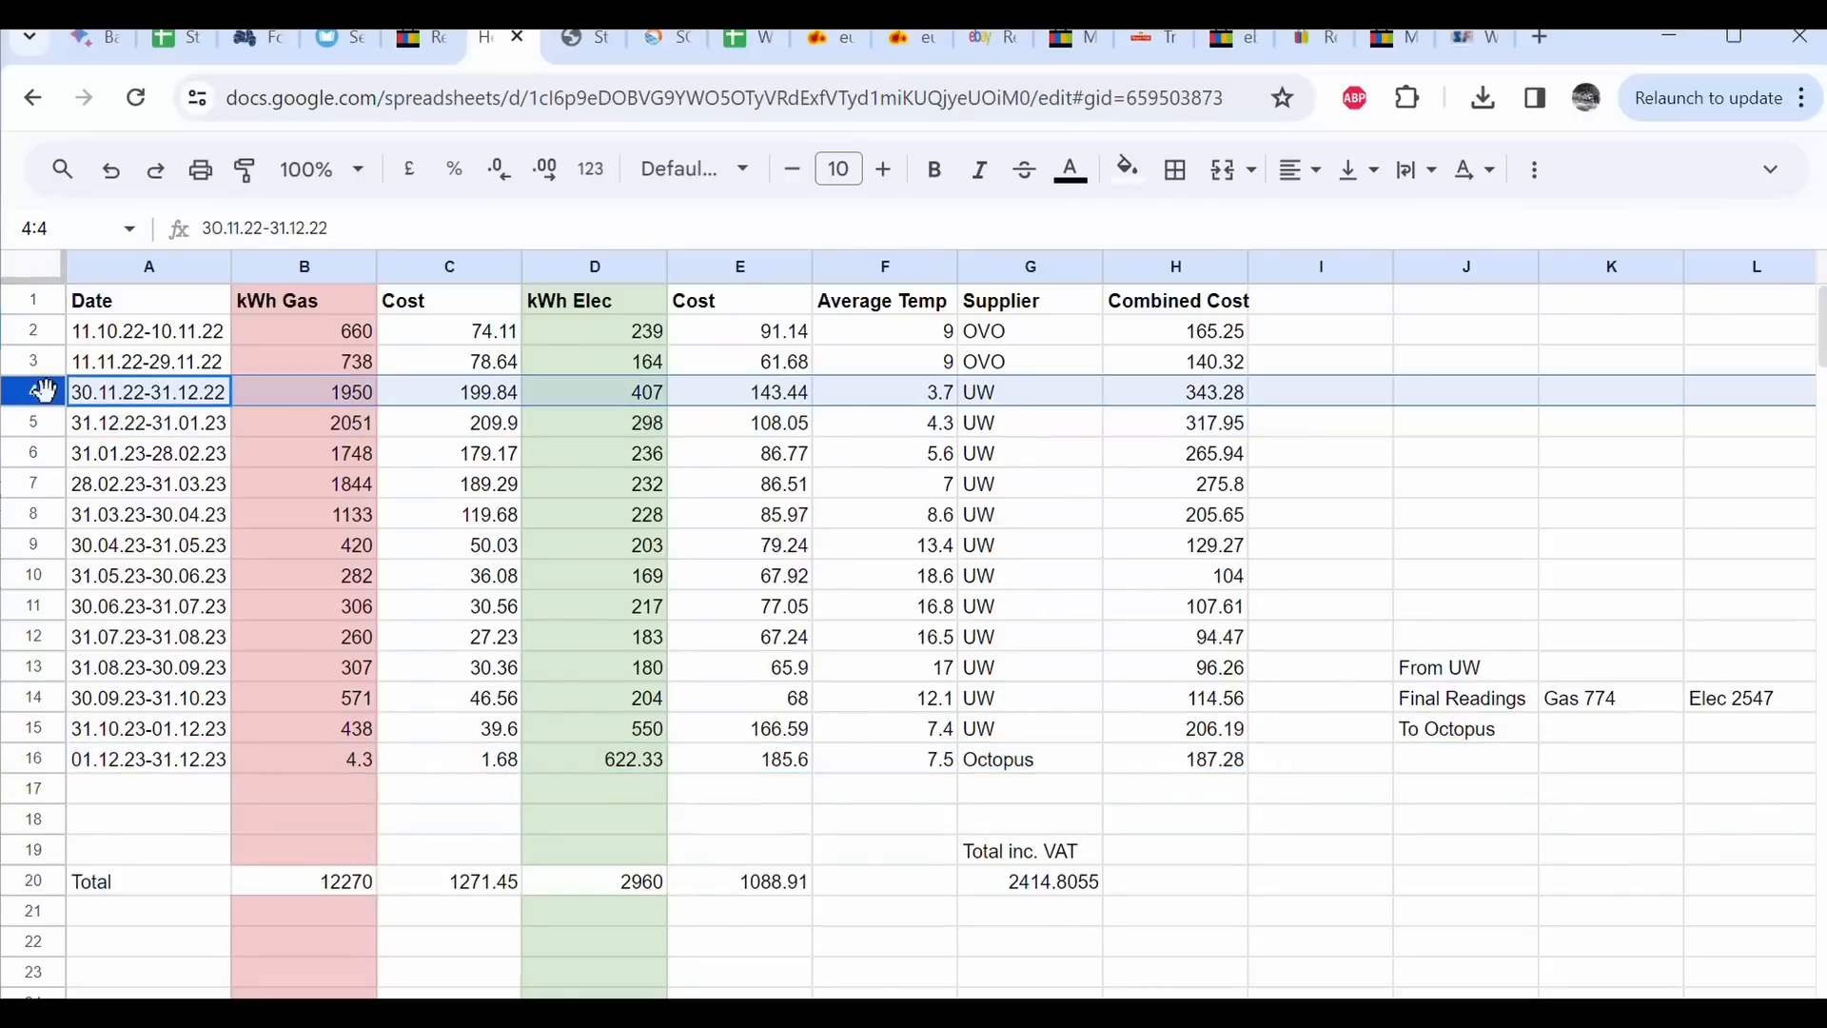
mouse_move(1186, 408)
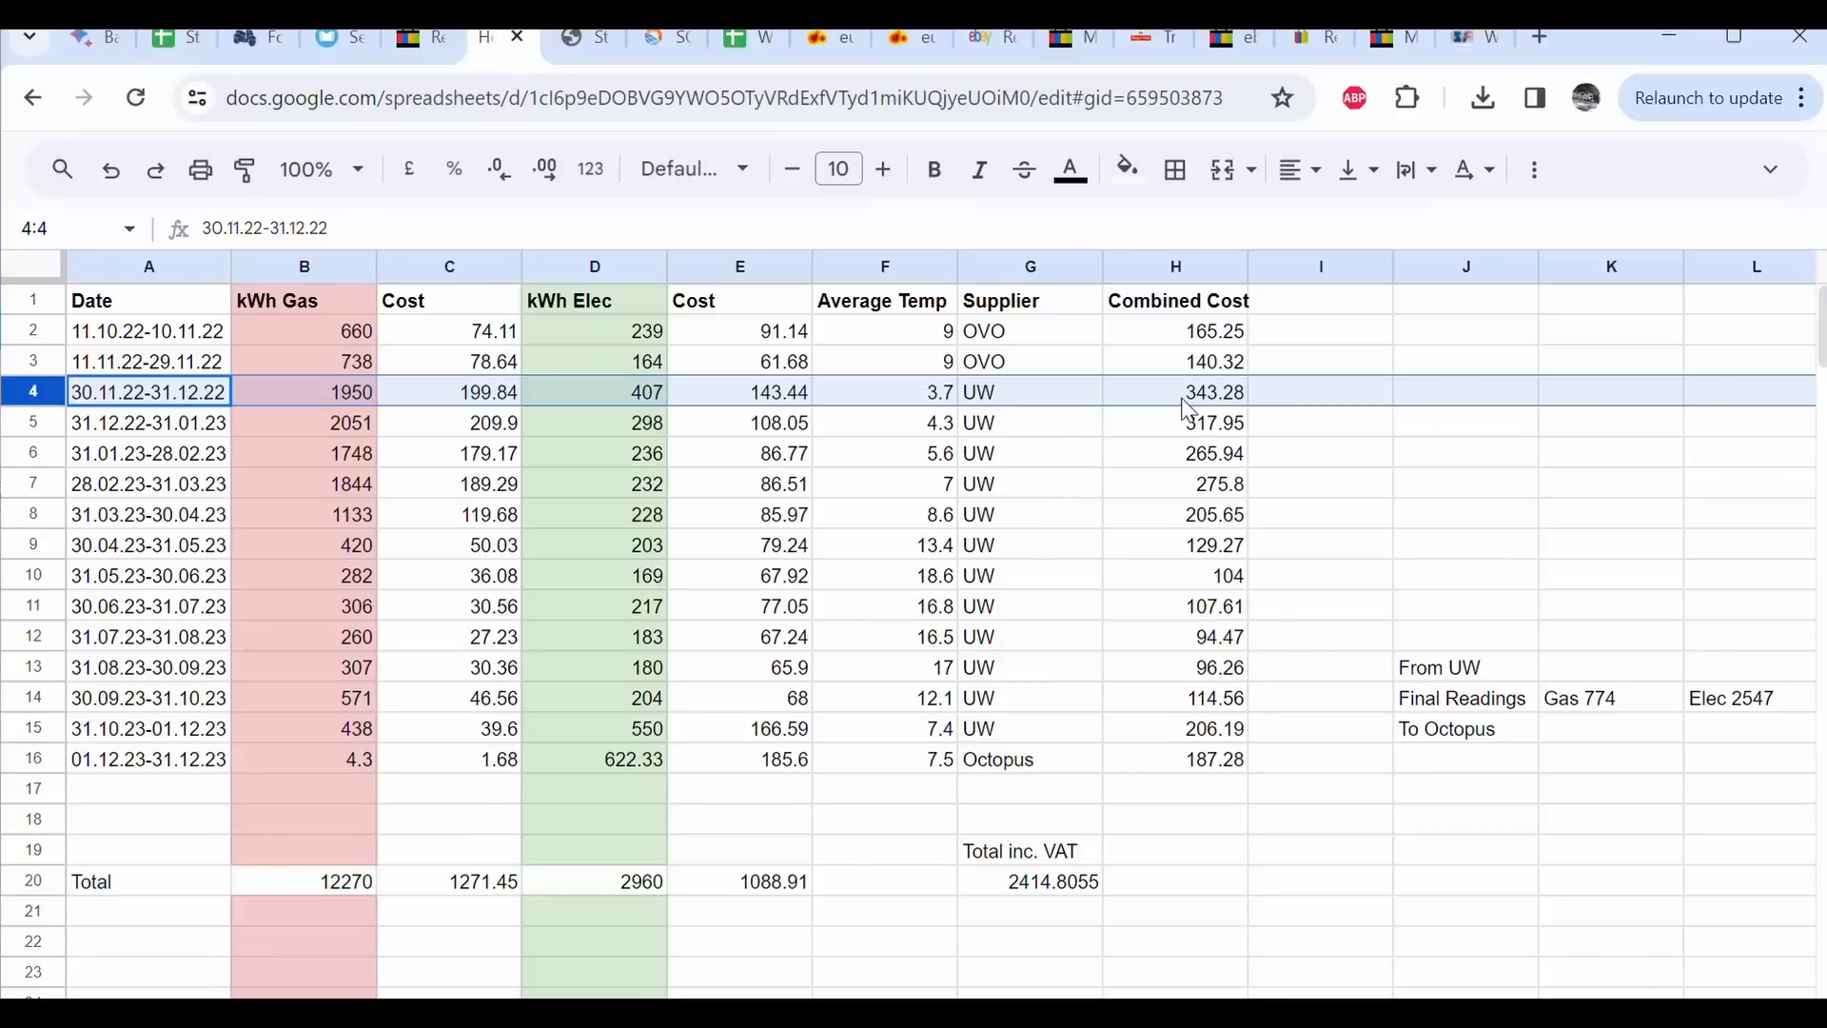
click(1174, 391)
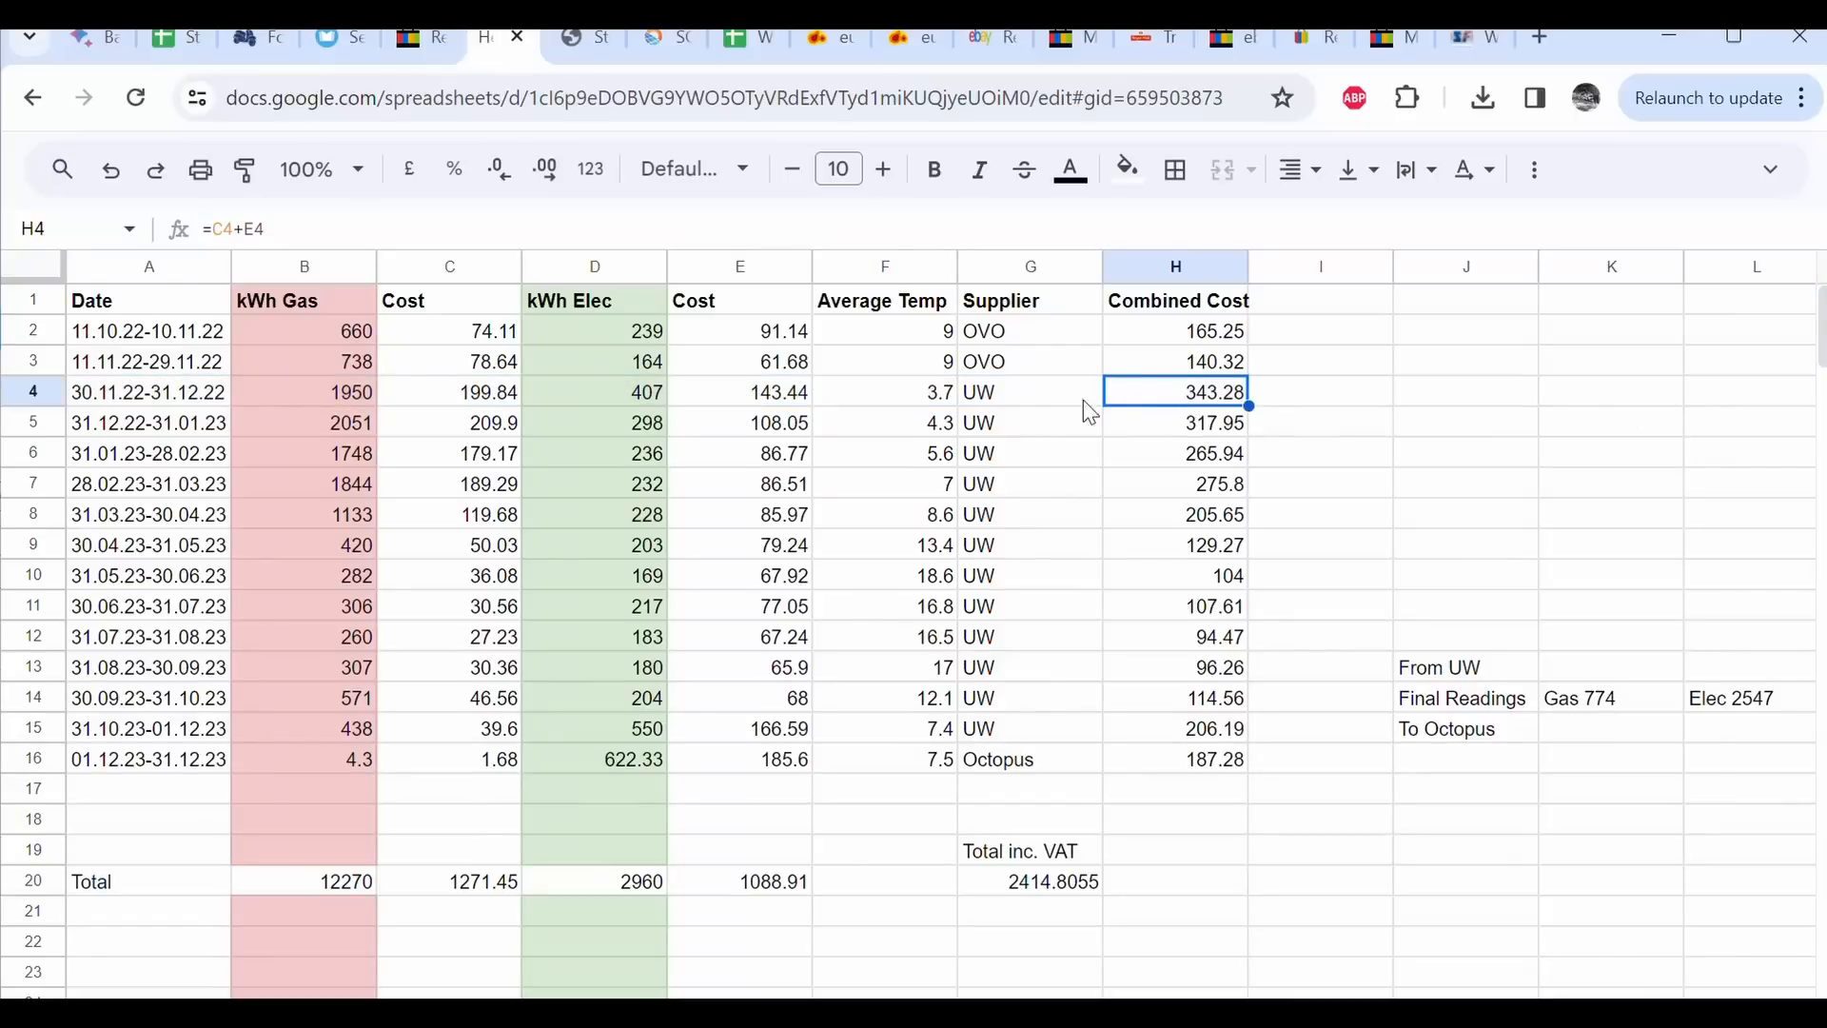
mouse_move(466, 405)
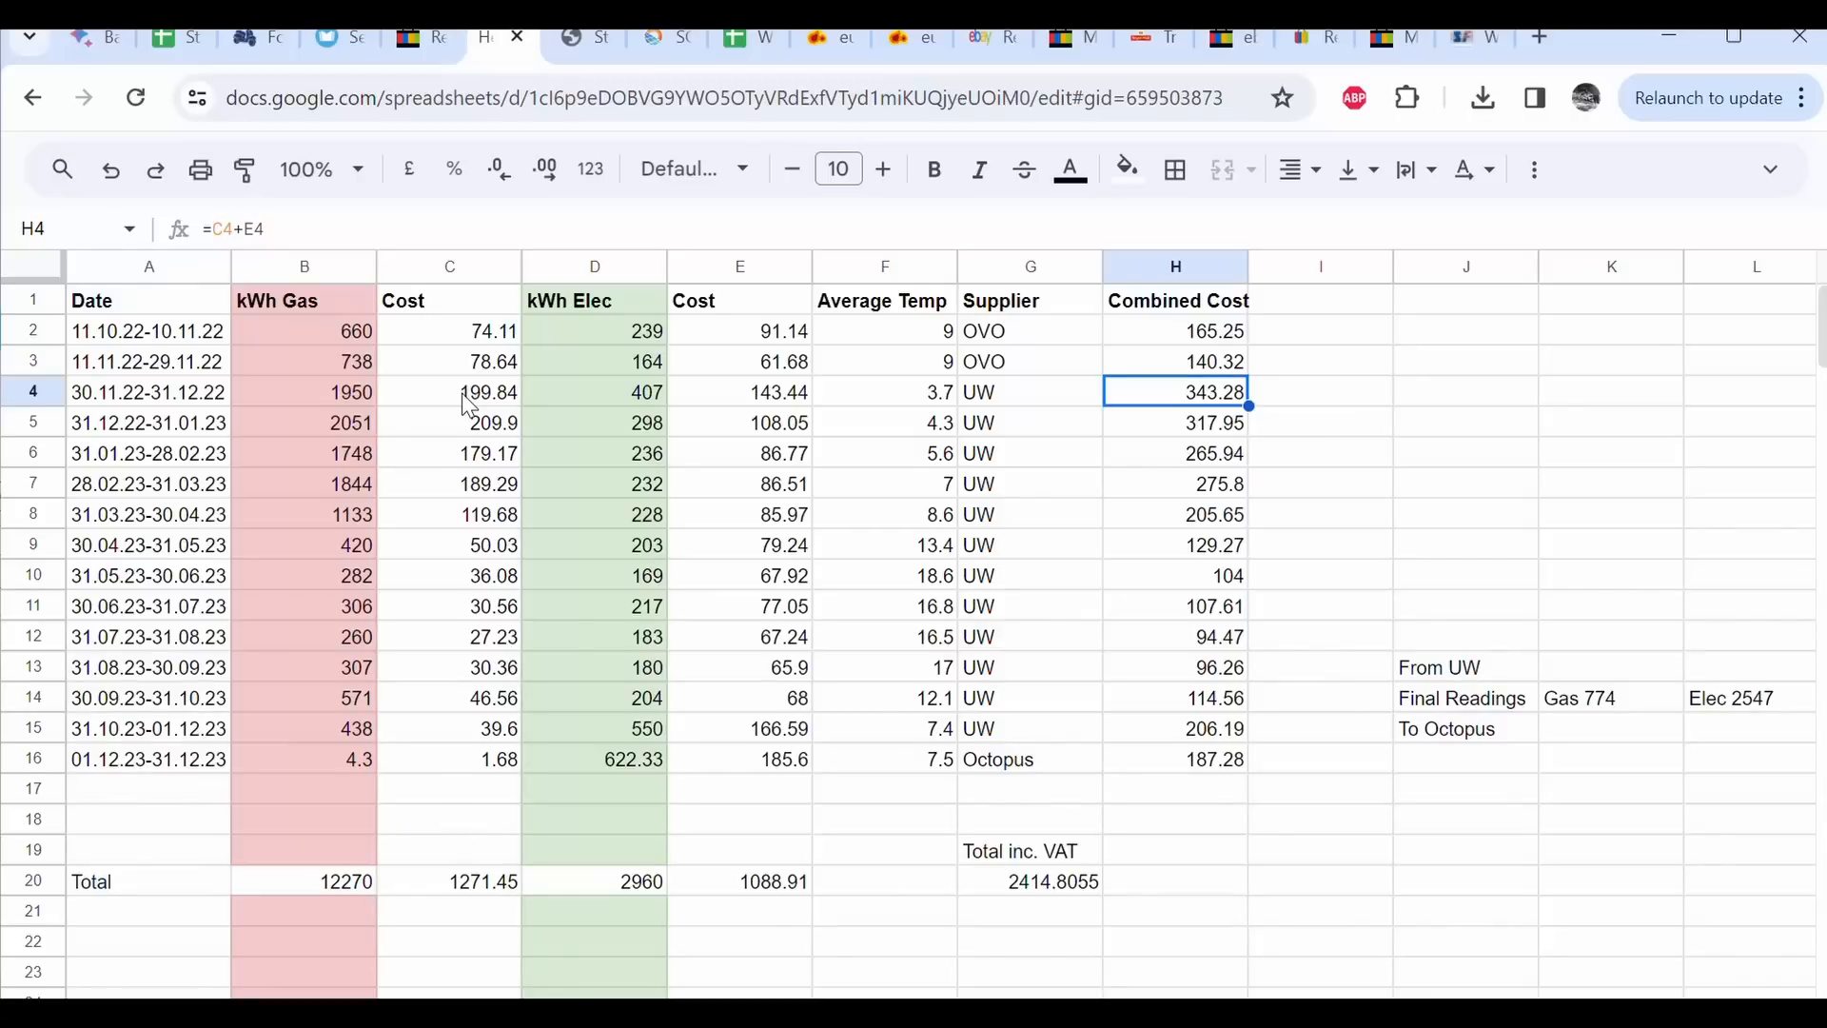
mouse_move(692, 391)
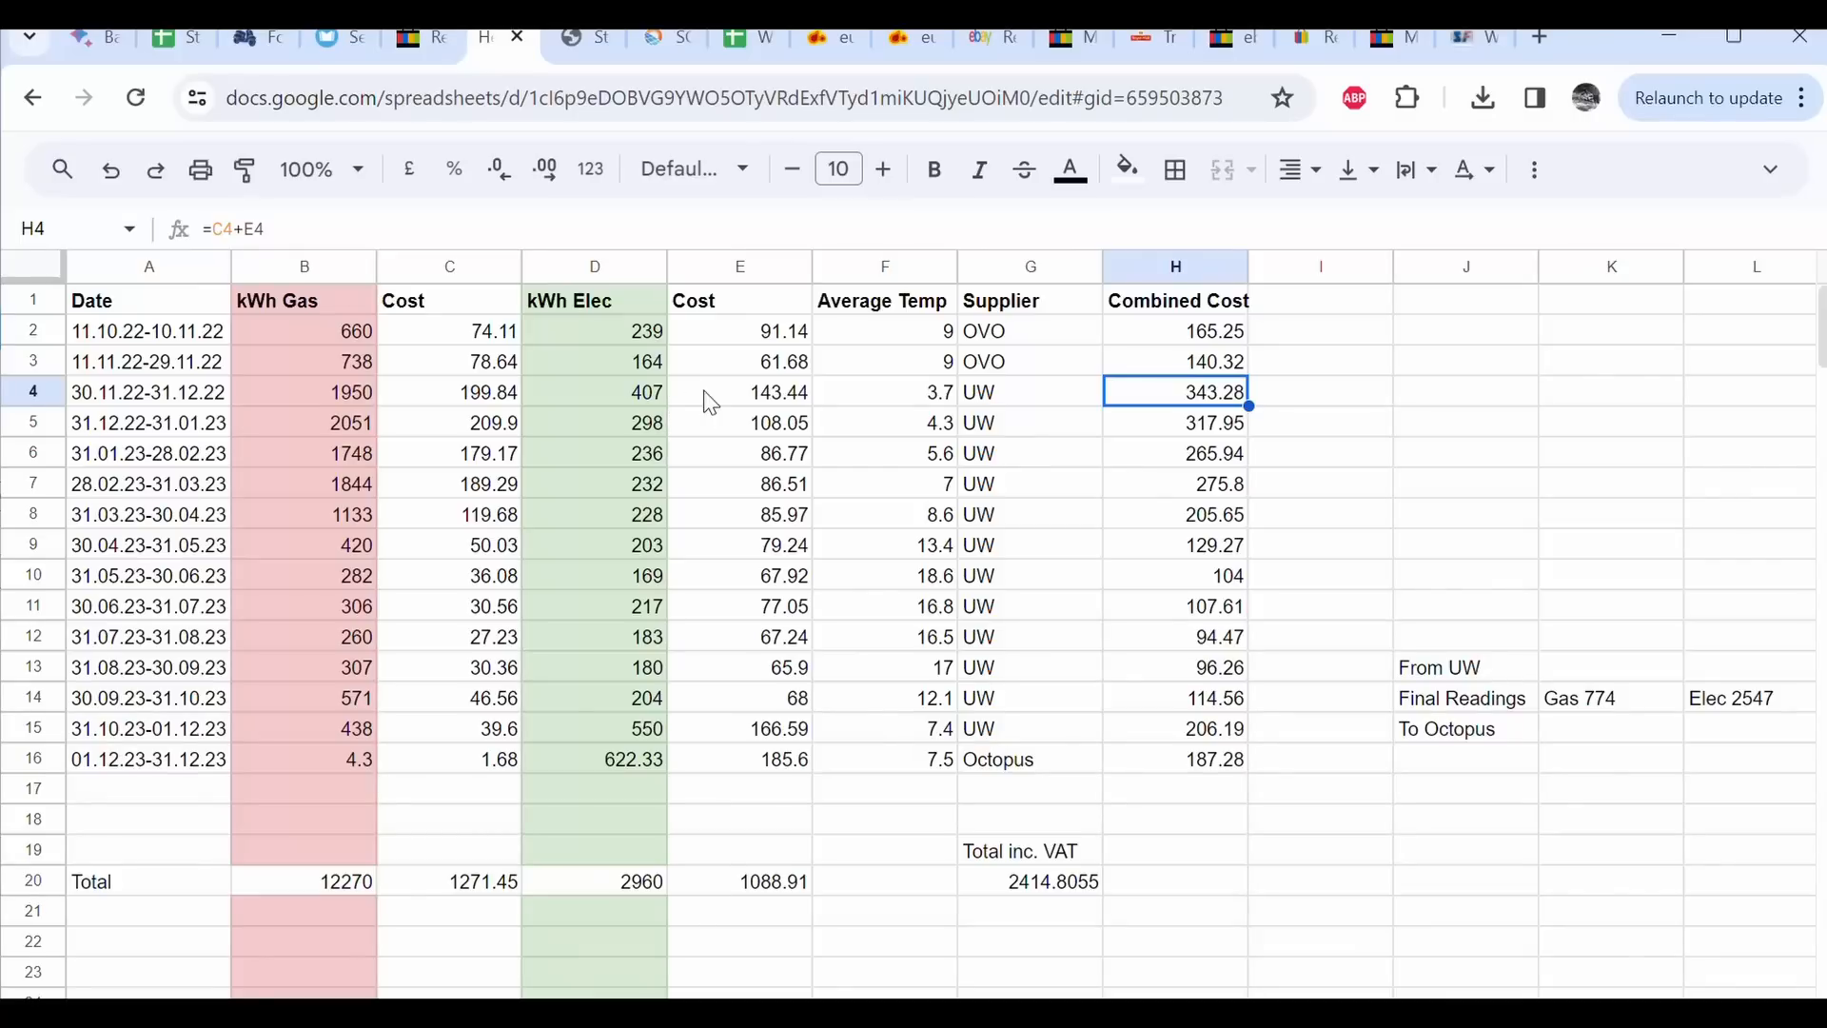
click(740, 391)
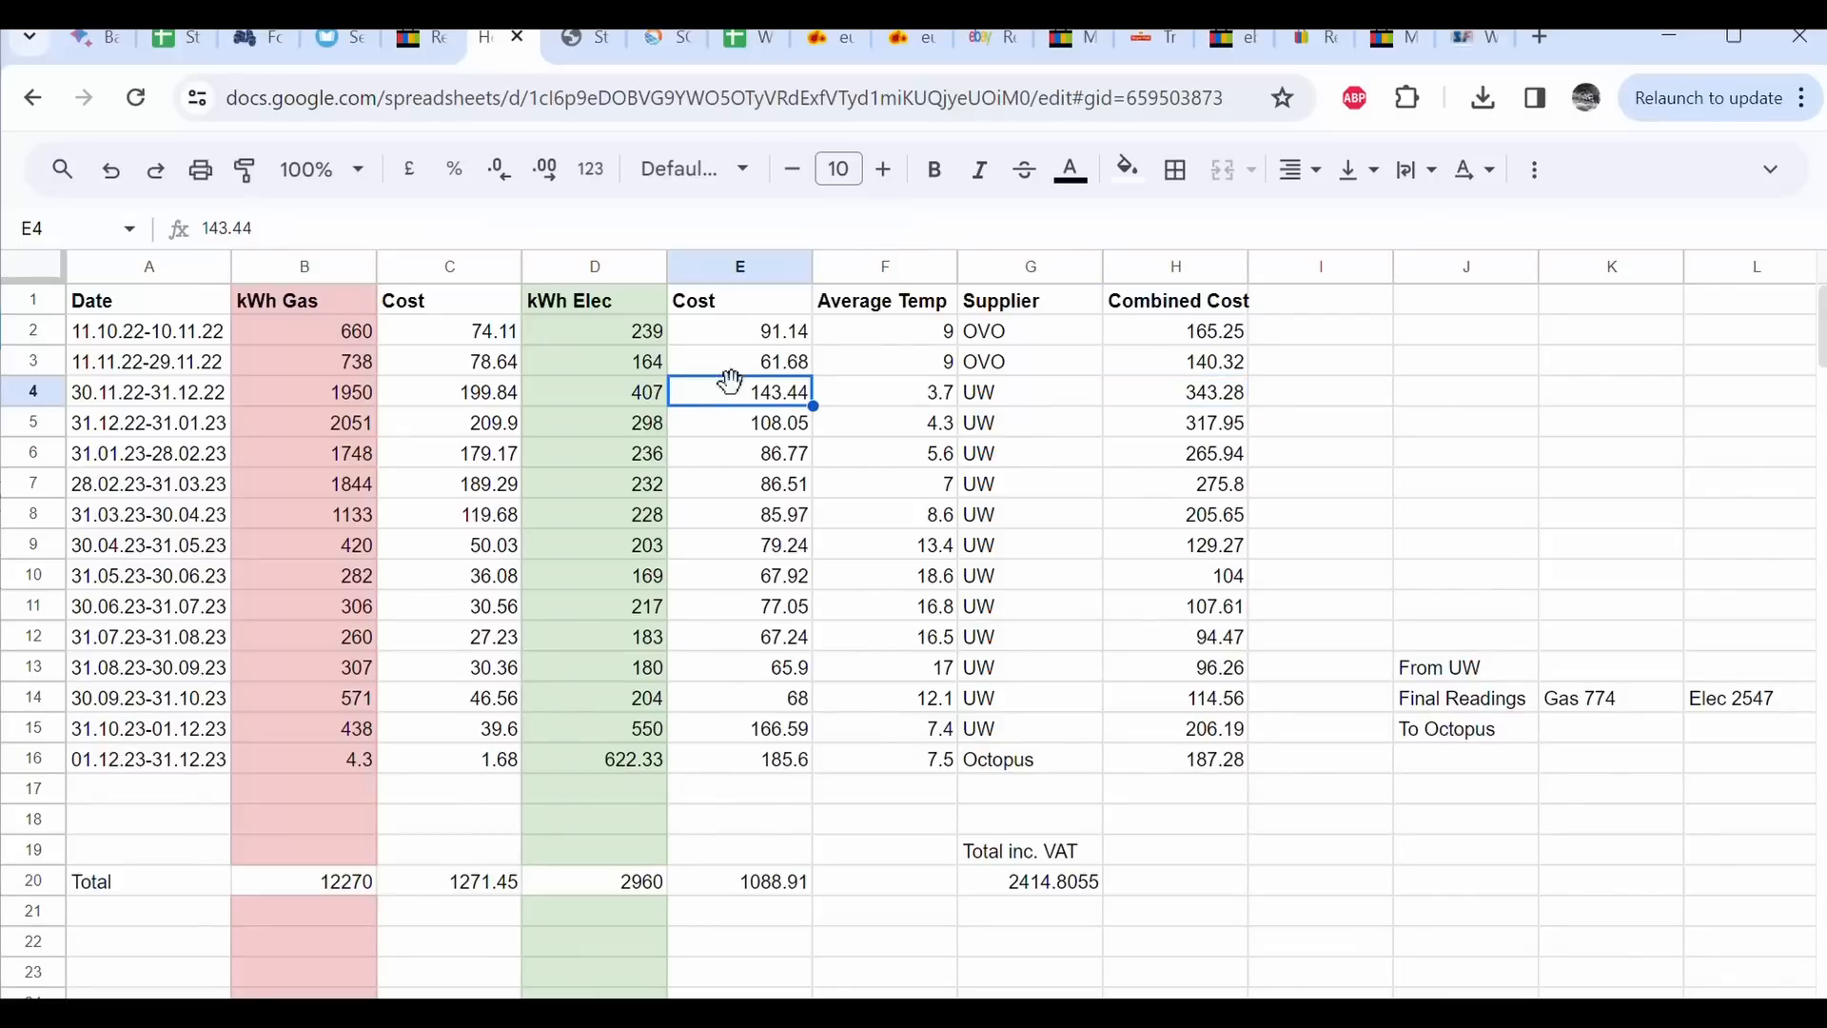
mouse_move(741, 401)
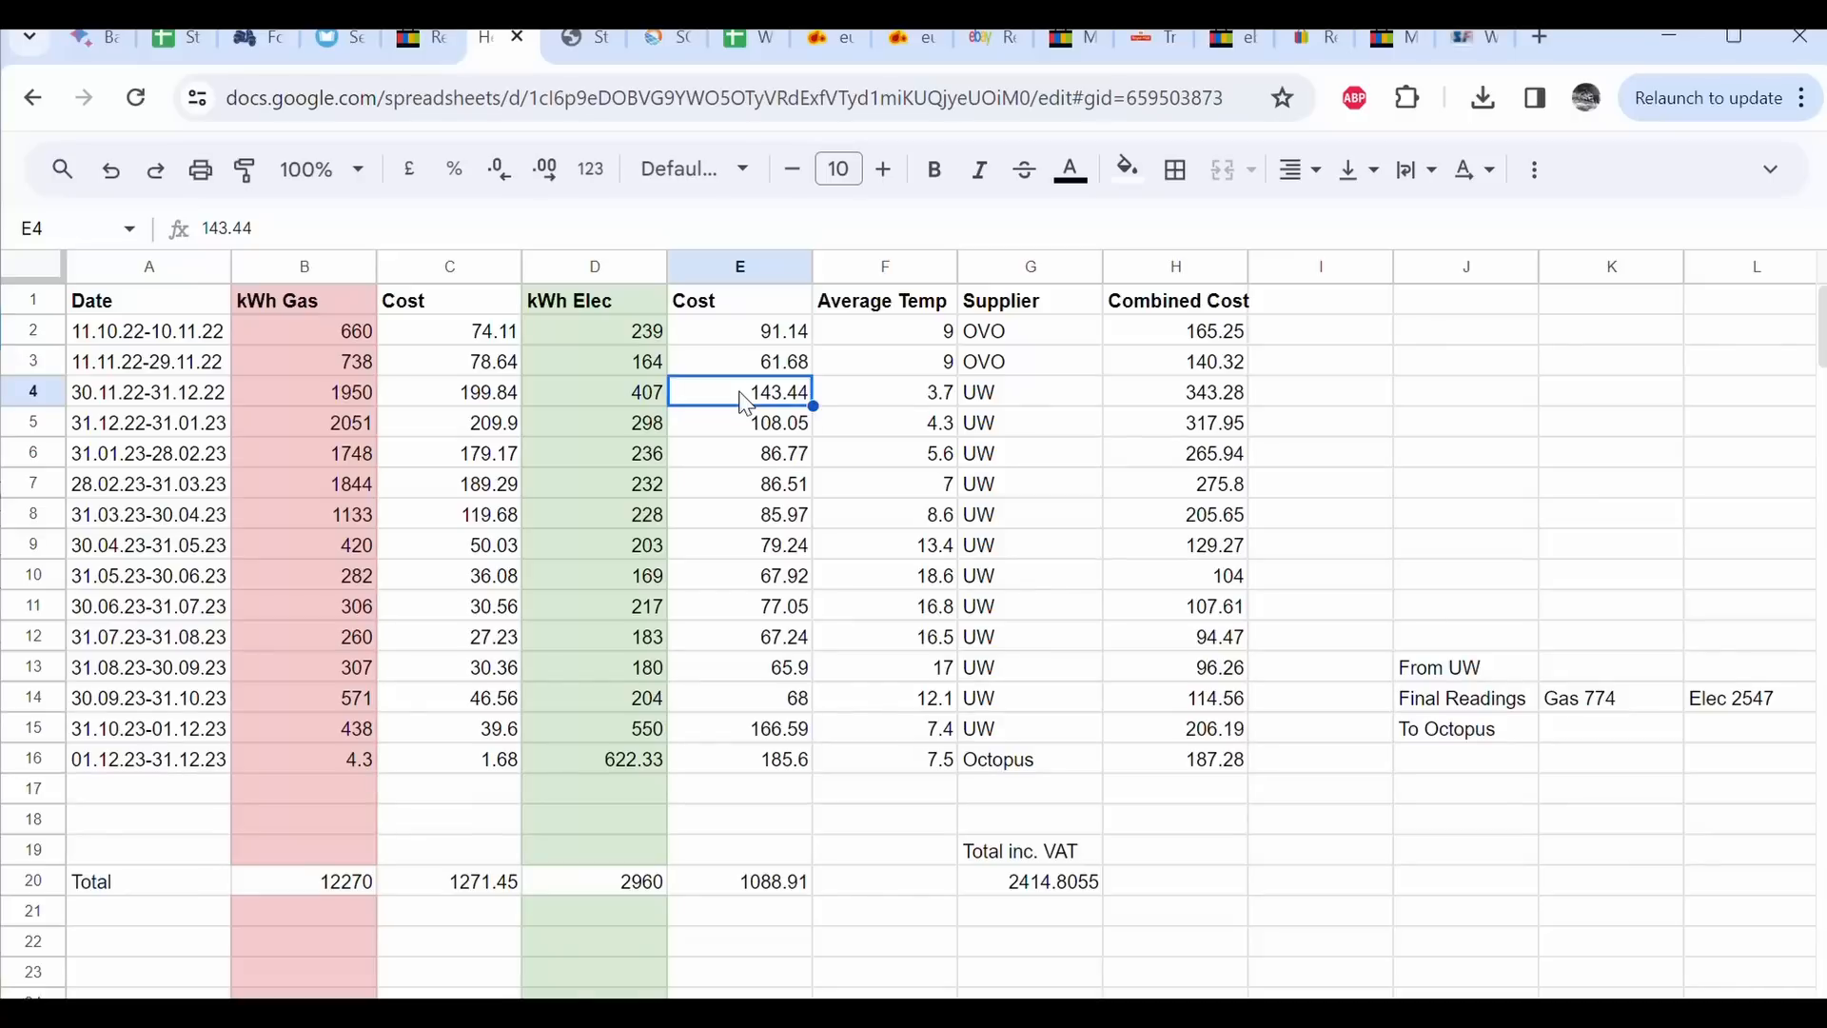
mouse_move(740, 408)
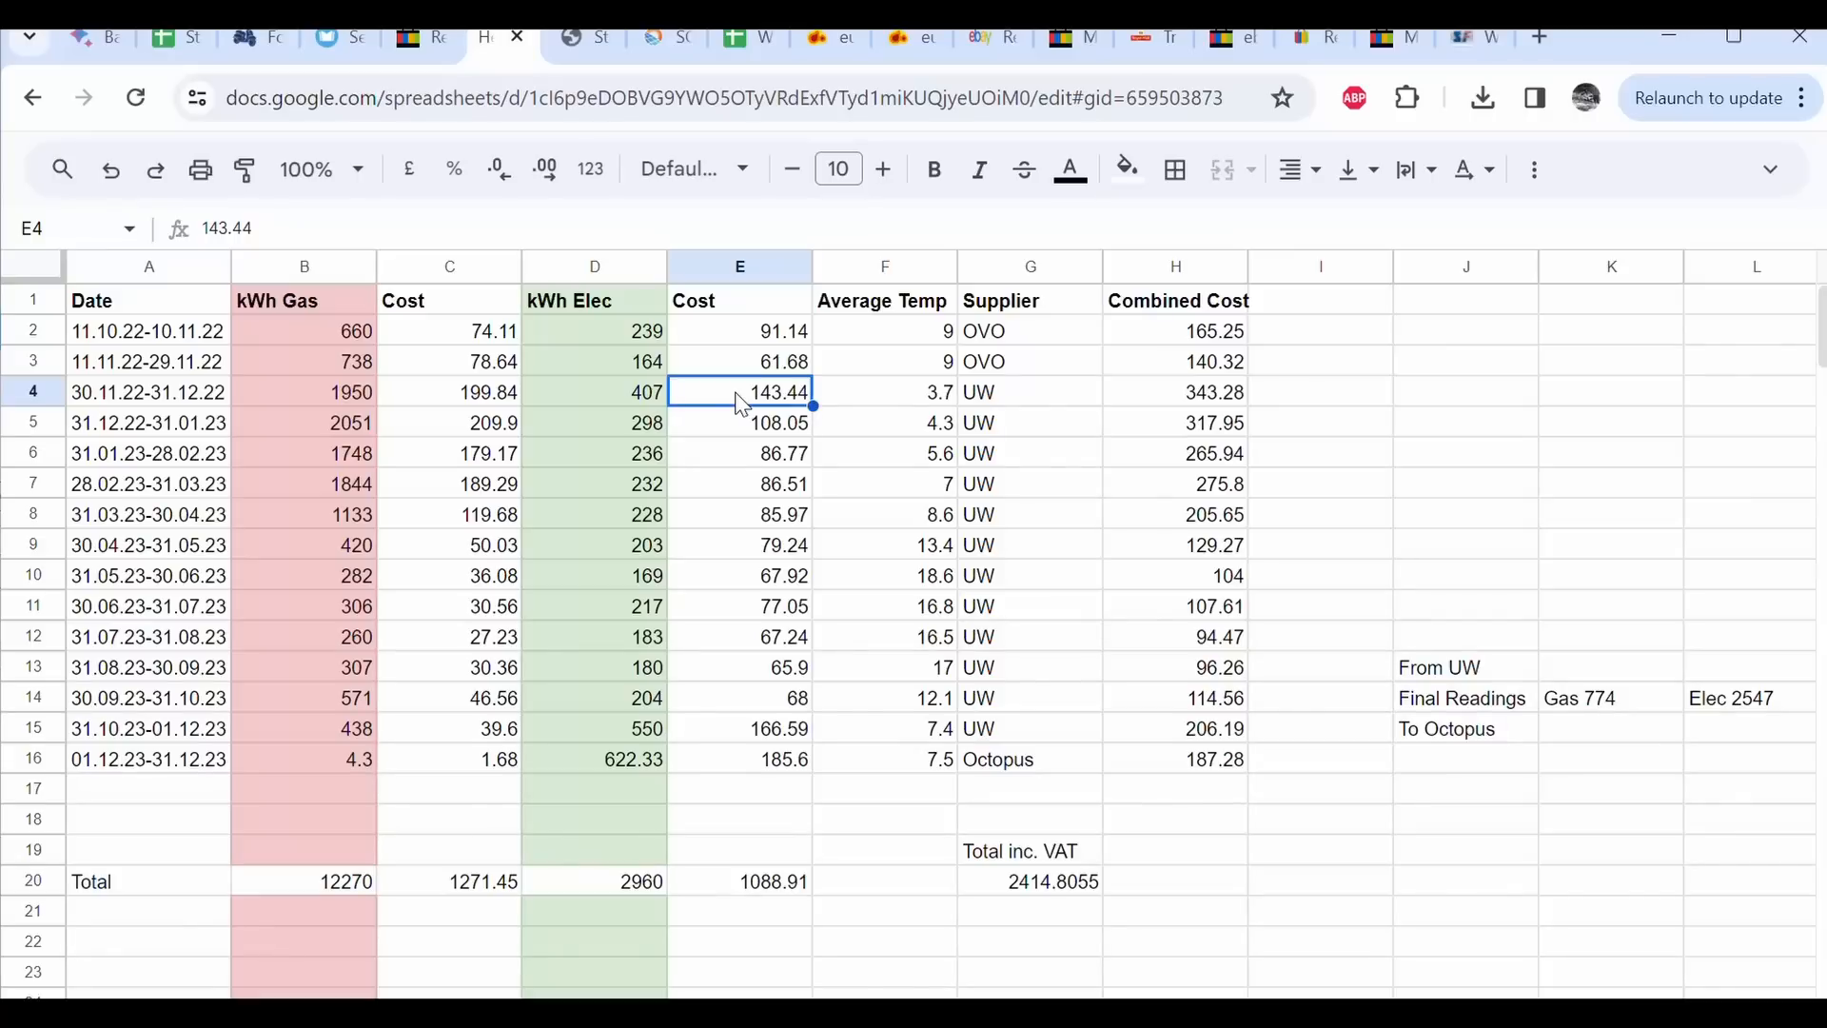
click(448, 391)
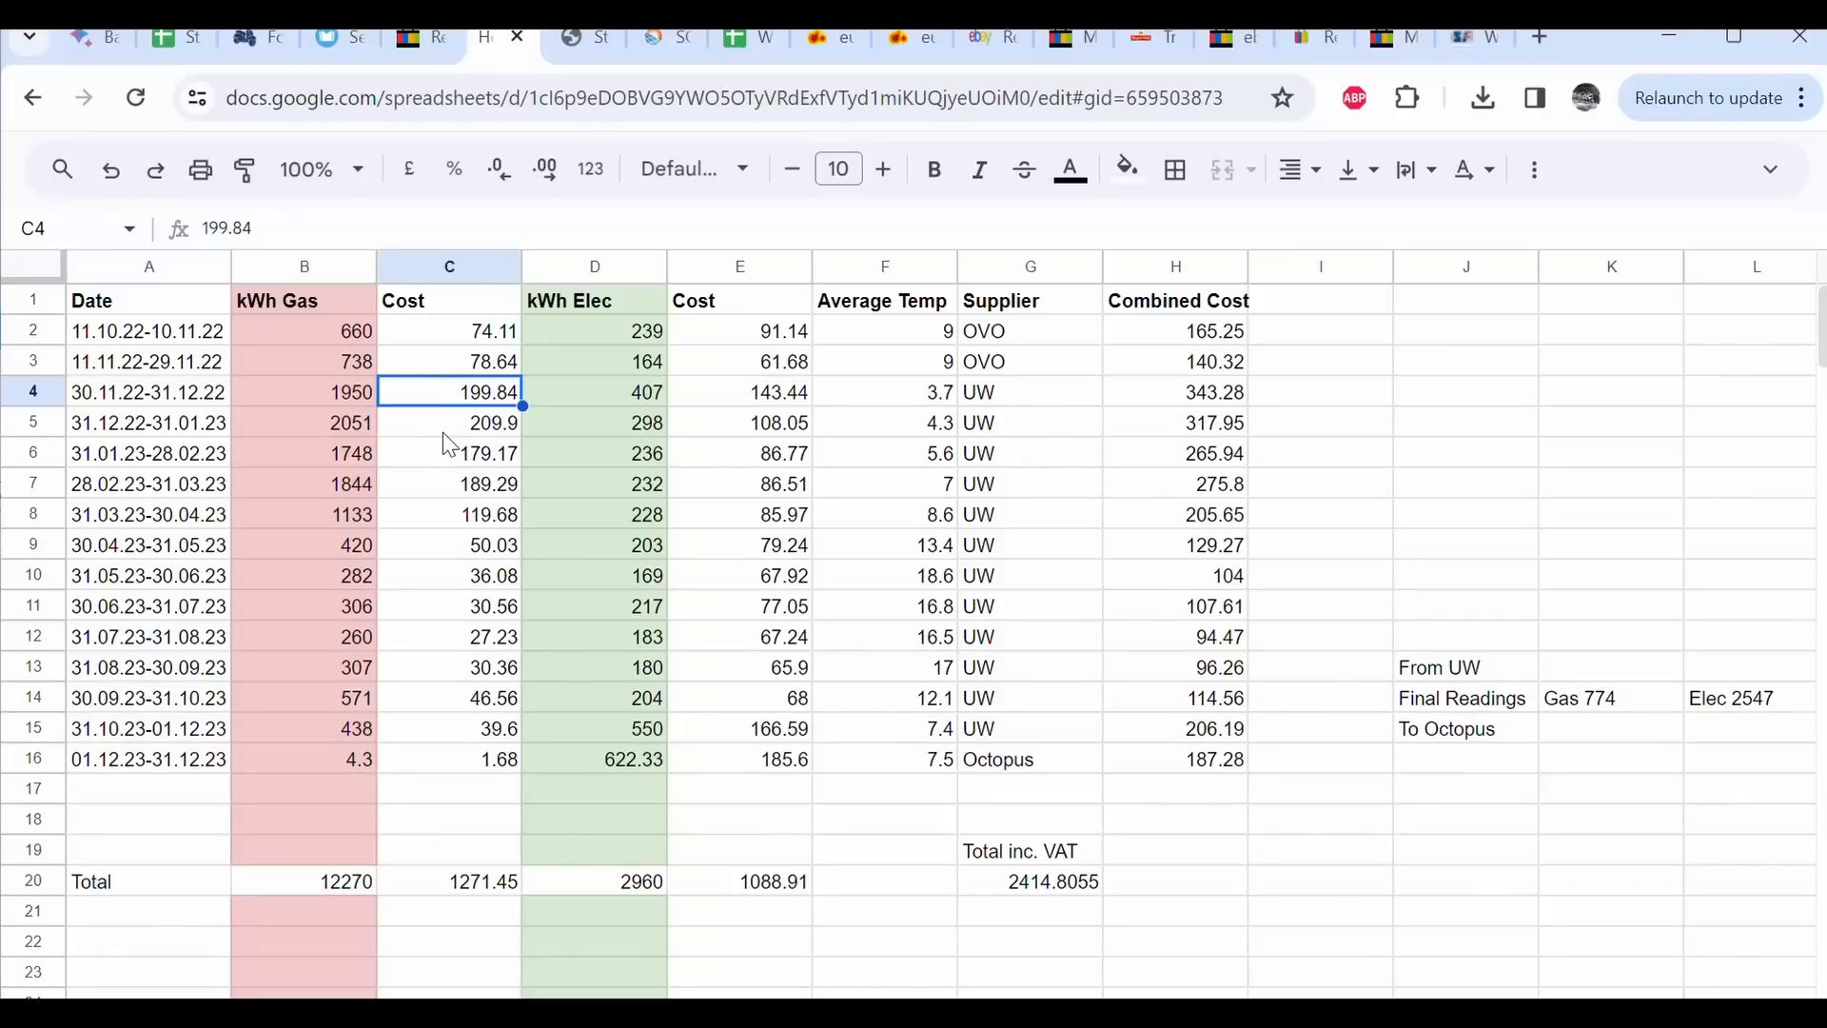
mouse_move(466, 276)
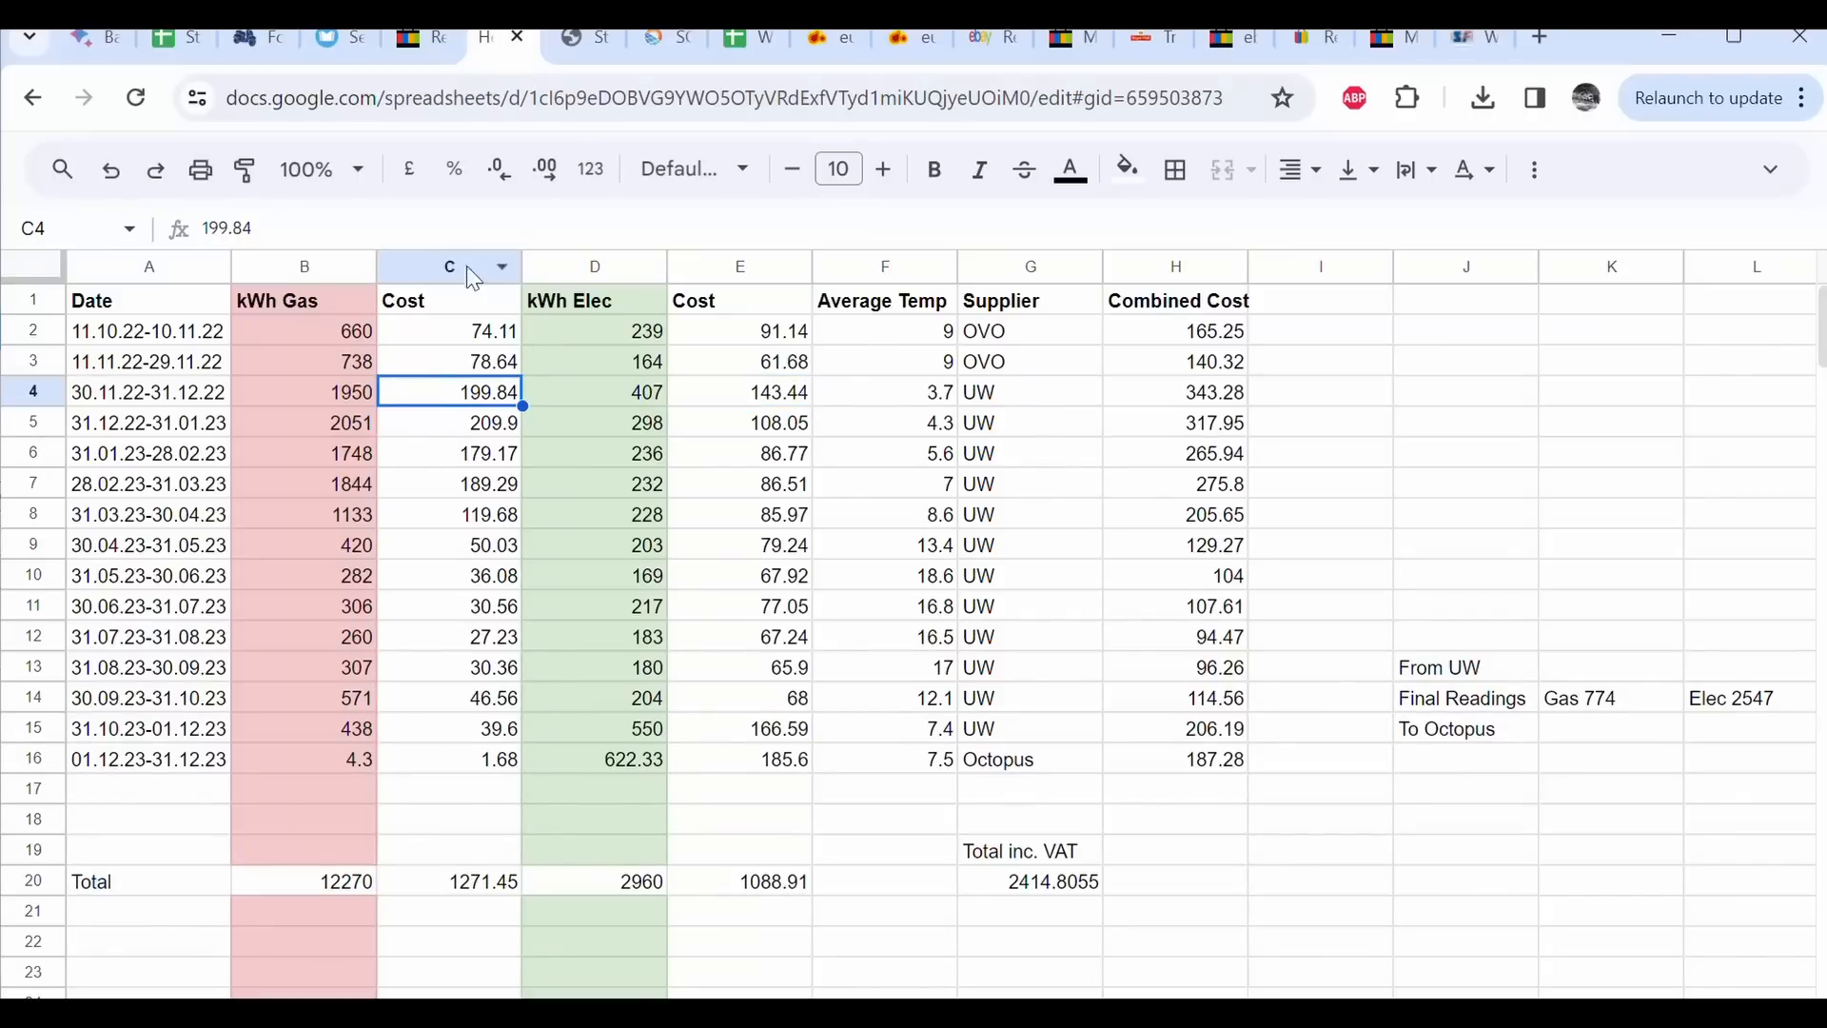
mouse_move(458, 516)
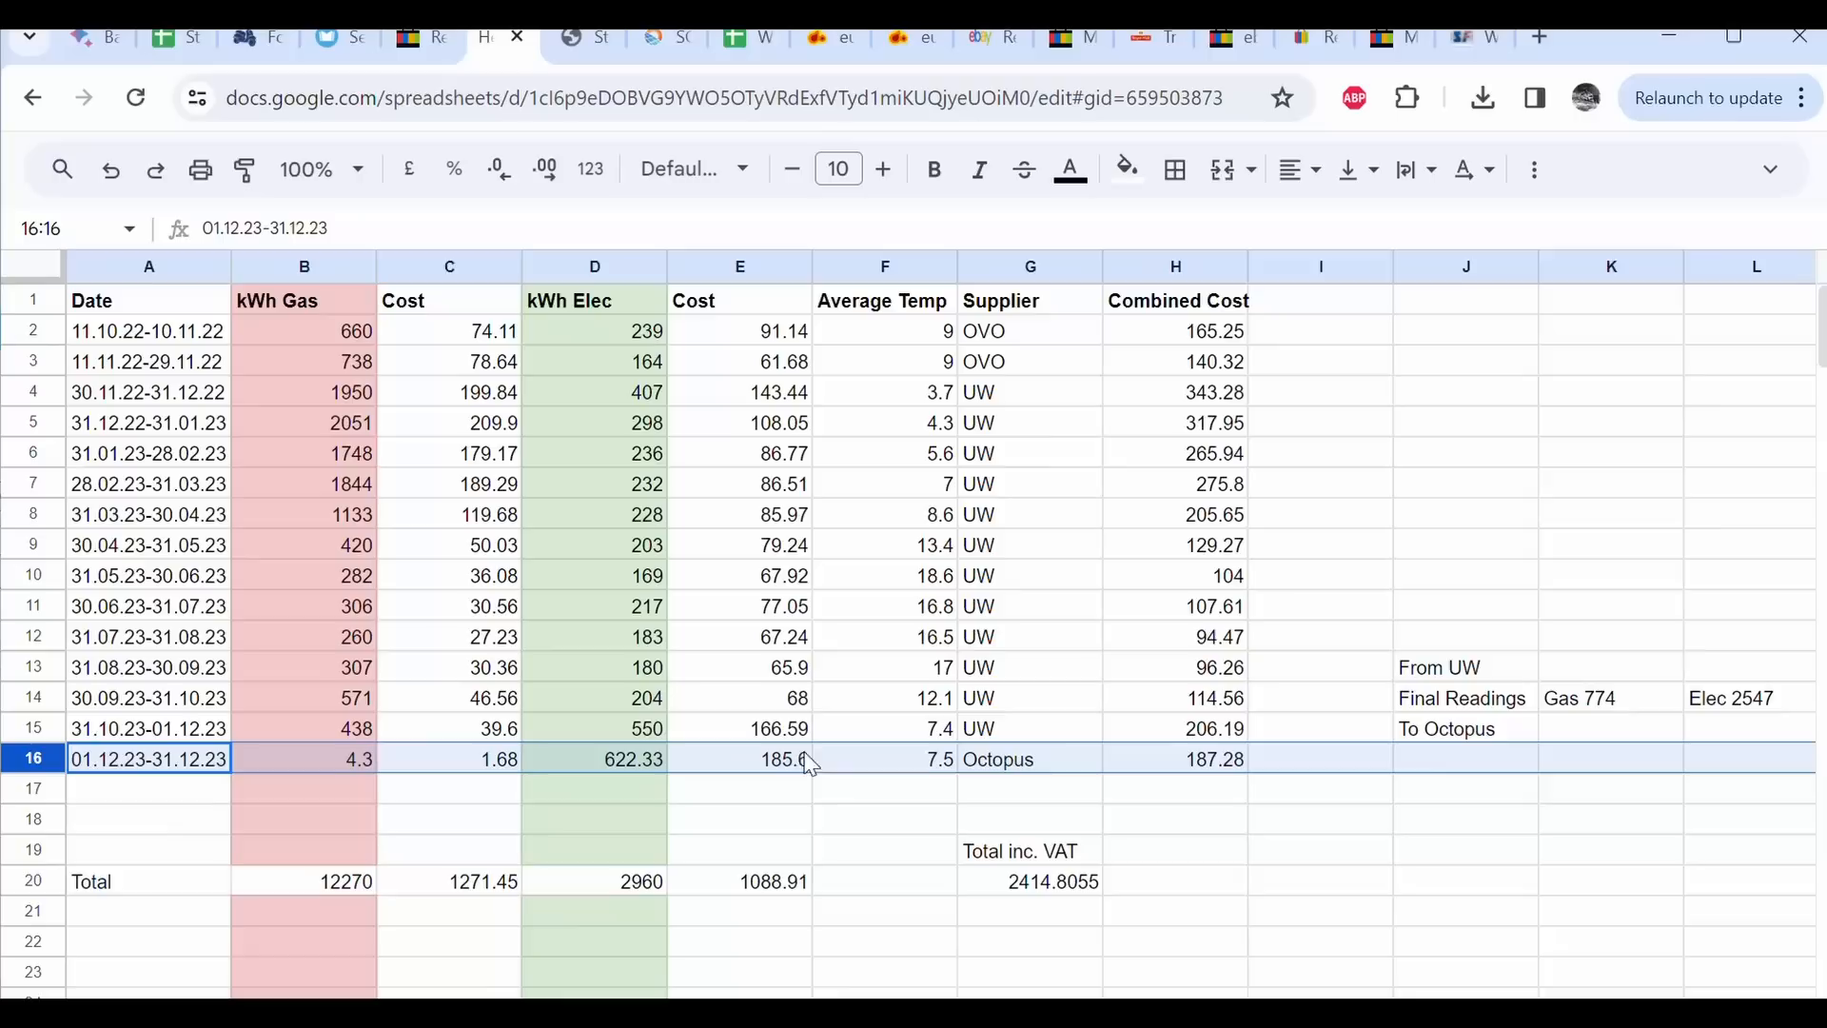
mouse_move(774, 781)
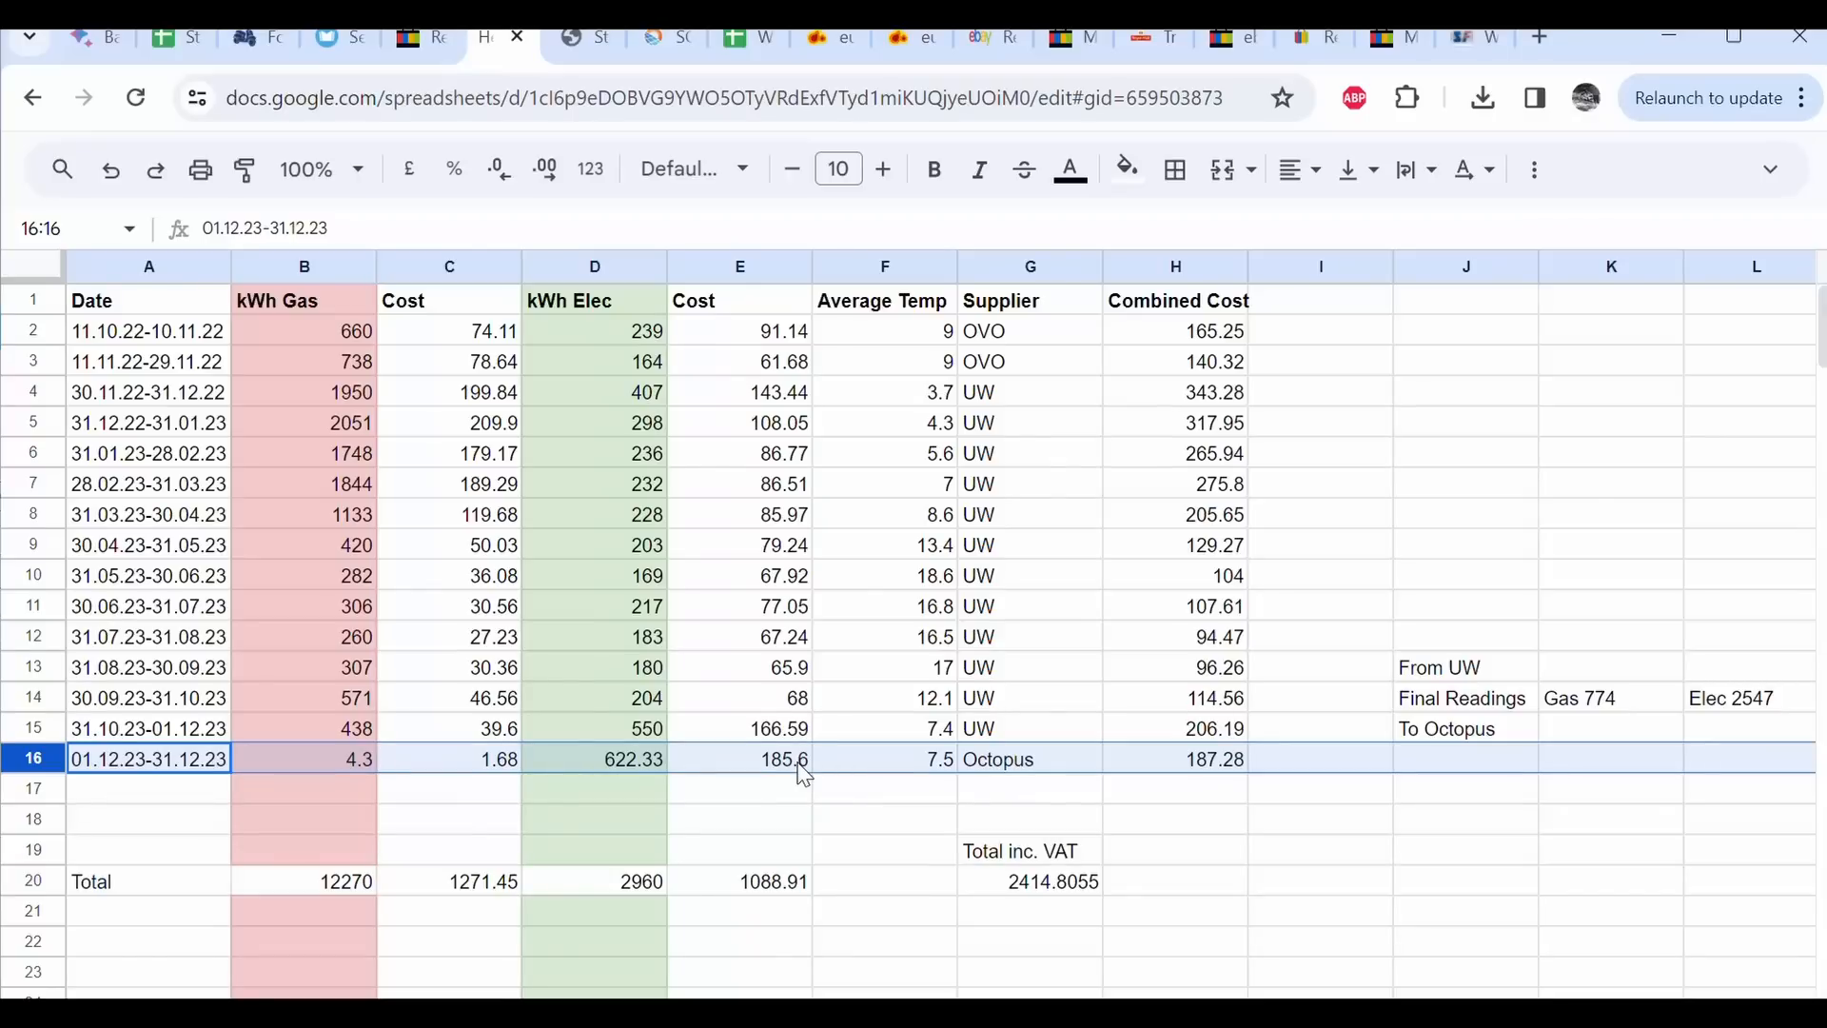
mouse_move(560, 991)
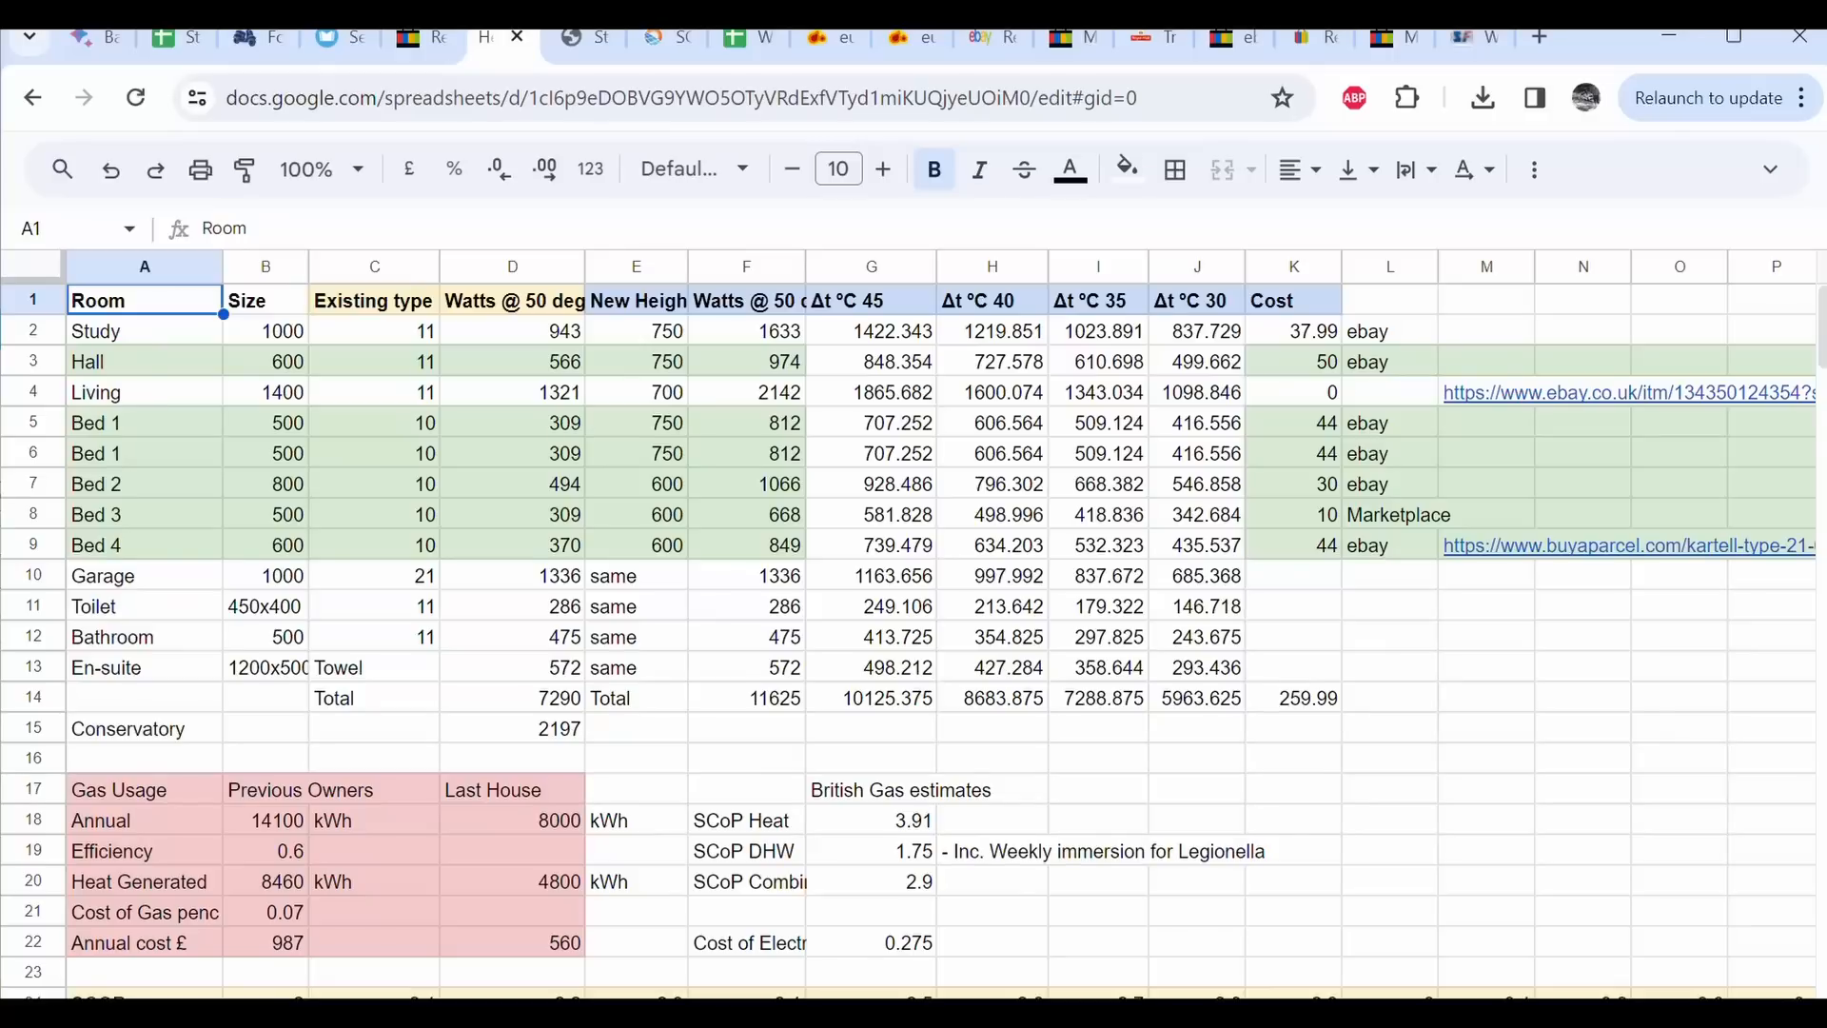
scroll(down, 3)
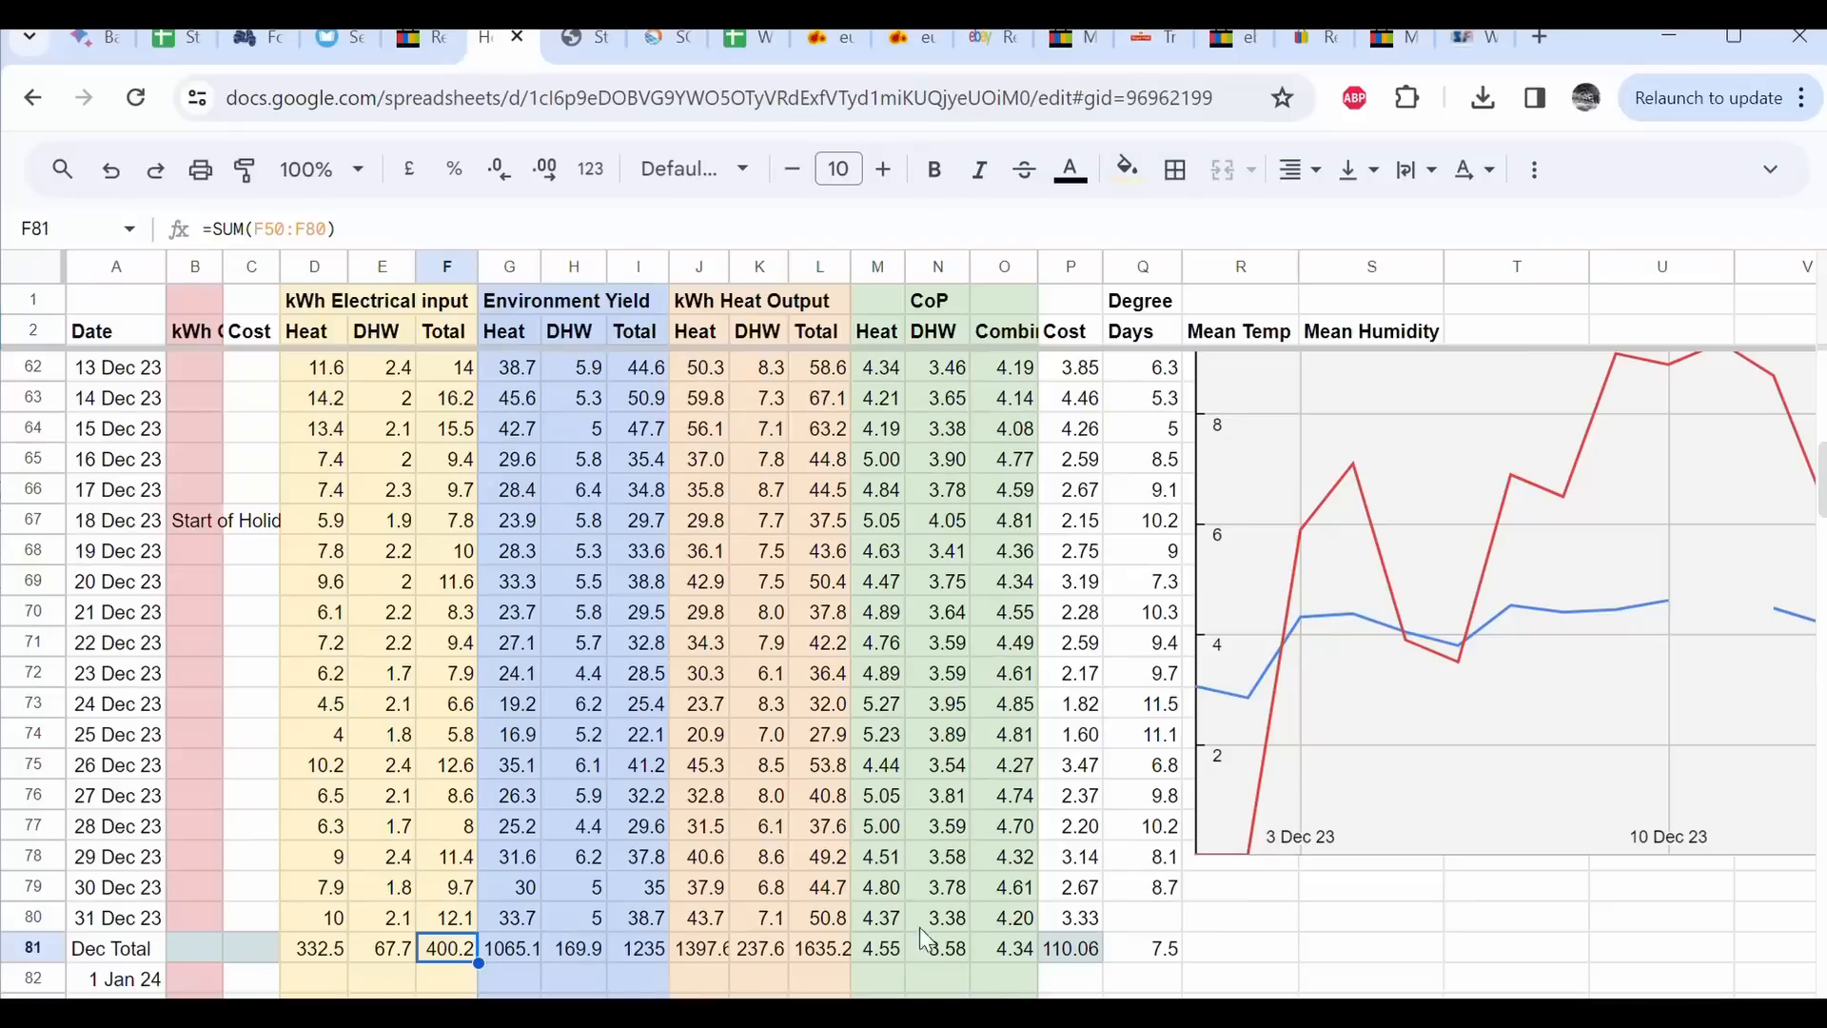
click(1004, 948)
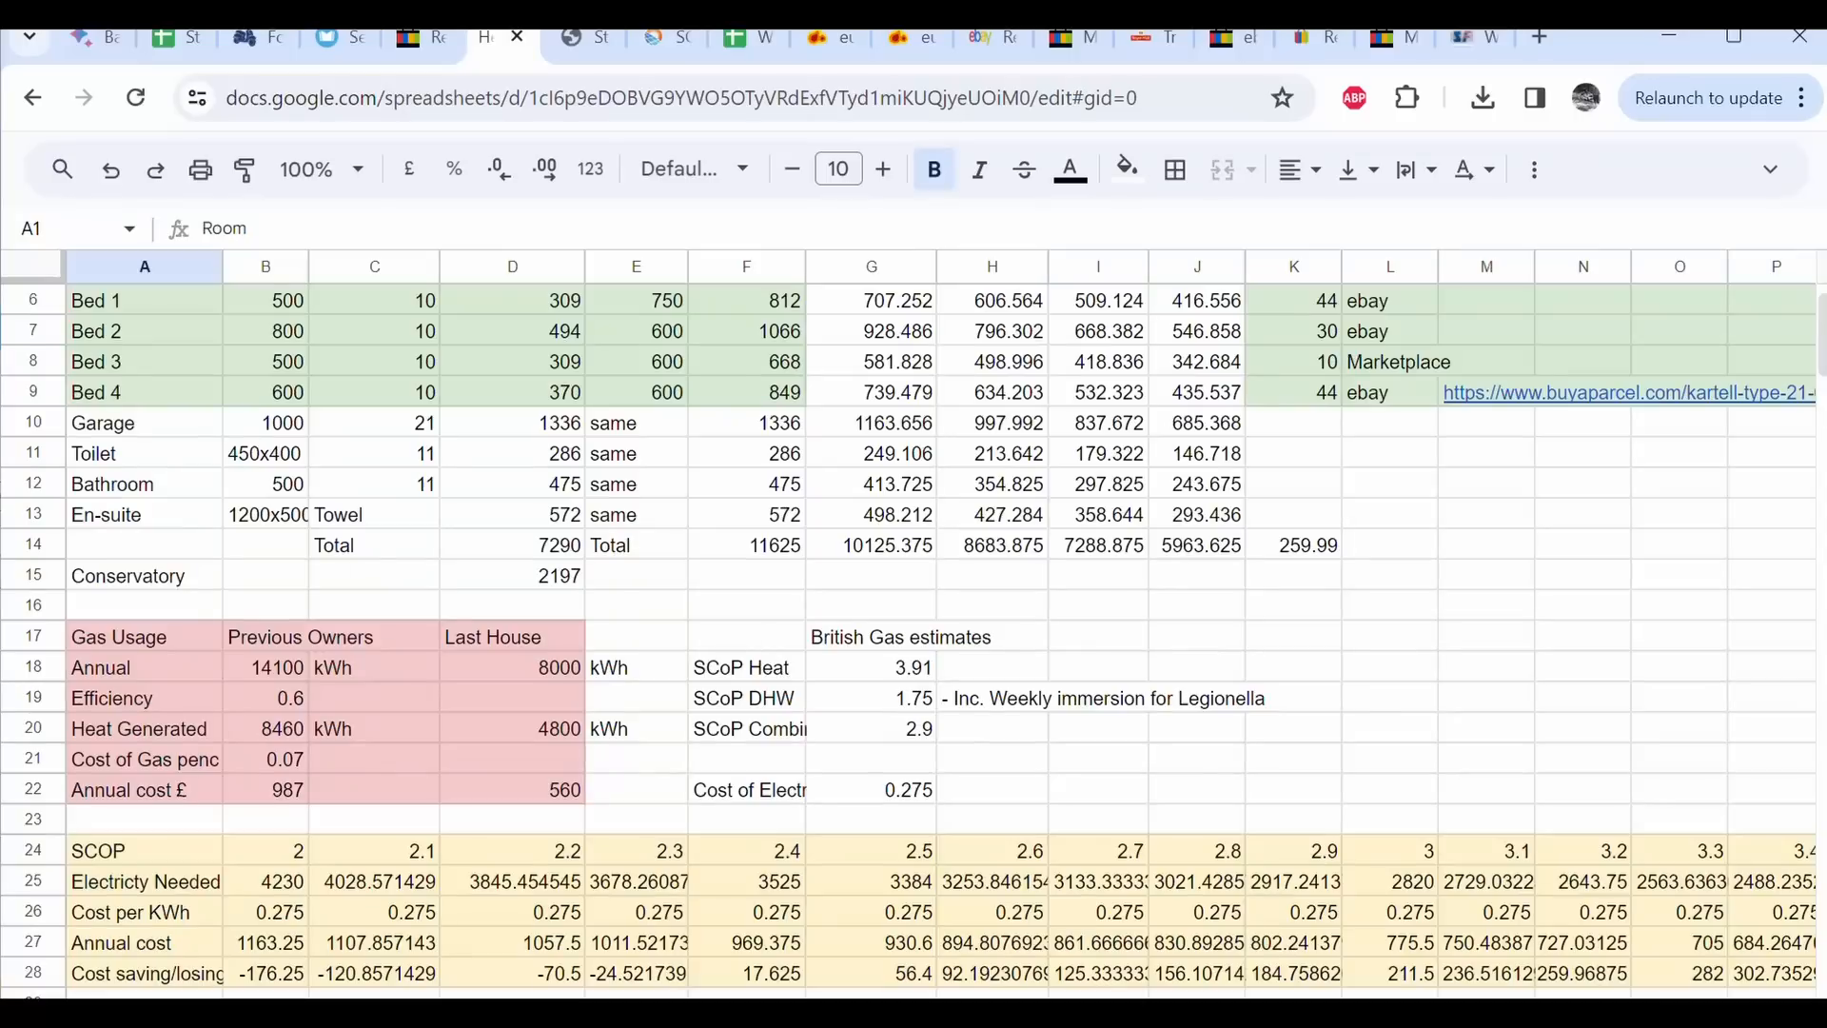
click(265, 850)
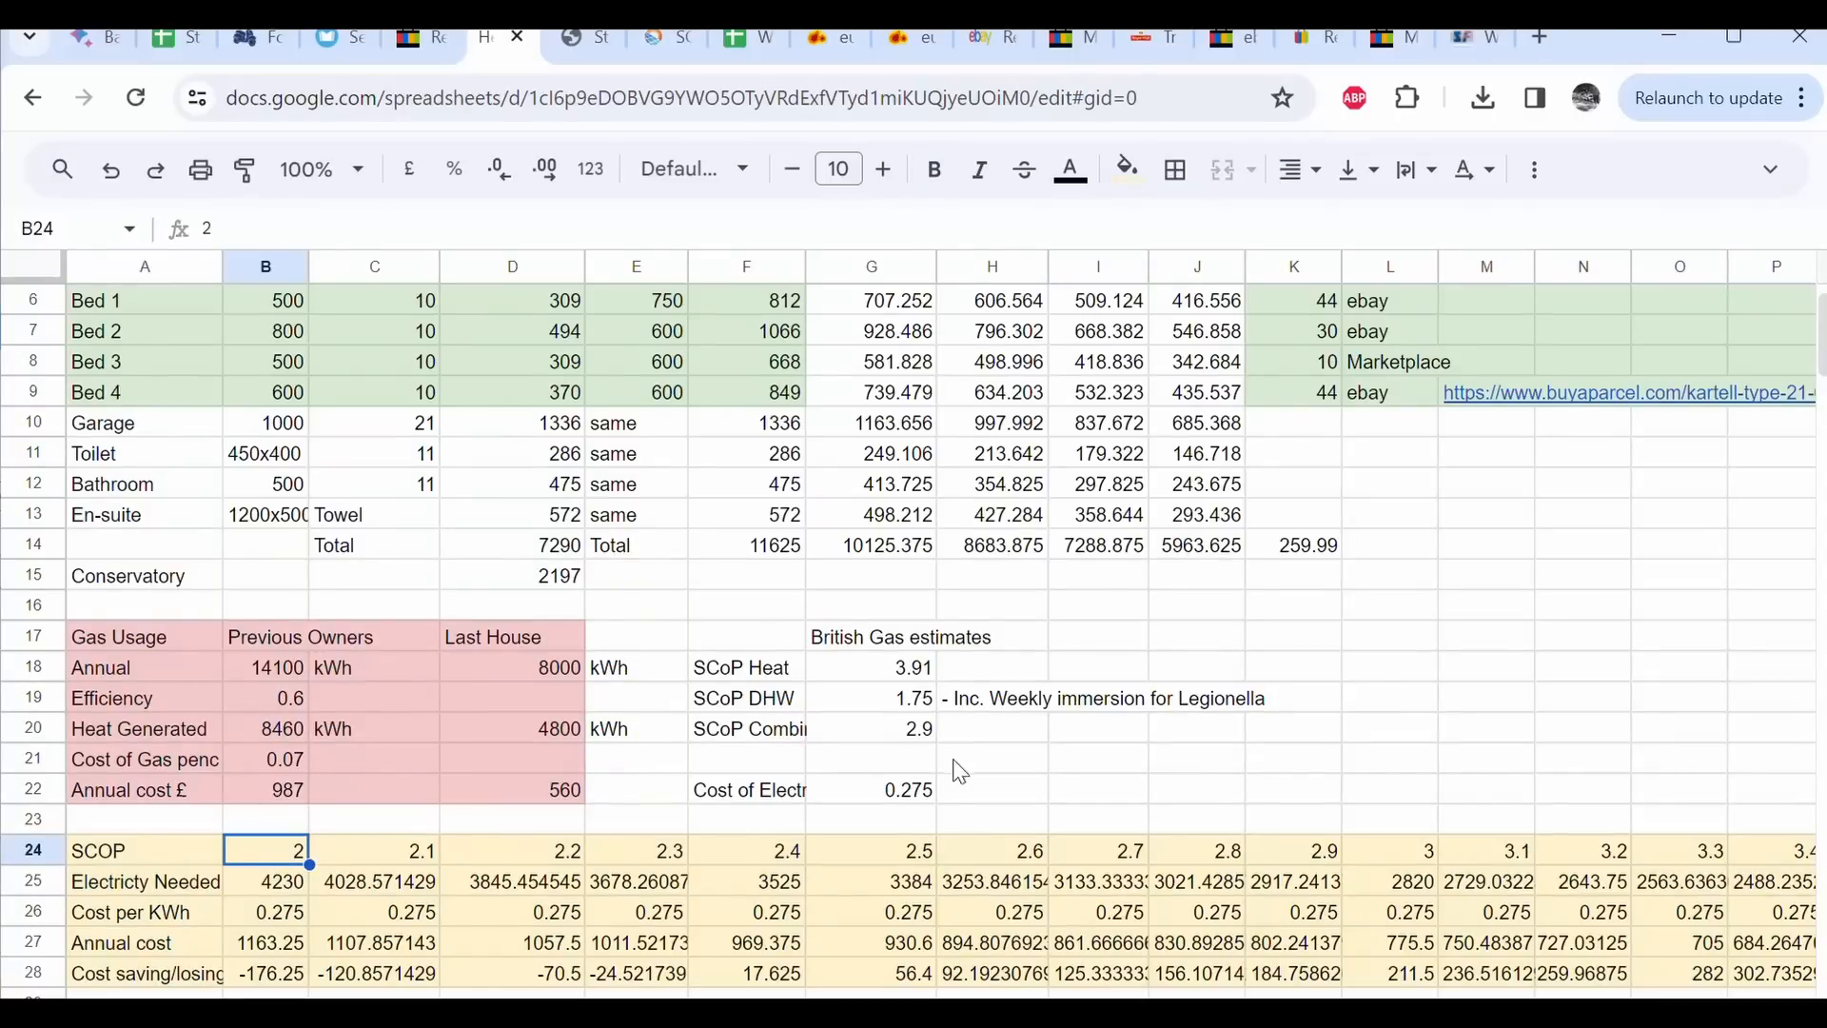
mouse_move(245, 699)
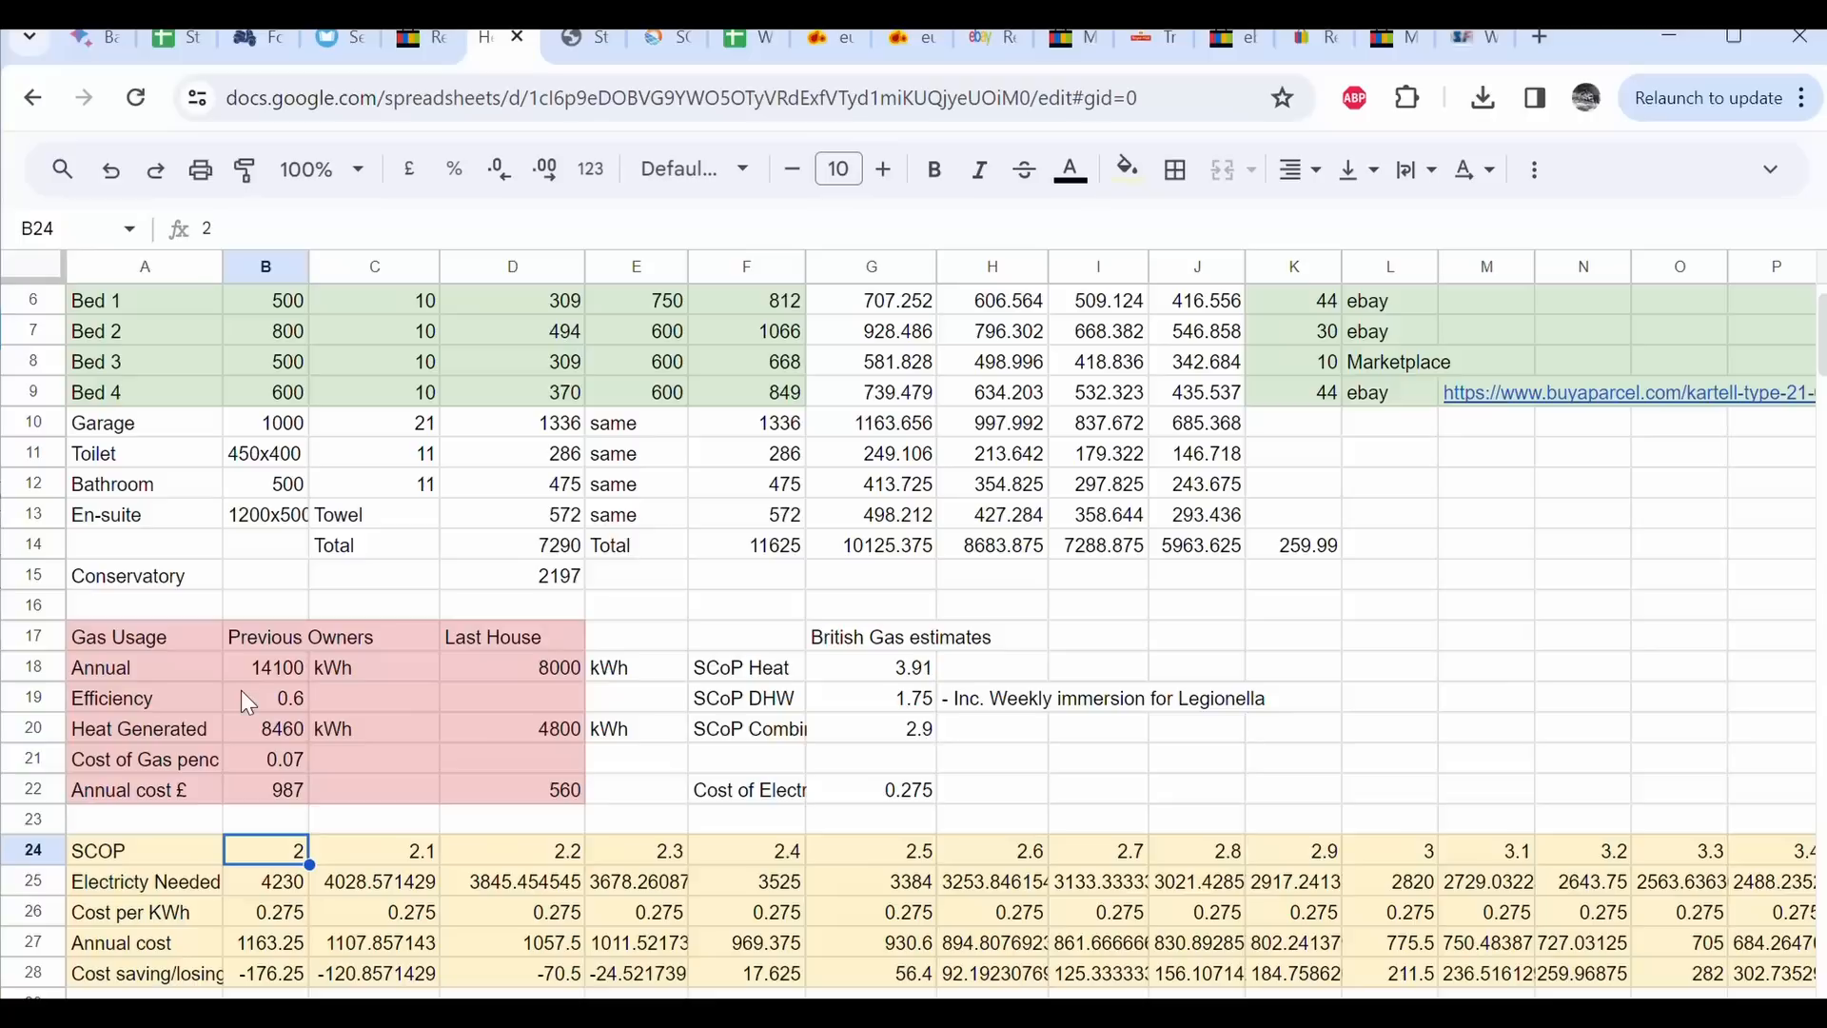
click(265, 697)
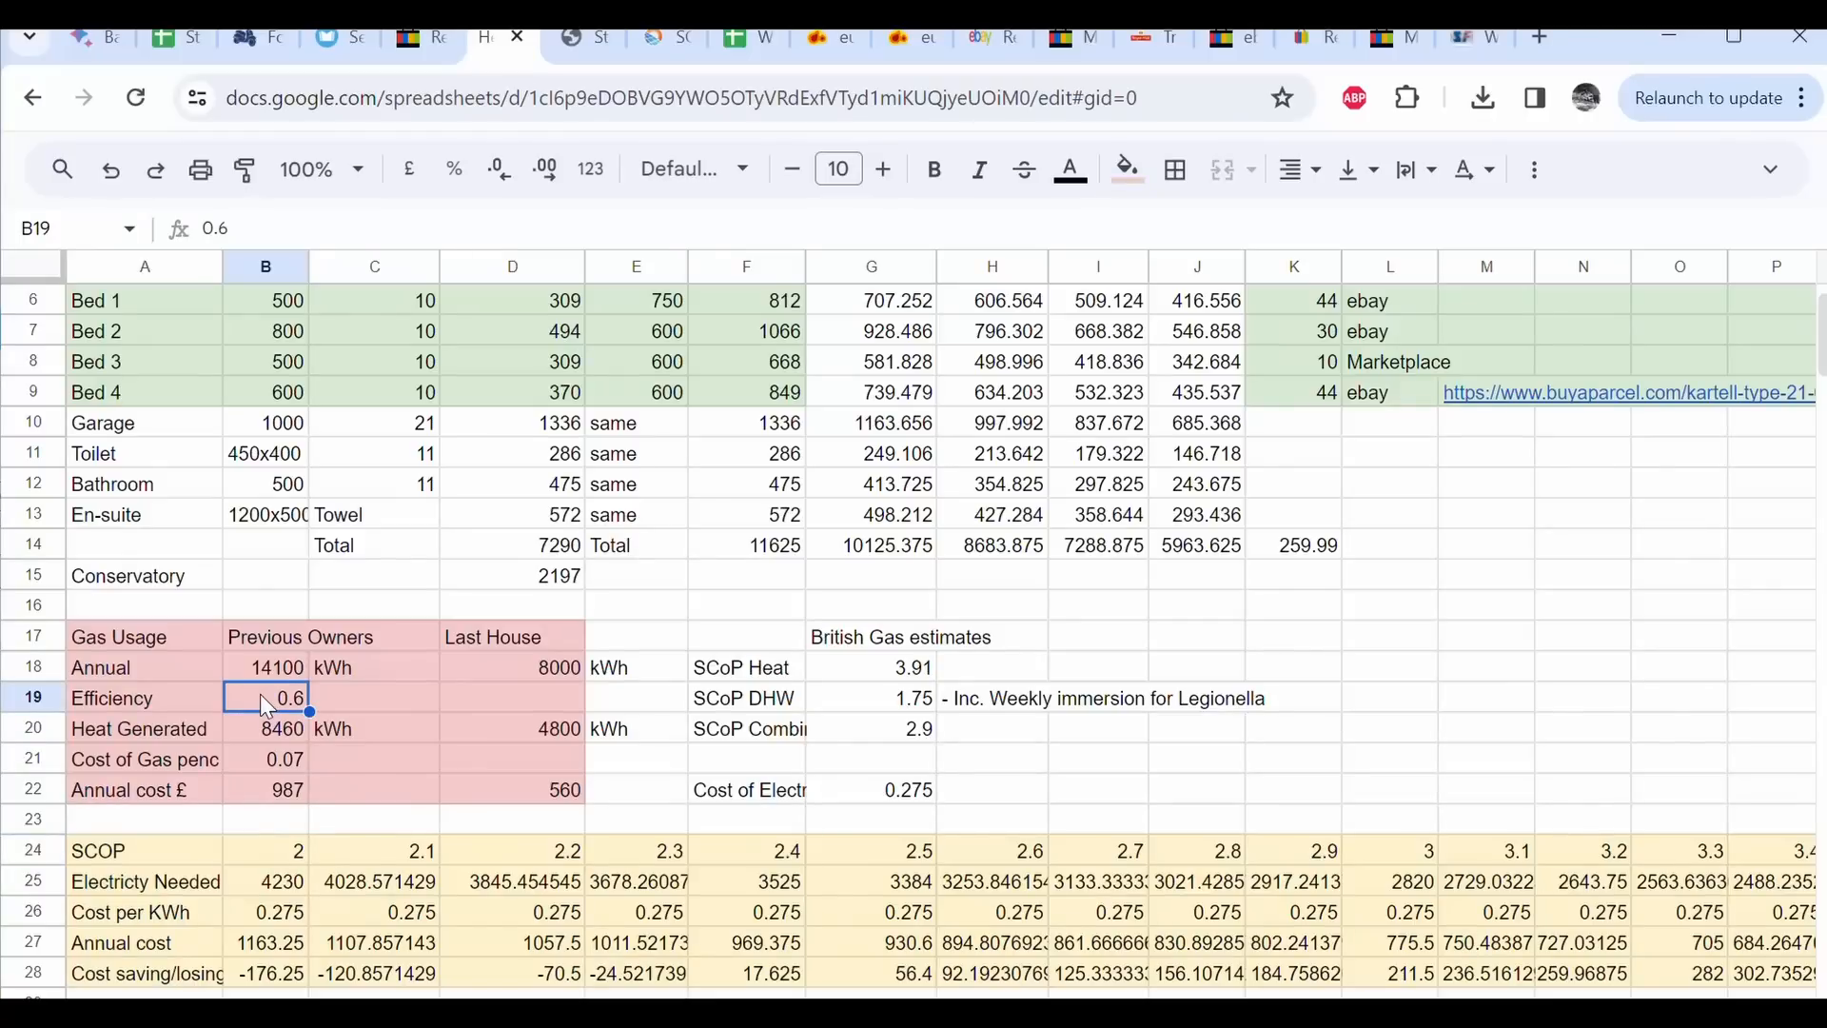
mouse_move(258, 772)
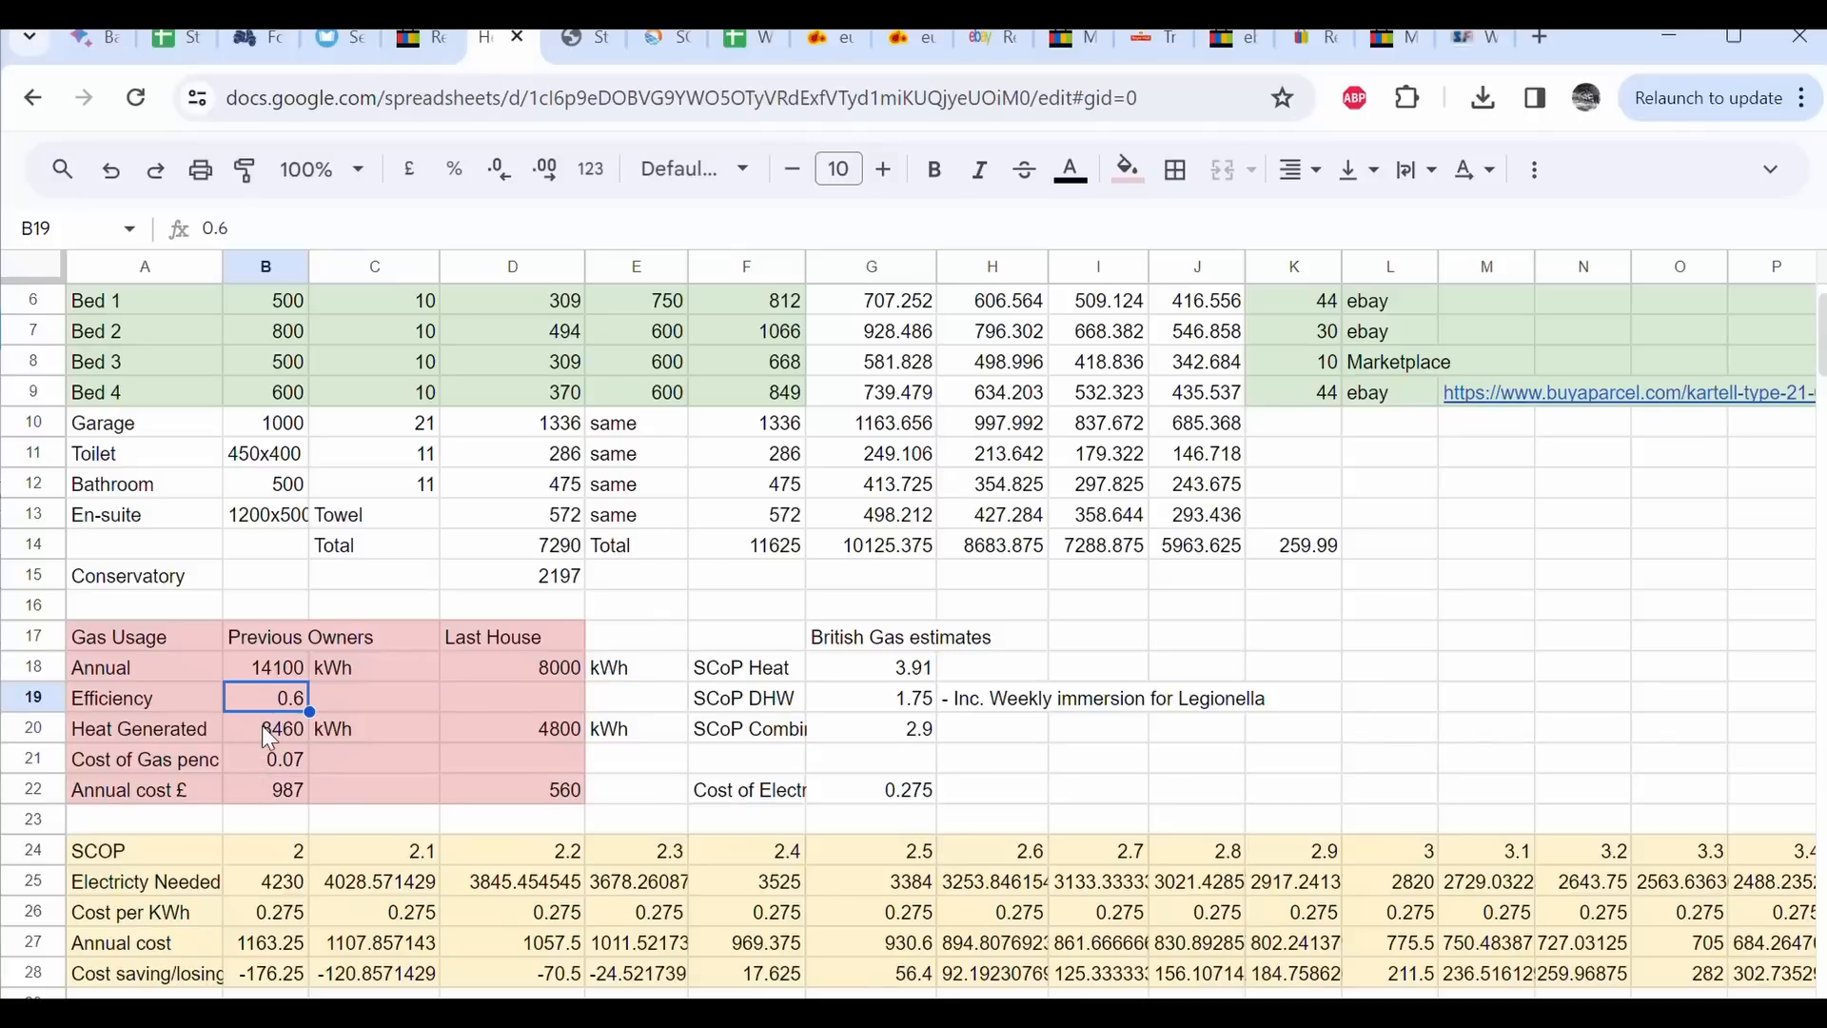
mouse_move(338, 926)
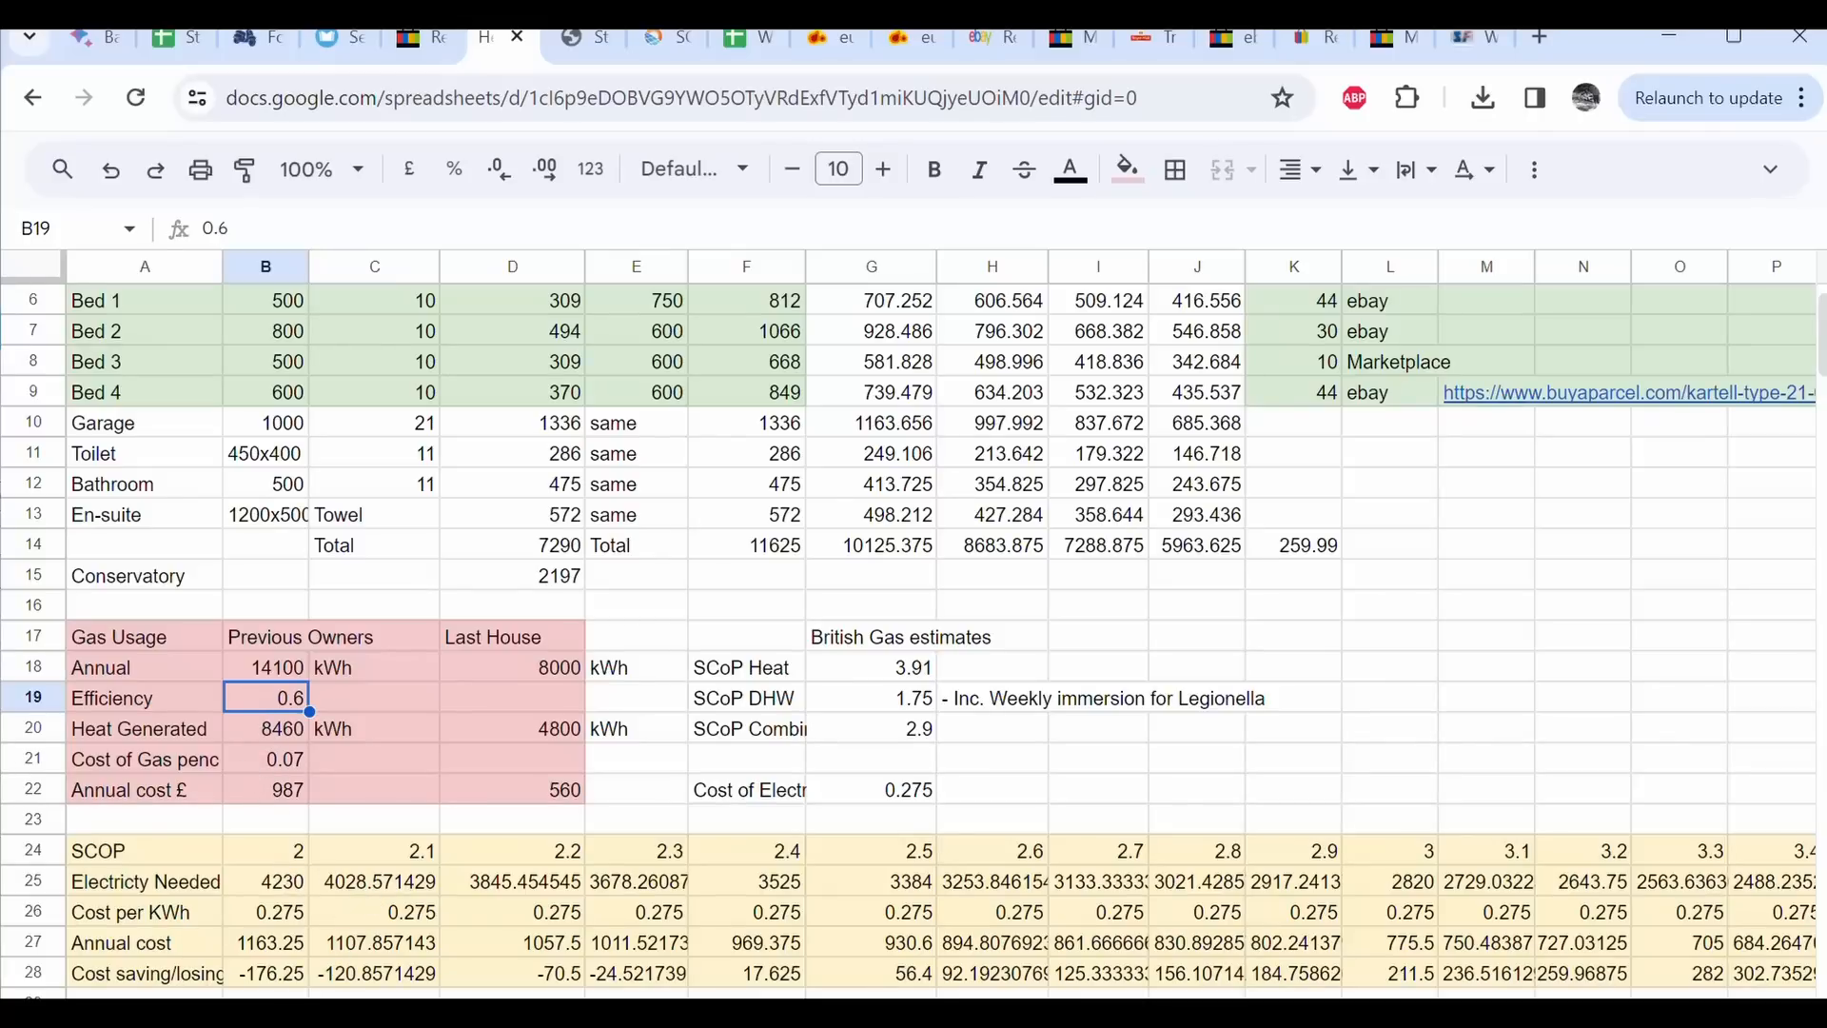
scroll(right, 3)
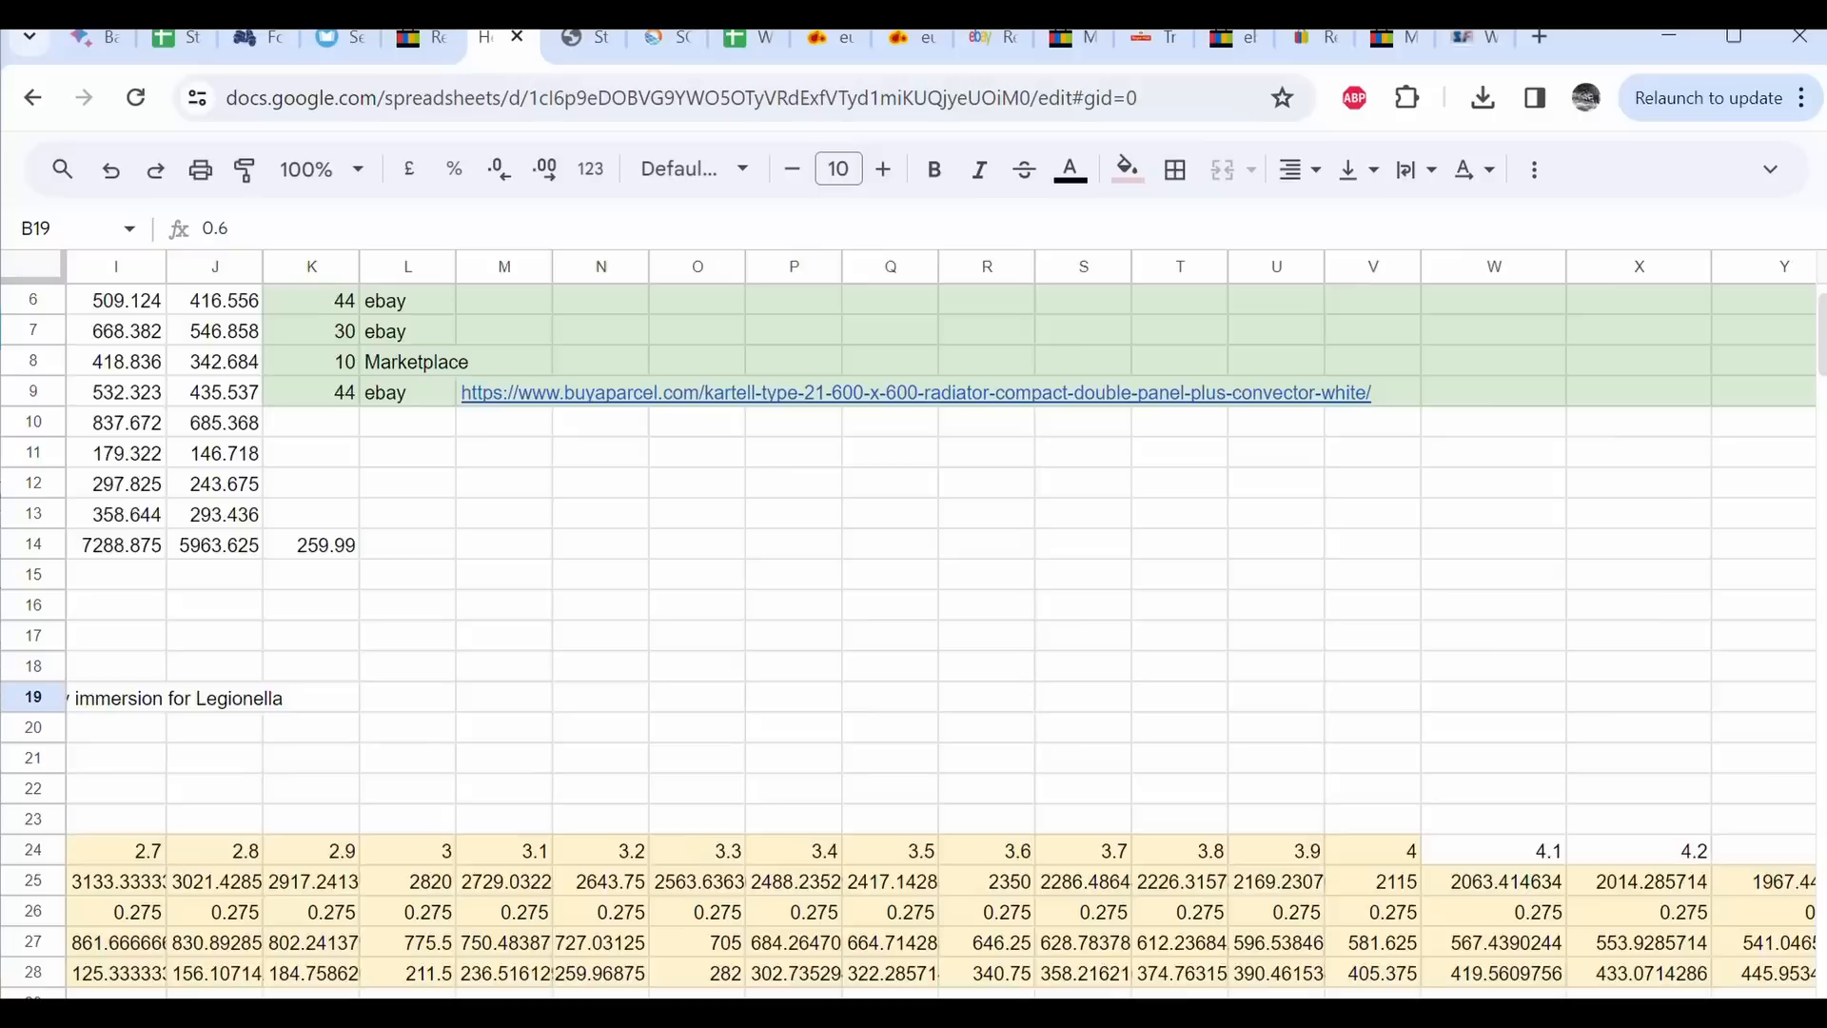
scroll(right, 3)
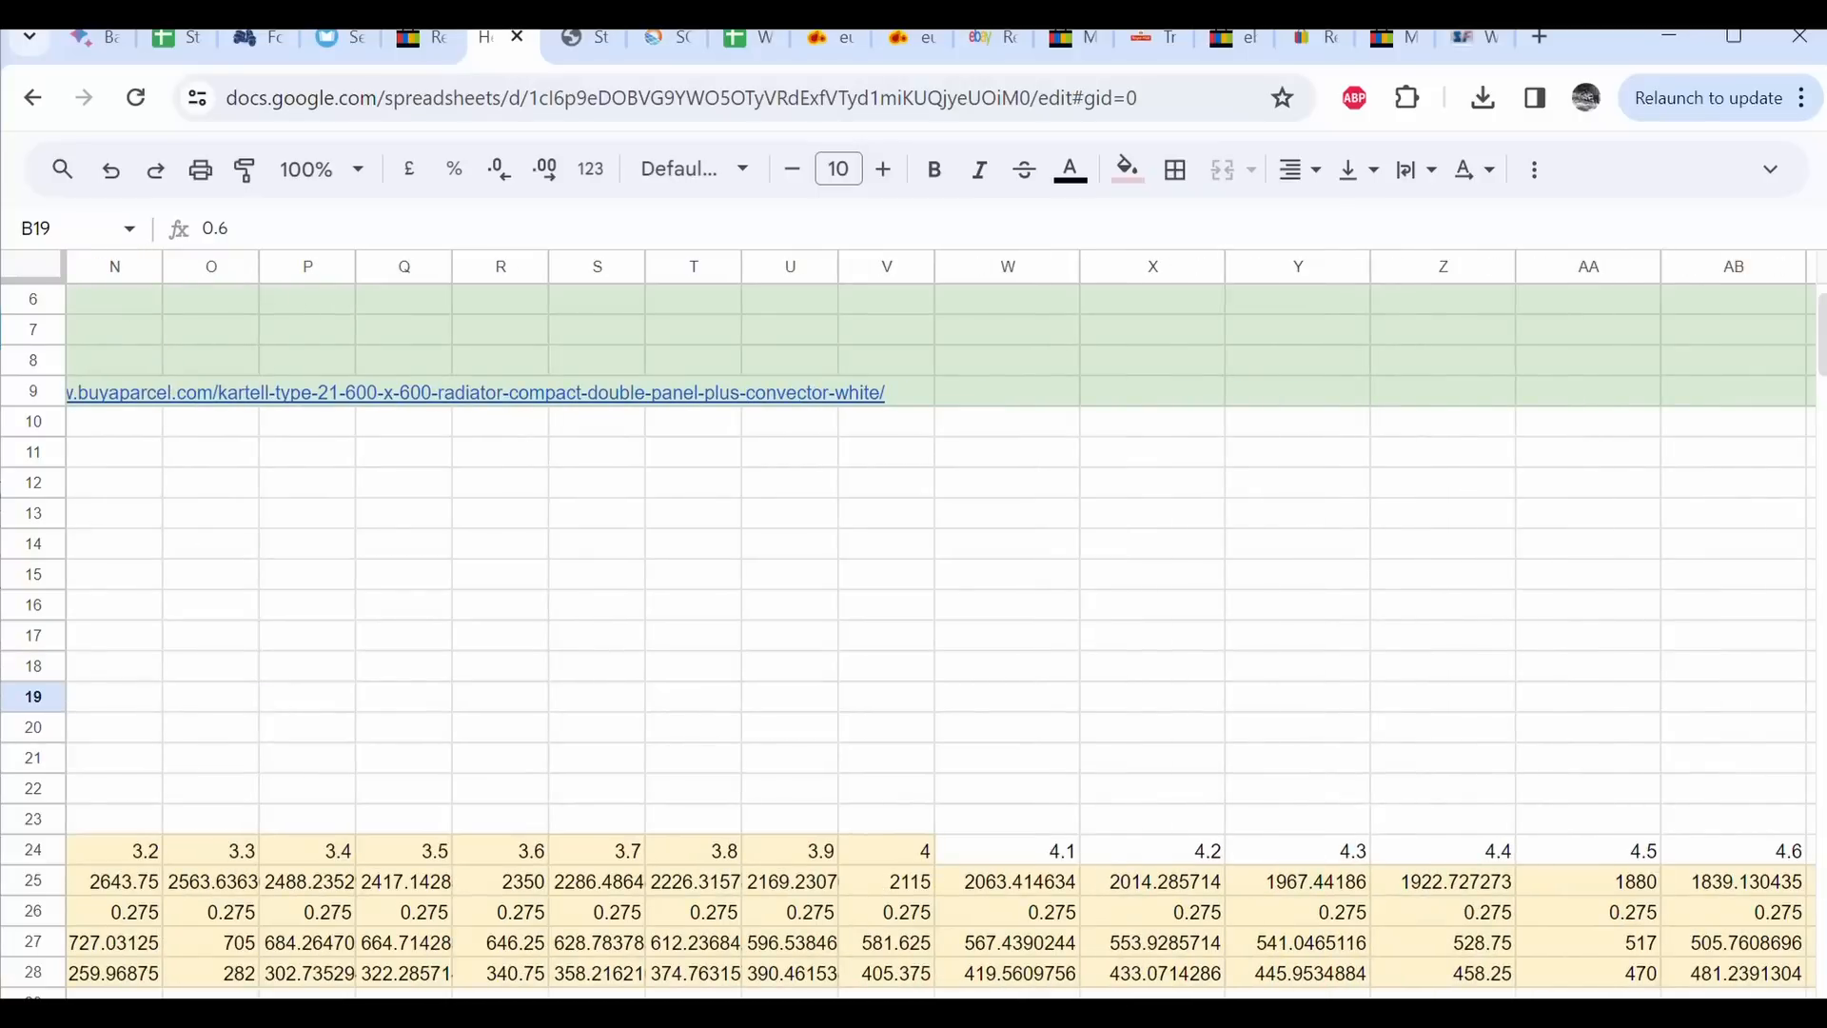
click(1350, 851)
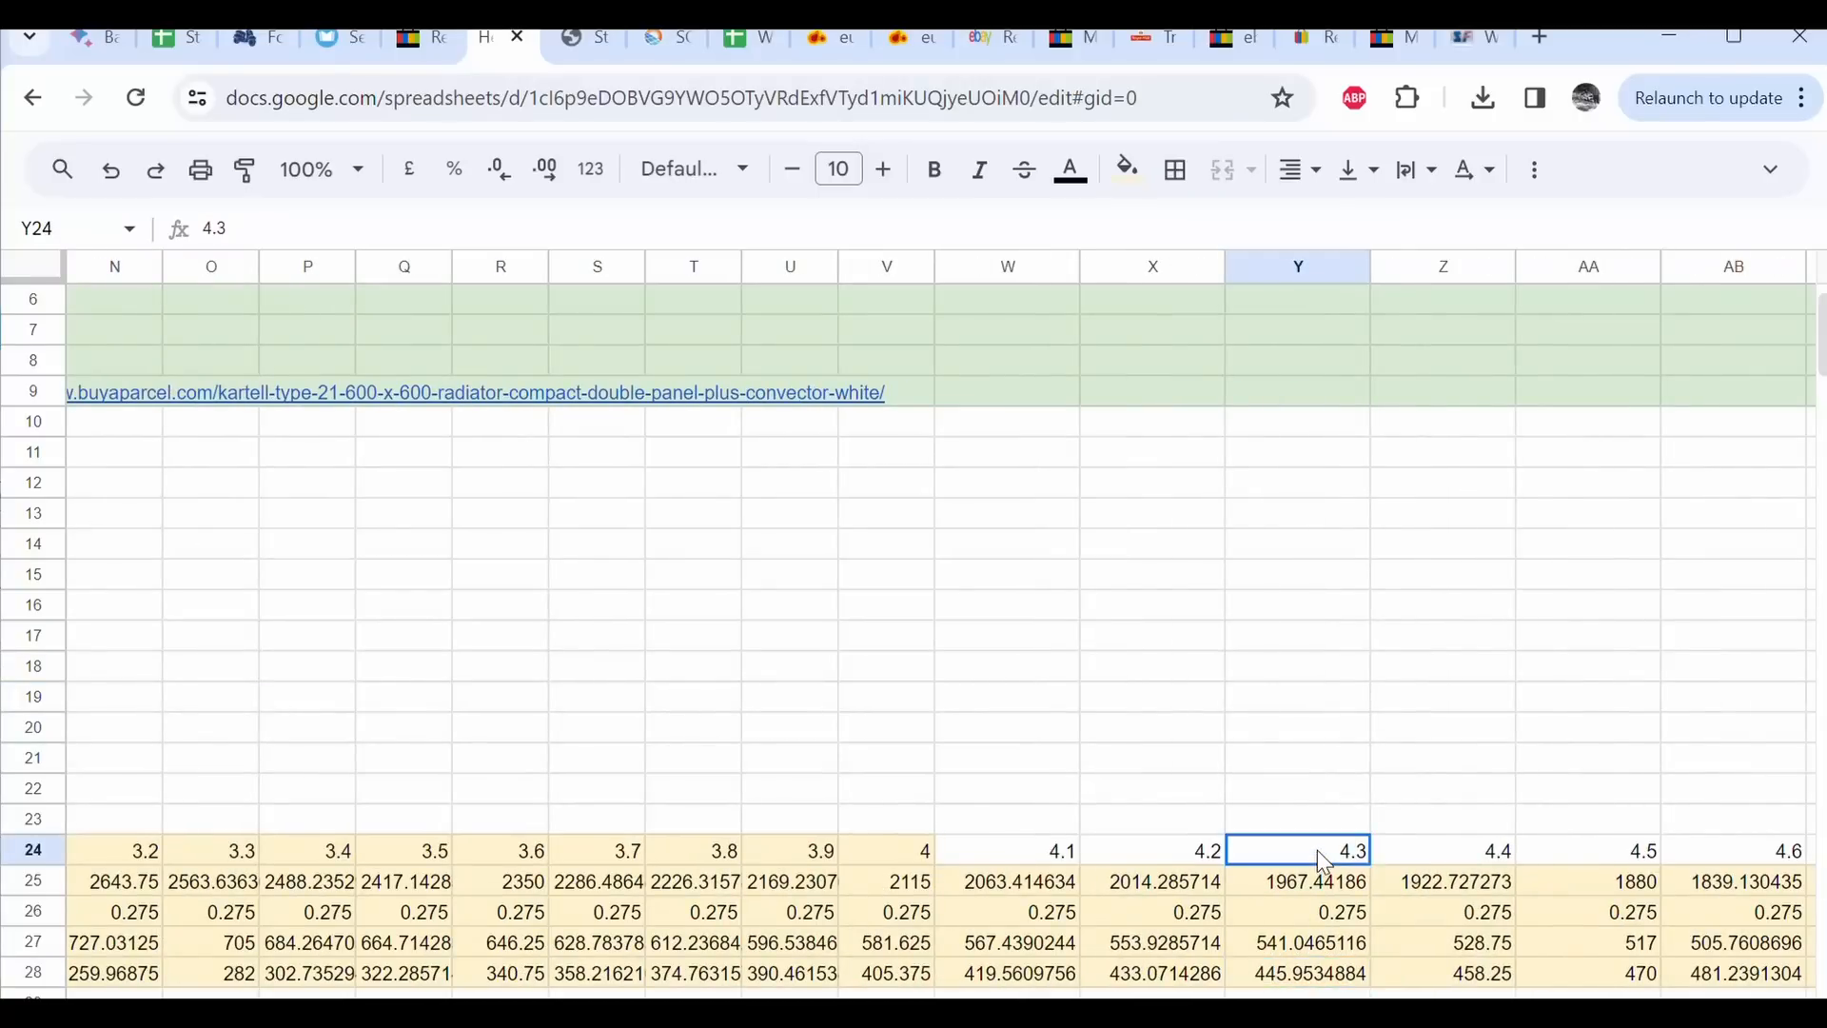
mouse_move(1328, 861)
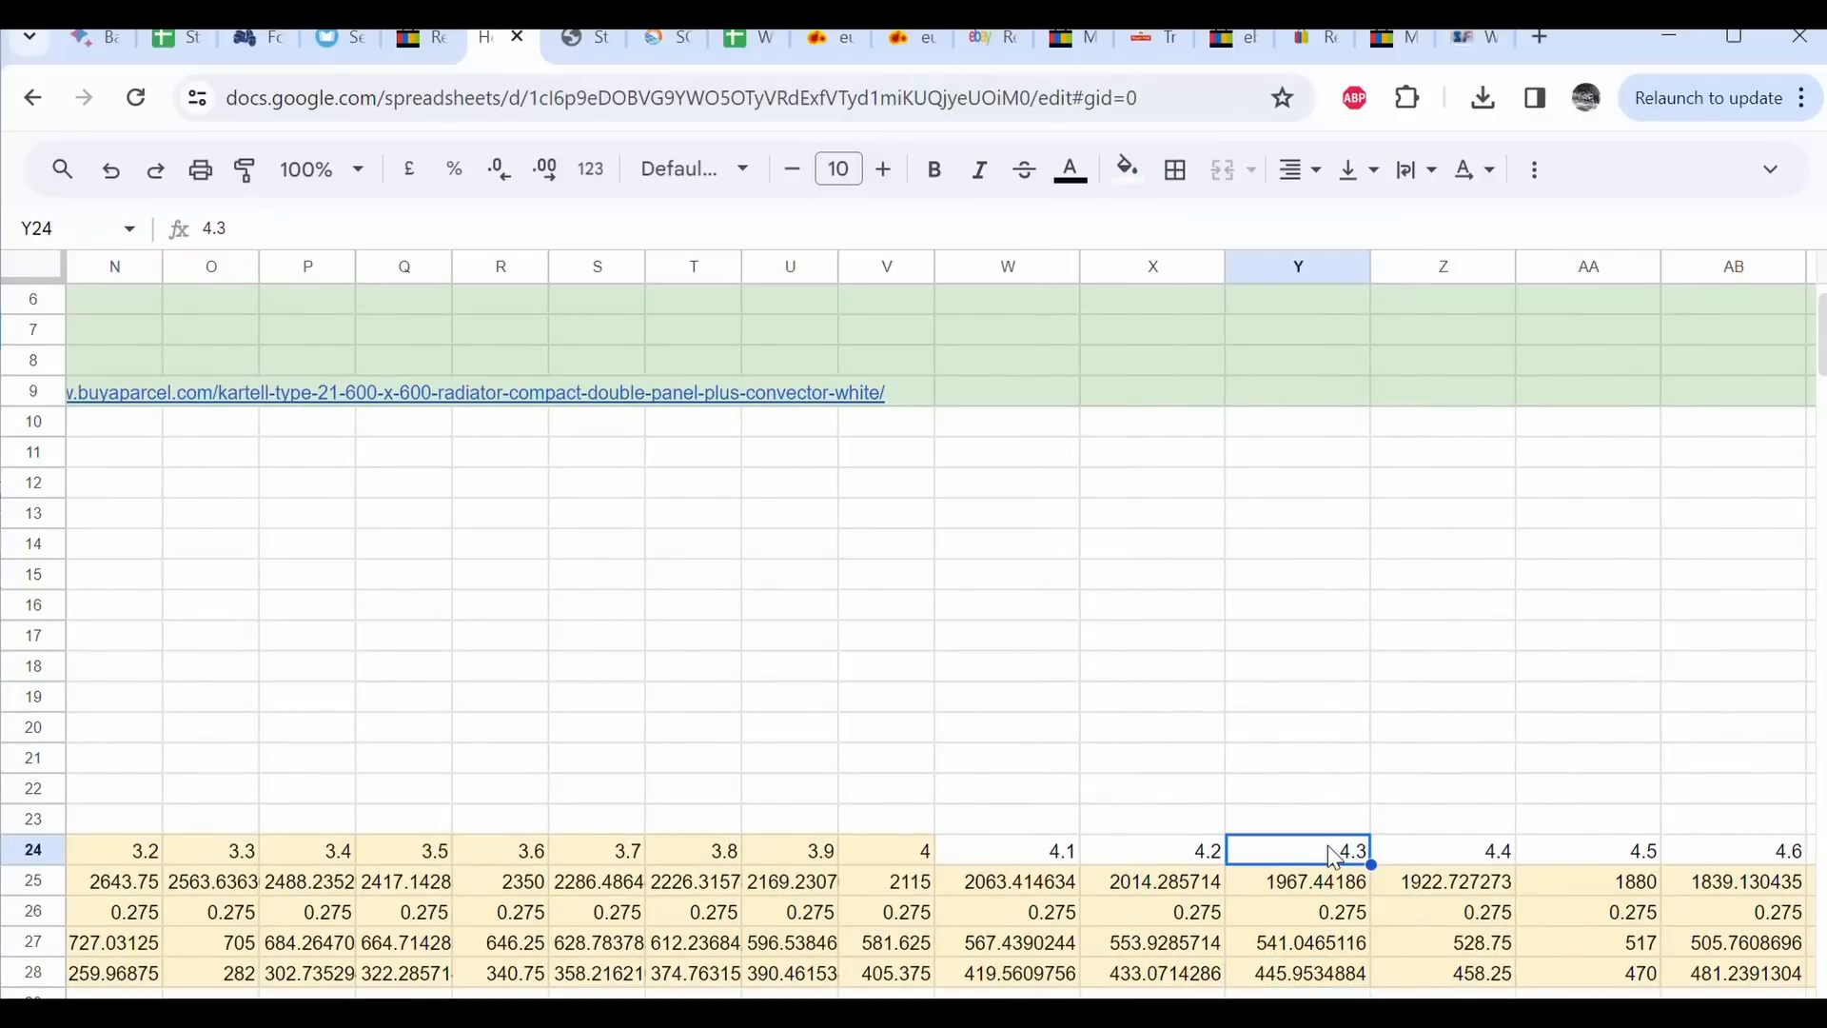
click(1298, 972)
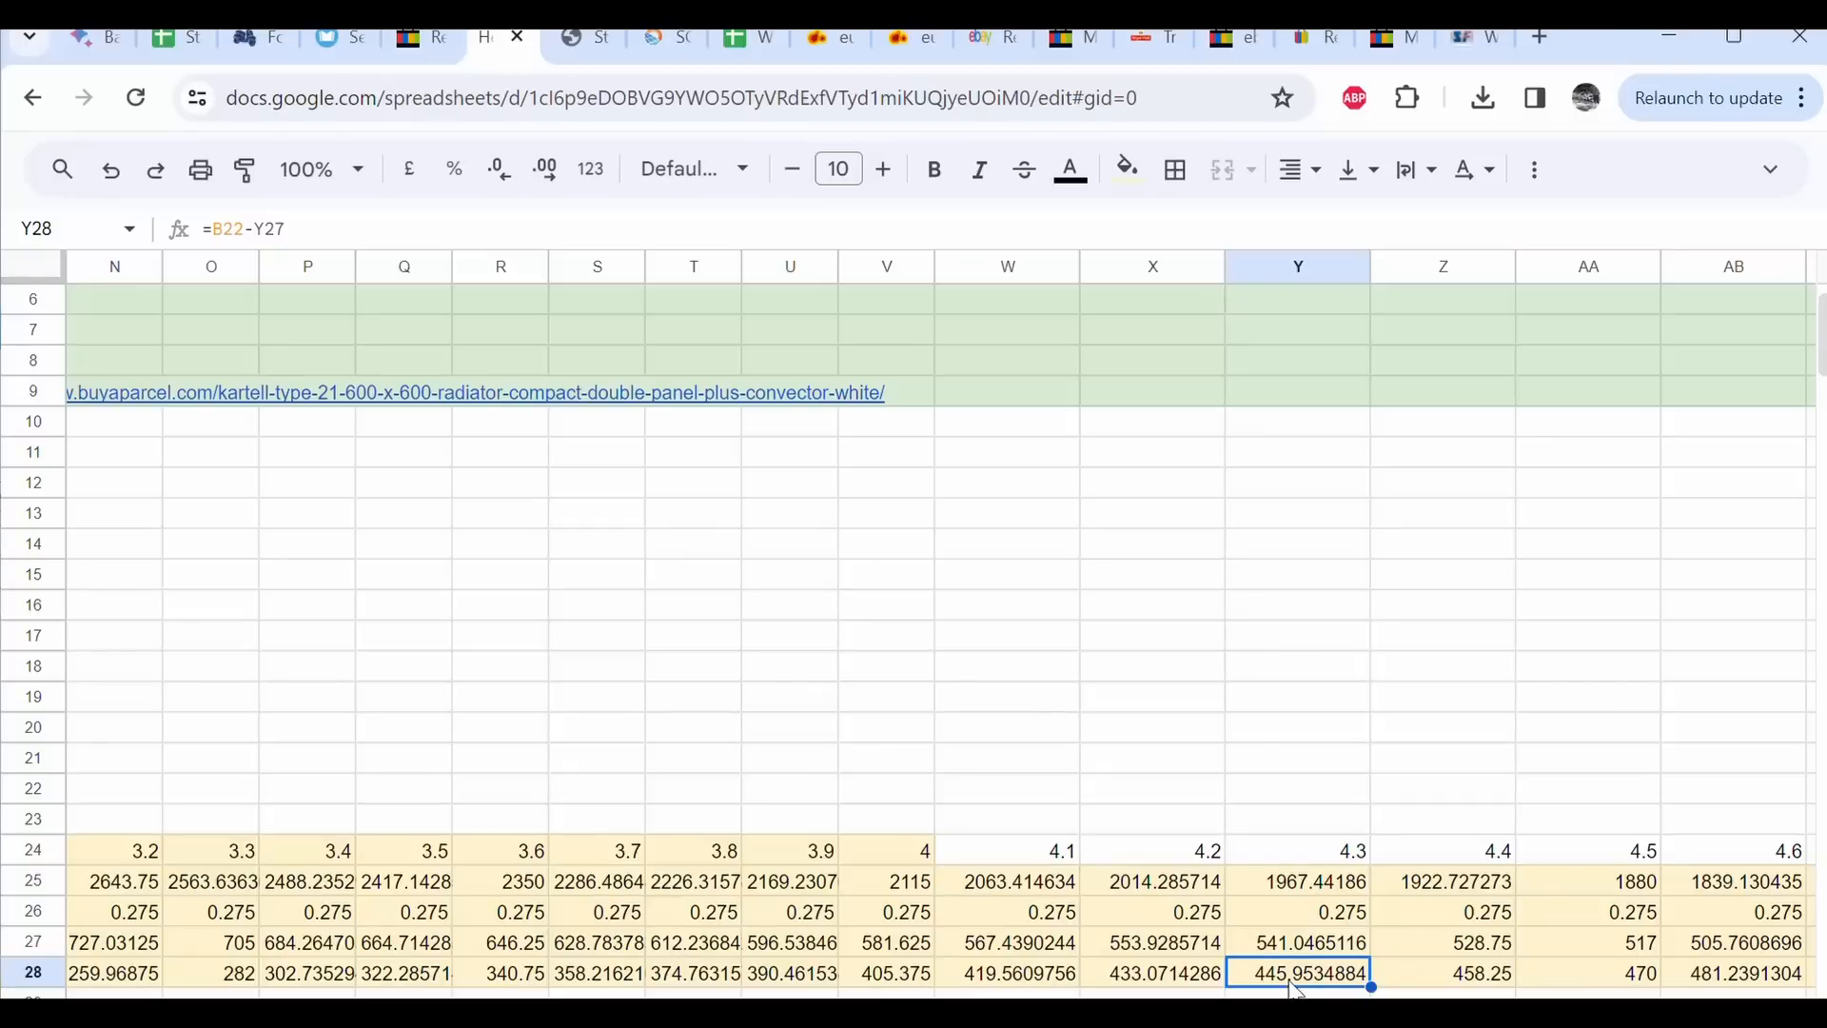
mouse_move(1290, 988)
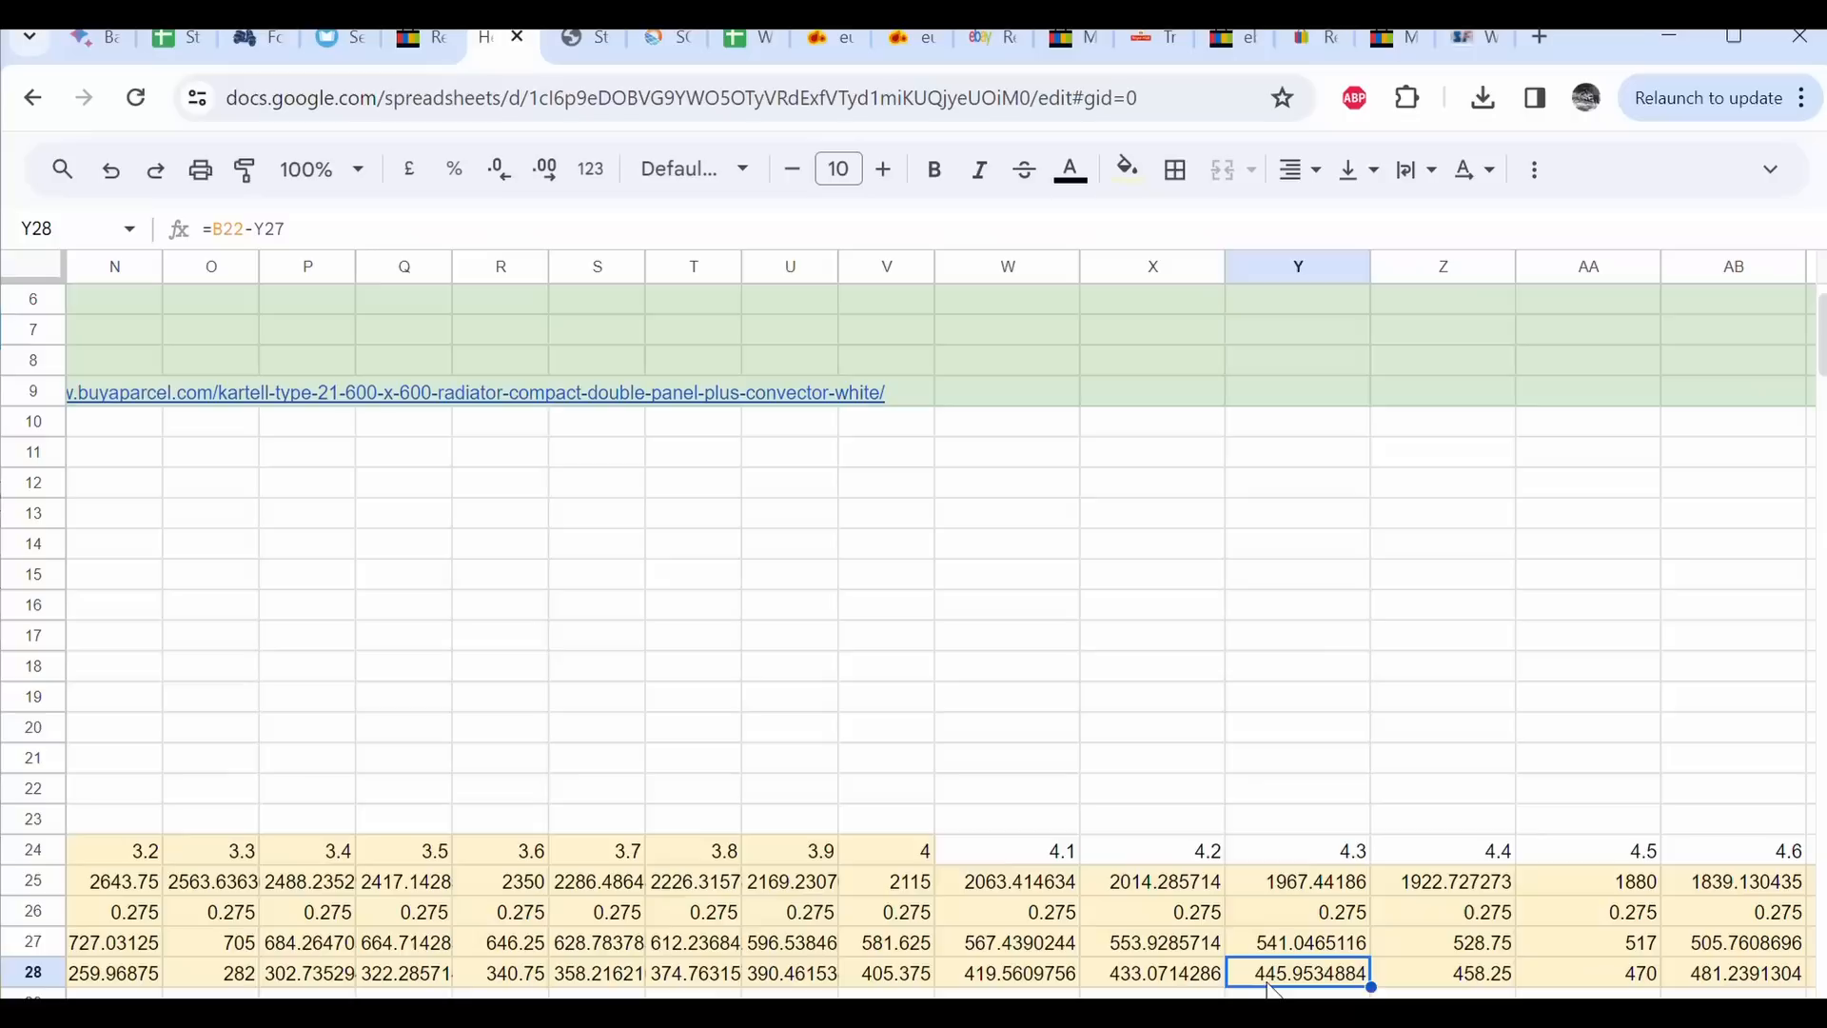
mouse_move(1372, 852)
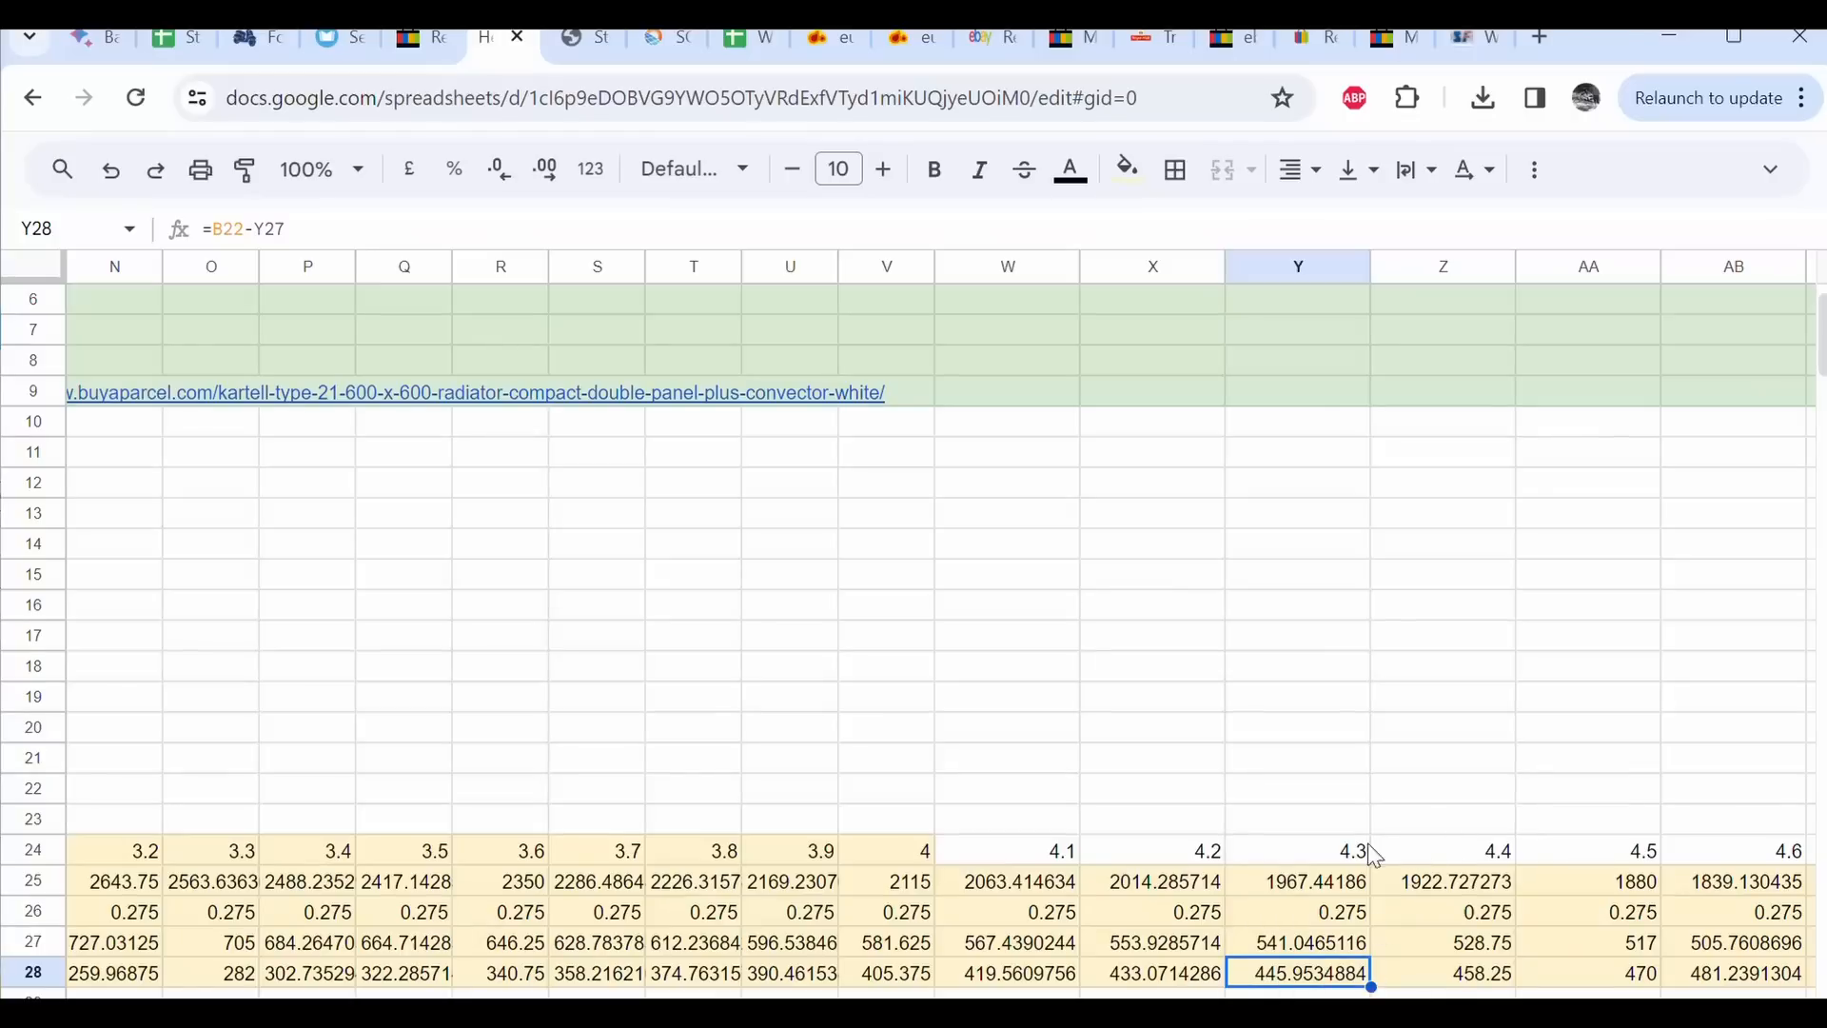
mouse_move(1309, 968)
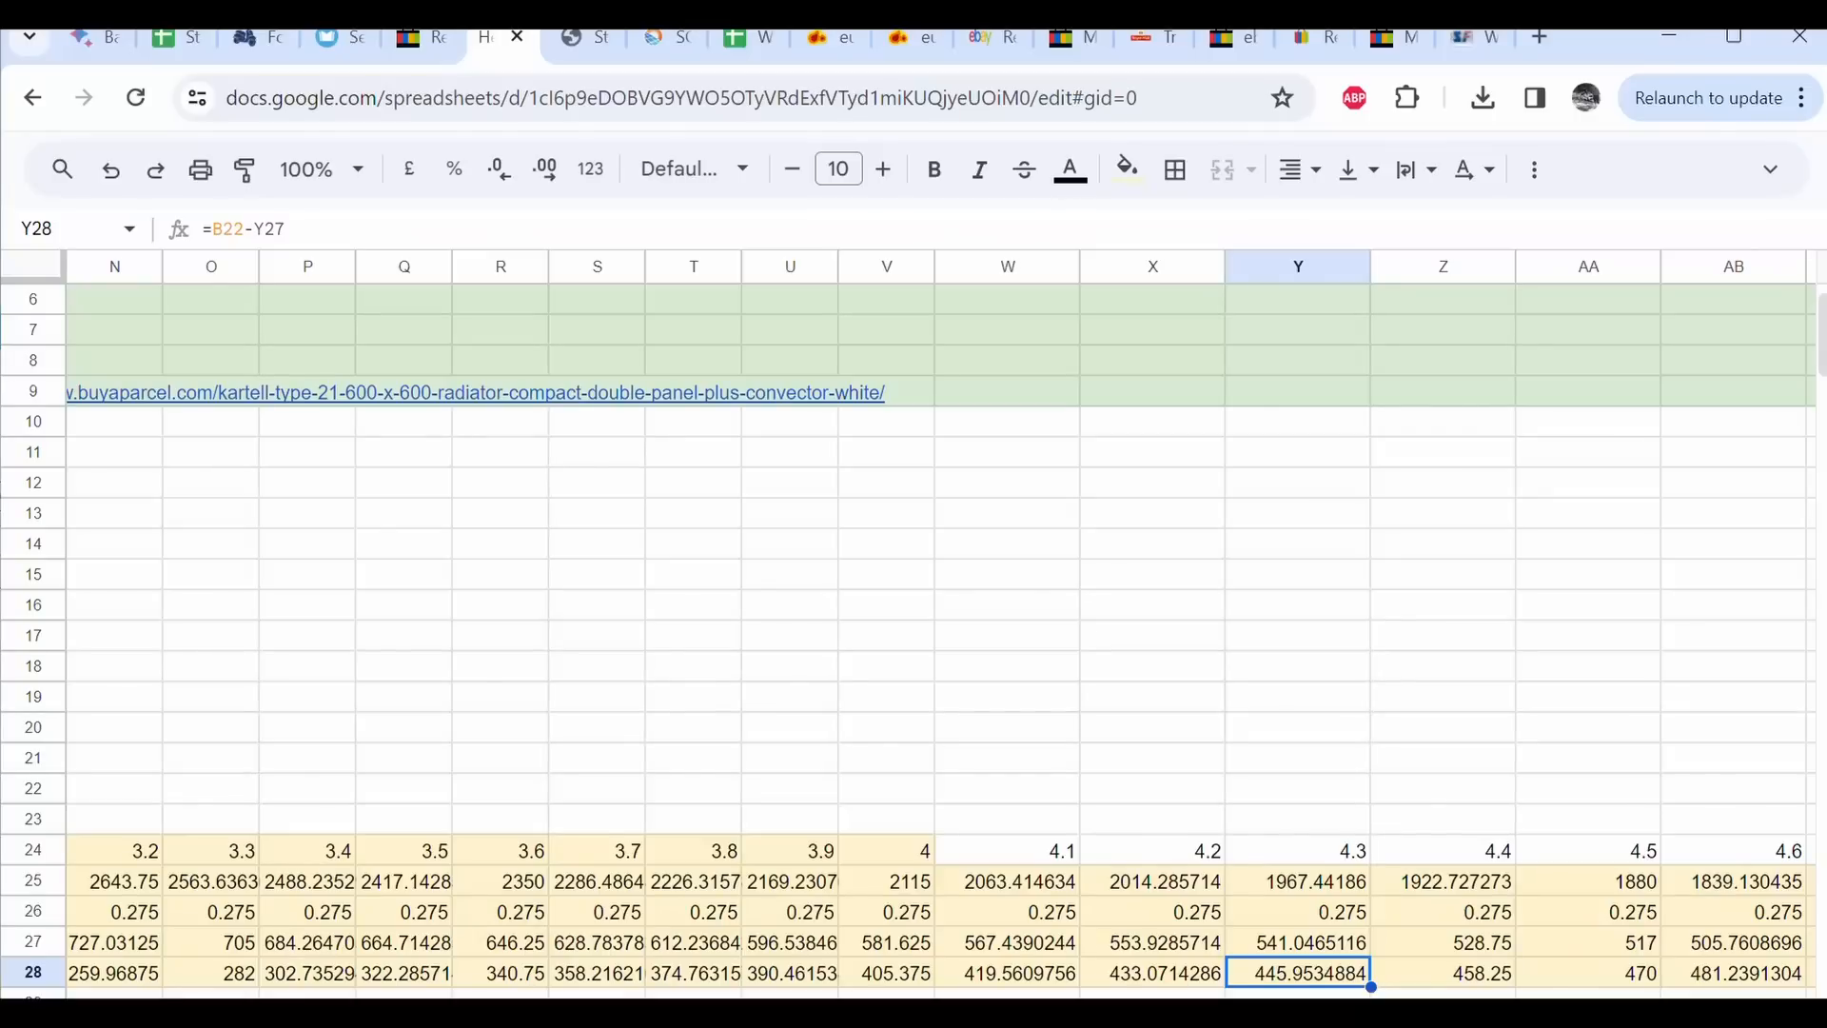
scroll(left, 3)
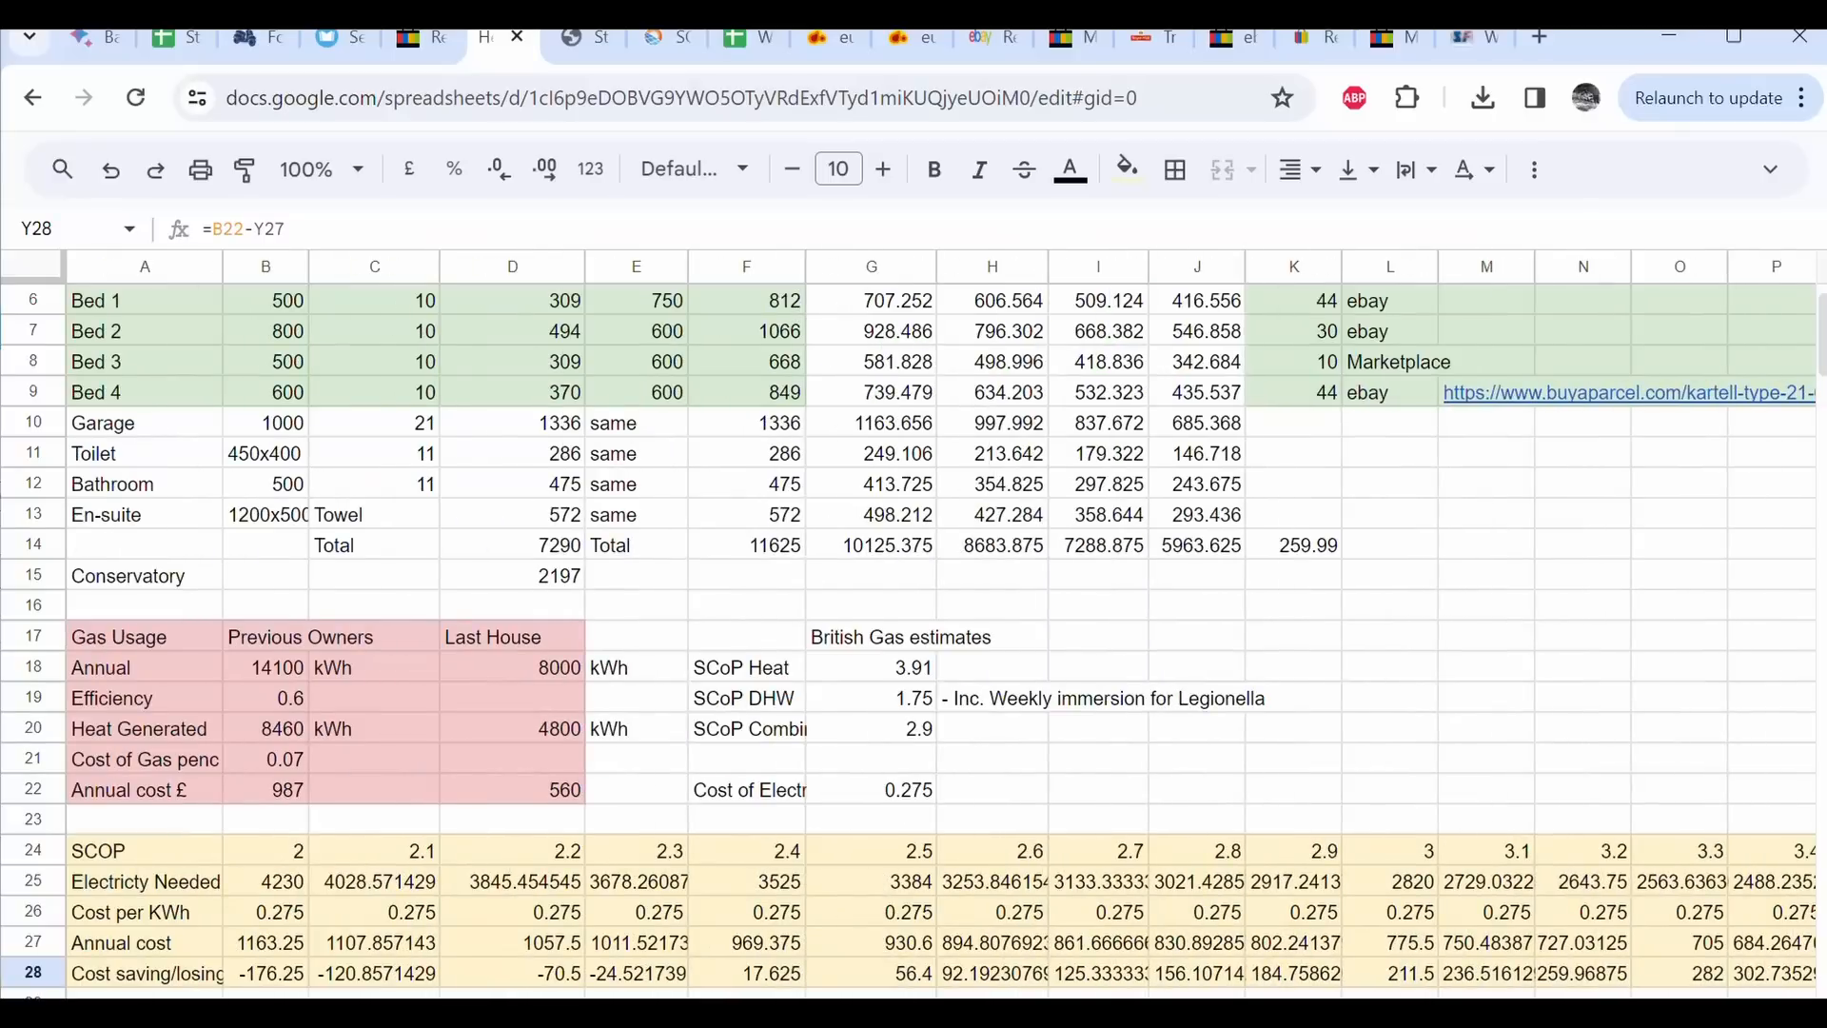
- Enter 0.8 as the previous owners' gas boiler efficiency value
click(264, 696)
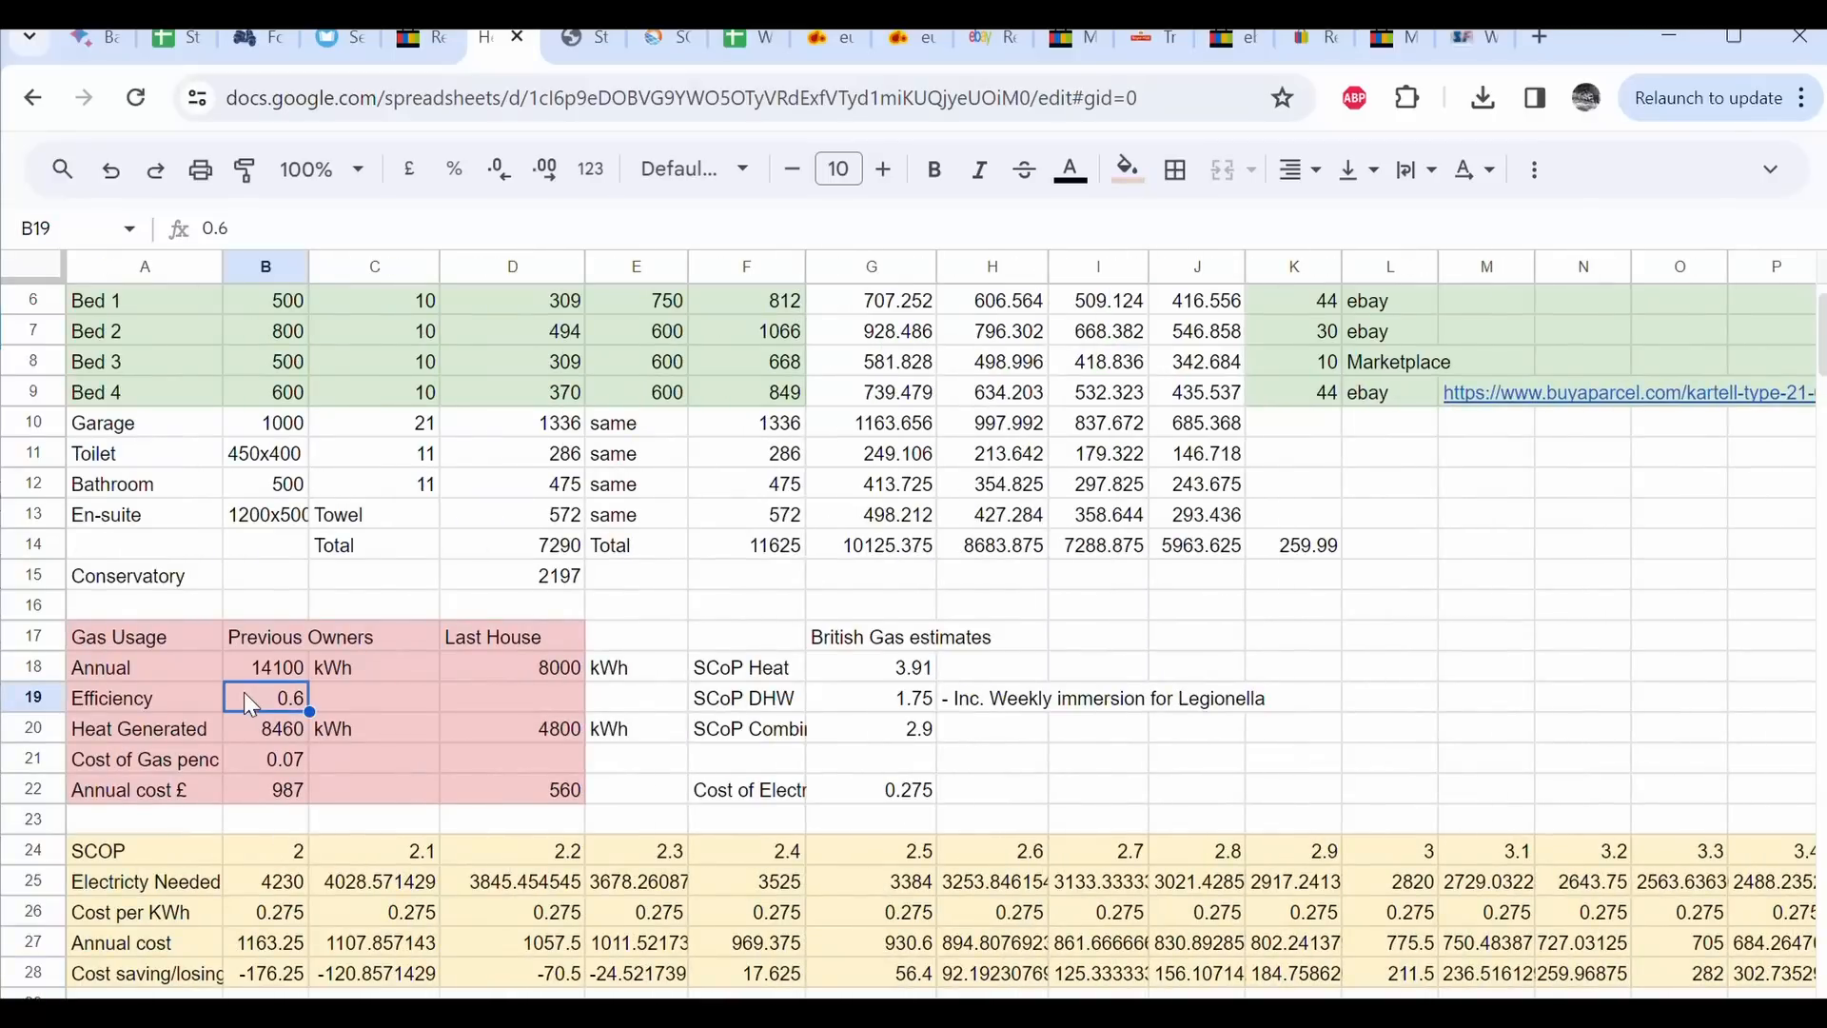
text(0.8)
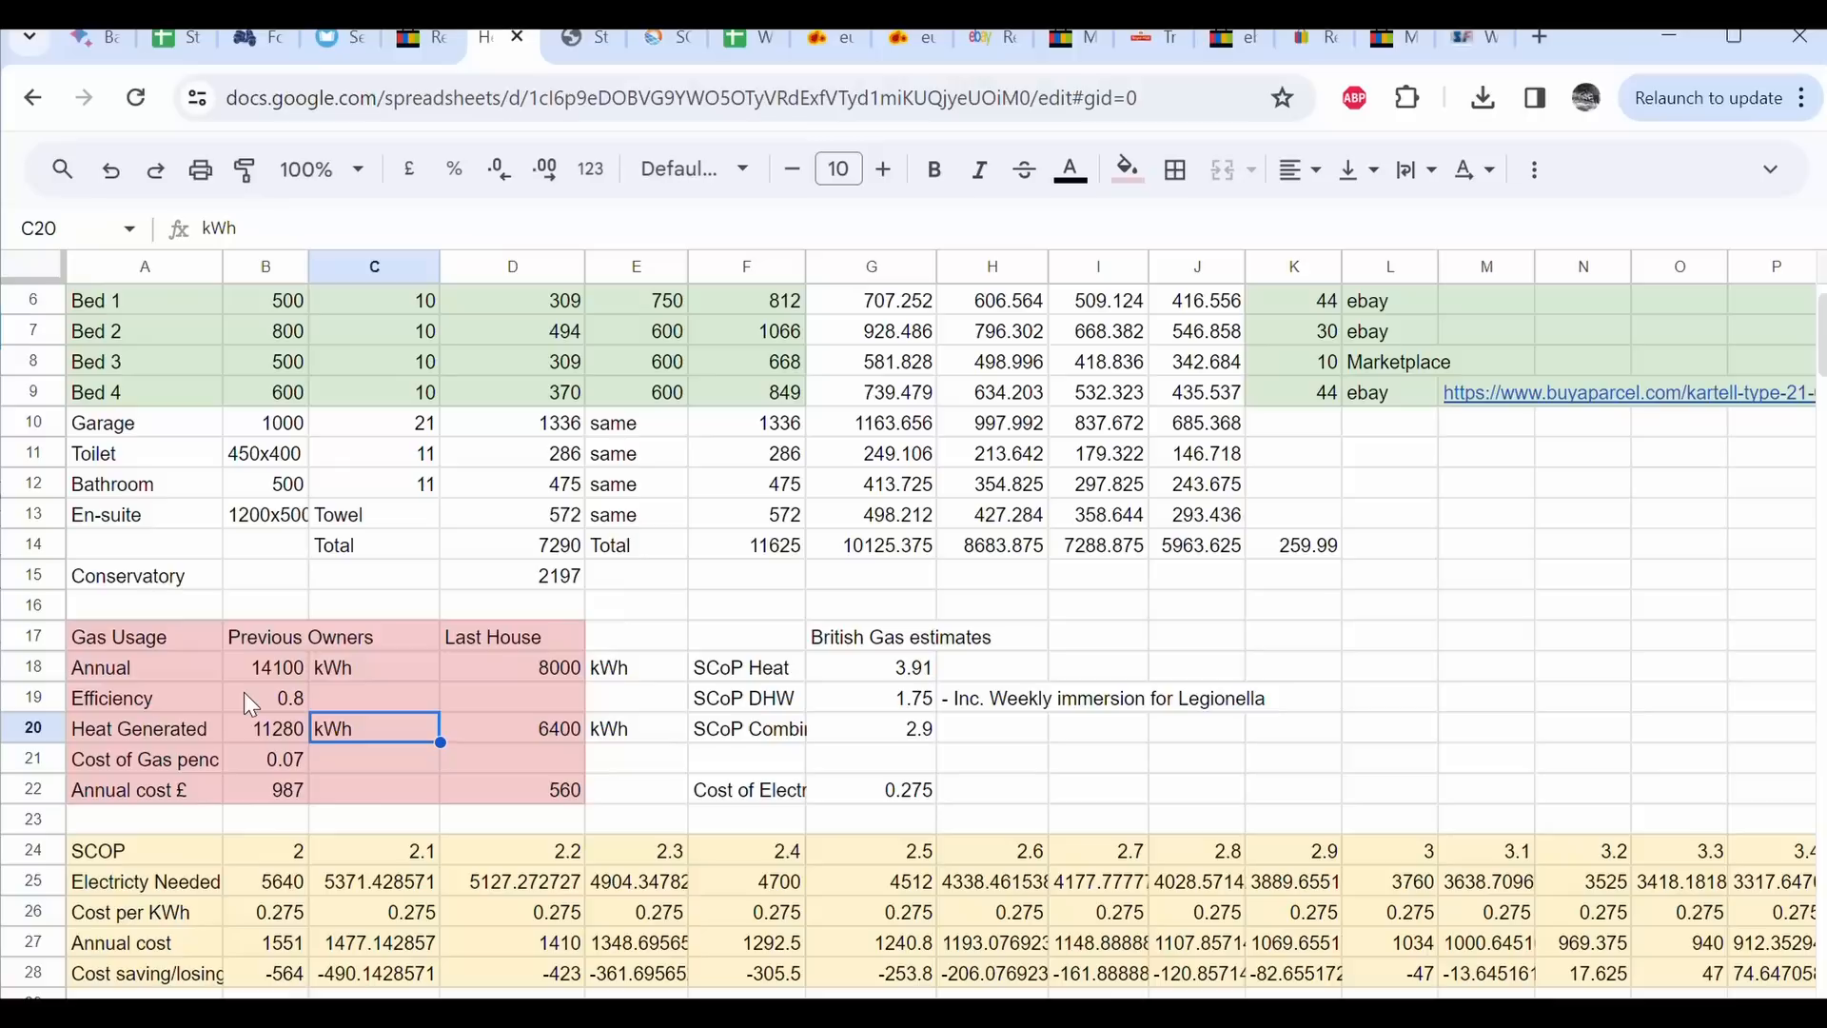
click(265, 697)
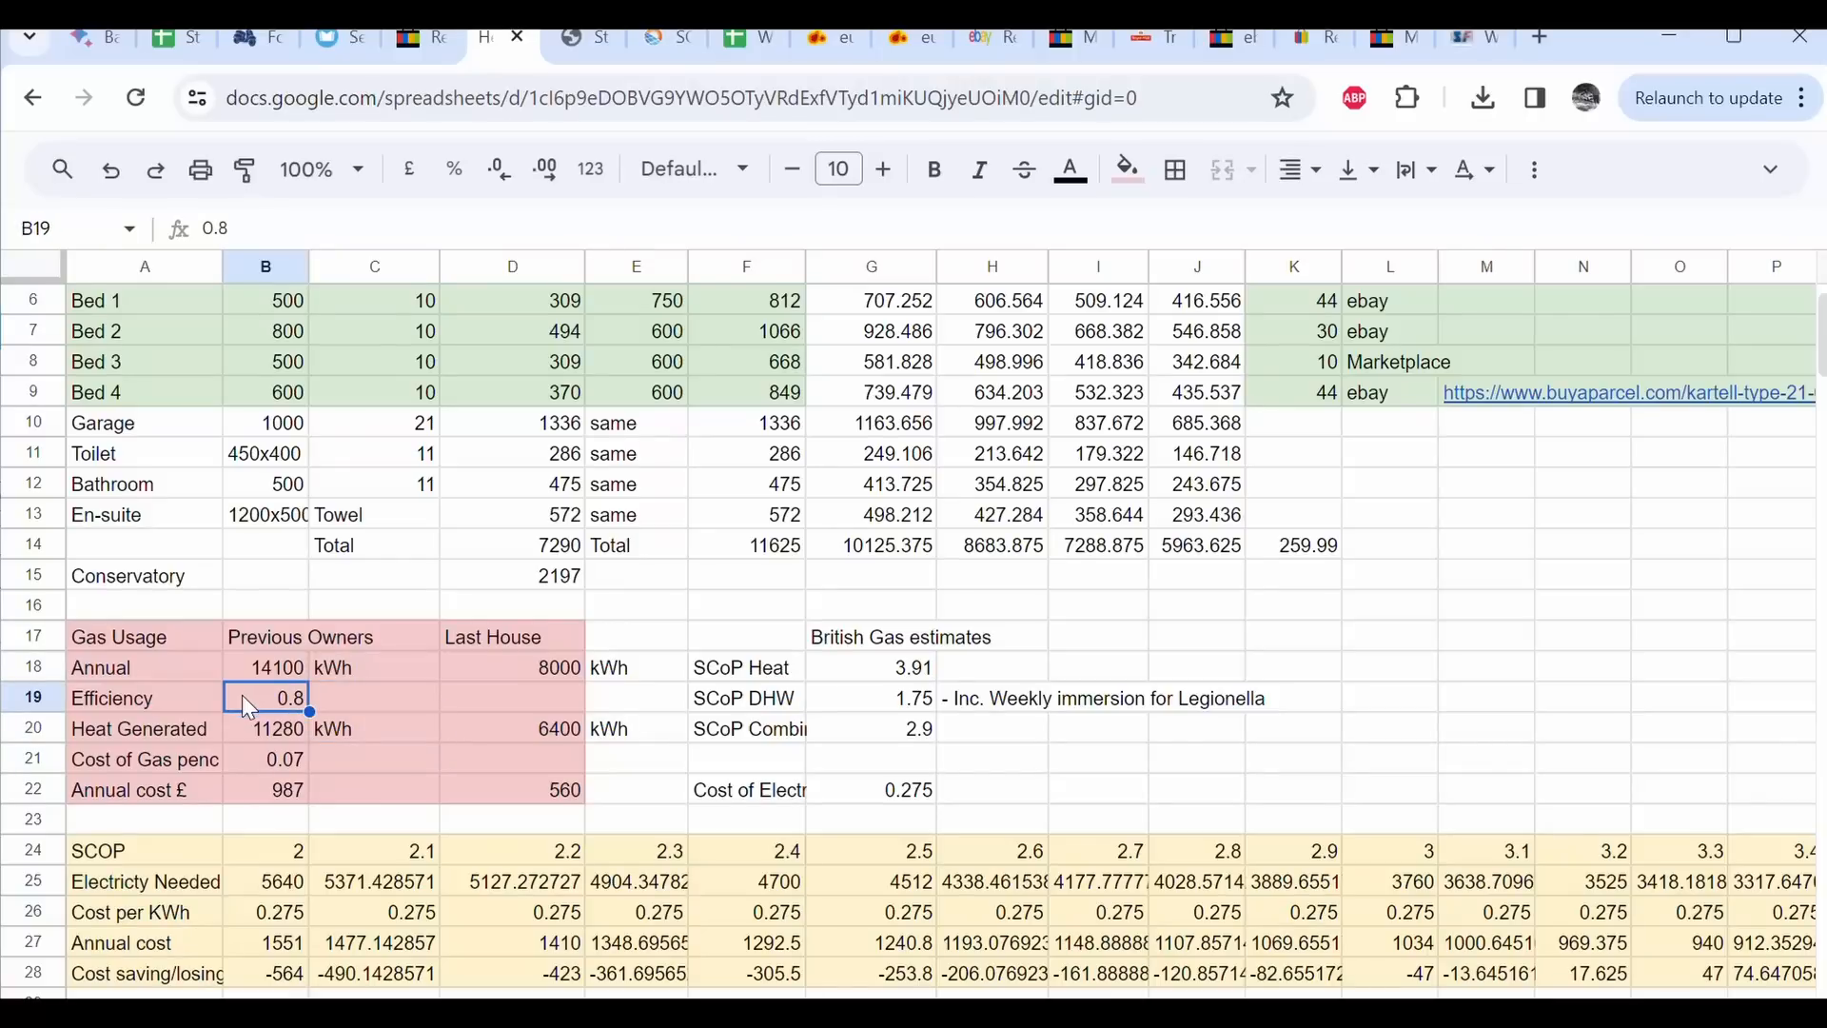
click(374, 697)
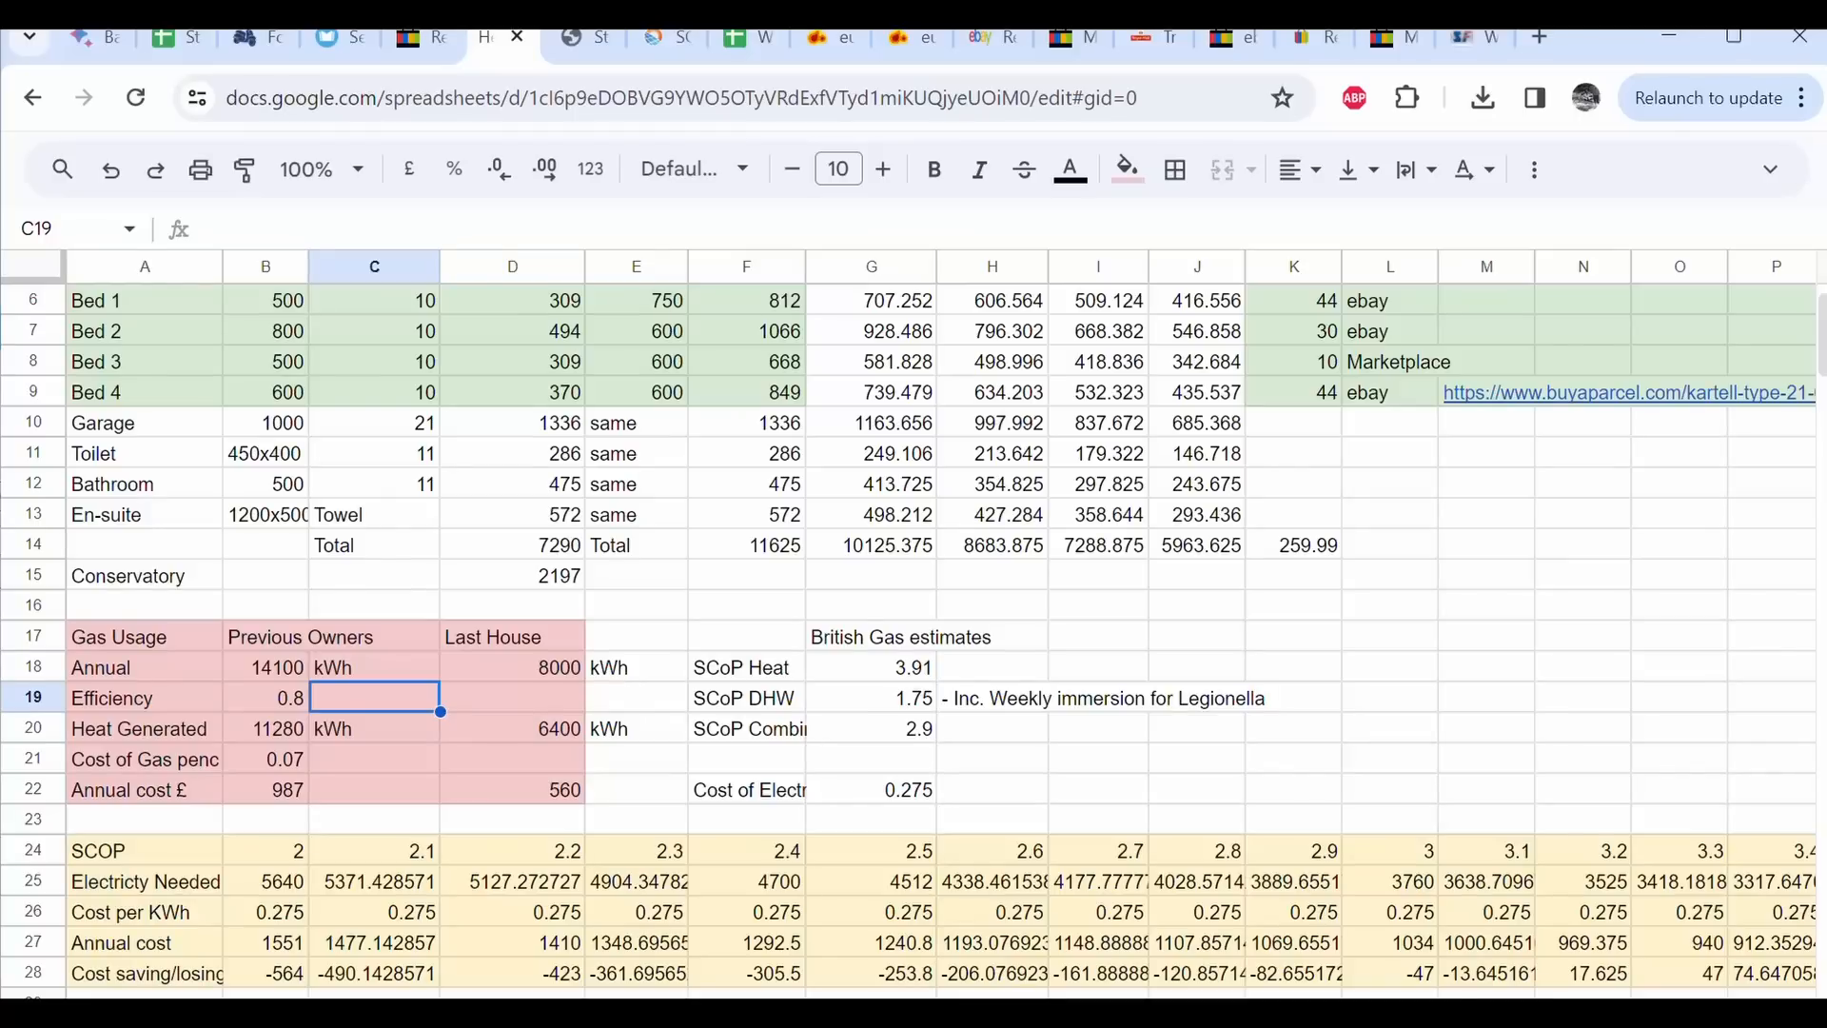
- Check the cost saving formulas at CoP 4.3 and 4.4
scroll(right, 3)
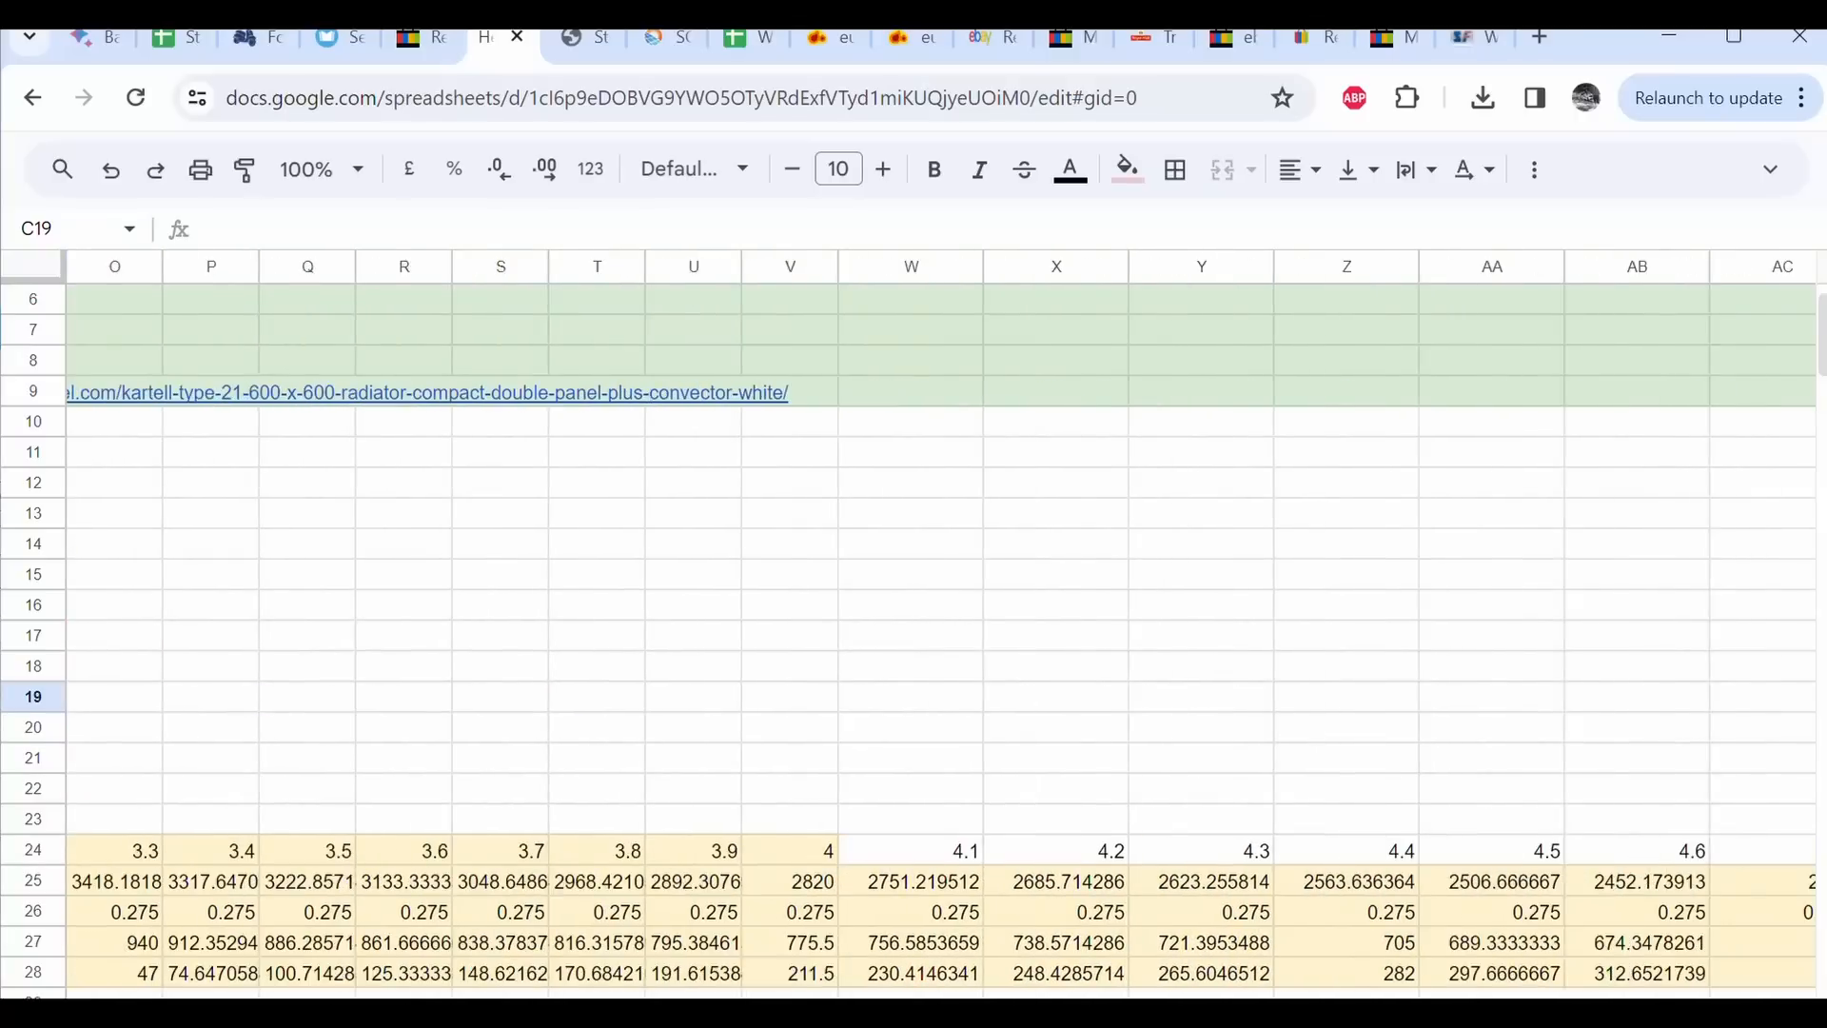
scroll(right, 3)
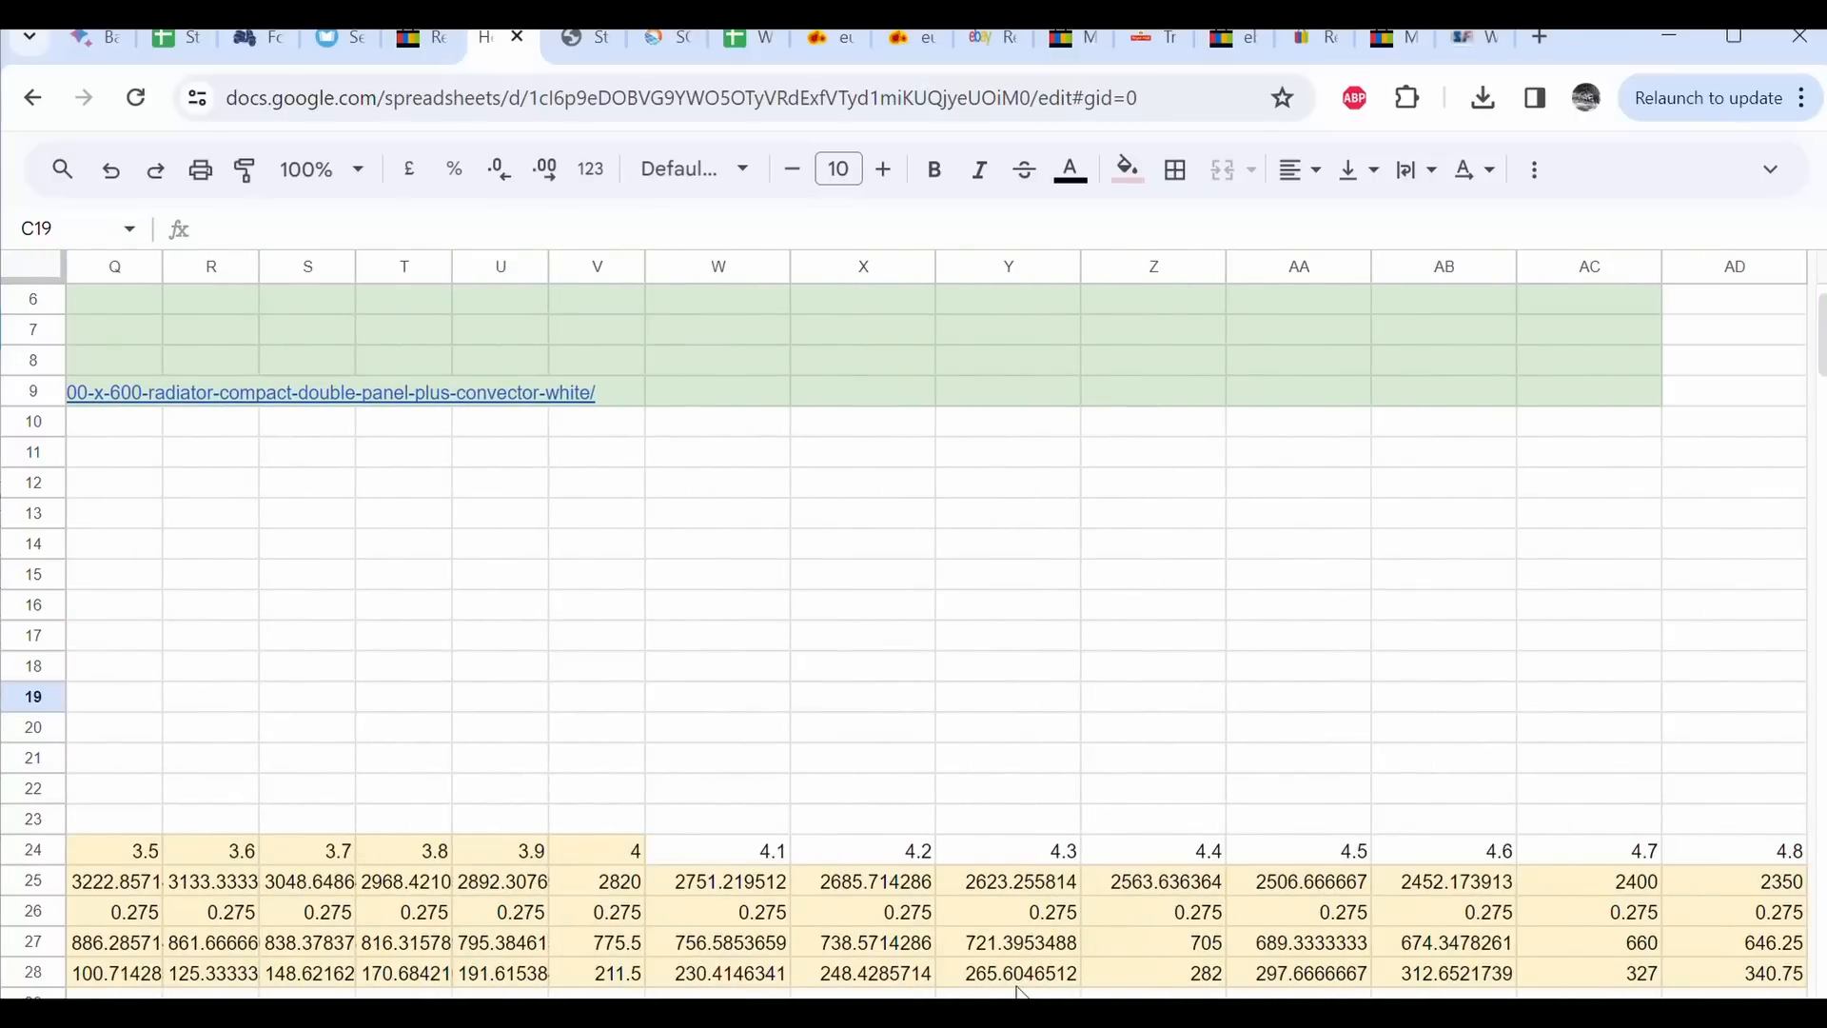
click(1008, 973)
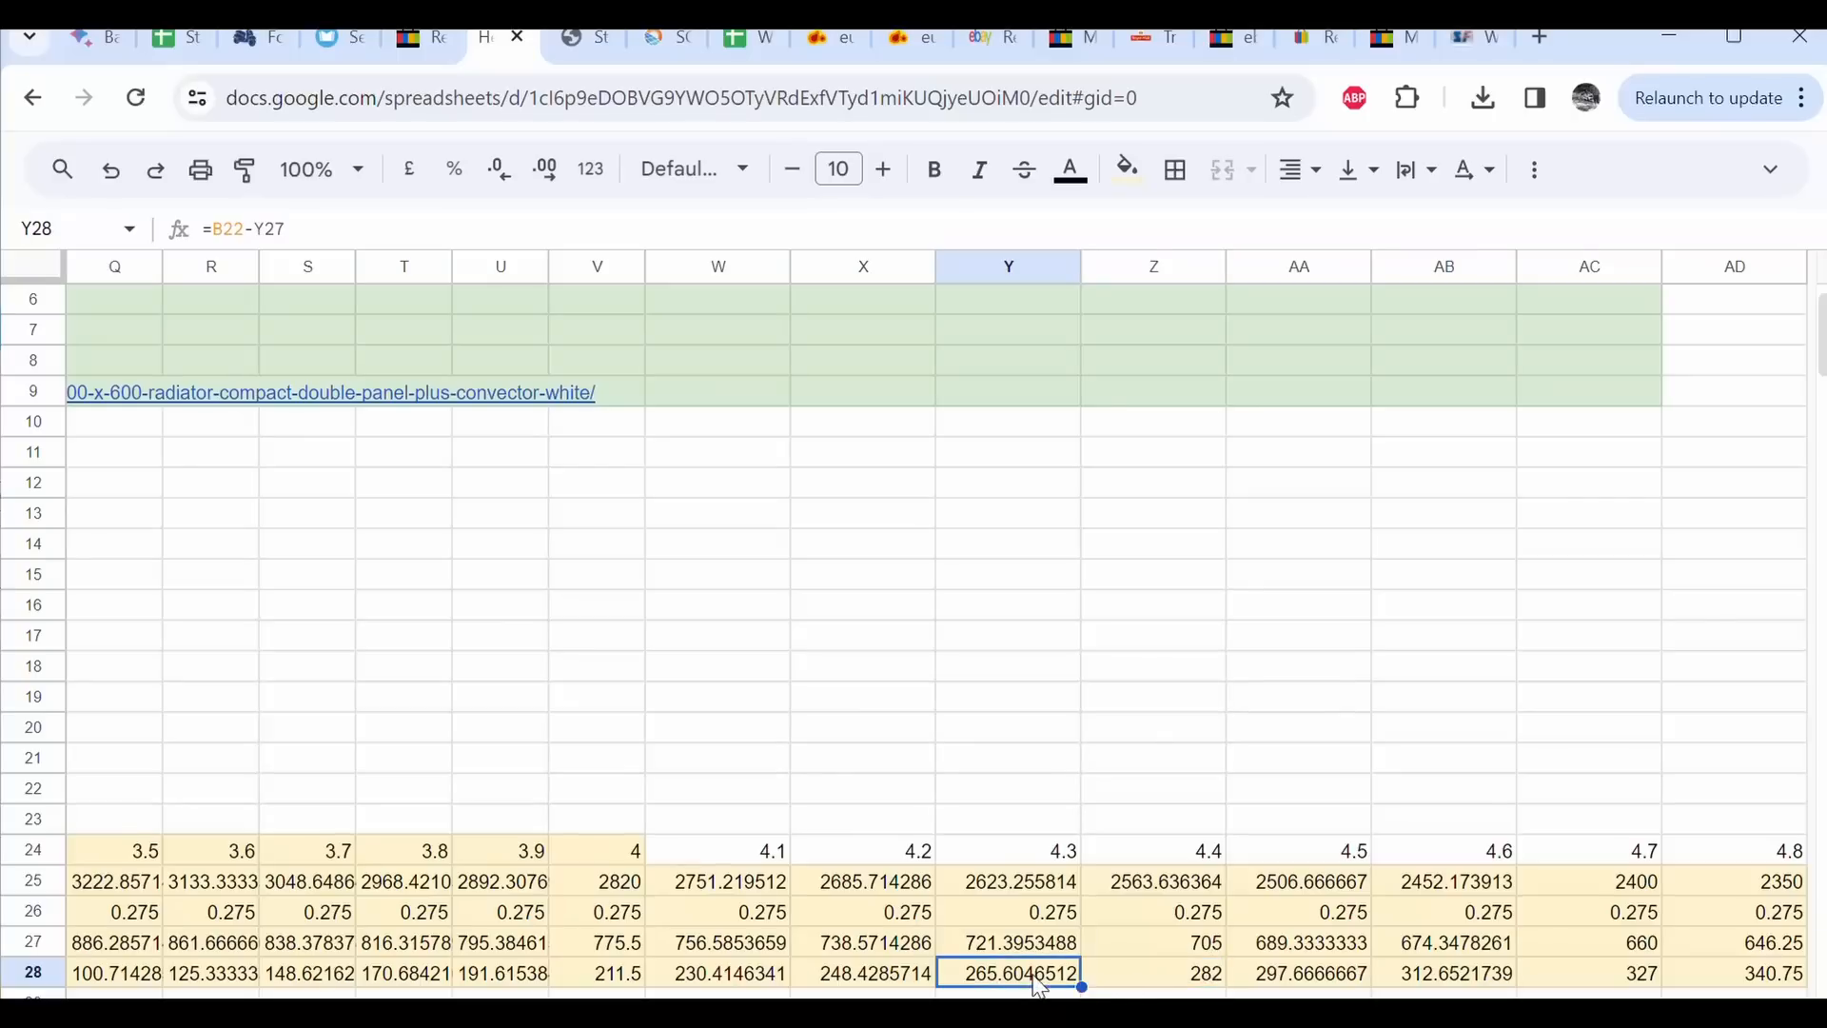
click(1153, 972)
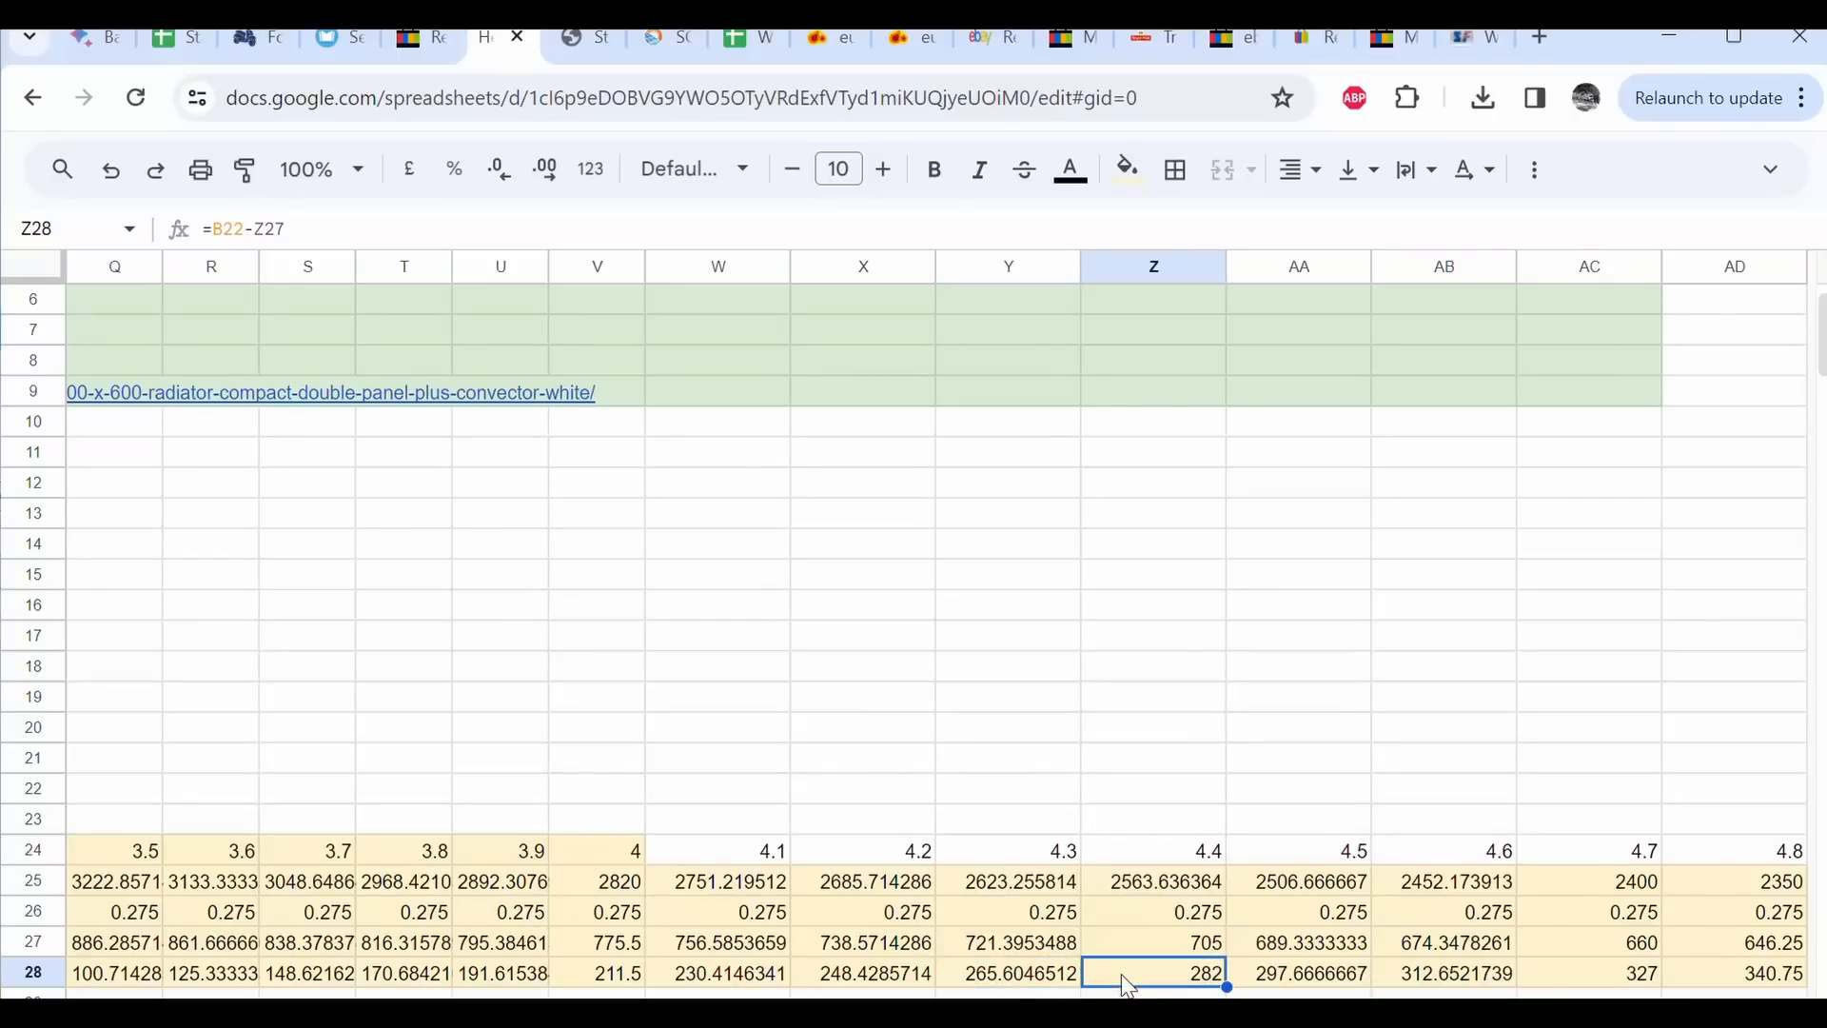
scroll(left, 3)
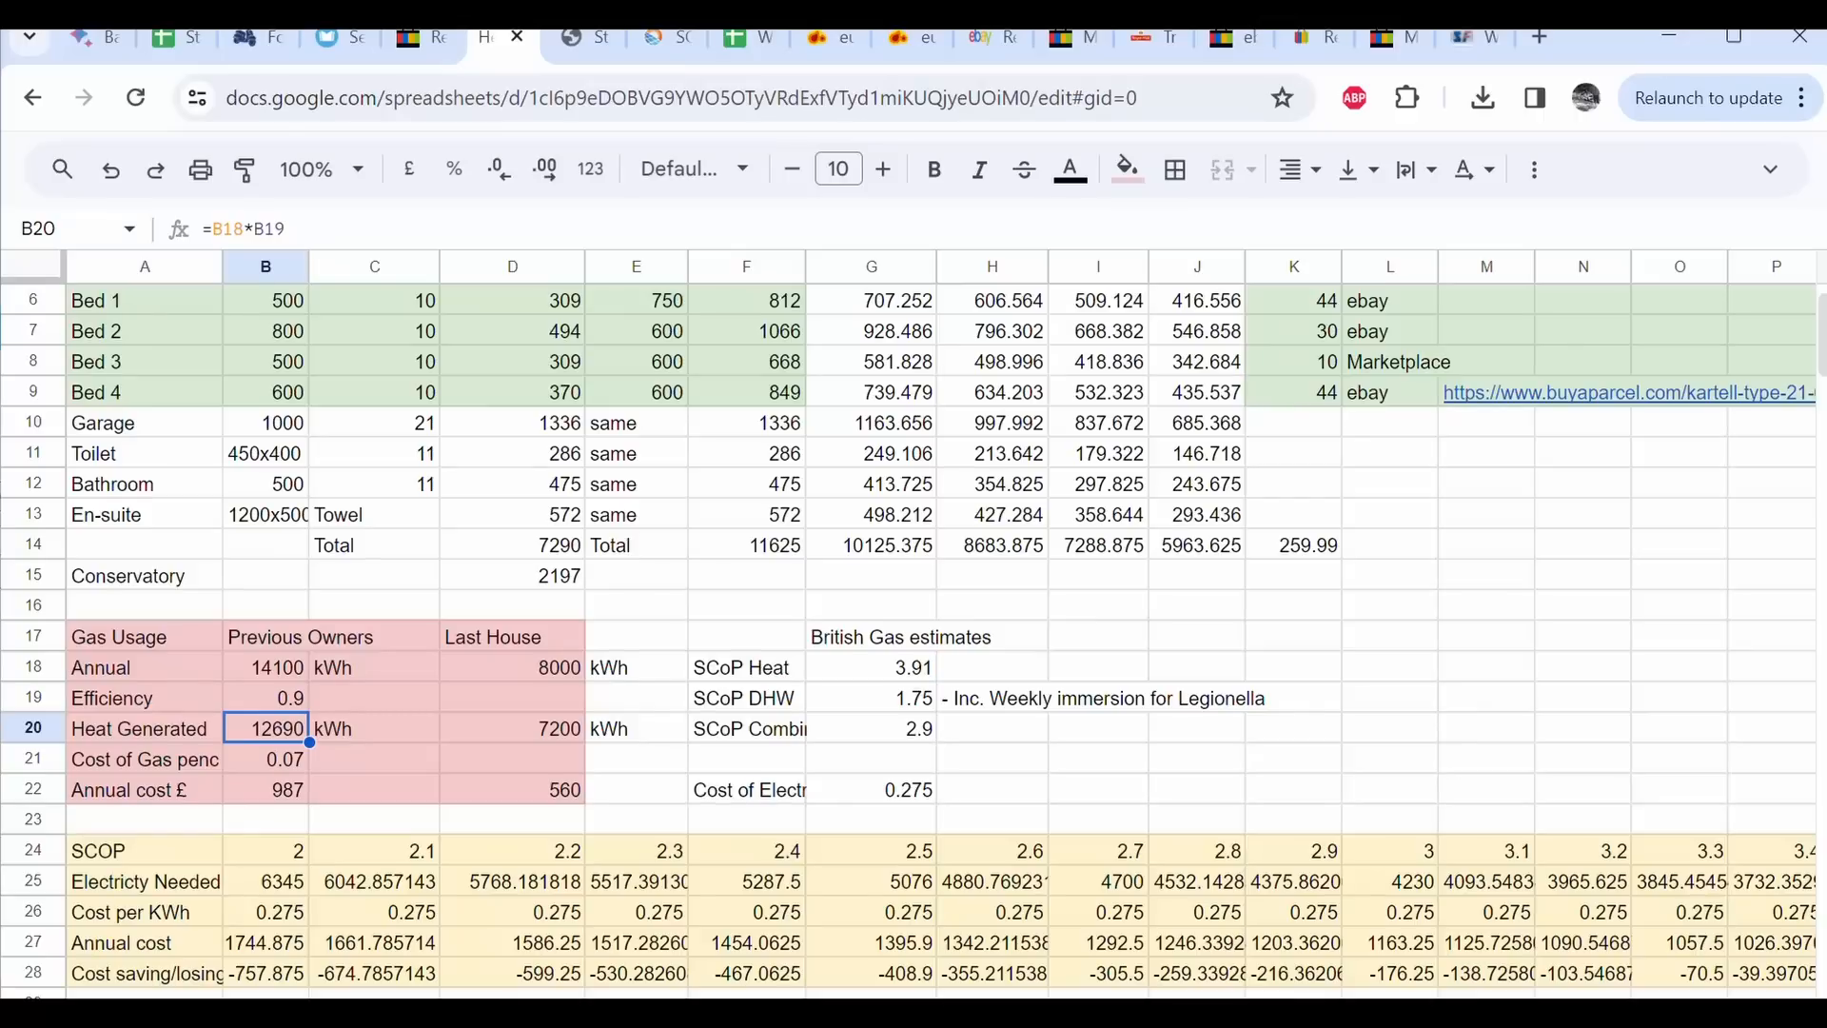
- Recheck the cost savings at CoP 4.3 and 4.4 after the efficiency change
scroll(right, 3)
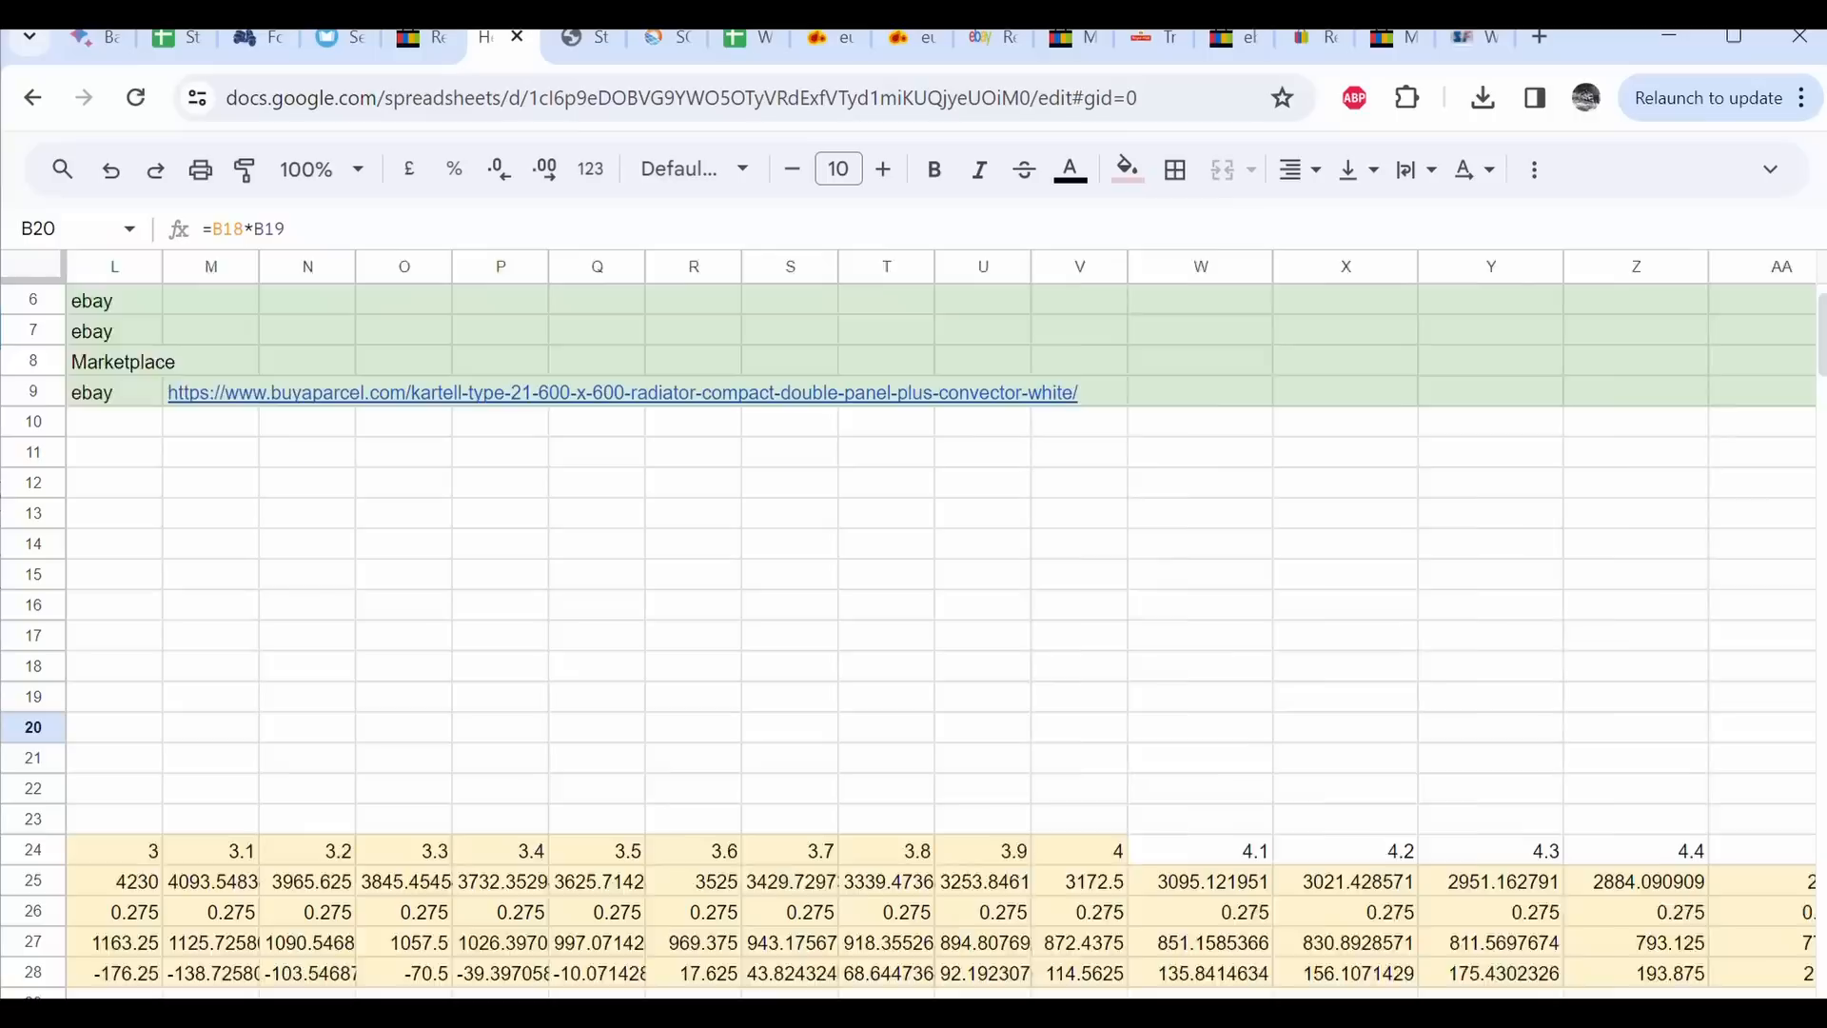
click(1201, 972)
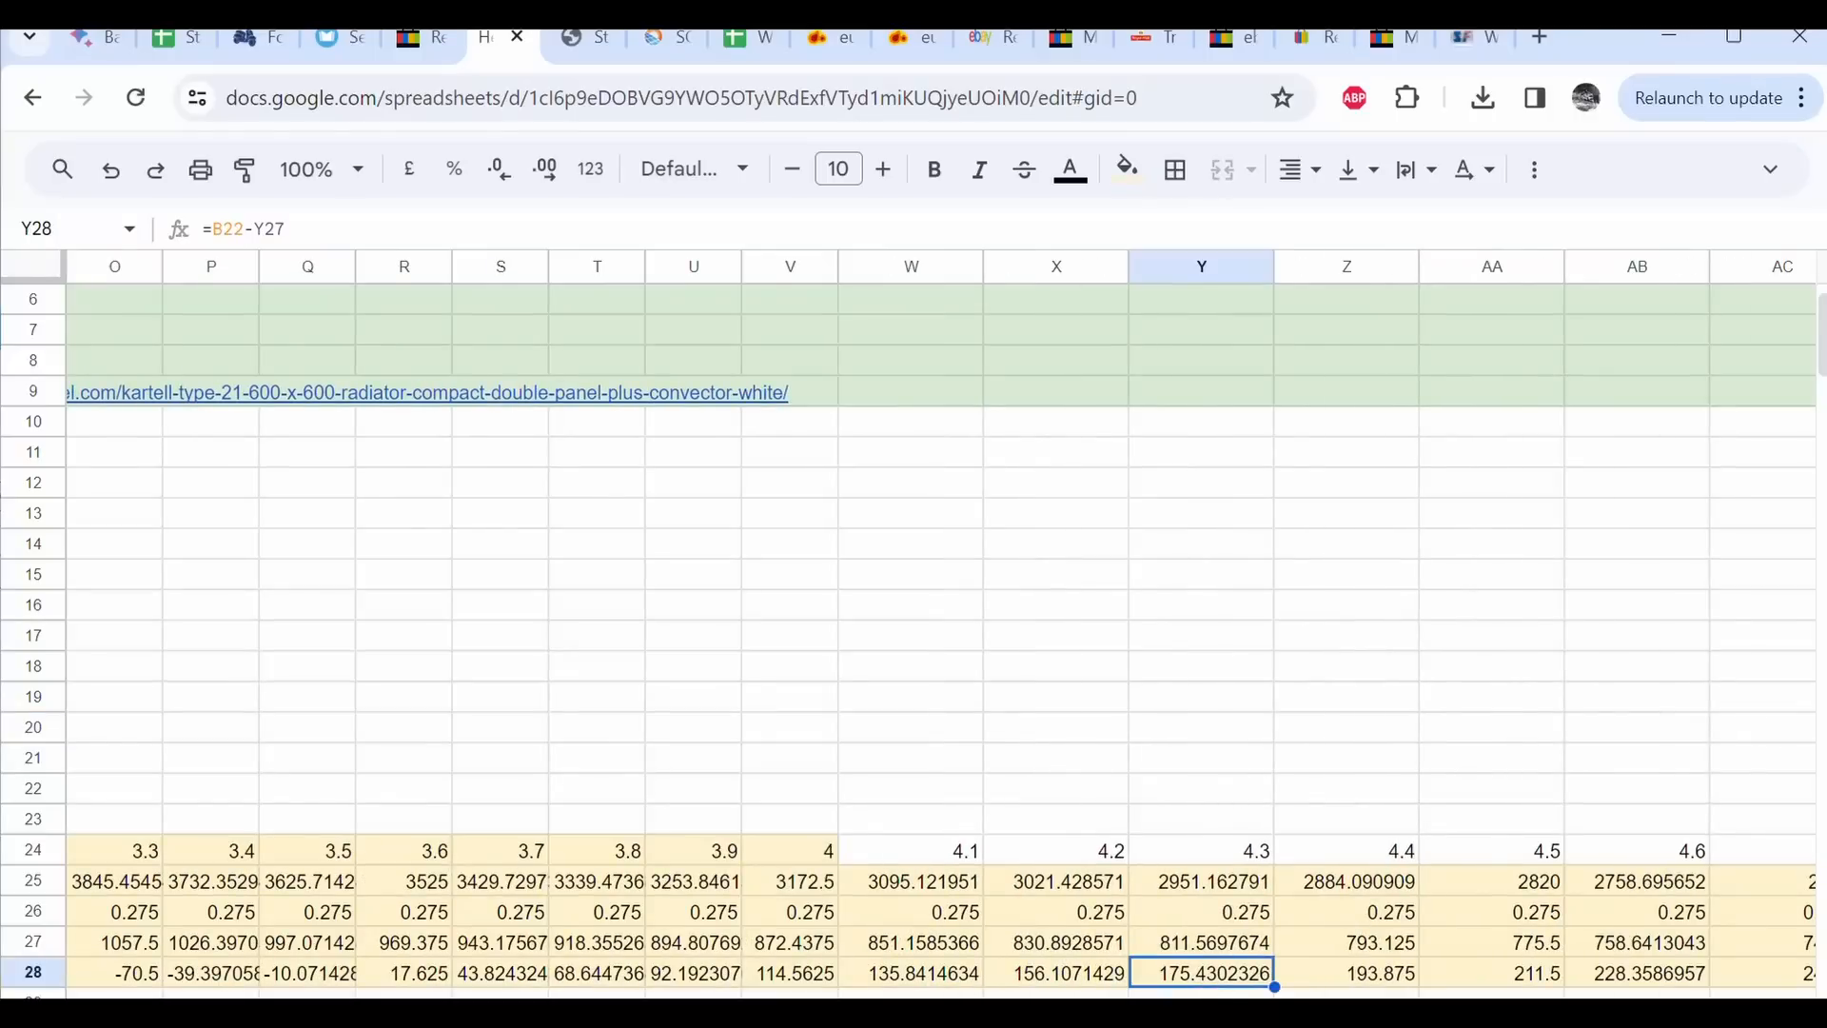
click(1346, 973)
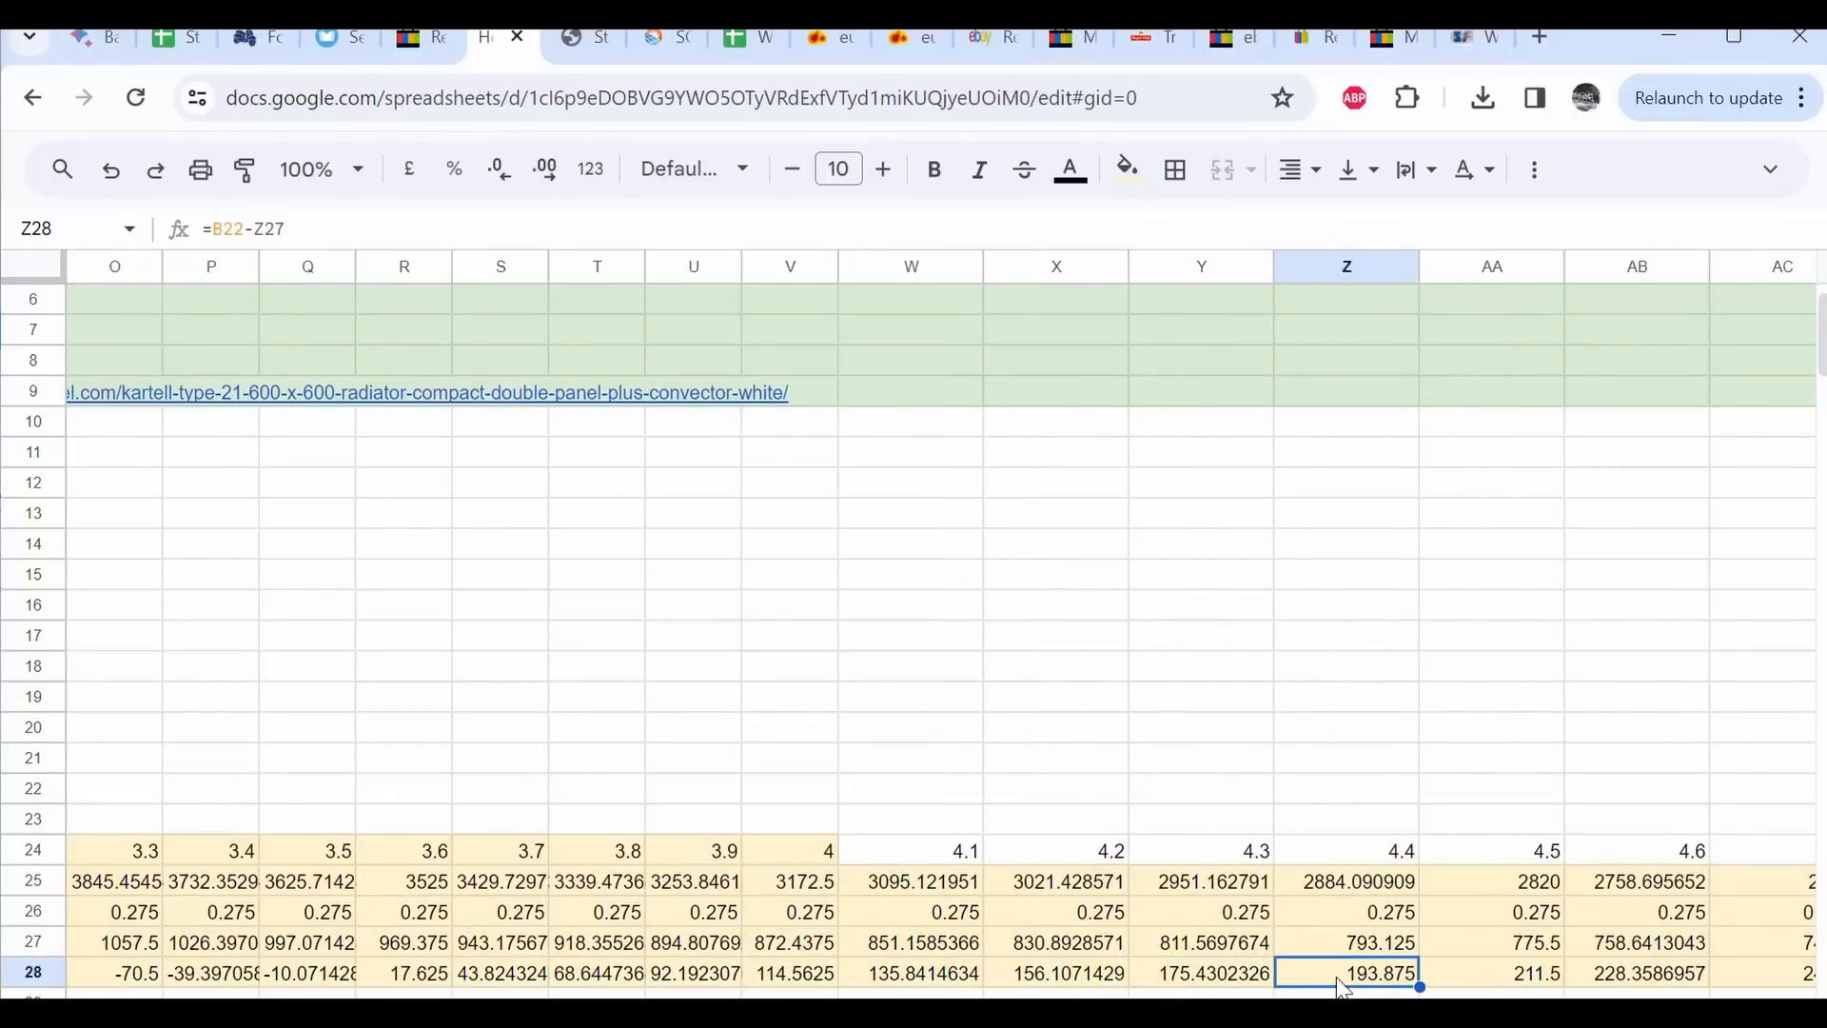
mouse_move(1342, 987)
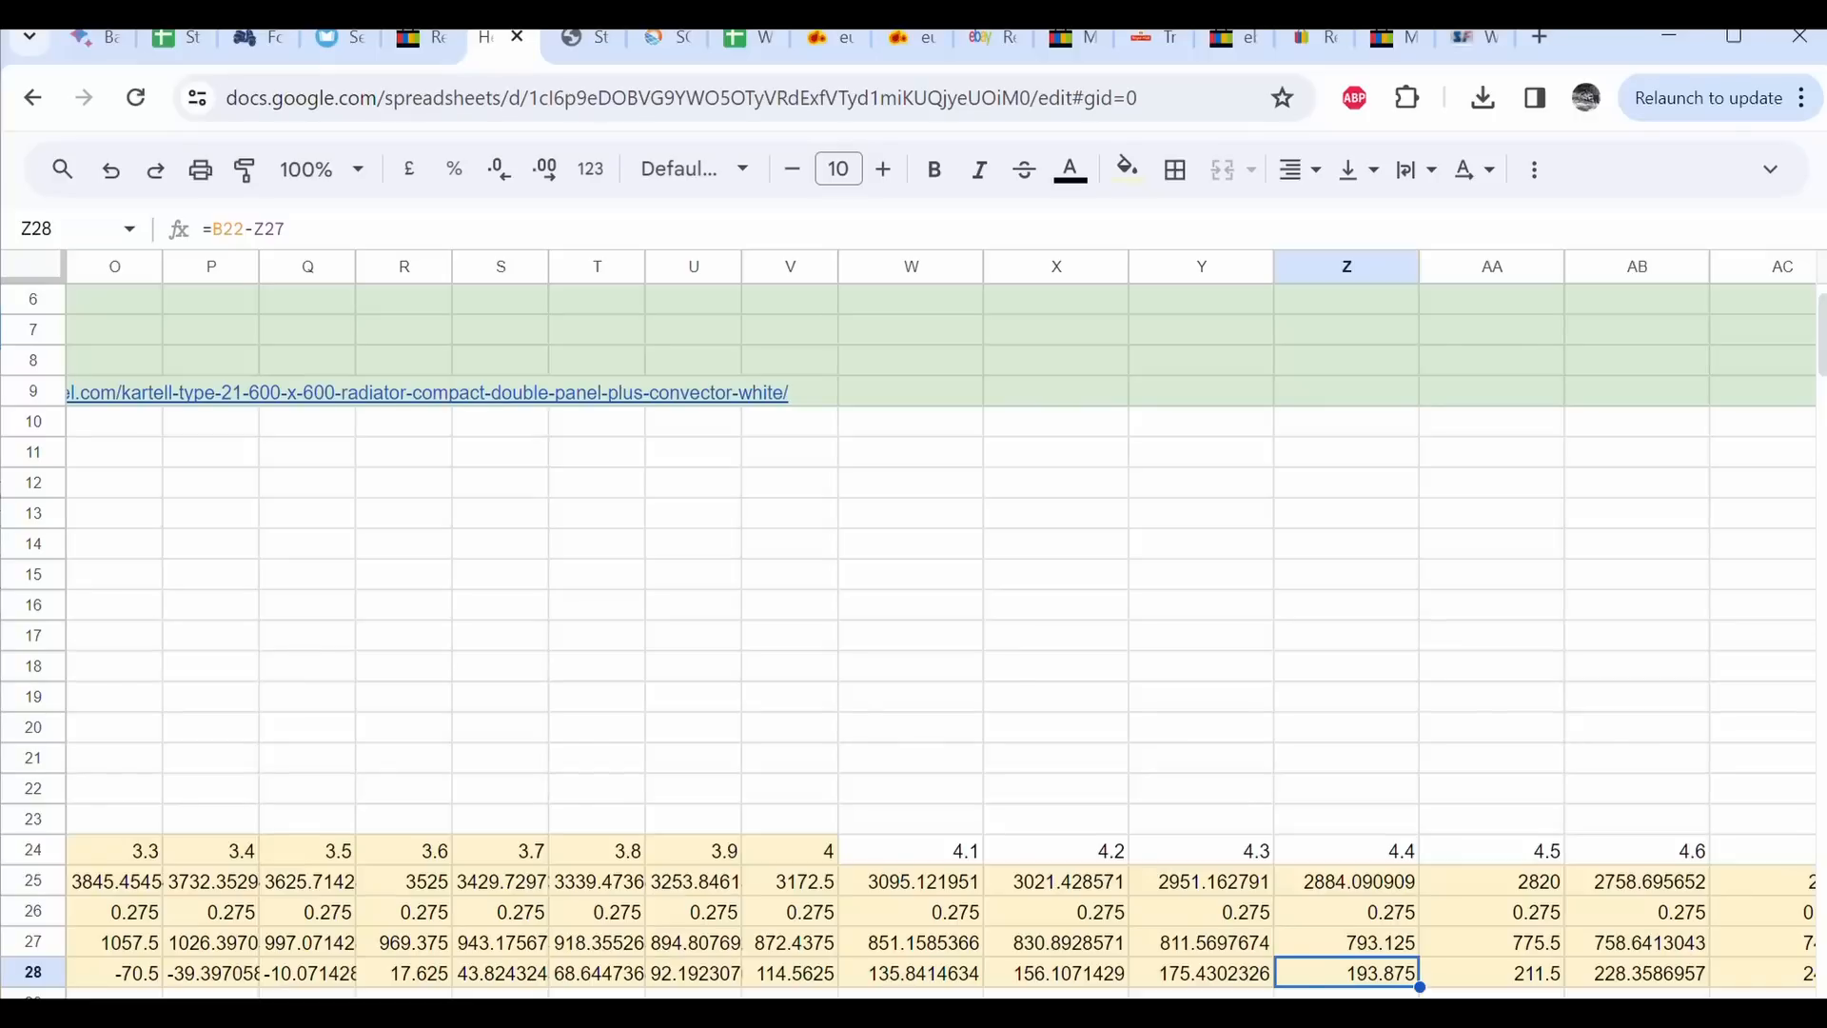
click(1200, 971)
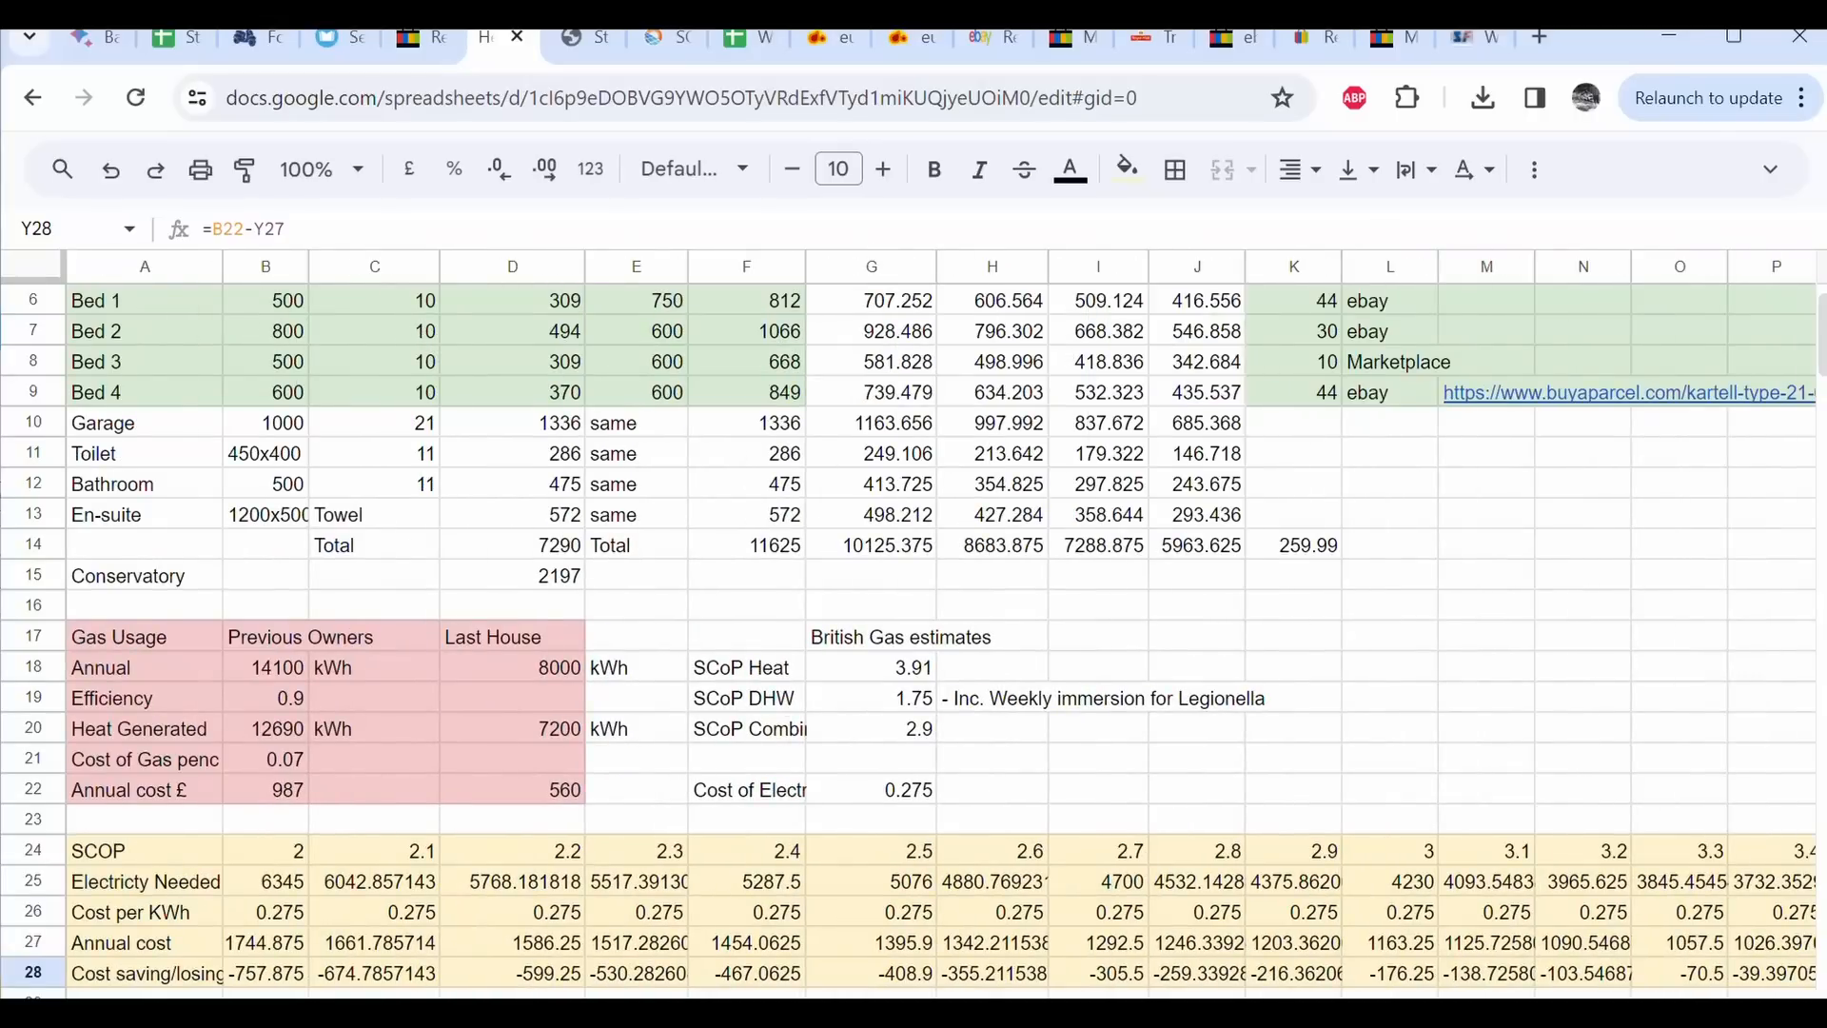
scroll(right, 3)
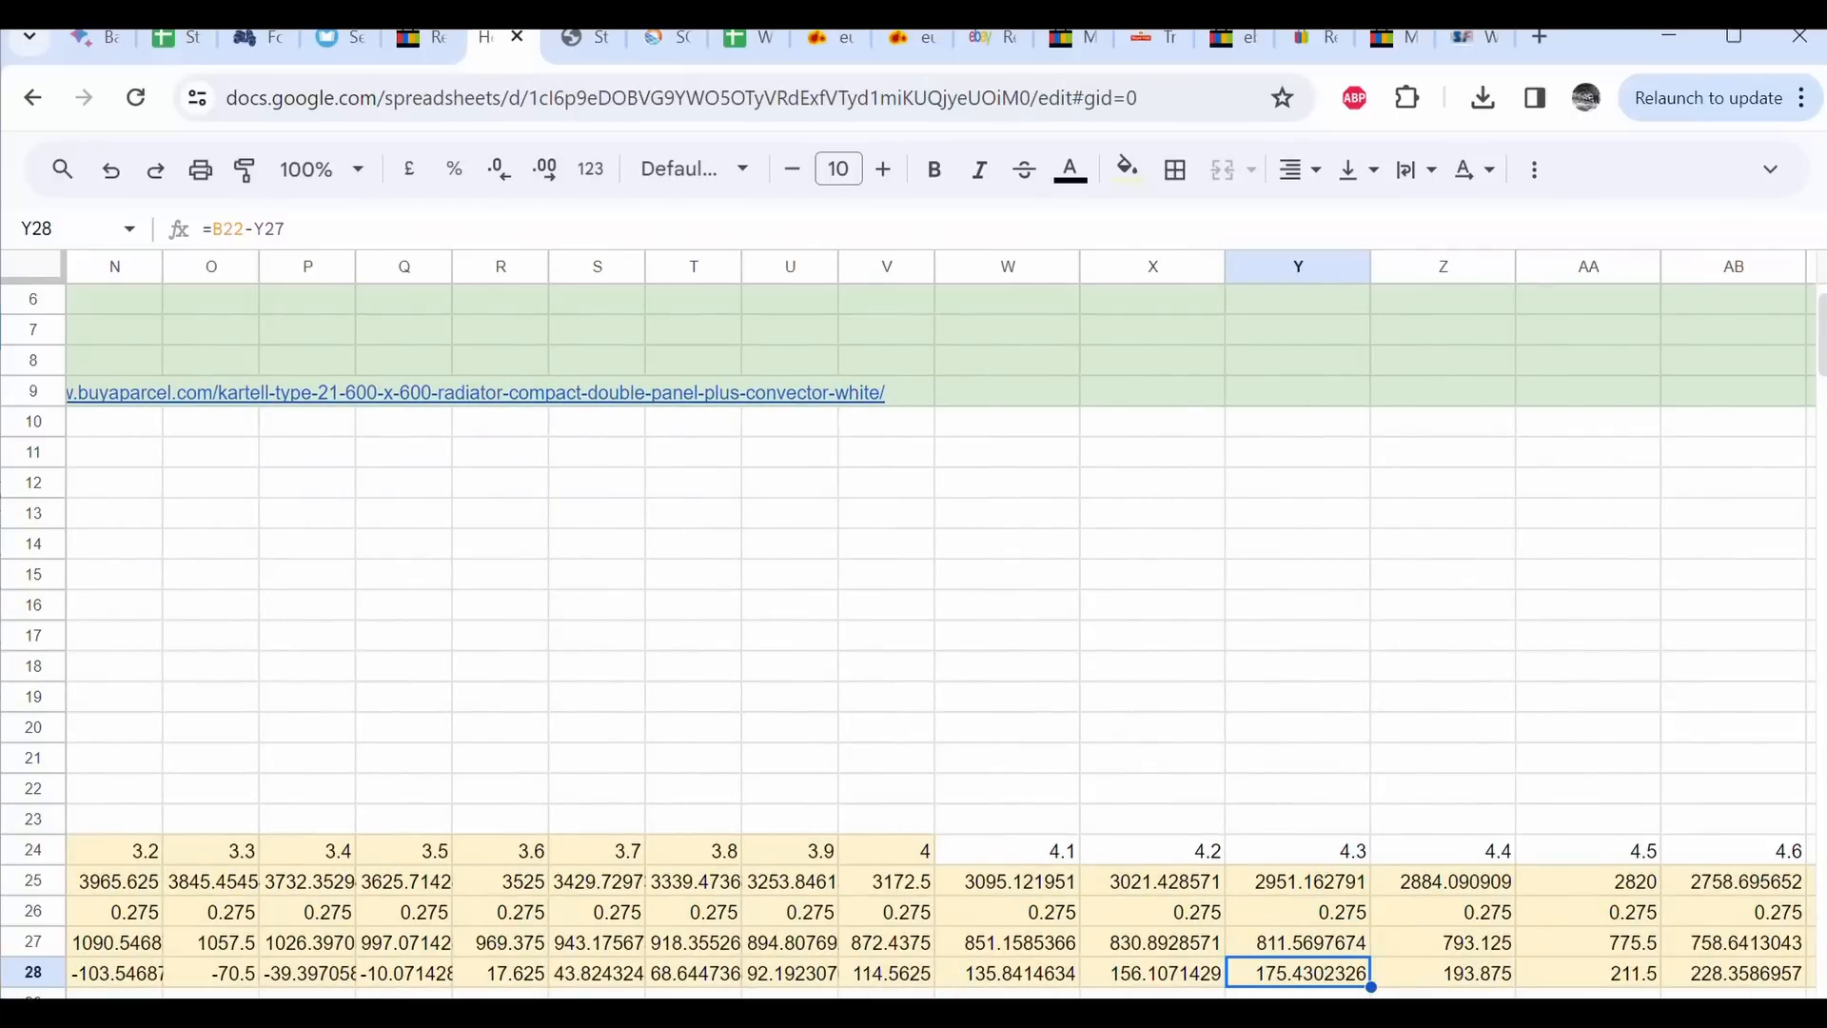
scroll(left, 3)
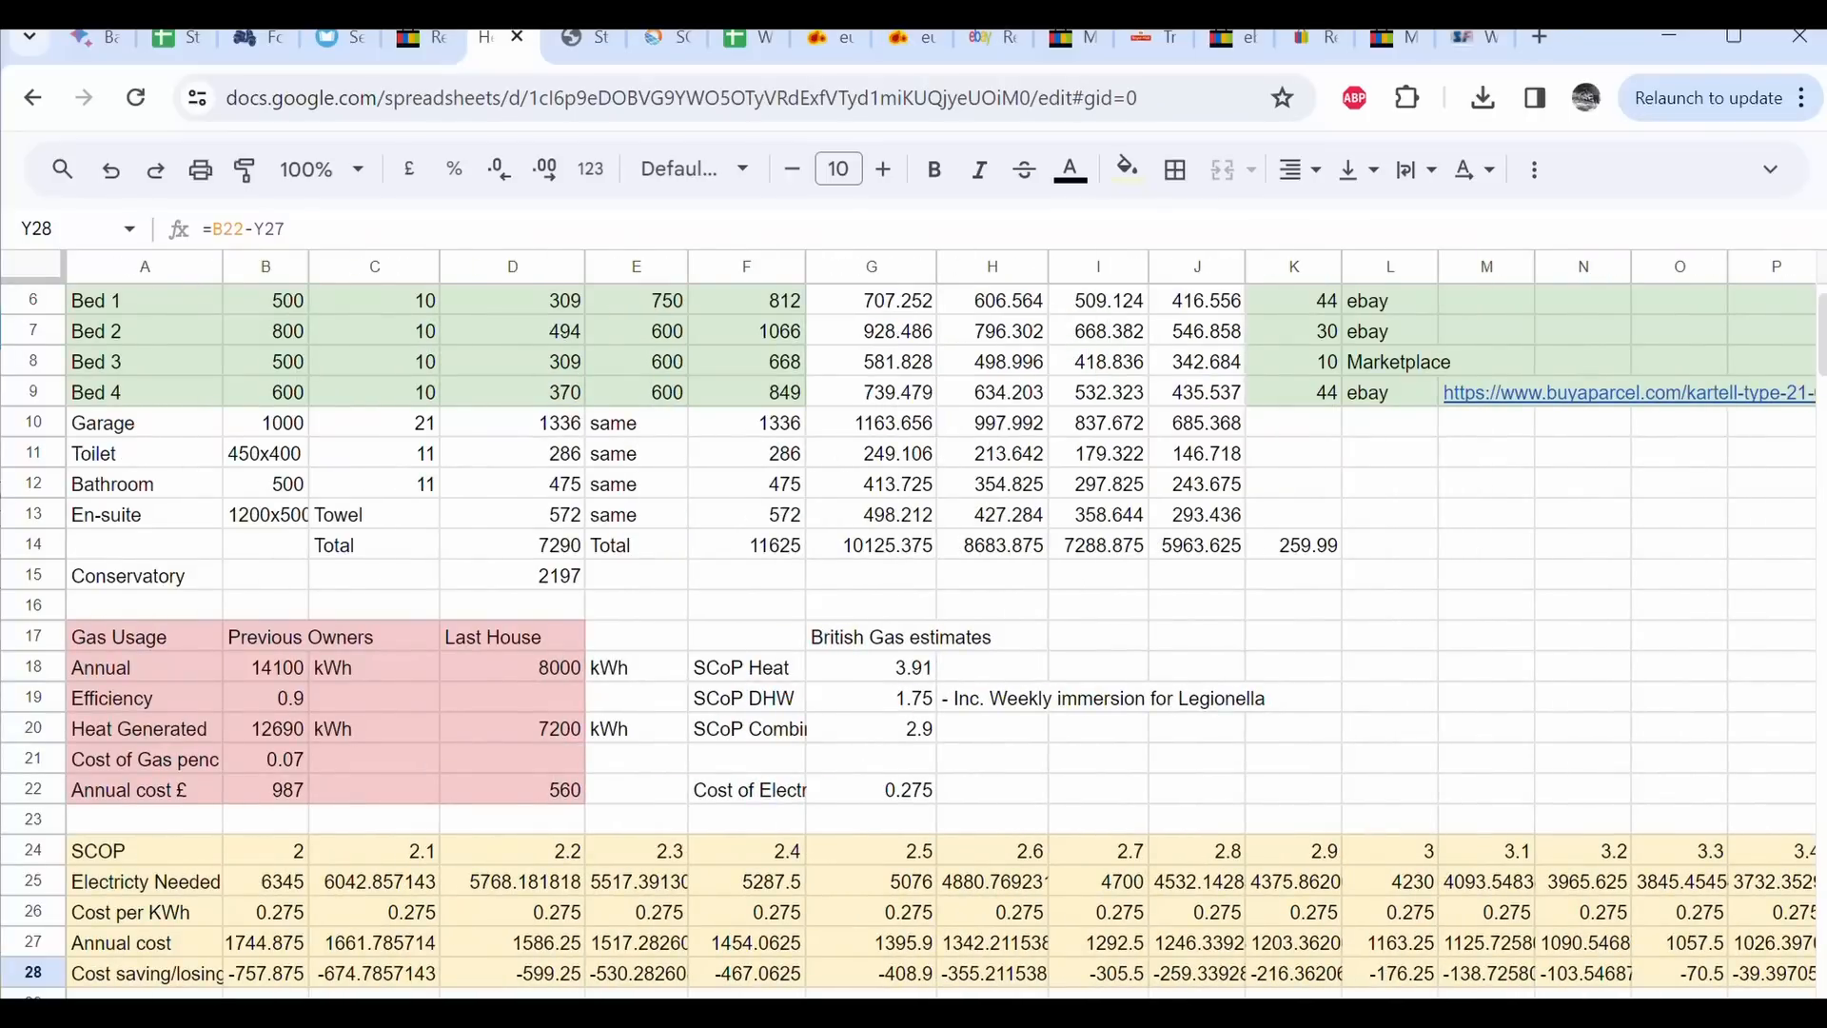
scroll(right, 3)
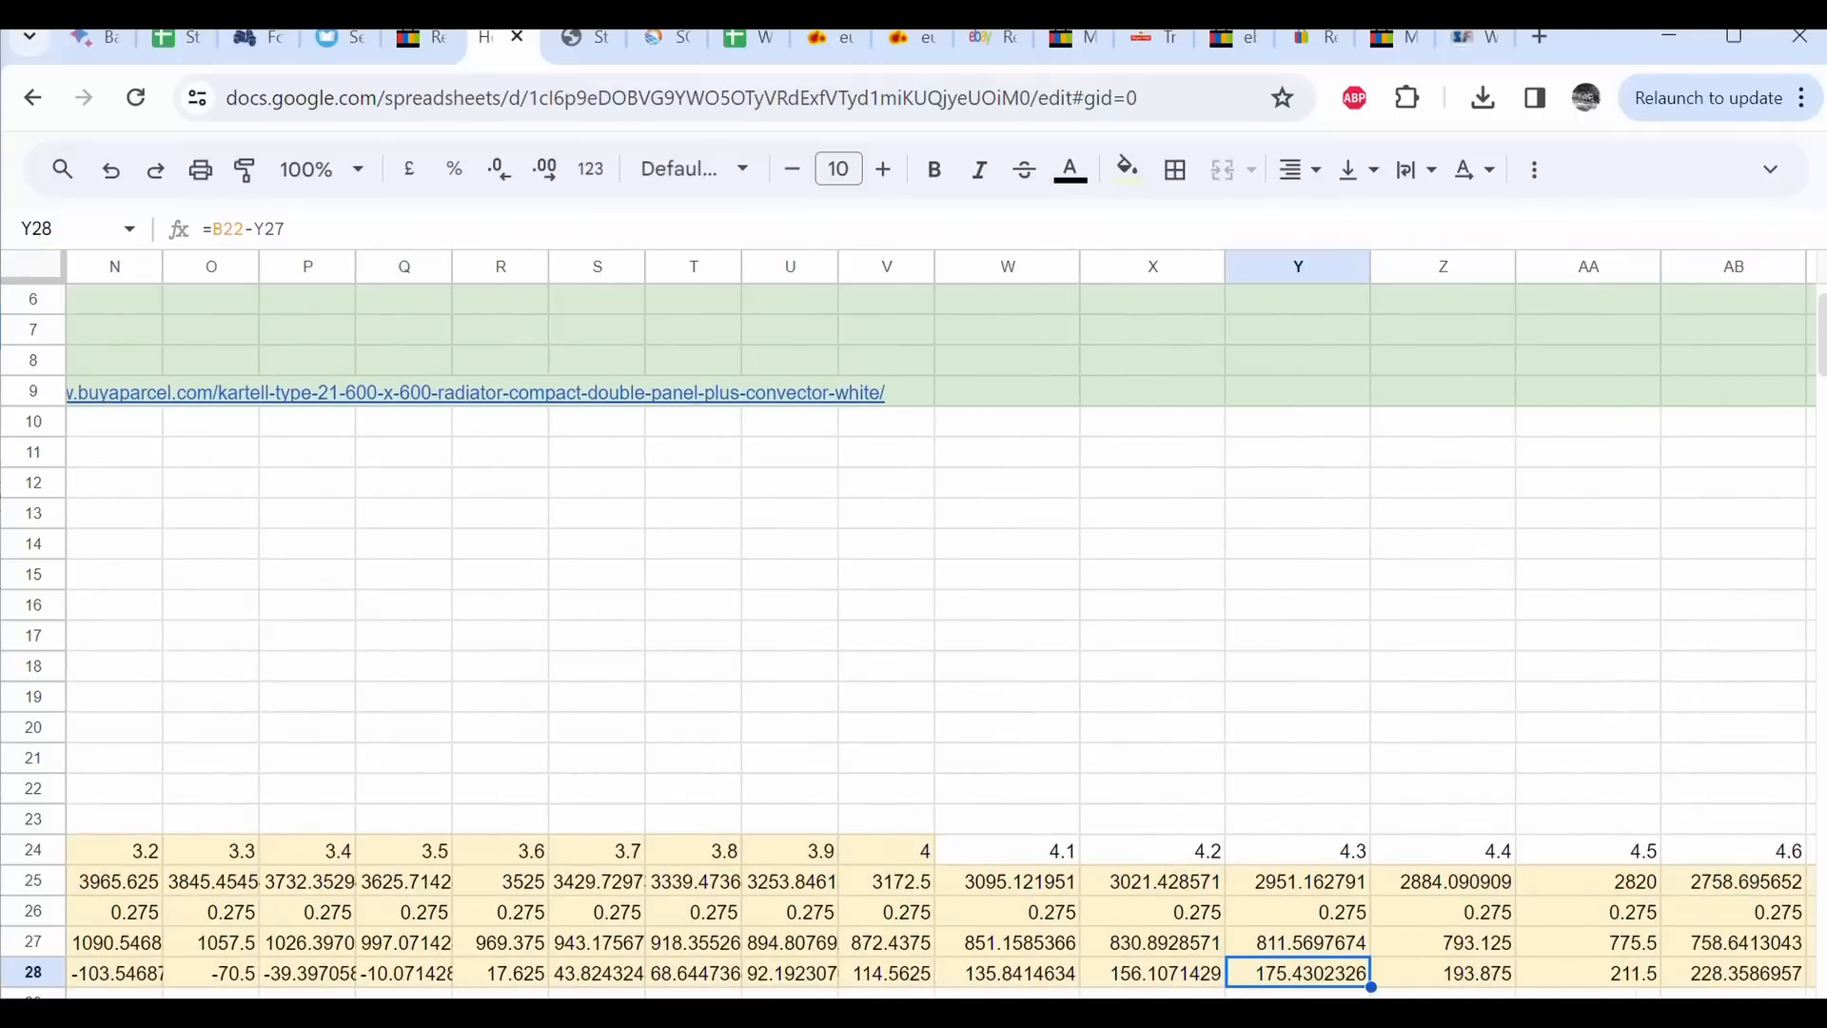
mouse_move(1247, 992)
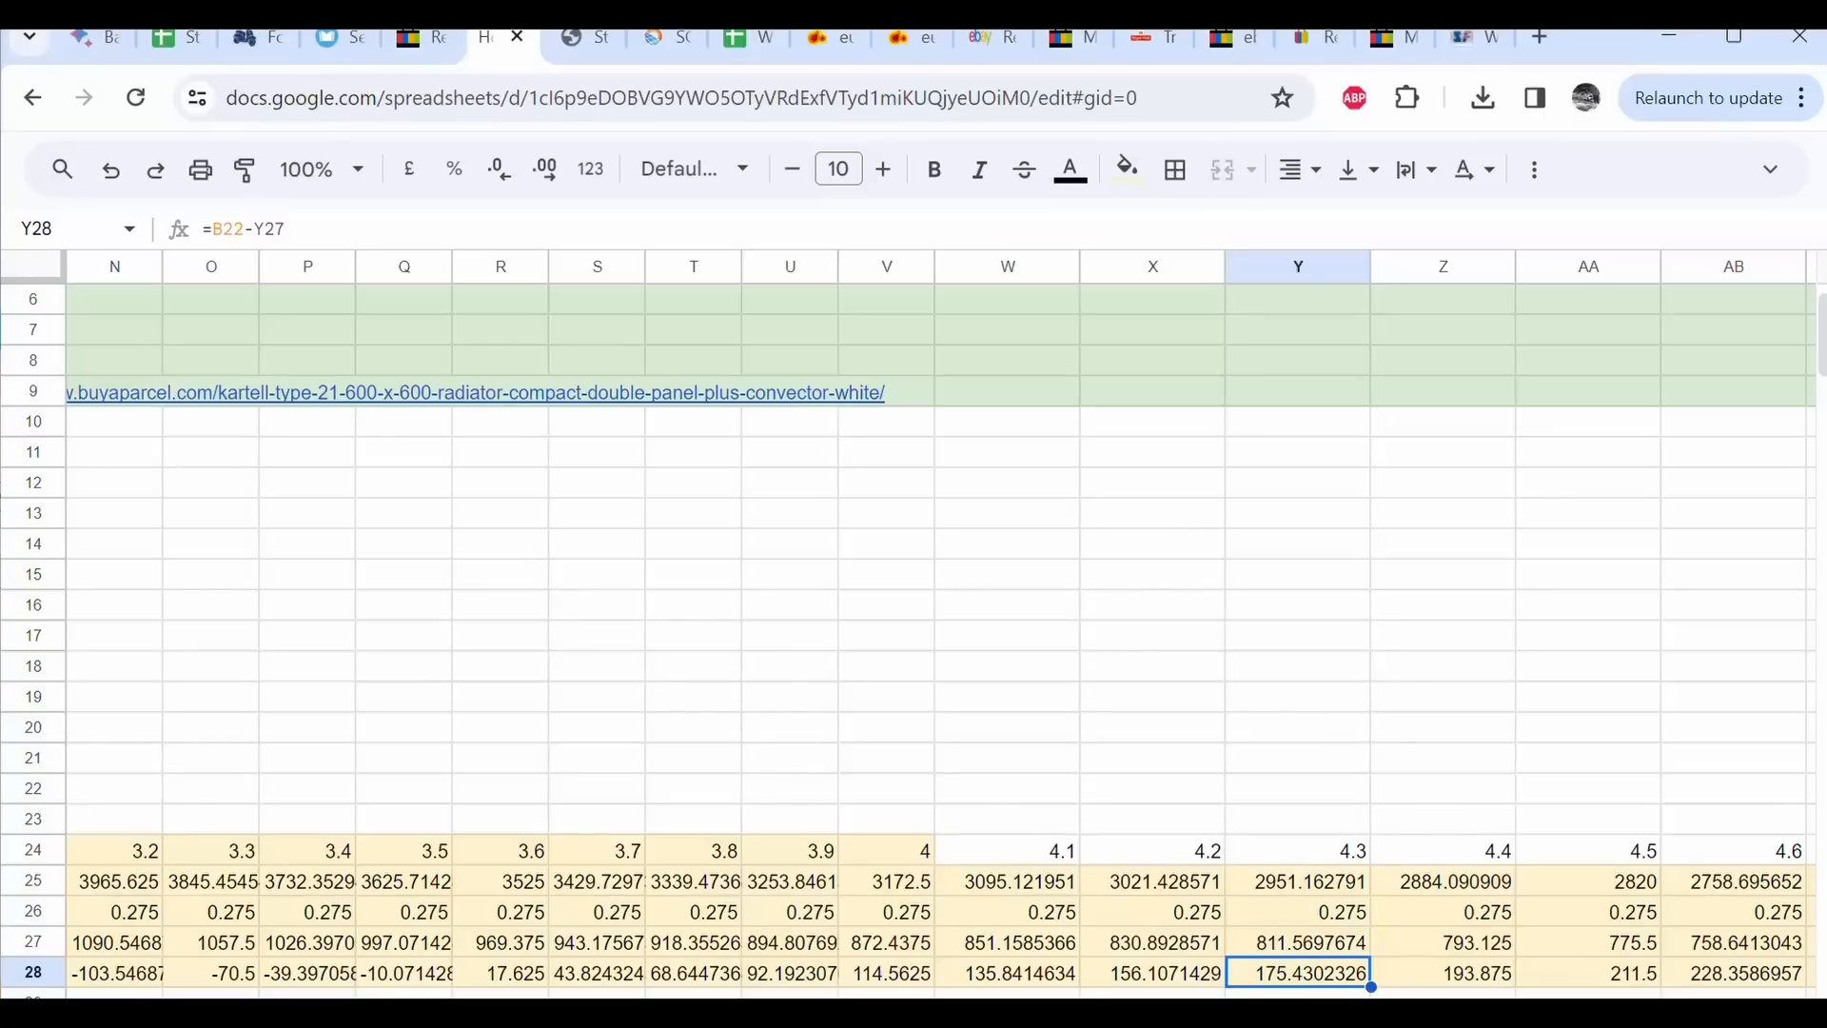
scroll(left, 3)
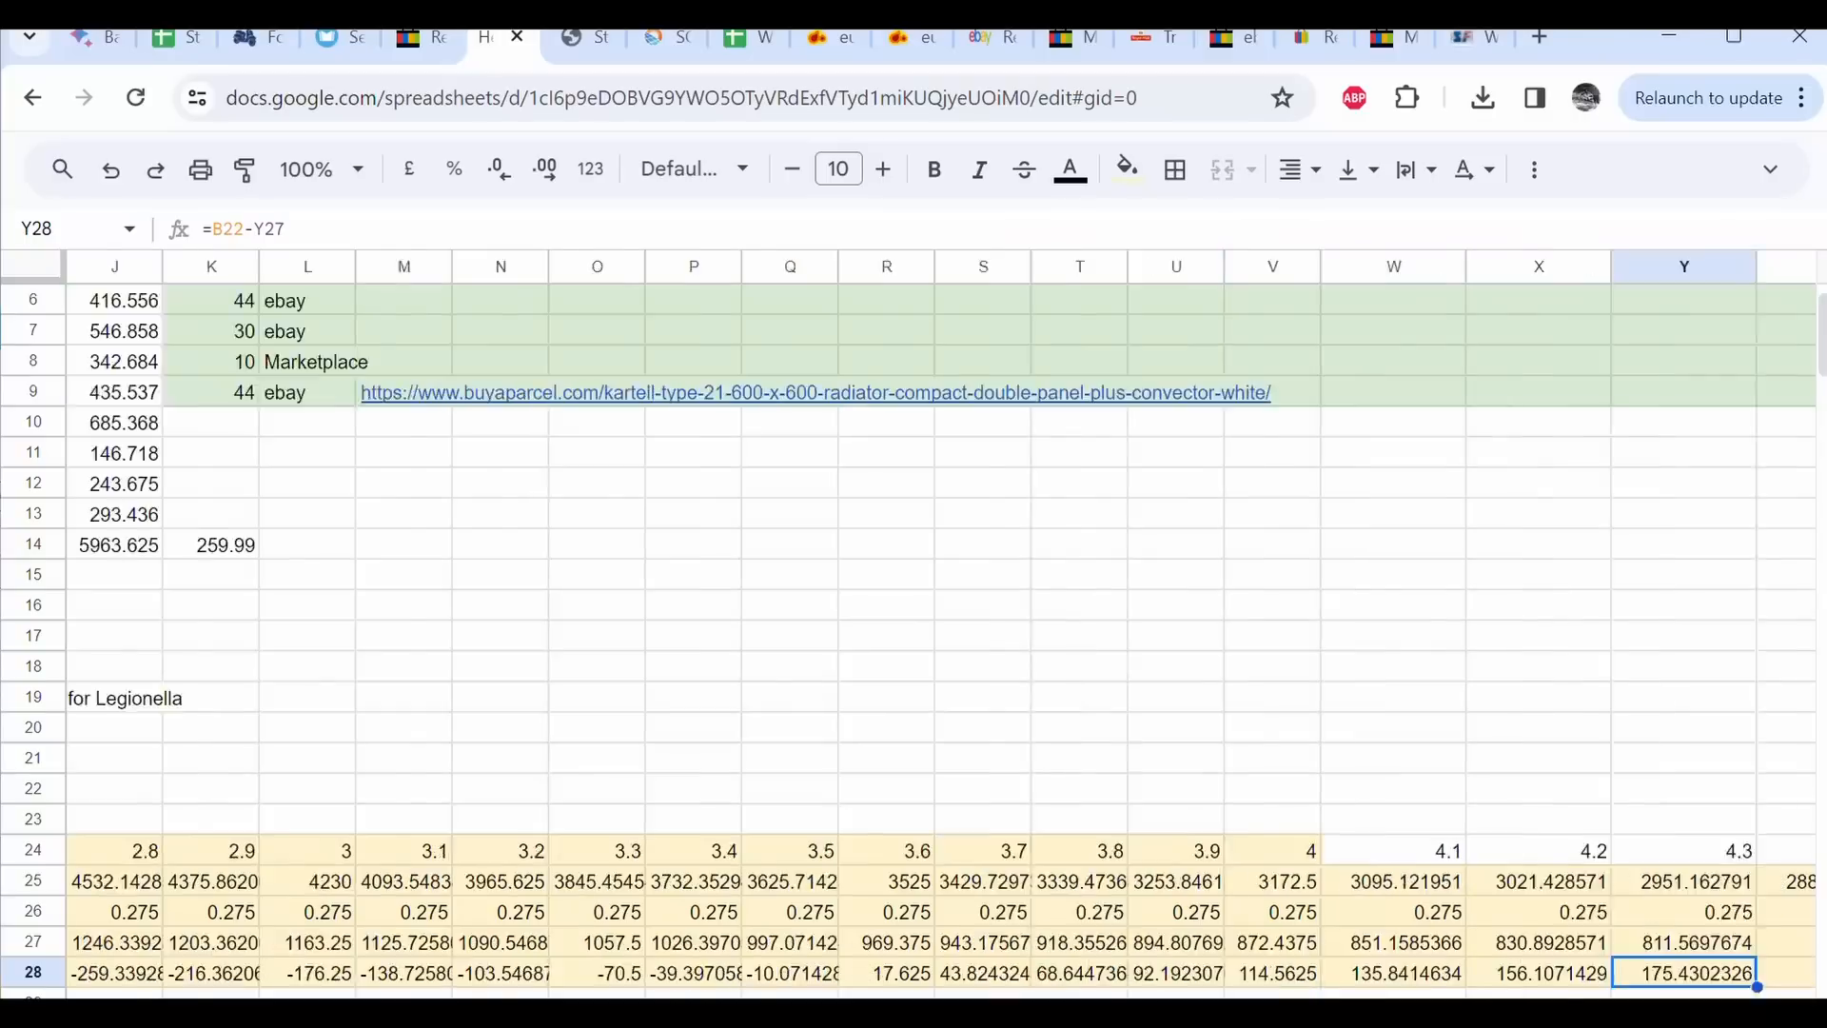
scroll(left, 3)
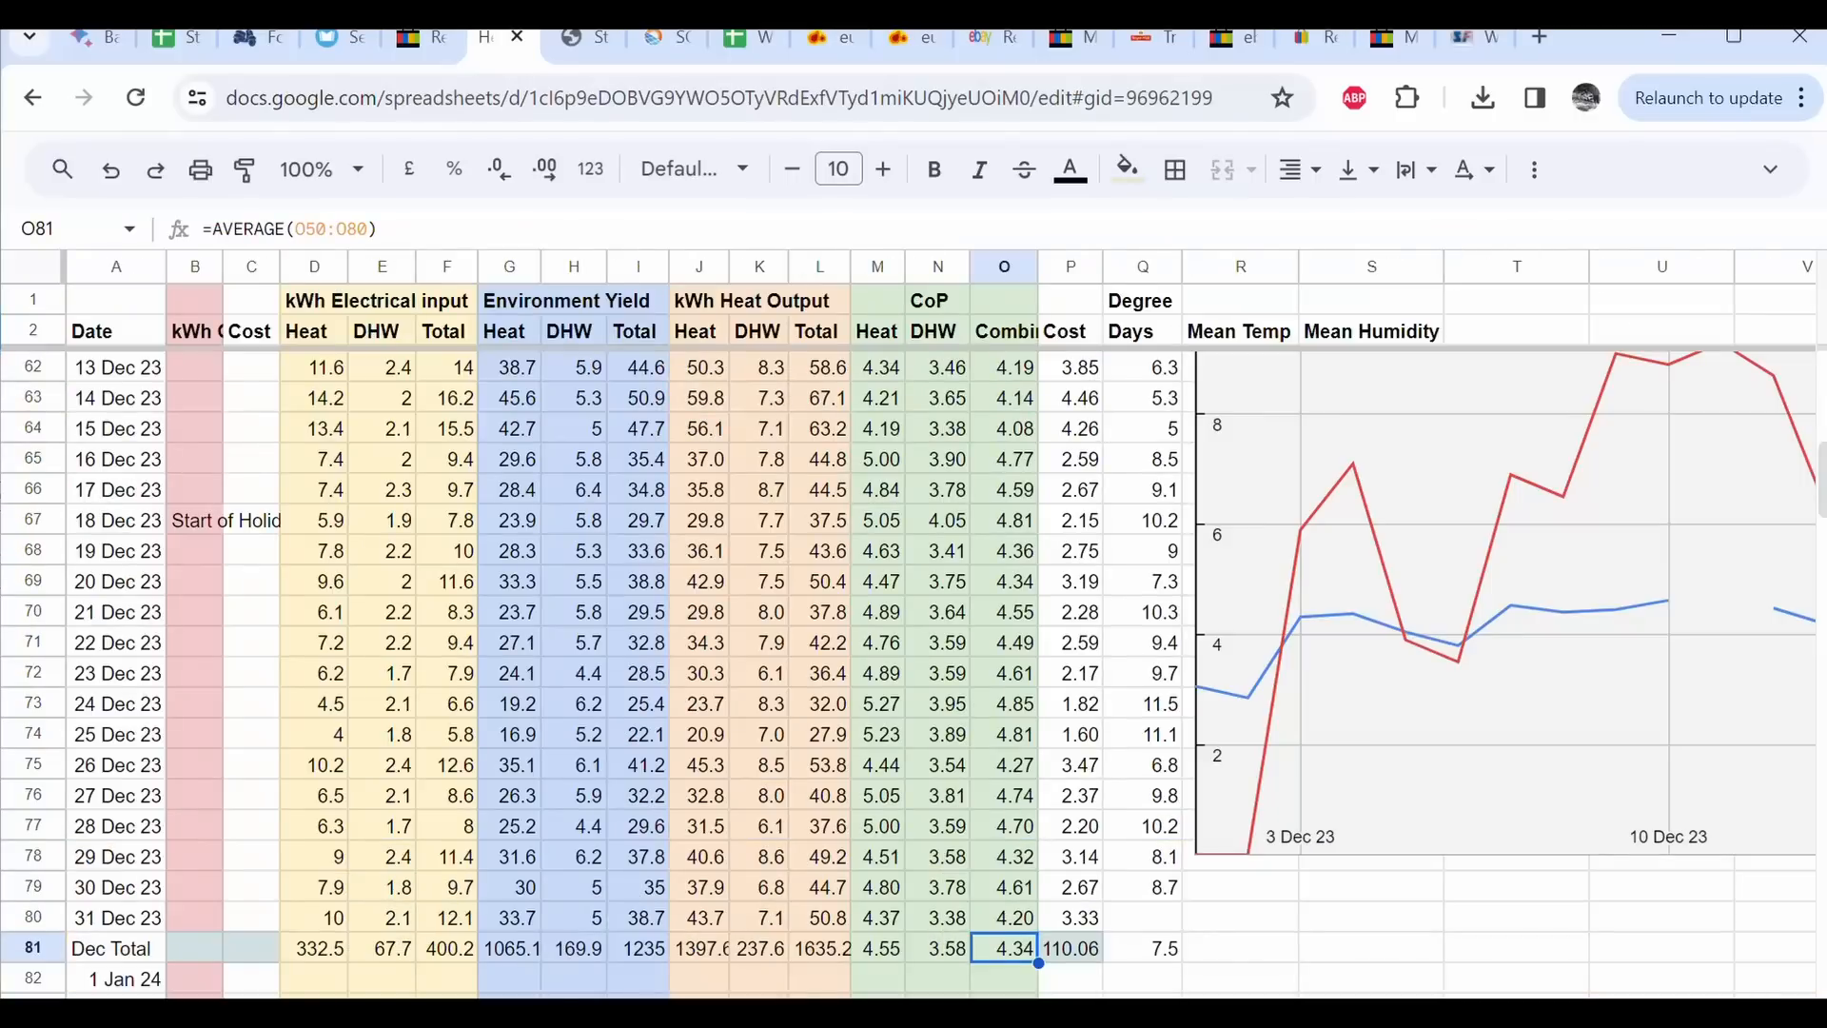
mouse_move(930, 988)
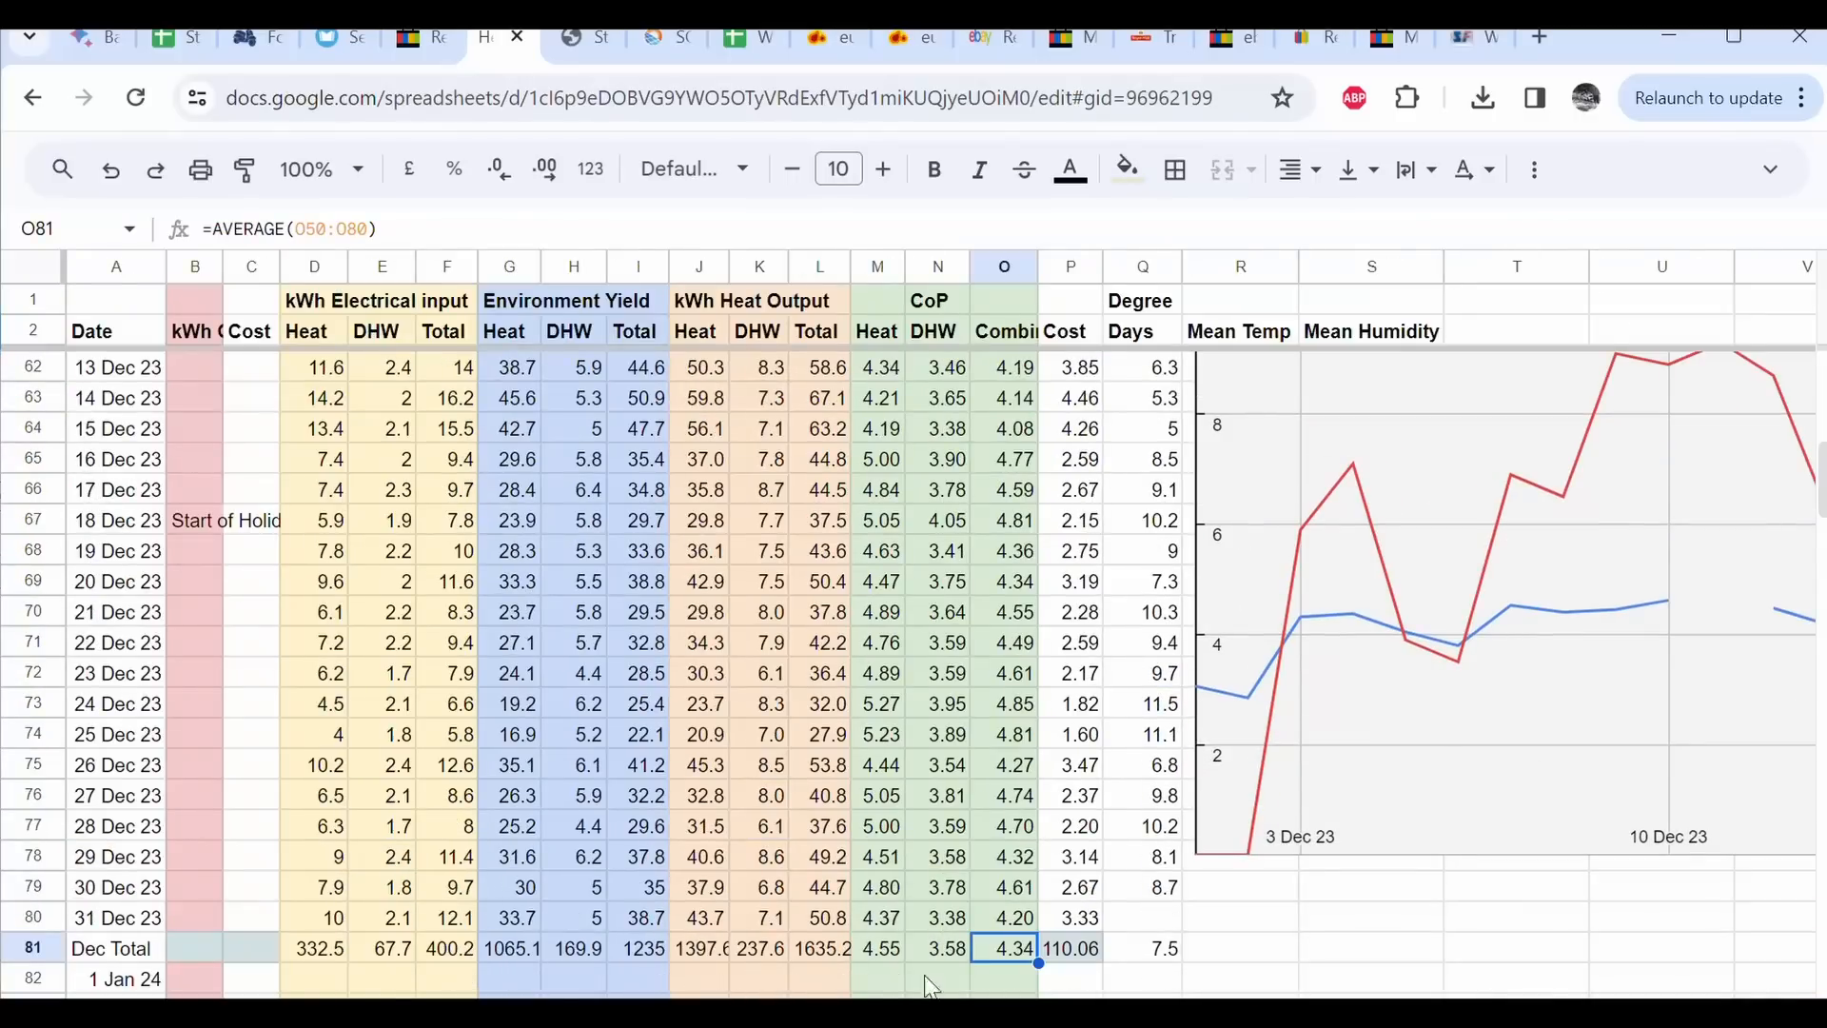
mouse_move(705, 308)
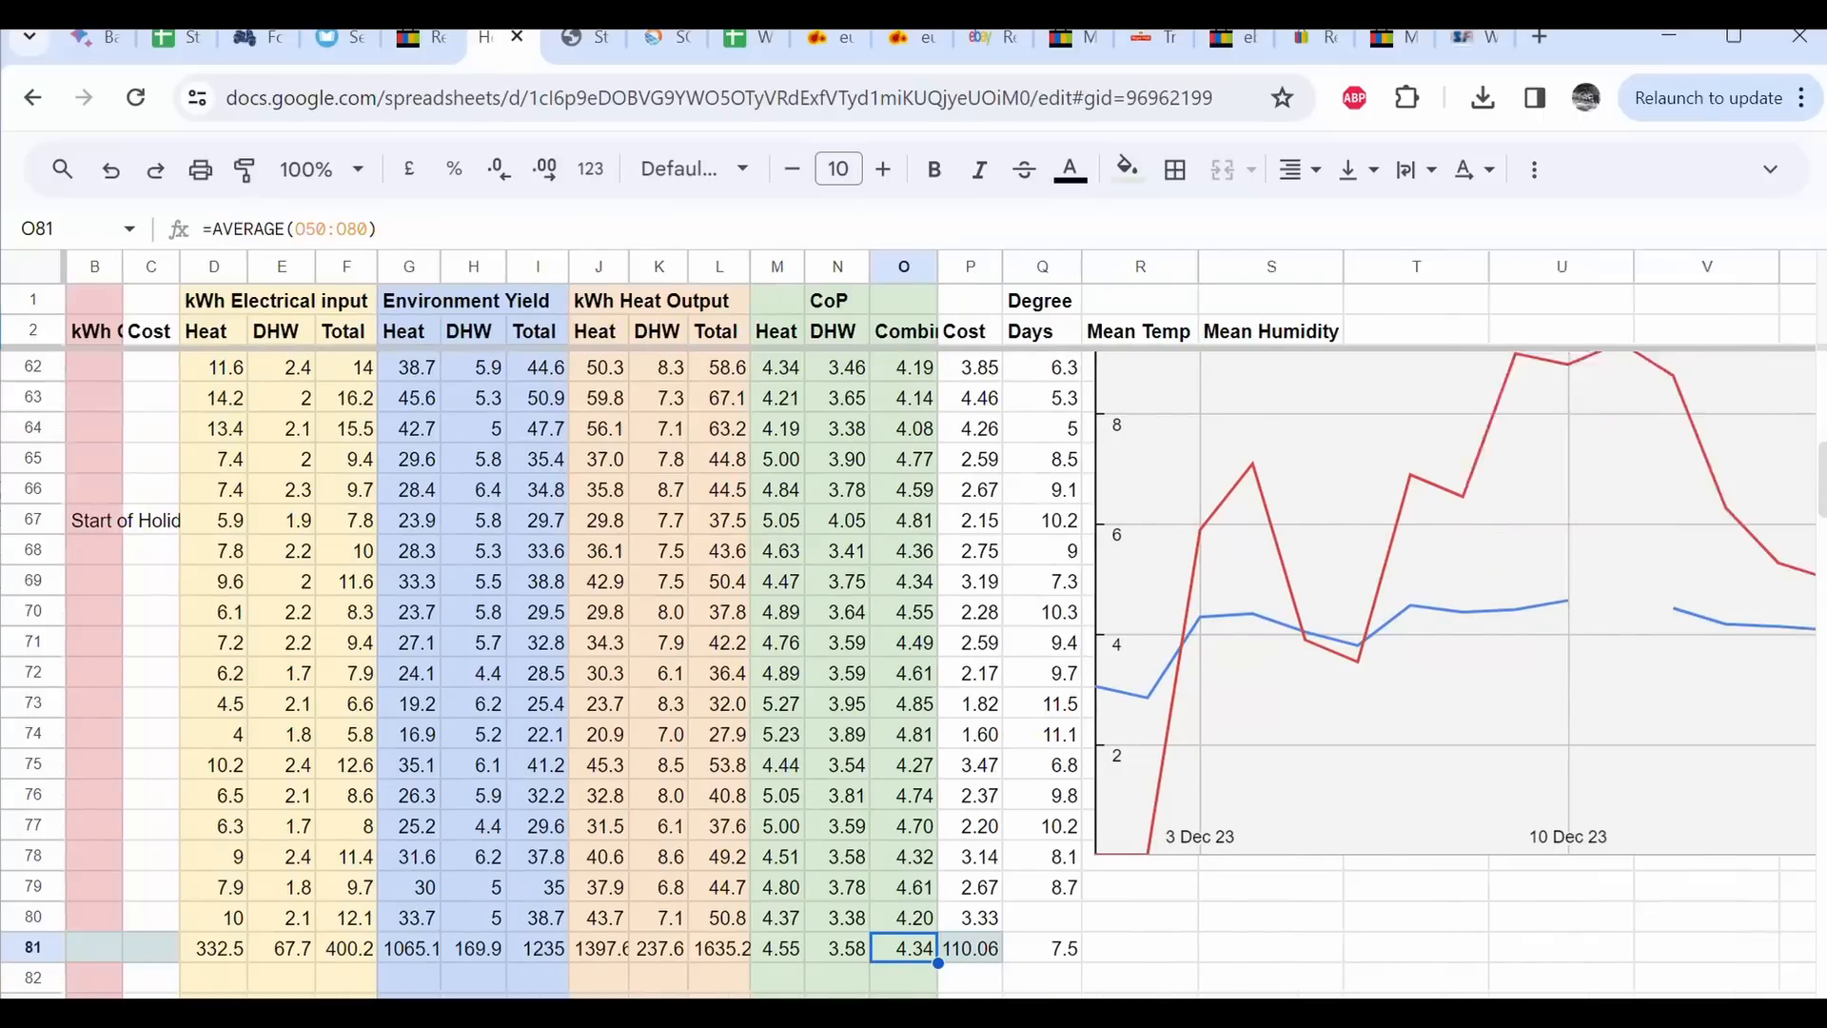
scroll(right, 3)
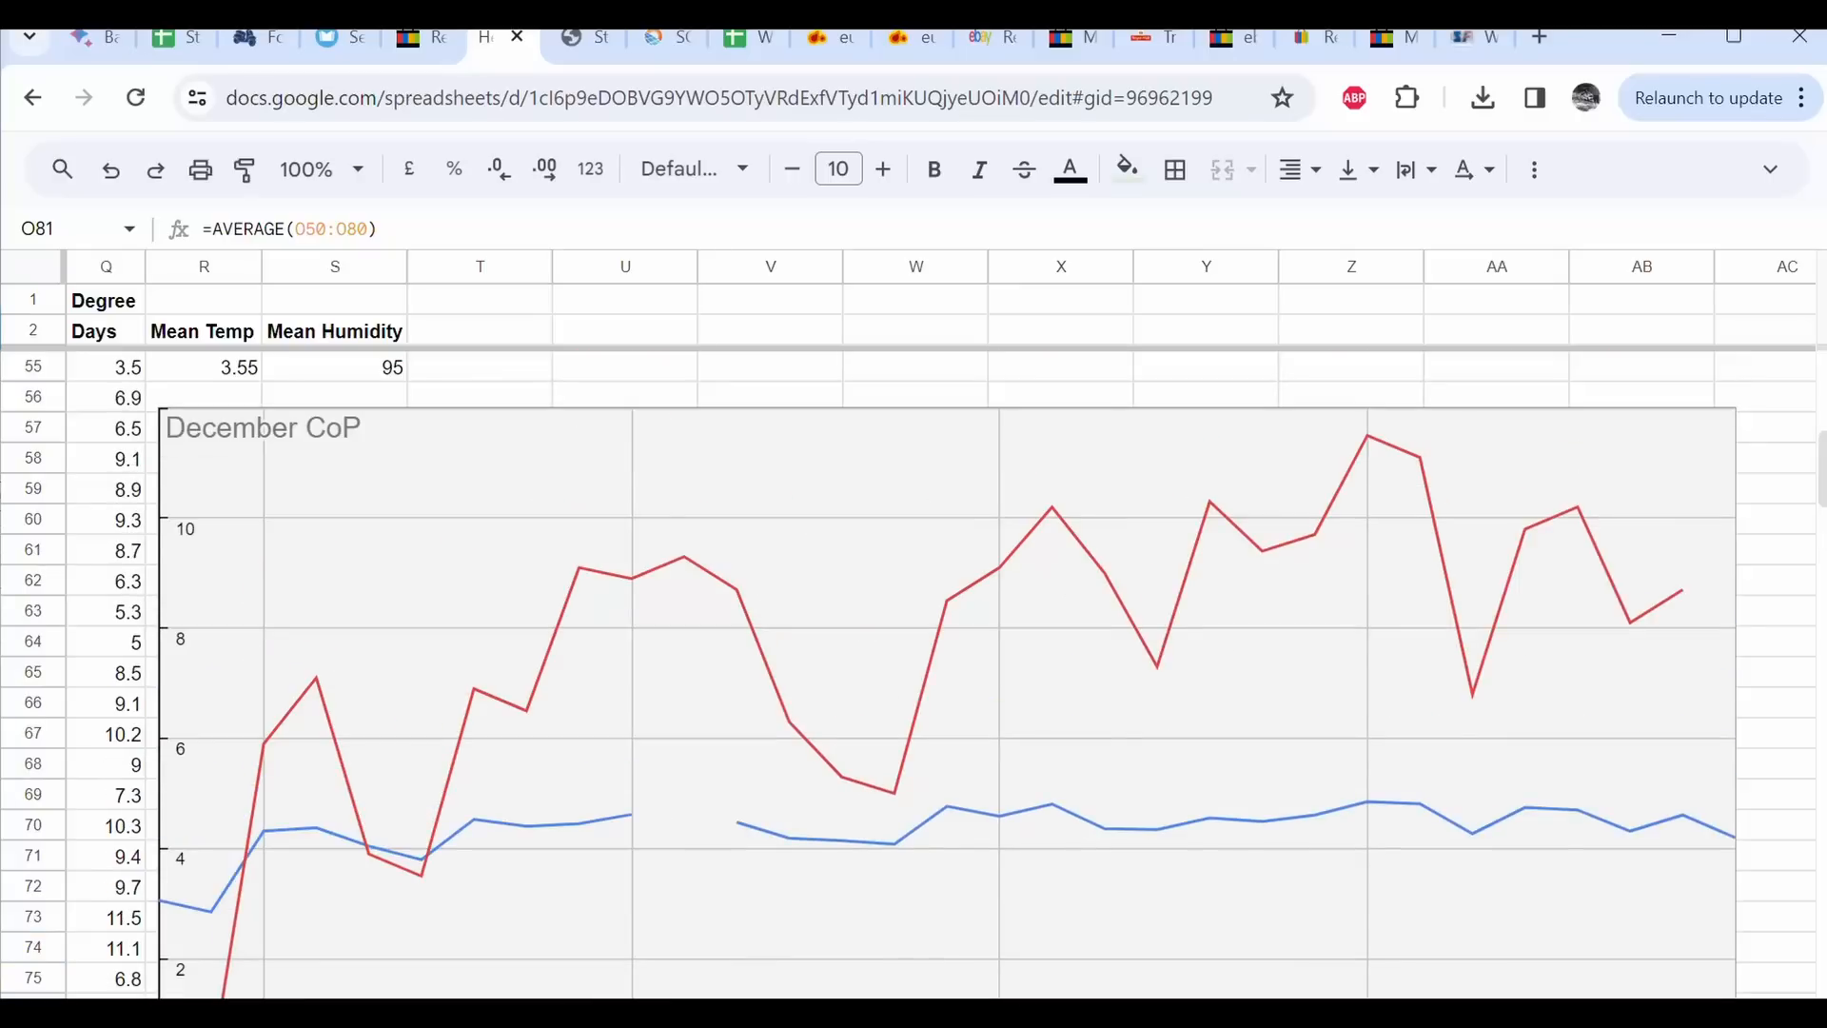
scroll(down, 3)
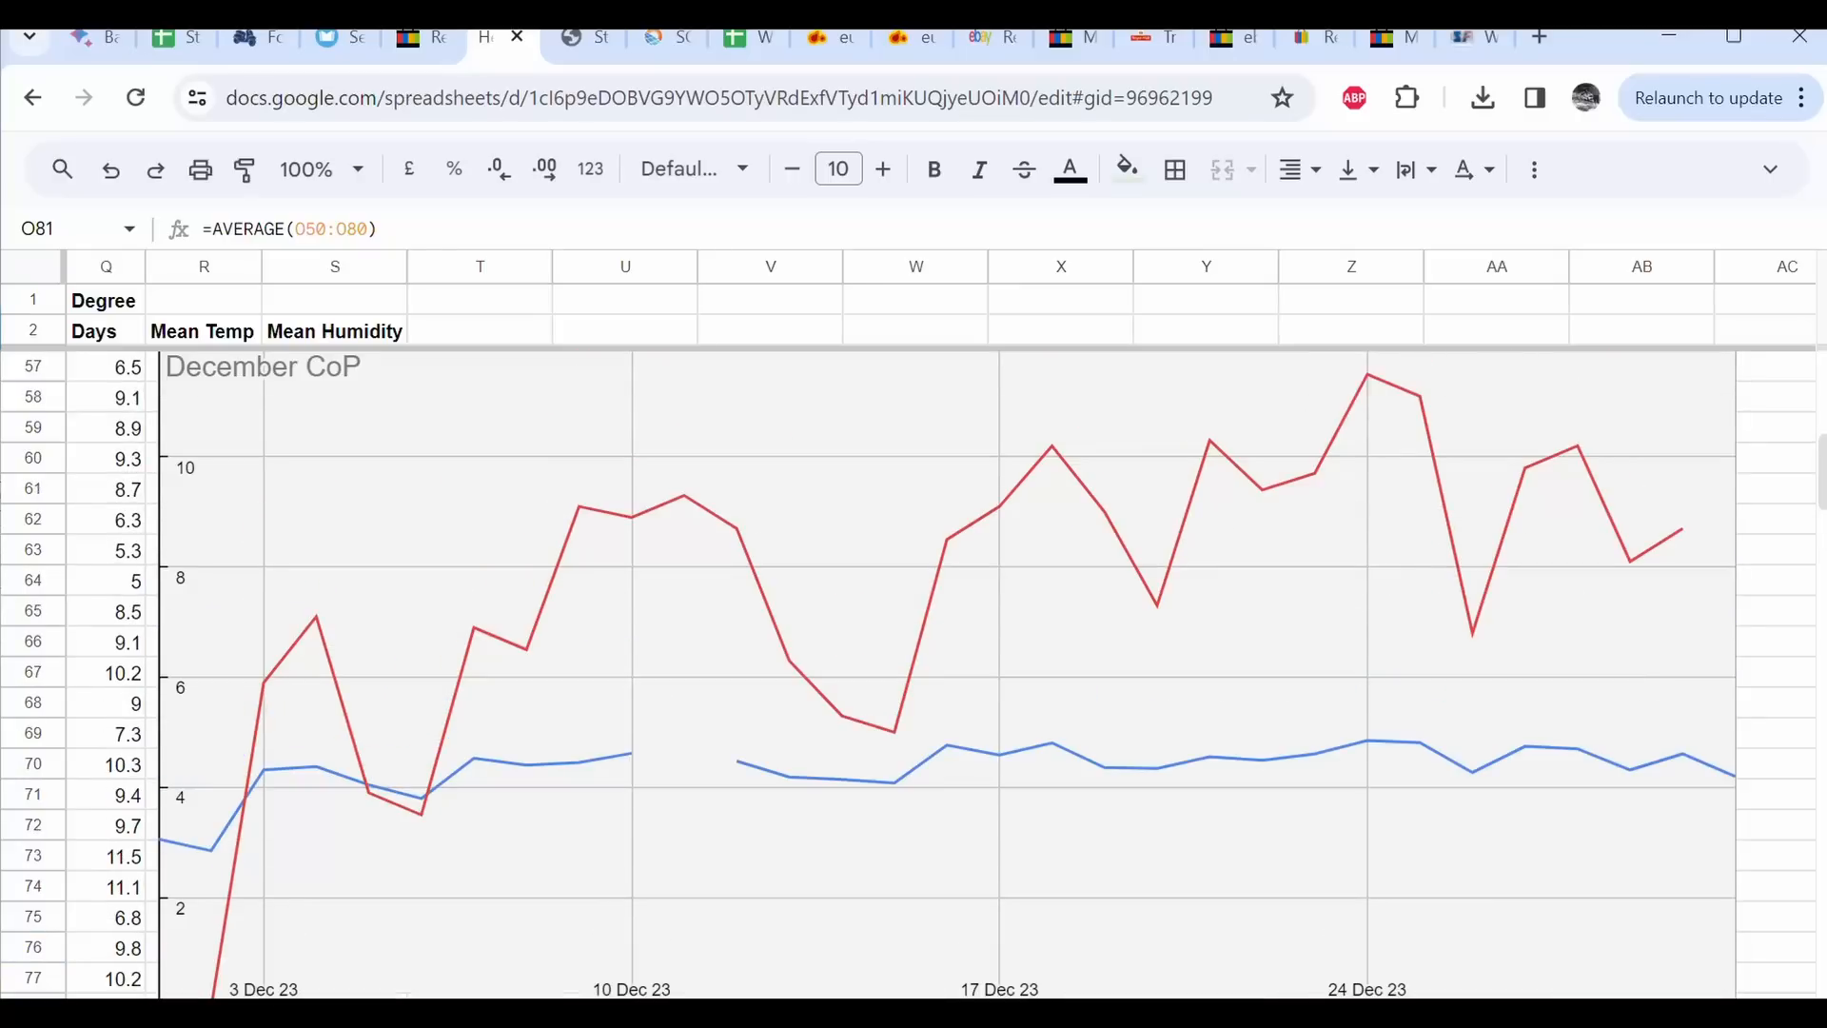
mouse_move(443, 784)
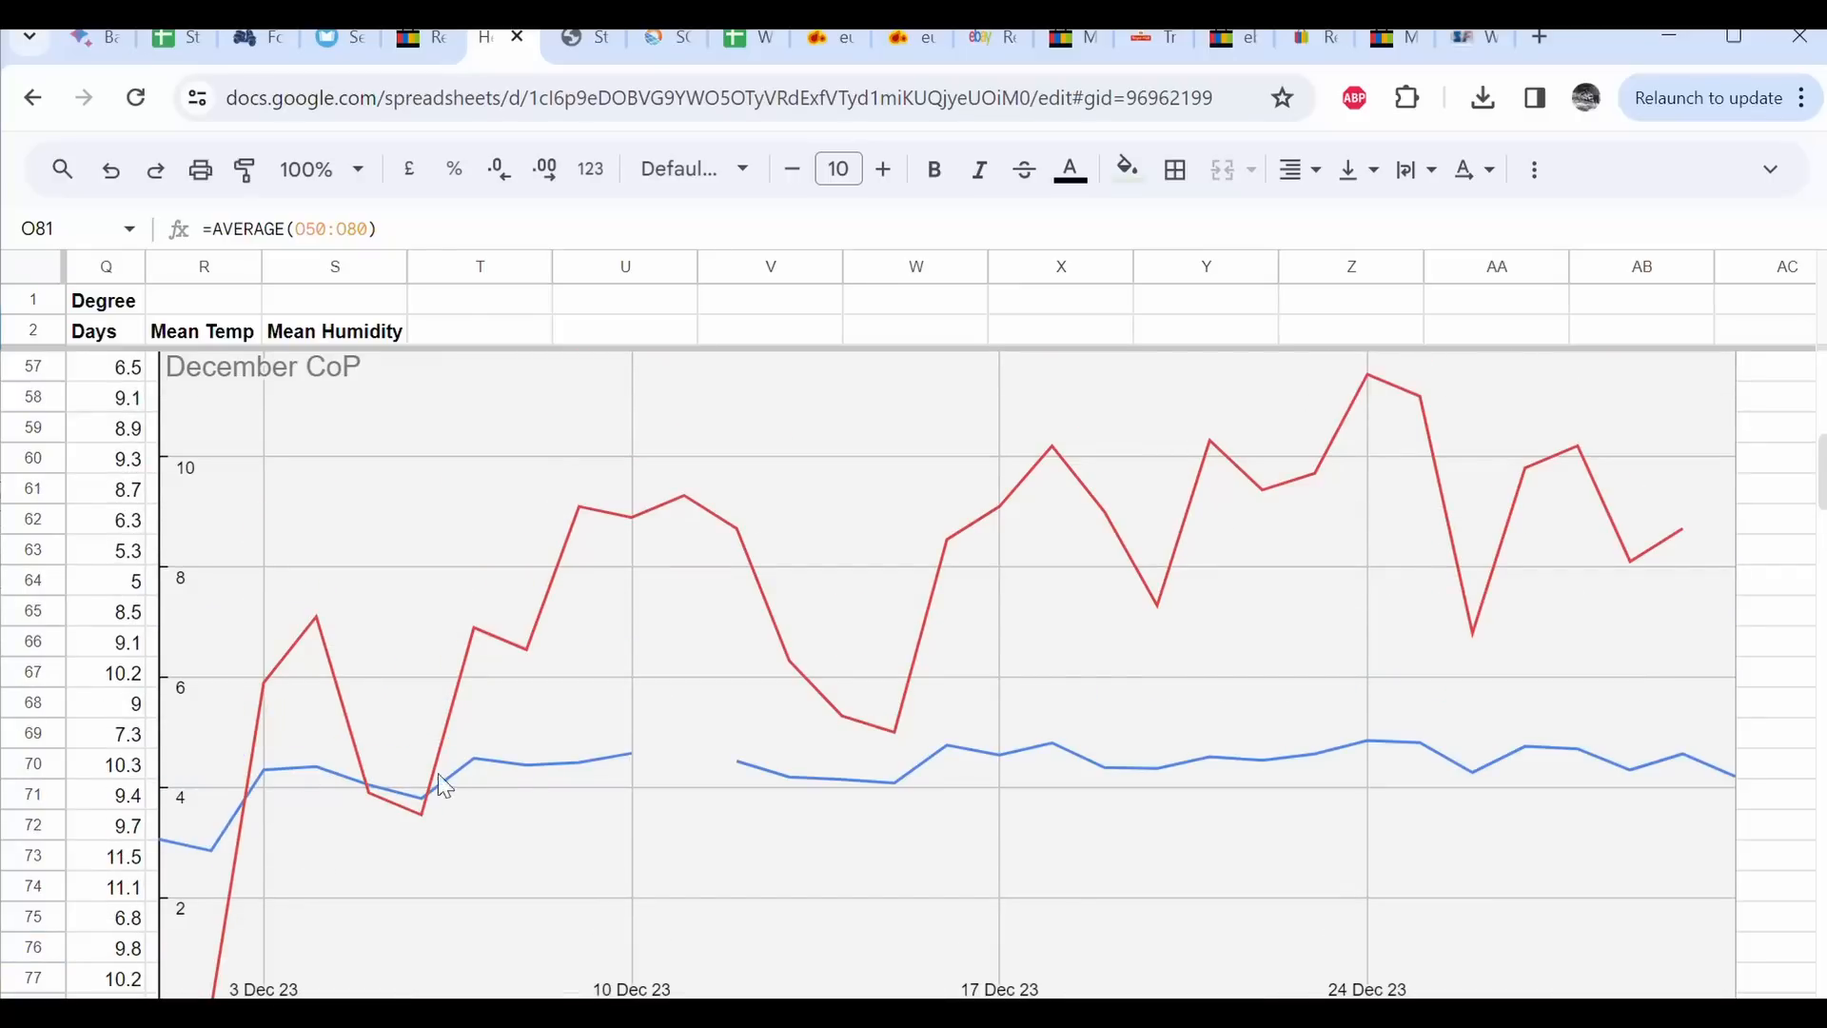
mouse_move(530, 798)
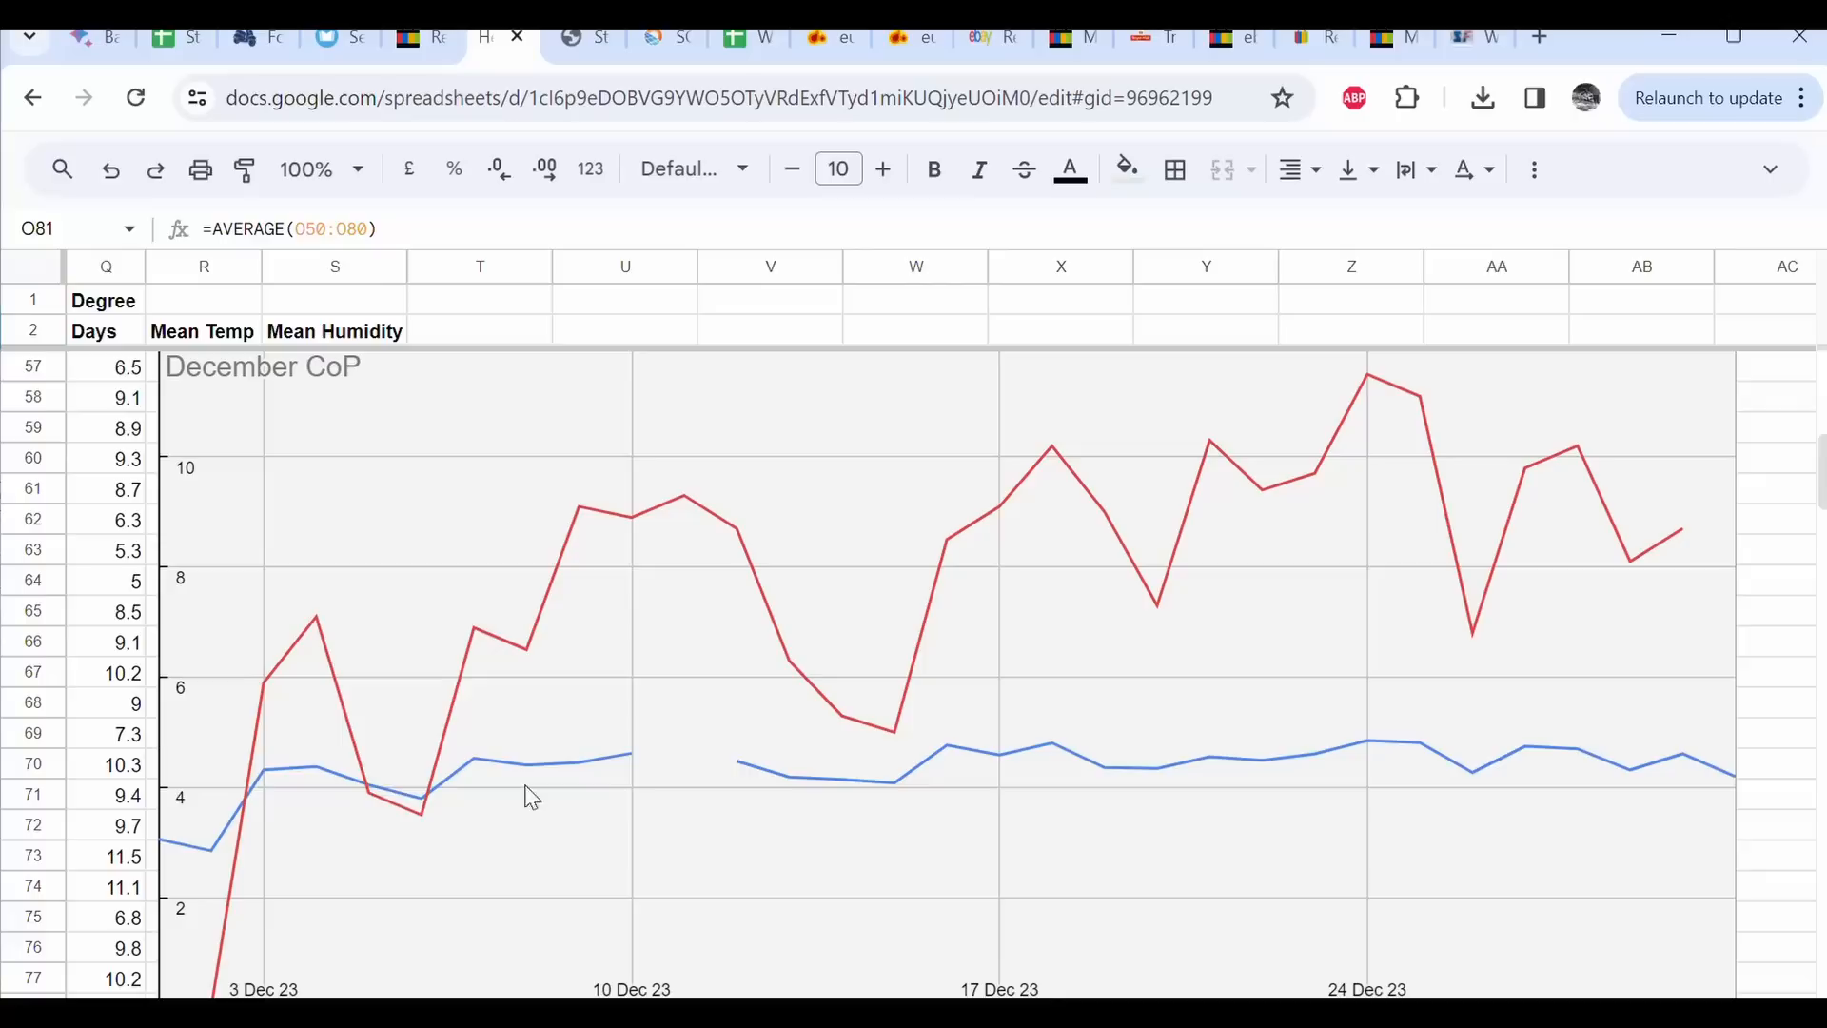
mouse_move(166, 789)
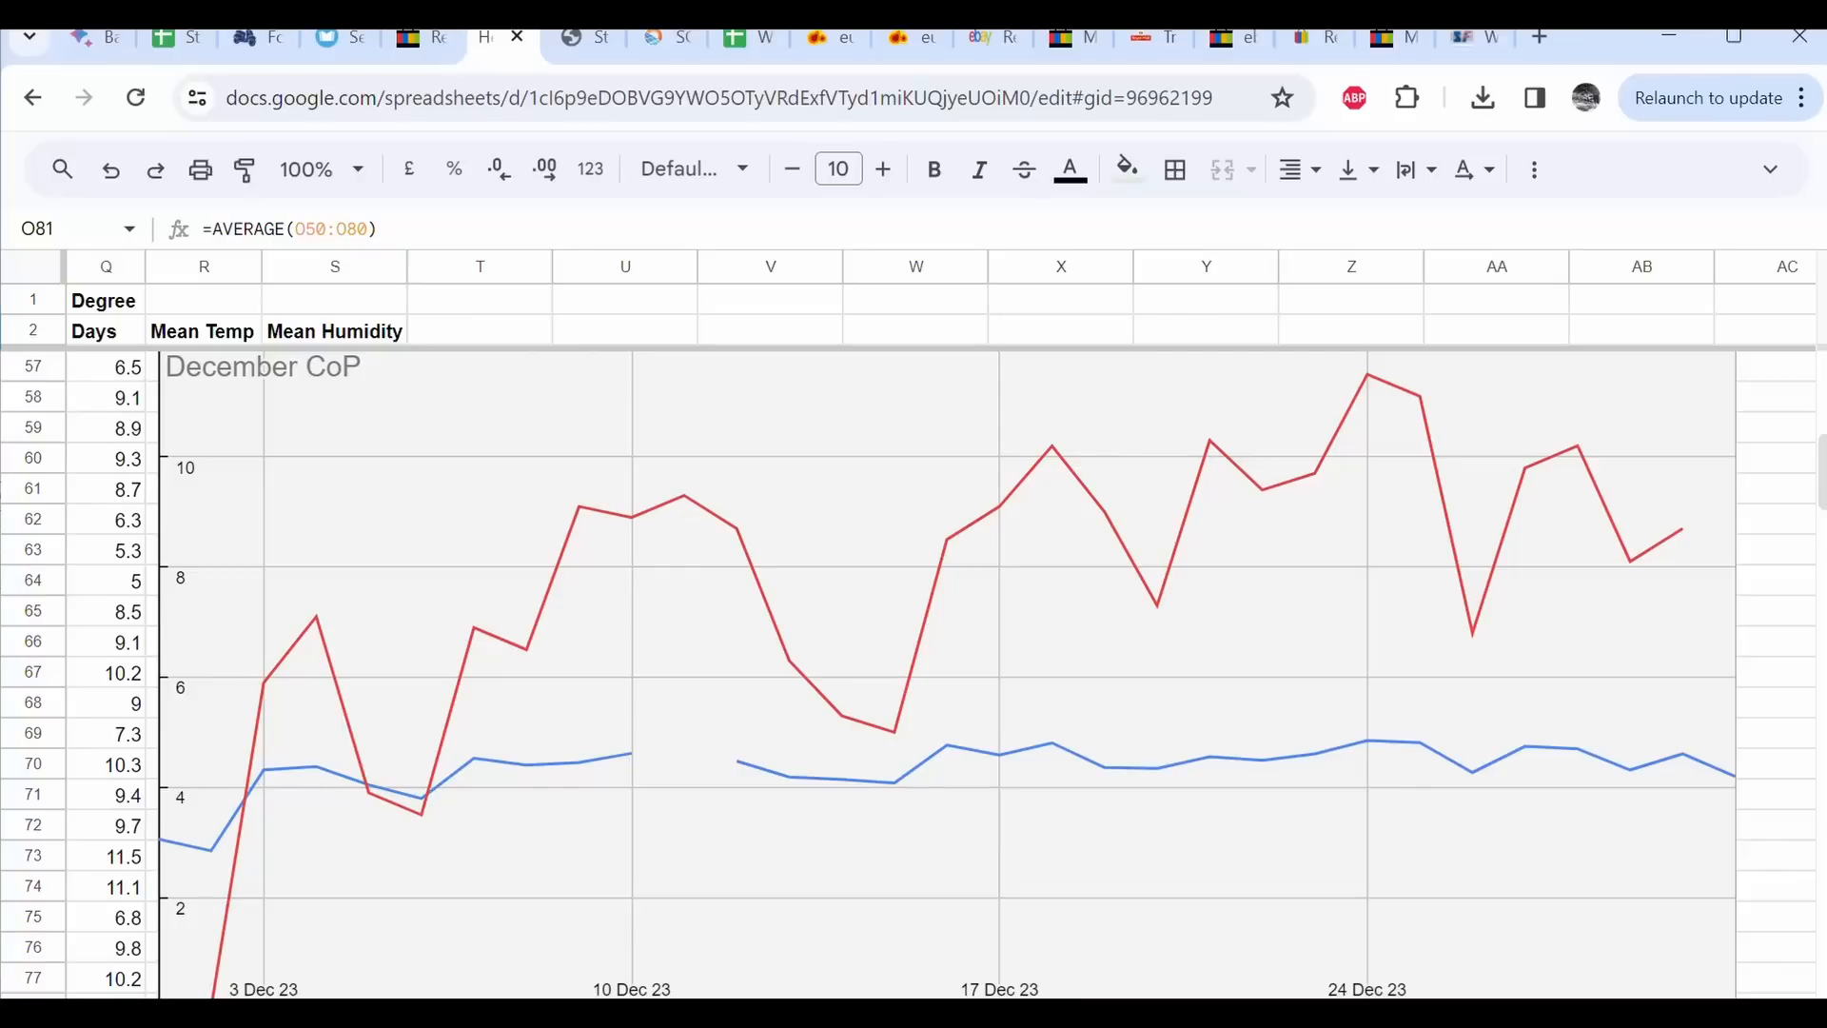
scroll(left, 3)
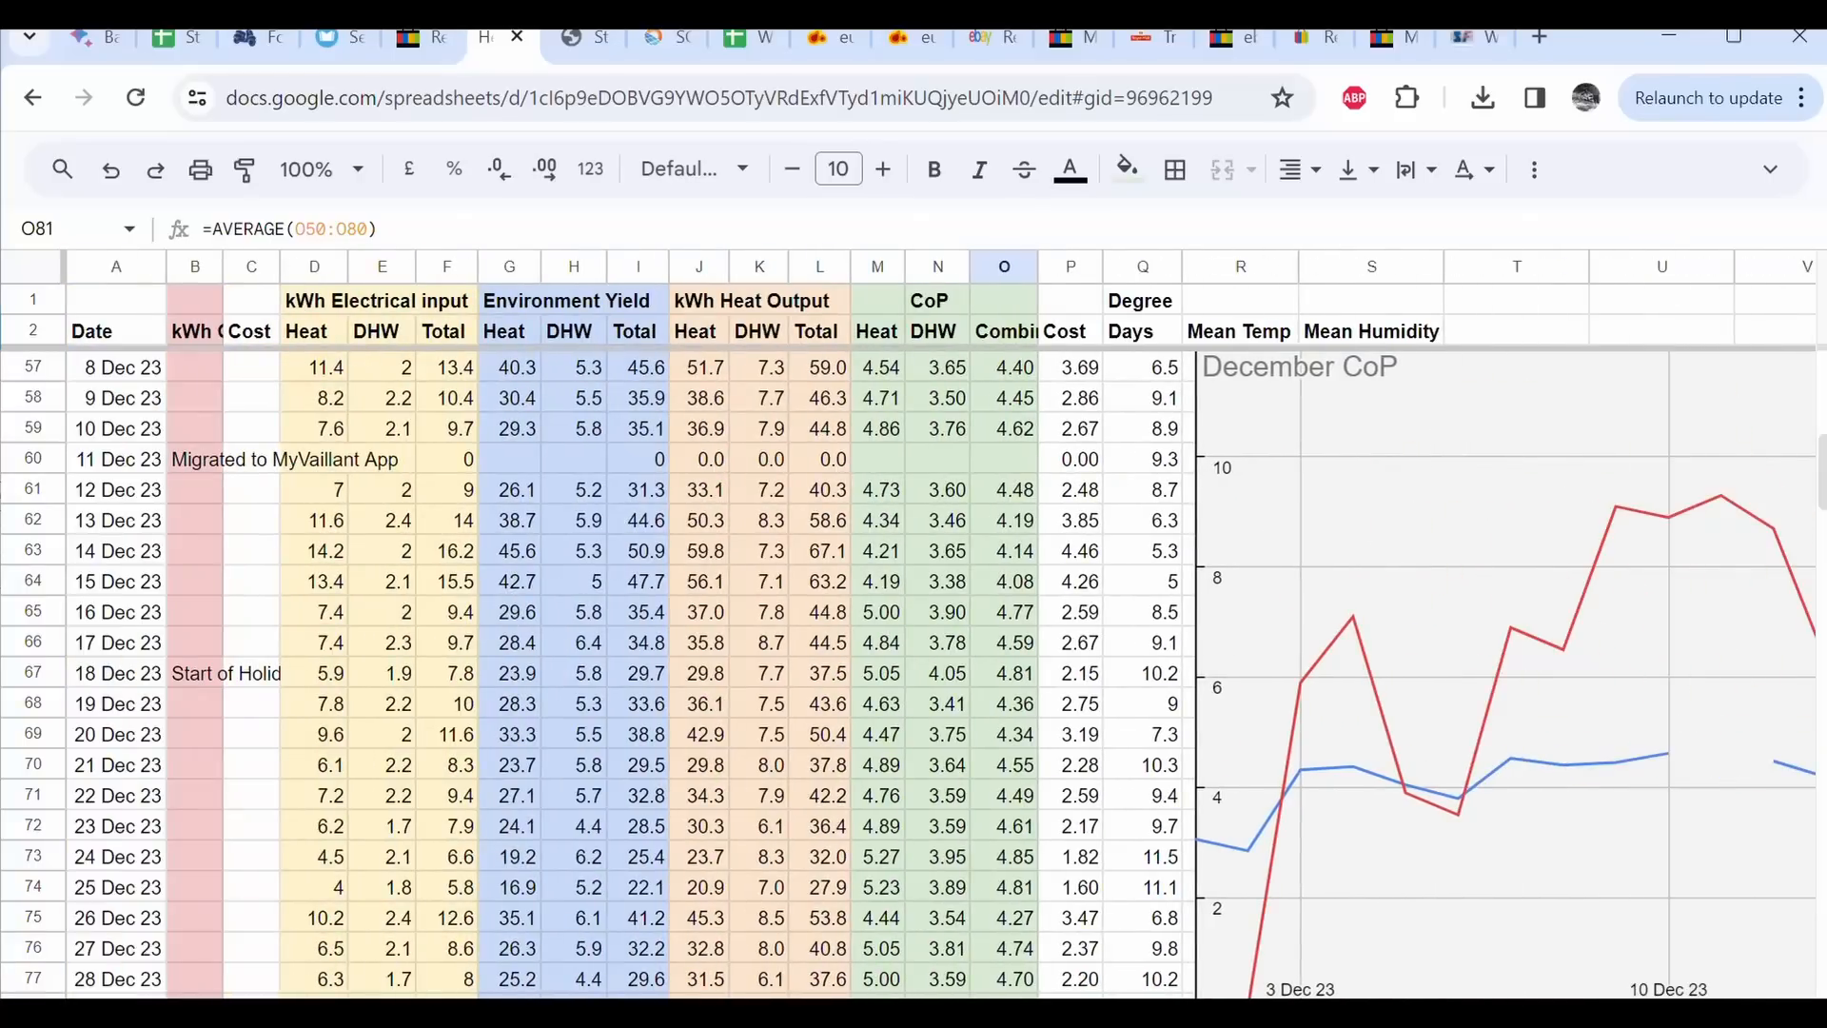
scroll(down, 3)
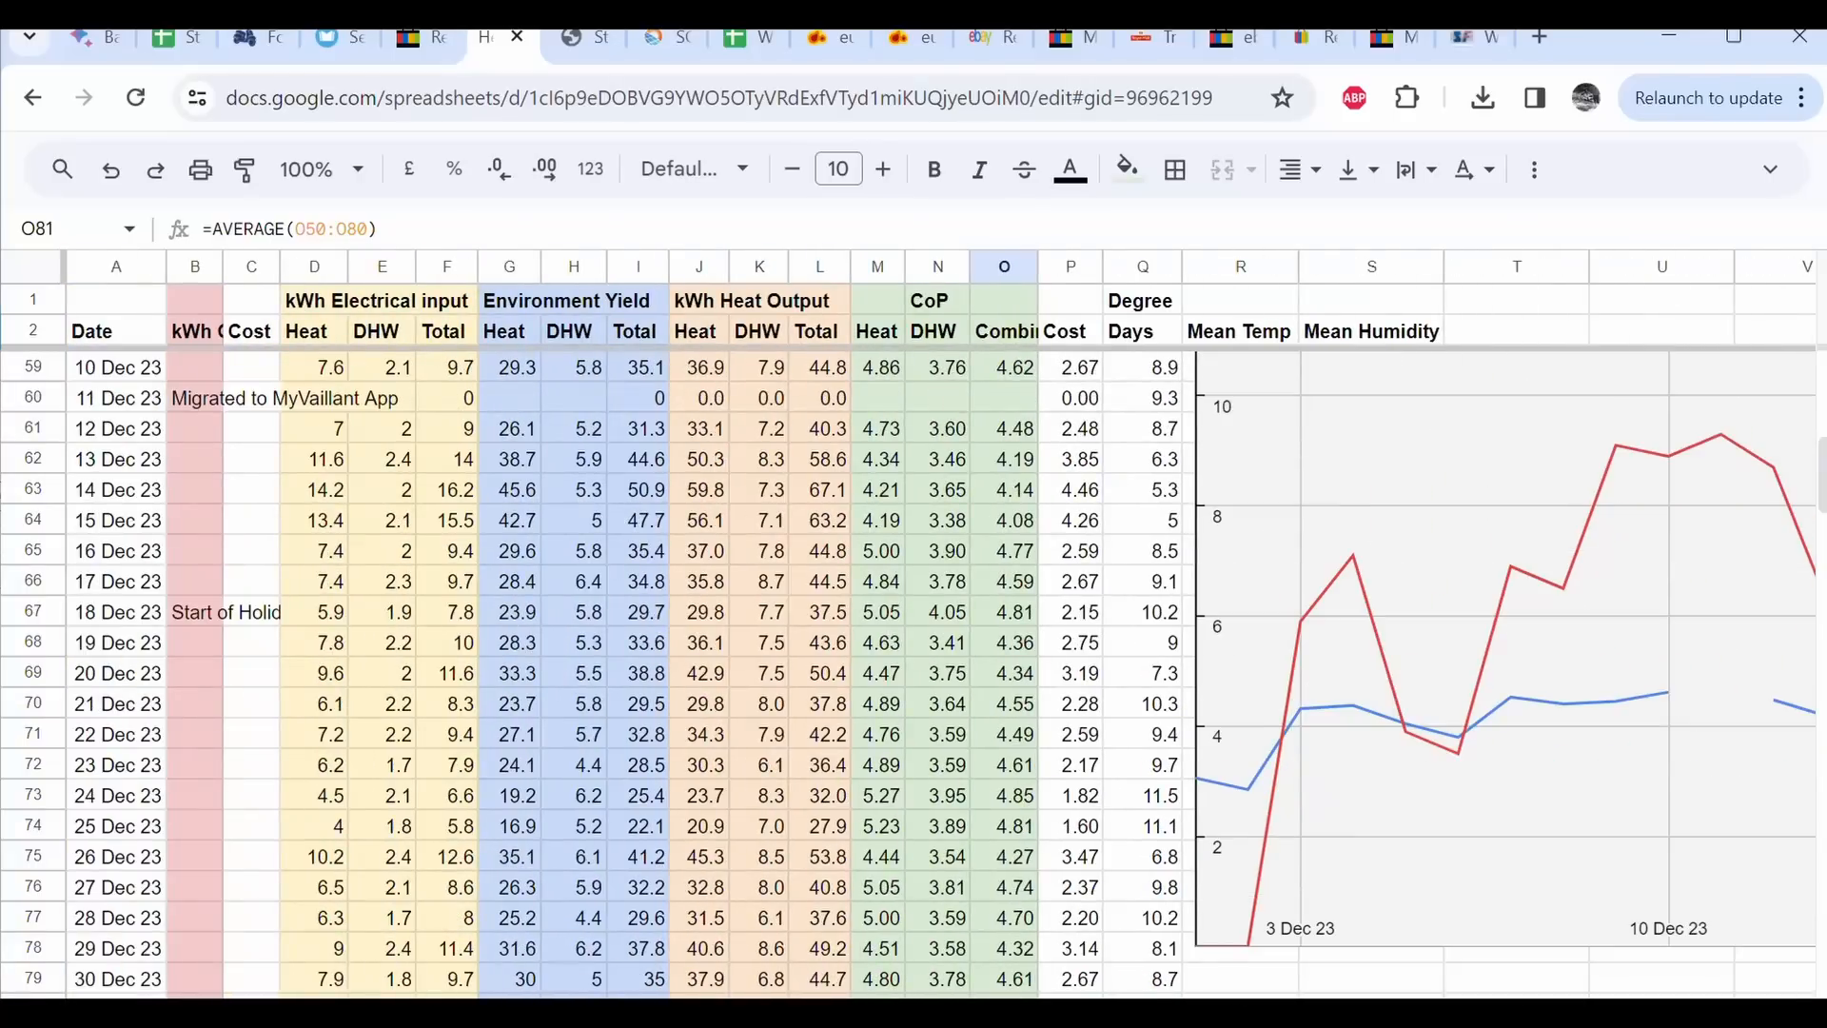
scroll(down, 3)
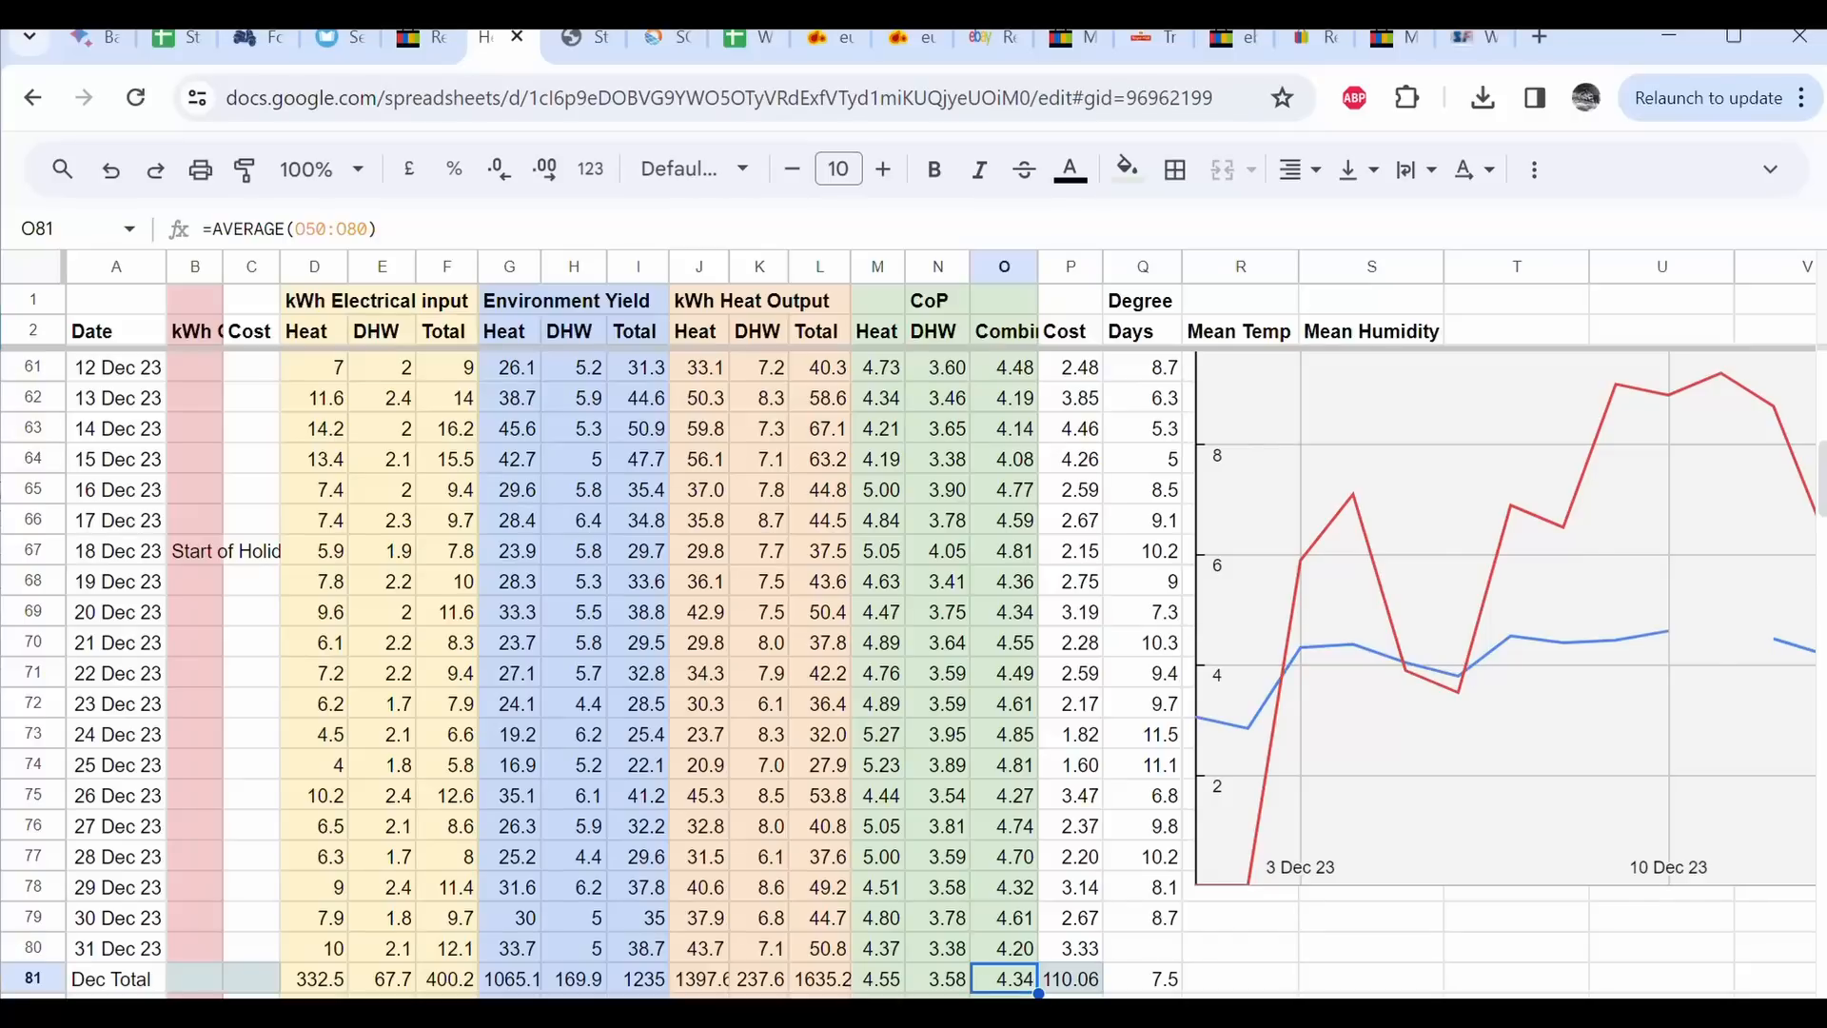